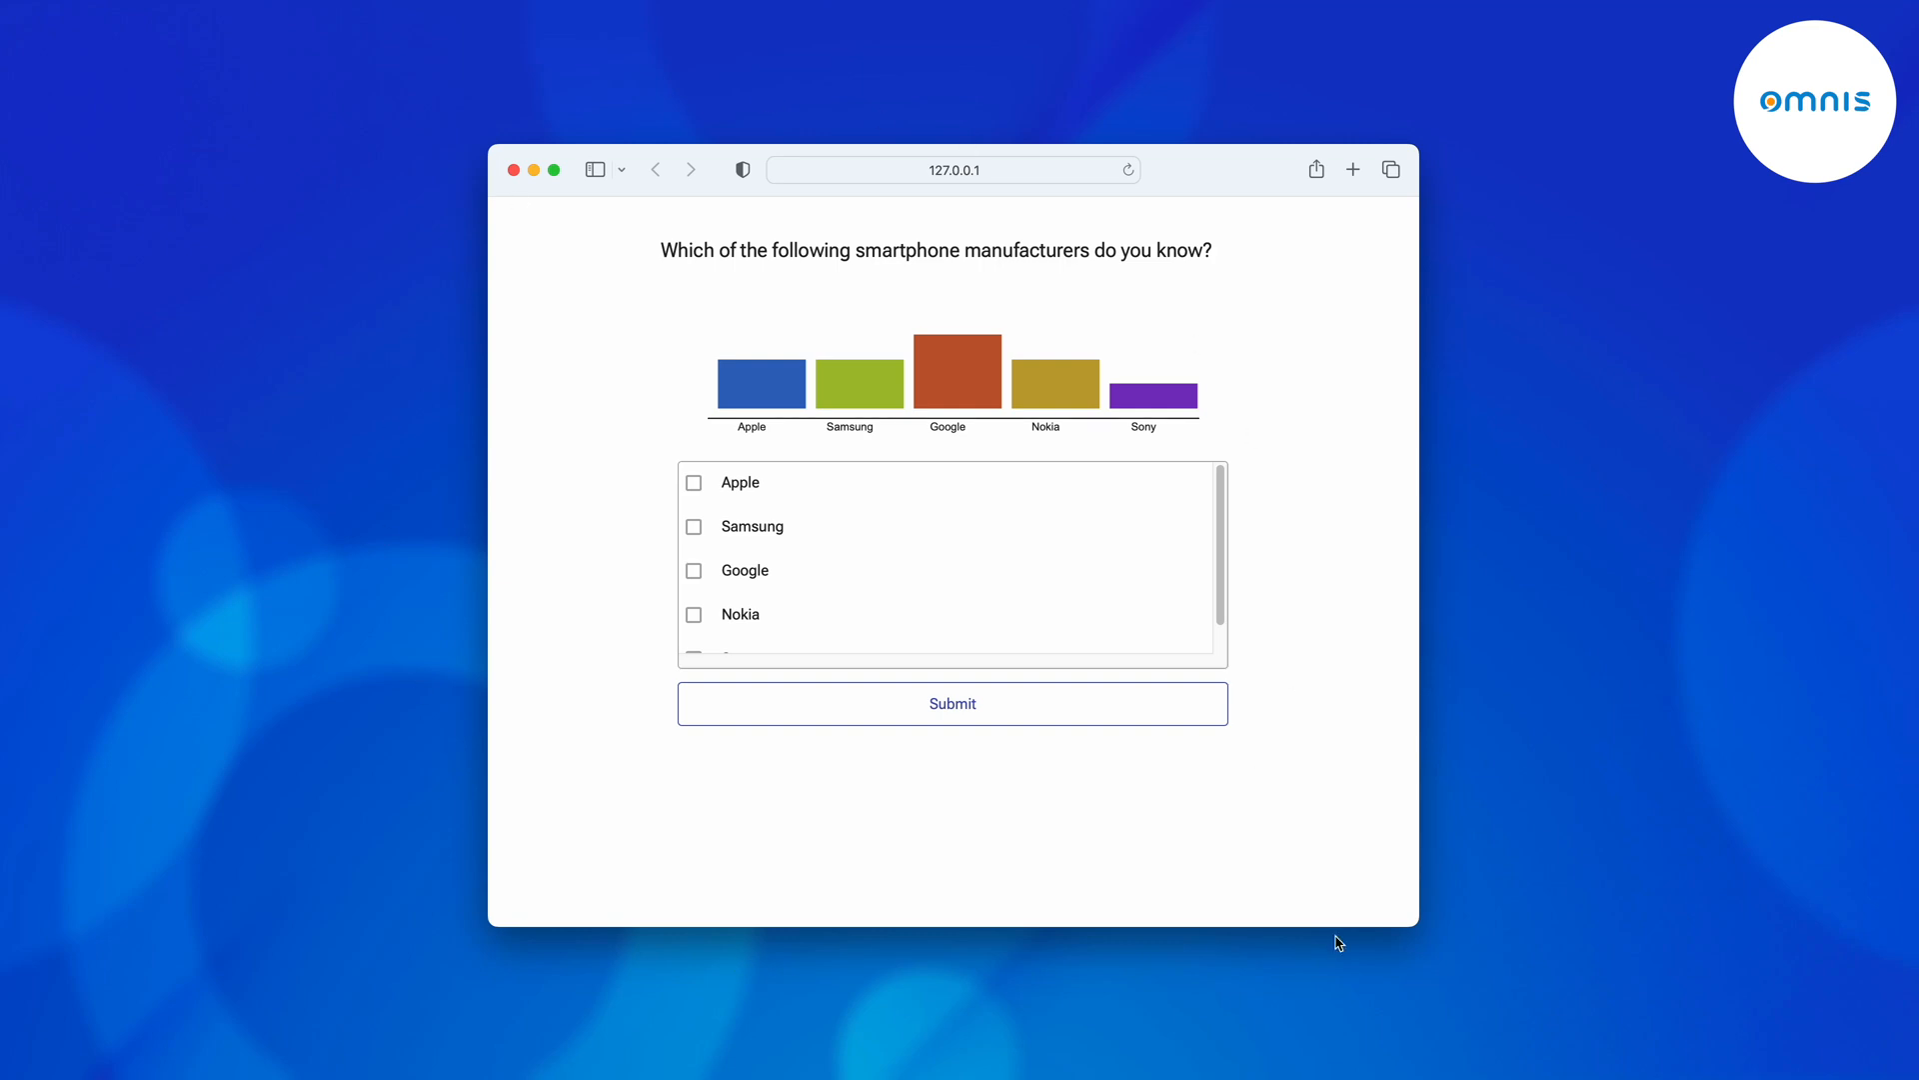
mouse_move(634, 769)
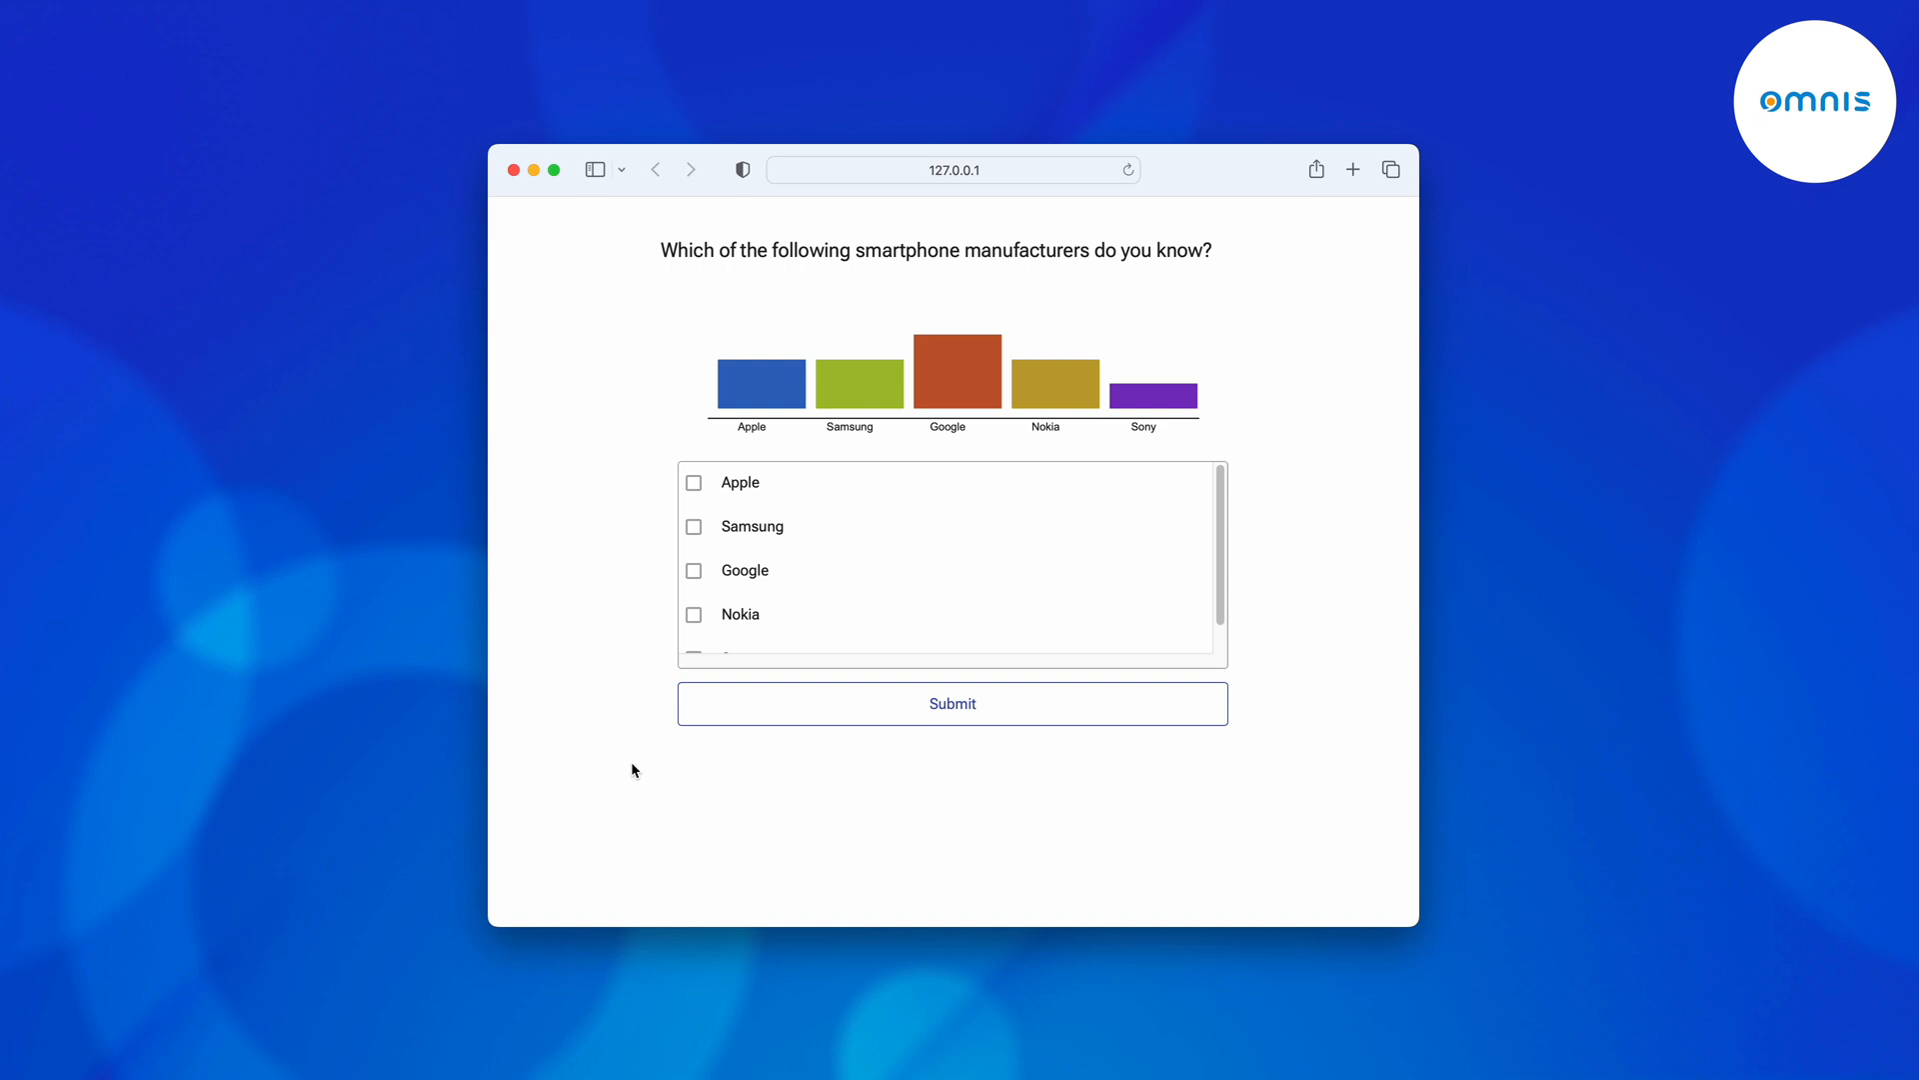
mouse_move(1028, 272)
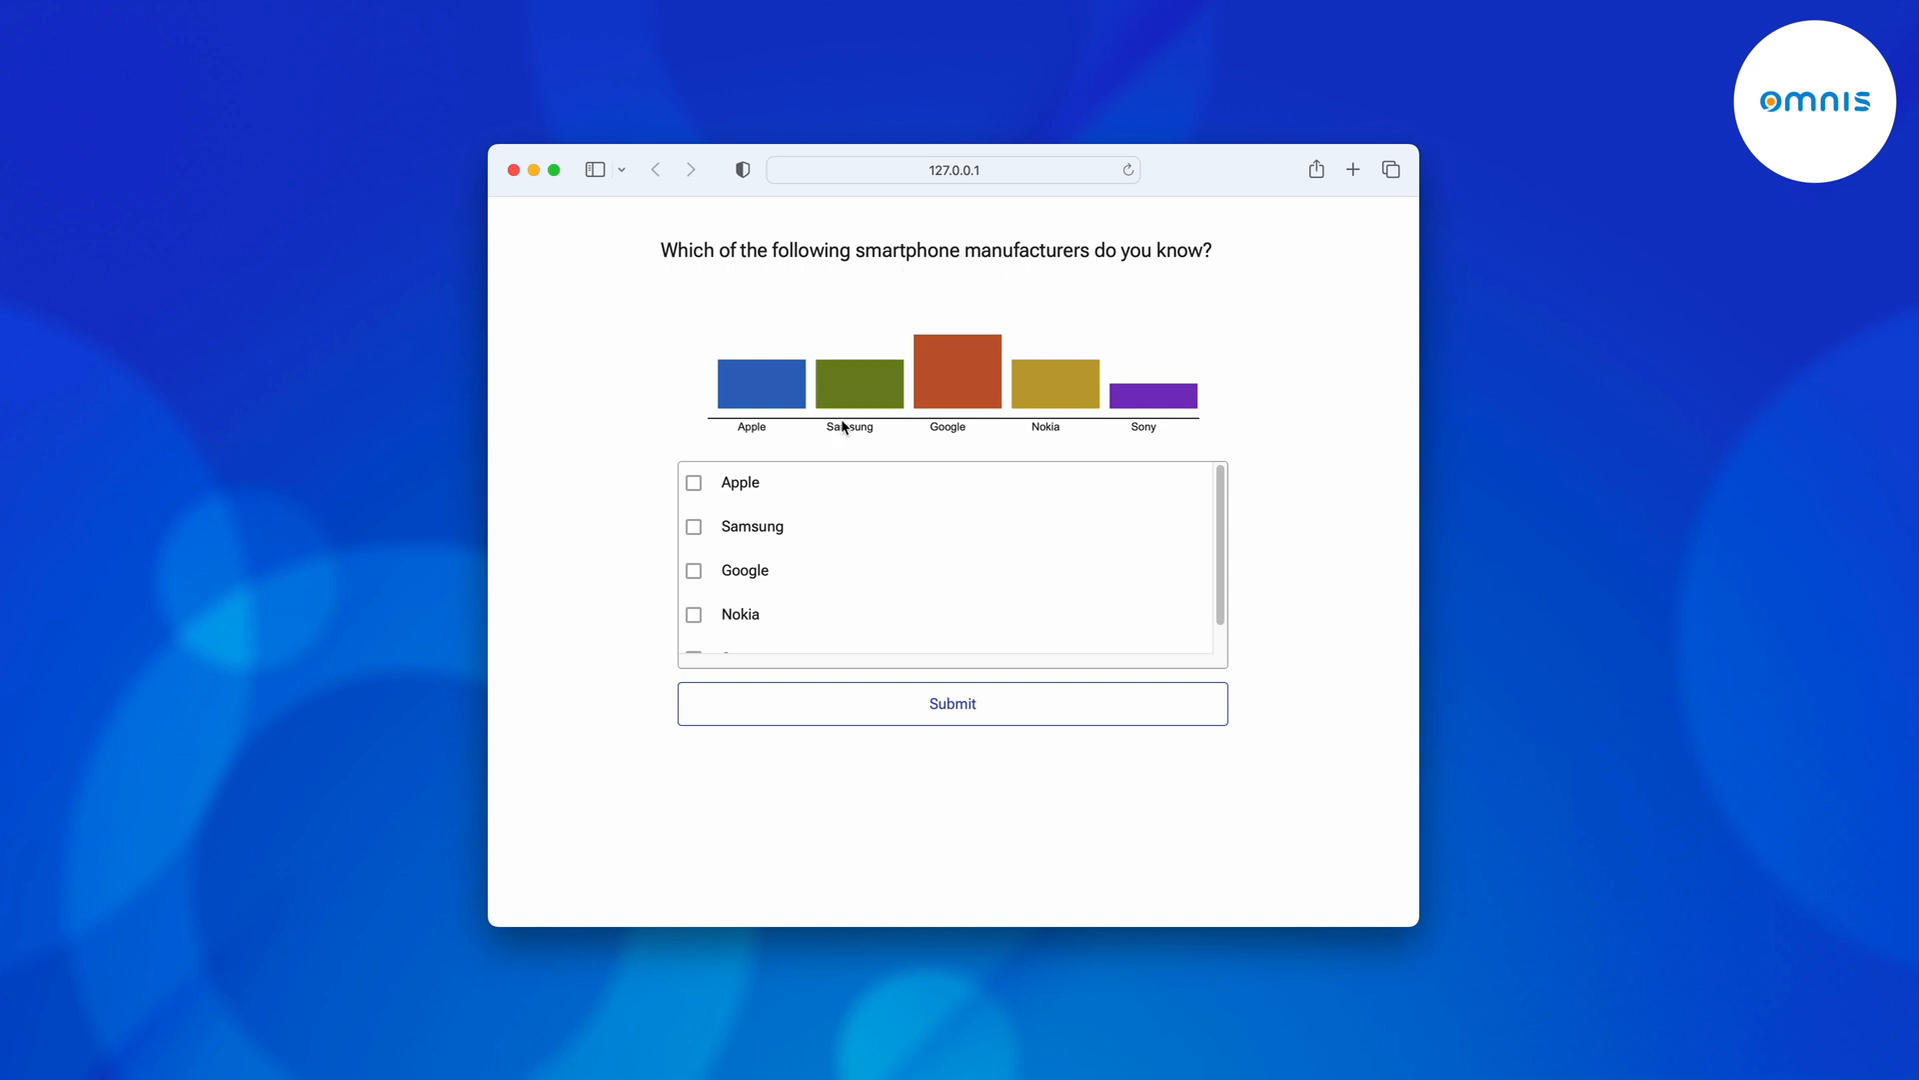
Submit the survey with the Apple, Google and Nokia checkboxes ticked.
scroll(down, 3)
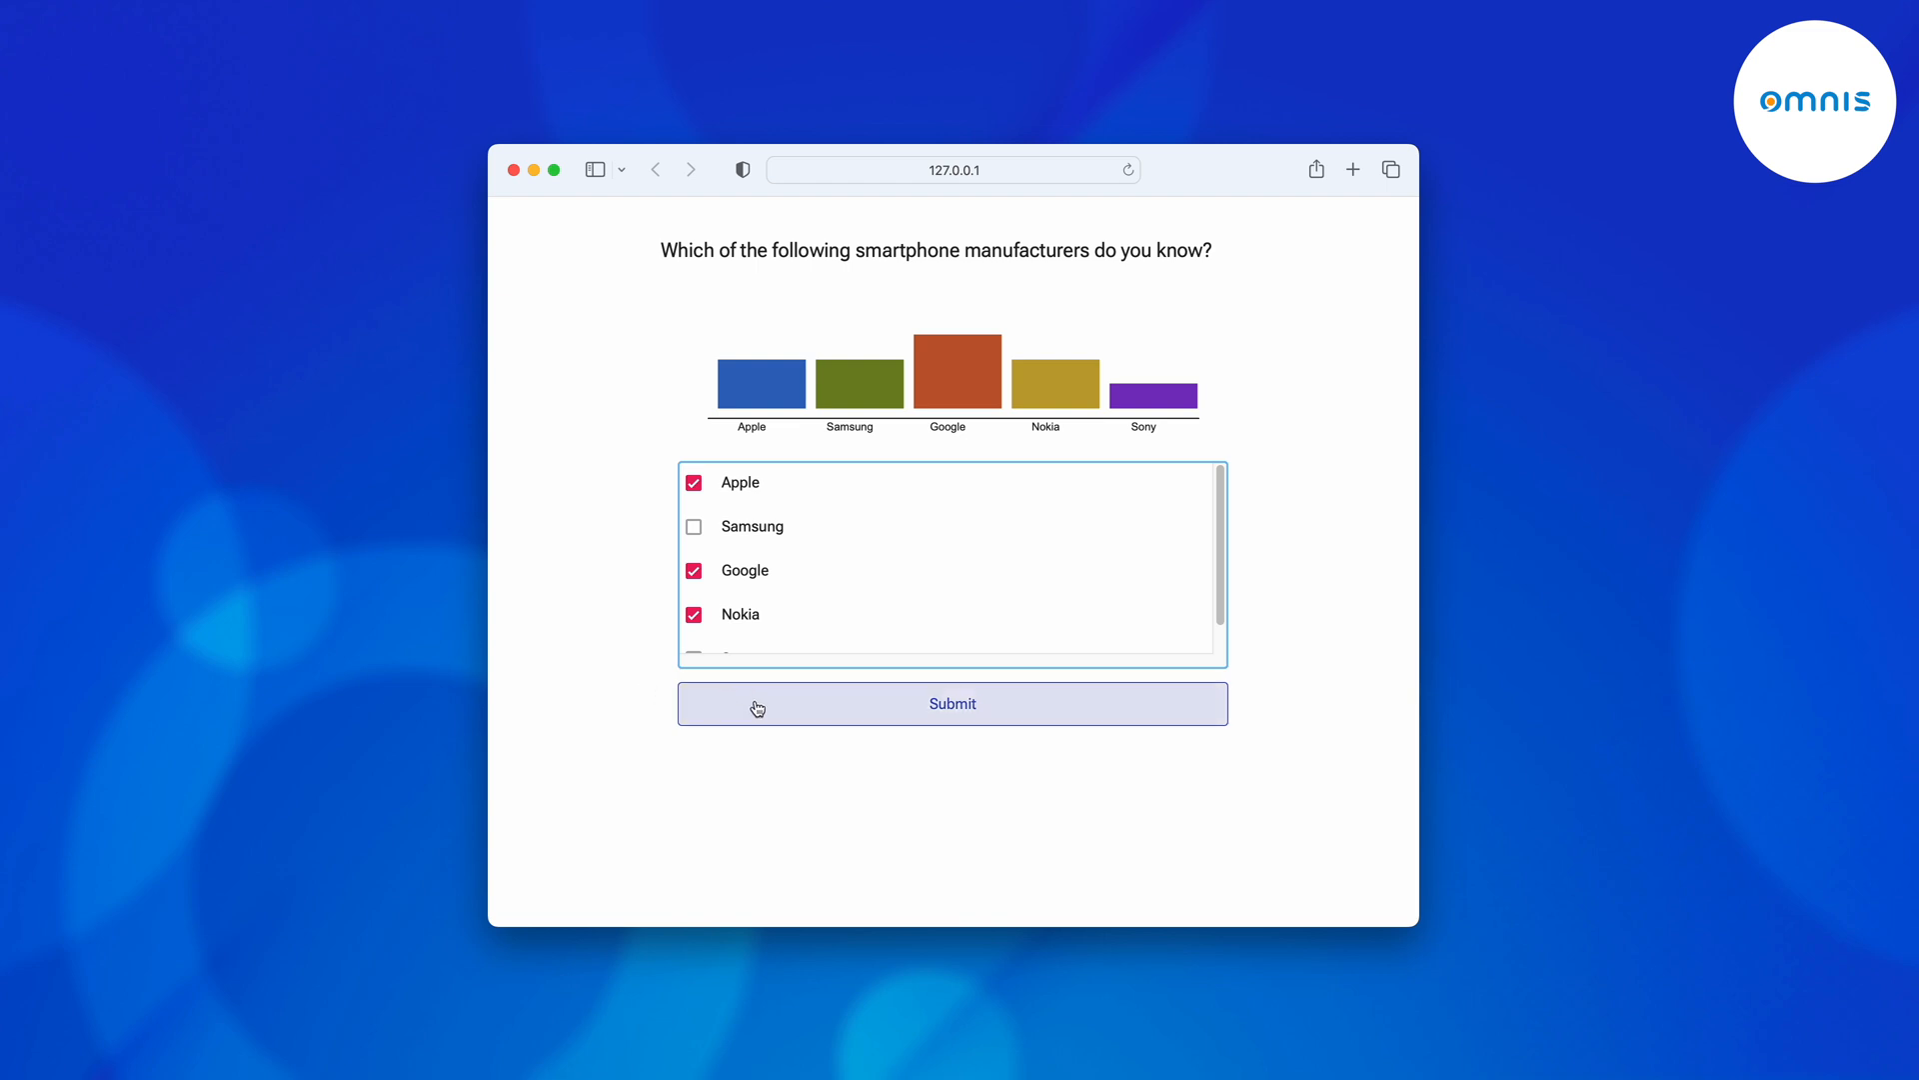
click(952, 702)
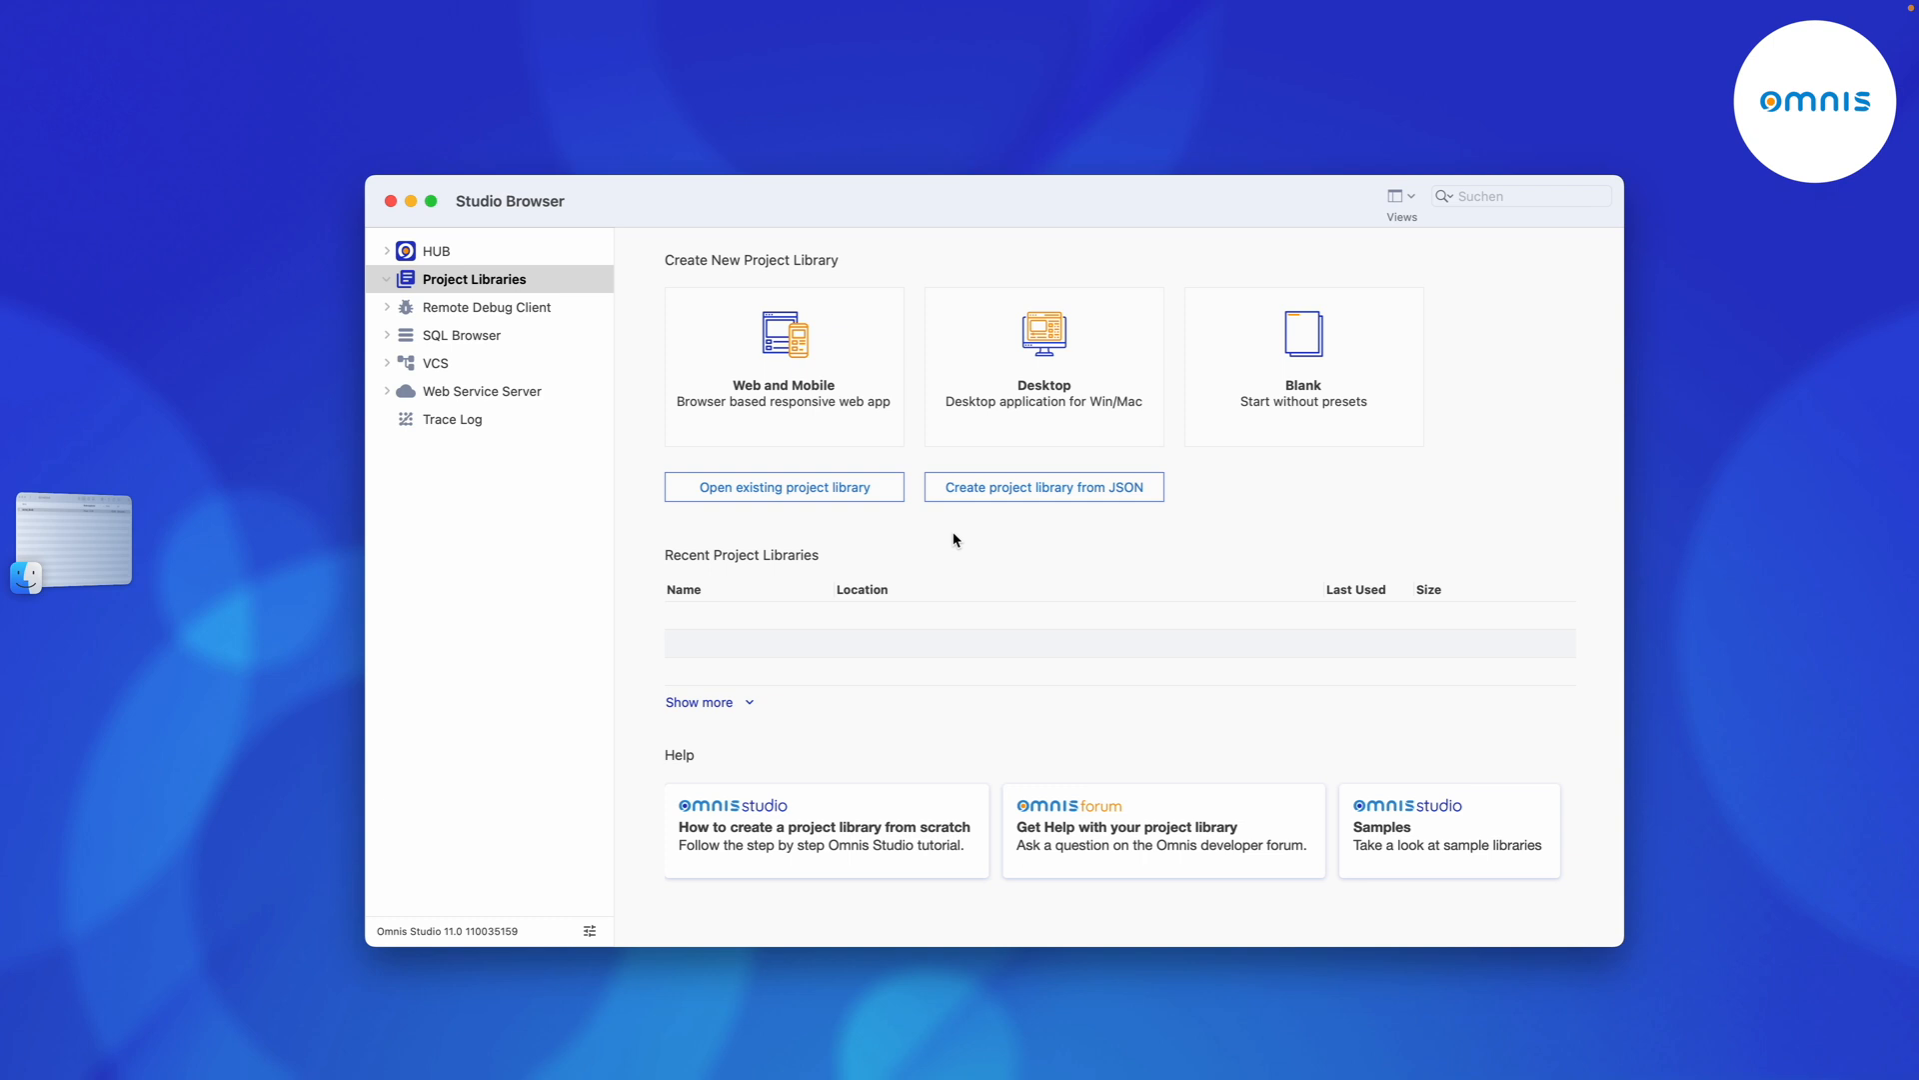
mouse_move(772, 276)
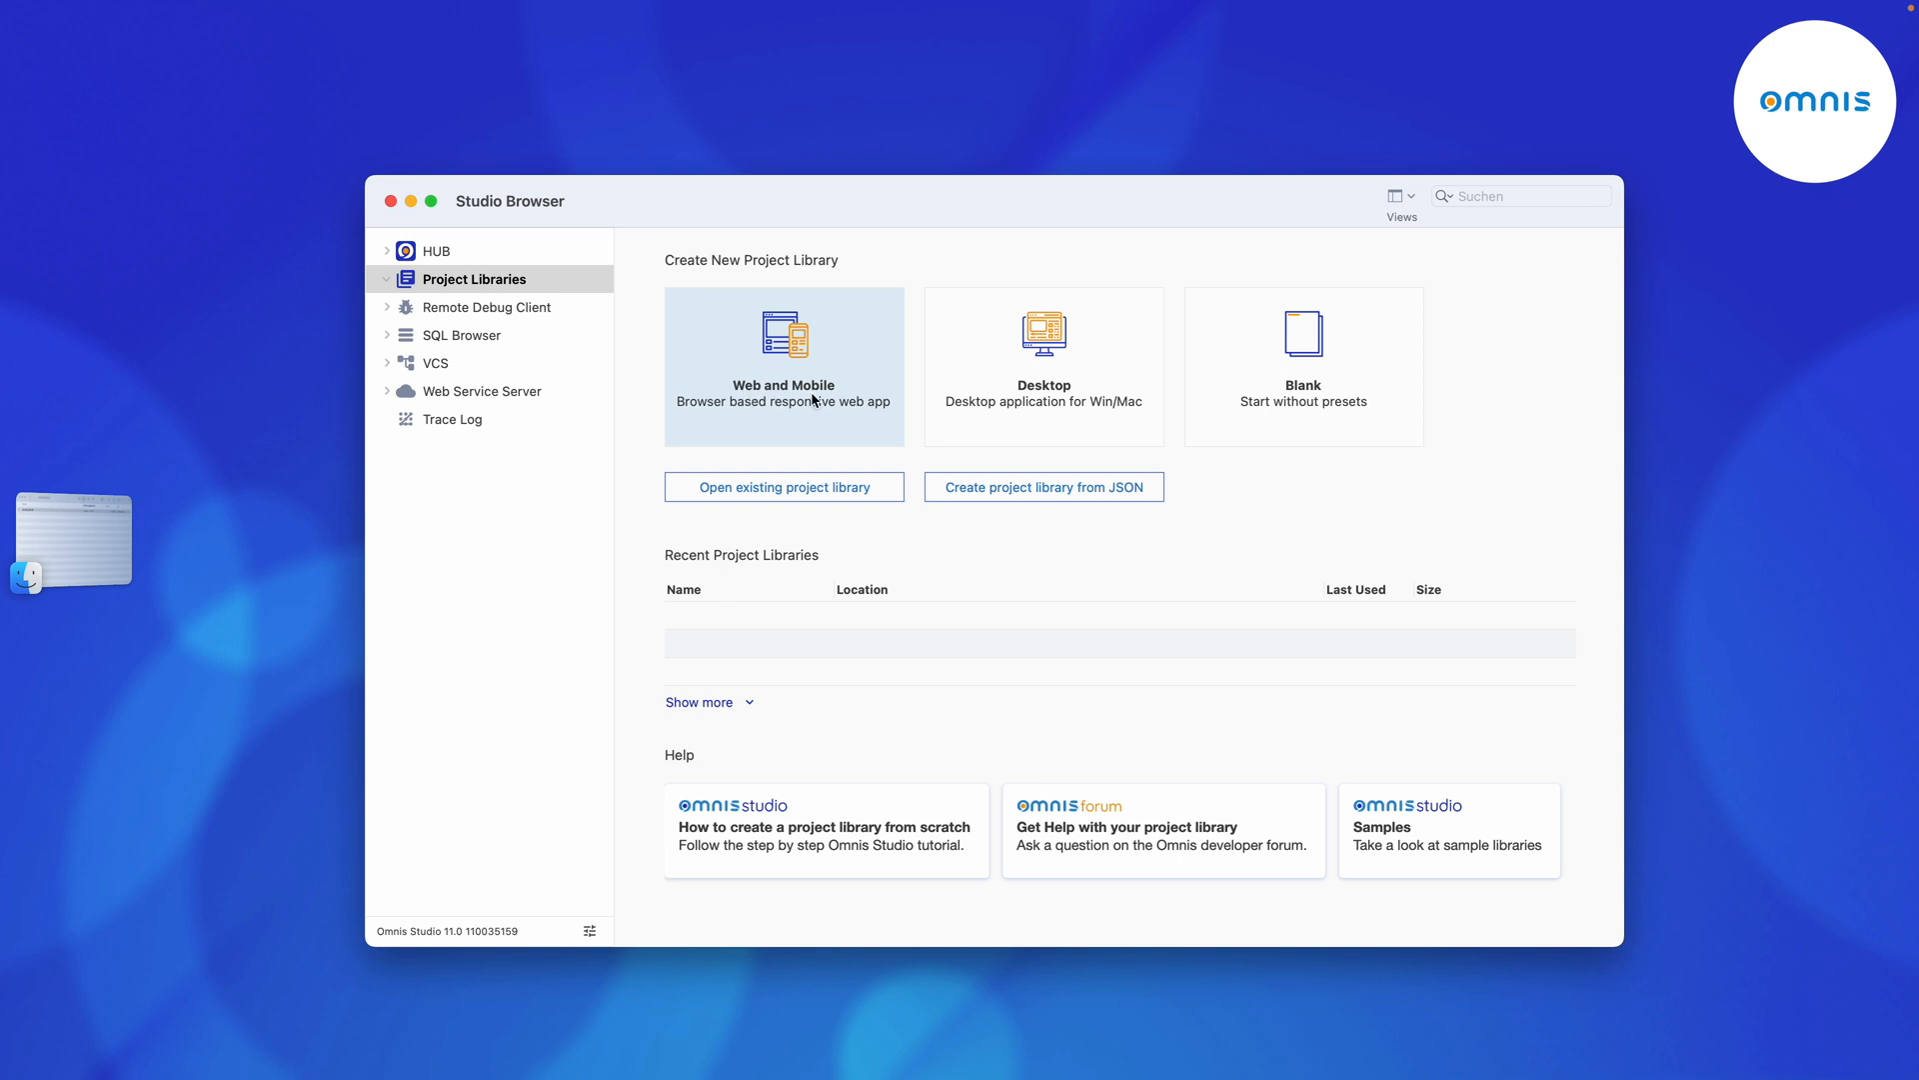
Create a new Web and Mobile project library saved as surveyapp.
click(784, 356)
text(surv.lbs)
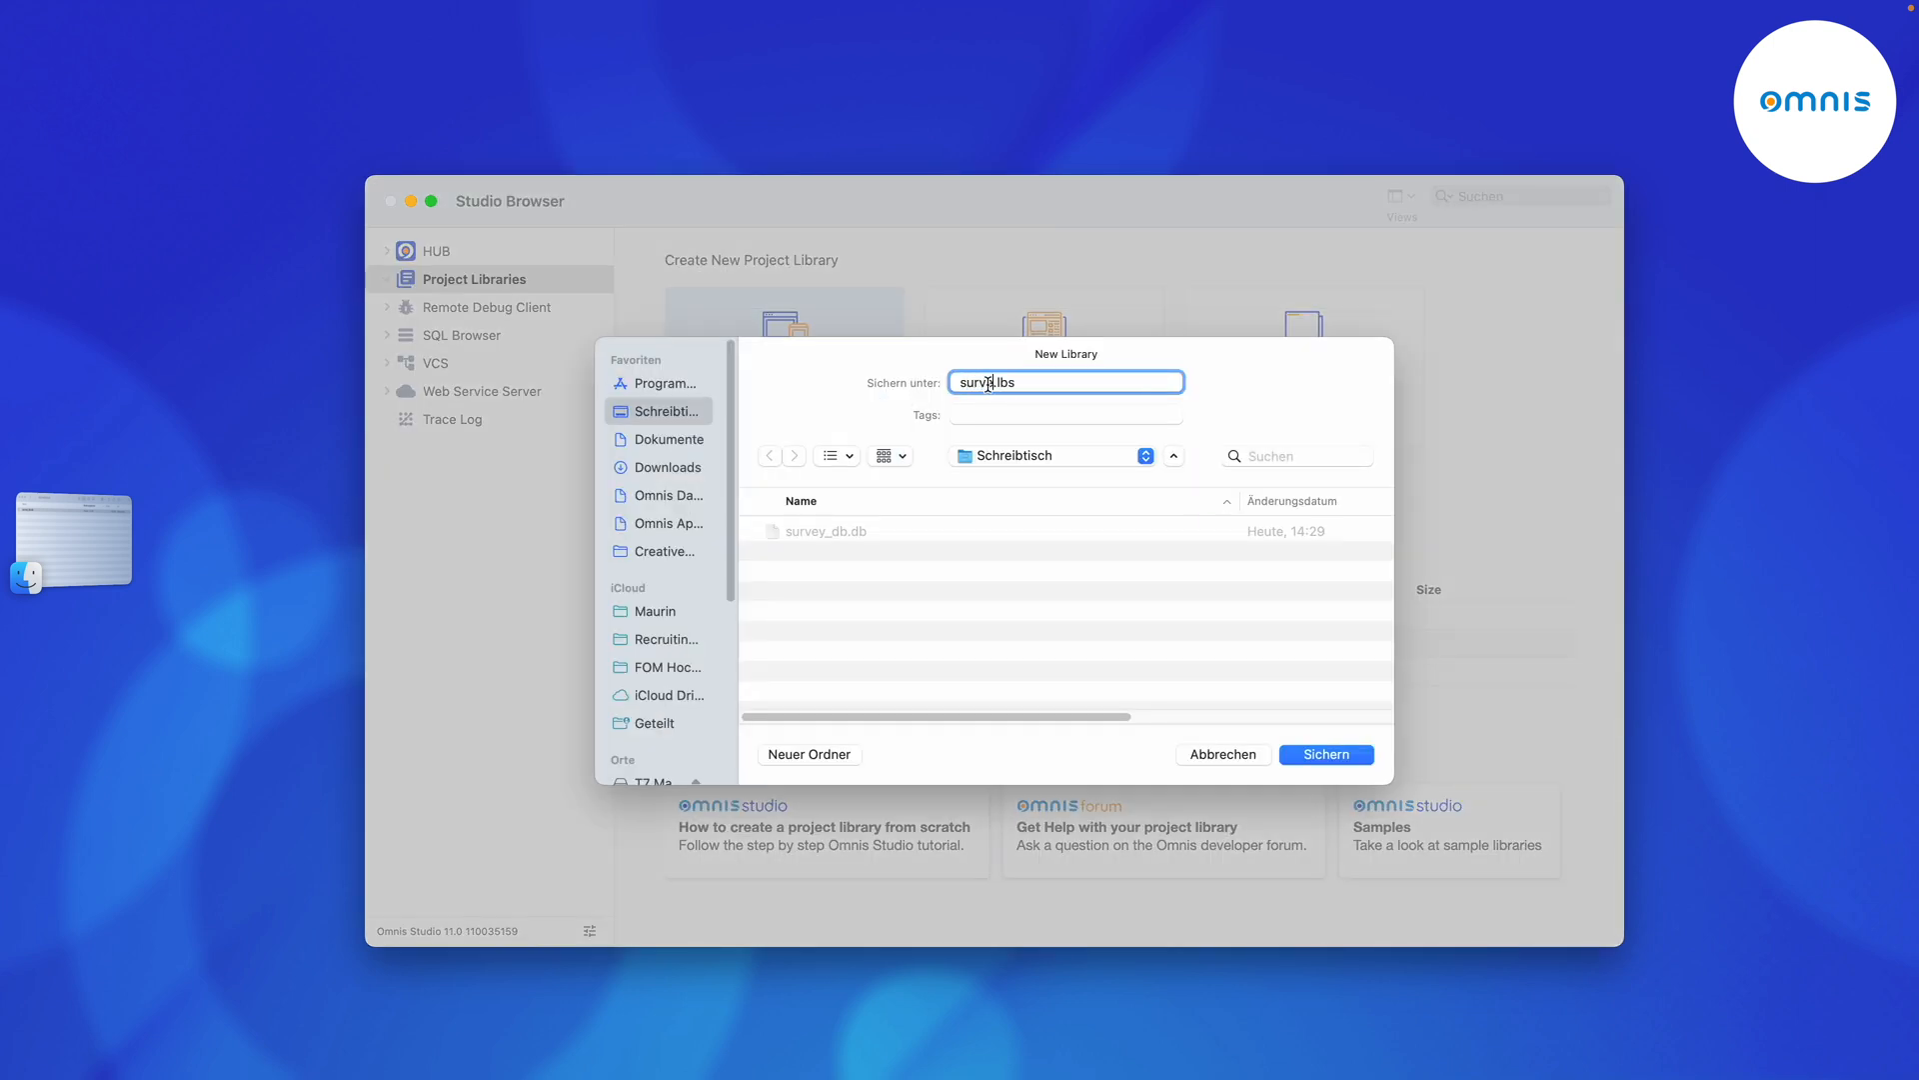
click(1325, 753)
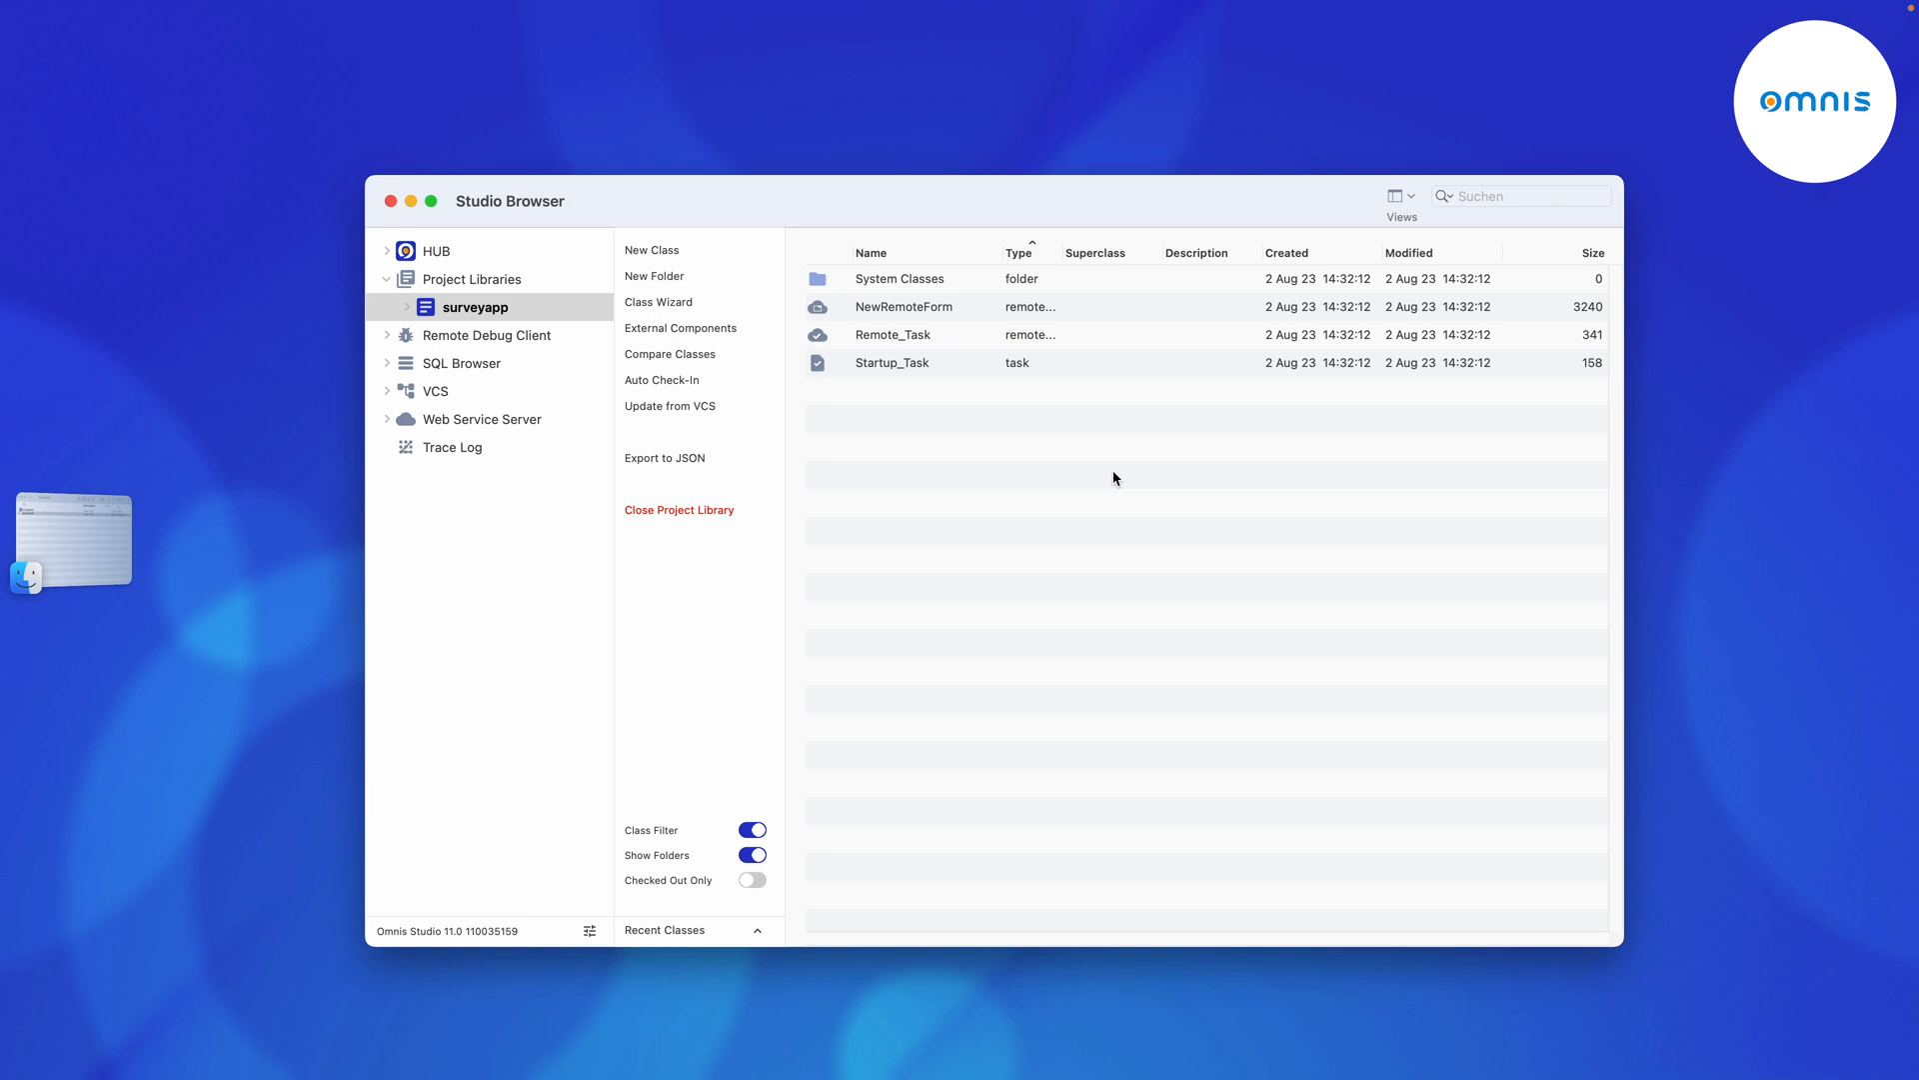
mouse_move(976, 482)
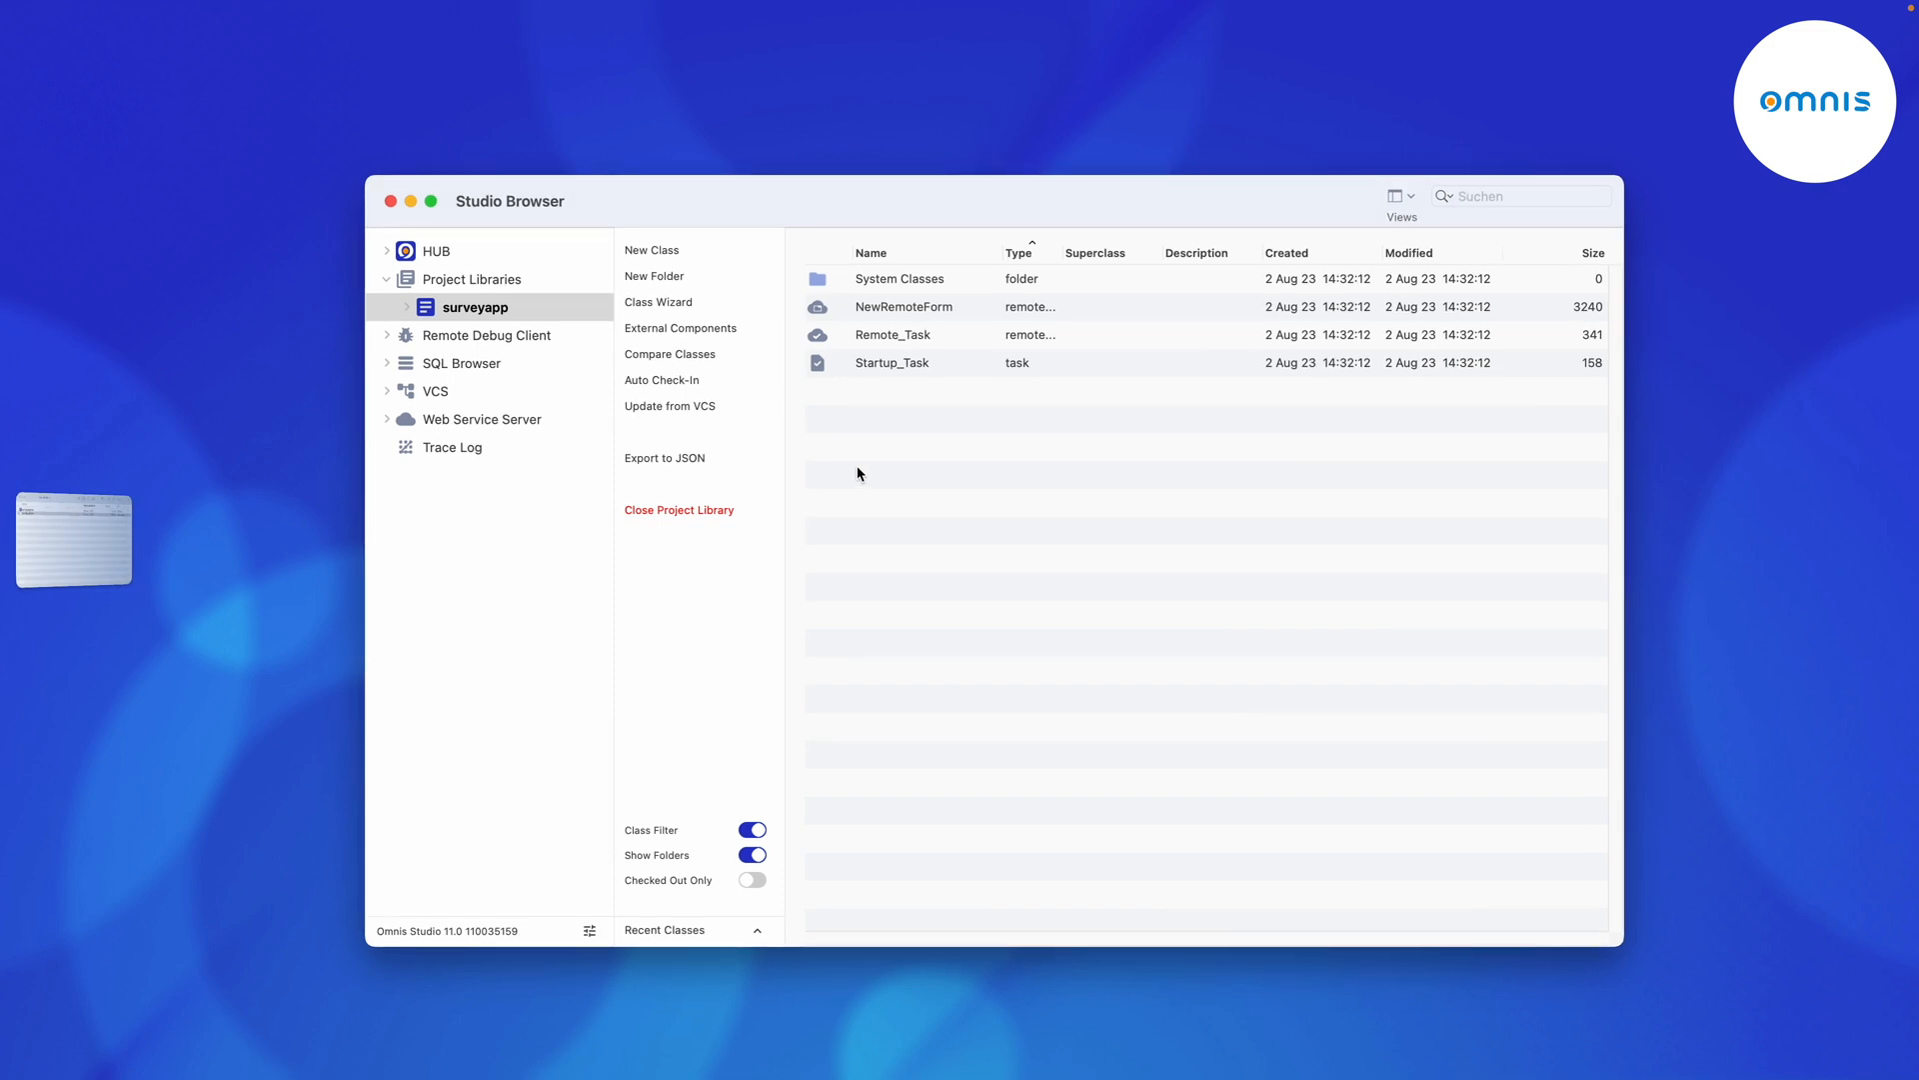
Create a SQLite session named surveyapp whose Host Name is the survey_db.db file, and save it.
click(462, 362)
text(surveyapp)
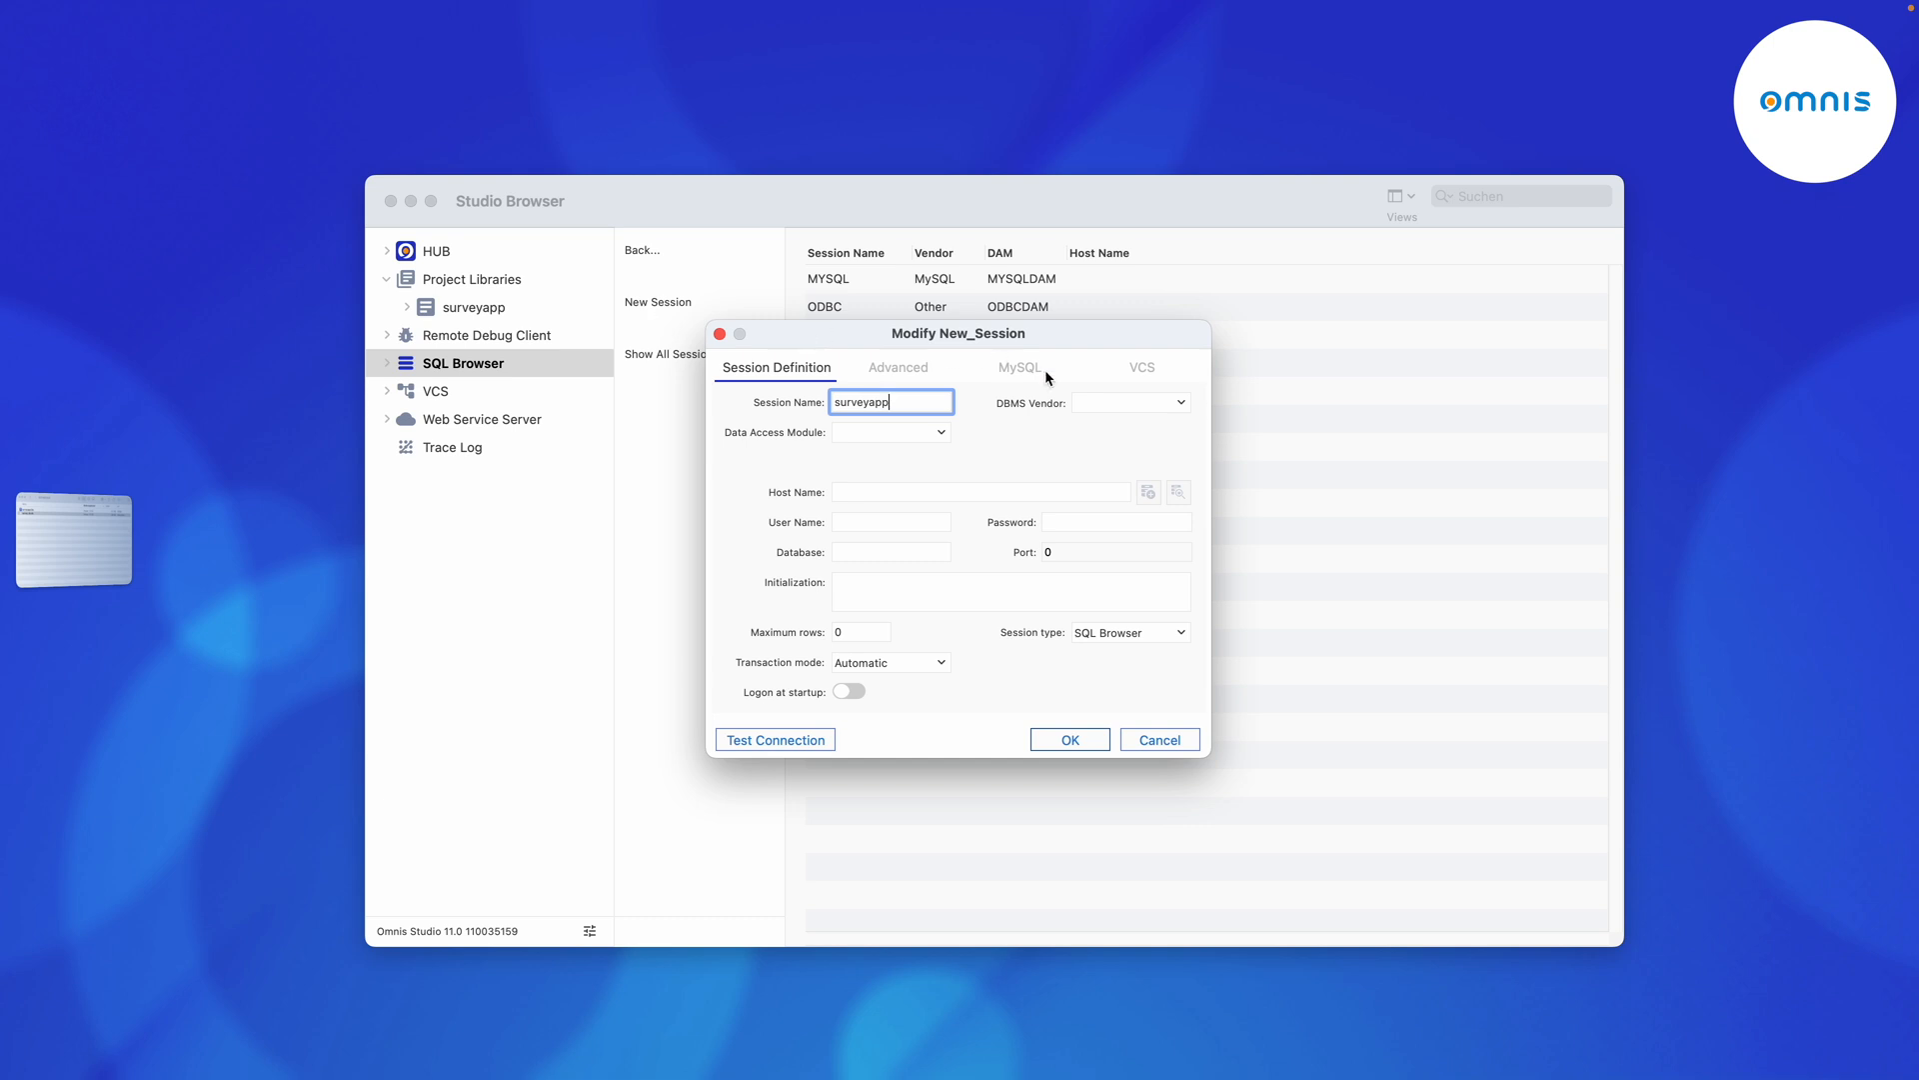
click(1127, 401)
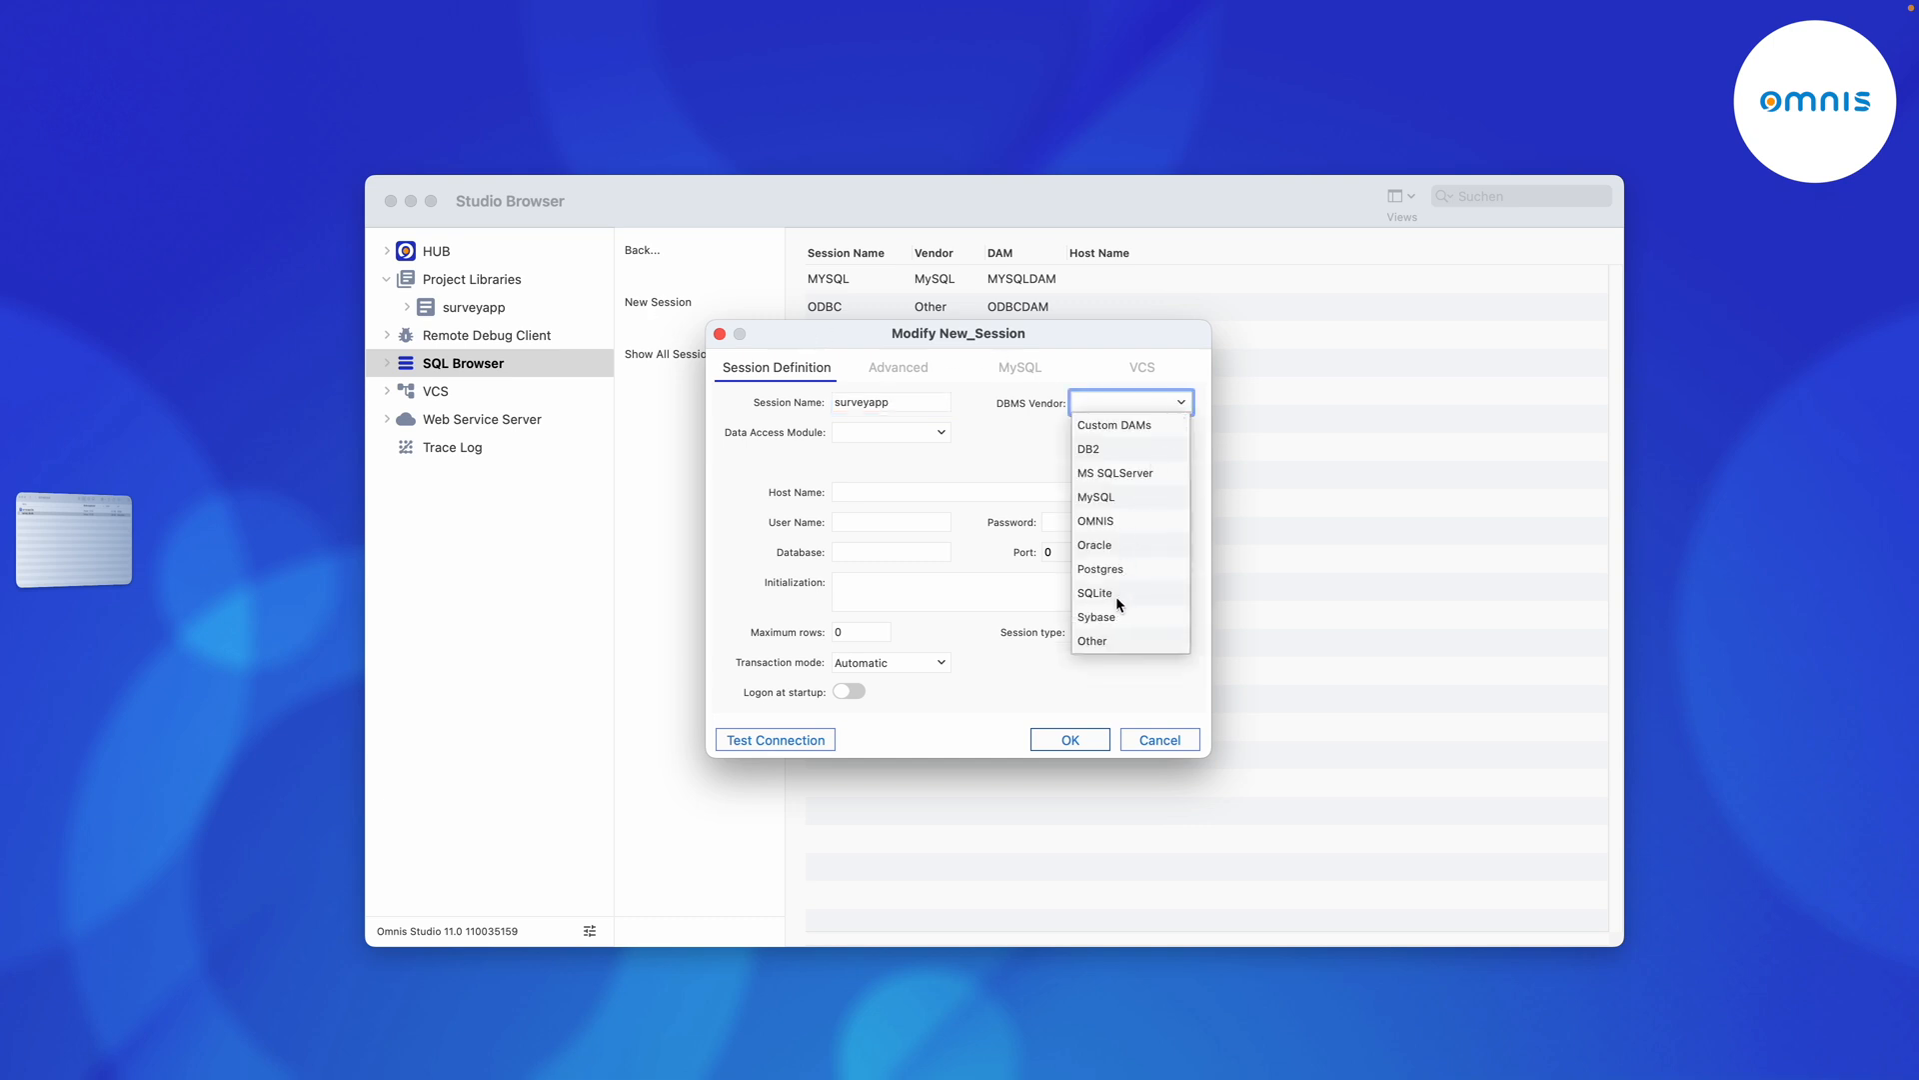
click(1093, 592)
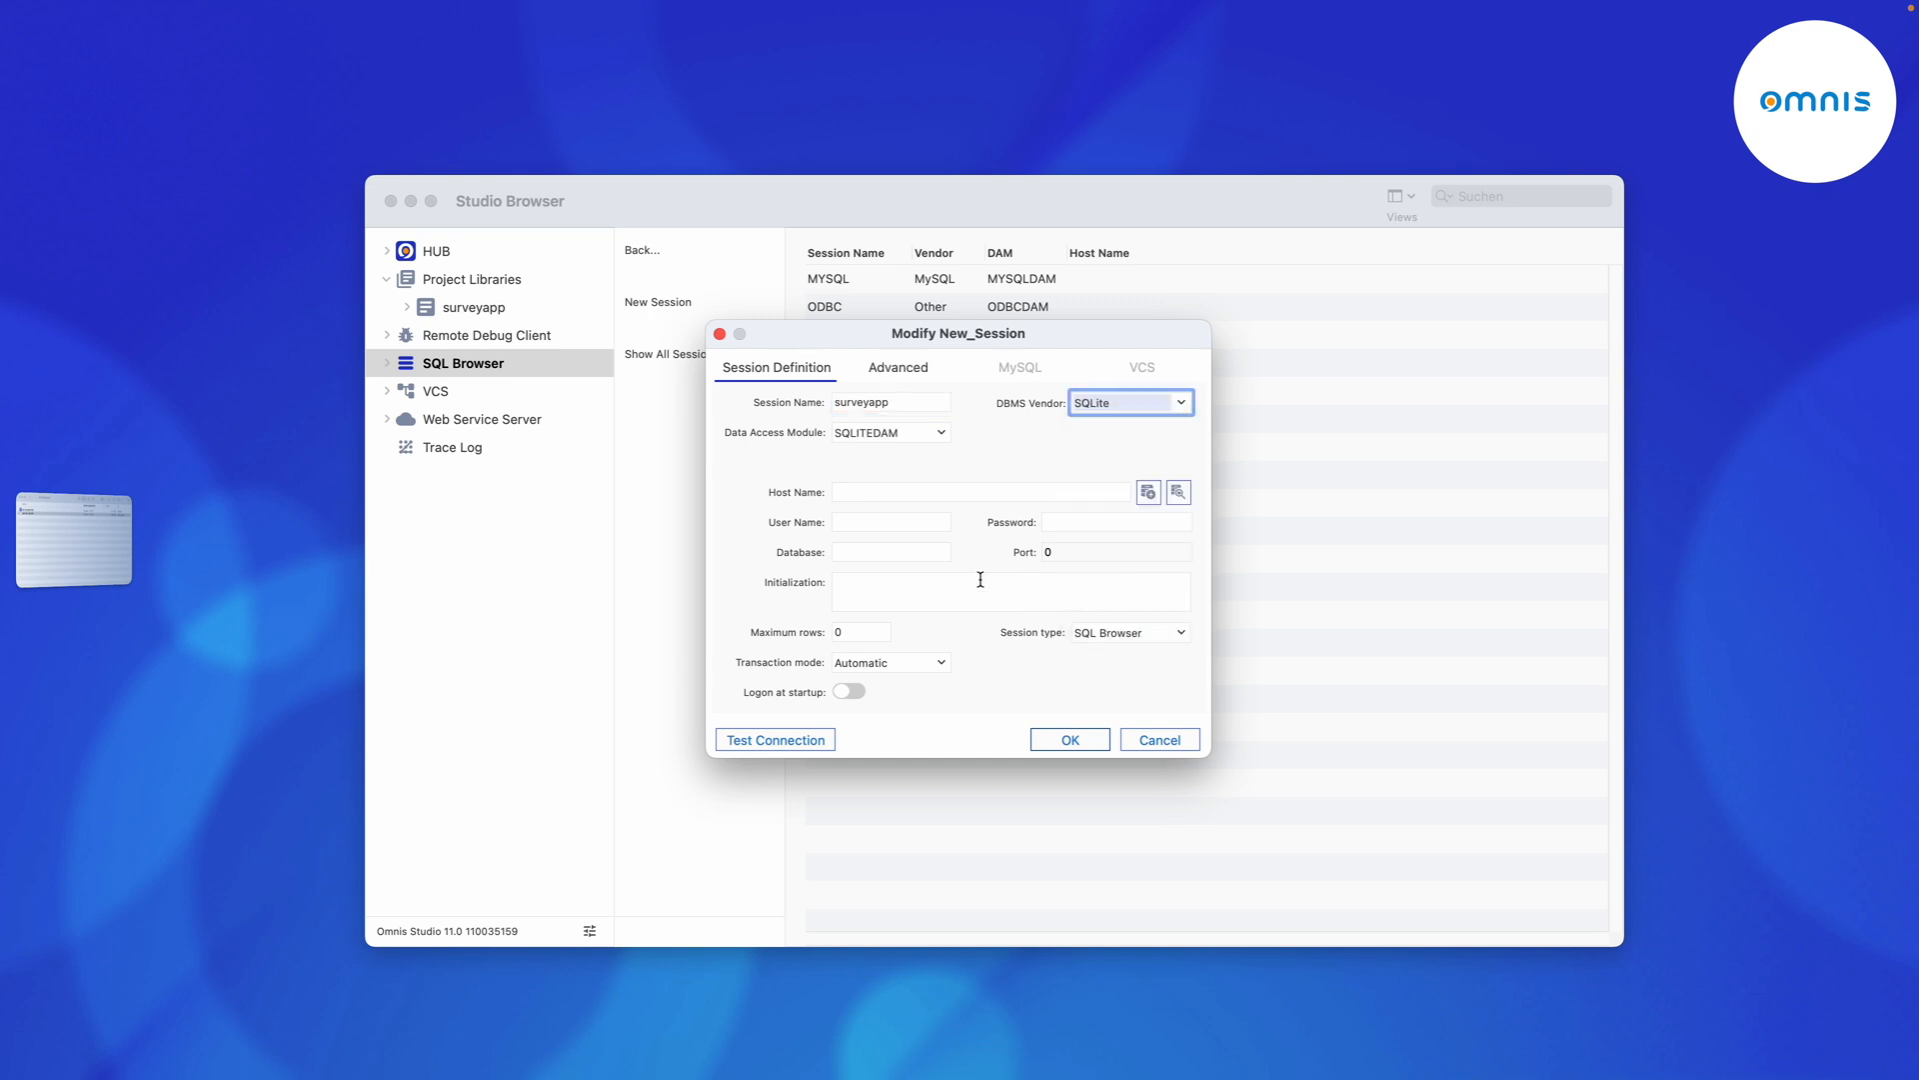
click(979, 492)
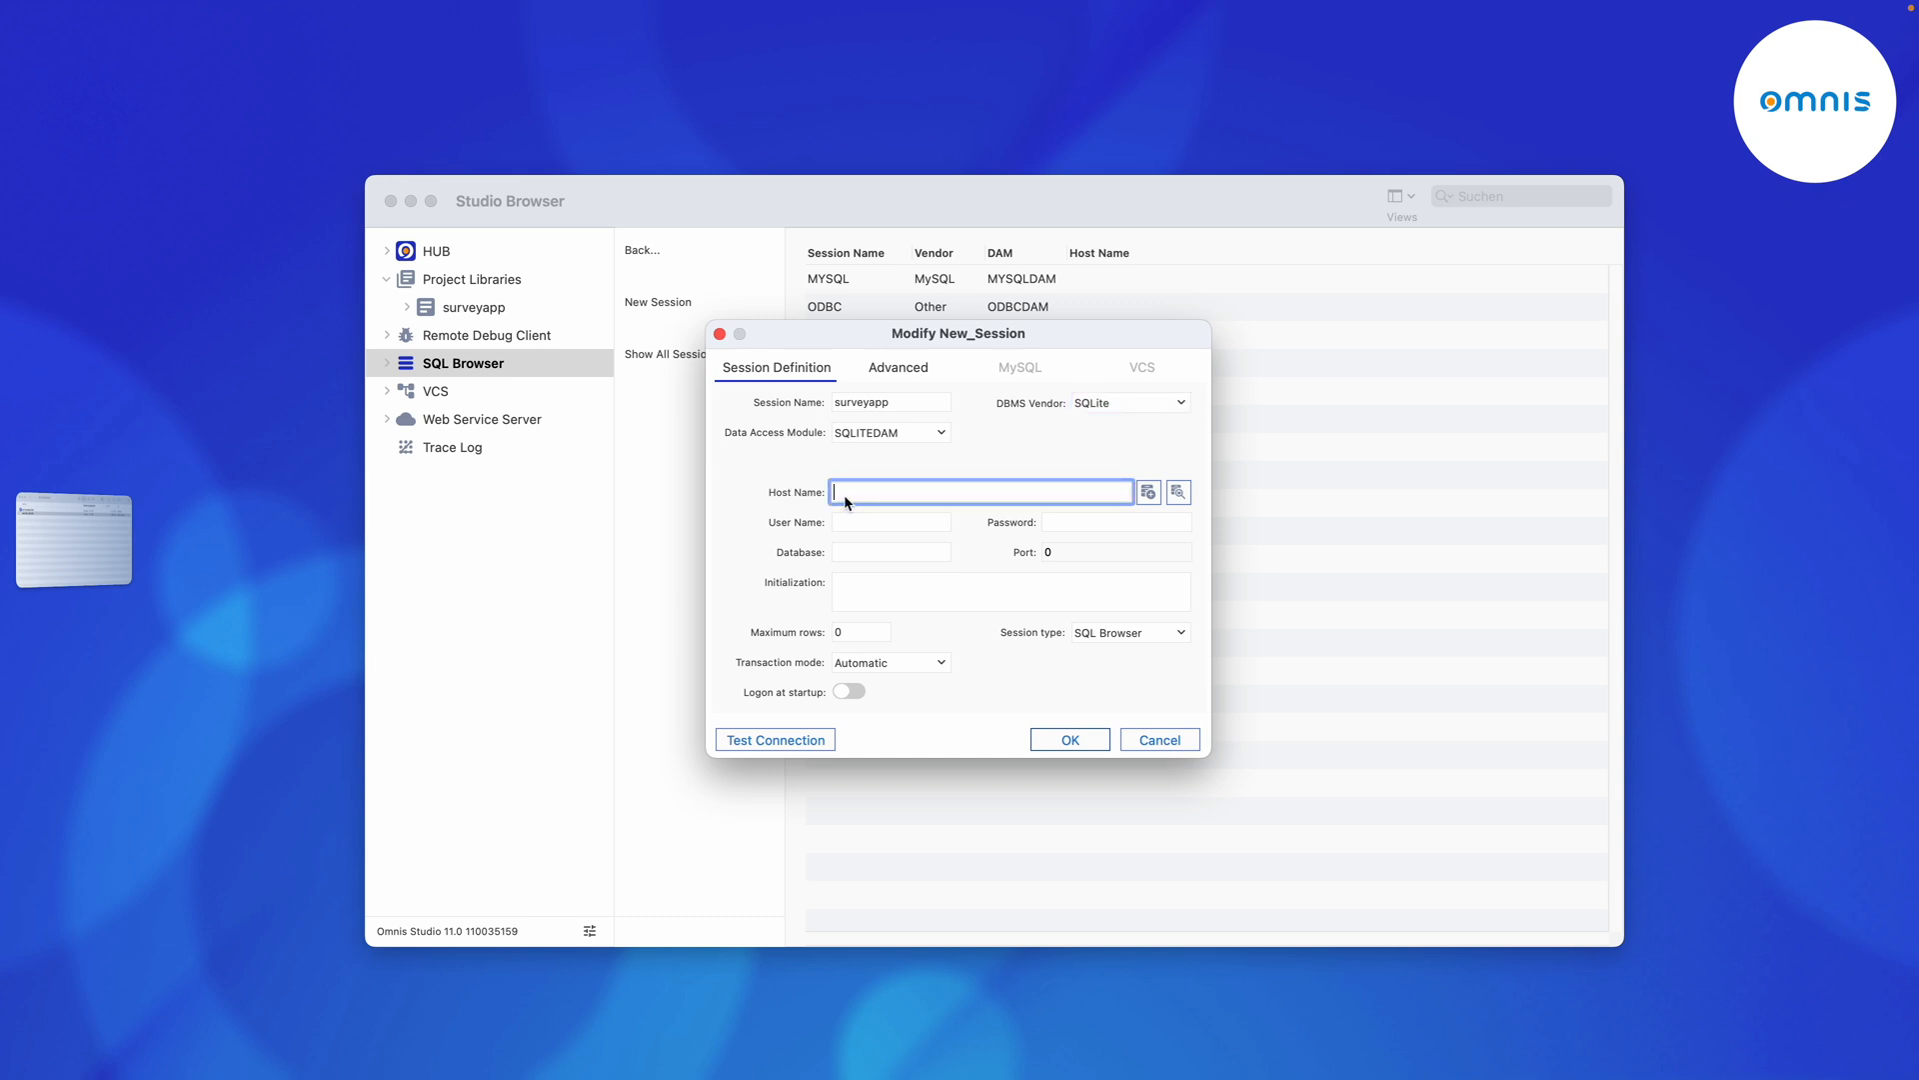
click(1175, 492)
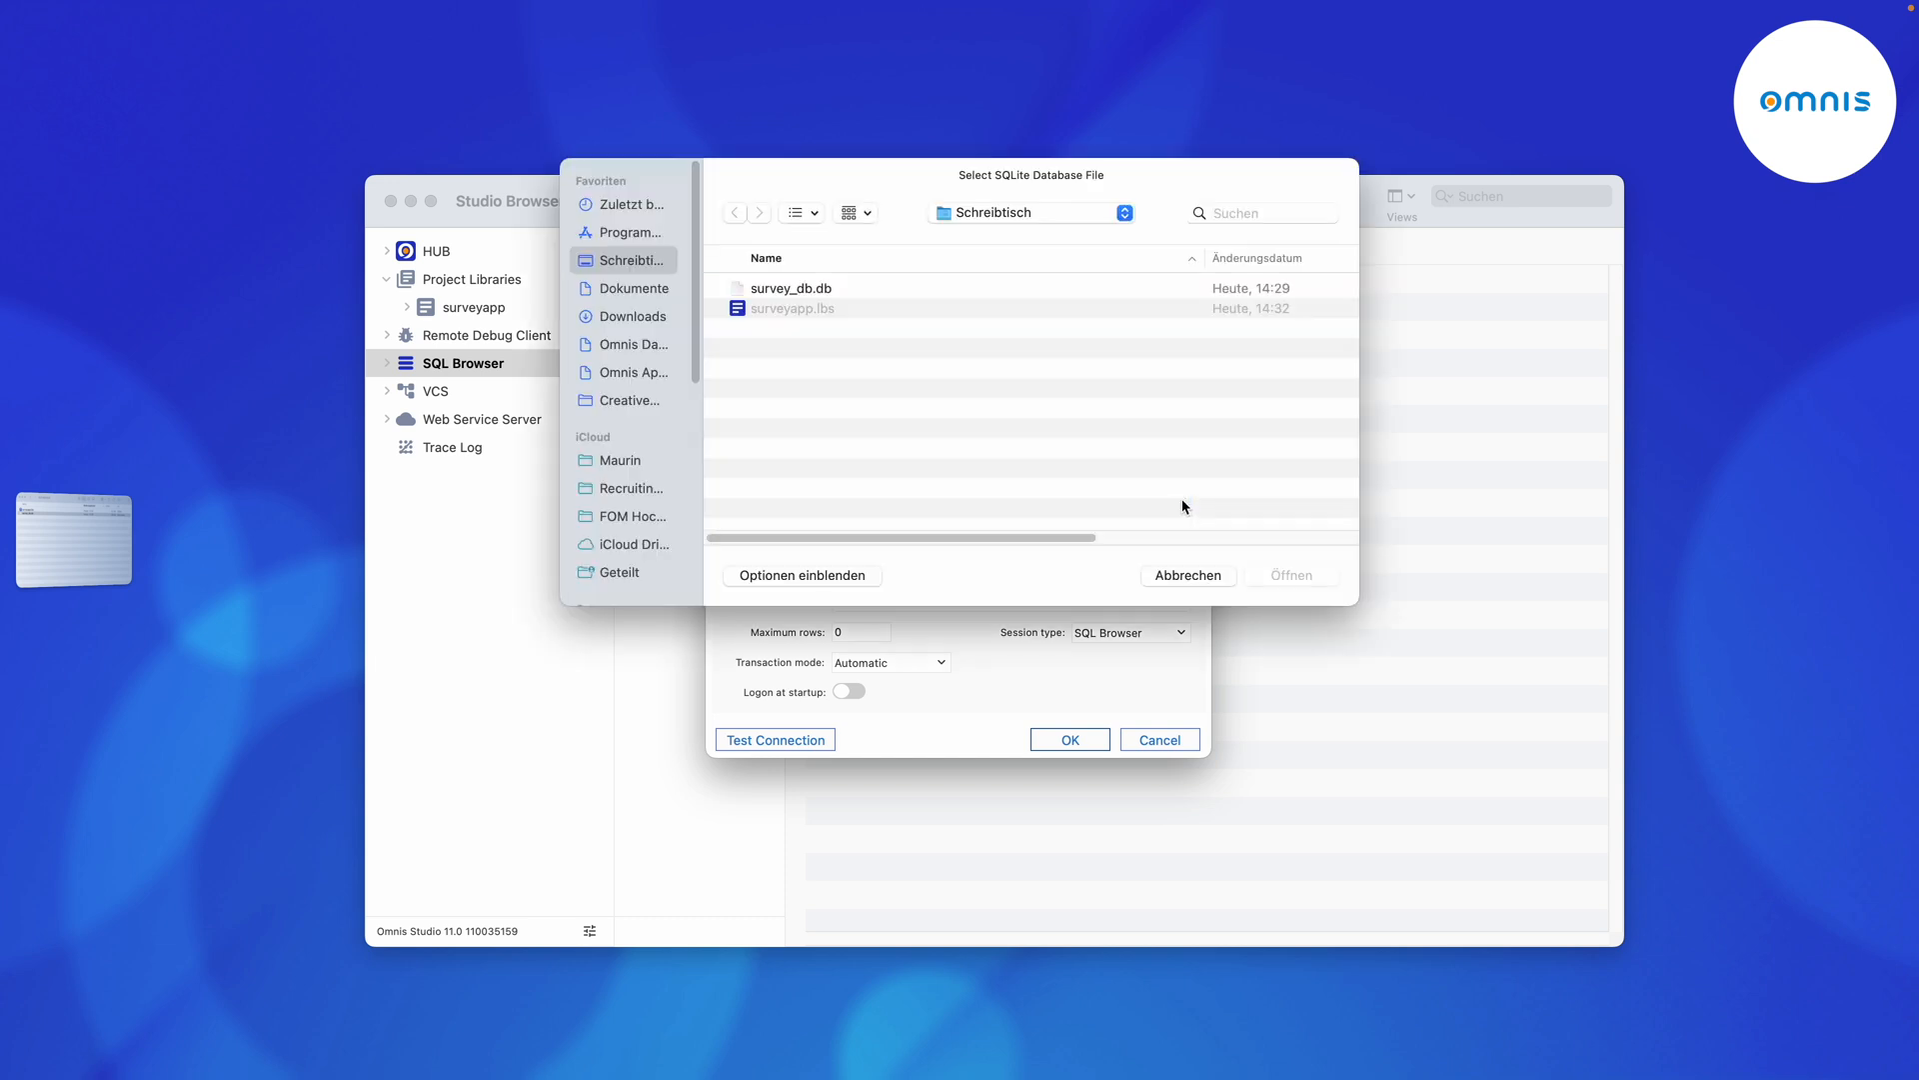
click(792, 288)
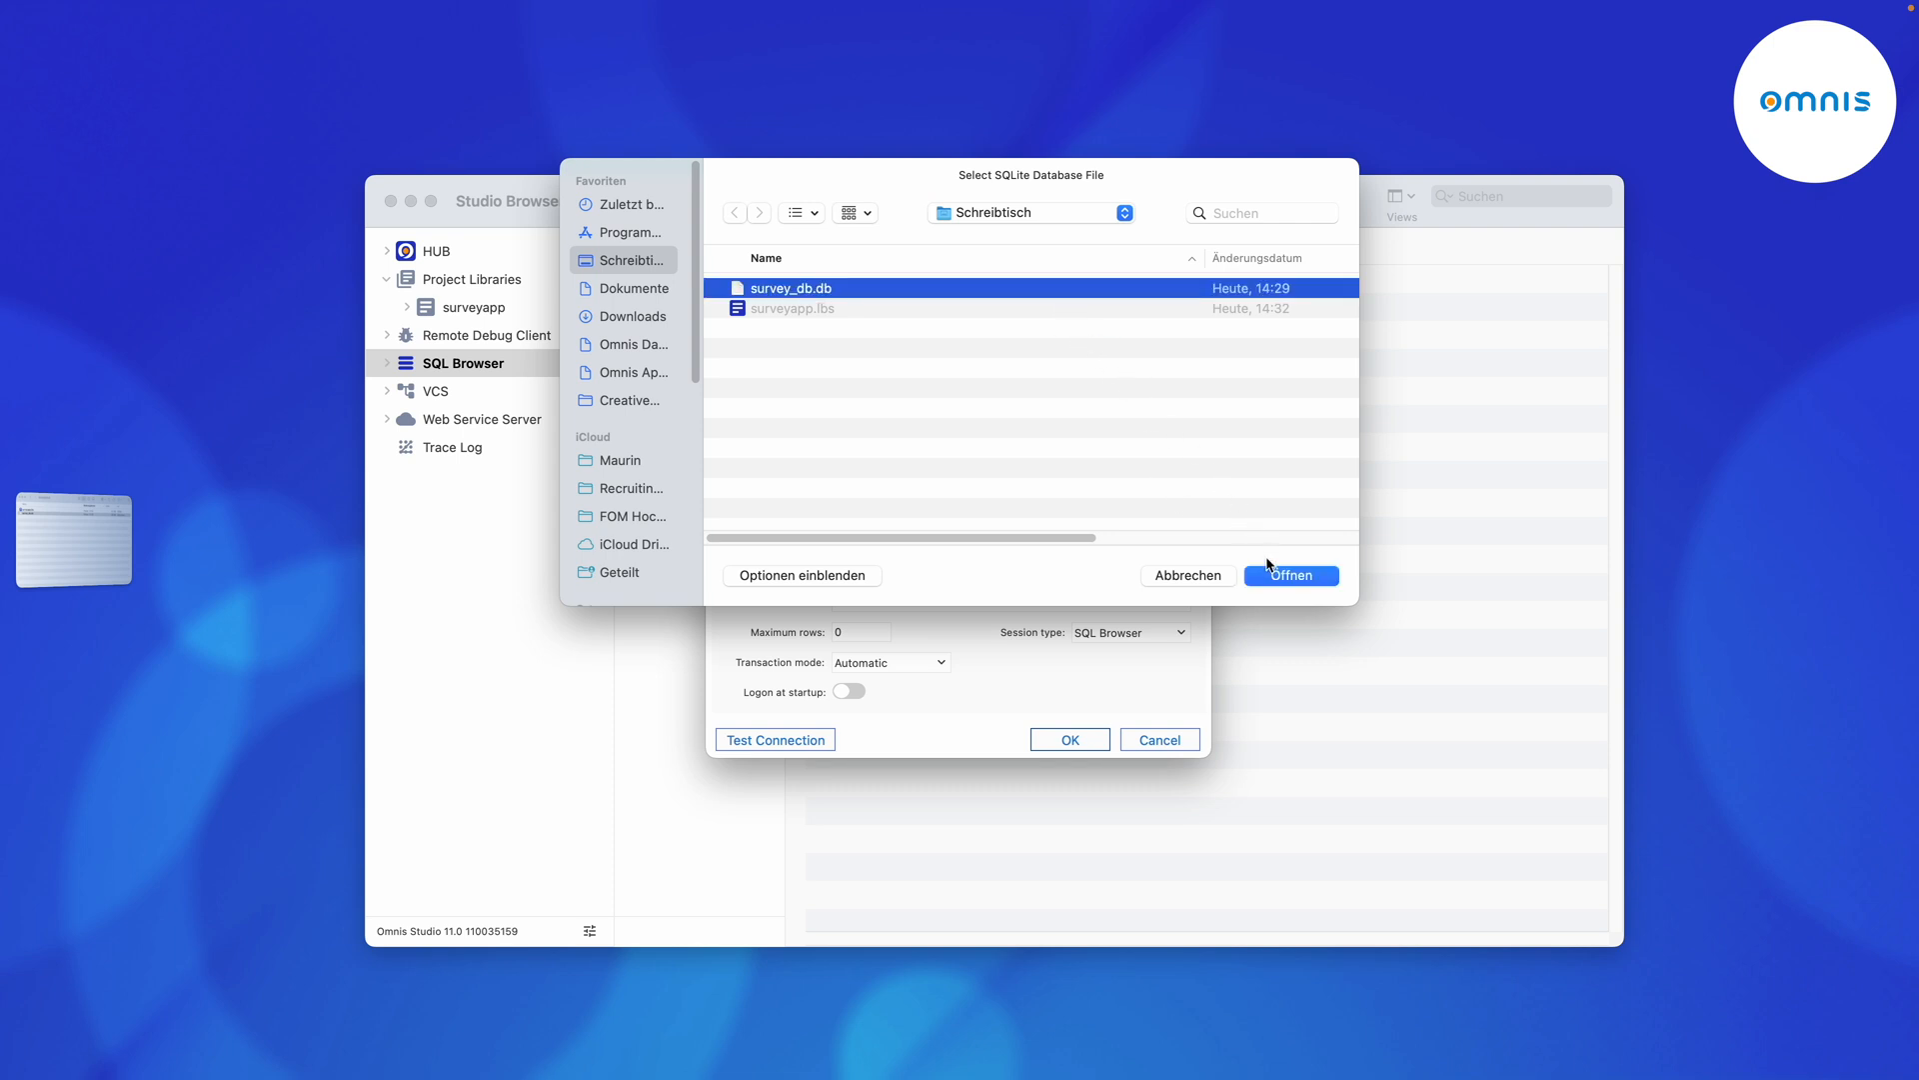
click(1290, 576)
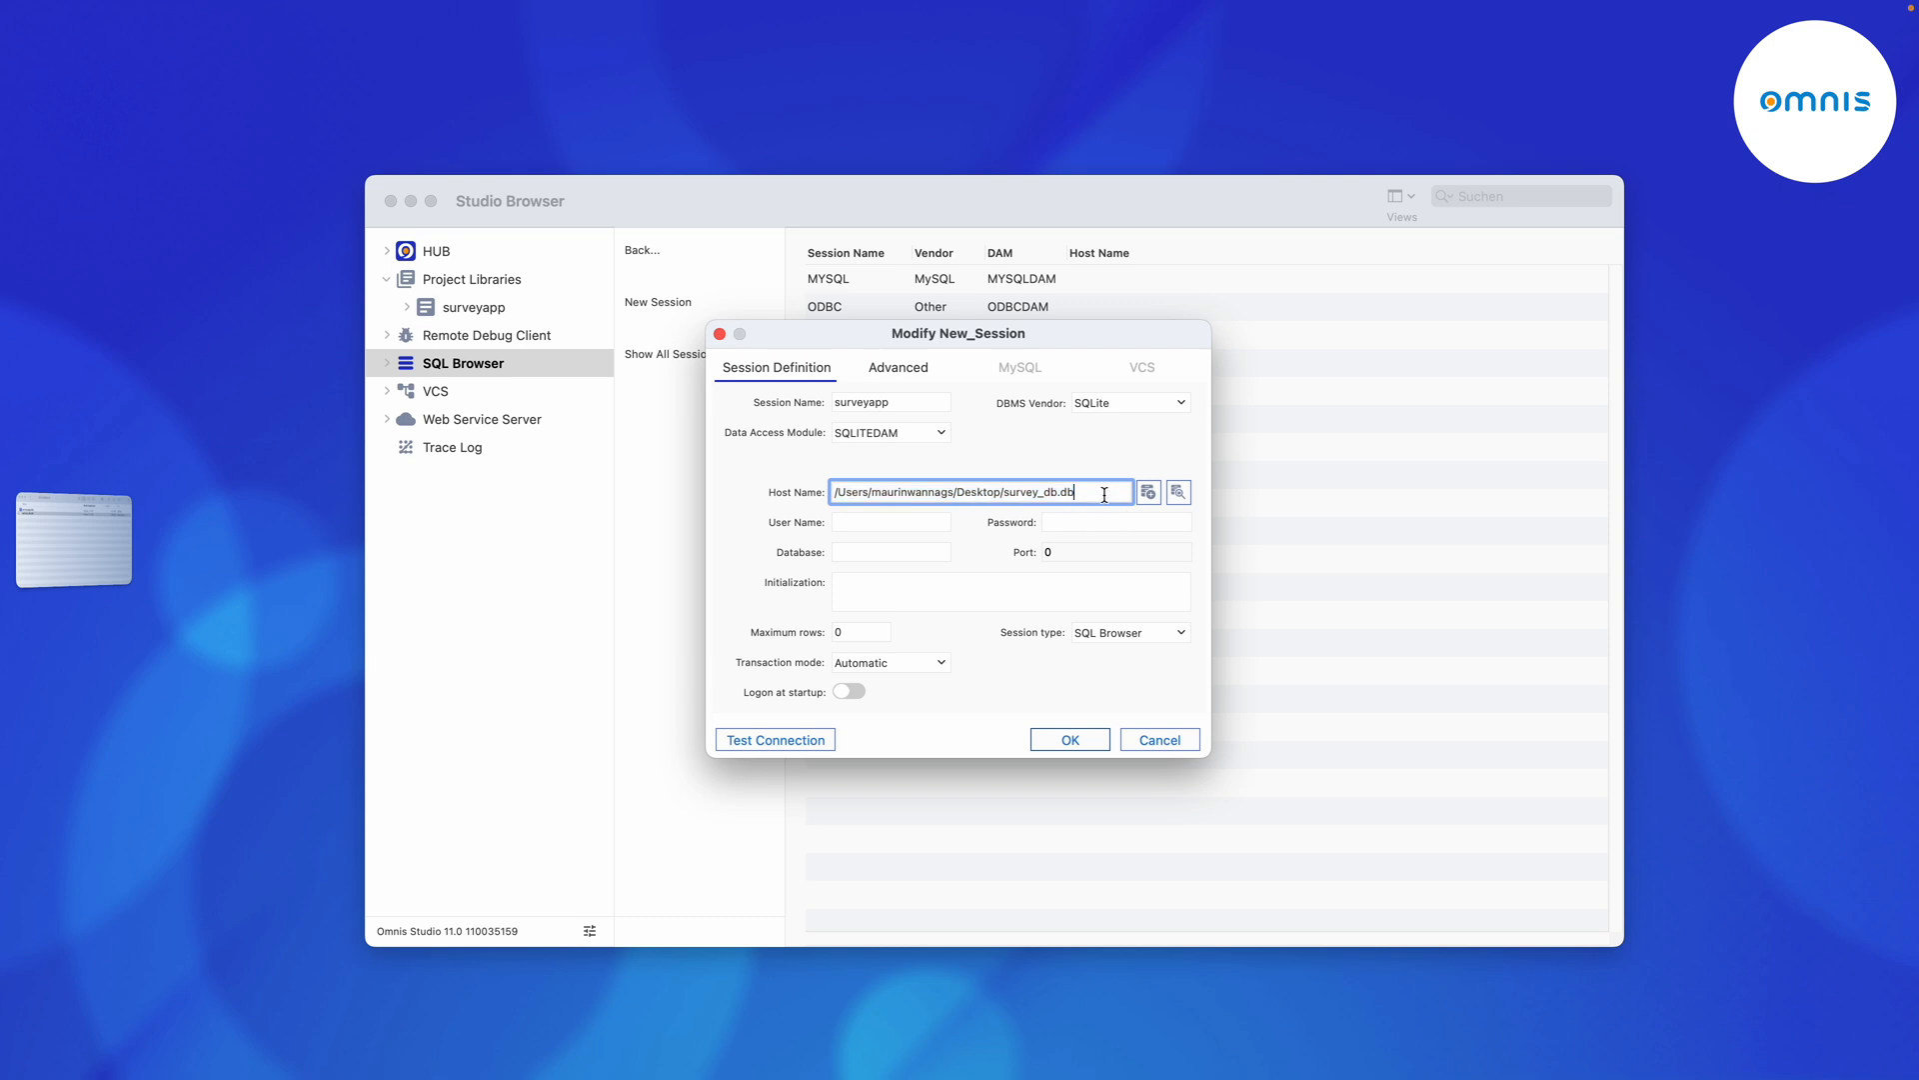
triple_click(968, 492)
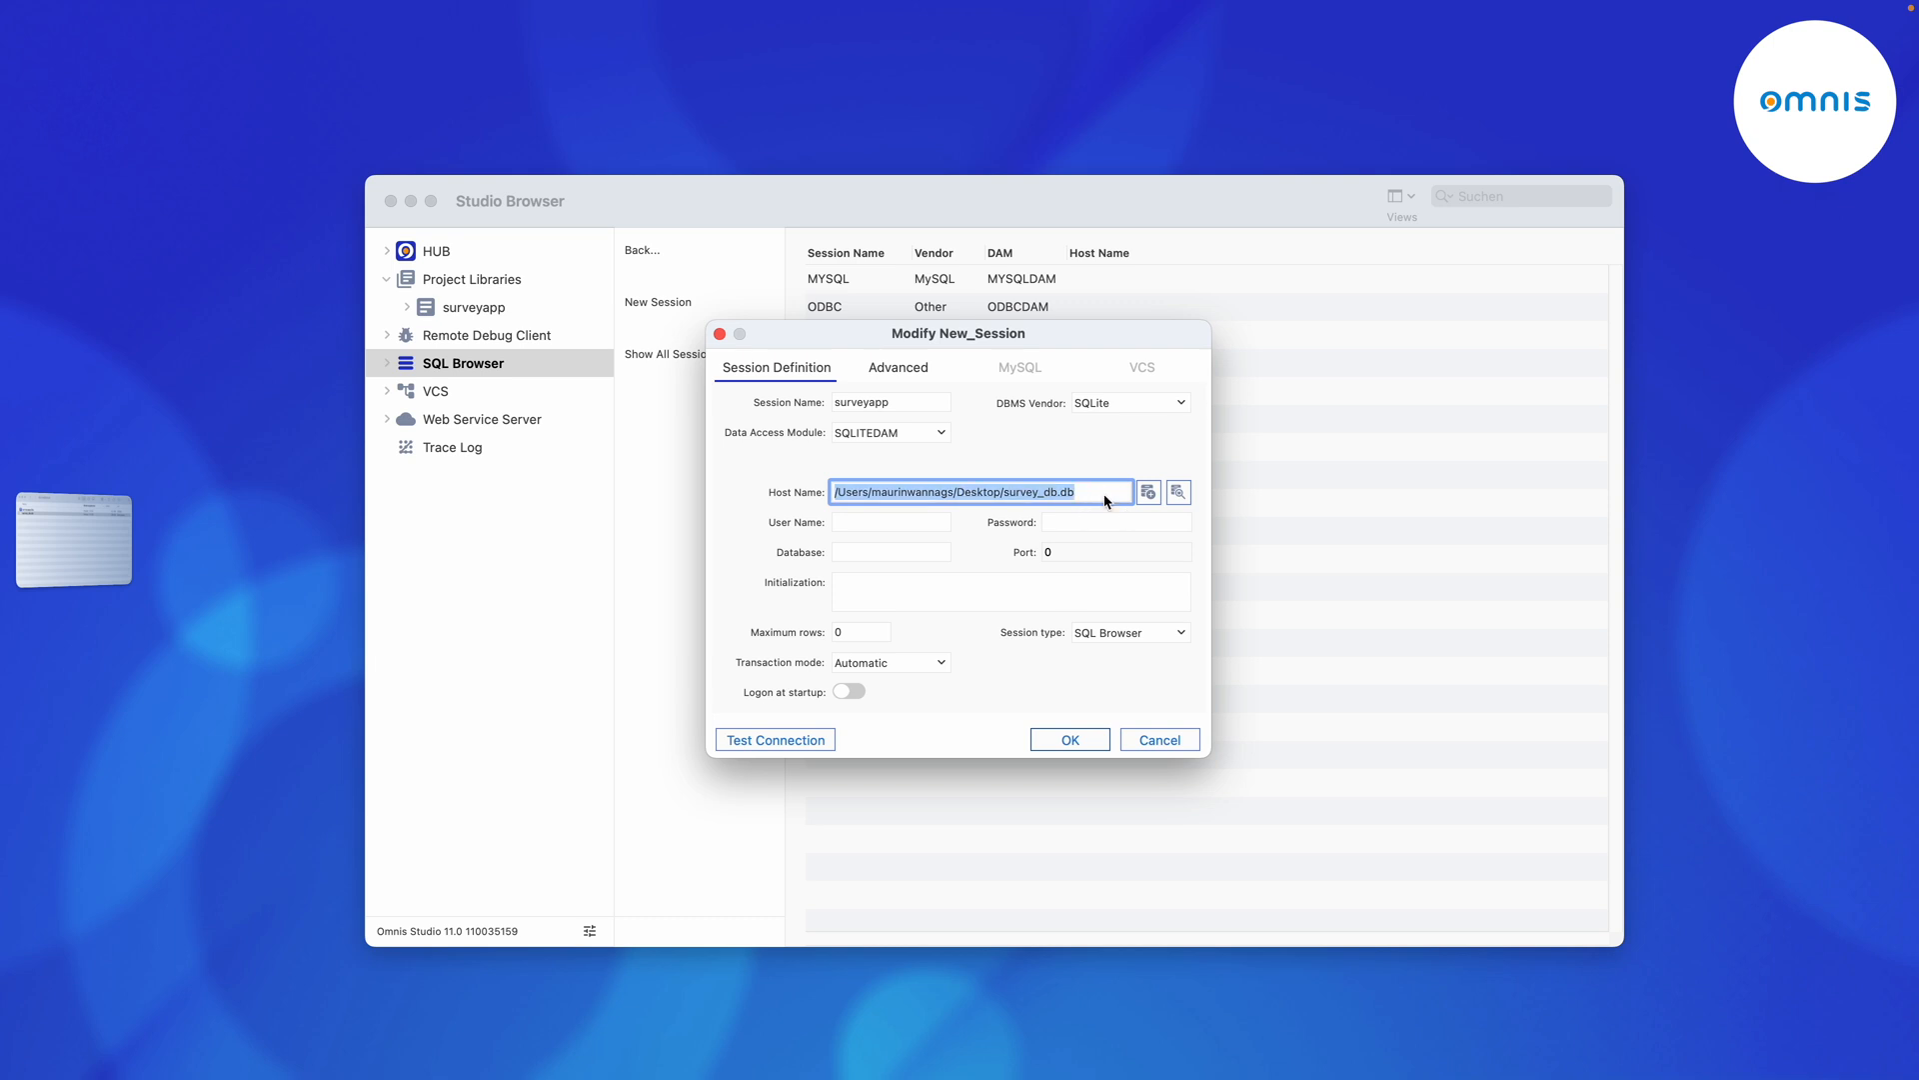
click(1068, 739)
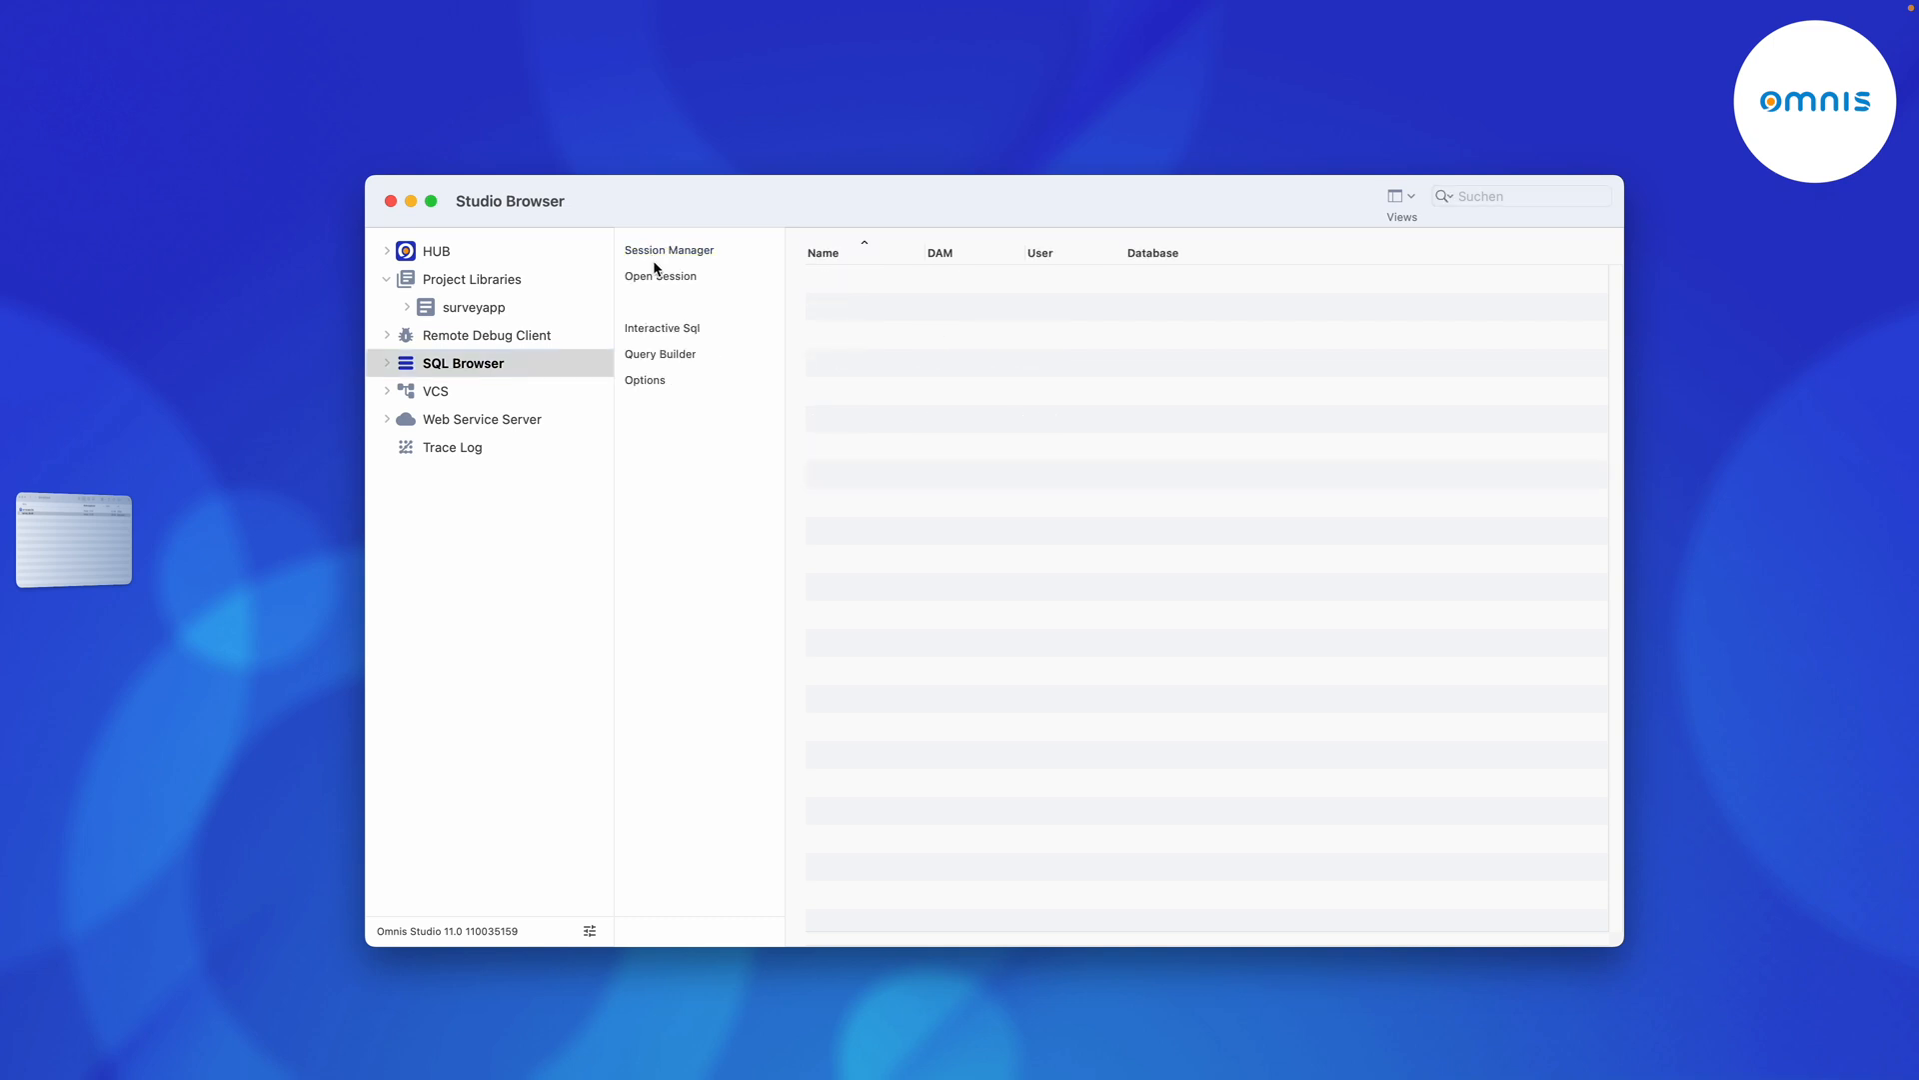
Open the SURVEYAPP session and list its tables, including answers and options.
click(657, 276)
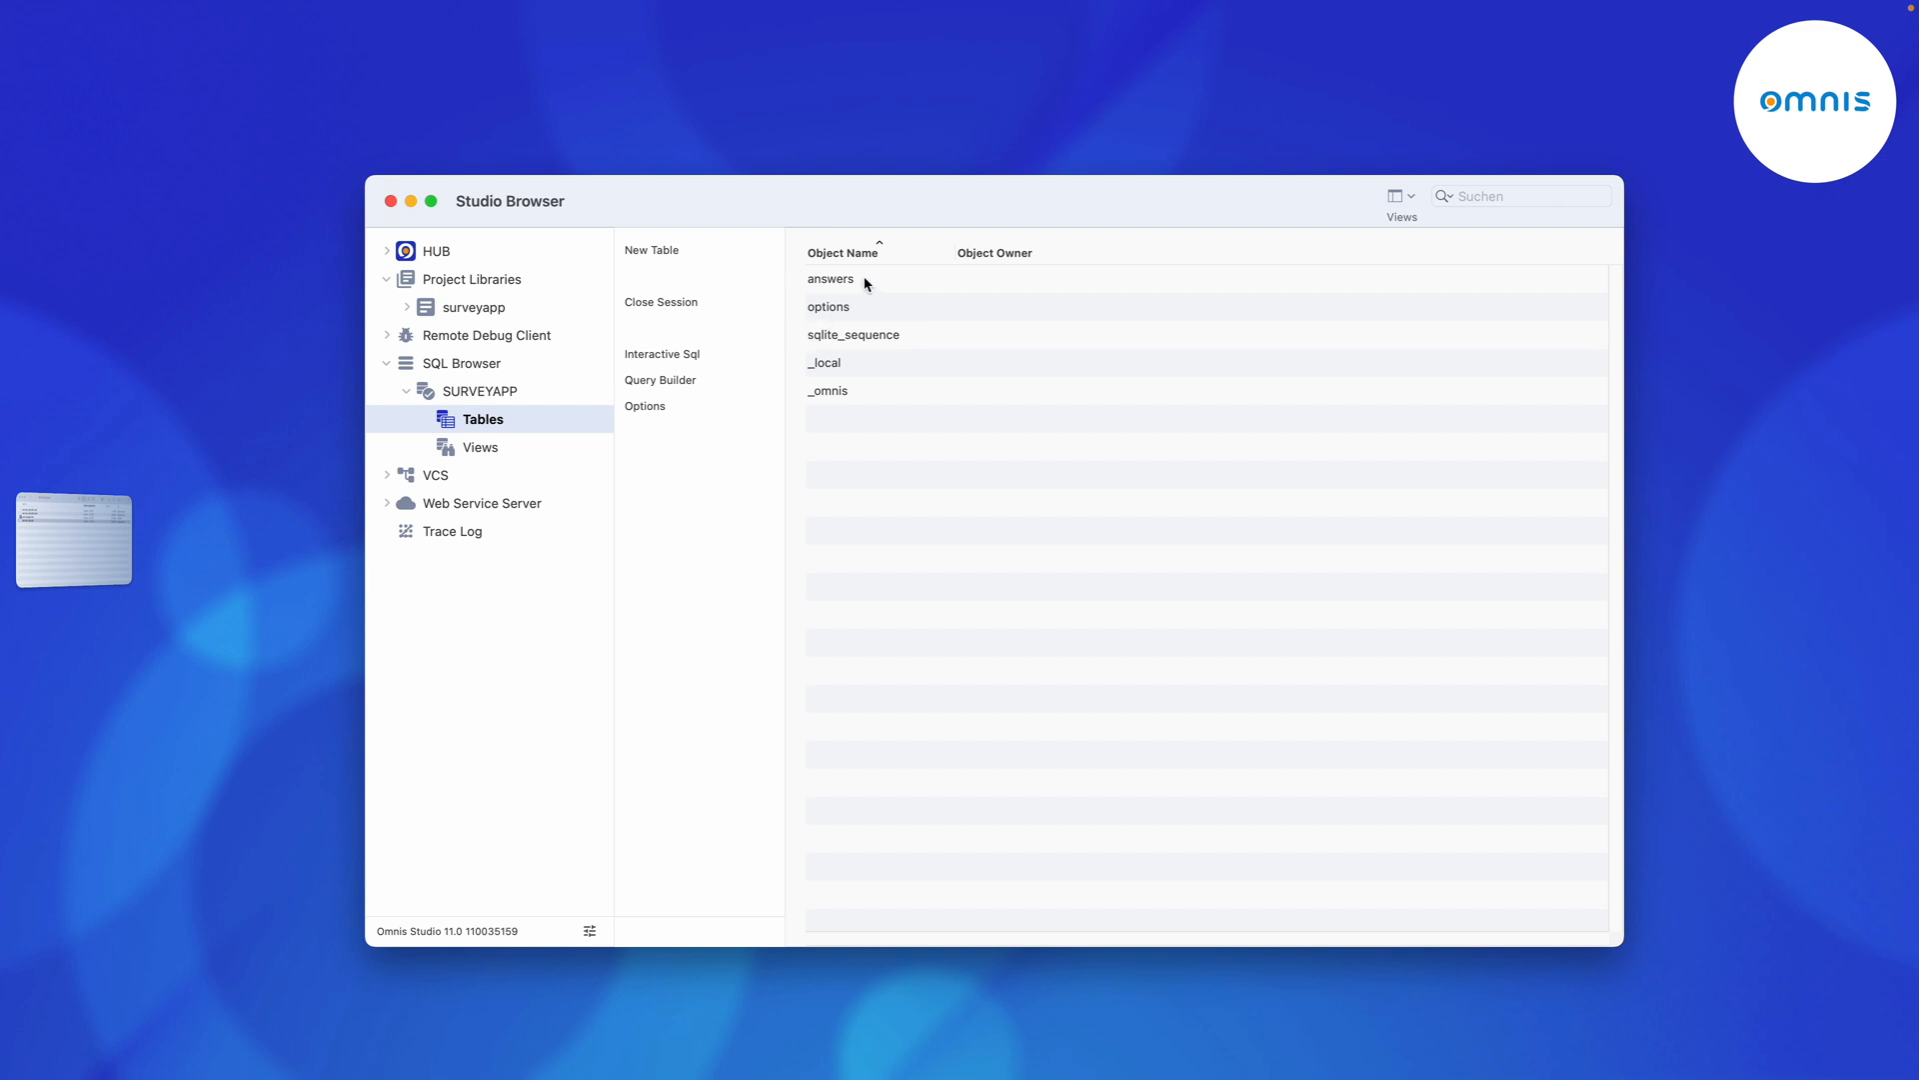
mouse_move(876, 306)
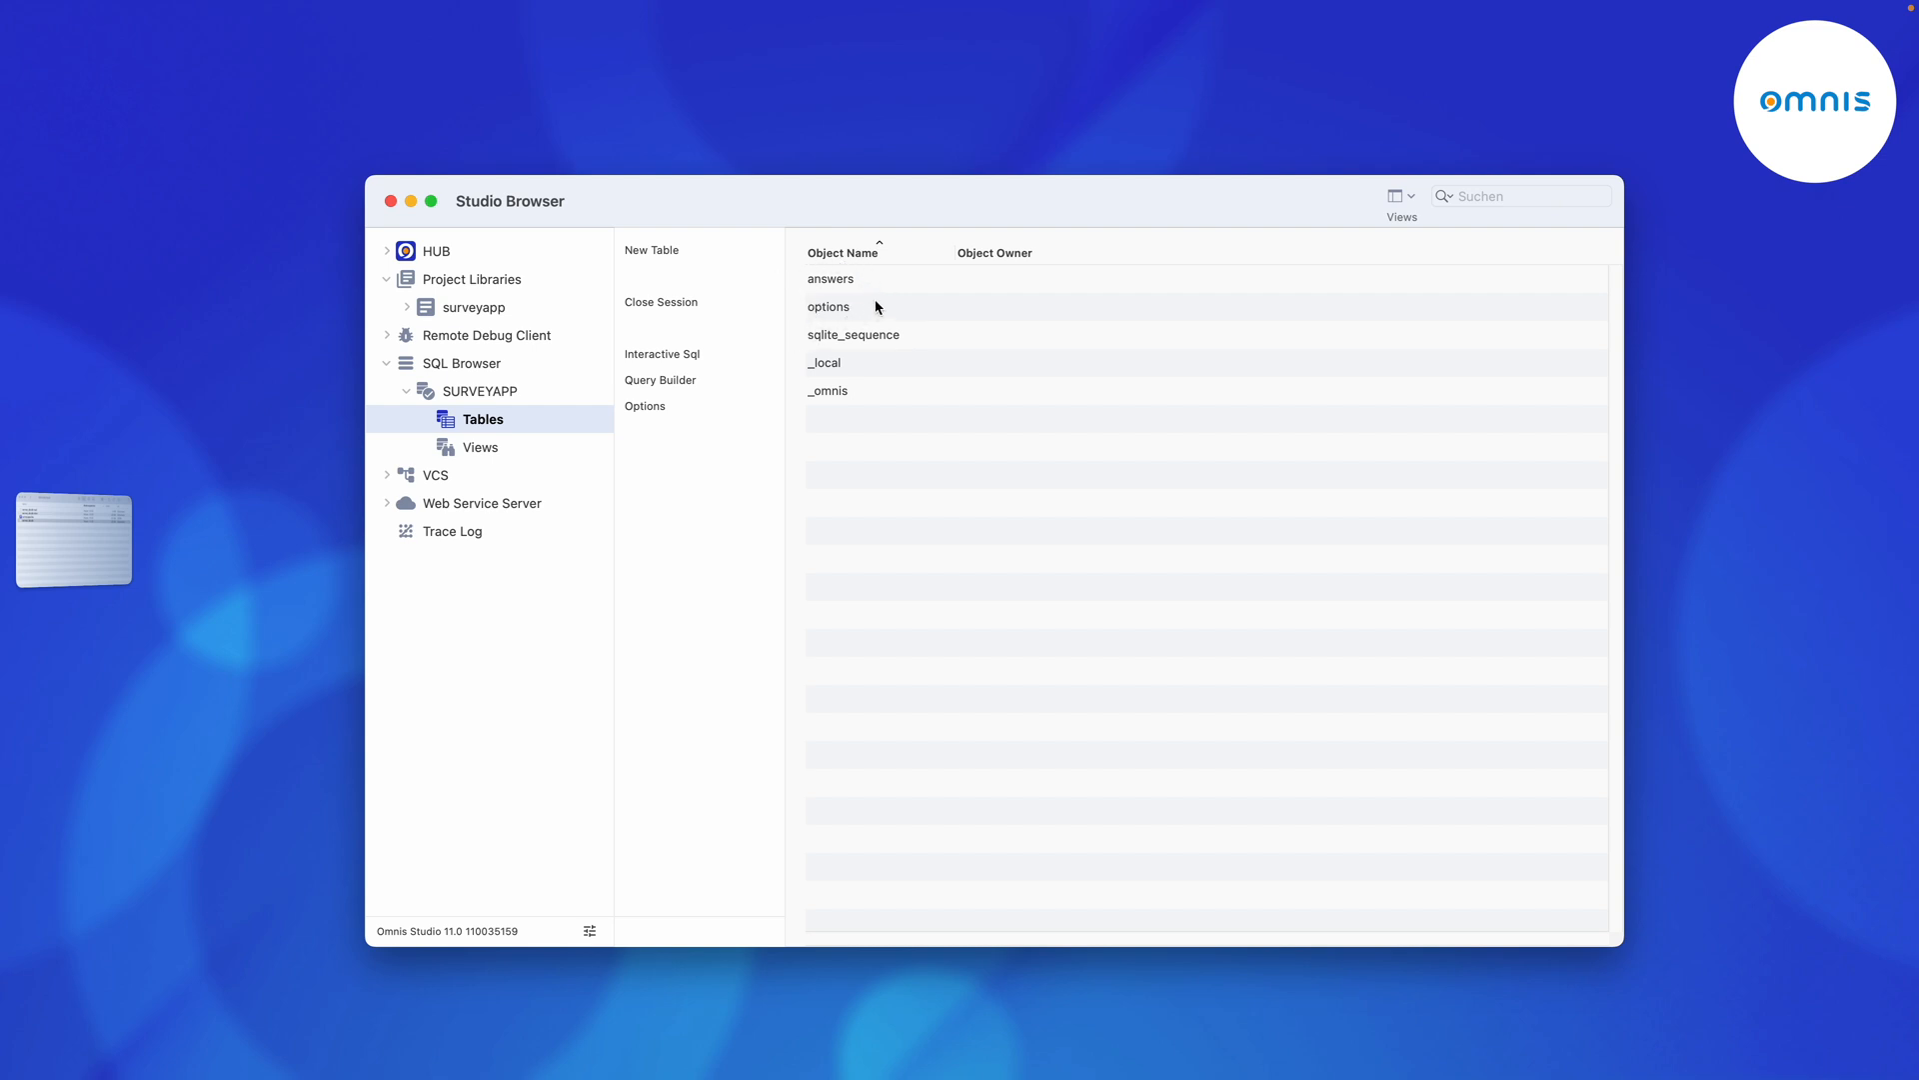
mouse_move(866, 288)
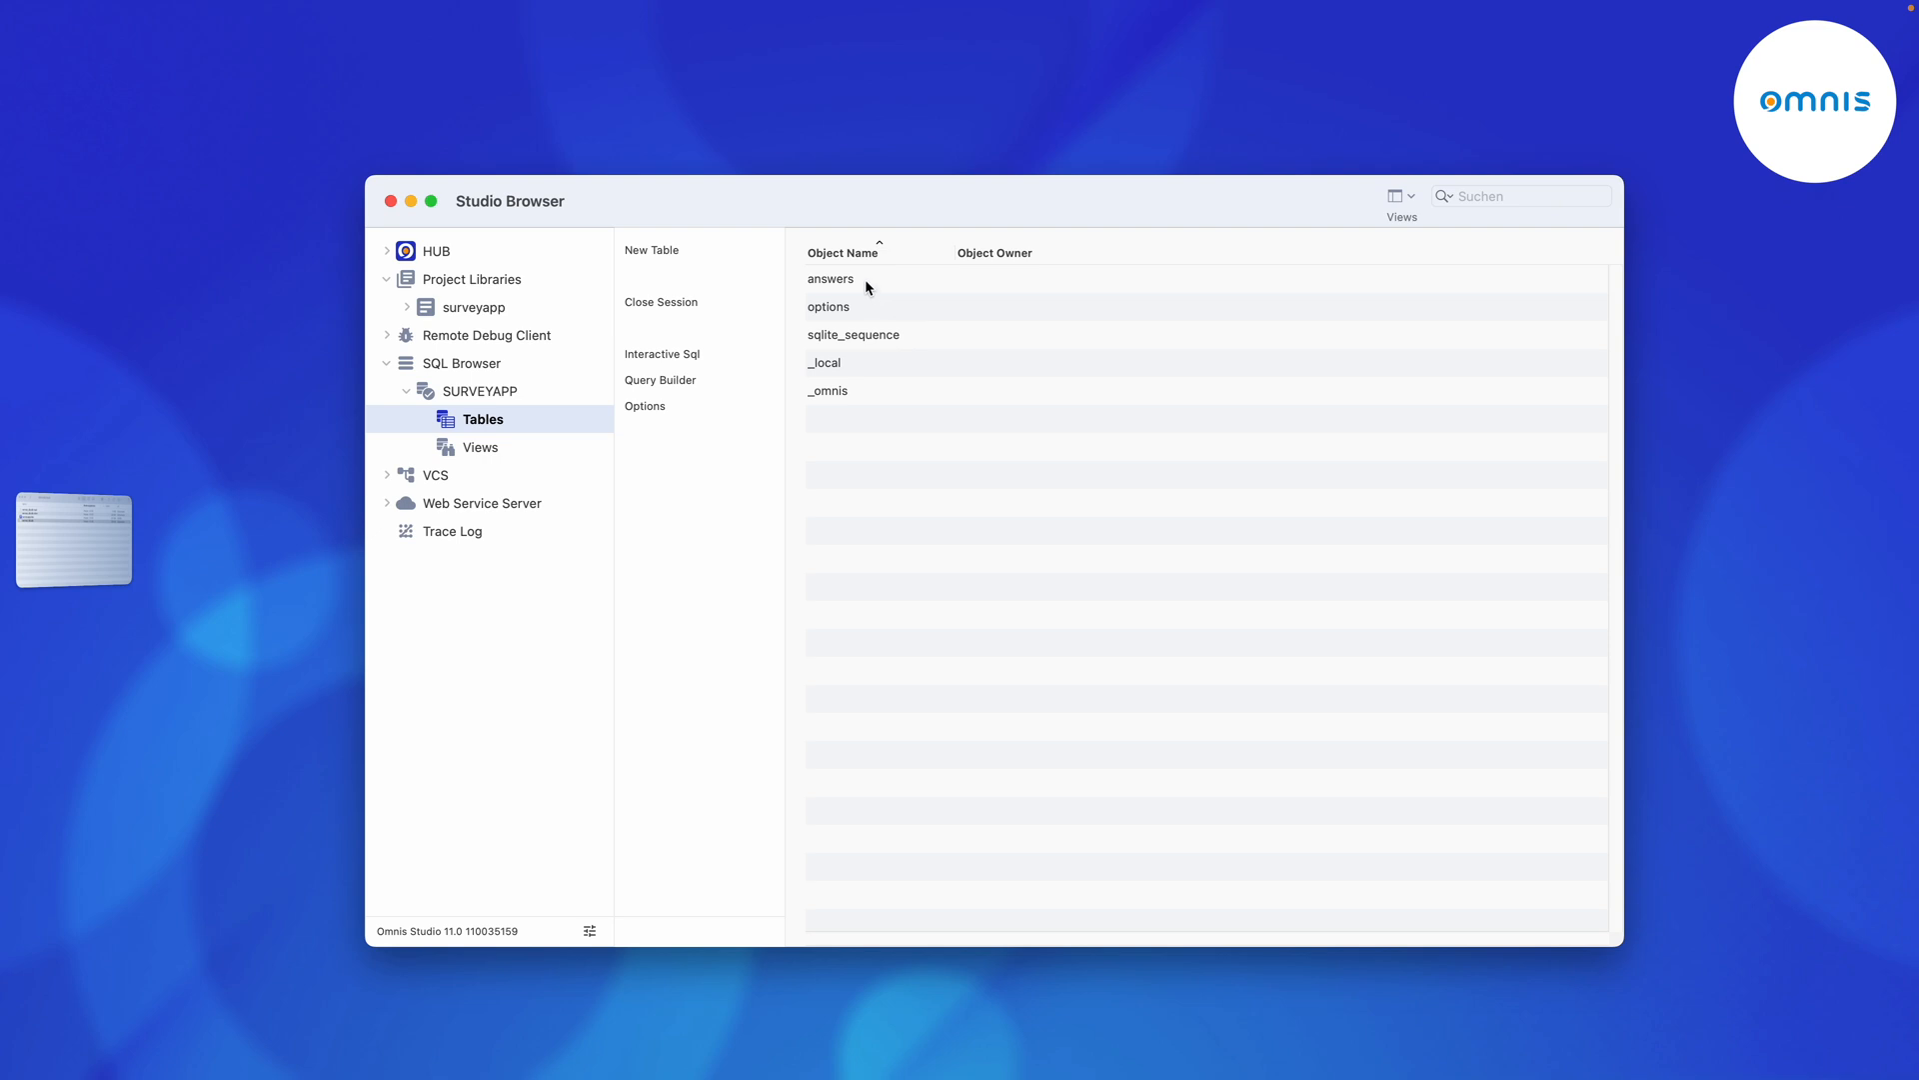
click(830, 306)
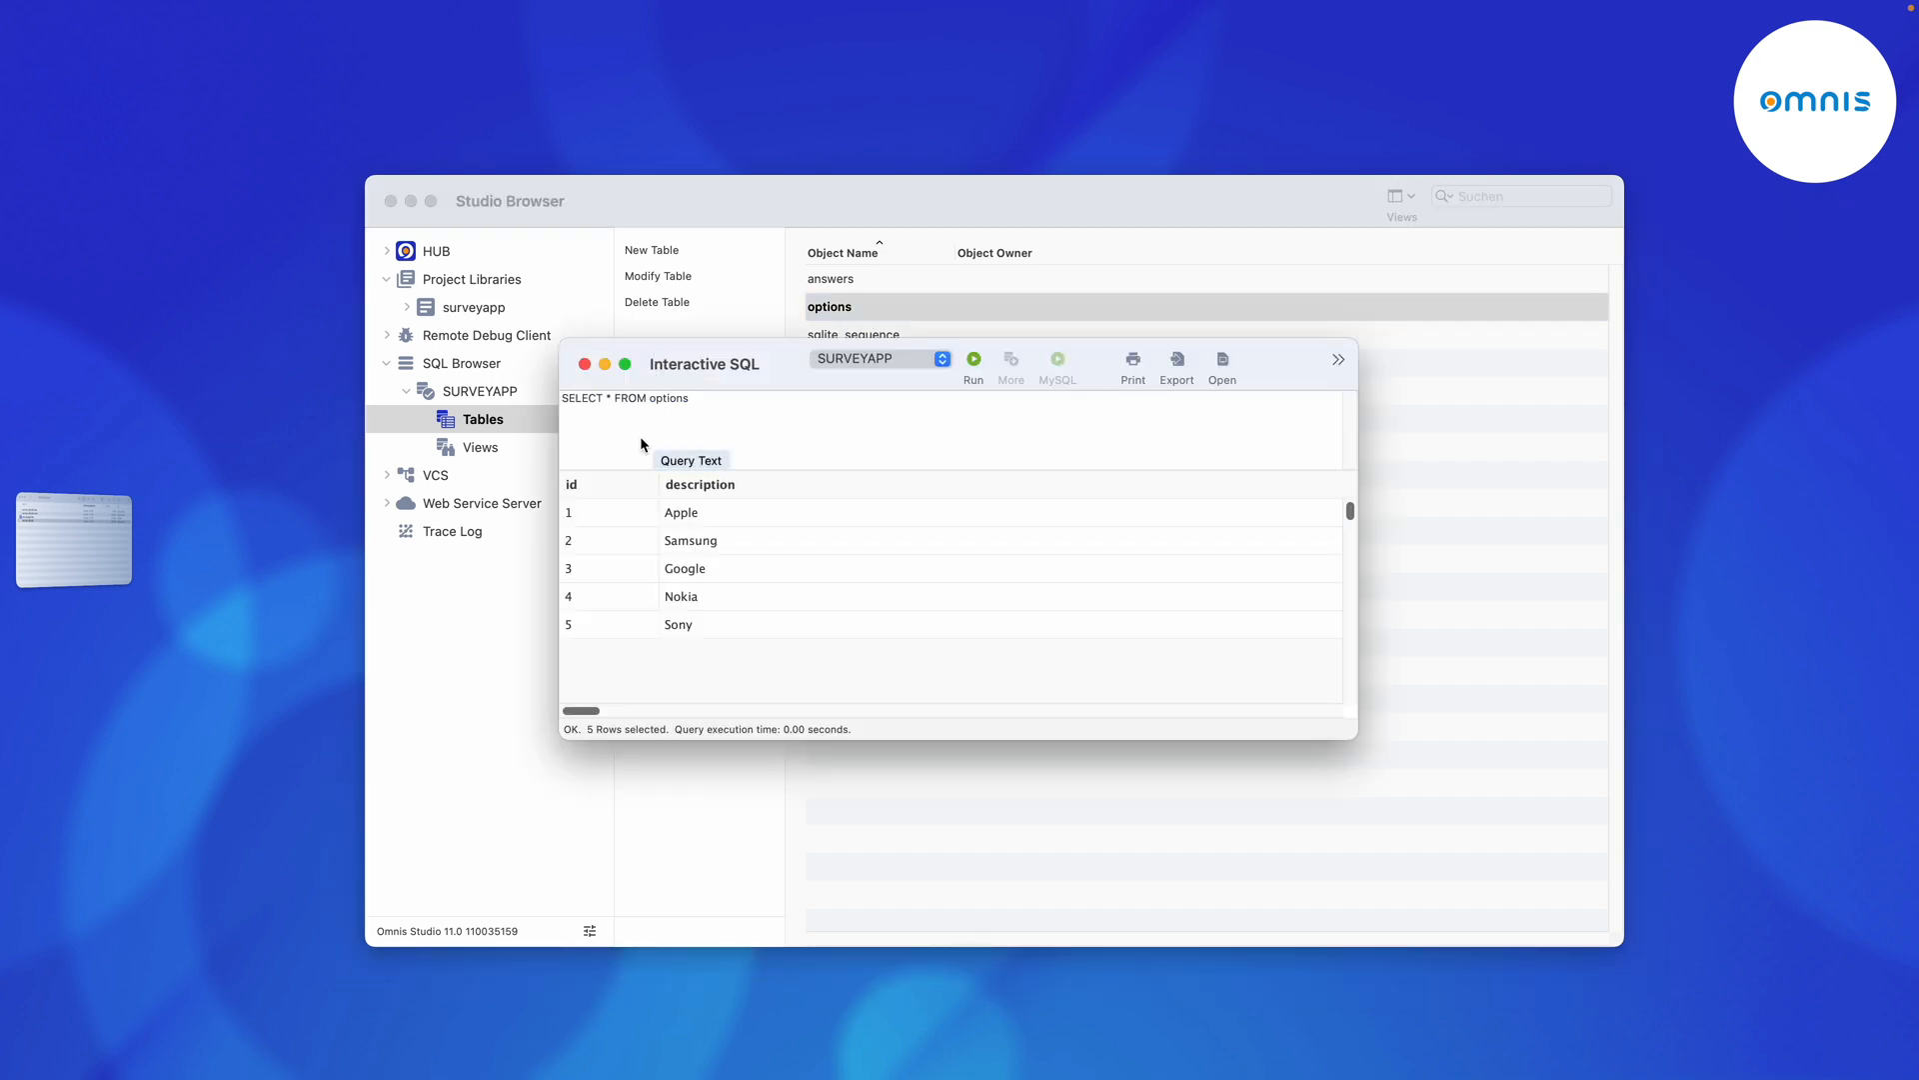
mouse_move(548, 600)
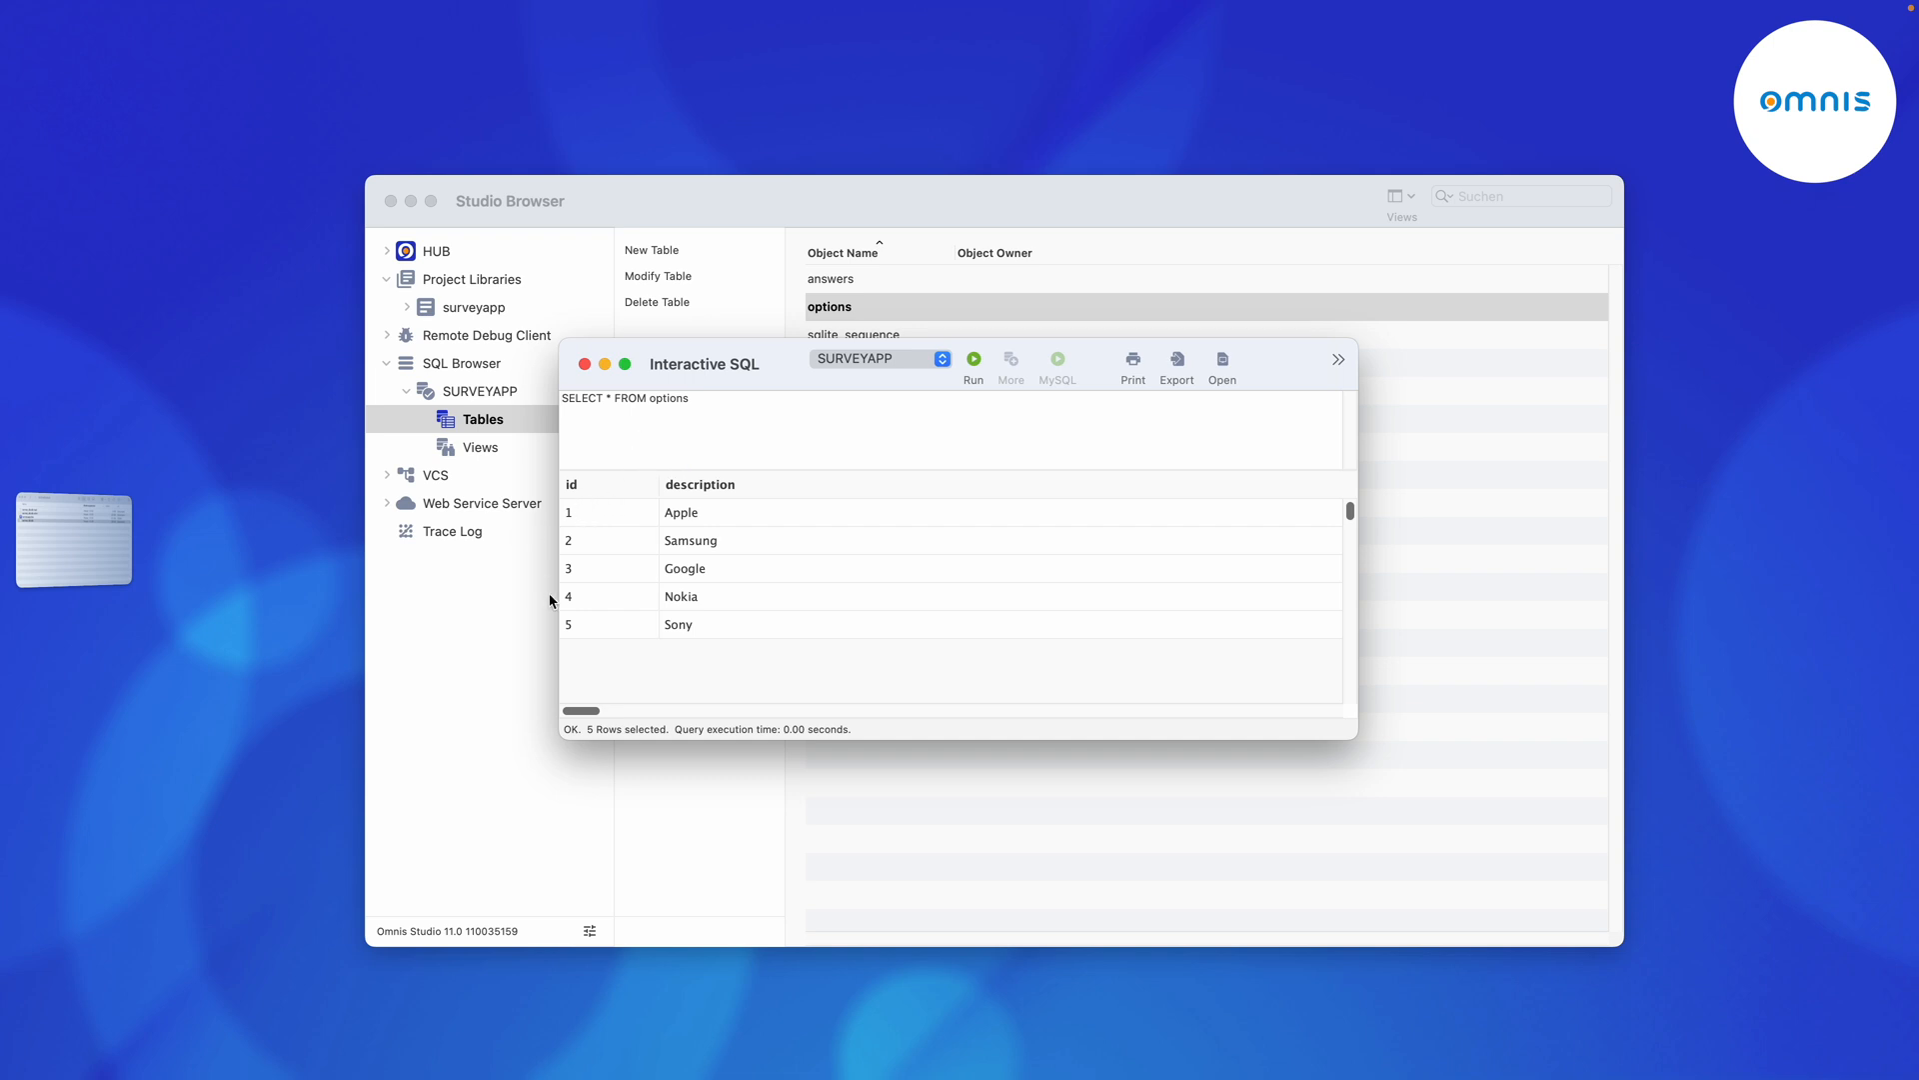
mouse_move(658, 633)
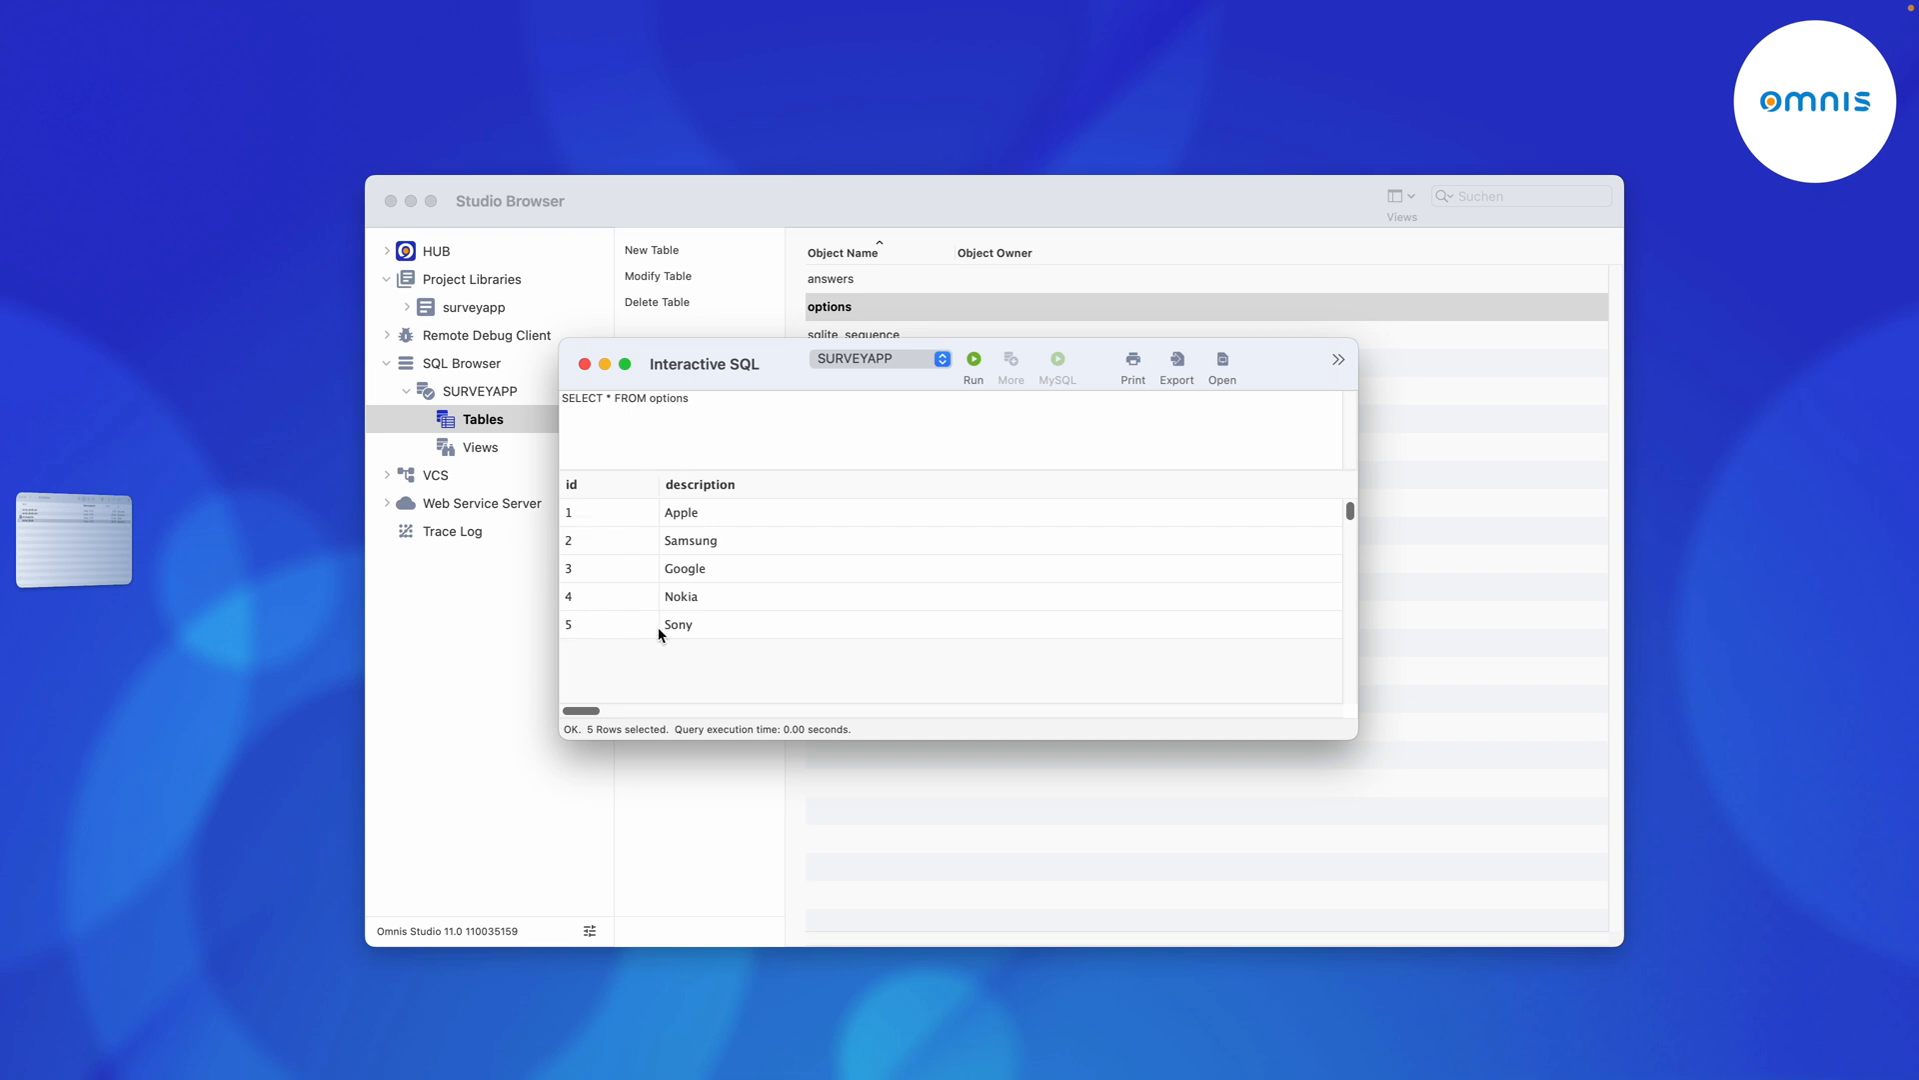
mouse_move(751, 554)
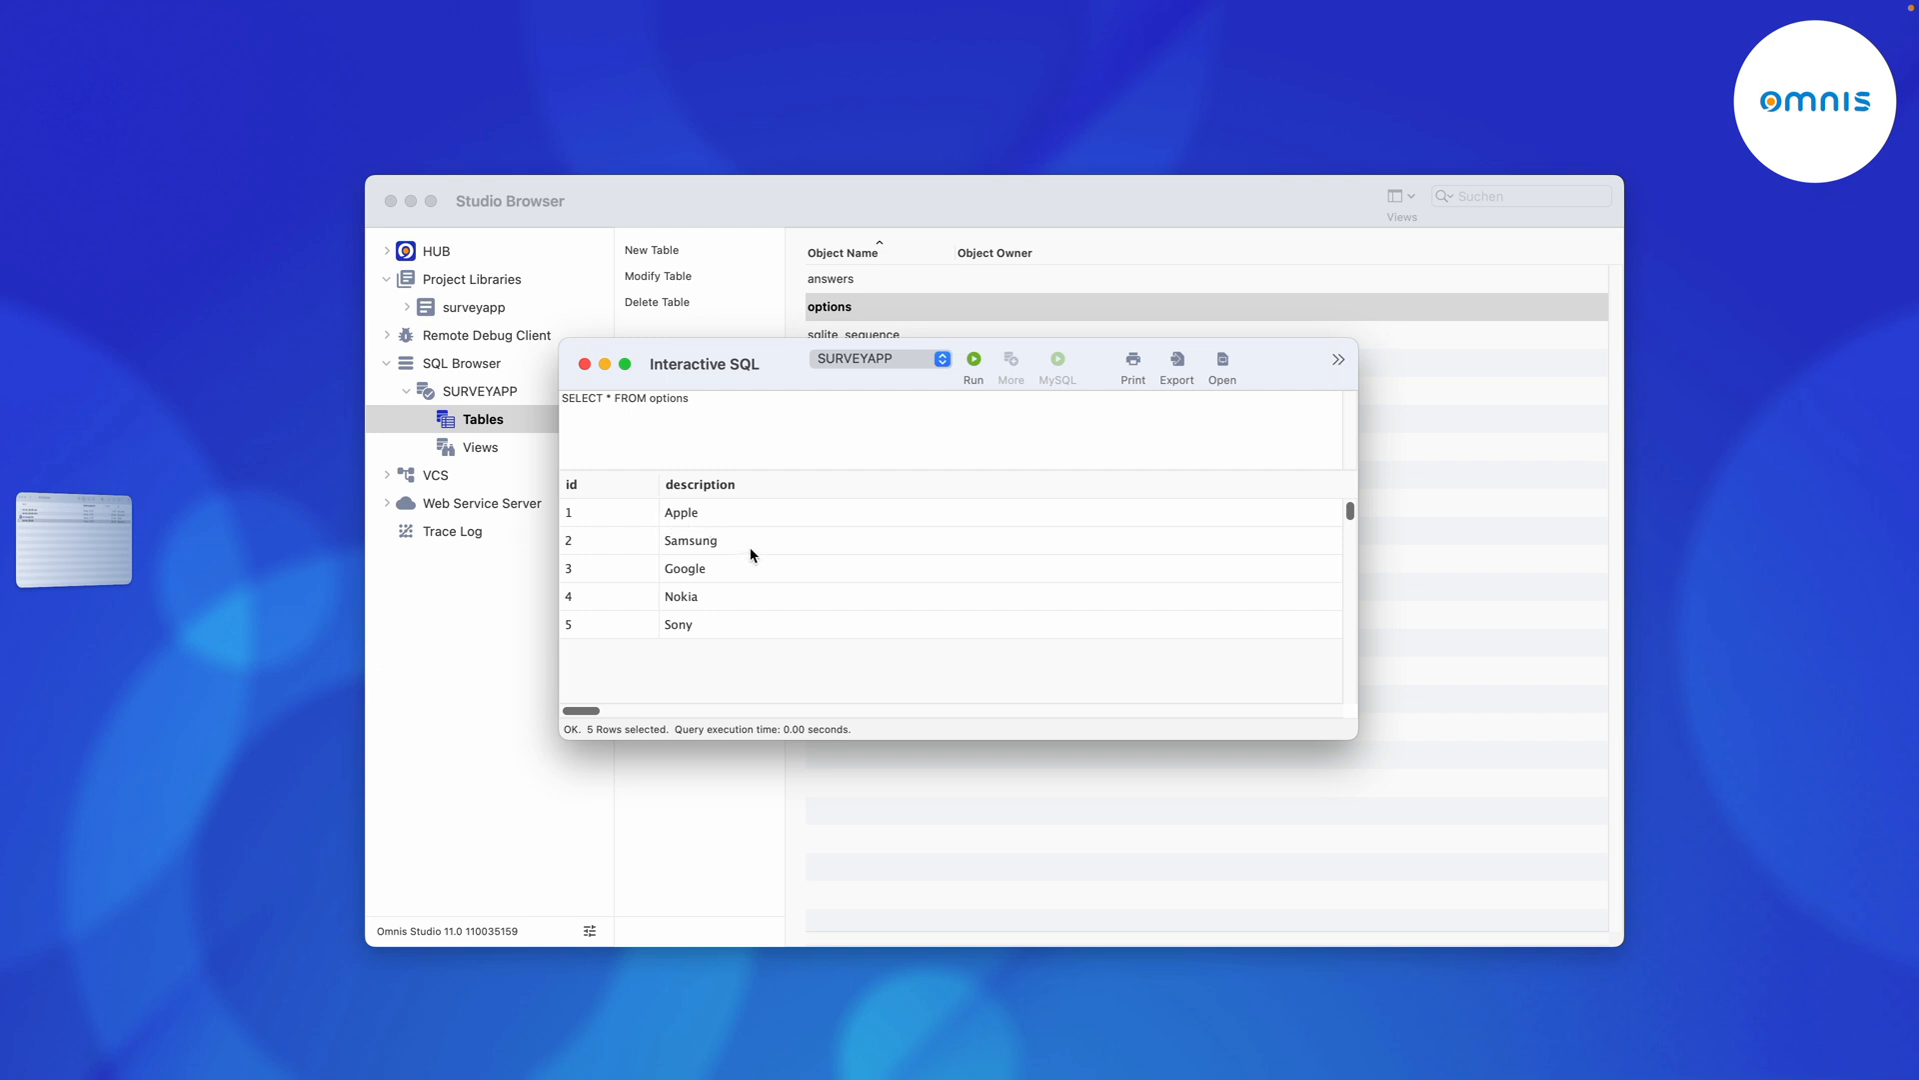
mouse_move(658, 616)
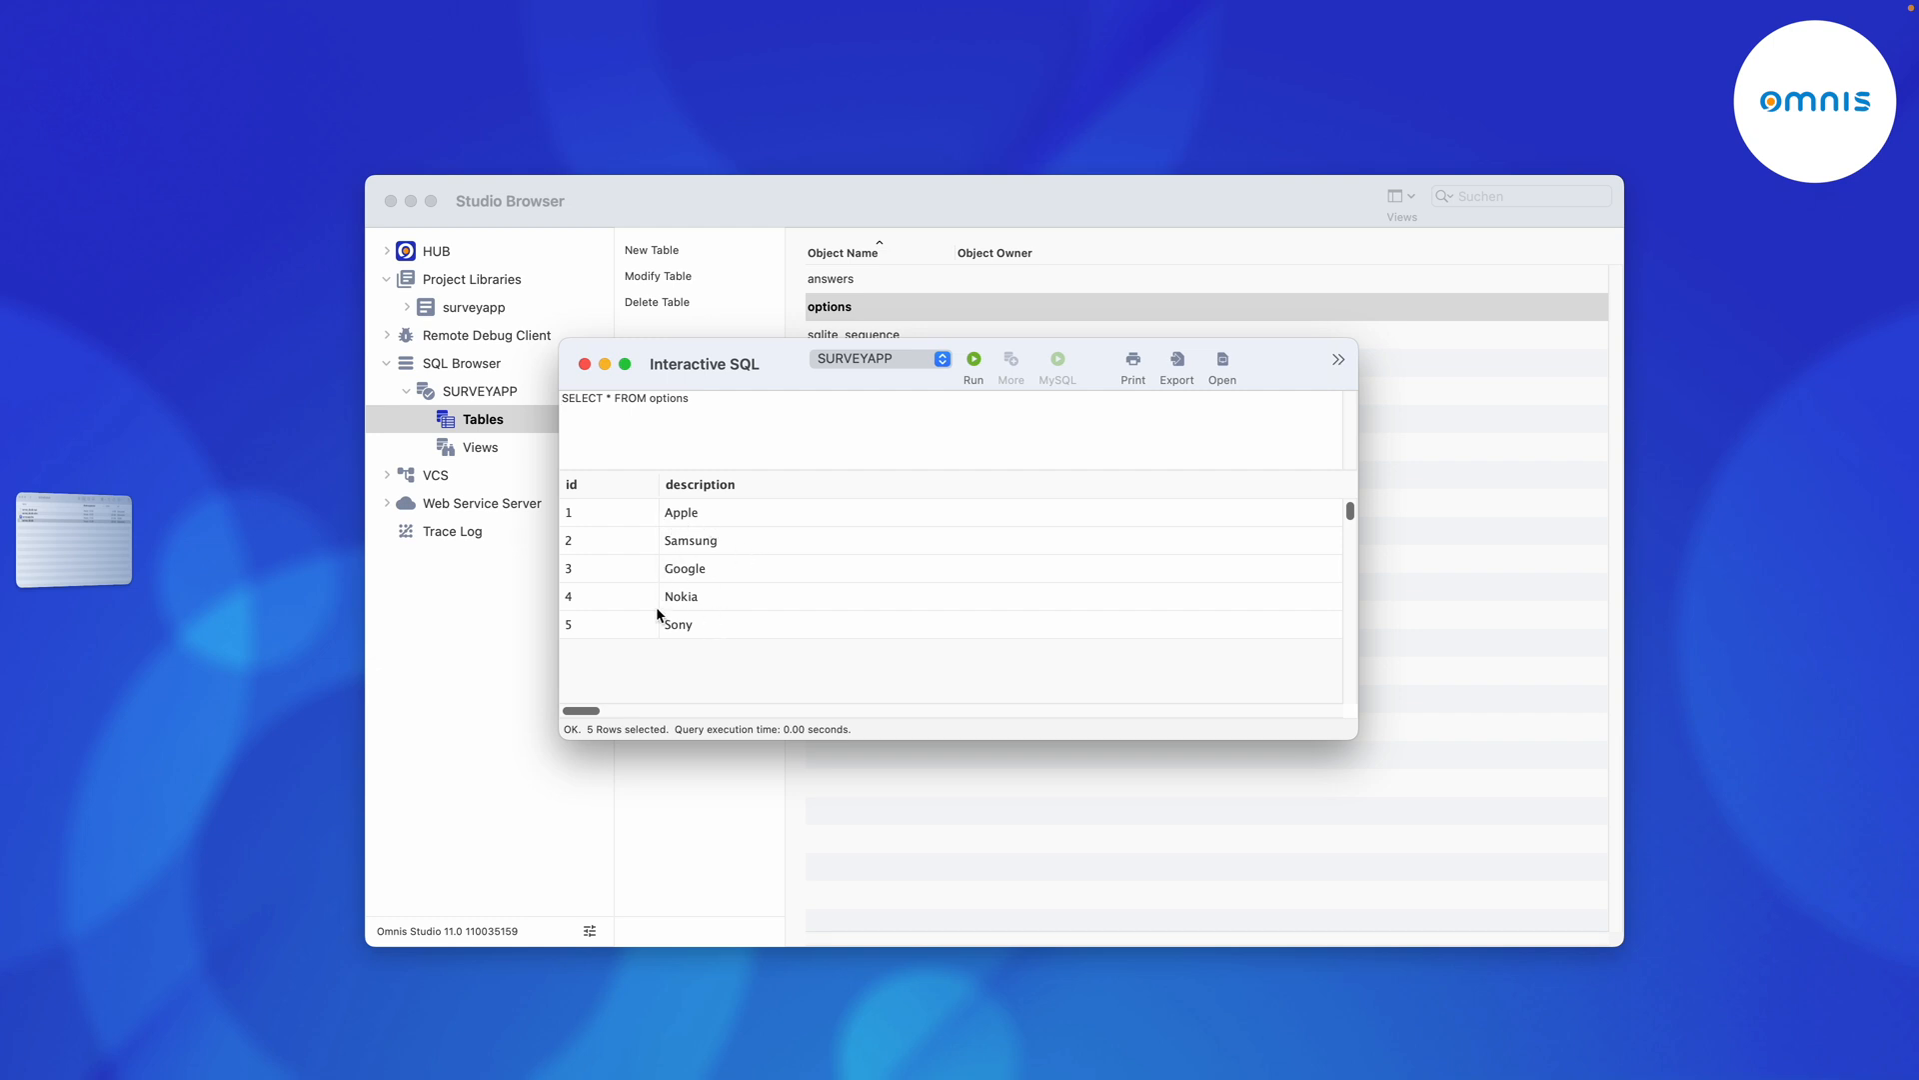
mouse_move(702, 638)
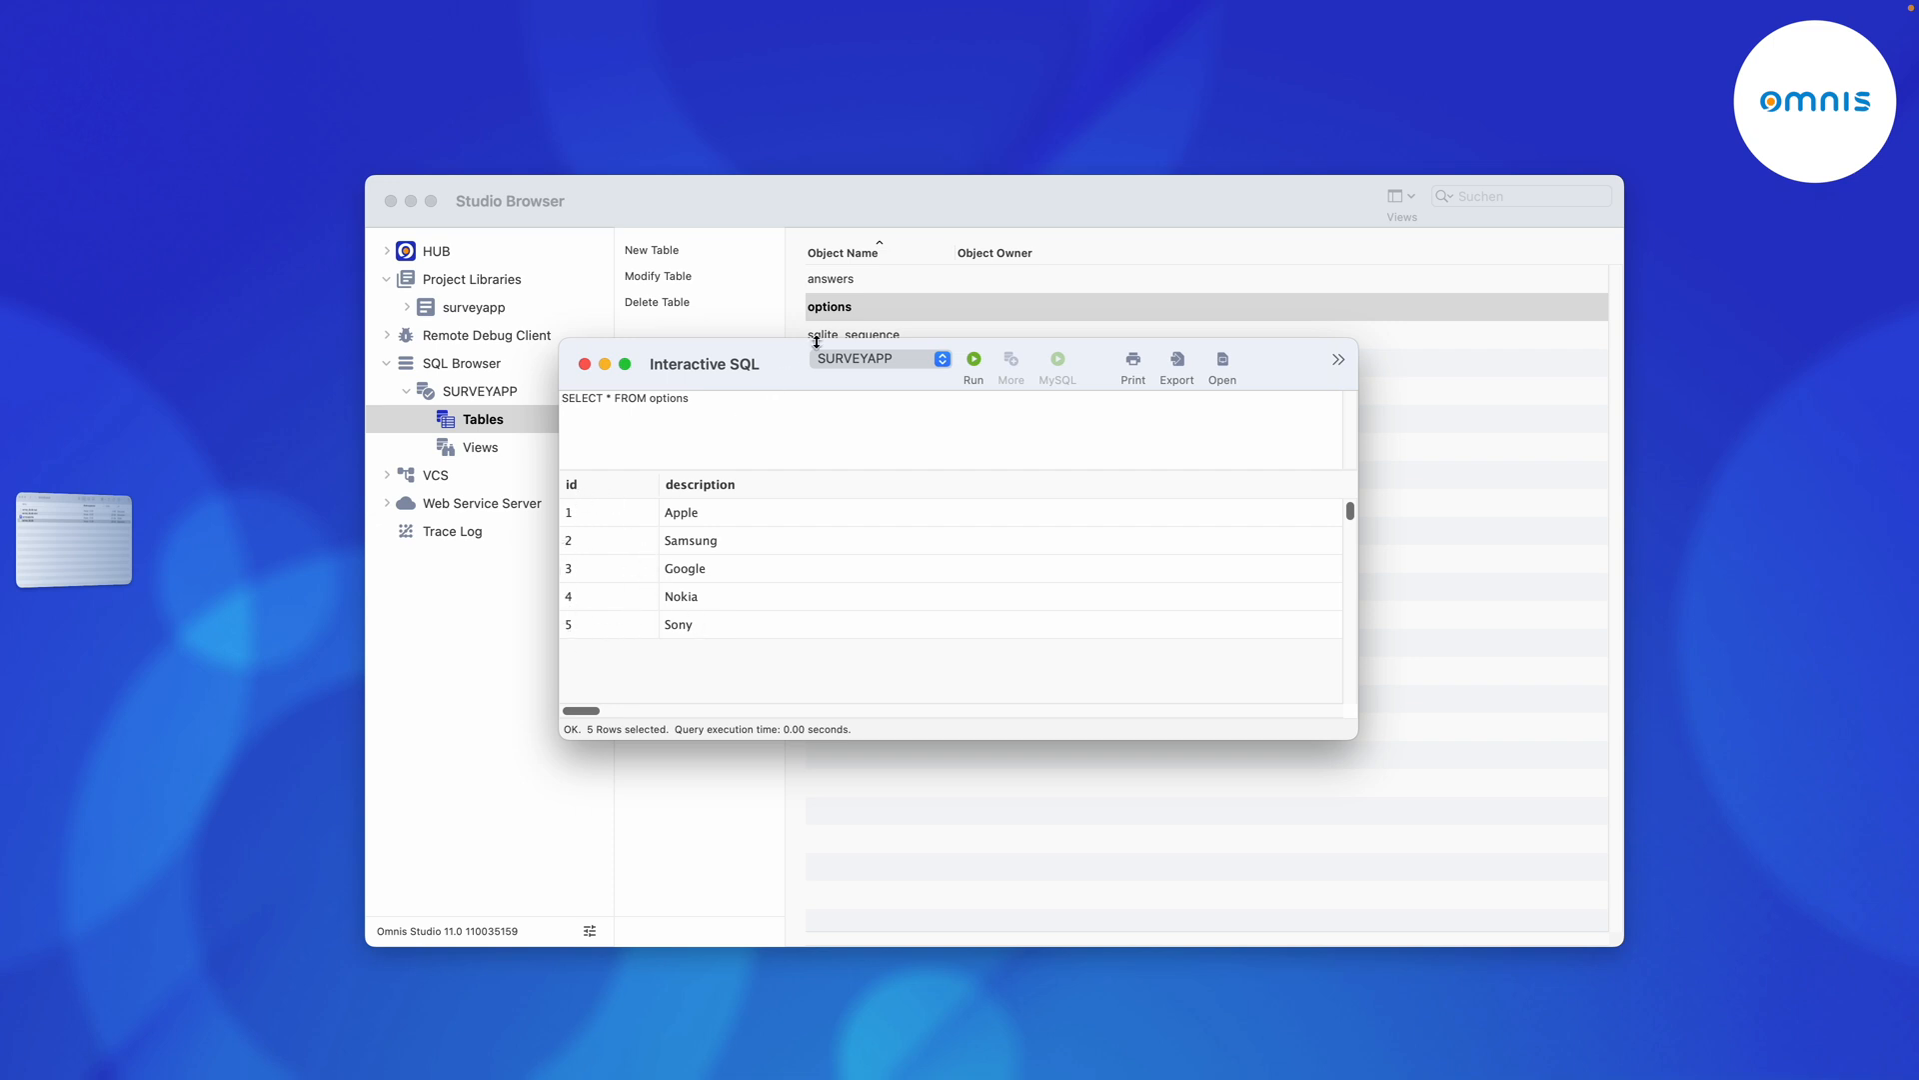
Query the answers table (no rows), then return to the surveyapp library's classes.
click(832, 278)
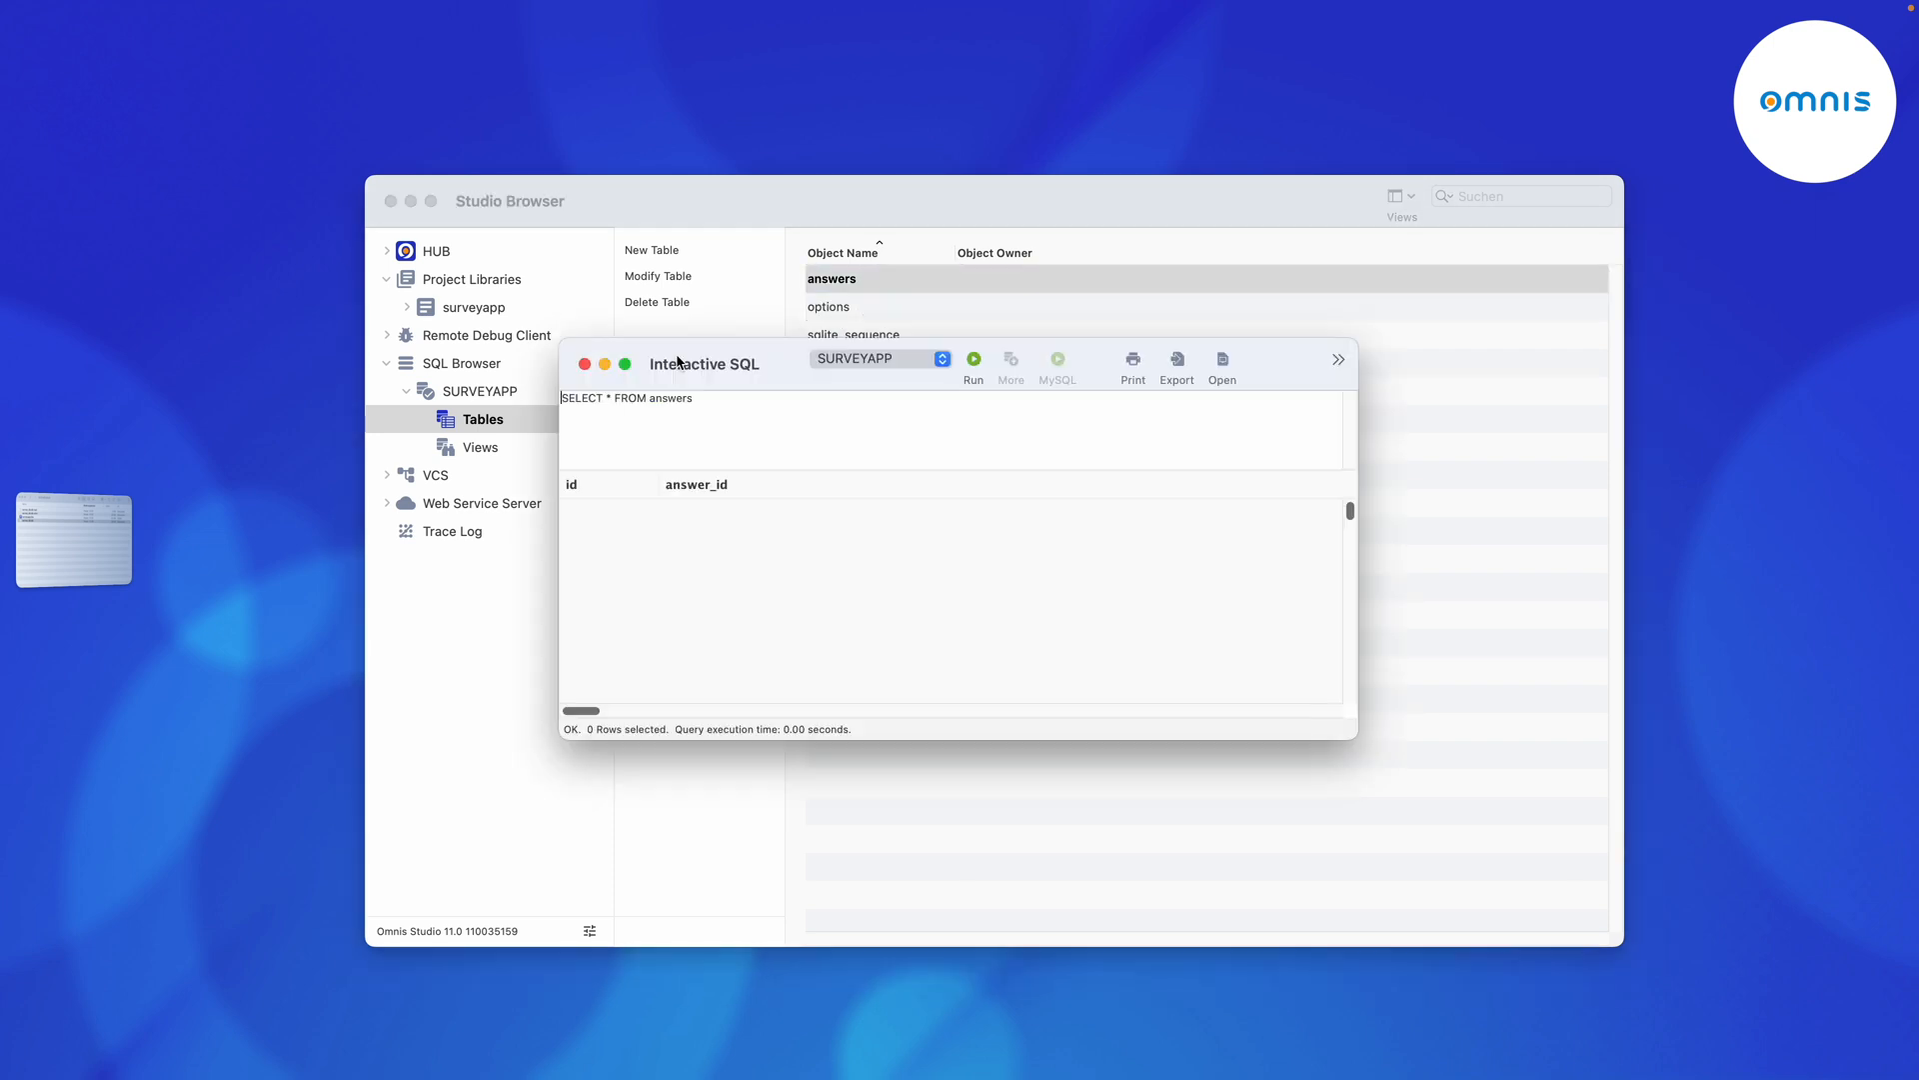
mouse_move(678, 496)
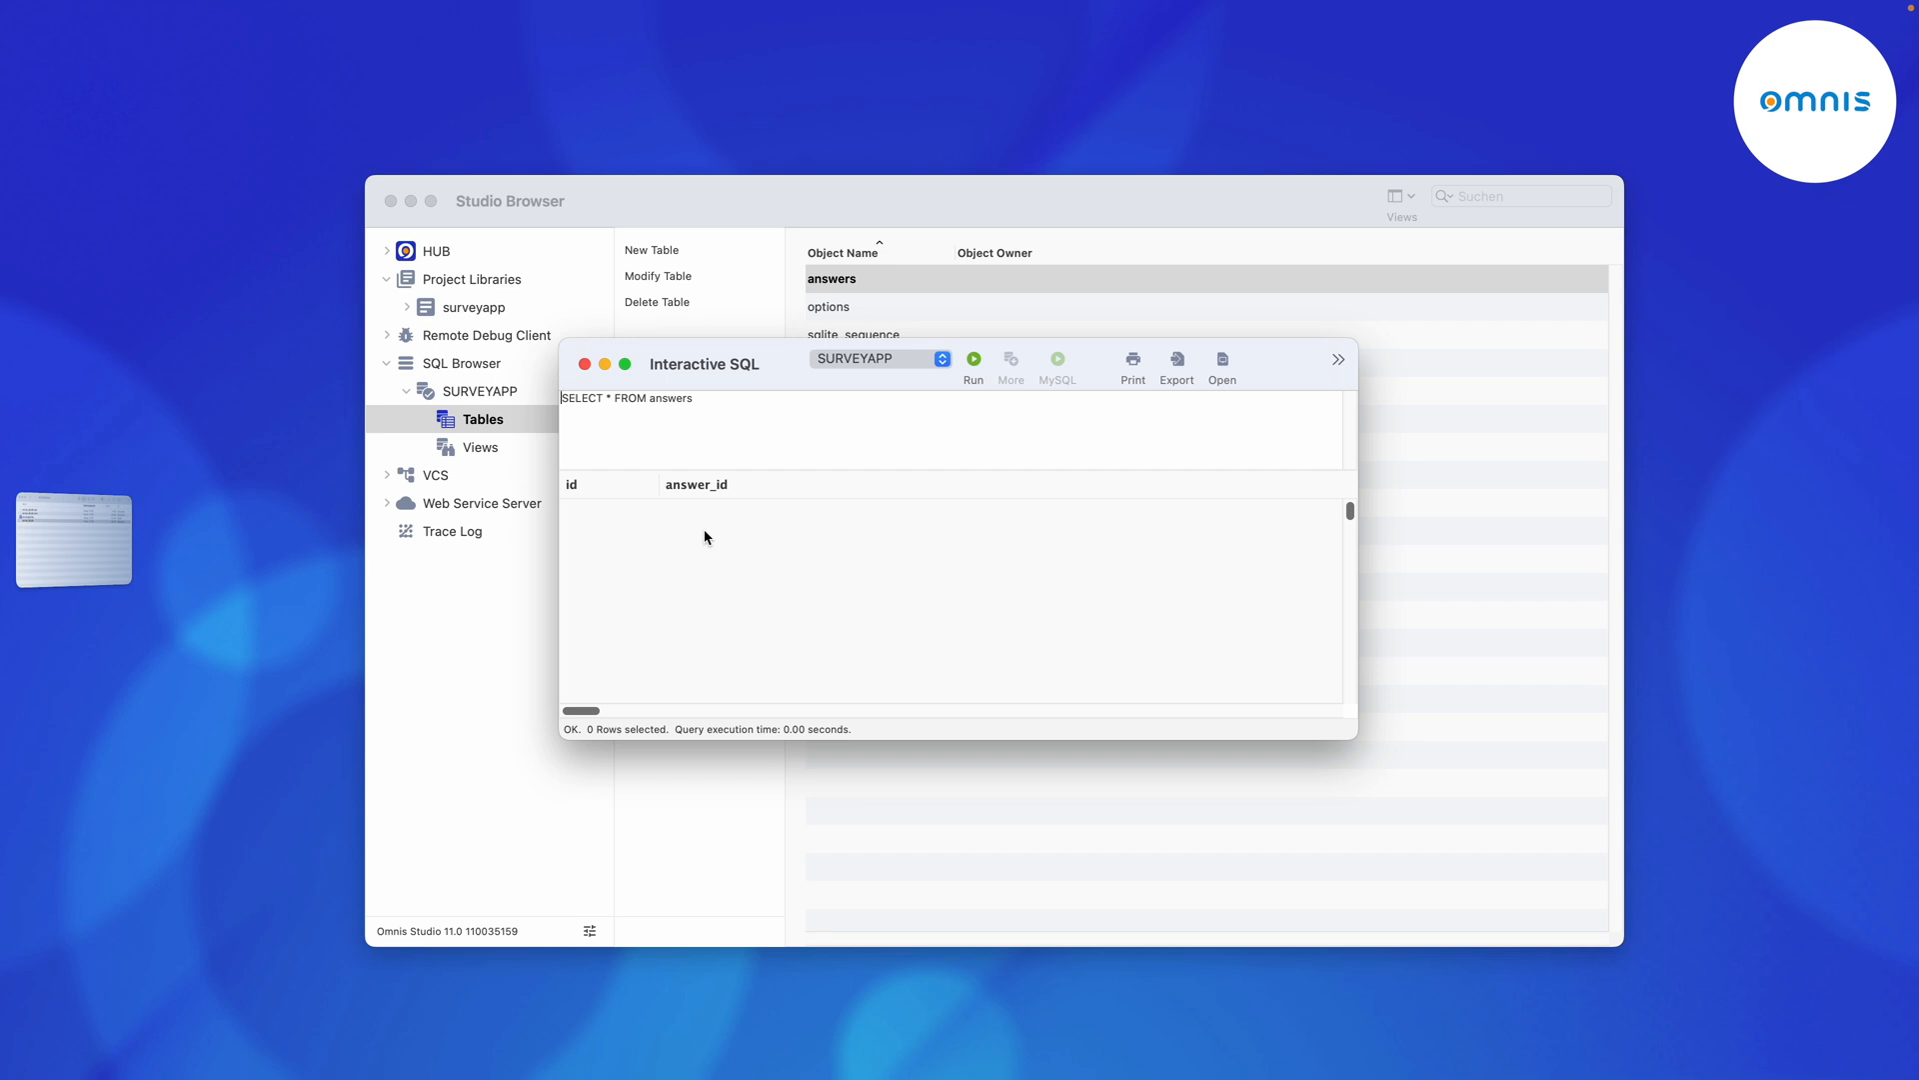
mouse_move(654, 456)
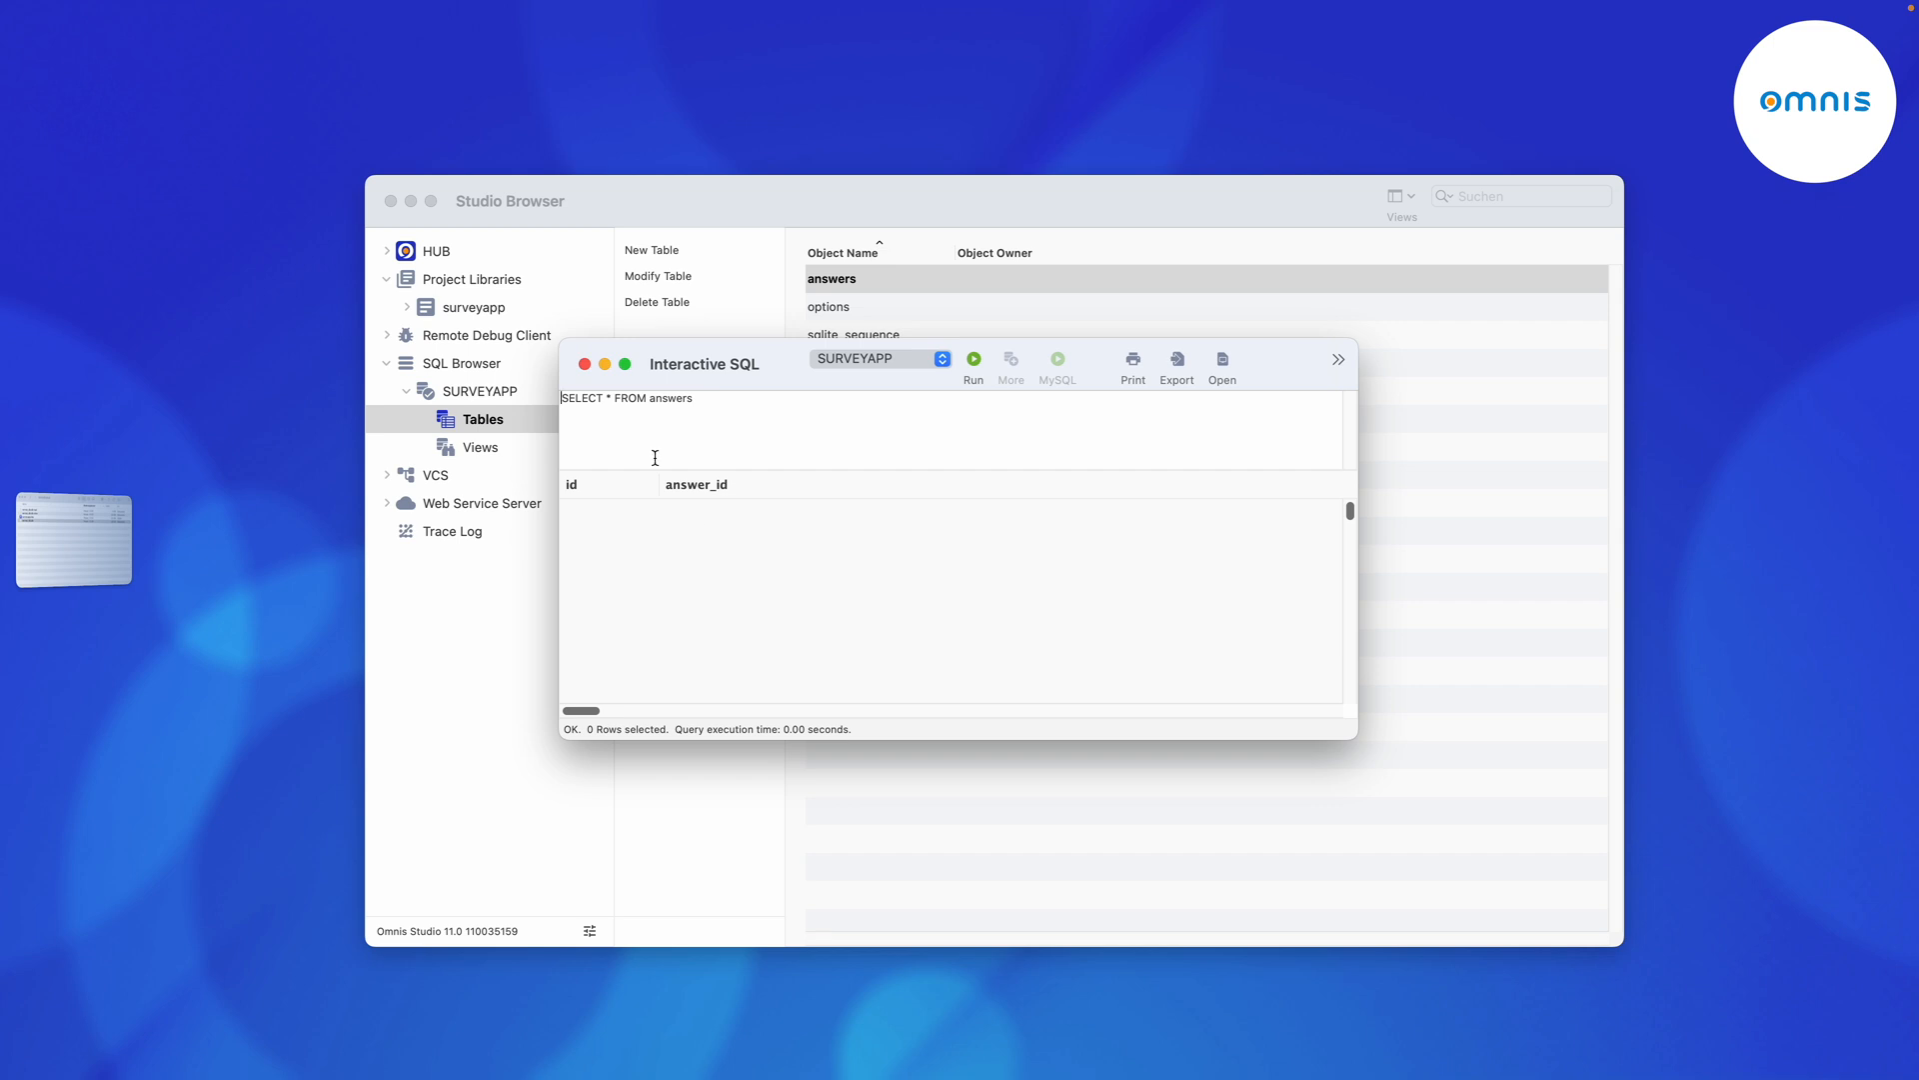
click(473, 306)
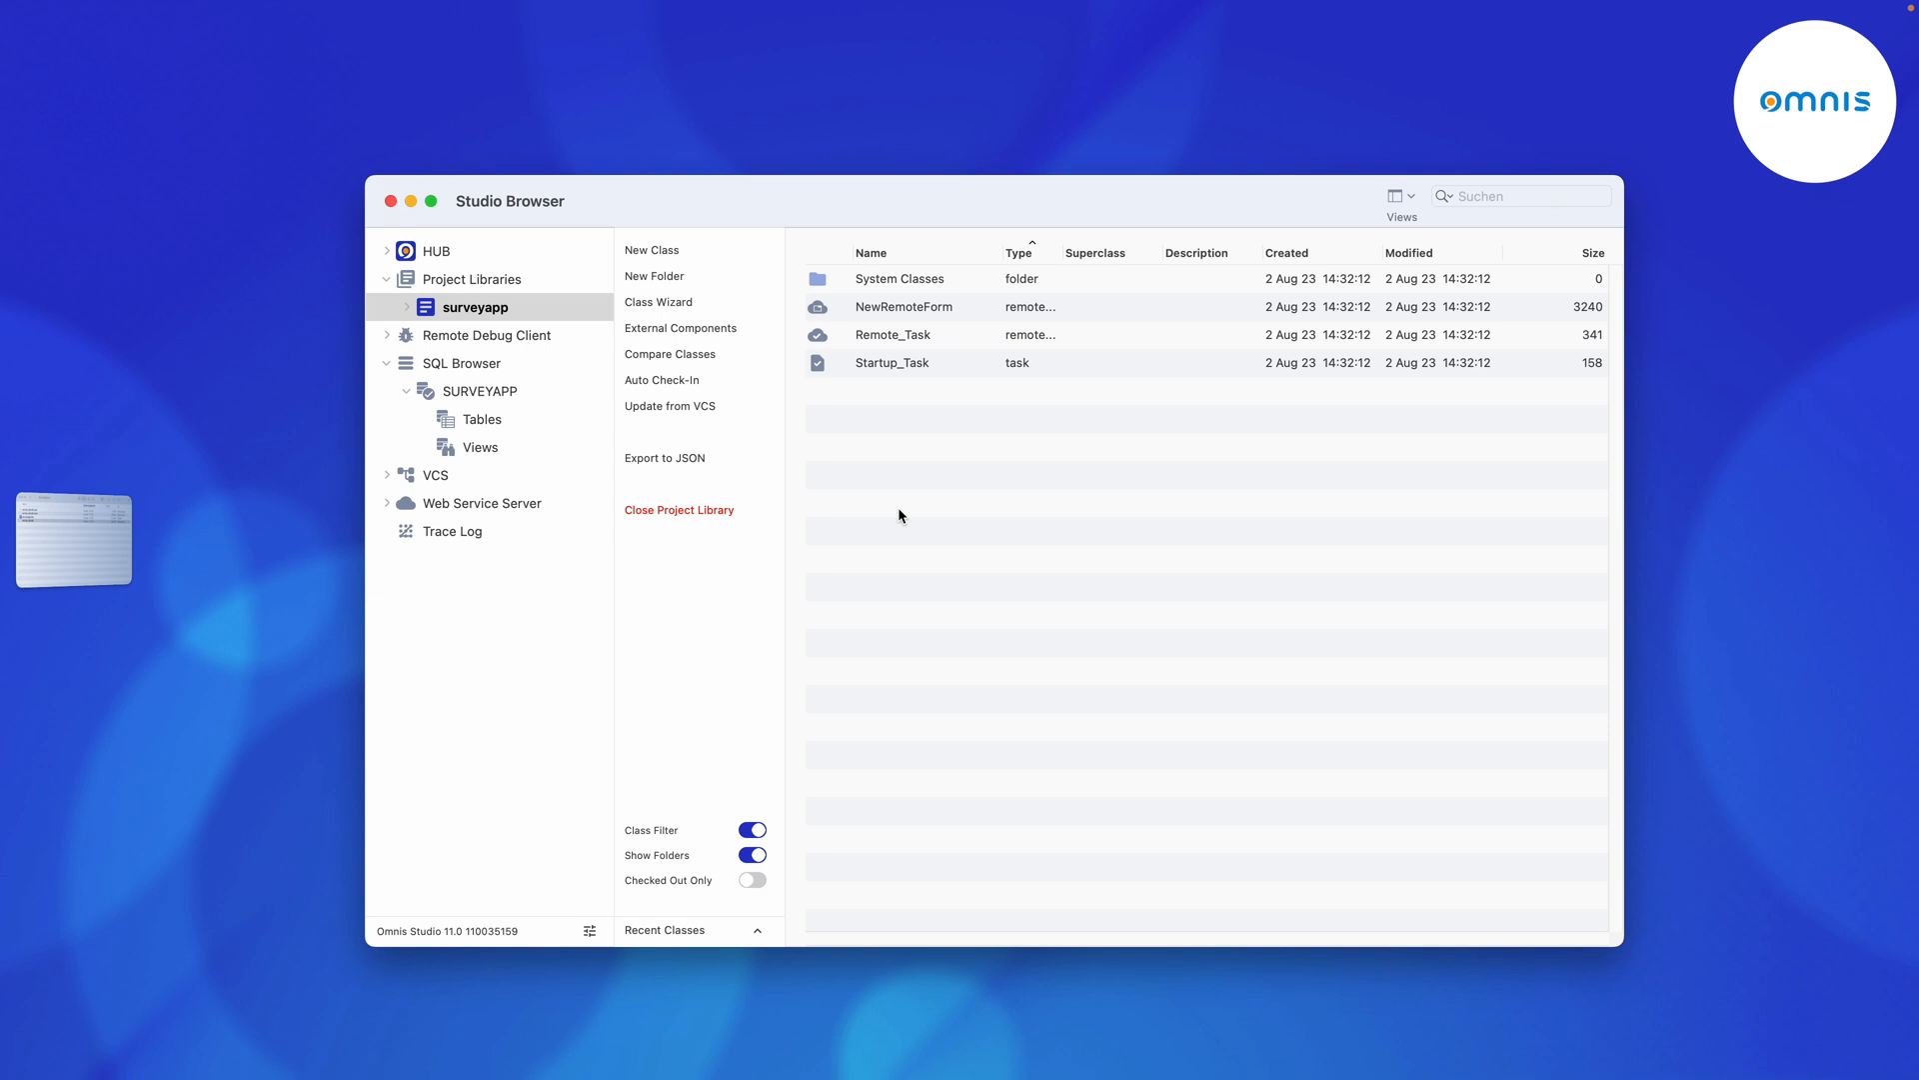
mouse_move(900, 514)
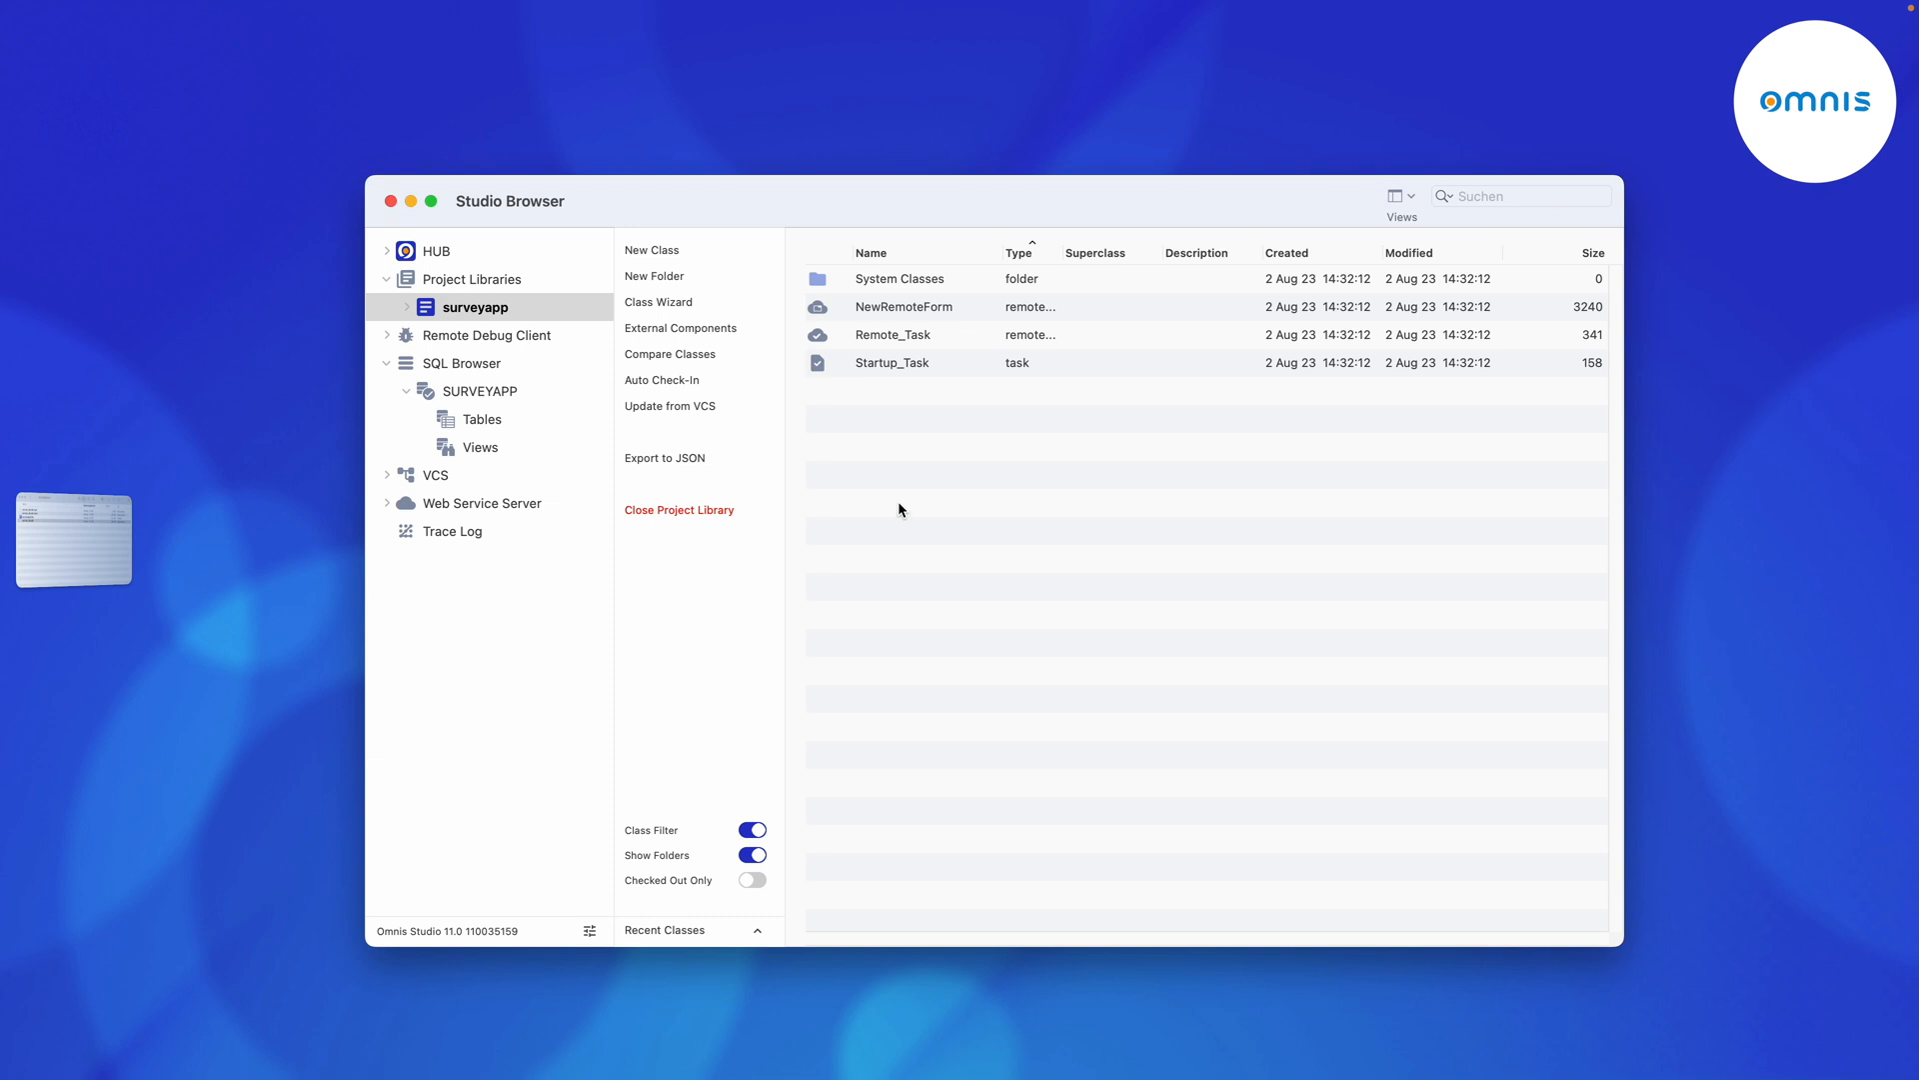
Open the Remote_Task class in the method editor.
double_click(894, 334)
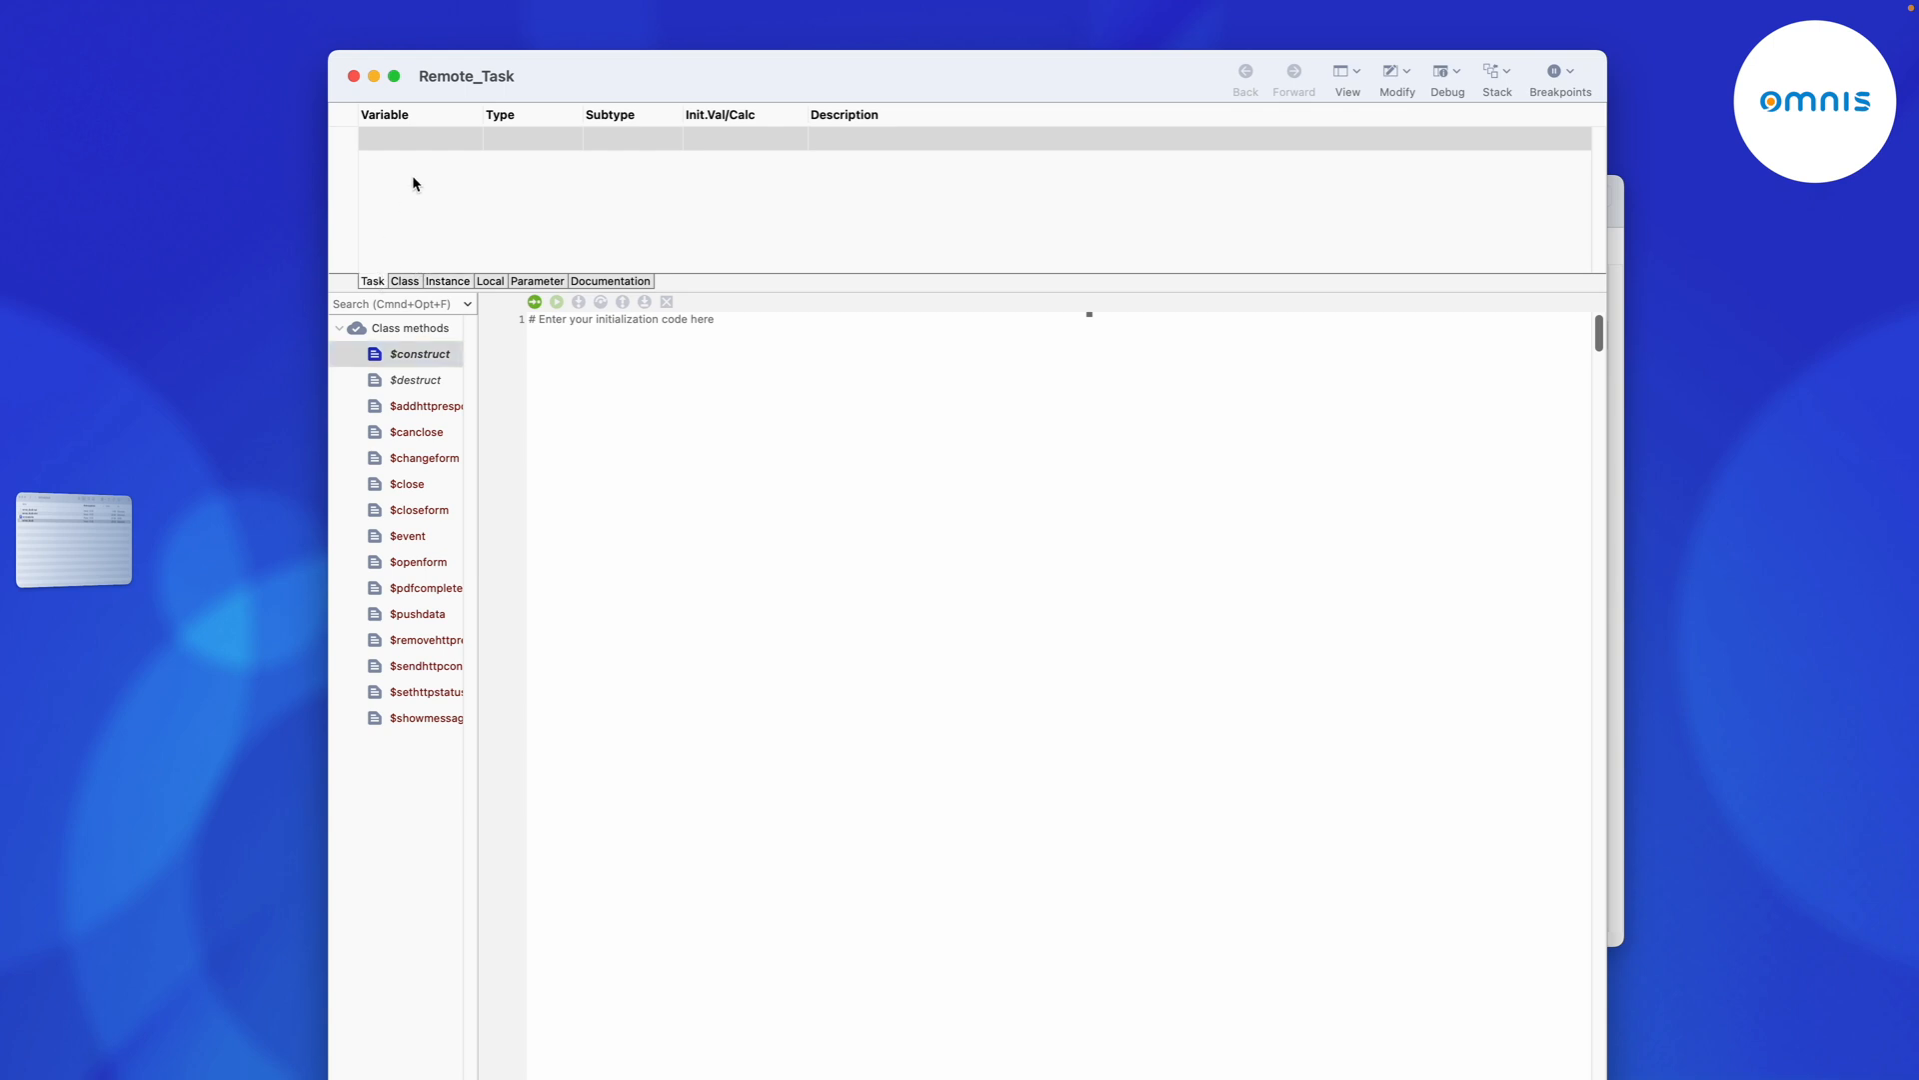
Add task variable tSessionObject of type Object with subtype SQLITESESS.
text(tSessionObject)
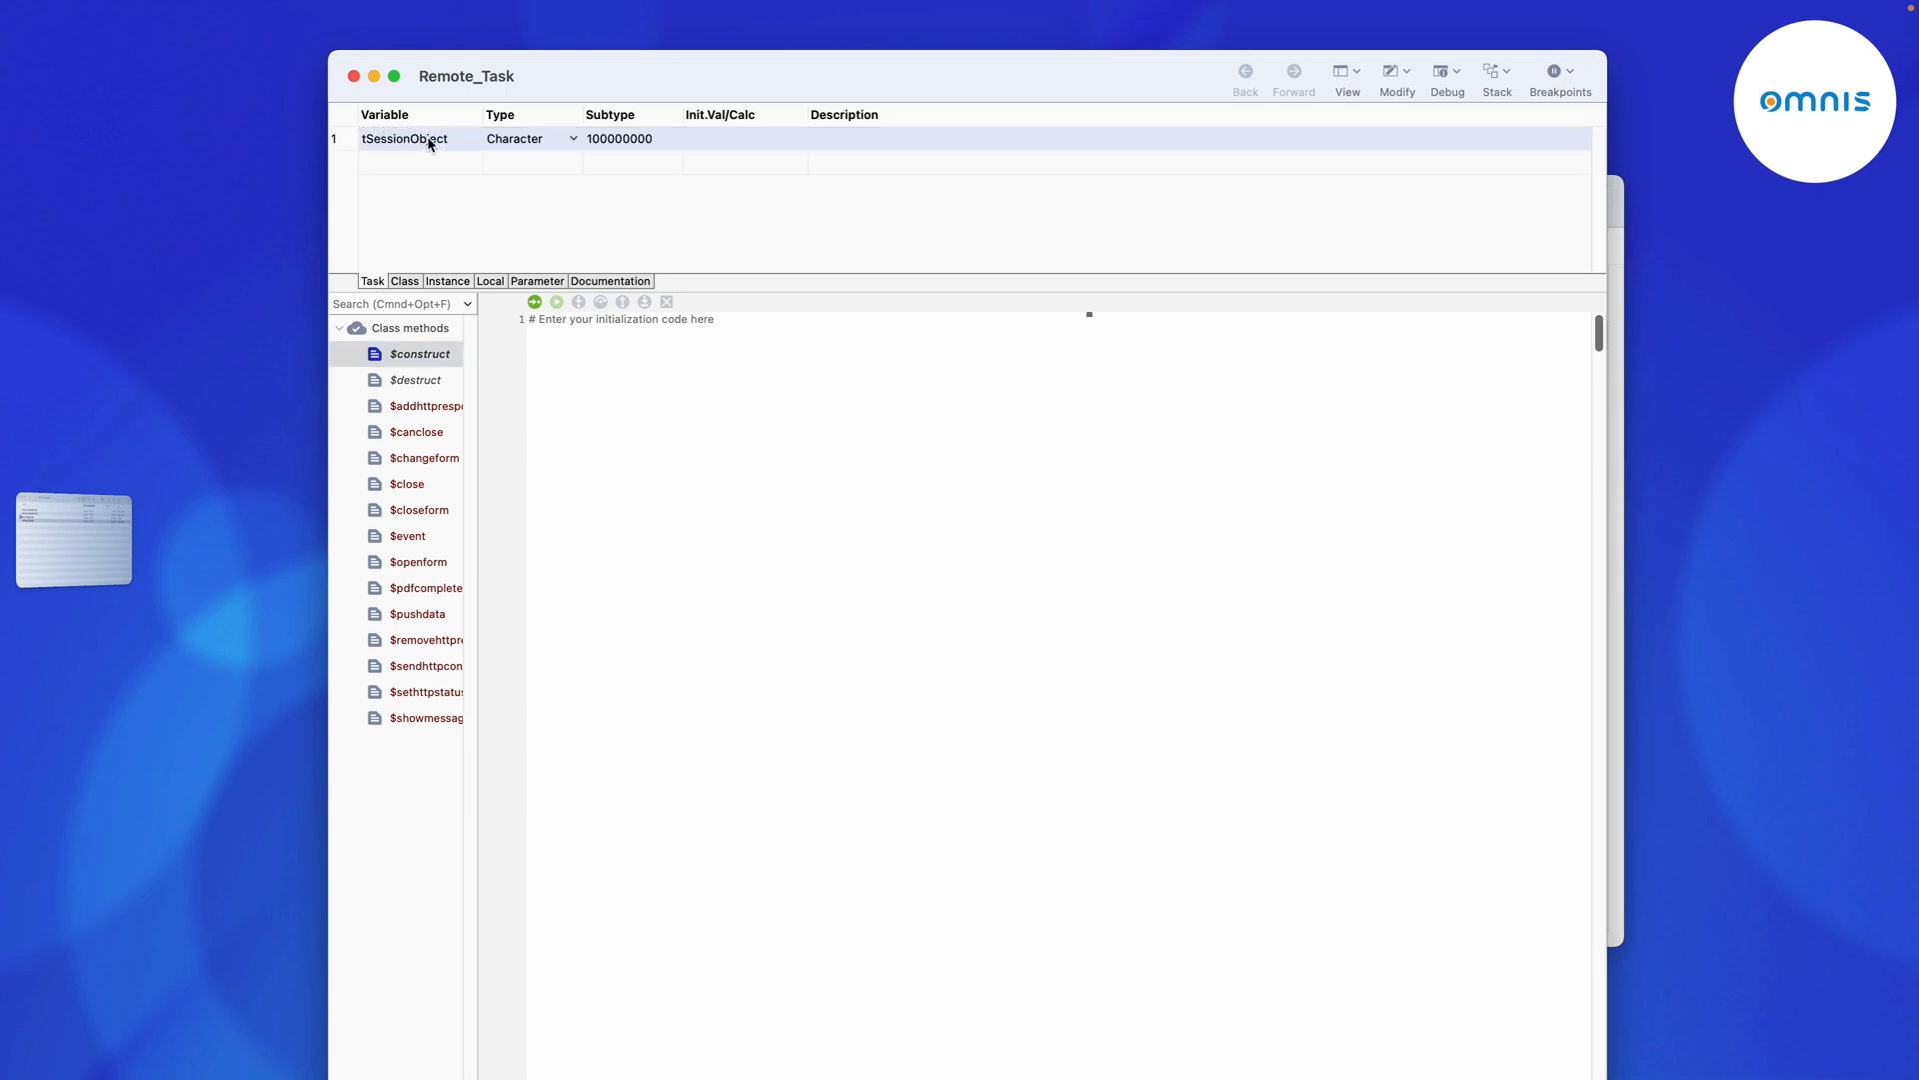
click(569, 138)
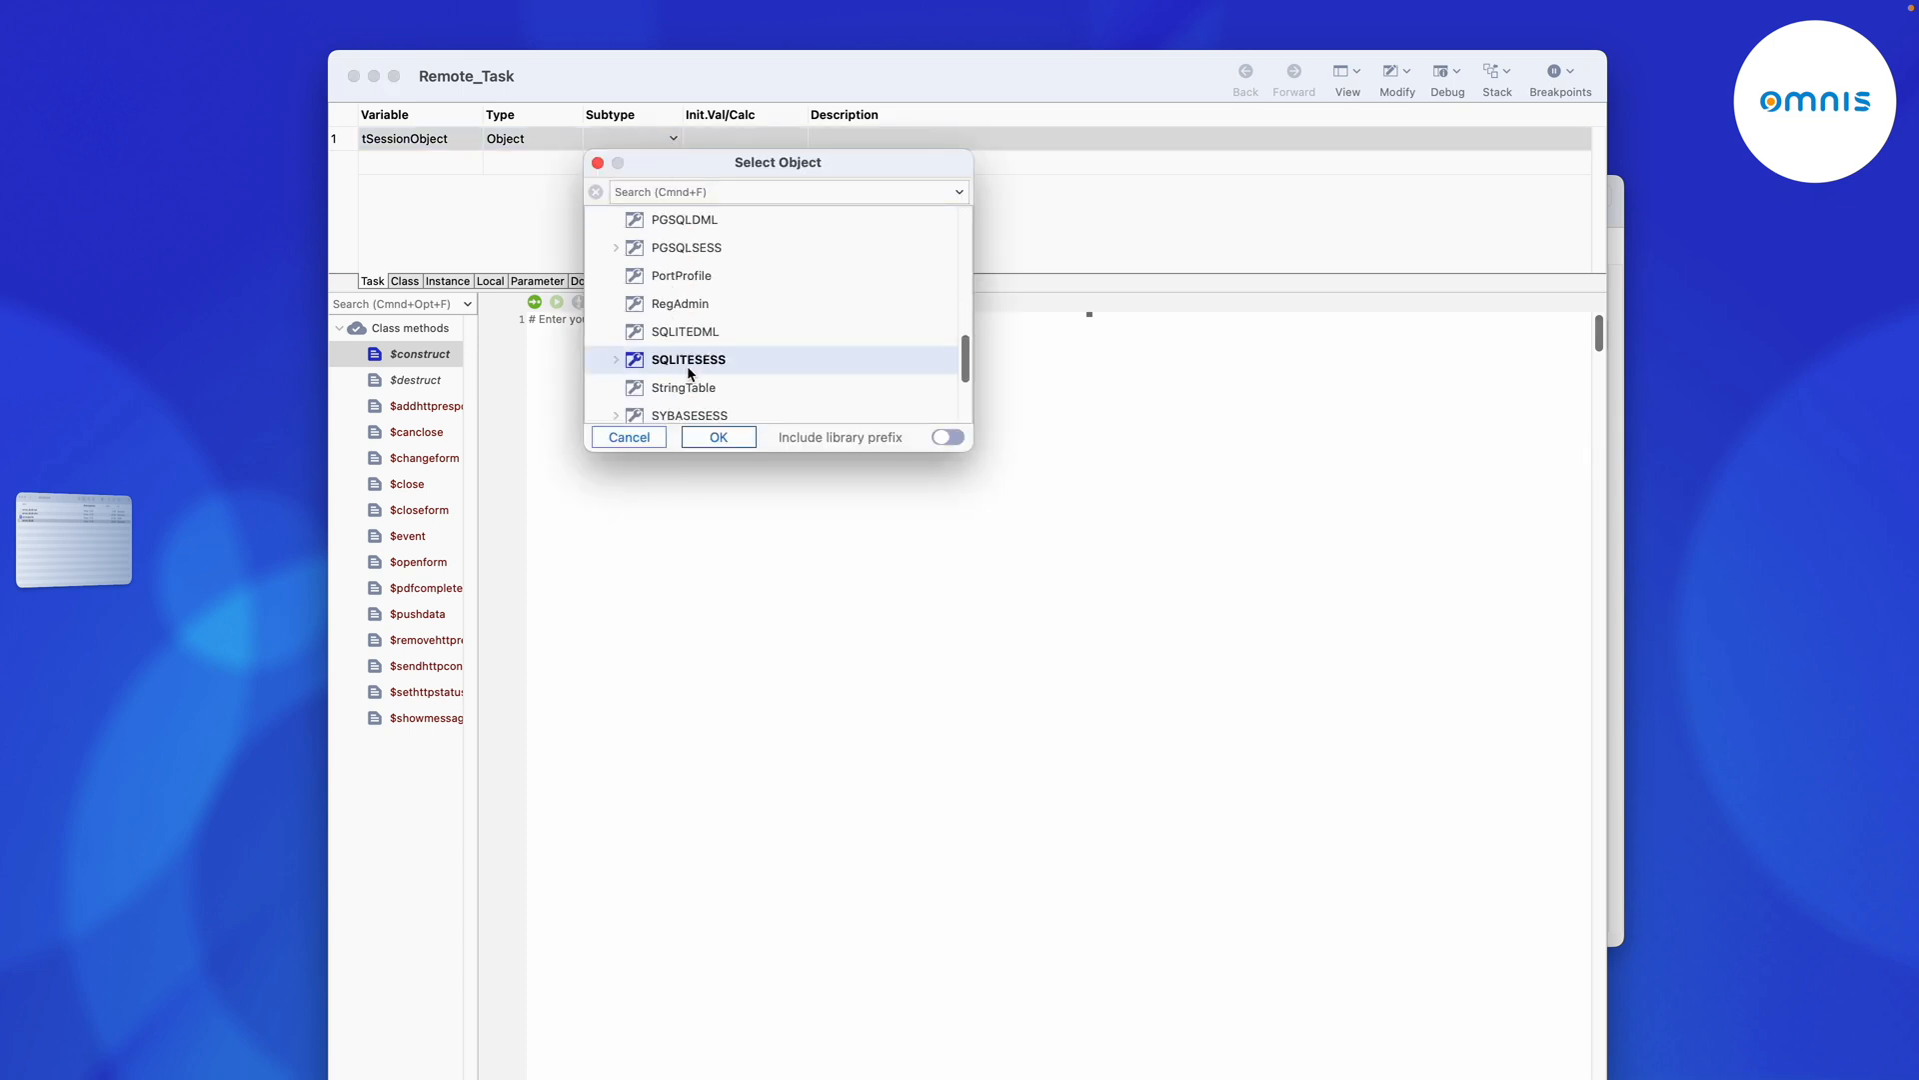
click(718, 437)
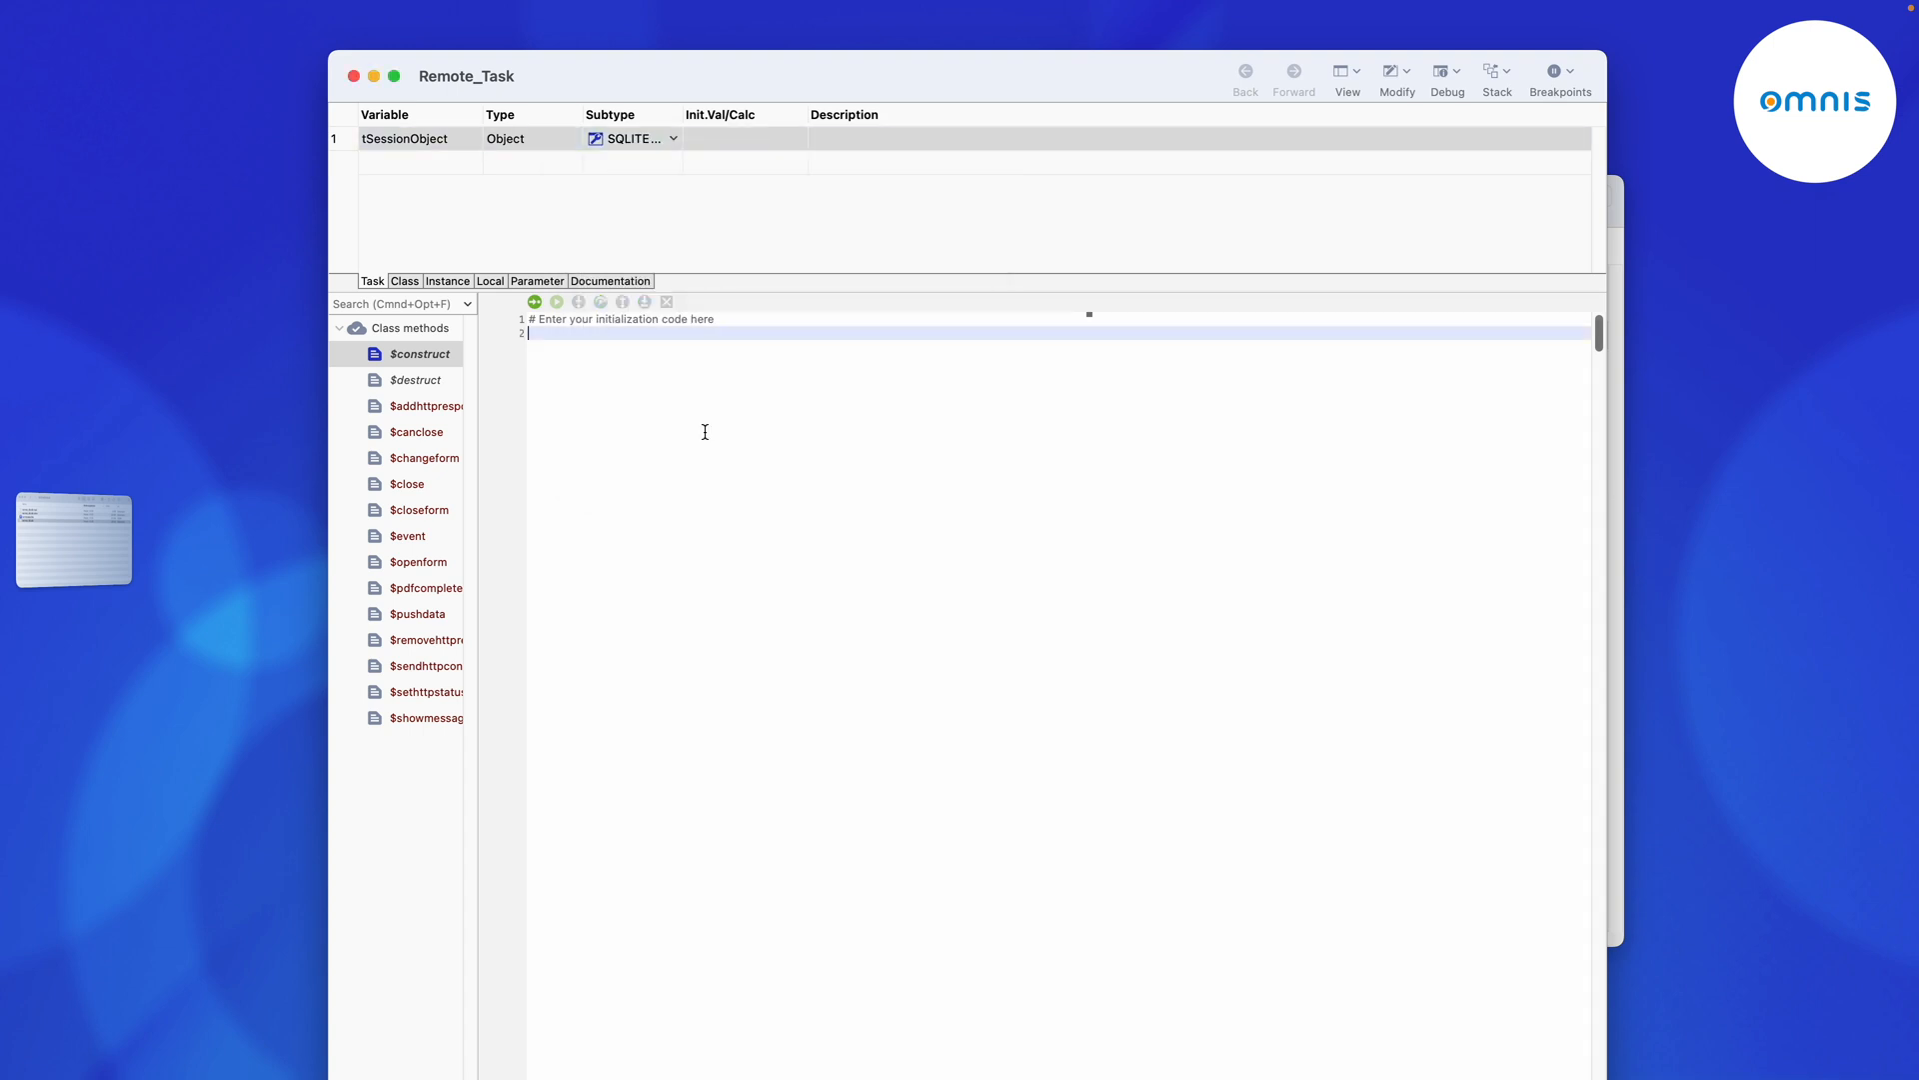
mouse_move(706, 437)
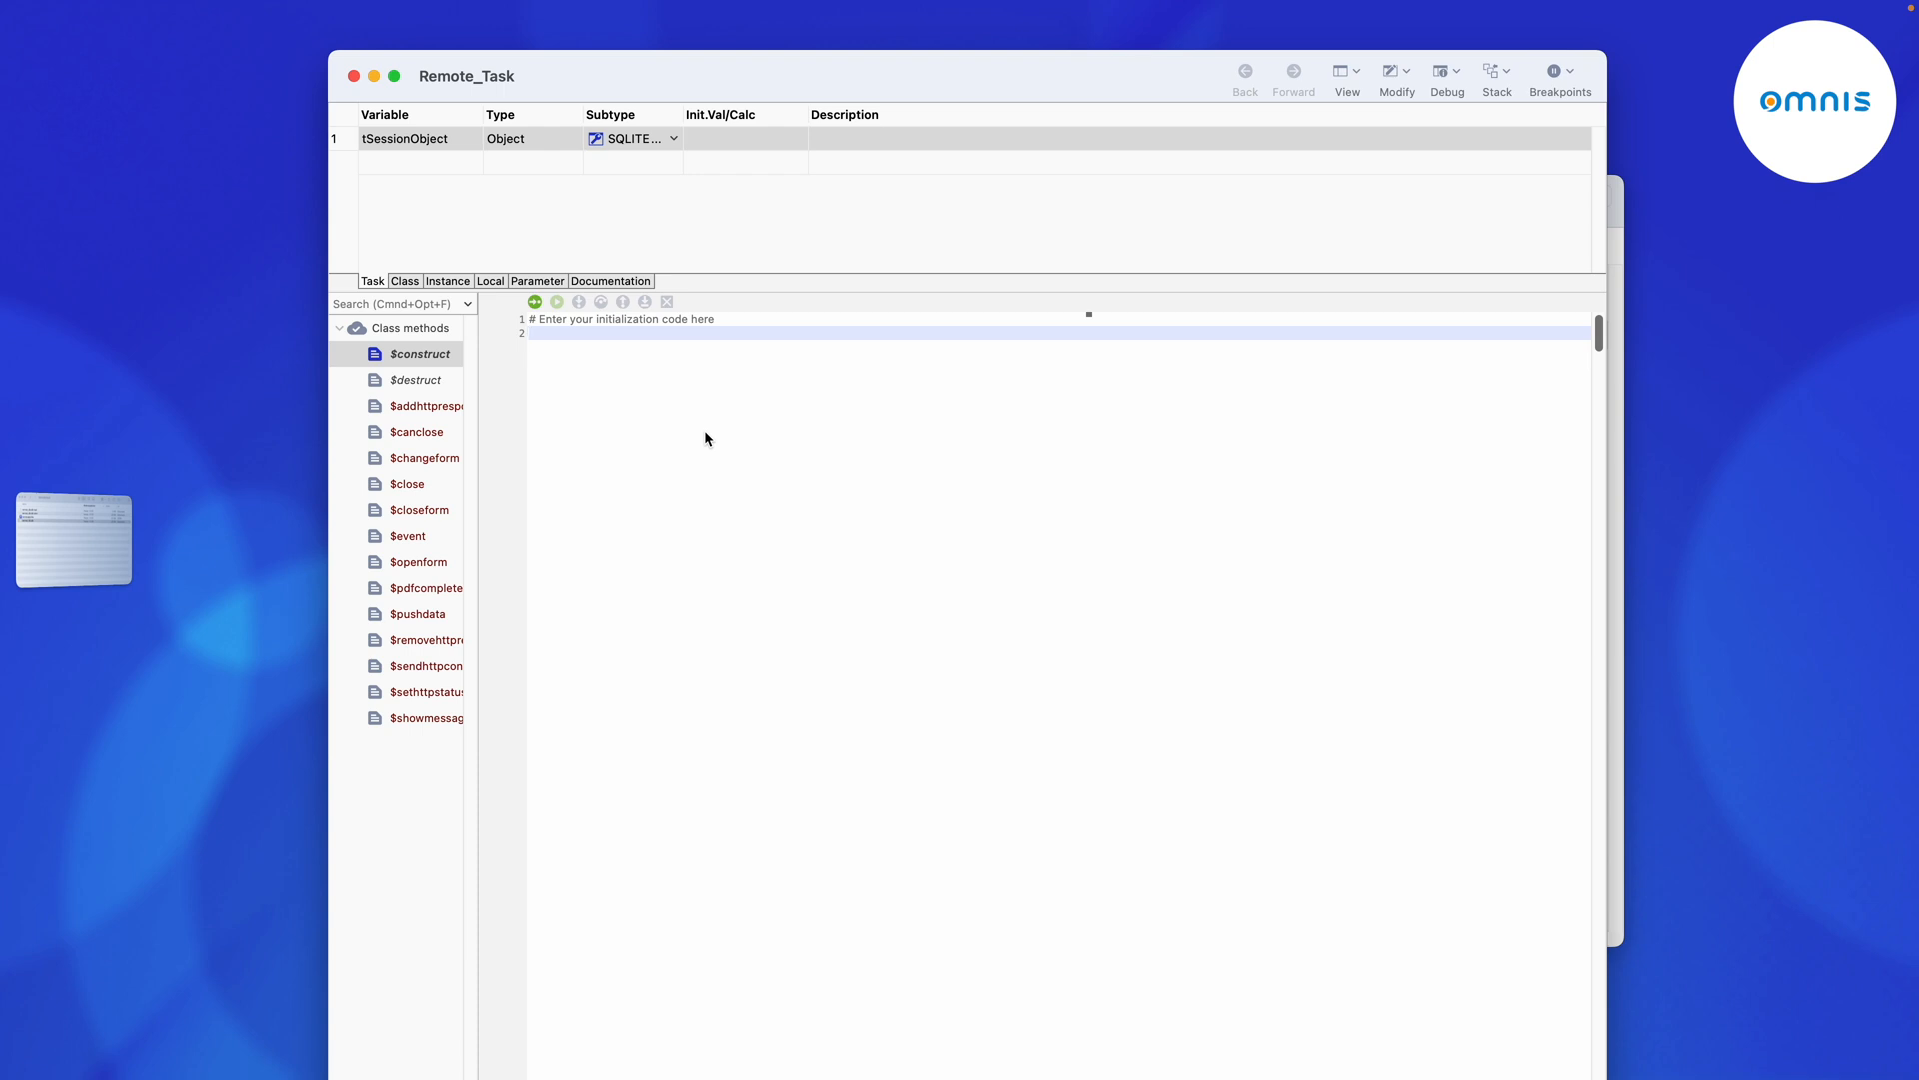
Write $construct: If not(tSessionObject.$logon(survey_db.db path,#NULL,#NULL)) show message 'DB logon failed'.
text(If)
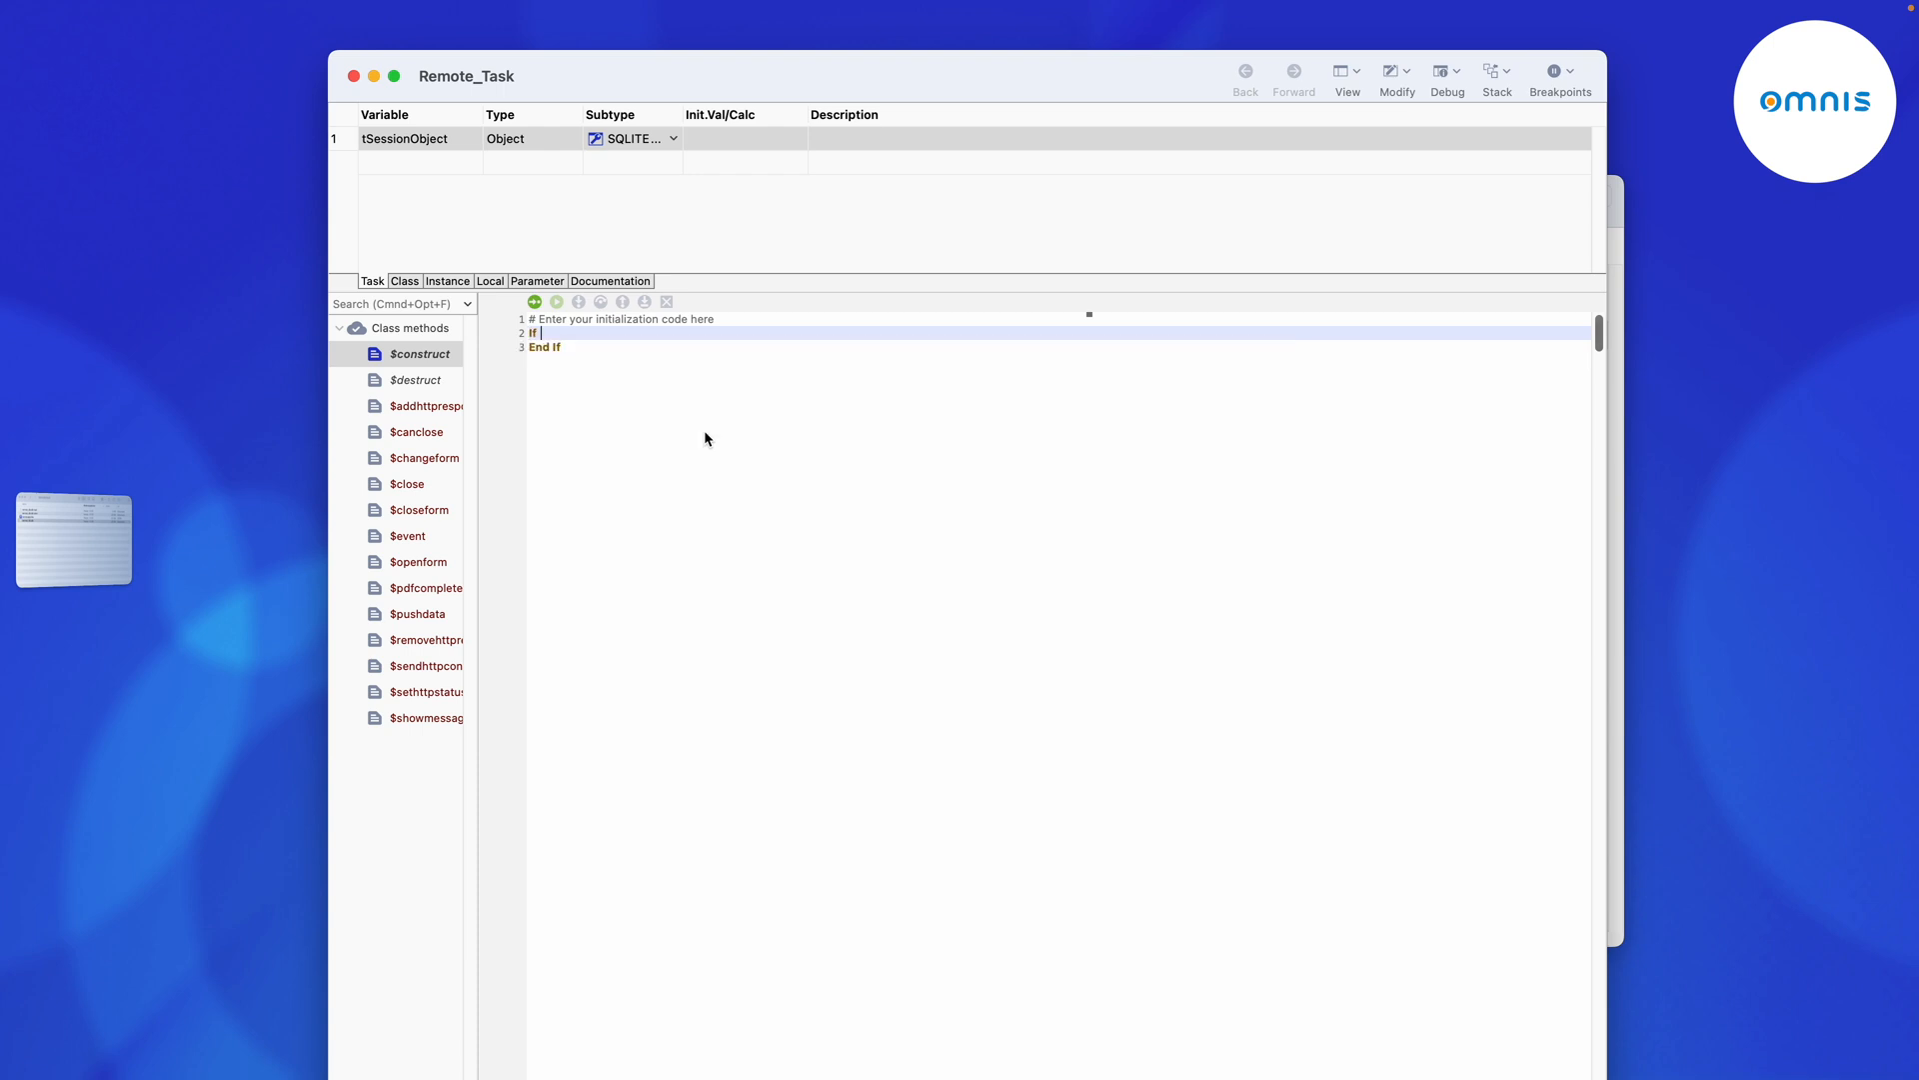
text(not())
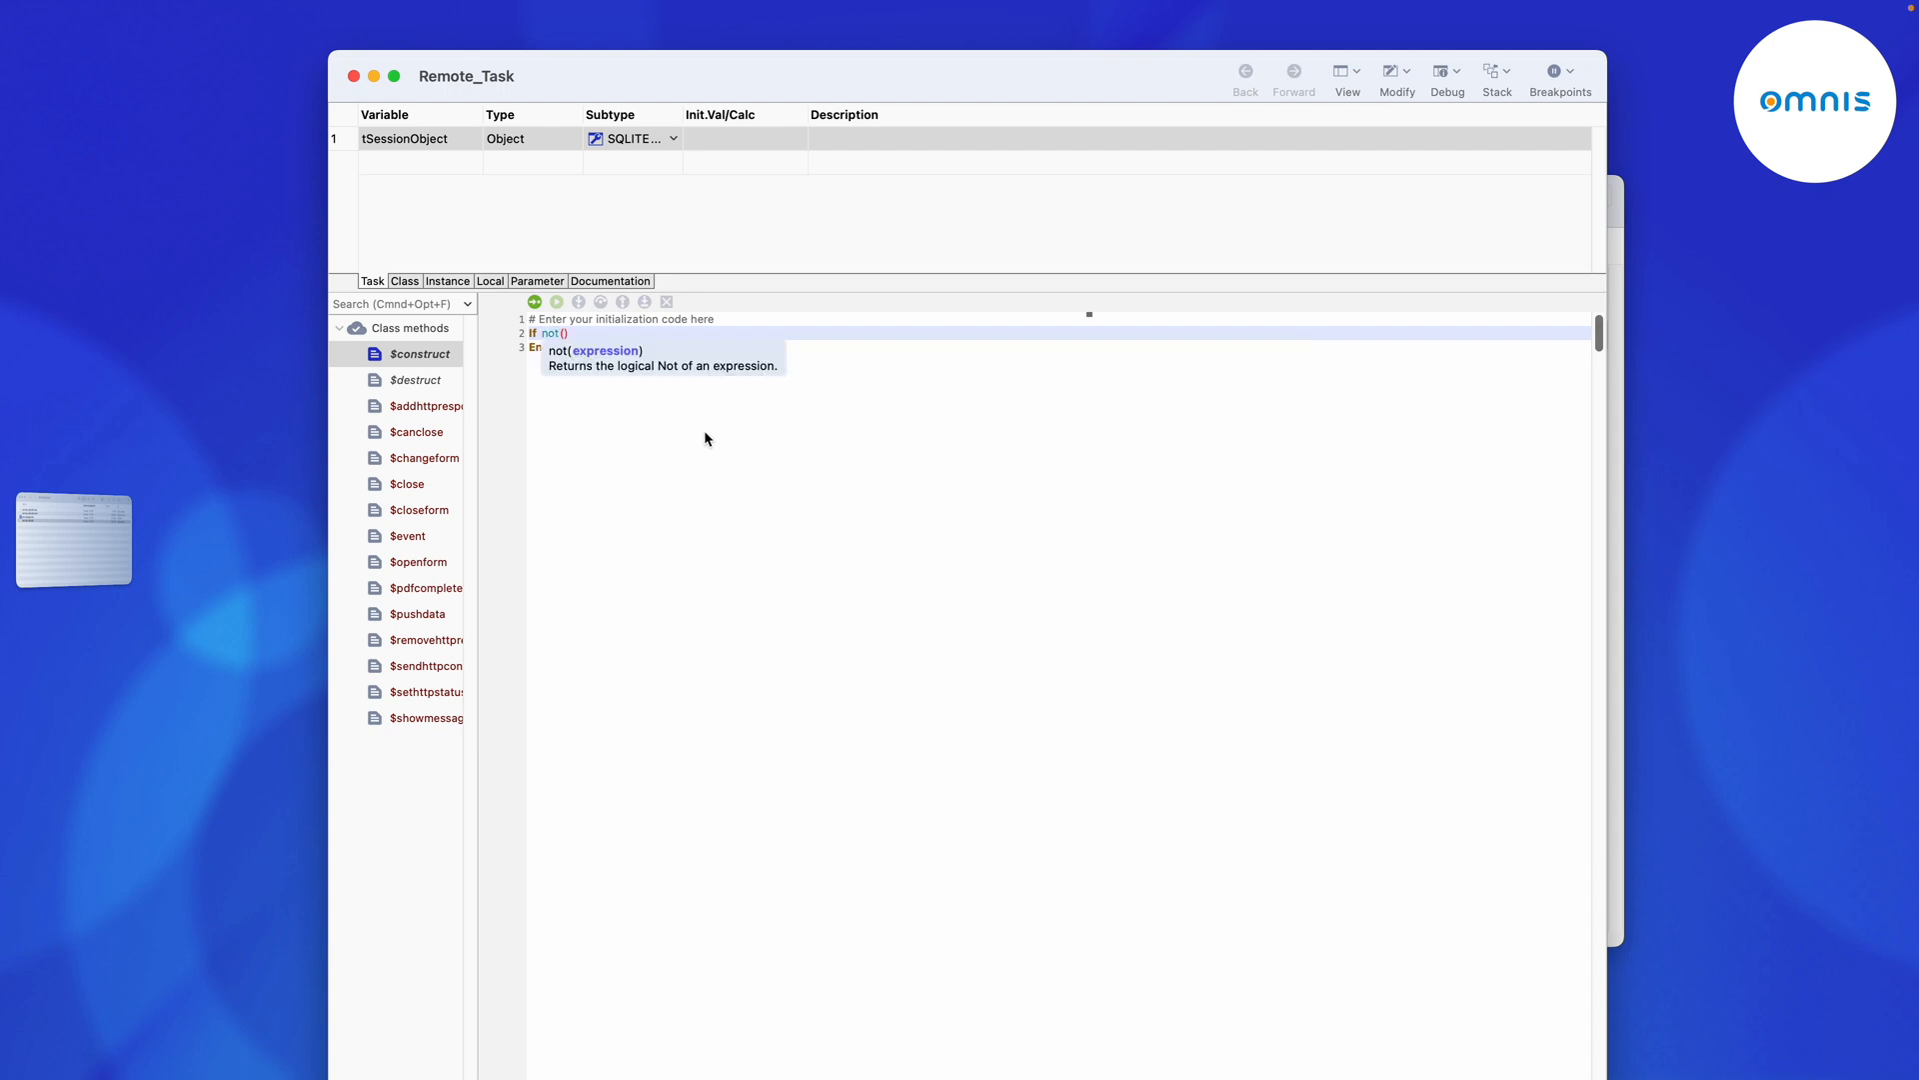
text(tSessionObject)
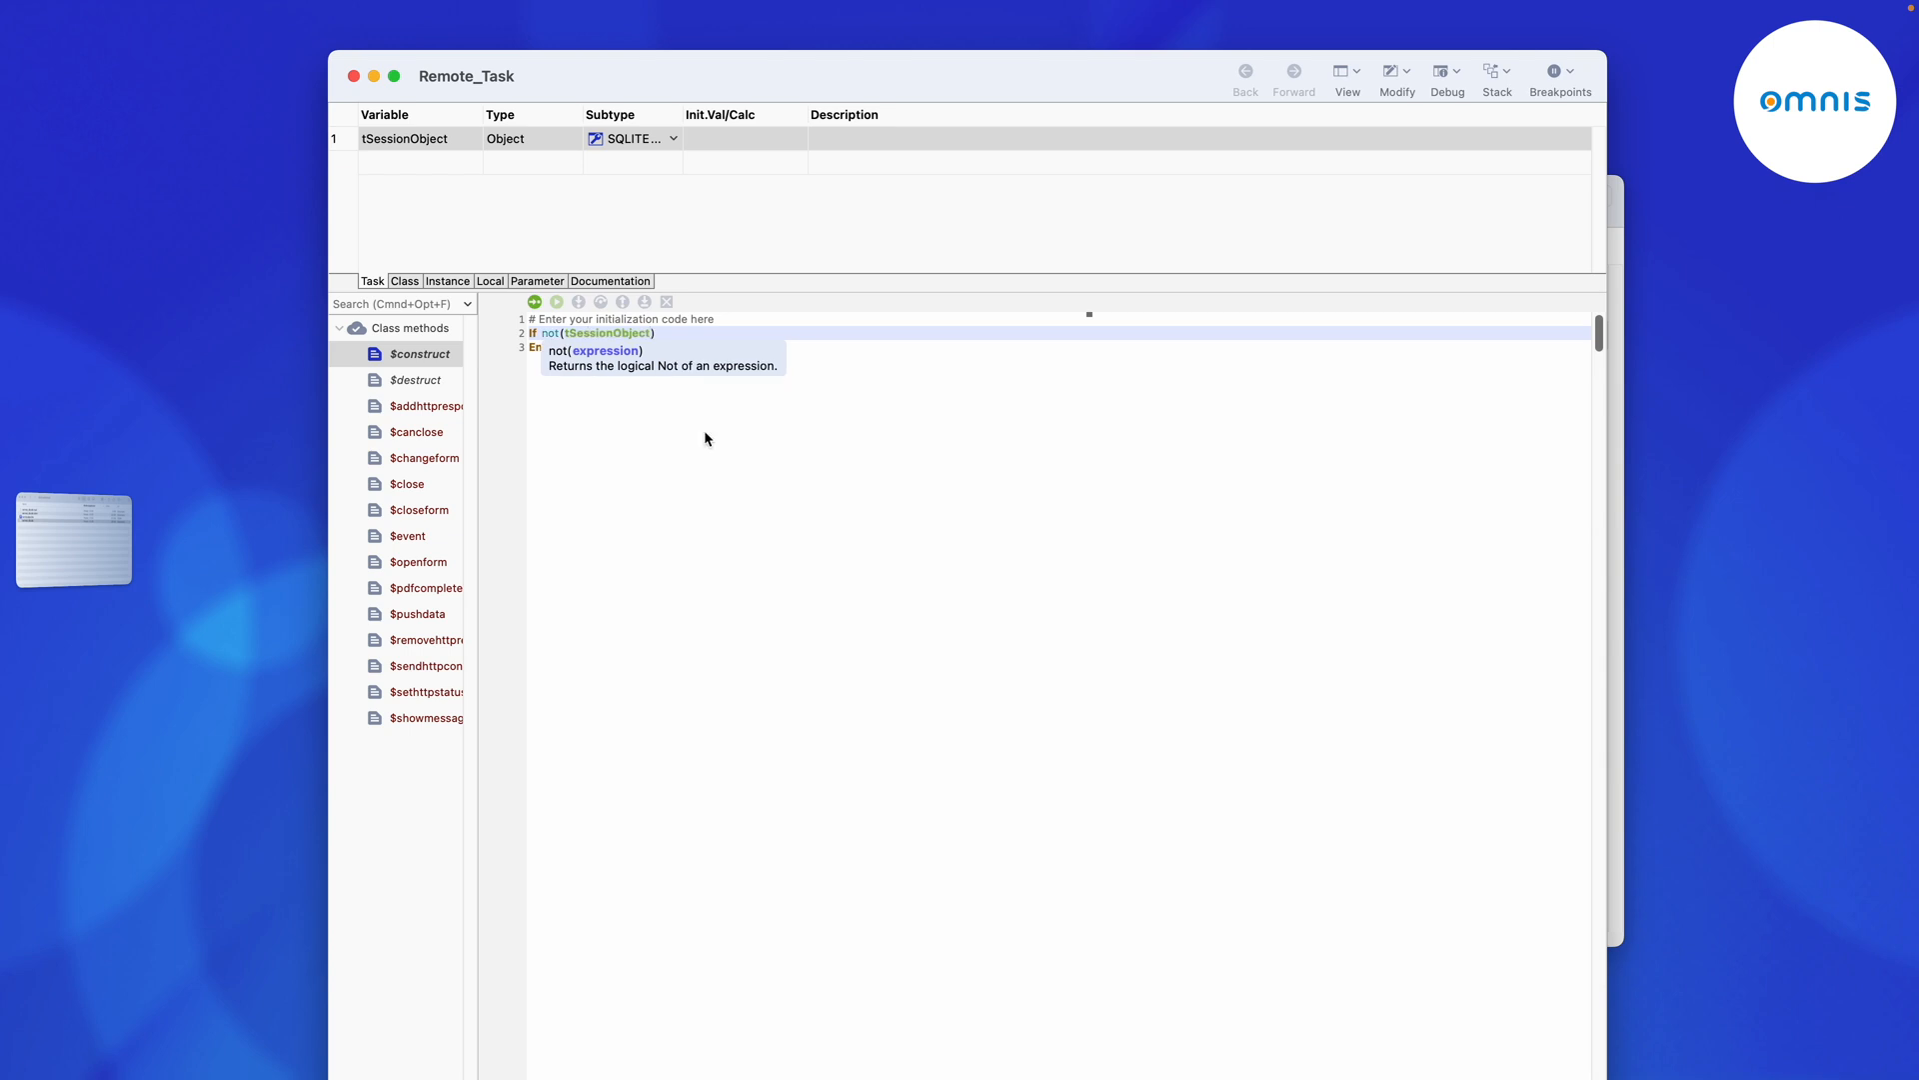
text(.$logon()
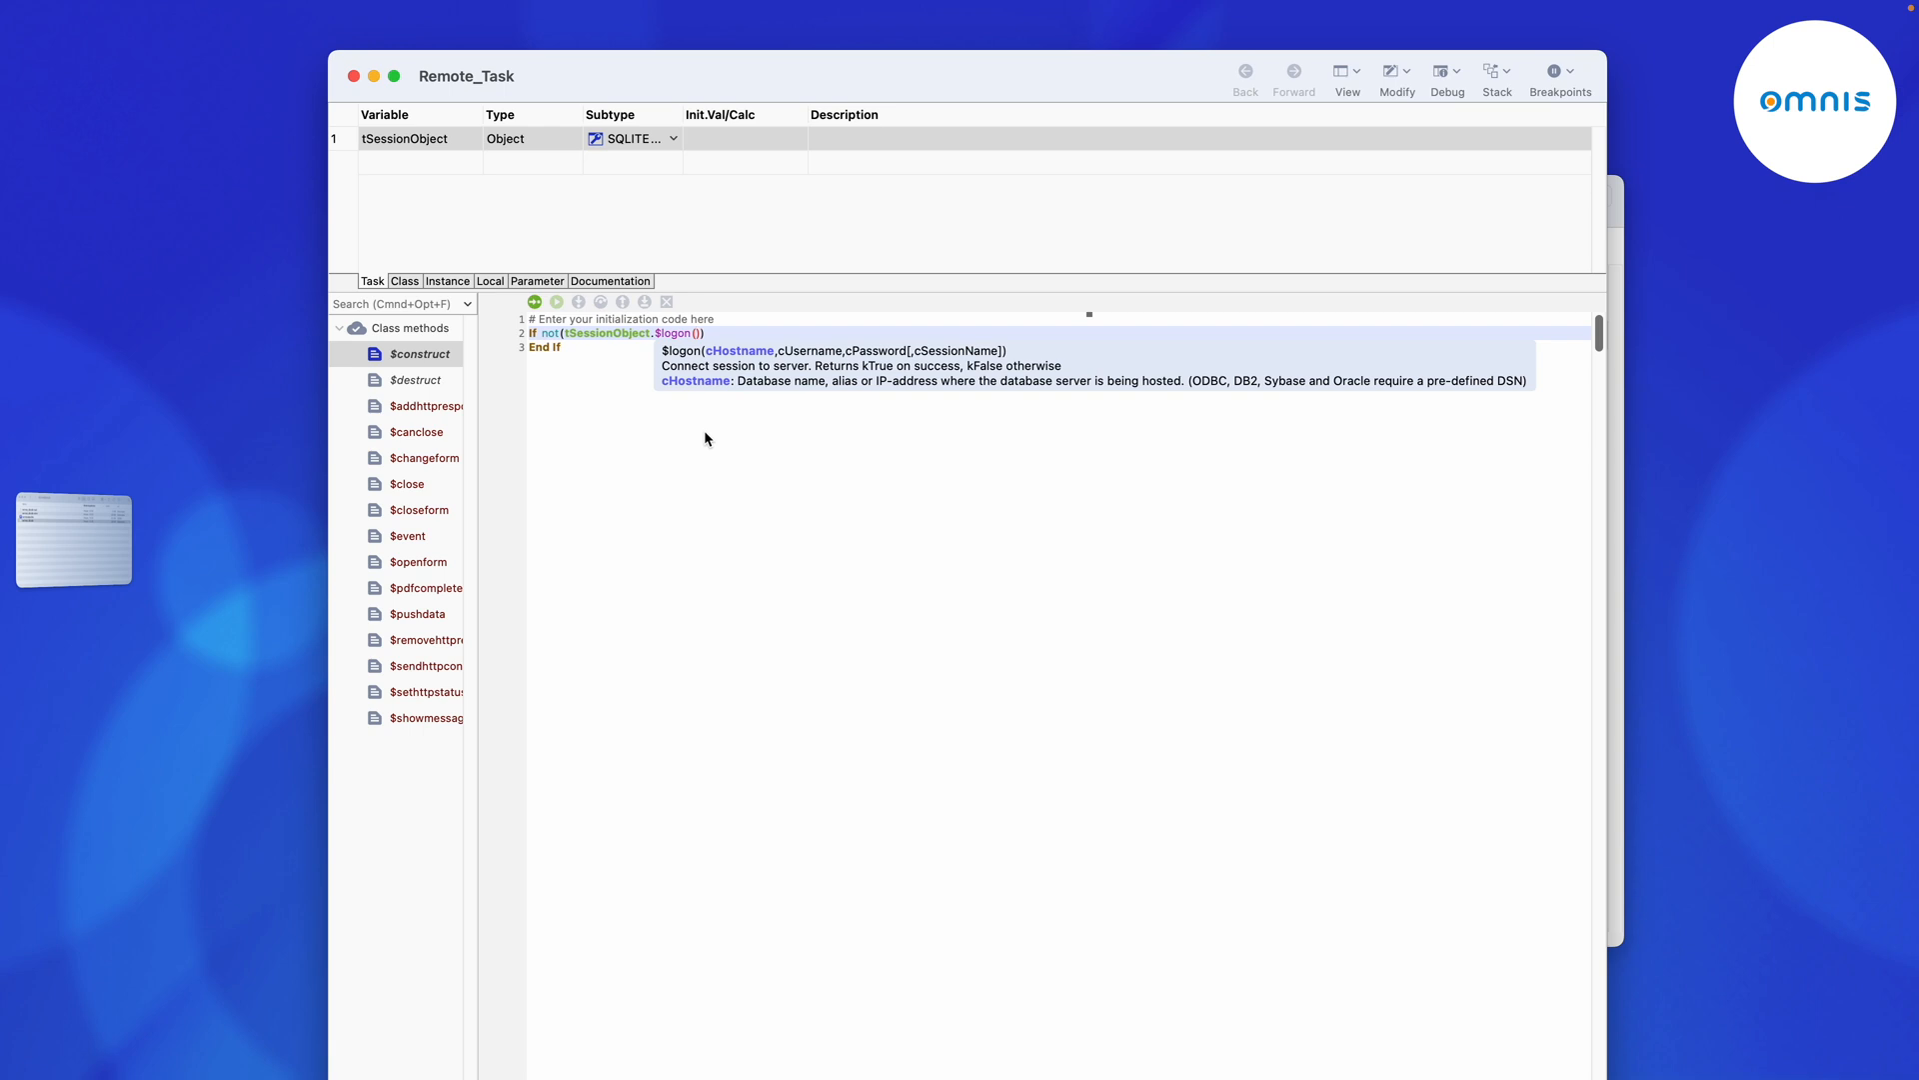
text('/Users/maurinwannags/Desktop/survey_db.db',)
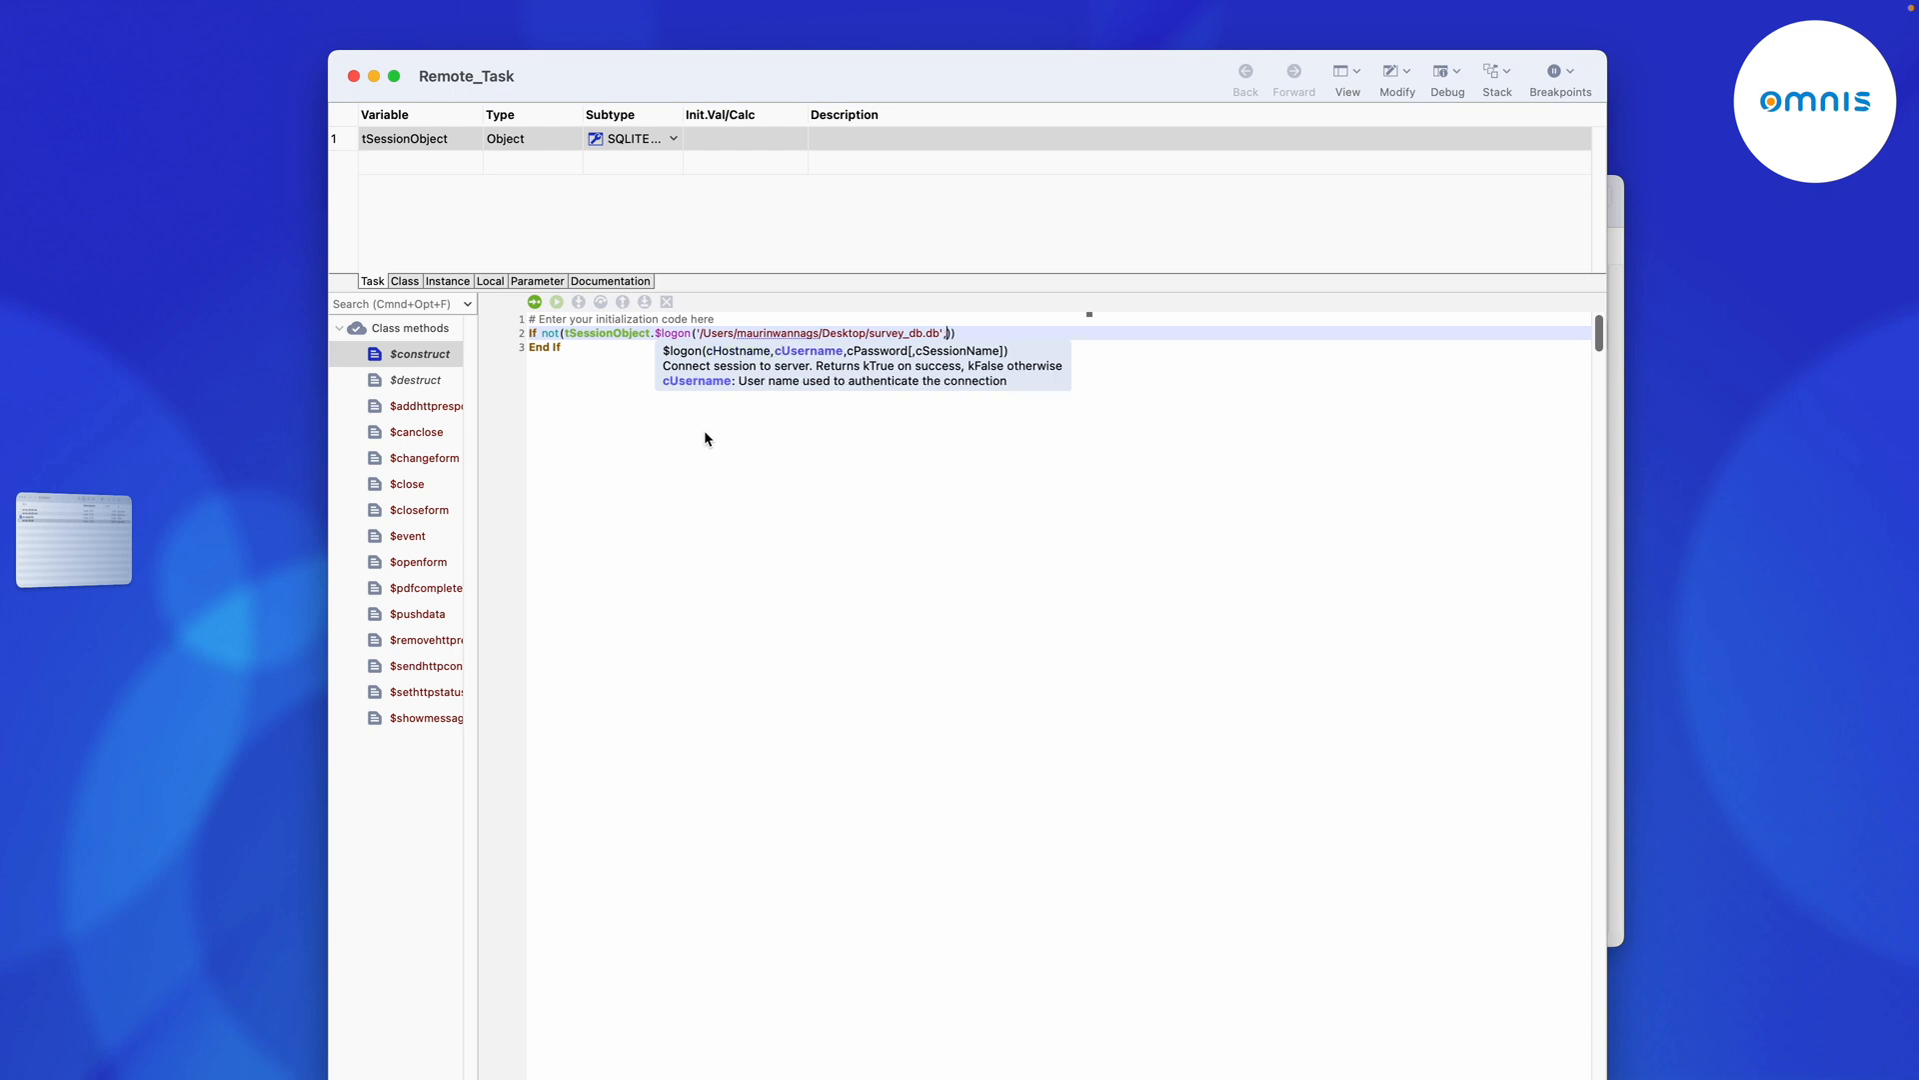
text(#NULL,)
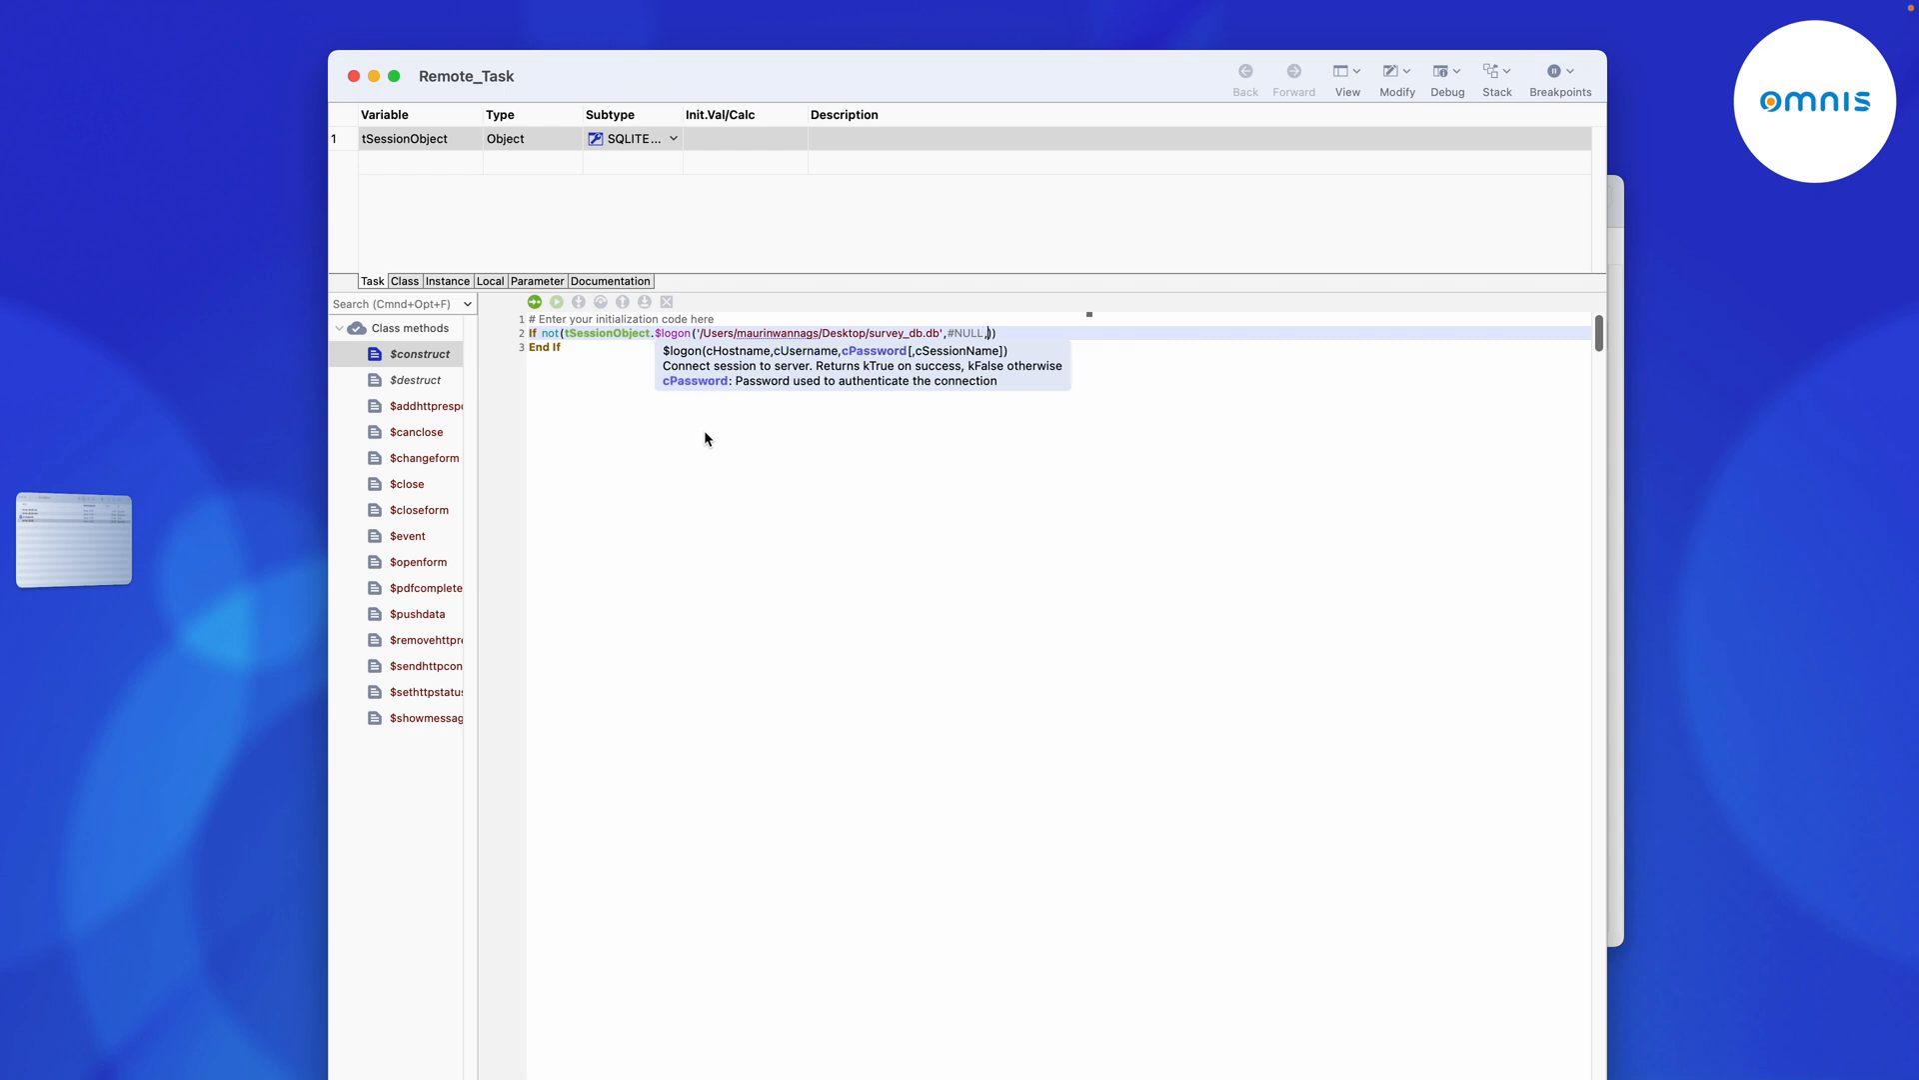
text(,#NULL))
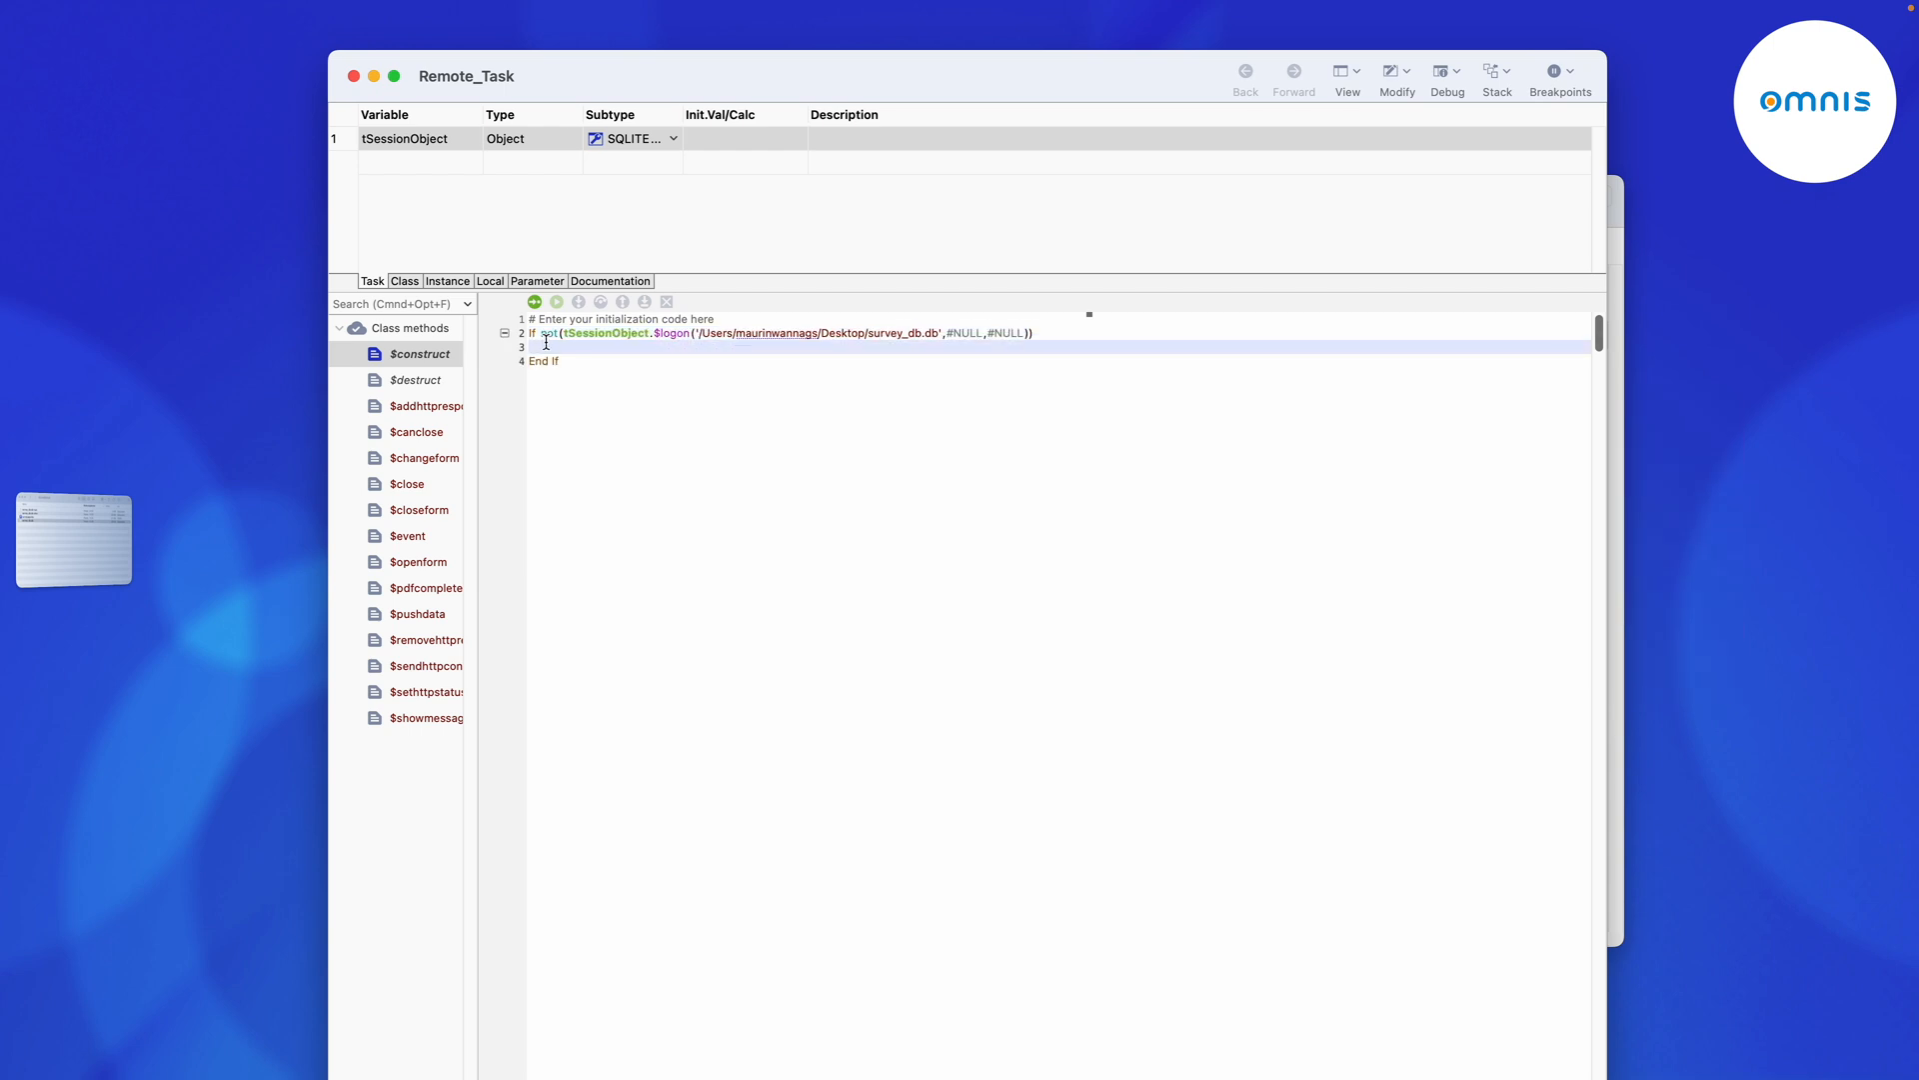
text(Do)
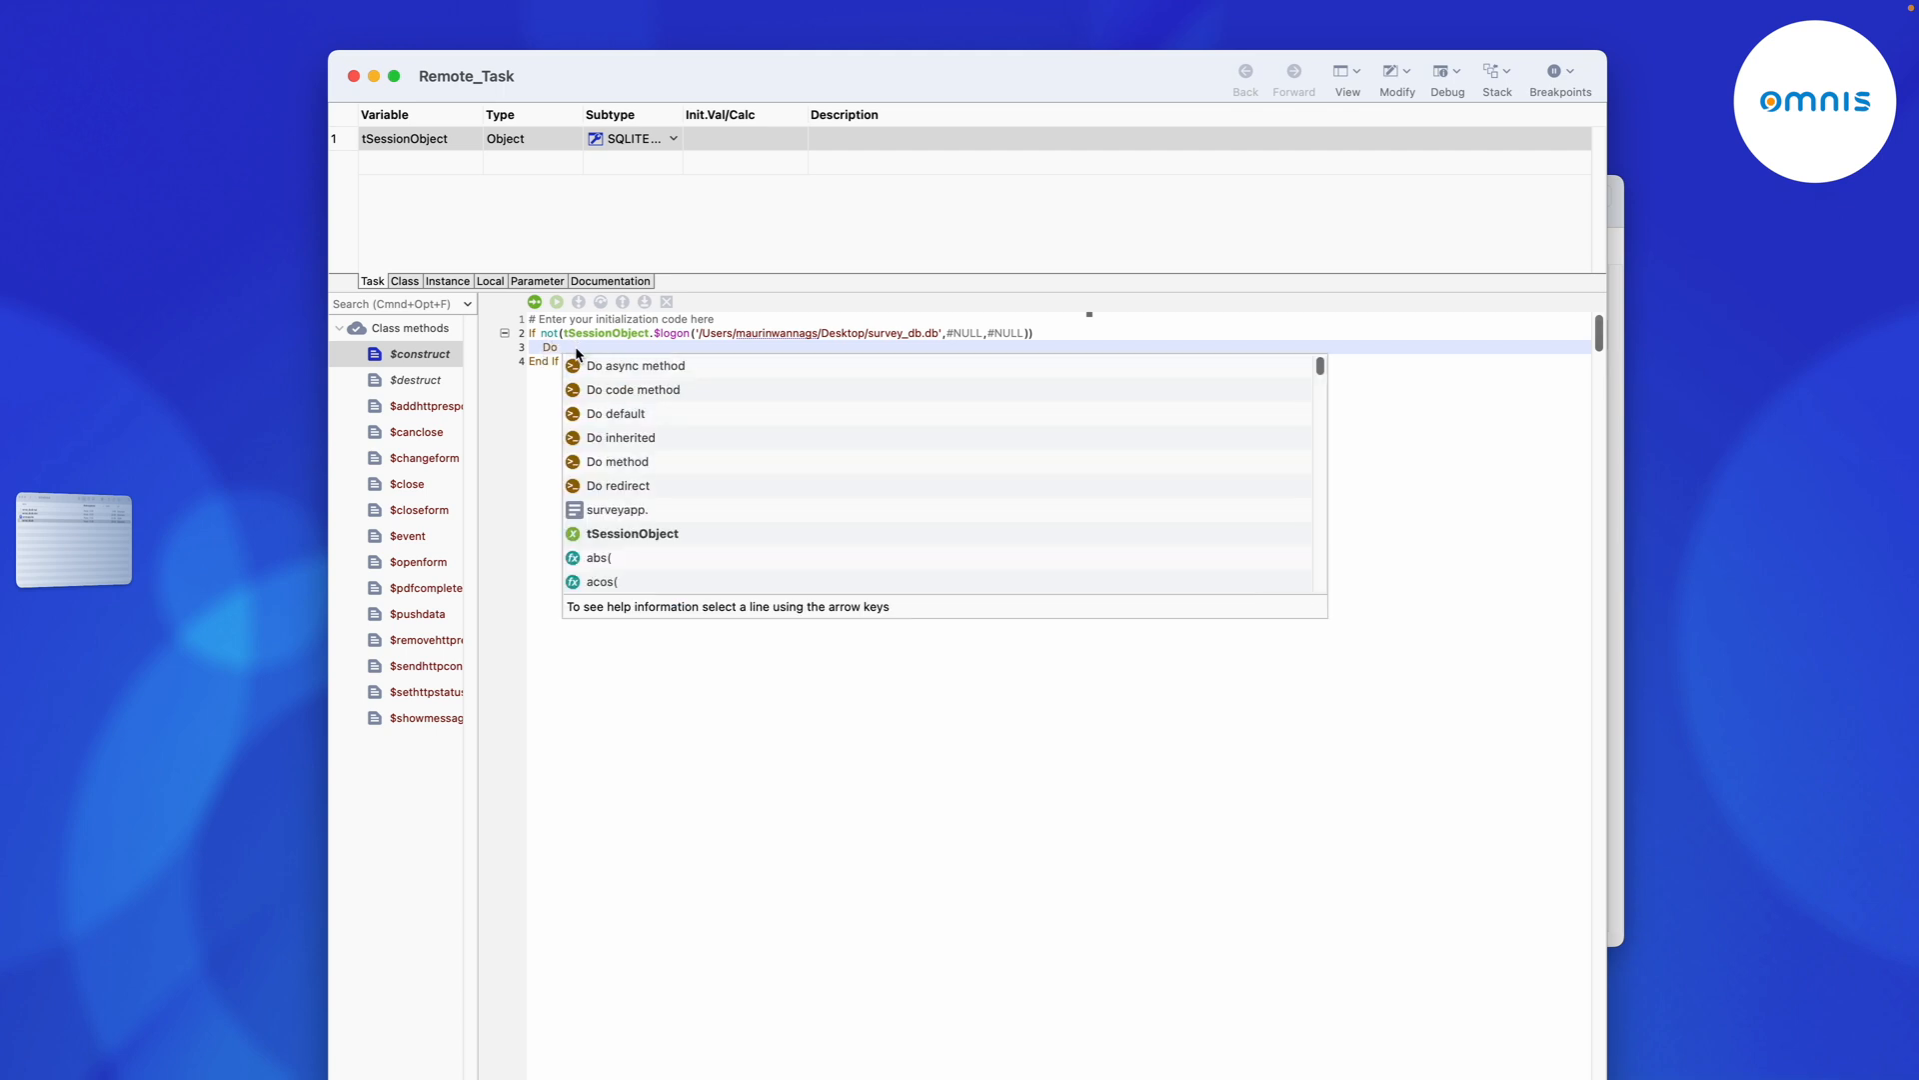
text($cinst.$showmessage('DB)
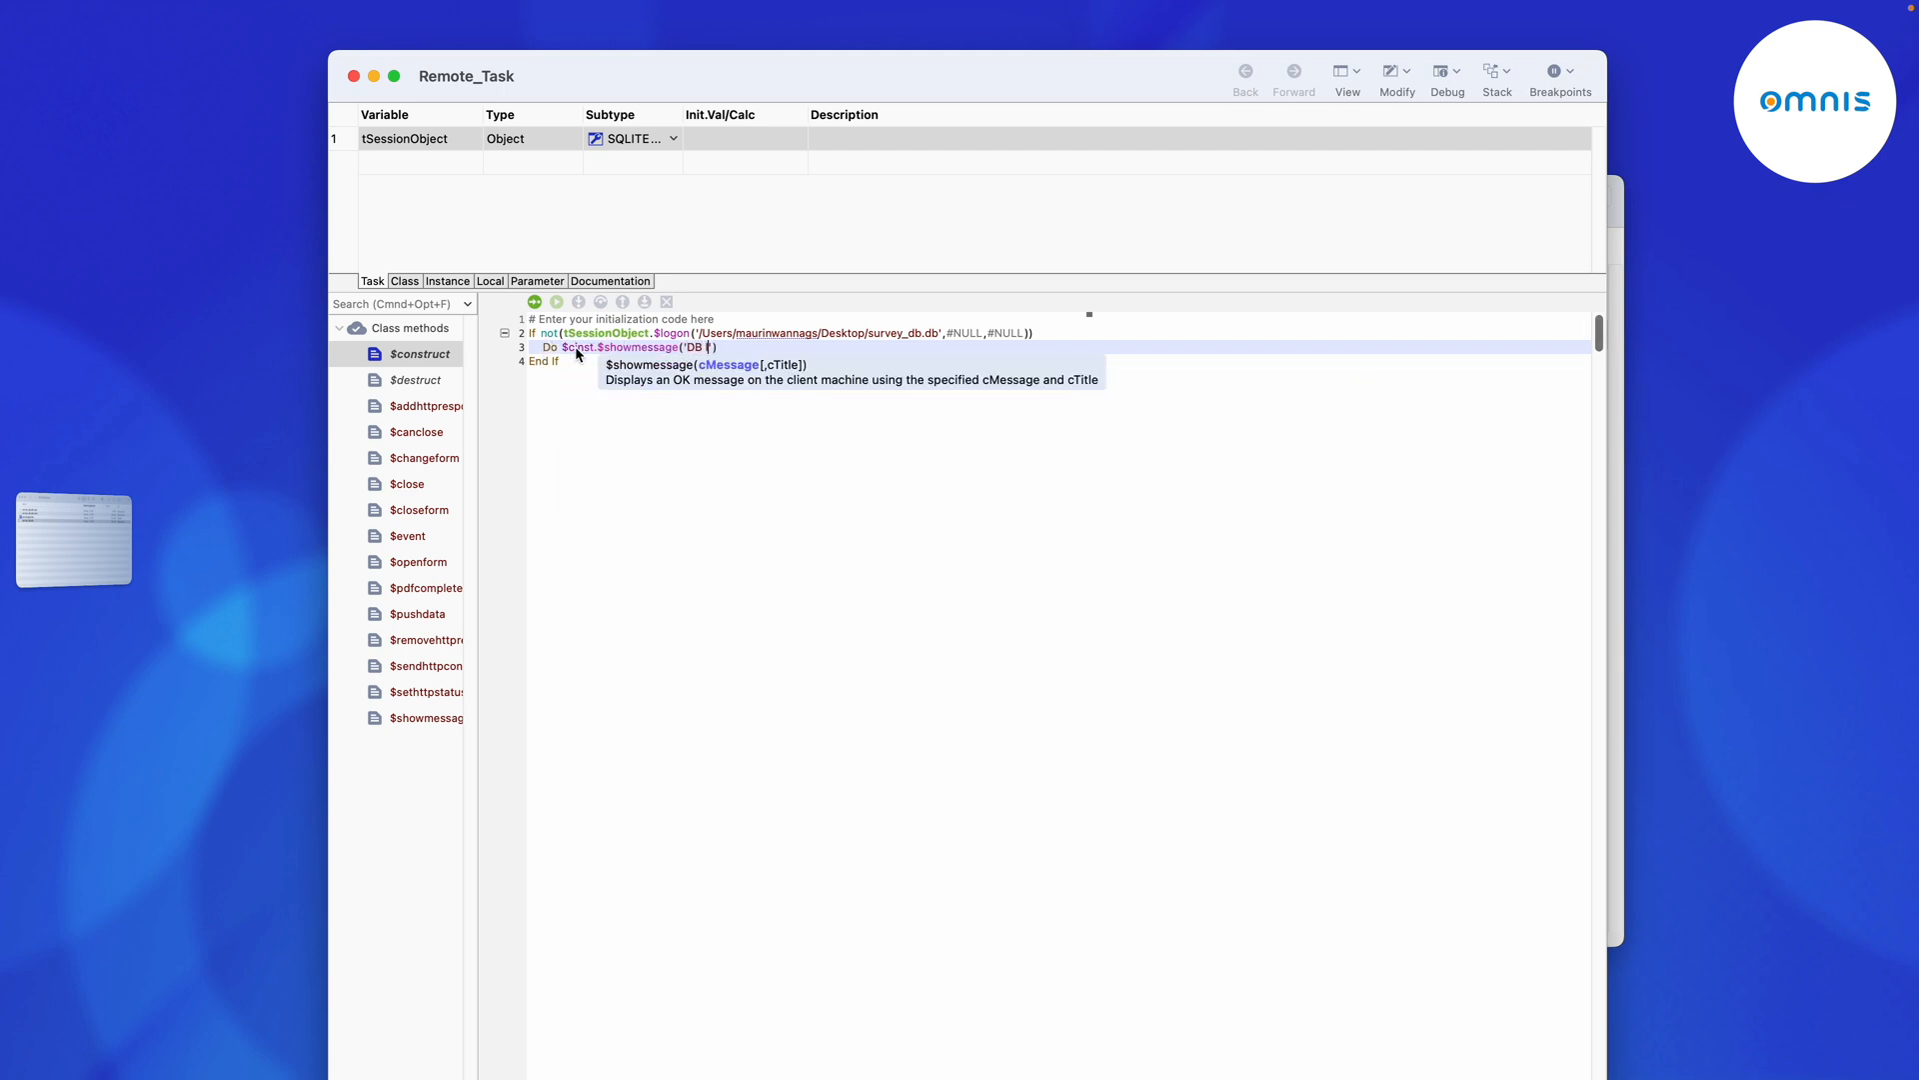
text(logon failed)
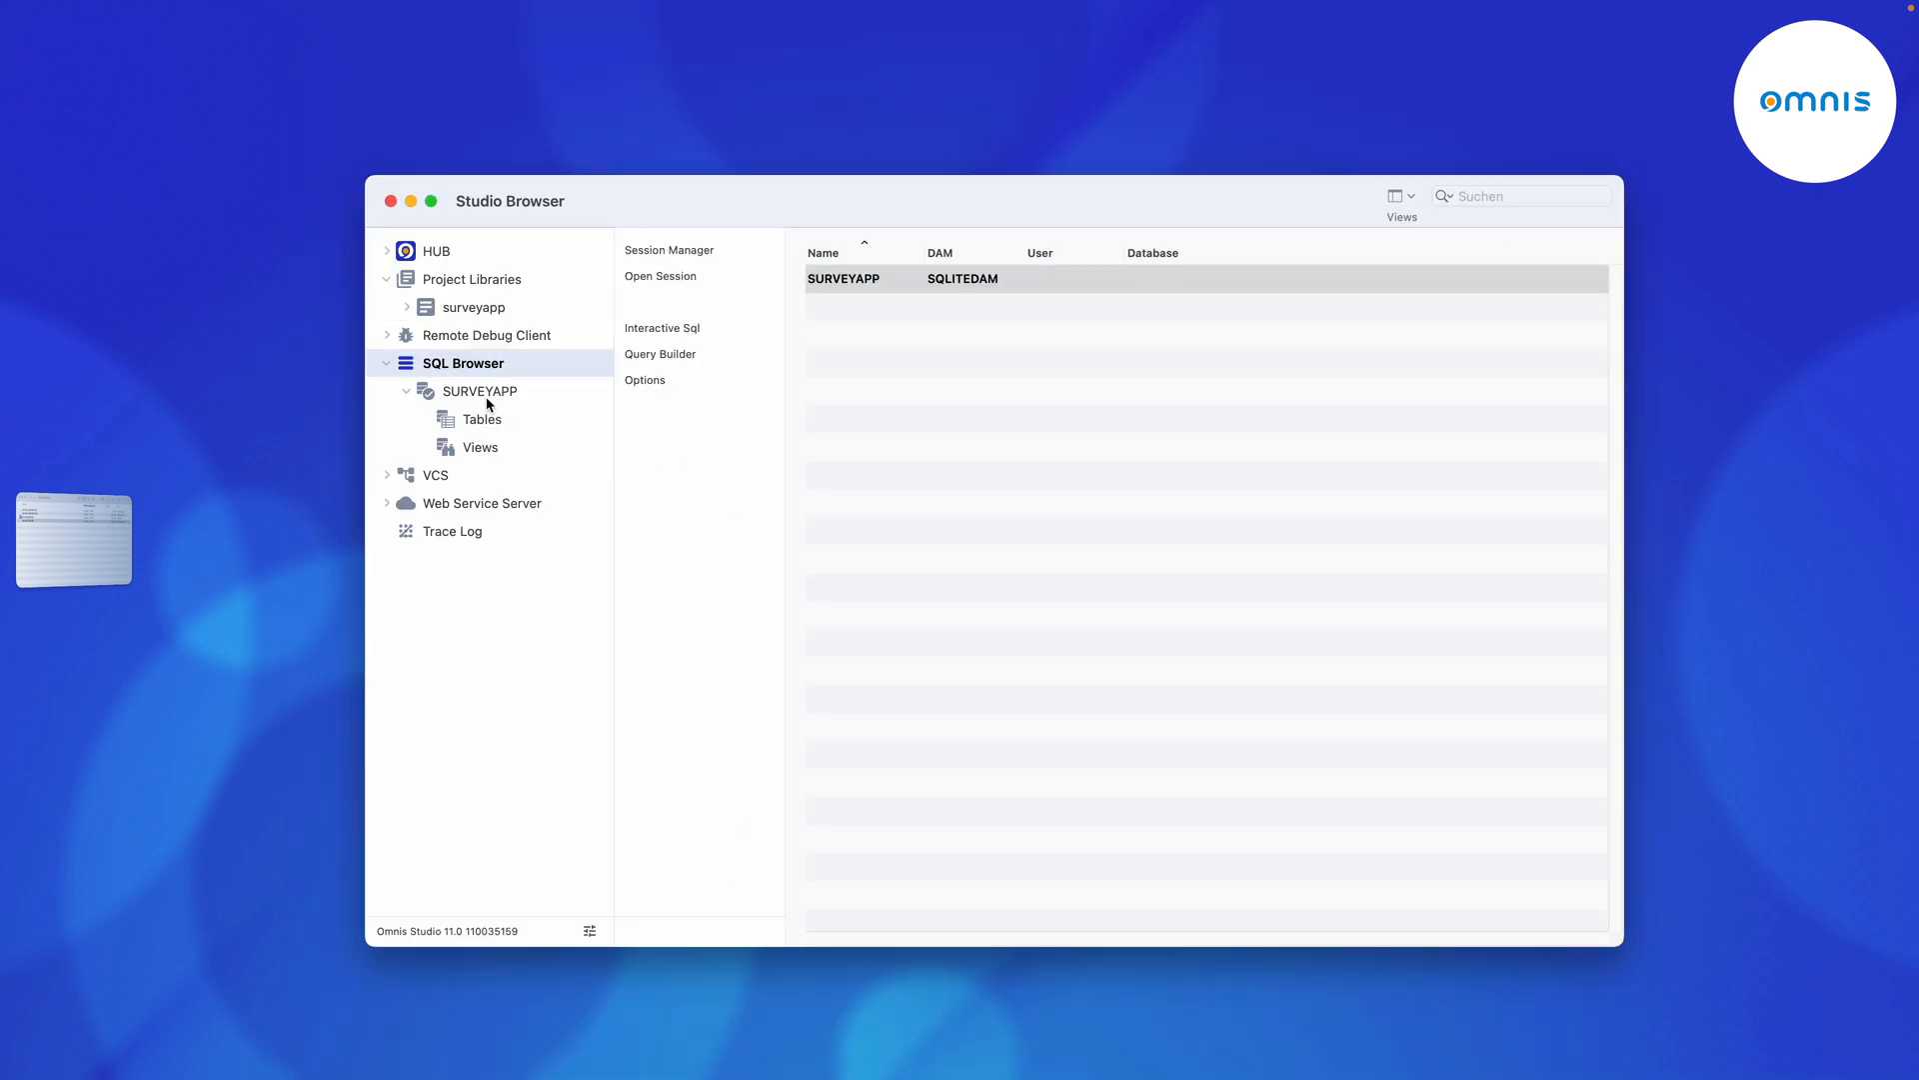
Drag the answers and options tables into the surveyapp library as schema classes.
click(482, 418)
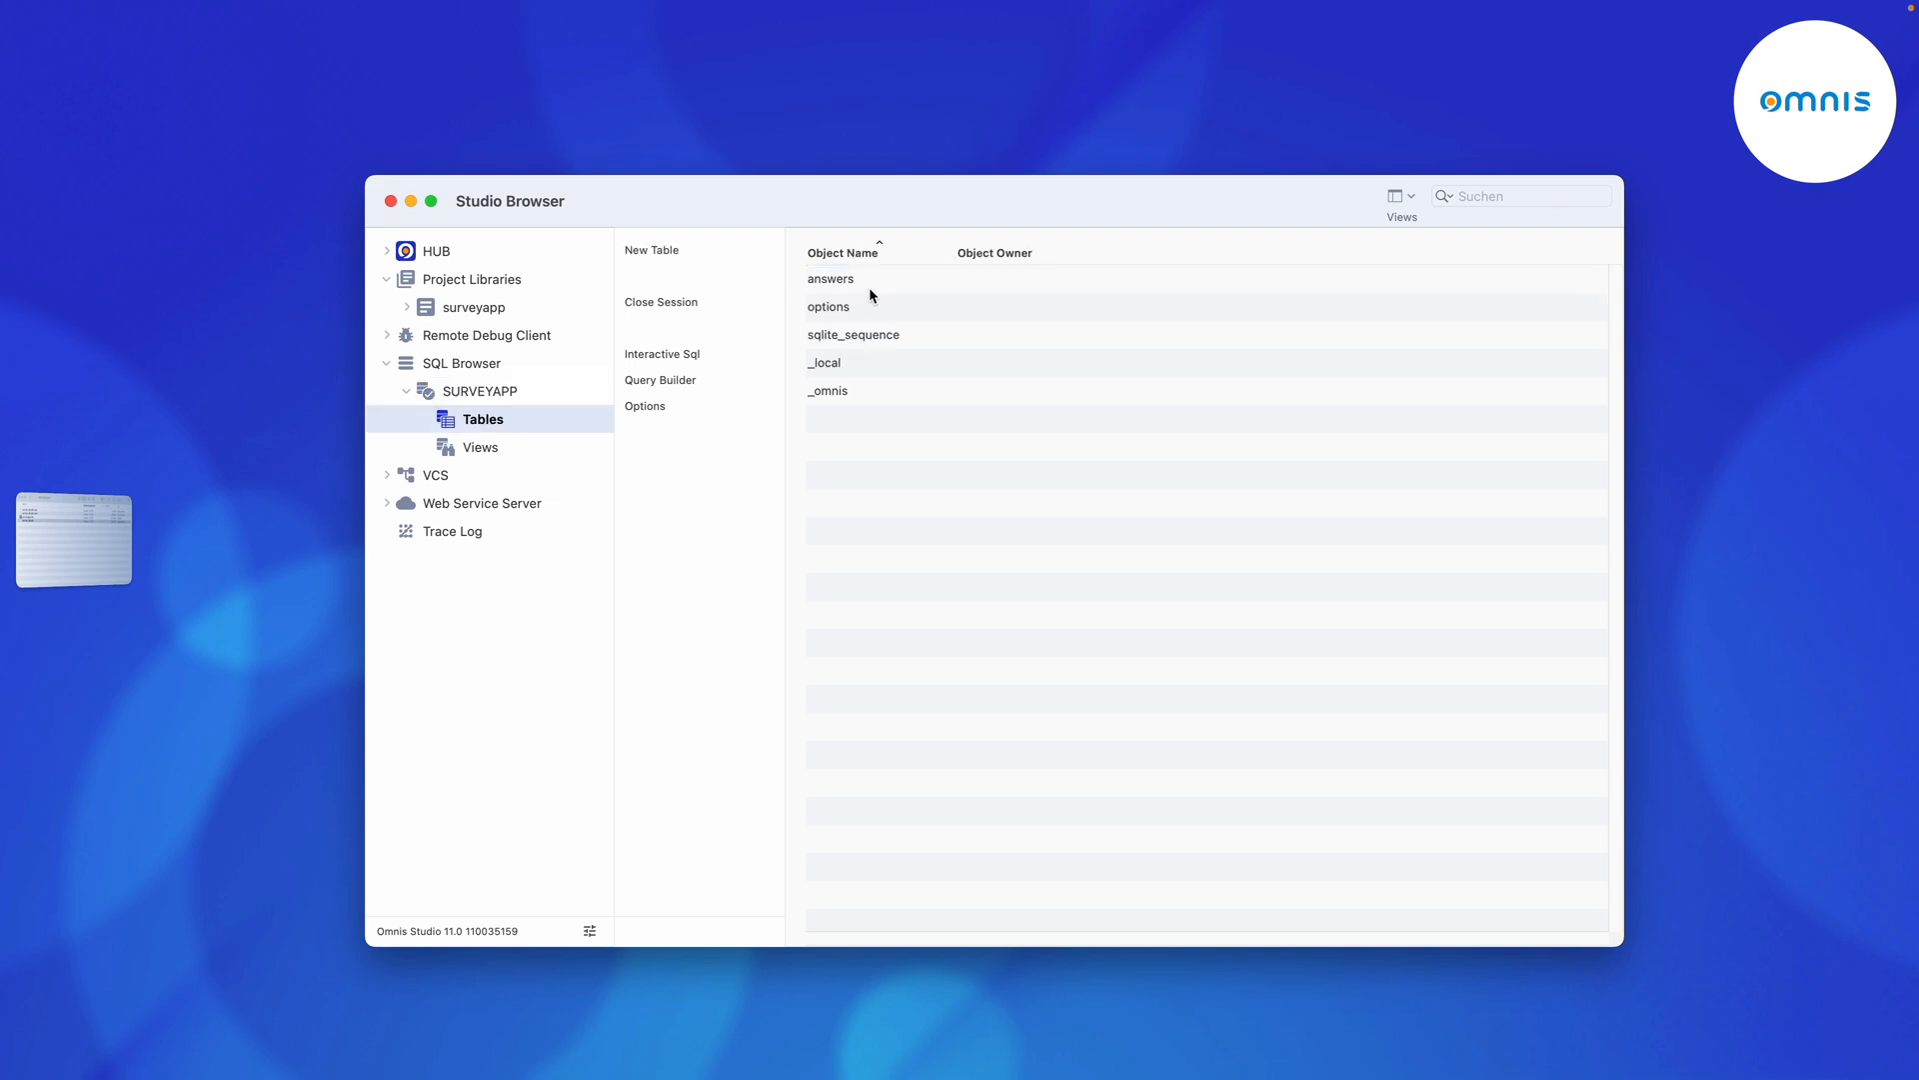
mouse_move(926, 296)
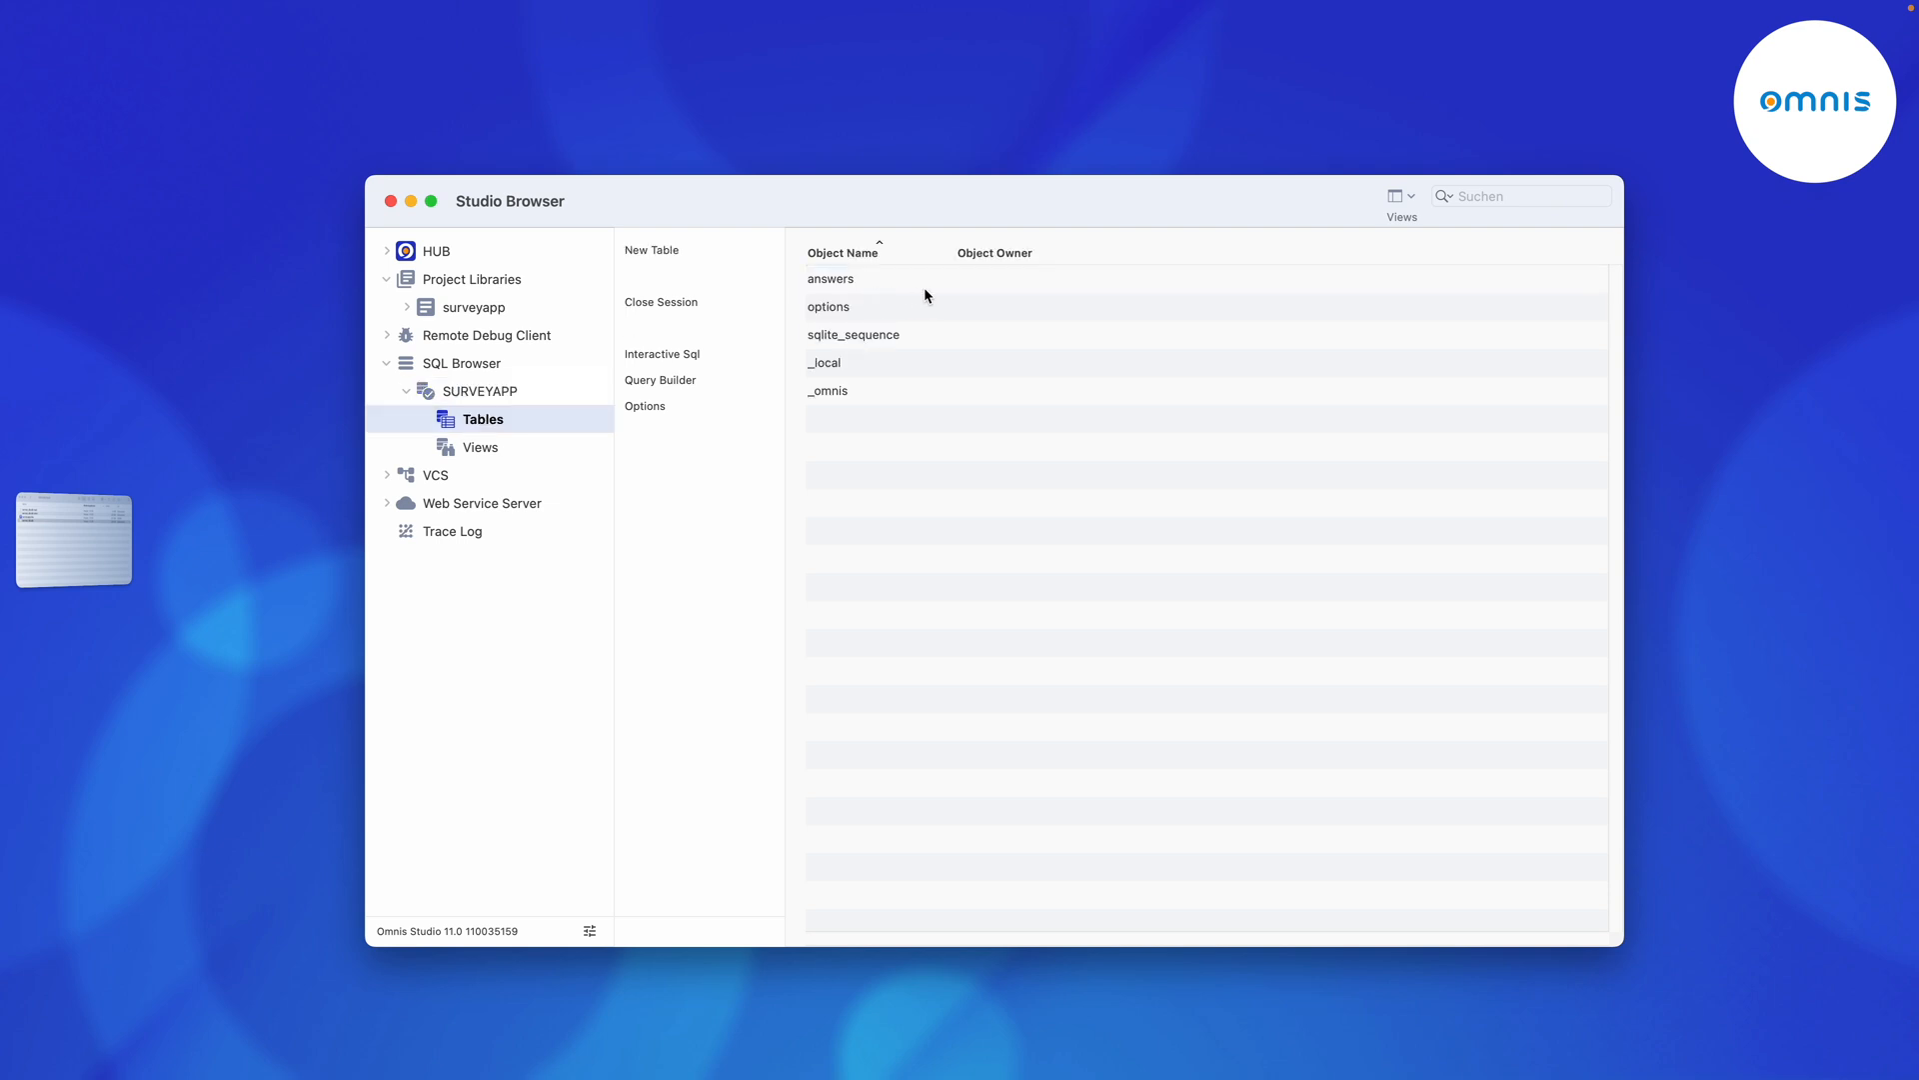
click(832, 278)
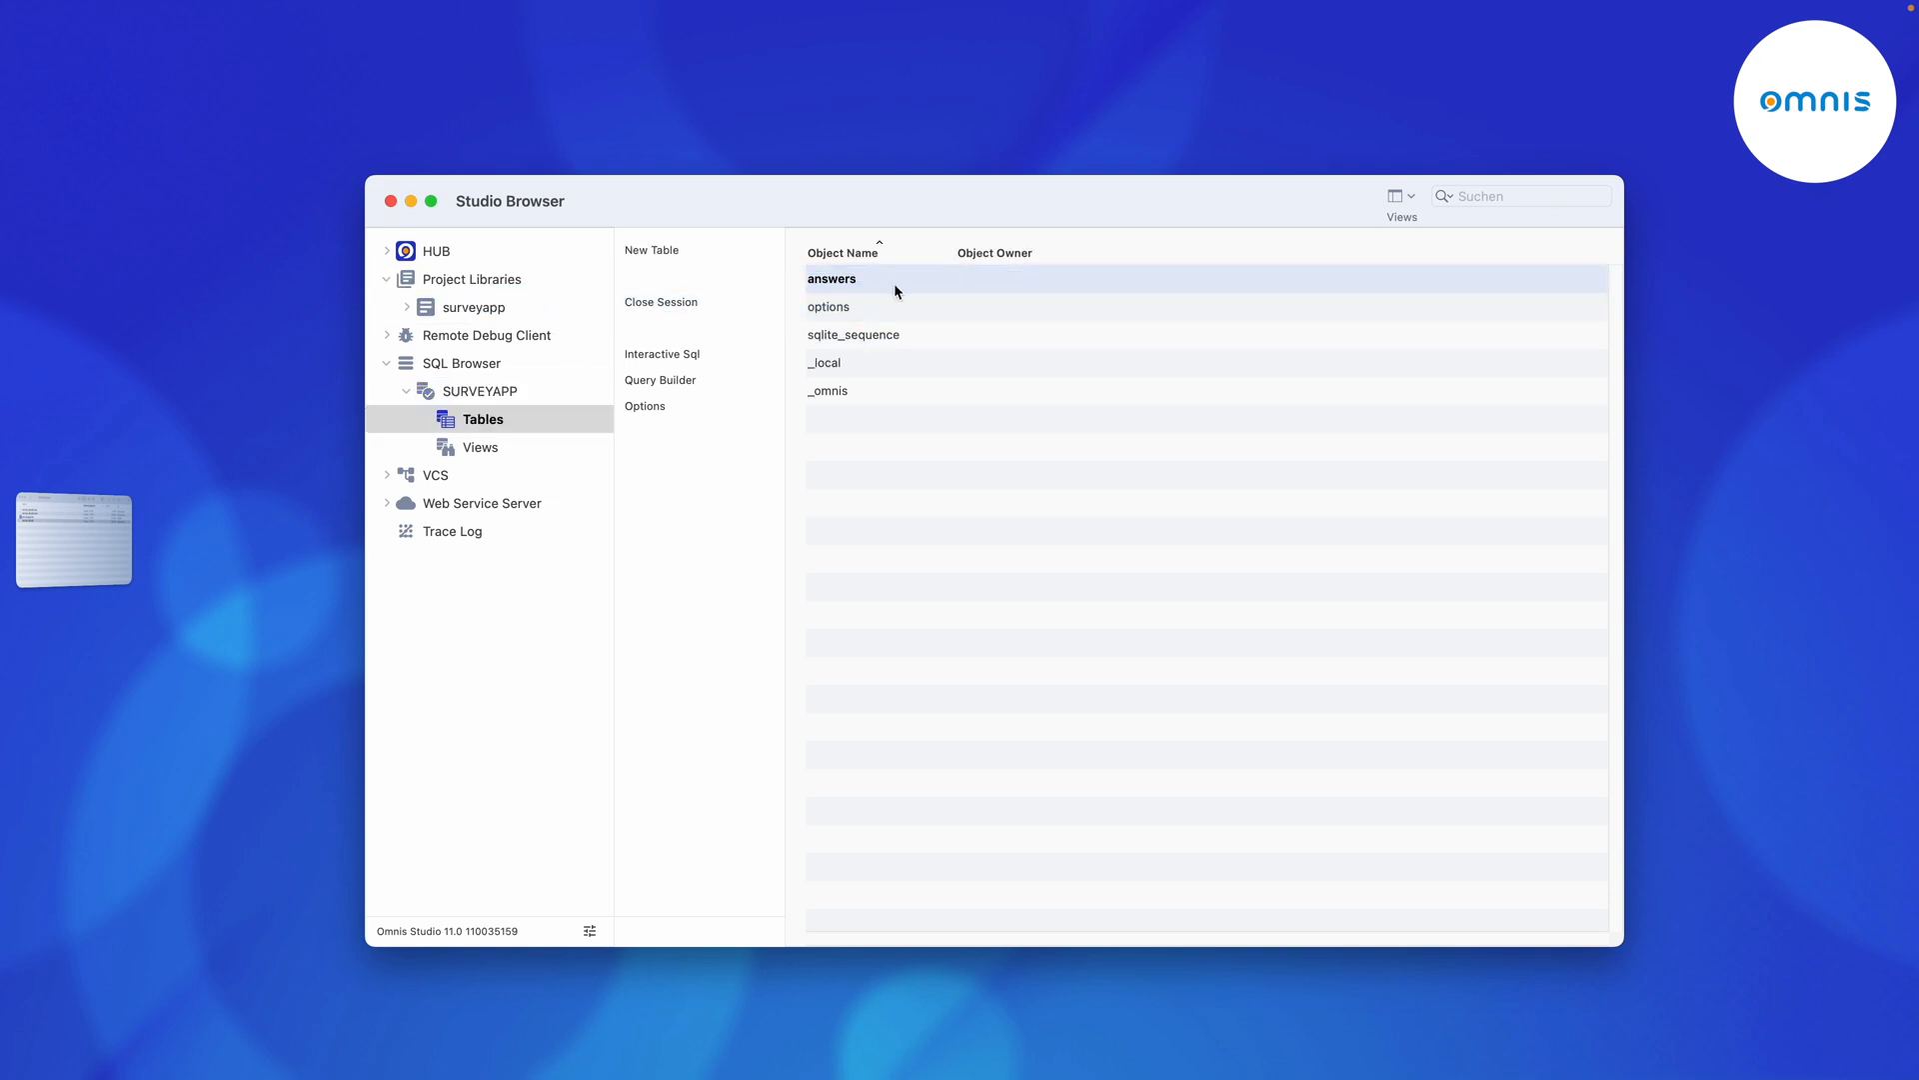
click(829, 306)
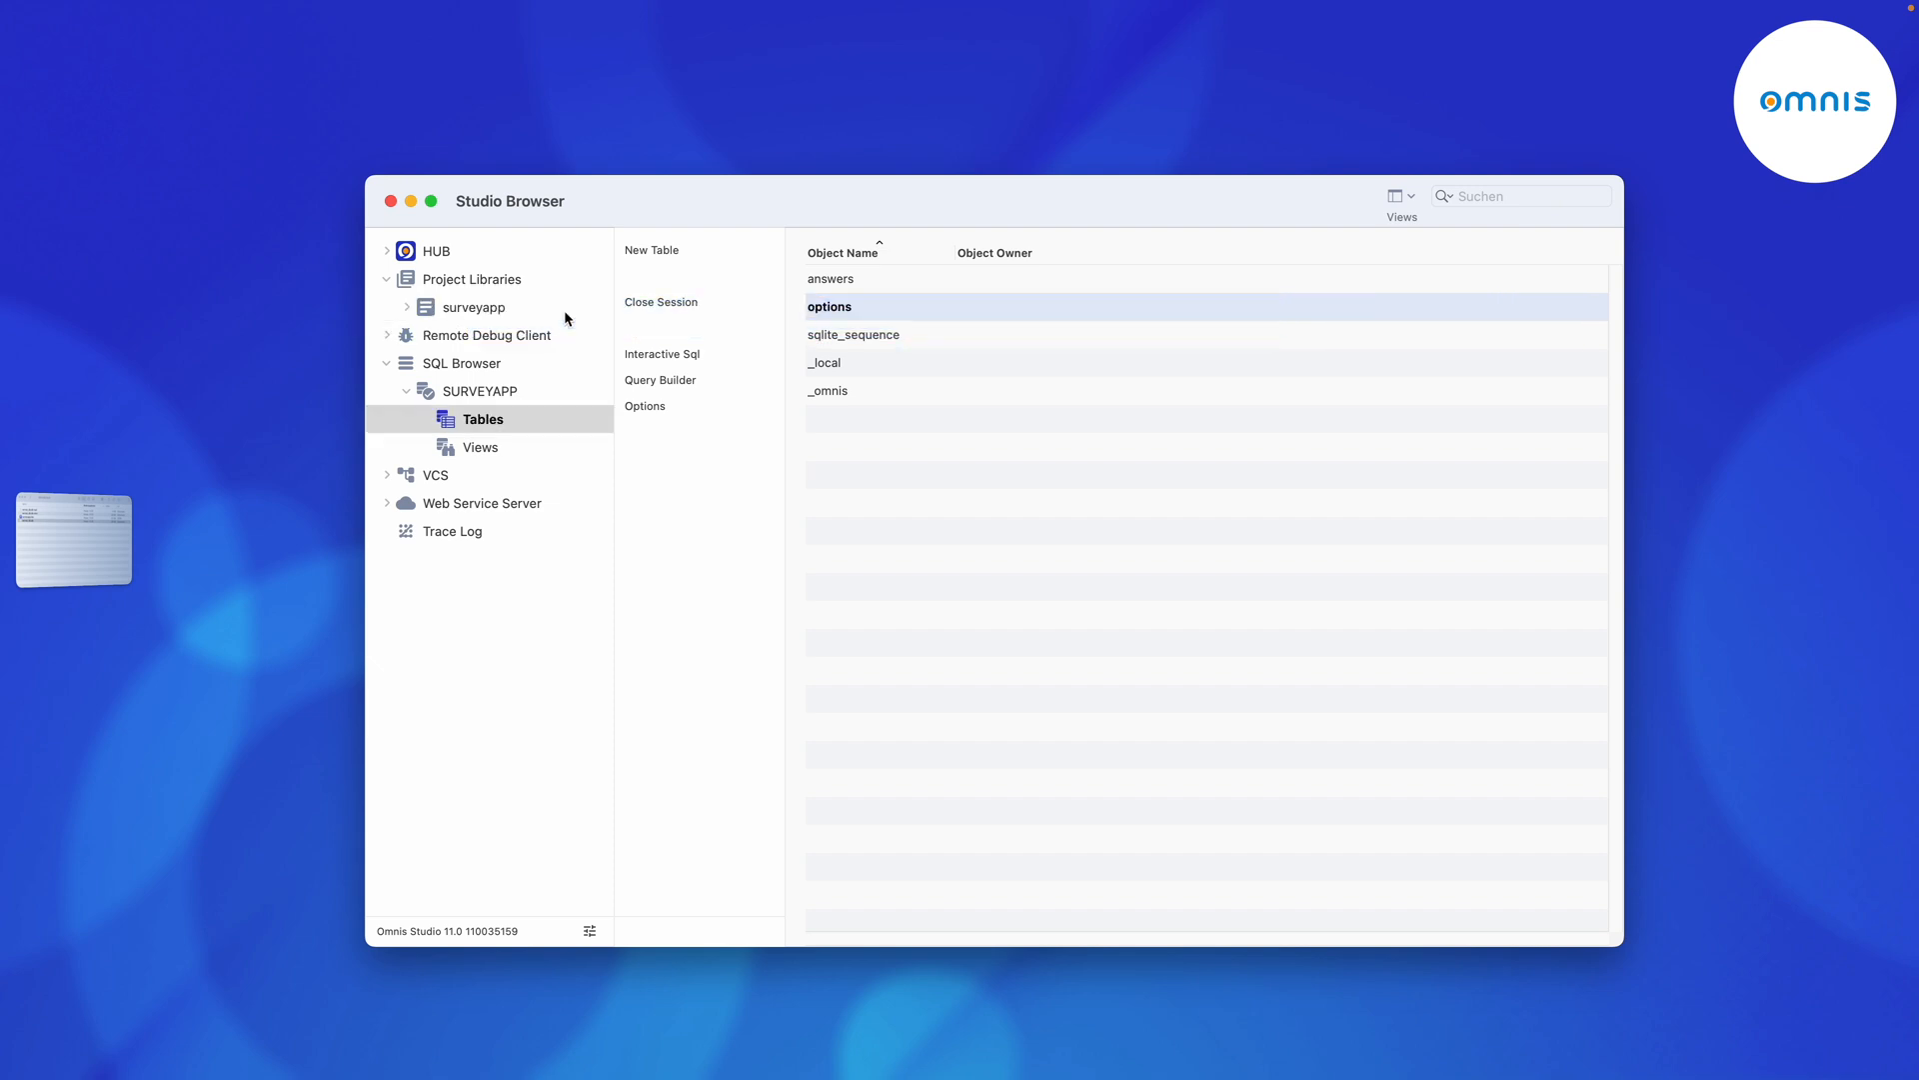
click(476, 305)
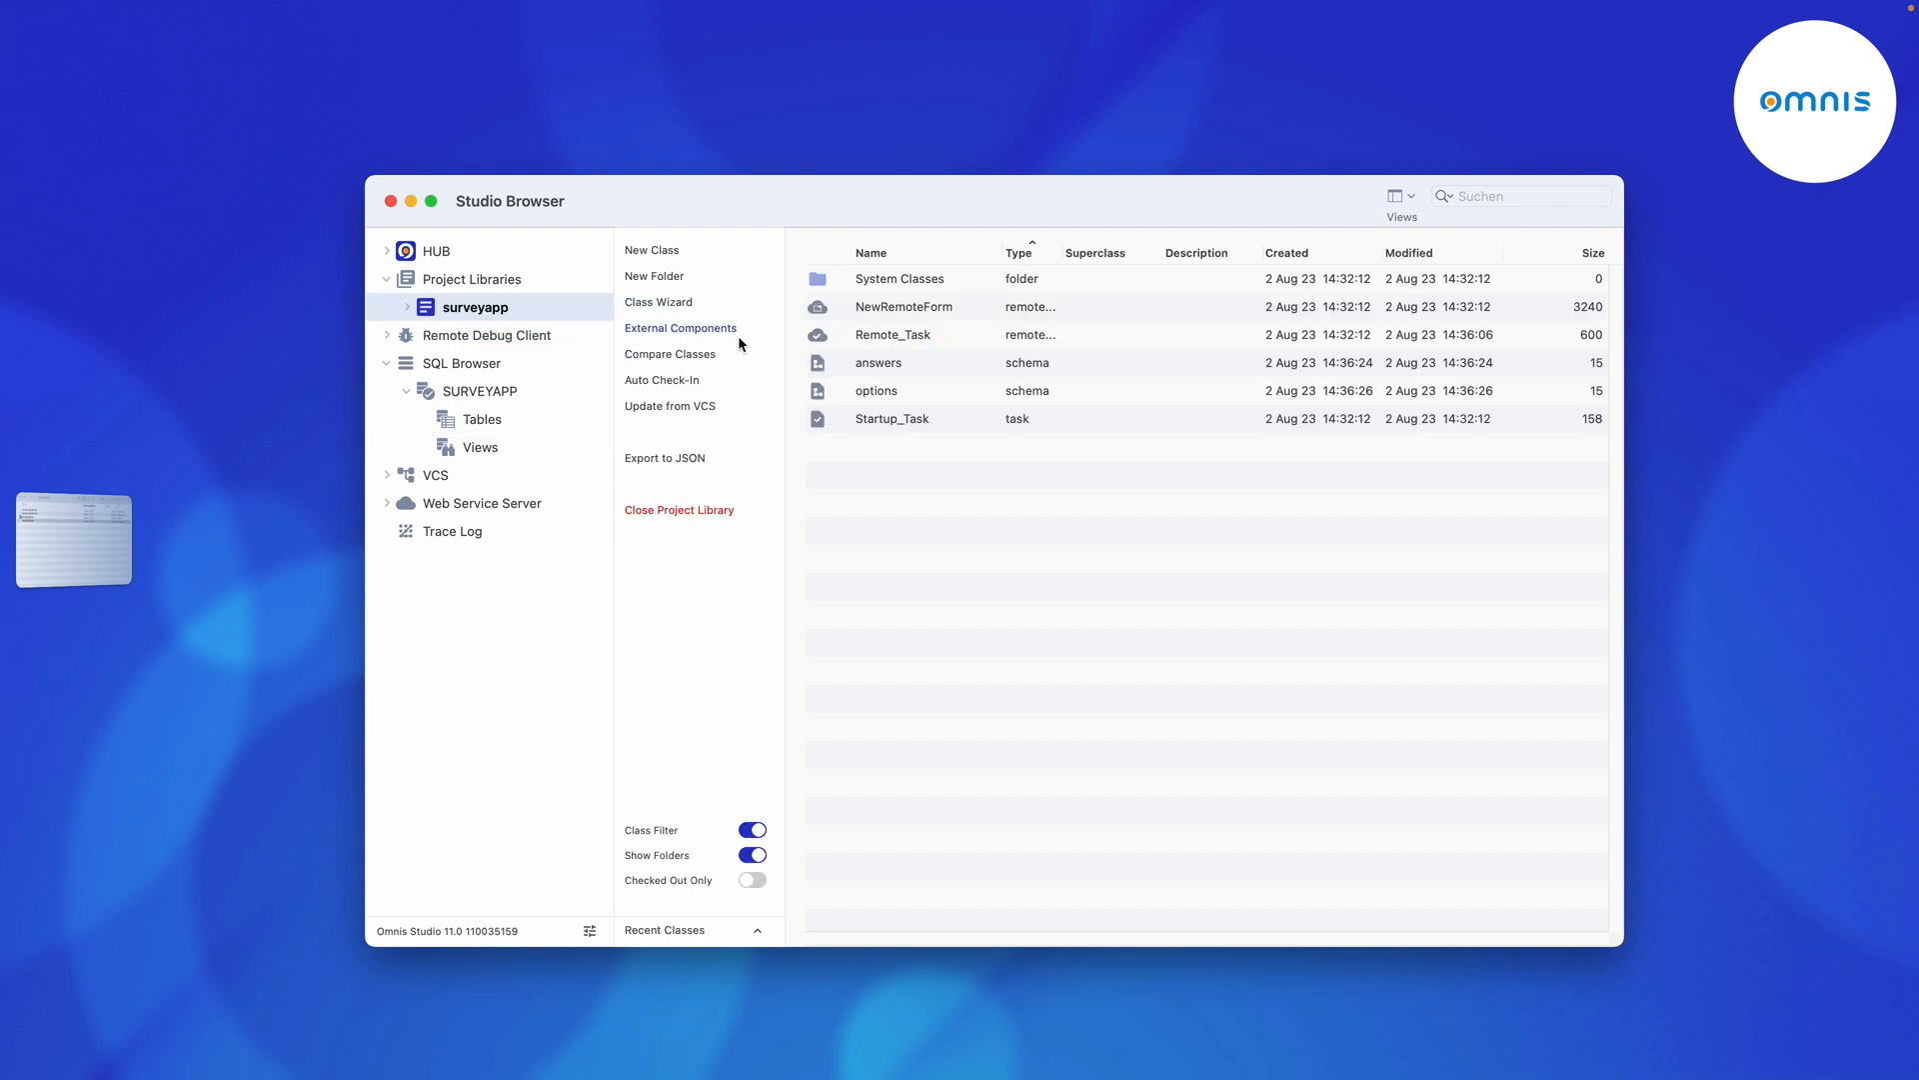
click(876, 390)
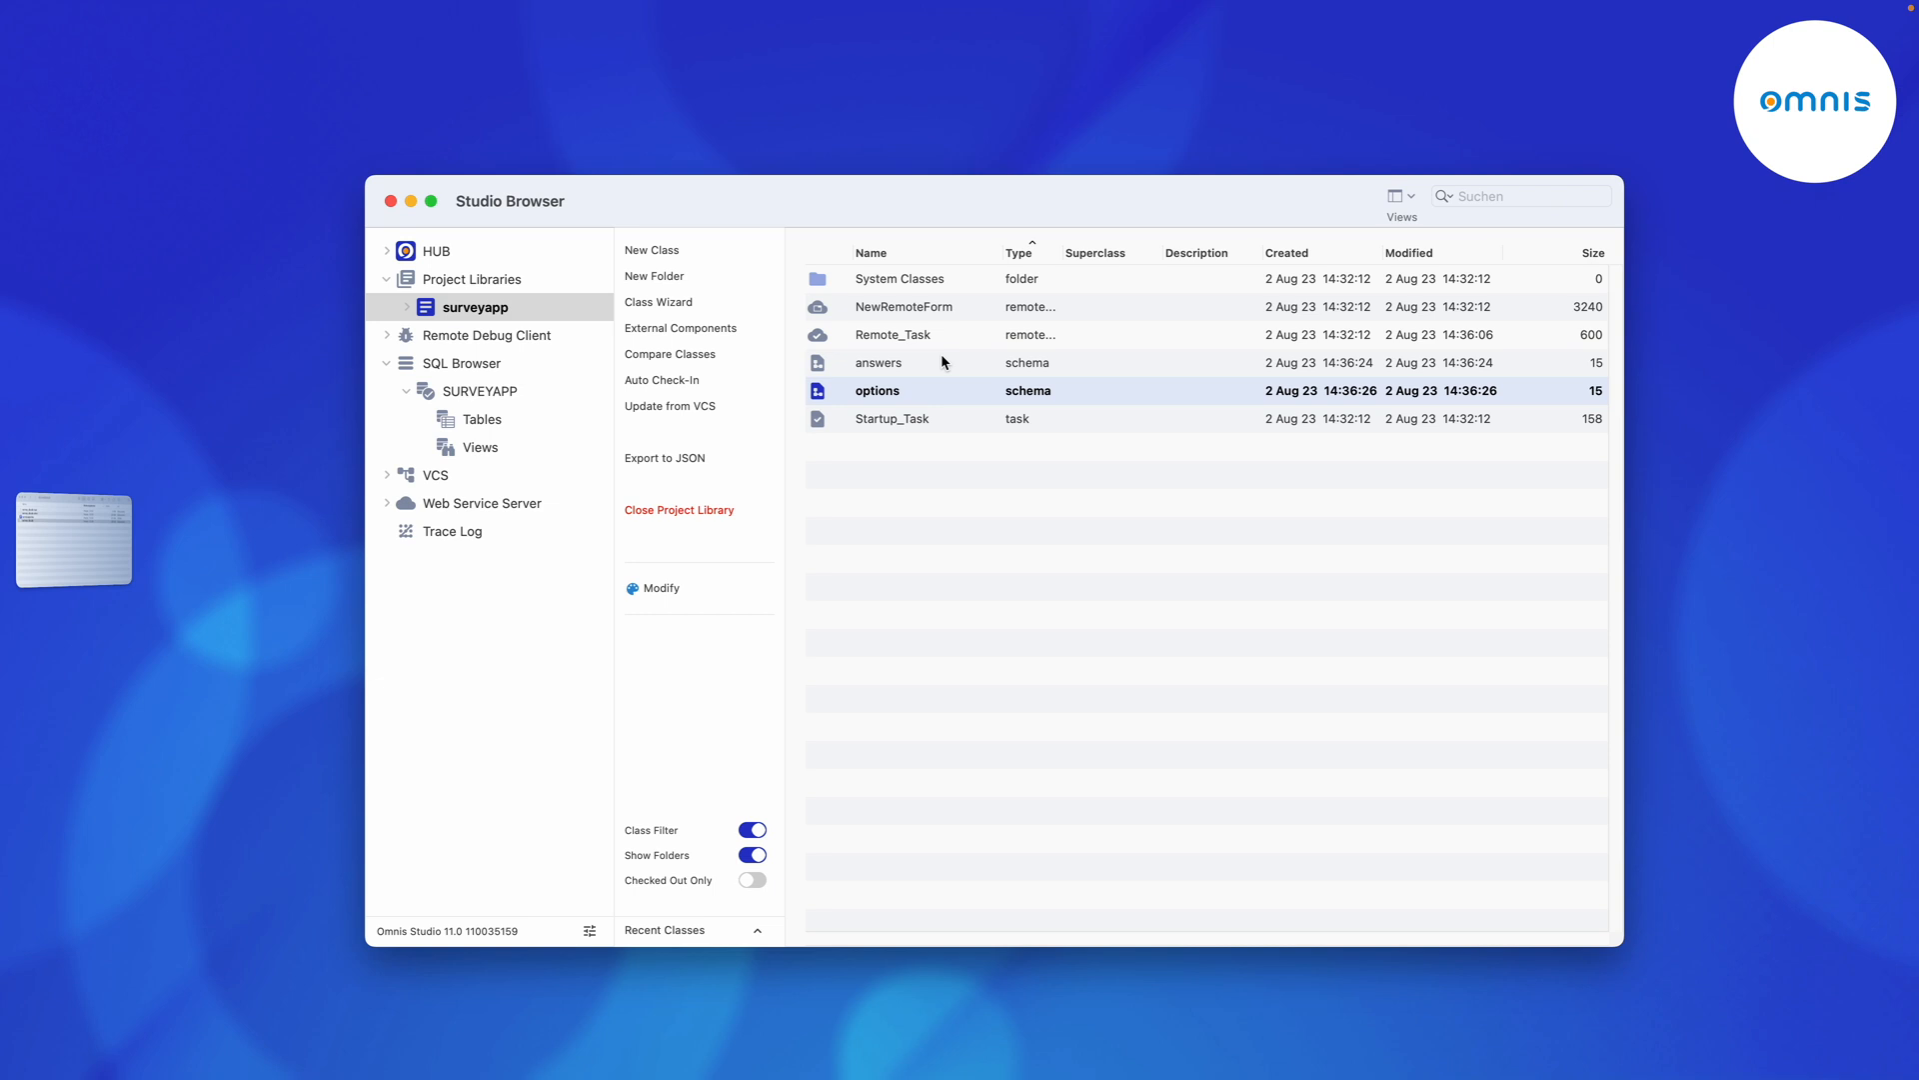
click(652, 250)
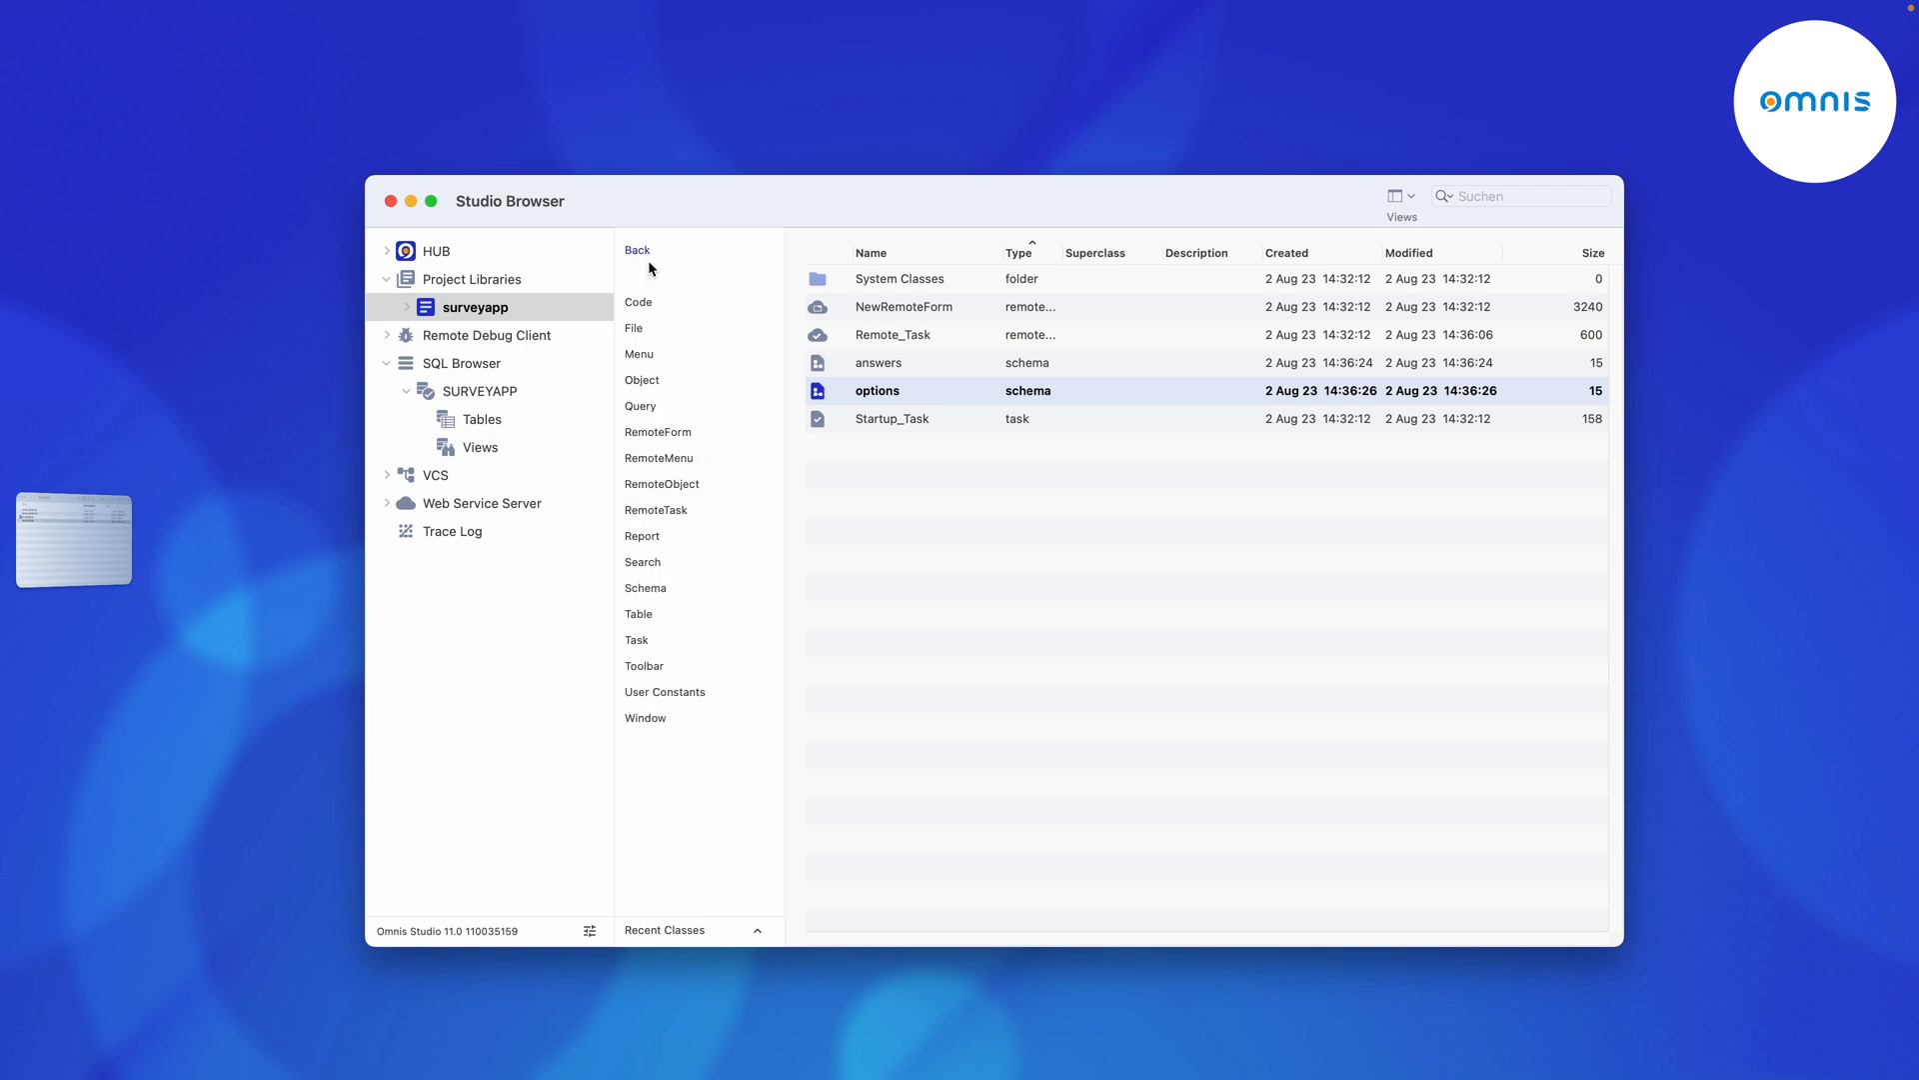
Create a table class named taSuper and open it for editing.
click(638, 614)
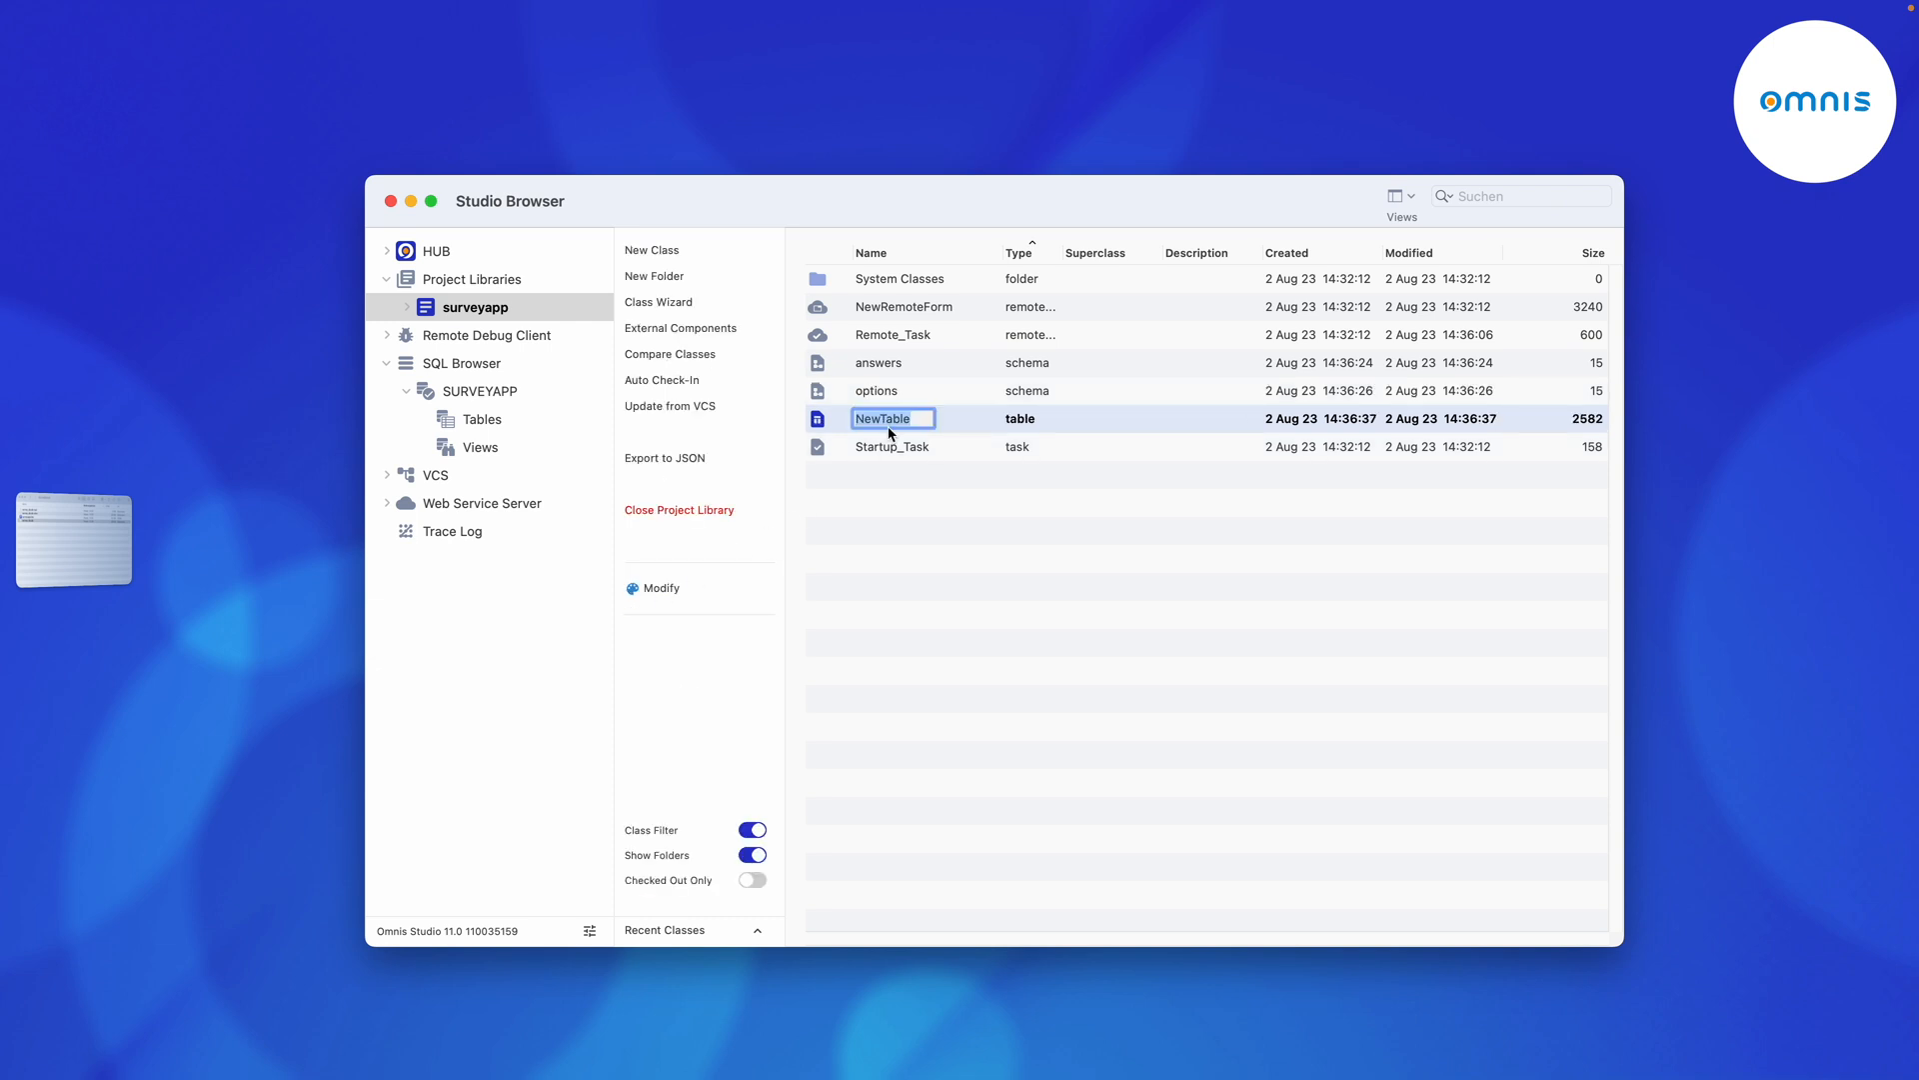
text(taSuper)
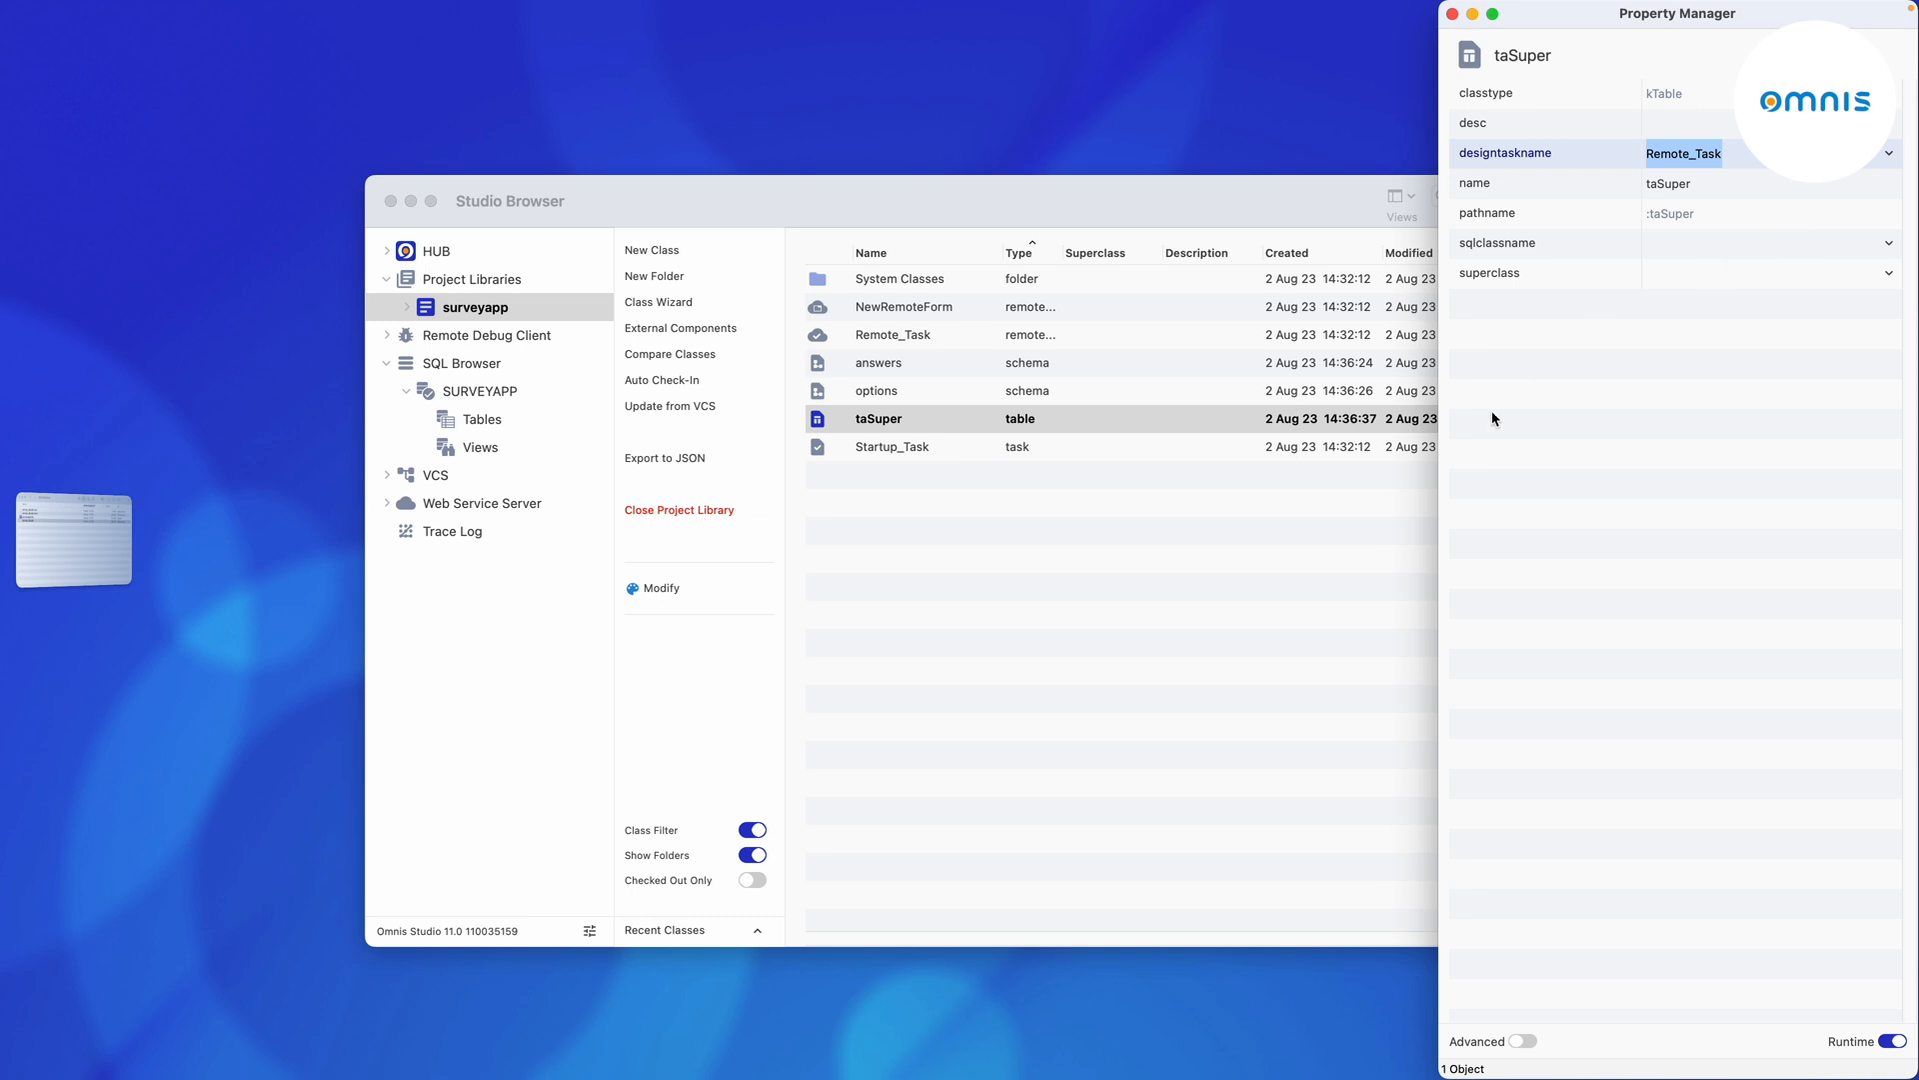
double_click(878, 418)
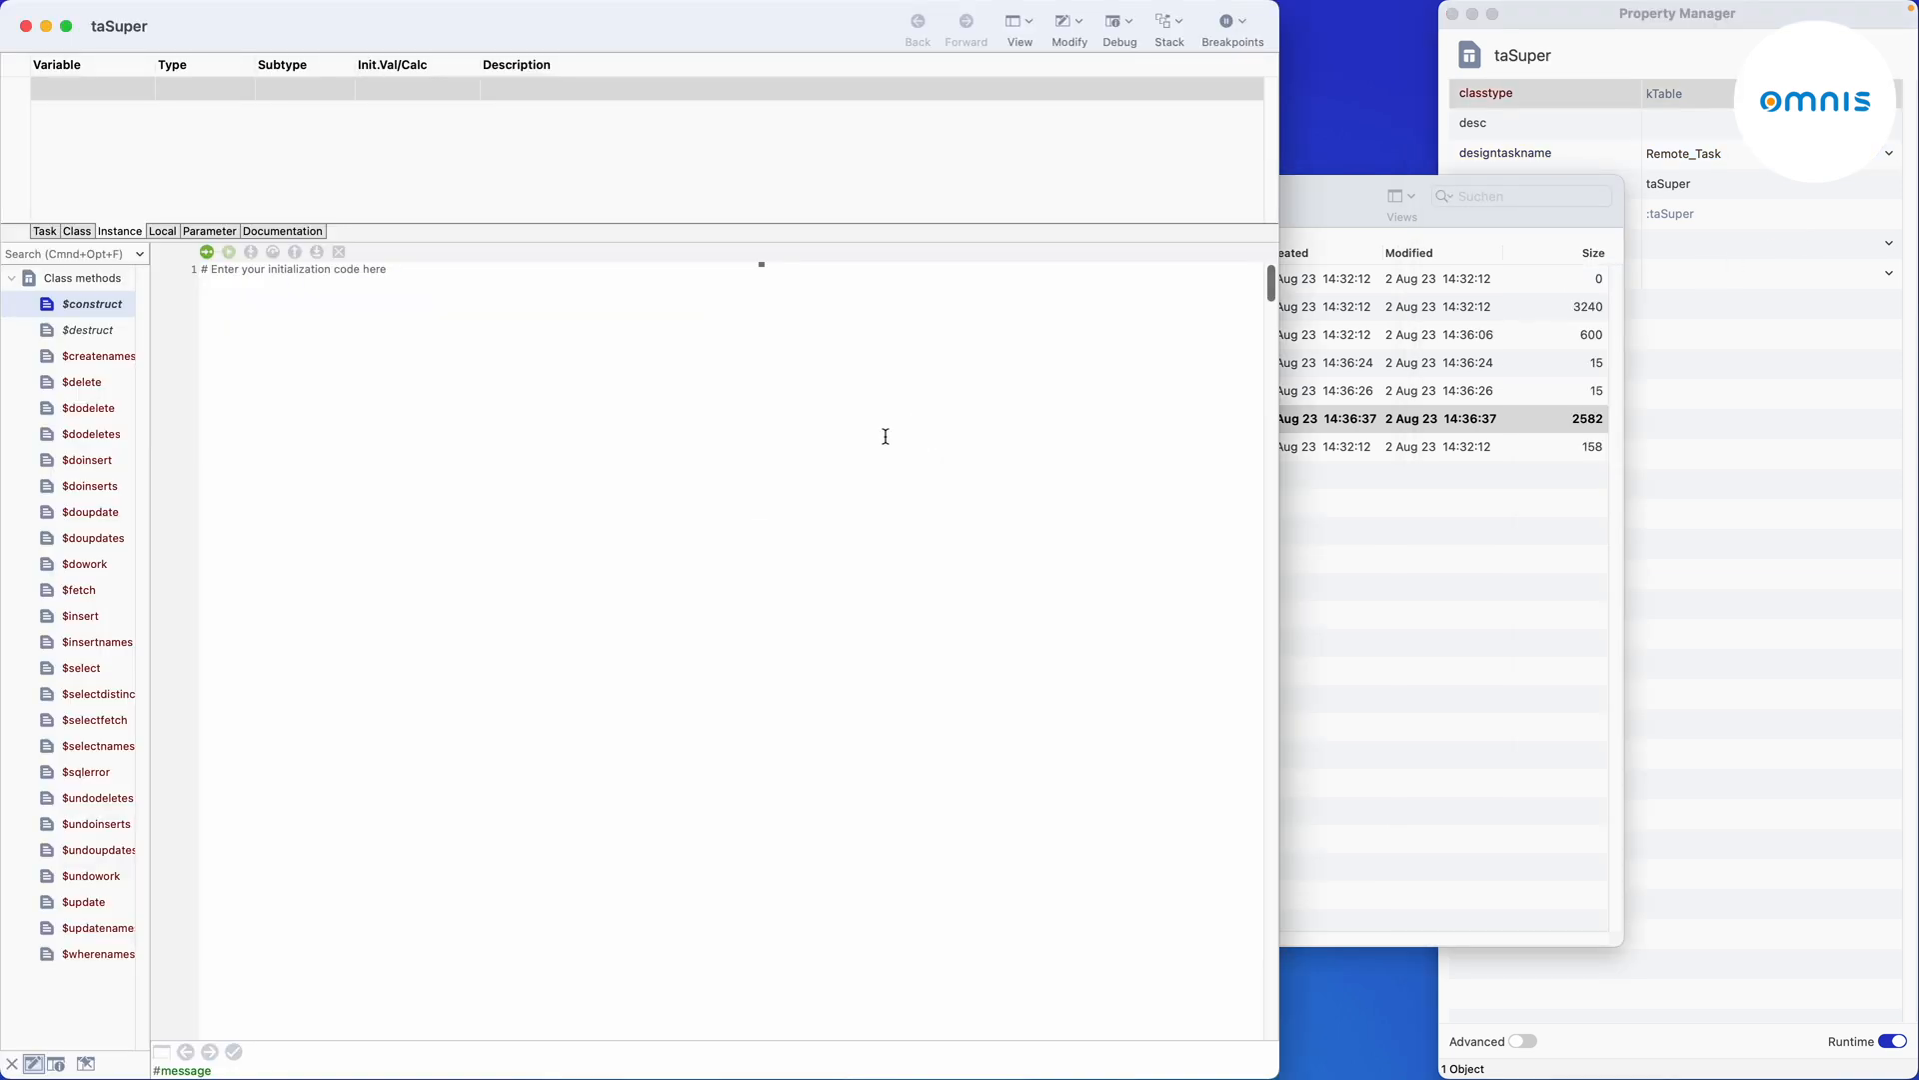
In taSuper's $construct, assign tSessionObject as session object and exclude the id column.
text(Do $cinst.$sessionobject)
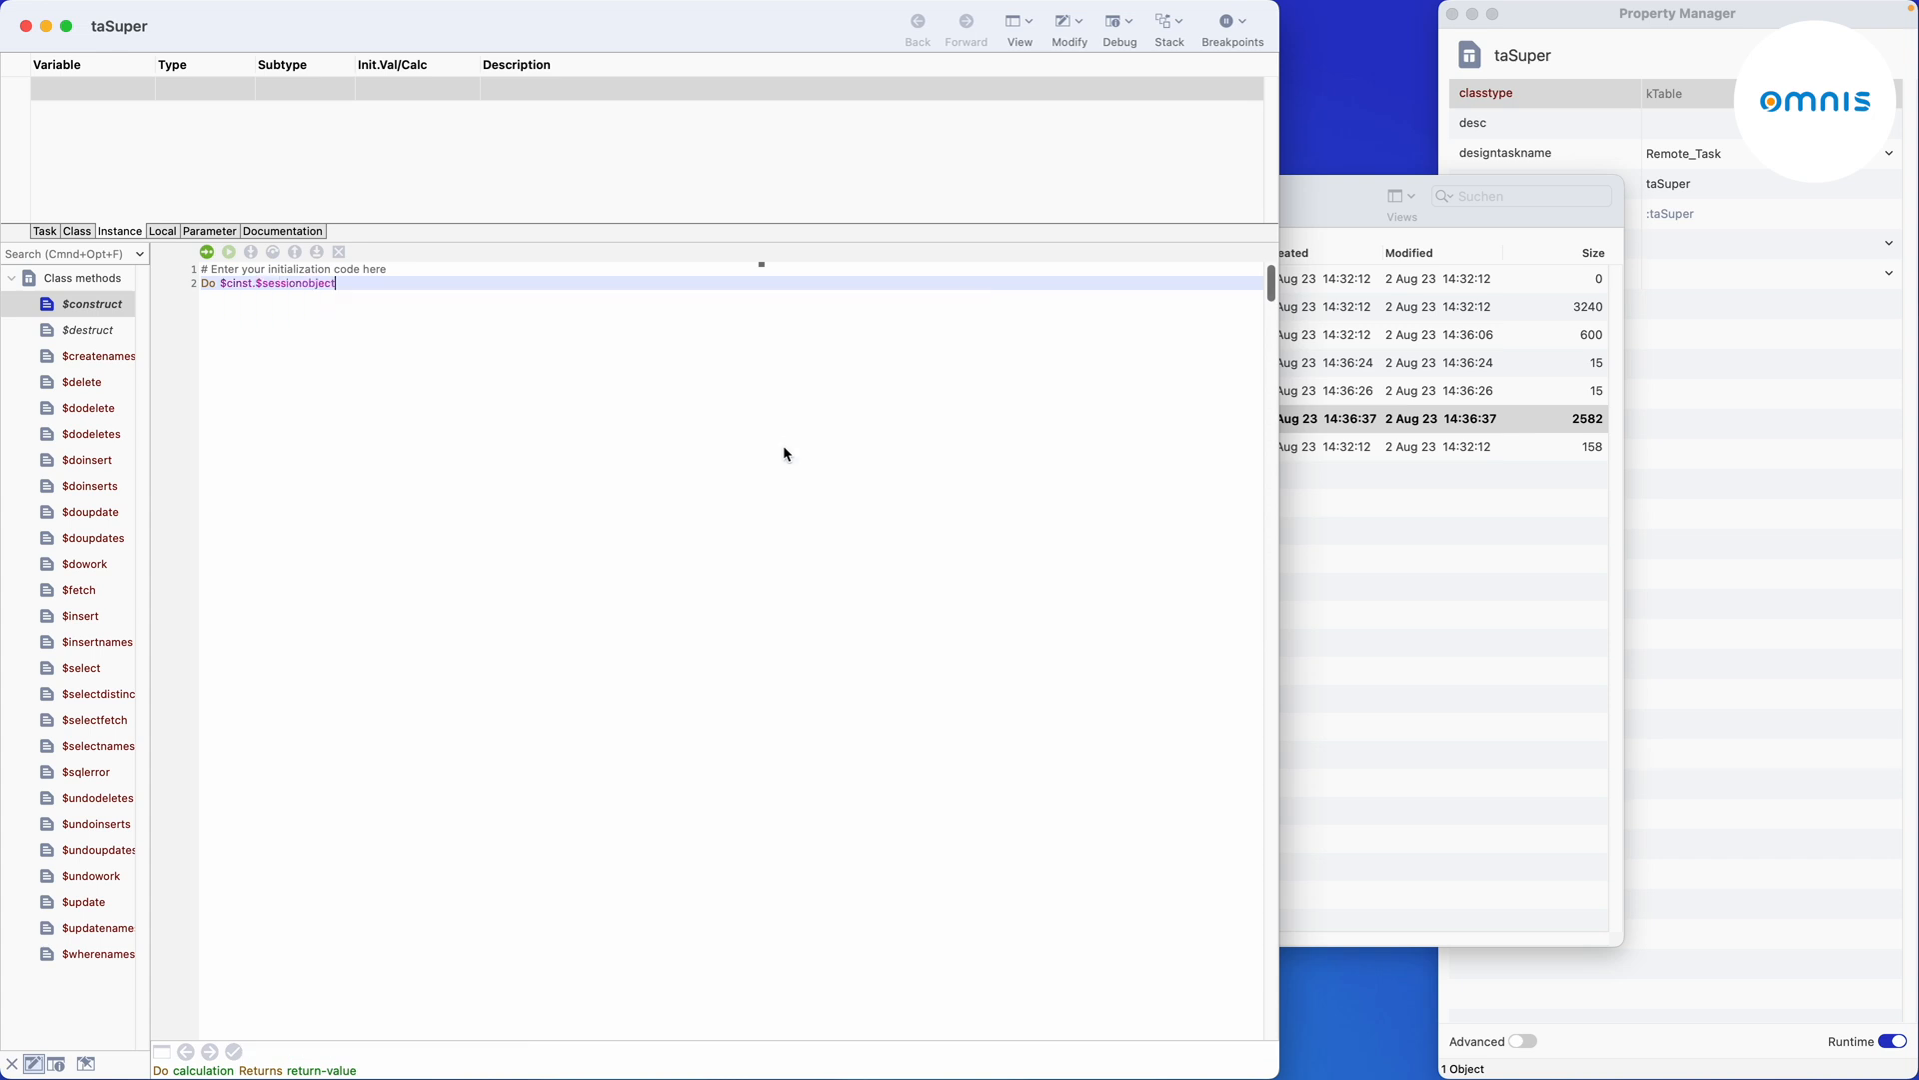
text(.$assign())
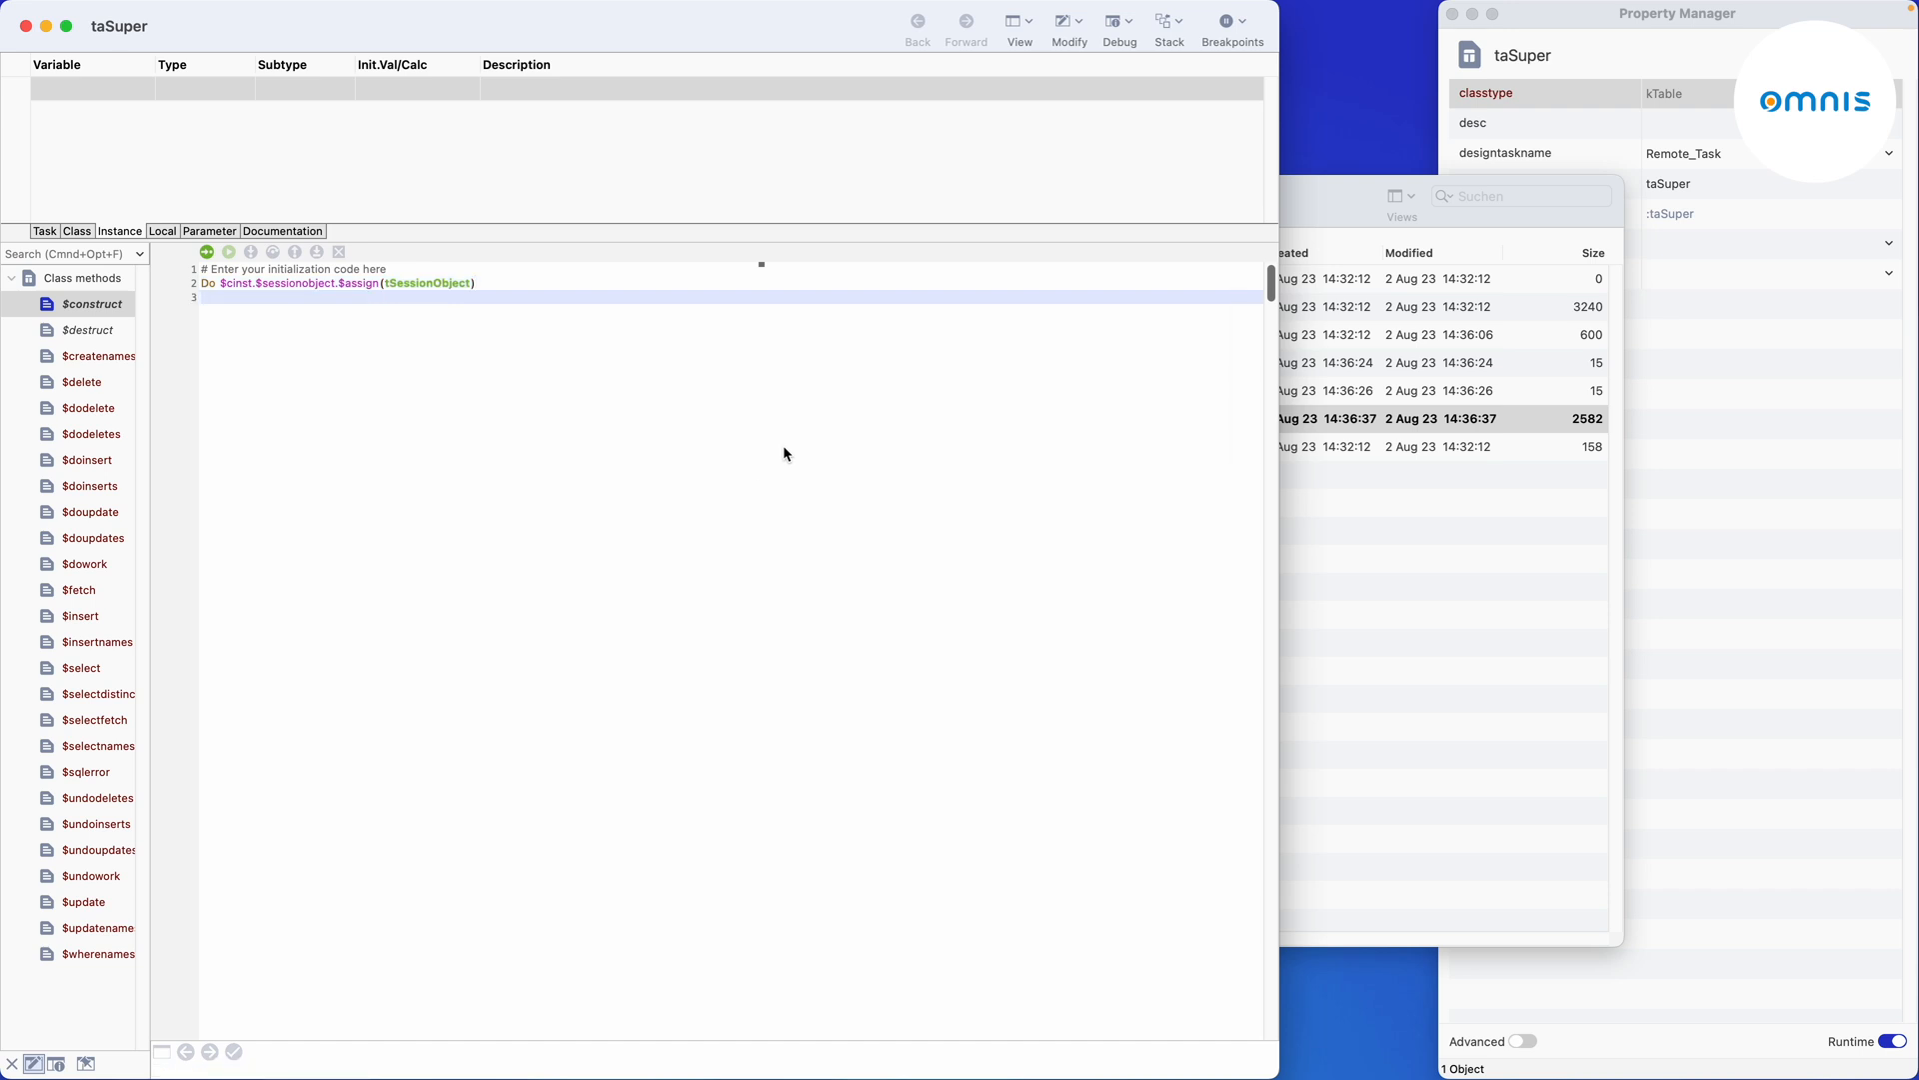
text(Do $cinst.$cols.id)
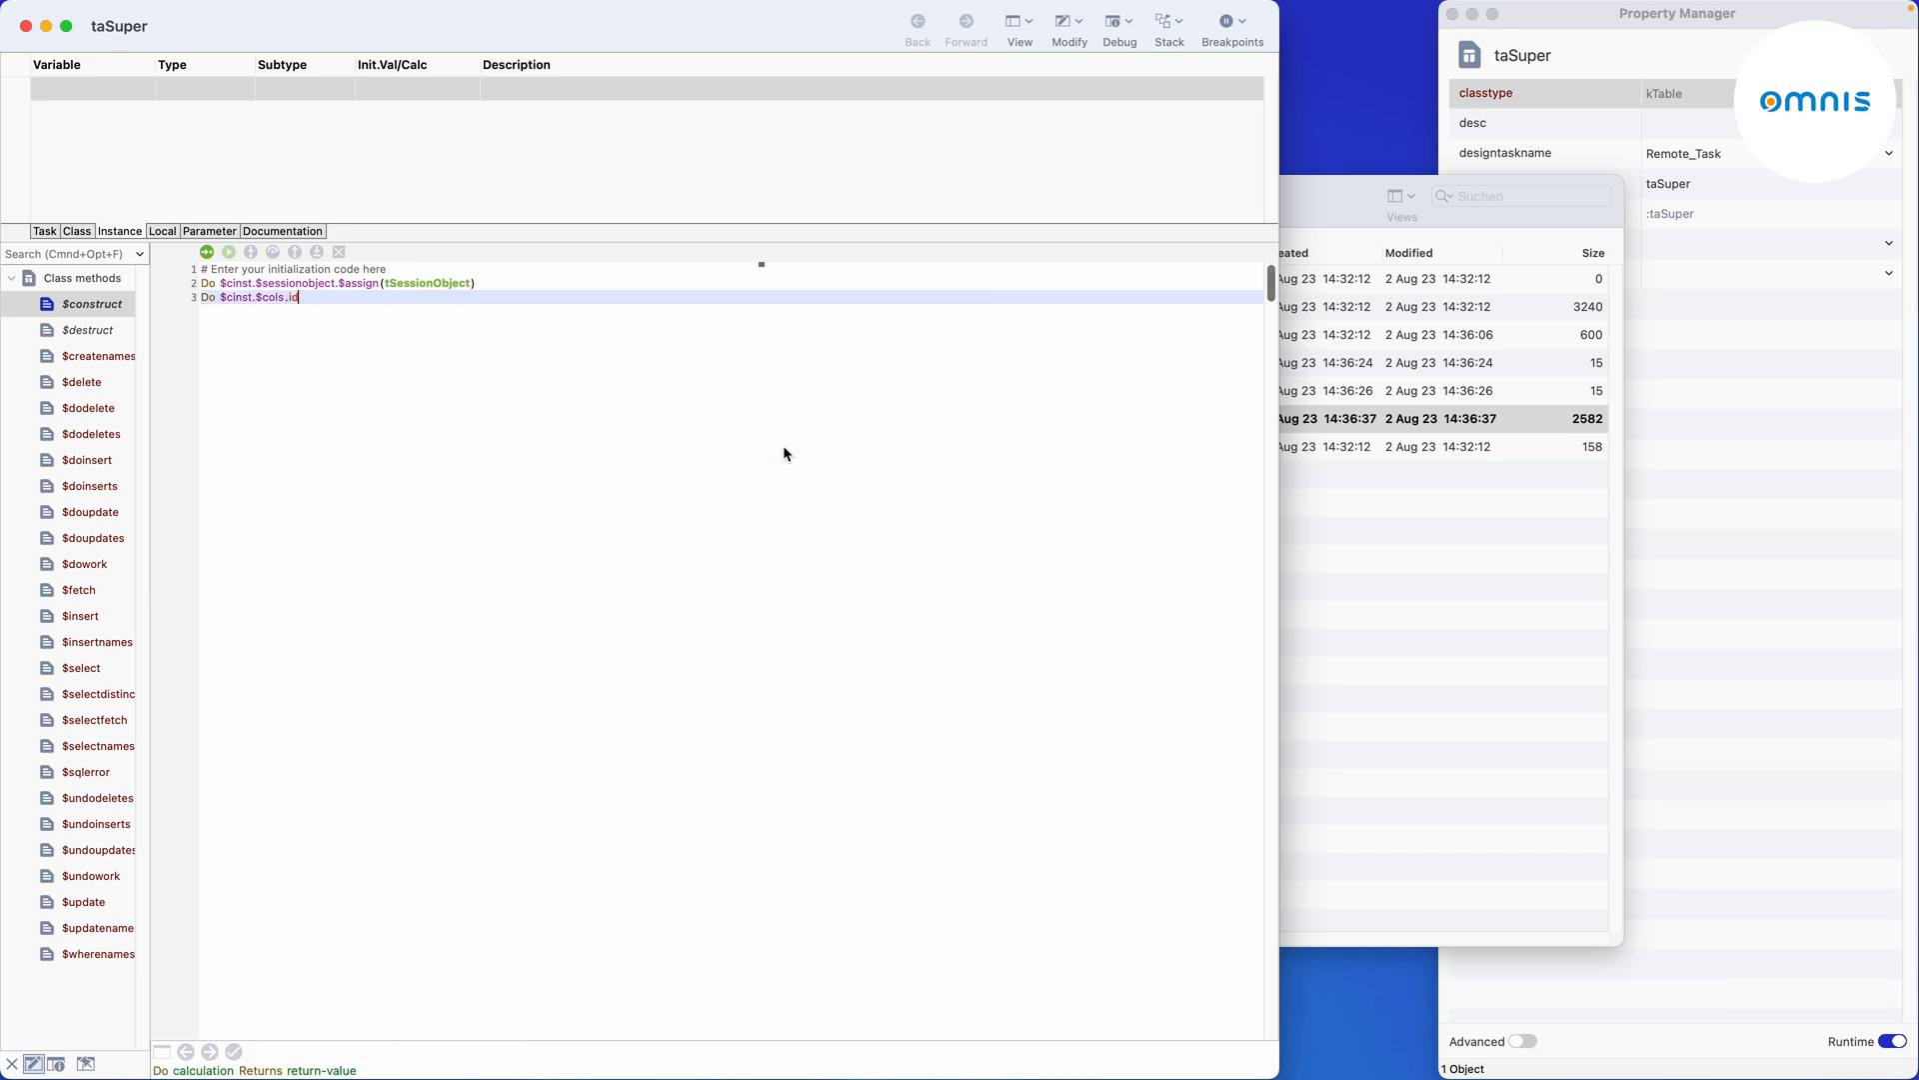
text(.$ex)
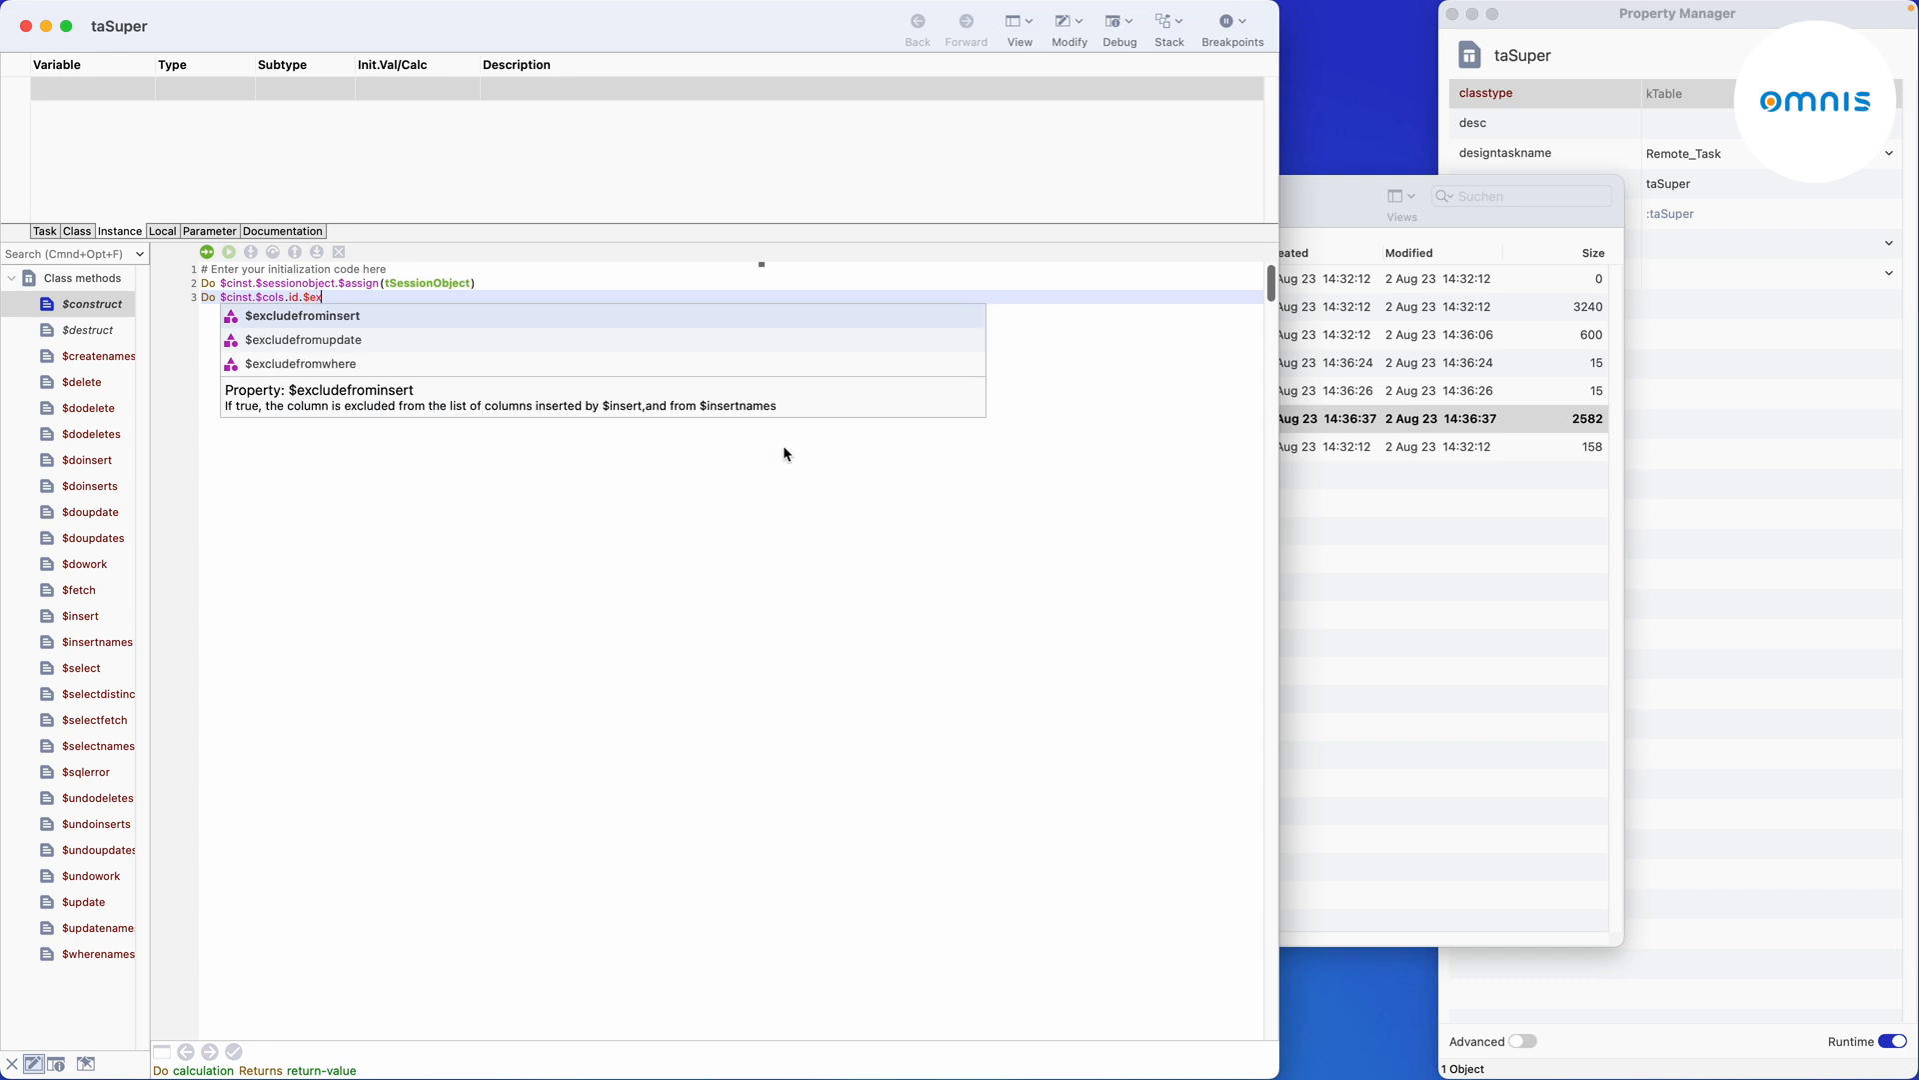
text(clude)
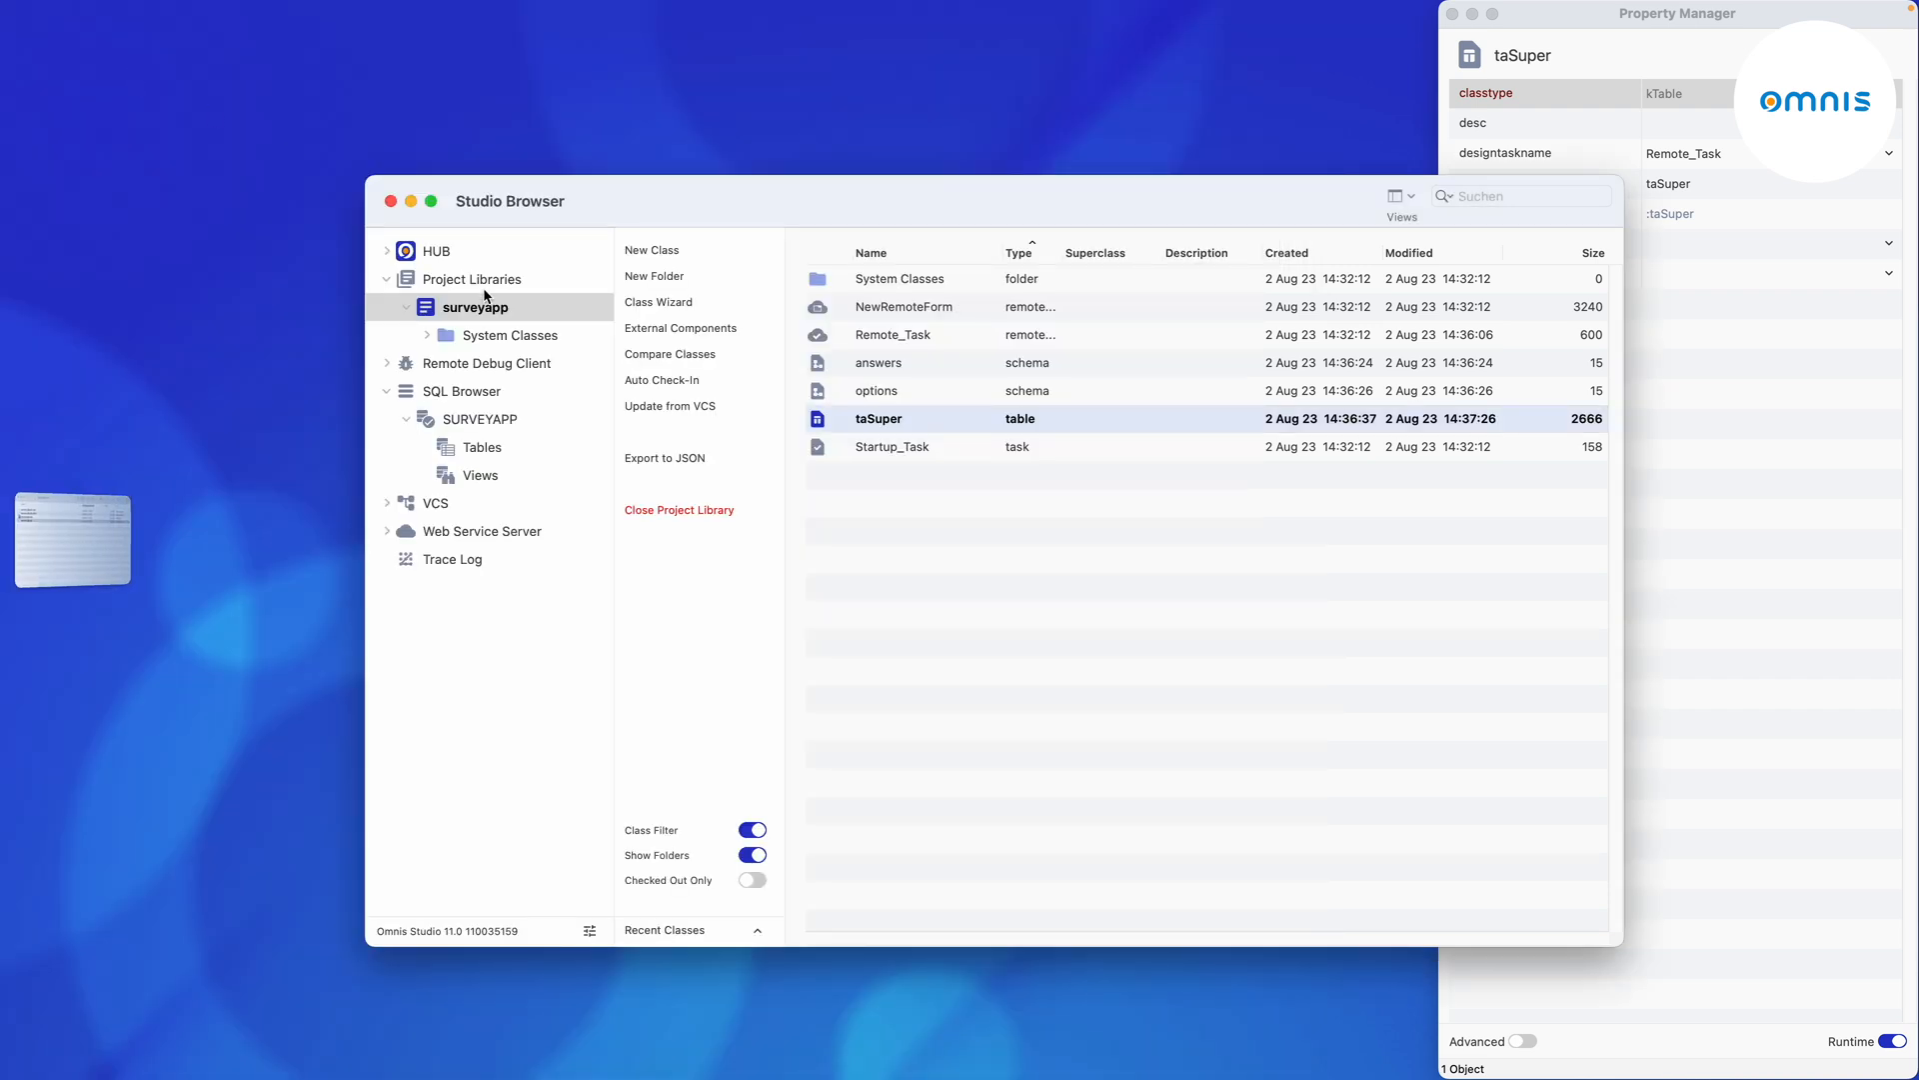
Subclass taSuper into taAnswers and taOptions table classes and review their SQL class properties.
right_click(878, 418)
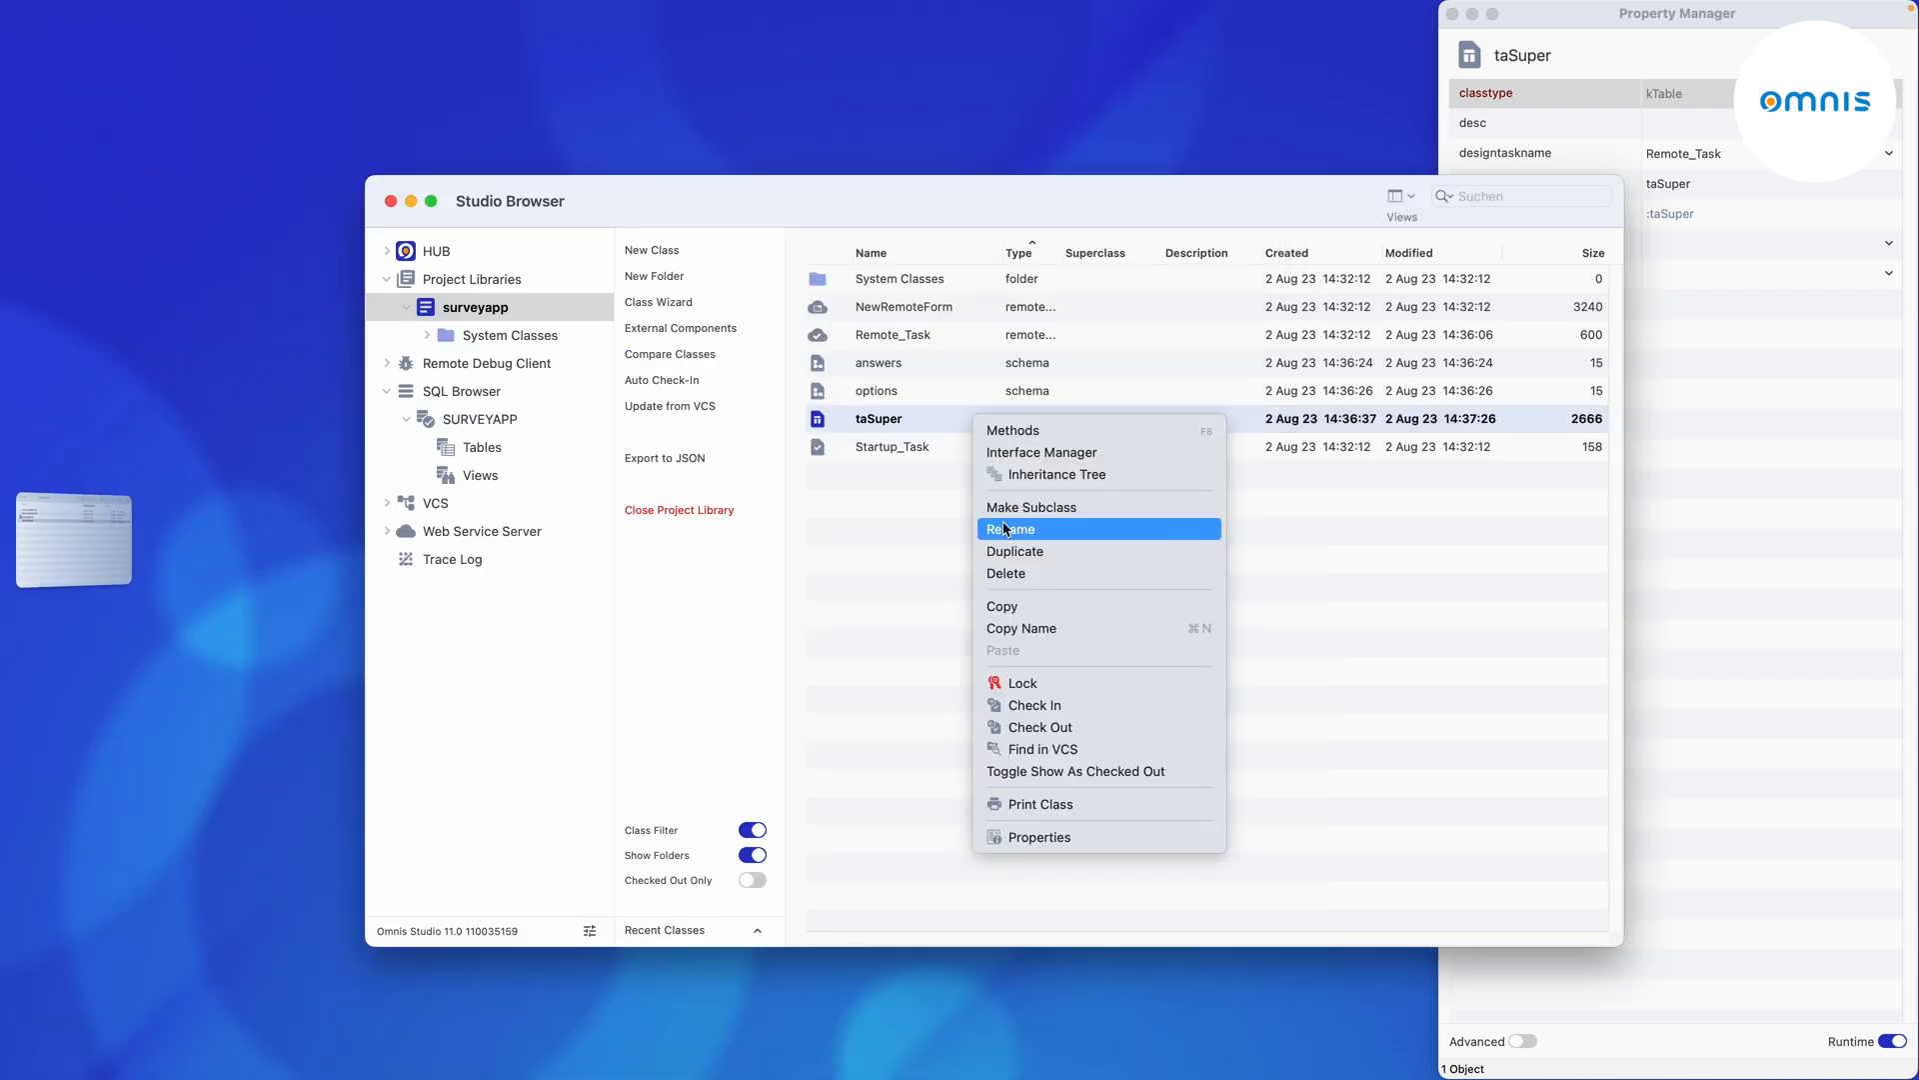
click(1014, 528)
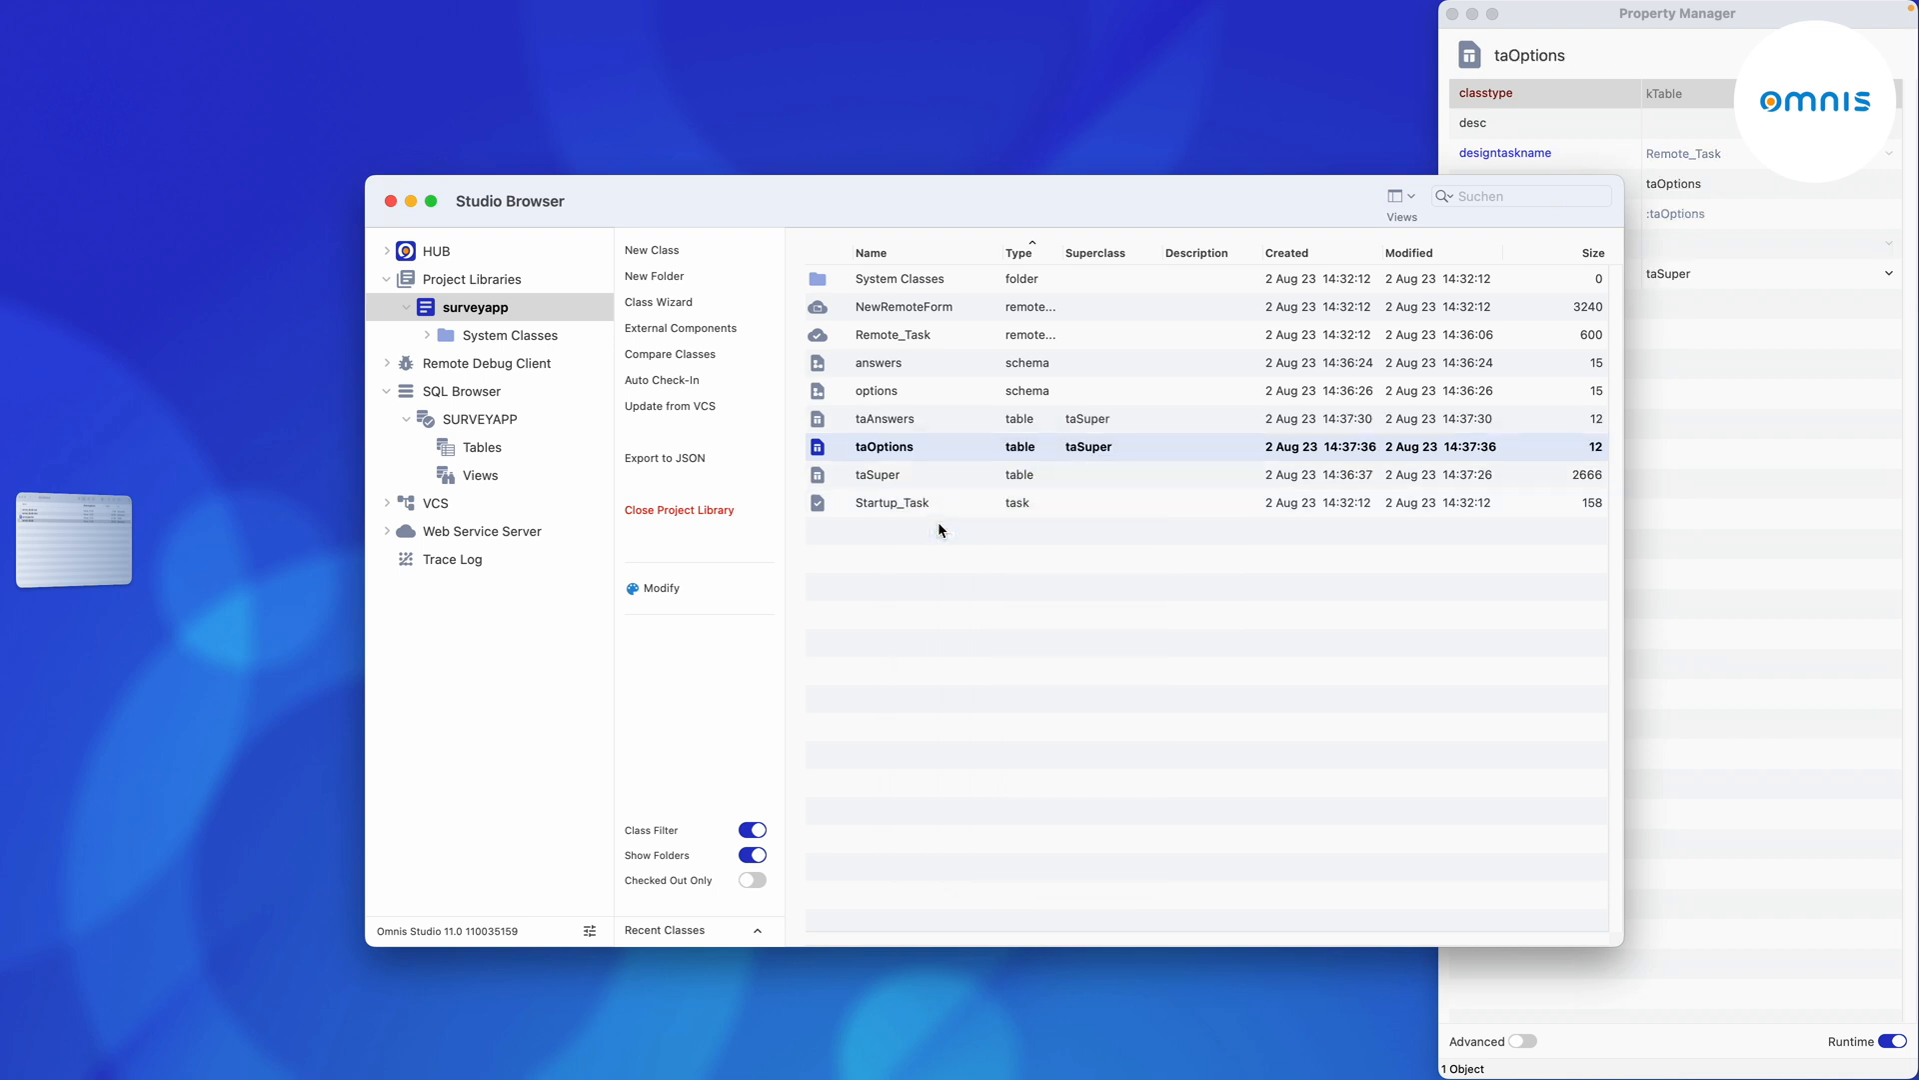
click(884, 418)
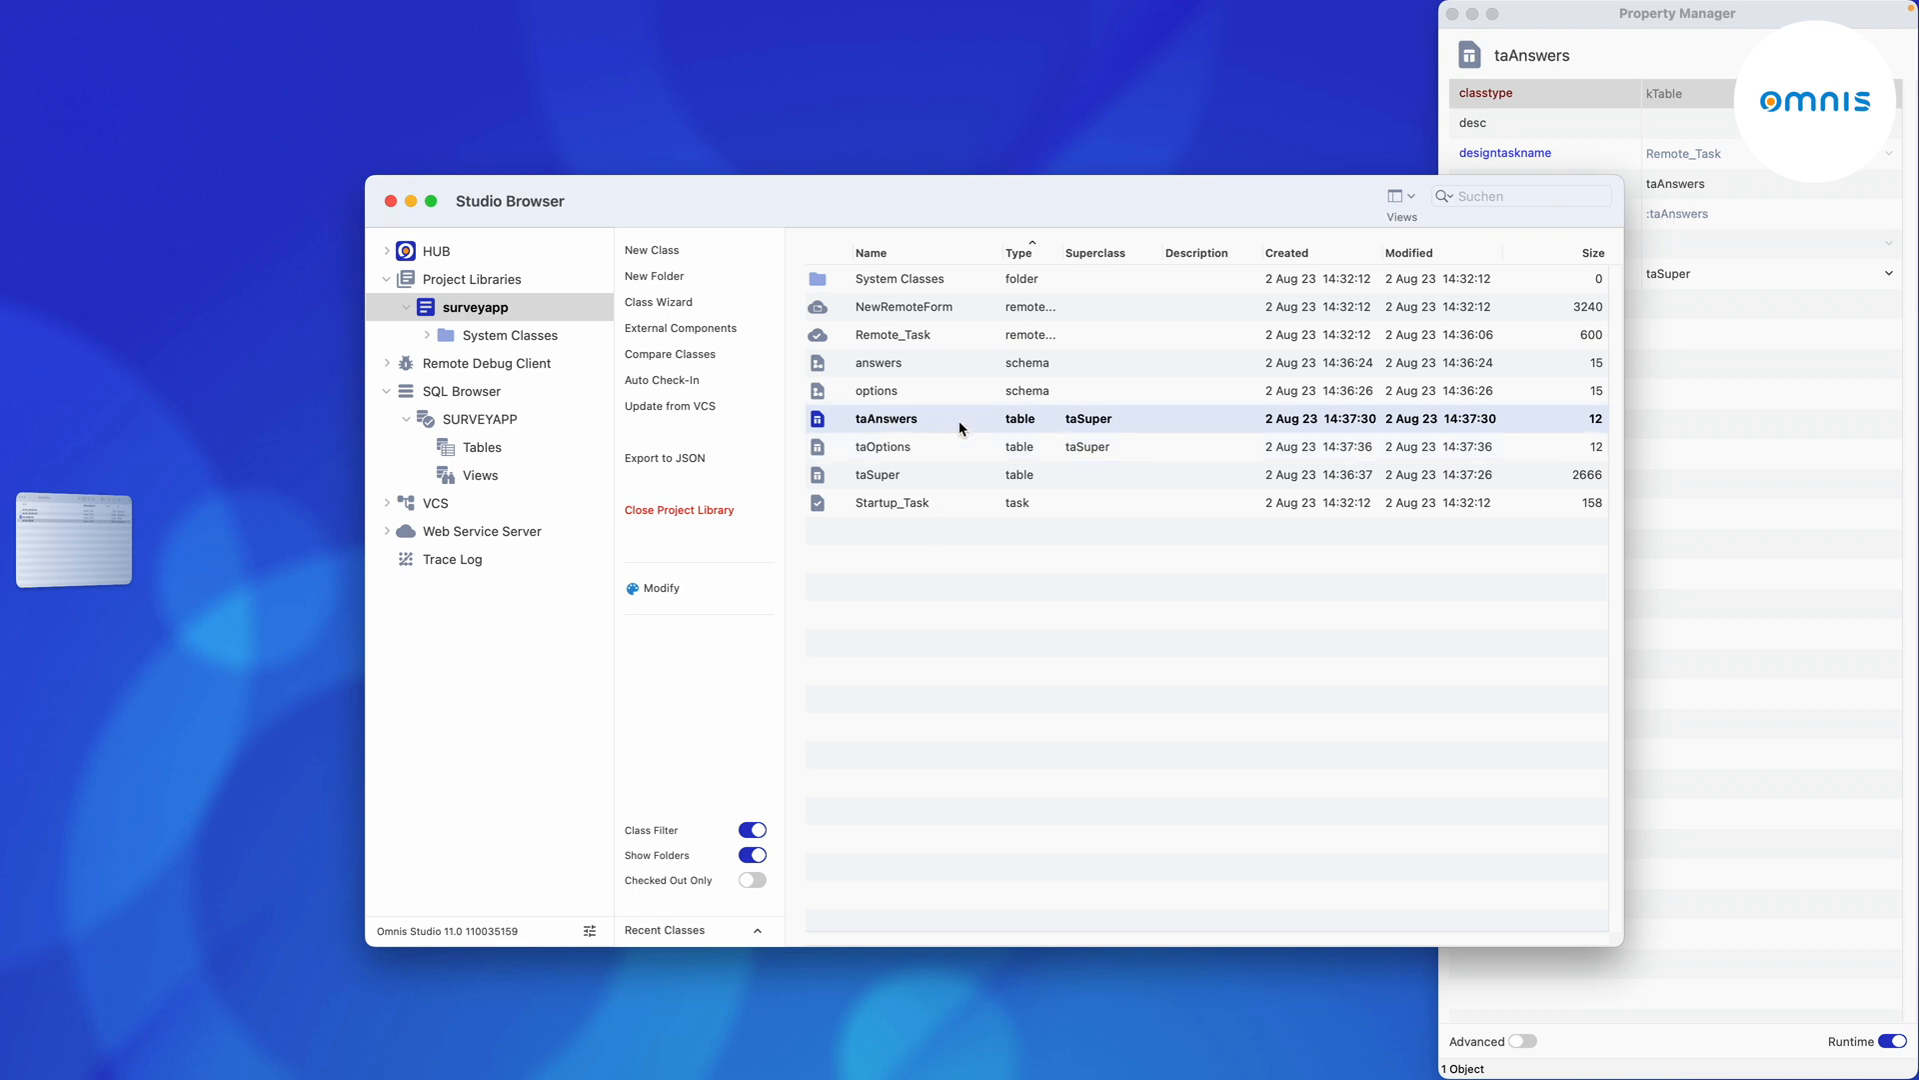
right_click(1496, 241)
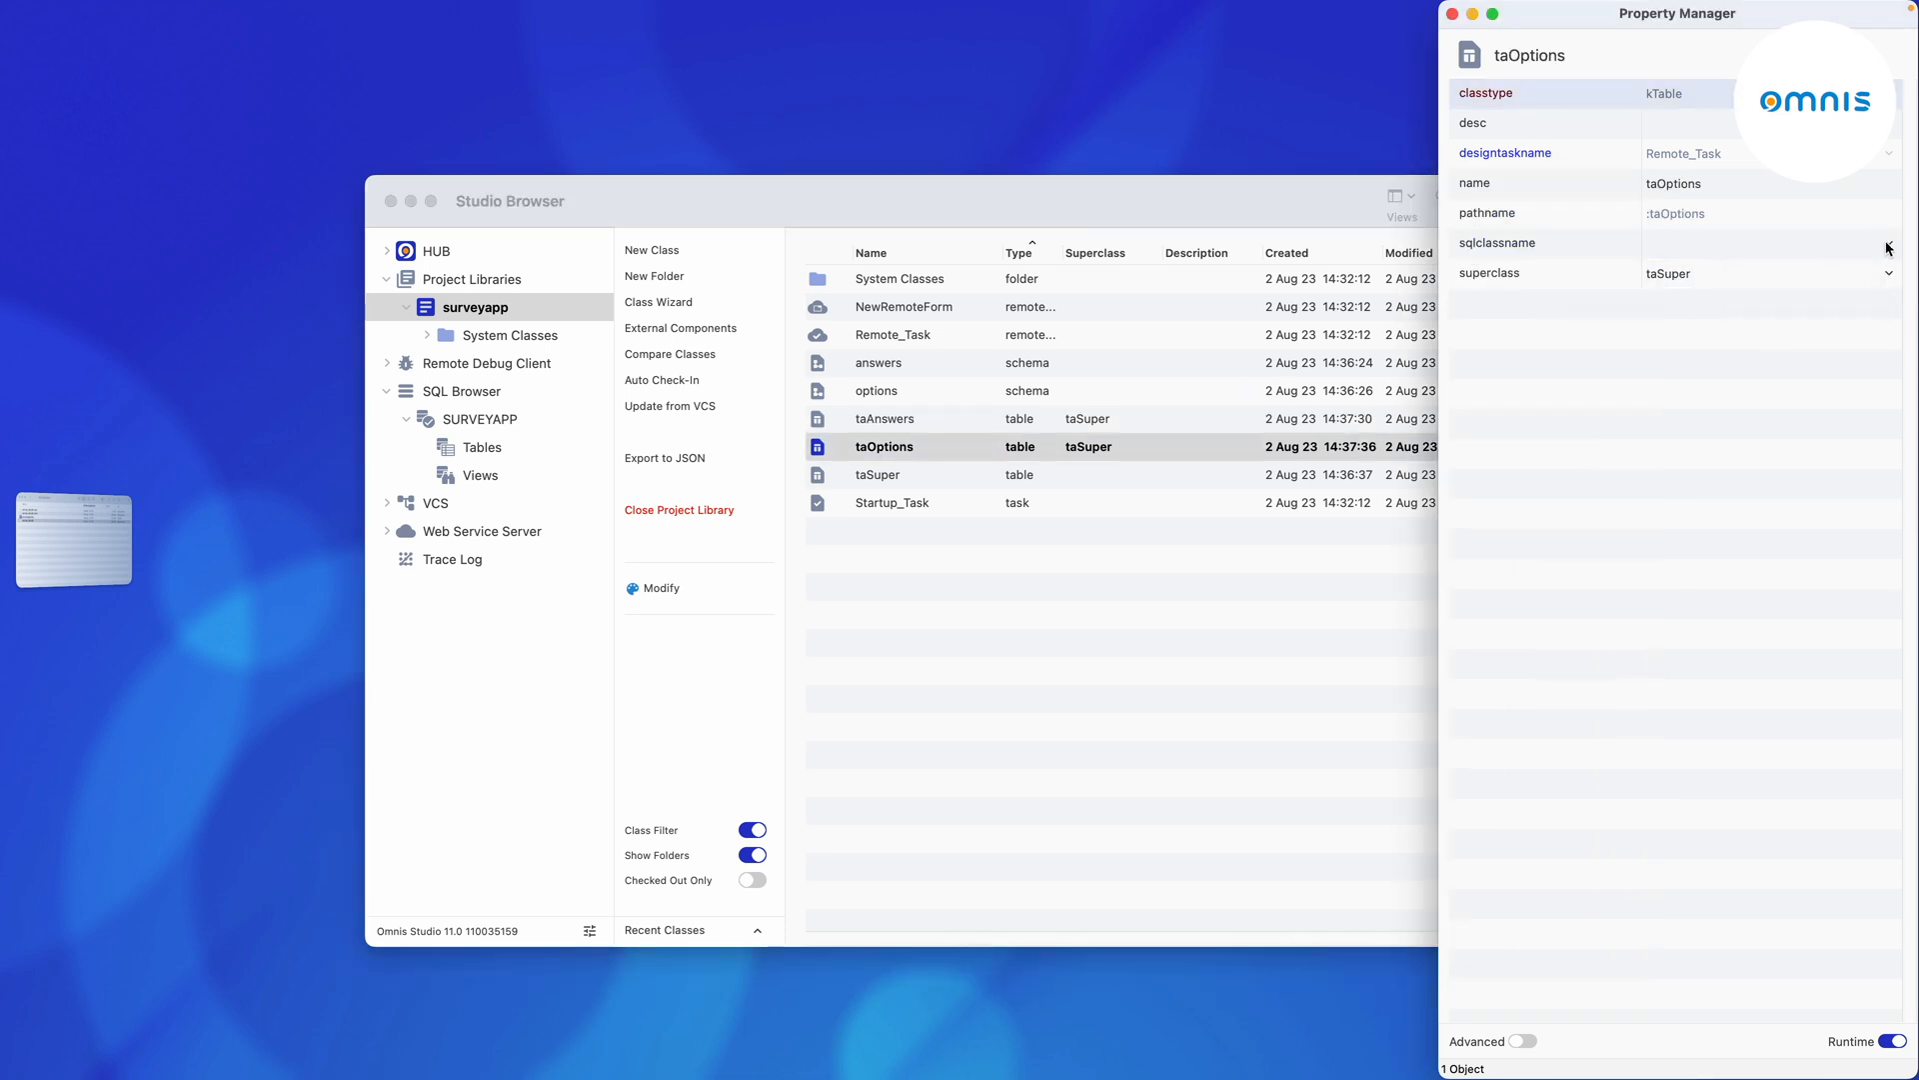
click(1764, 242)
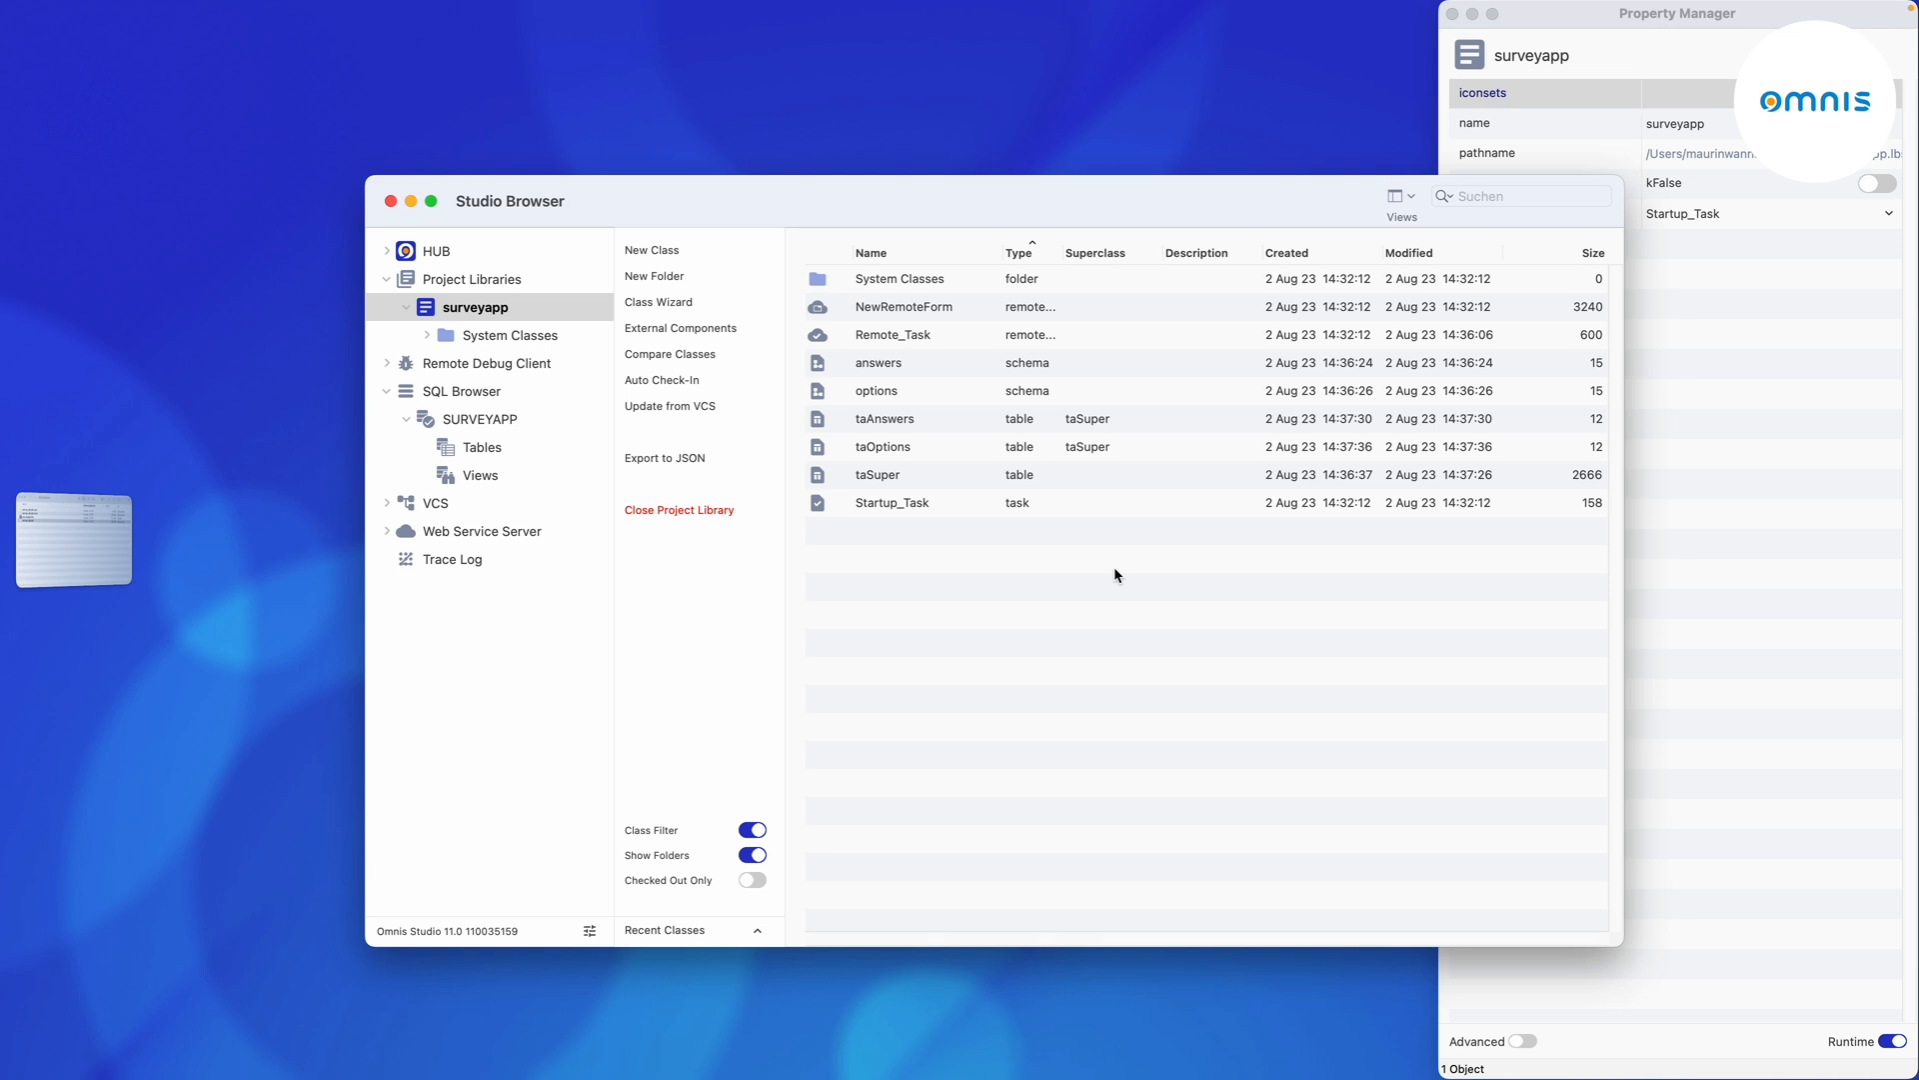
Test-run NewRemoteForm in Safari, trying the Click Me button and dismissing its Hello World message.
double_click(904, 306)
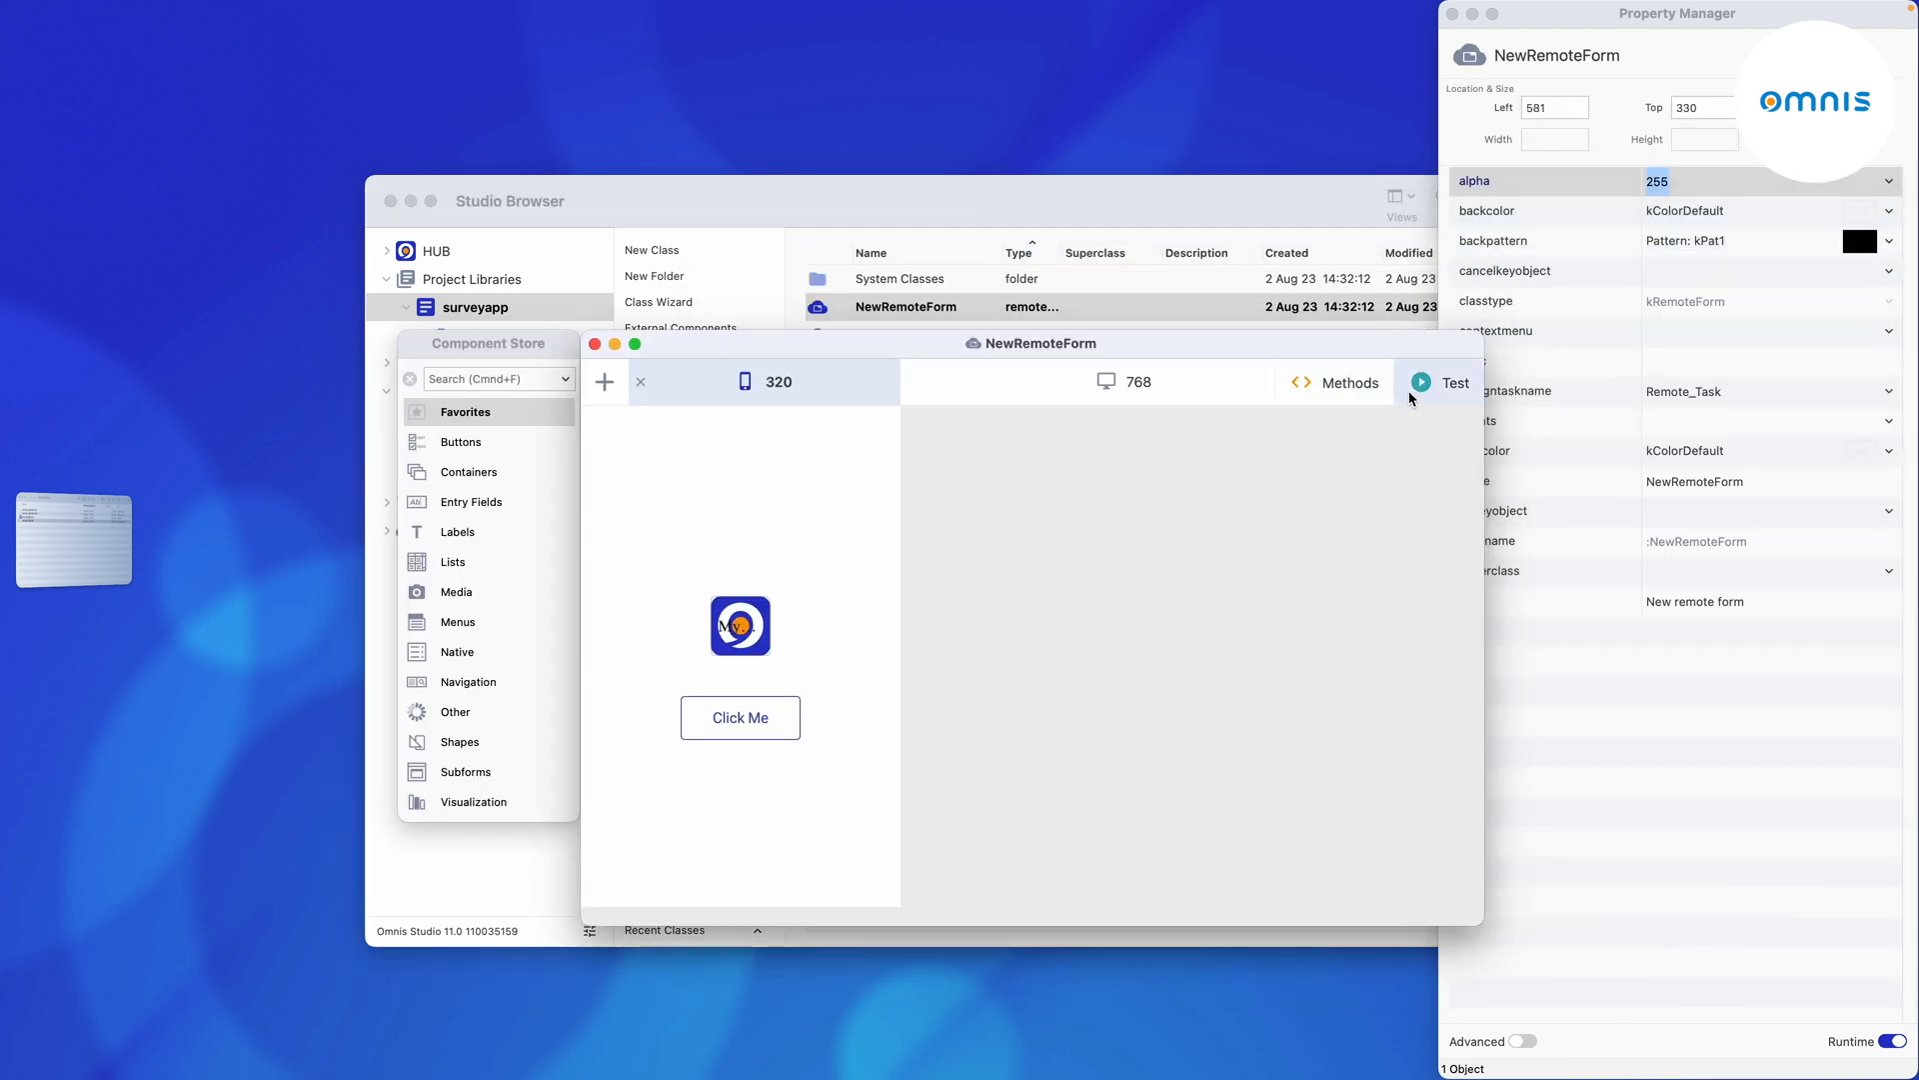
click(1420, 382)
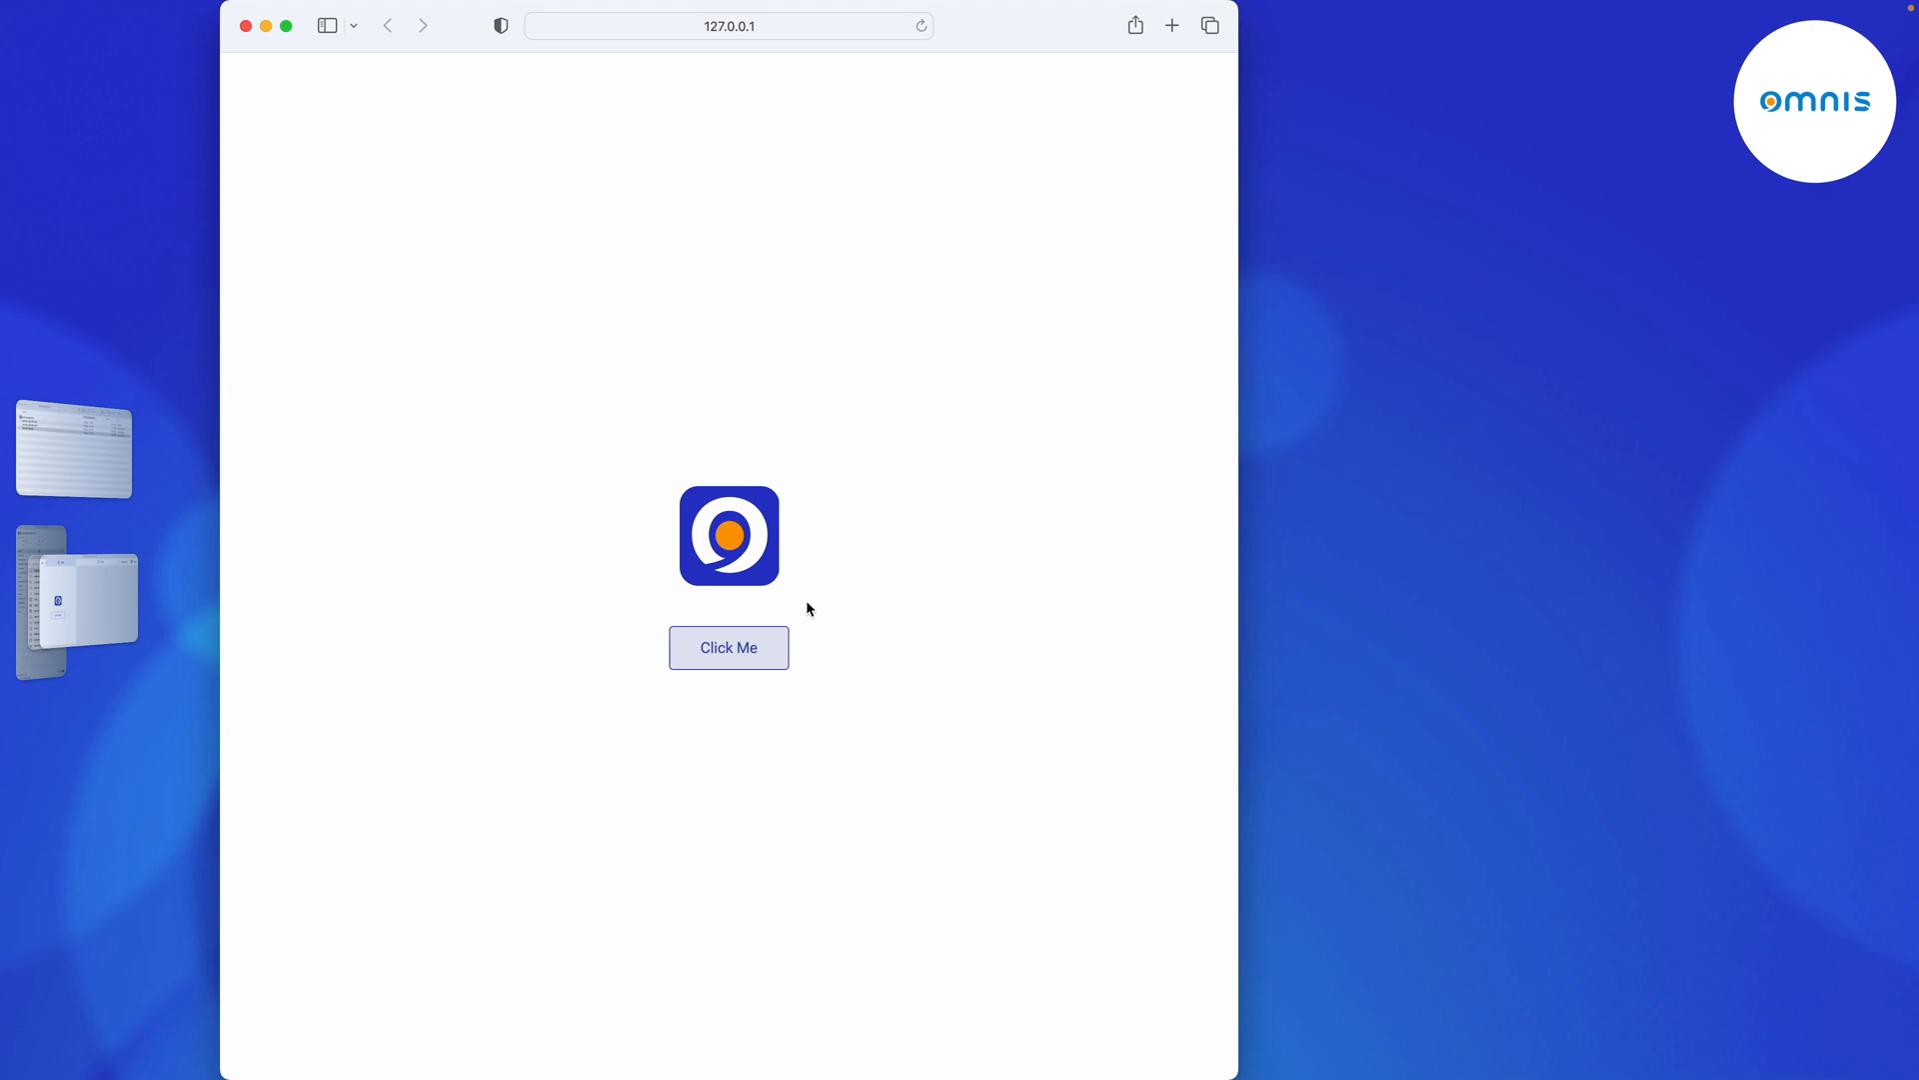
click(728, 648)
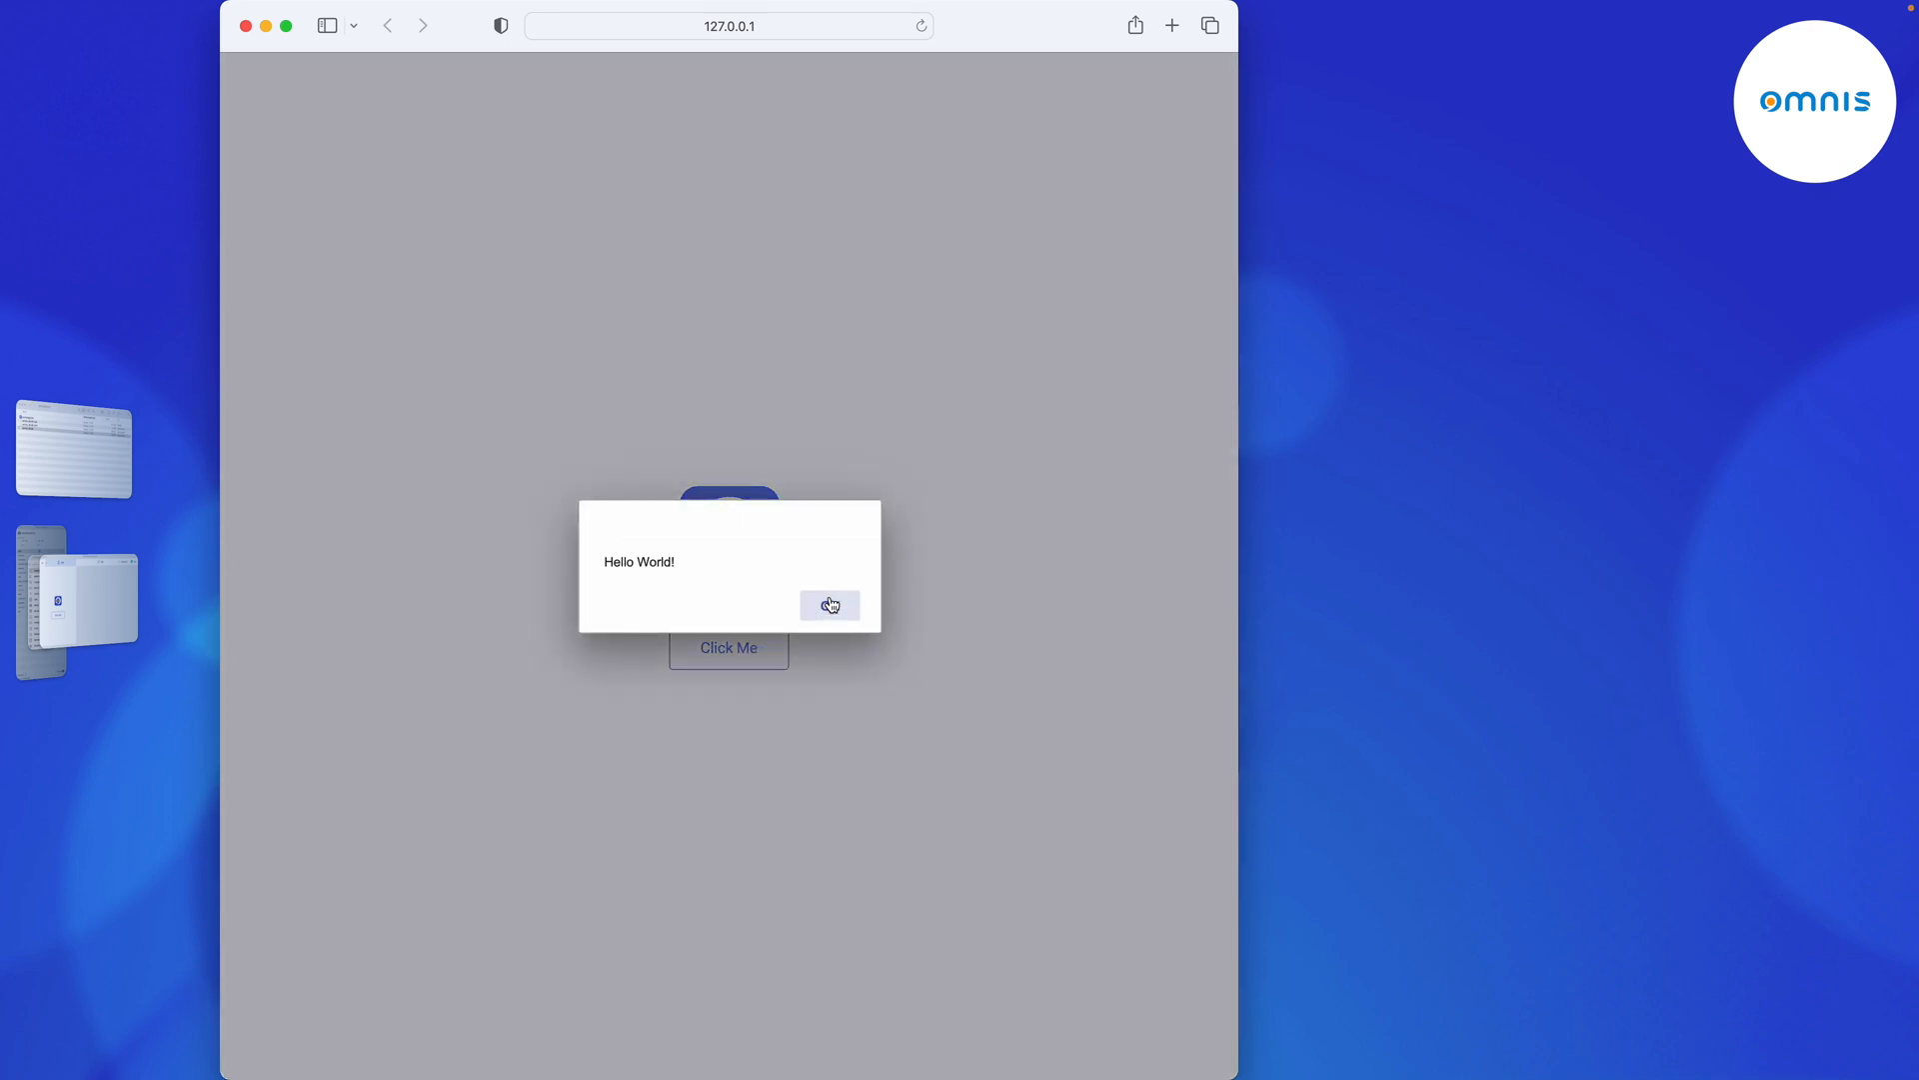
click(830, 603)
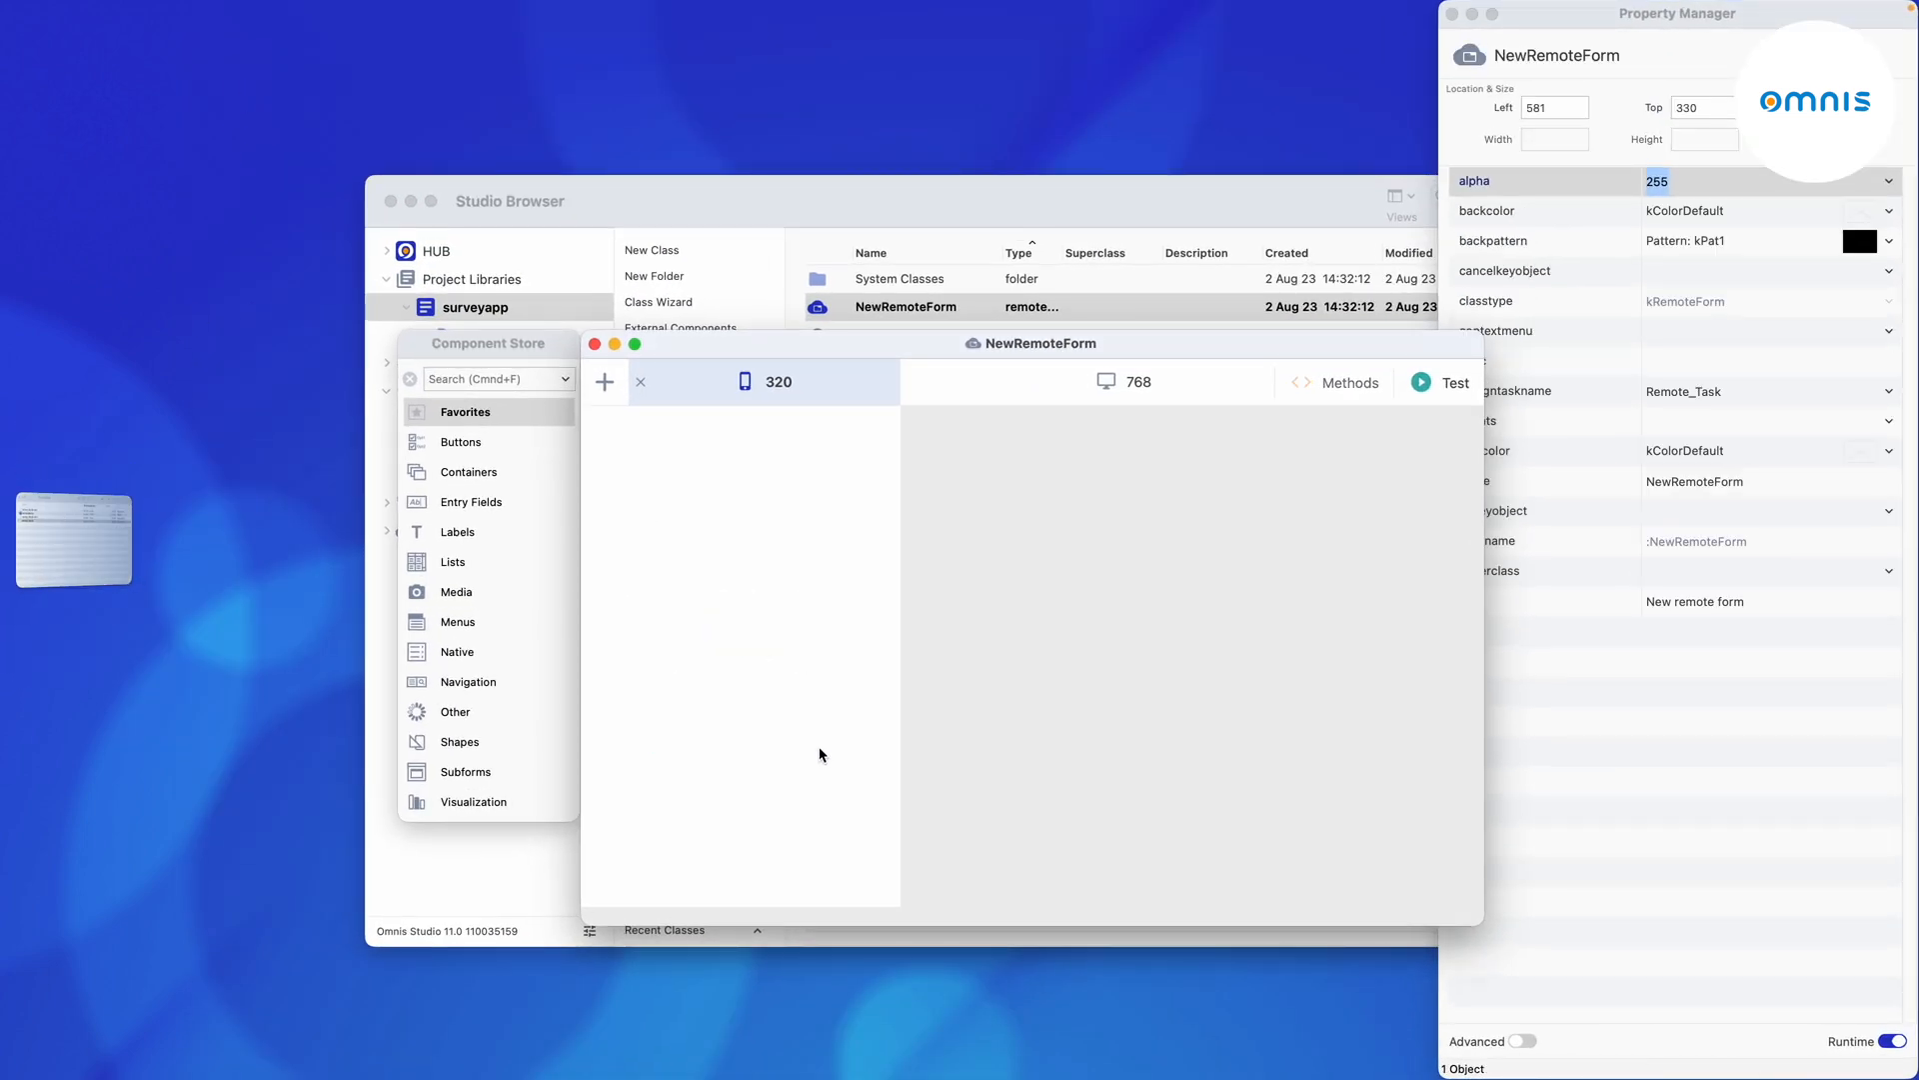
mouse_move(678, 672)
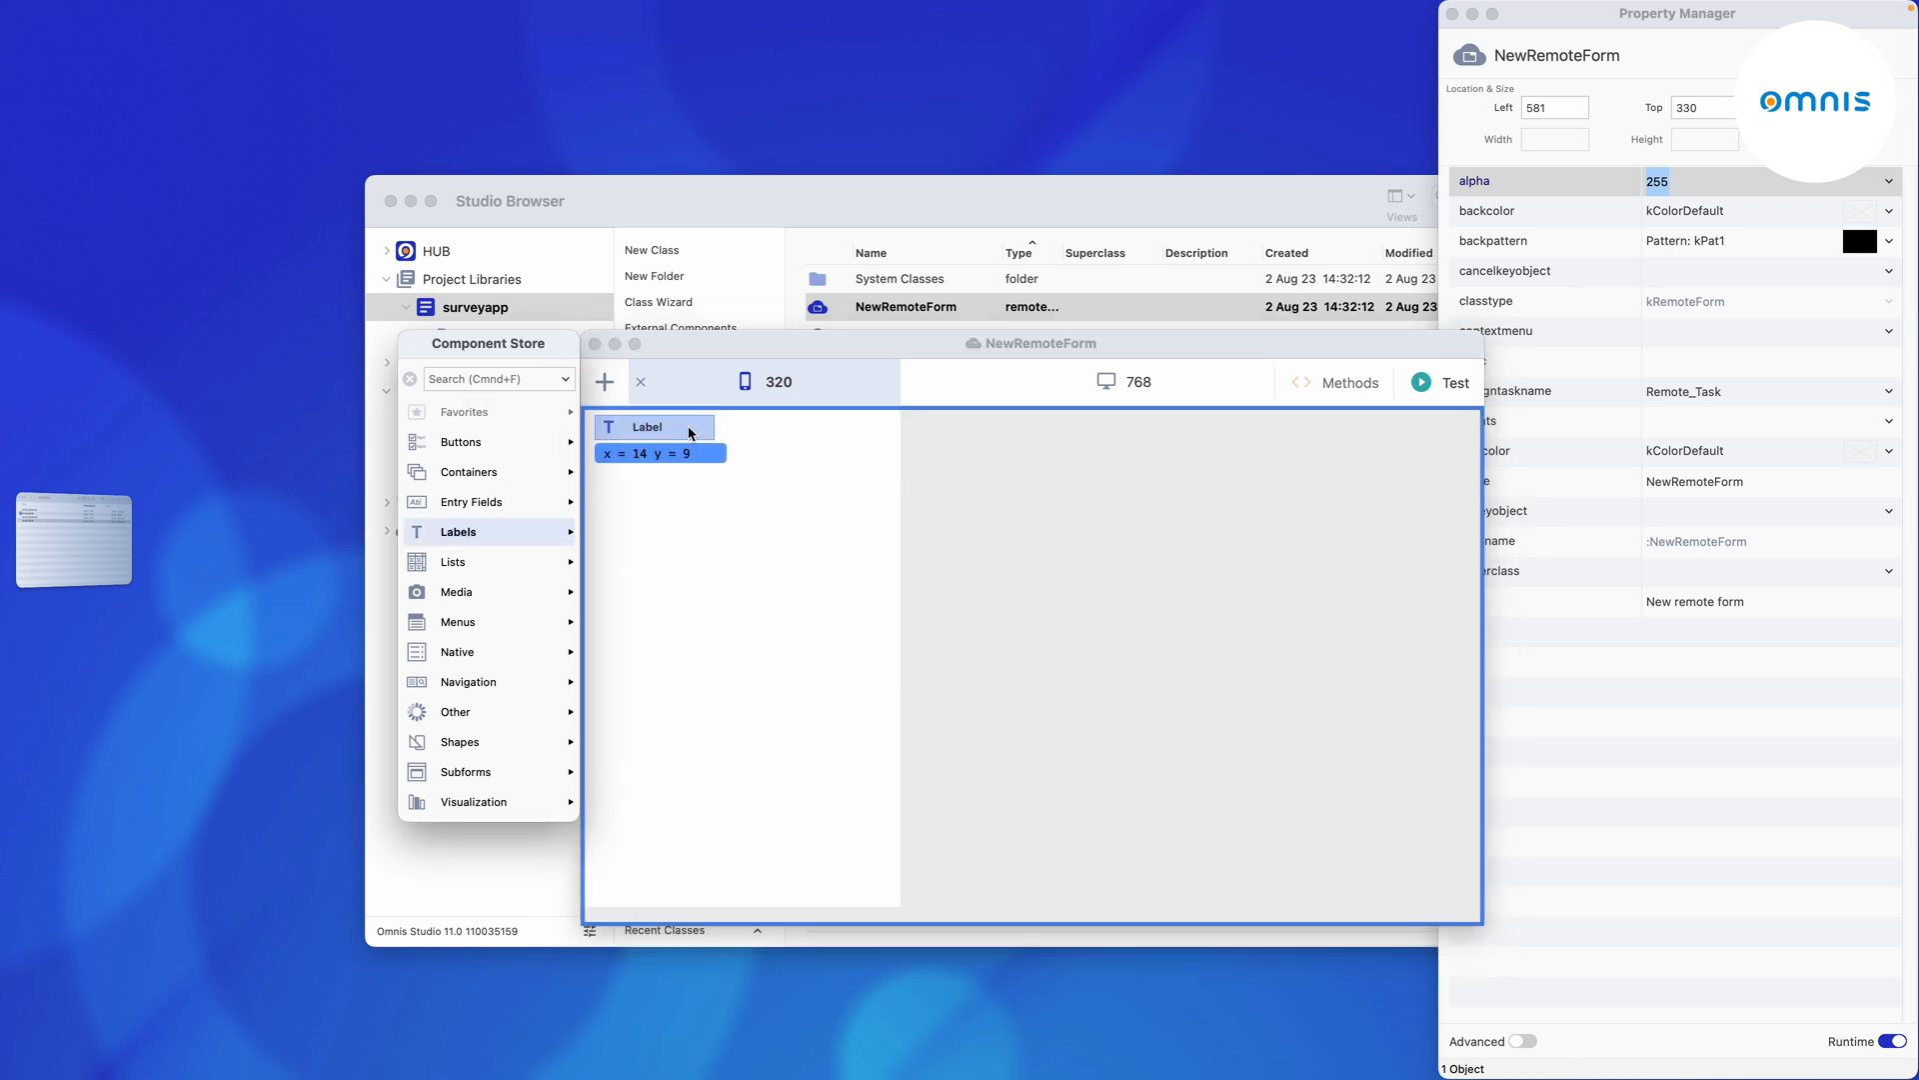
Set the new label's text to 'Which of the following smartphone manufacturers do you know?'.
double_click(648, 426)
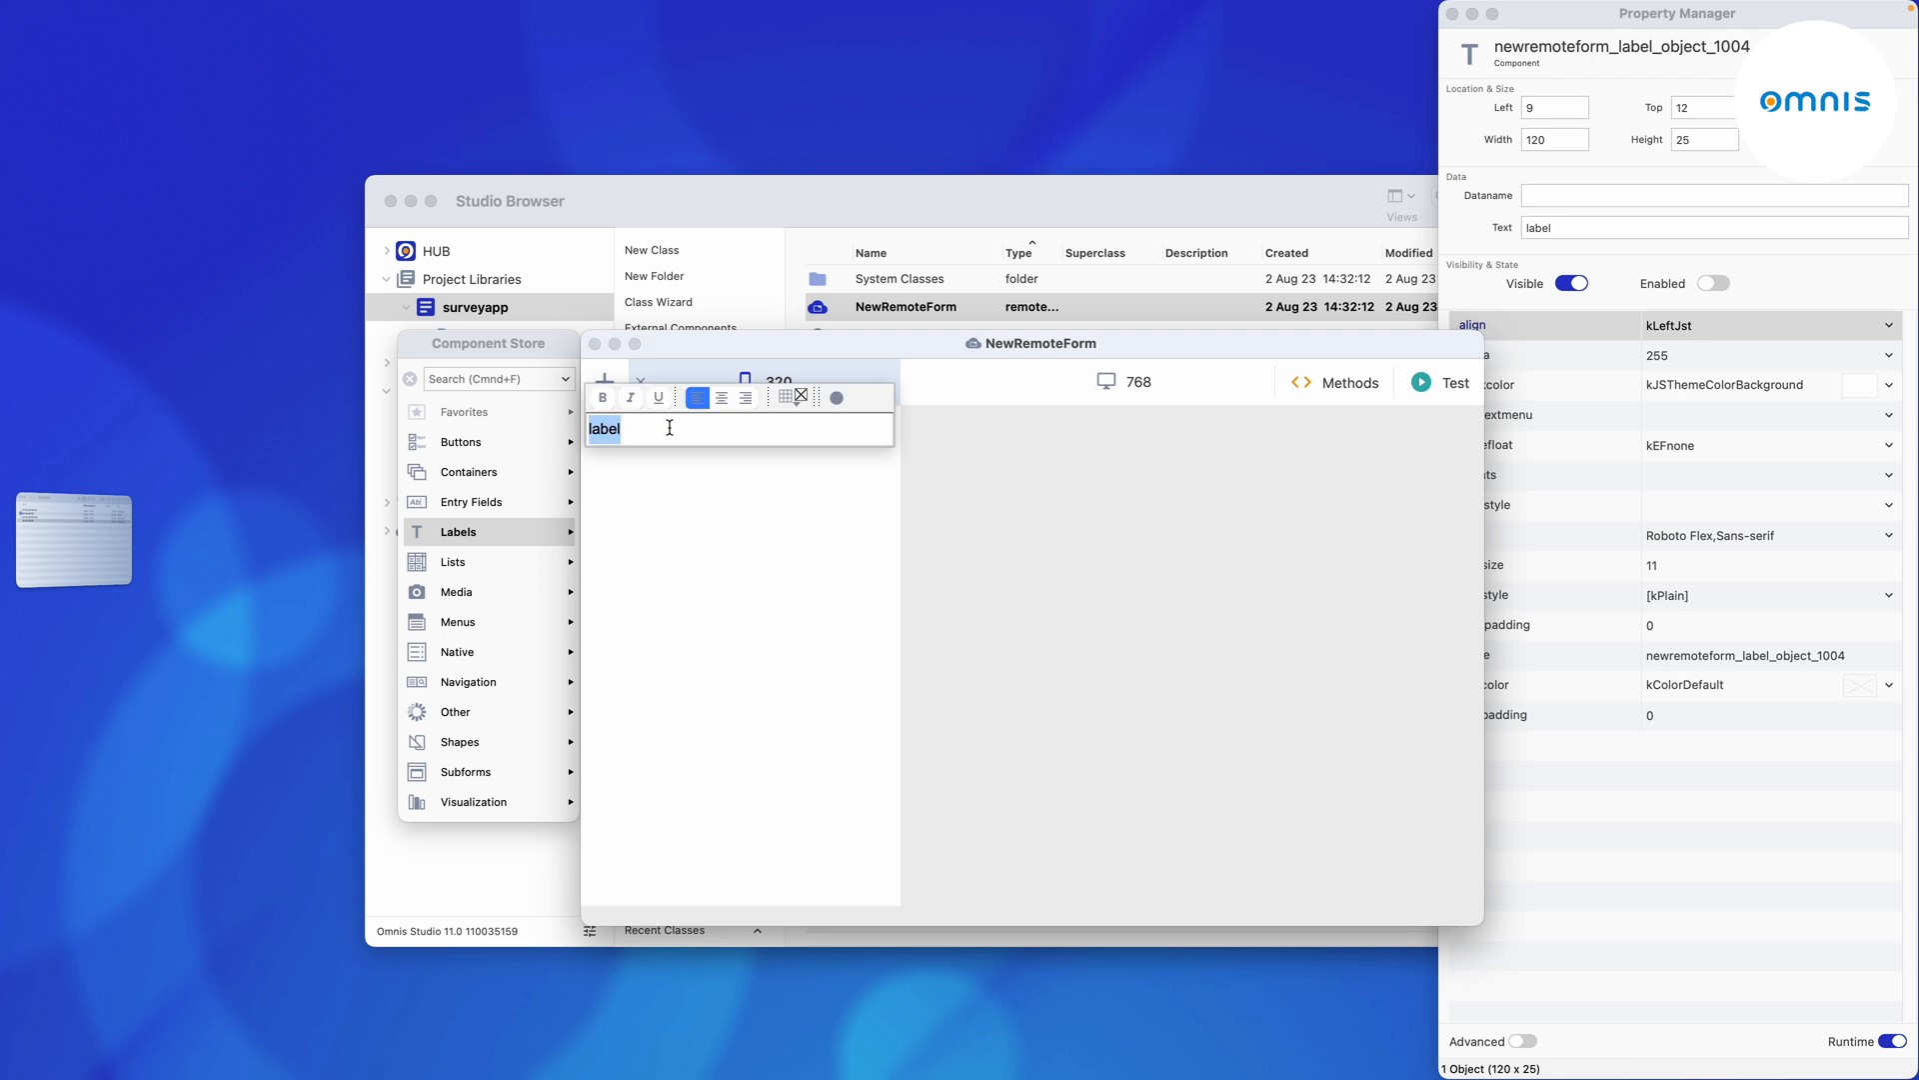
text(Which of the following smar)
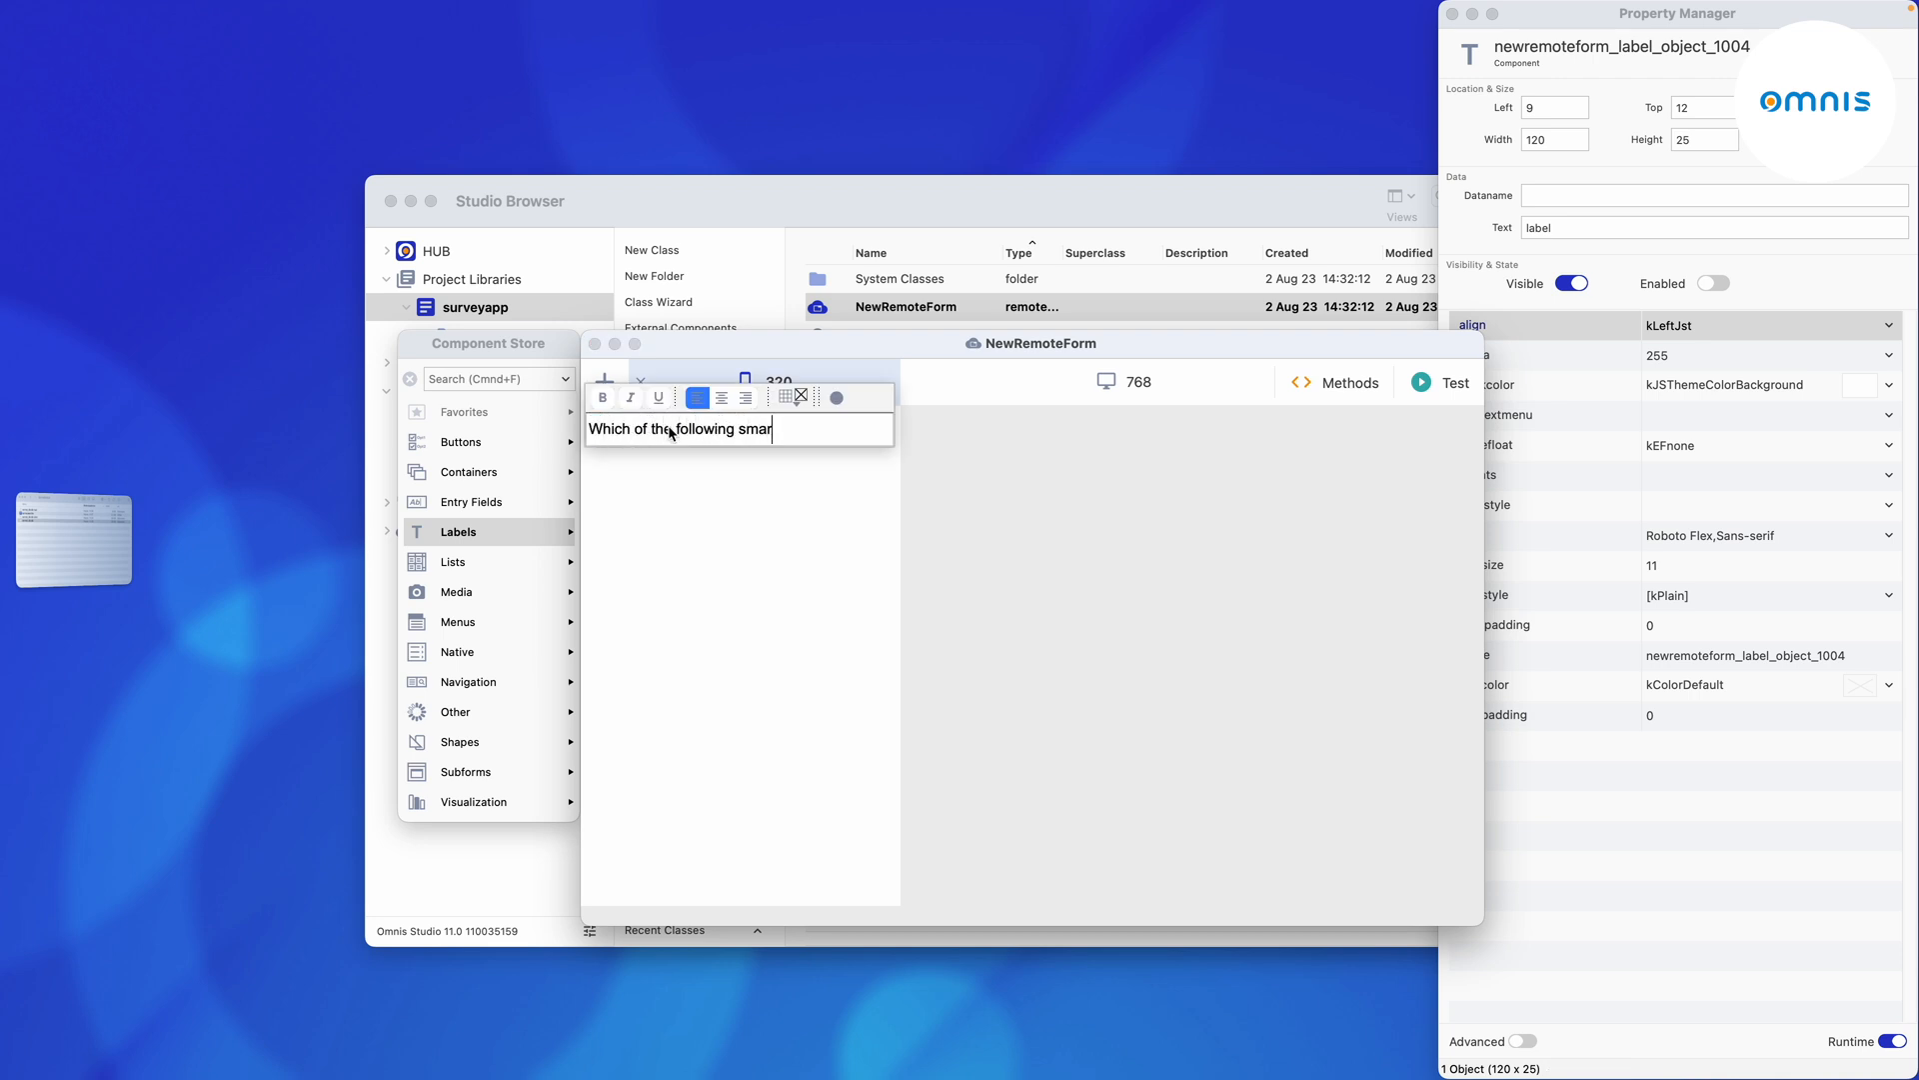
text(tphone manufacturers du)
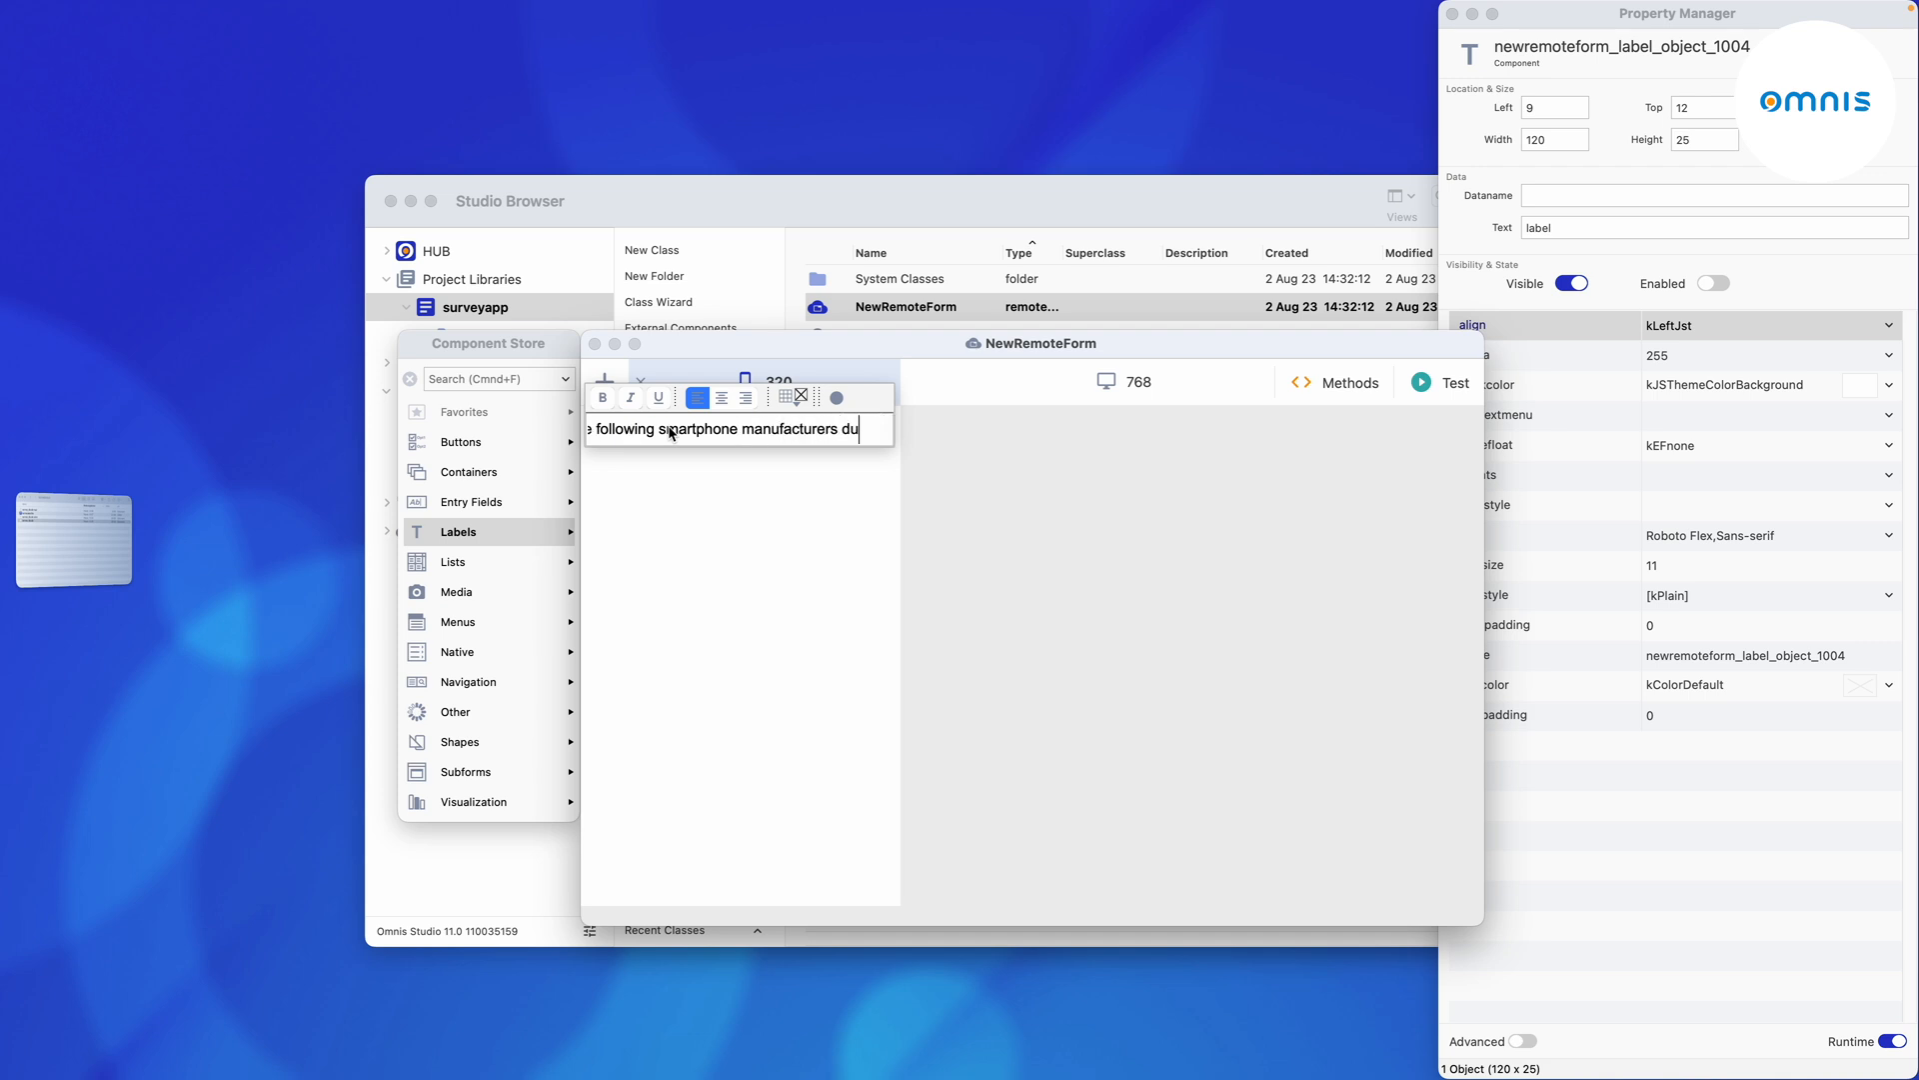
text(do you know?)
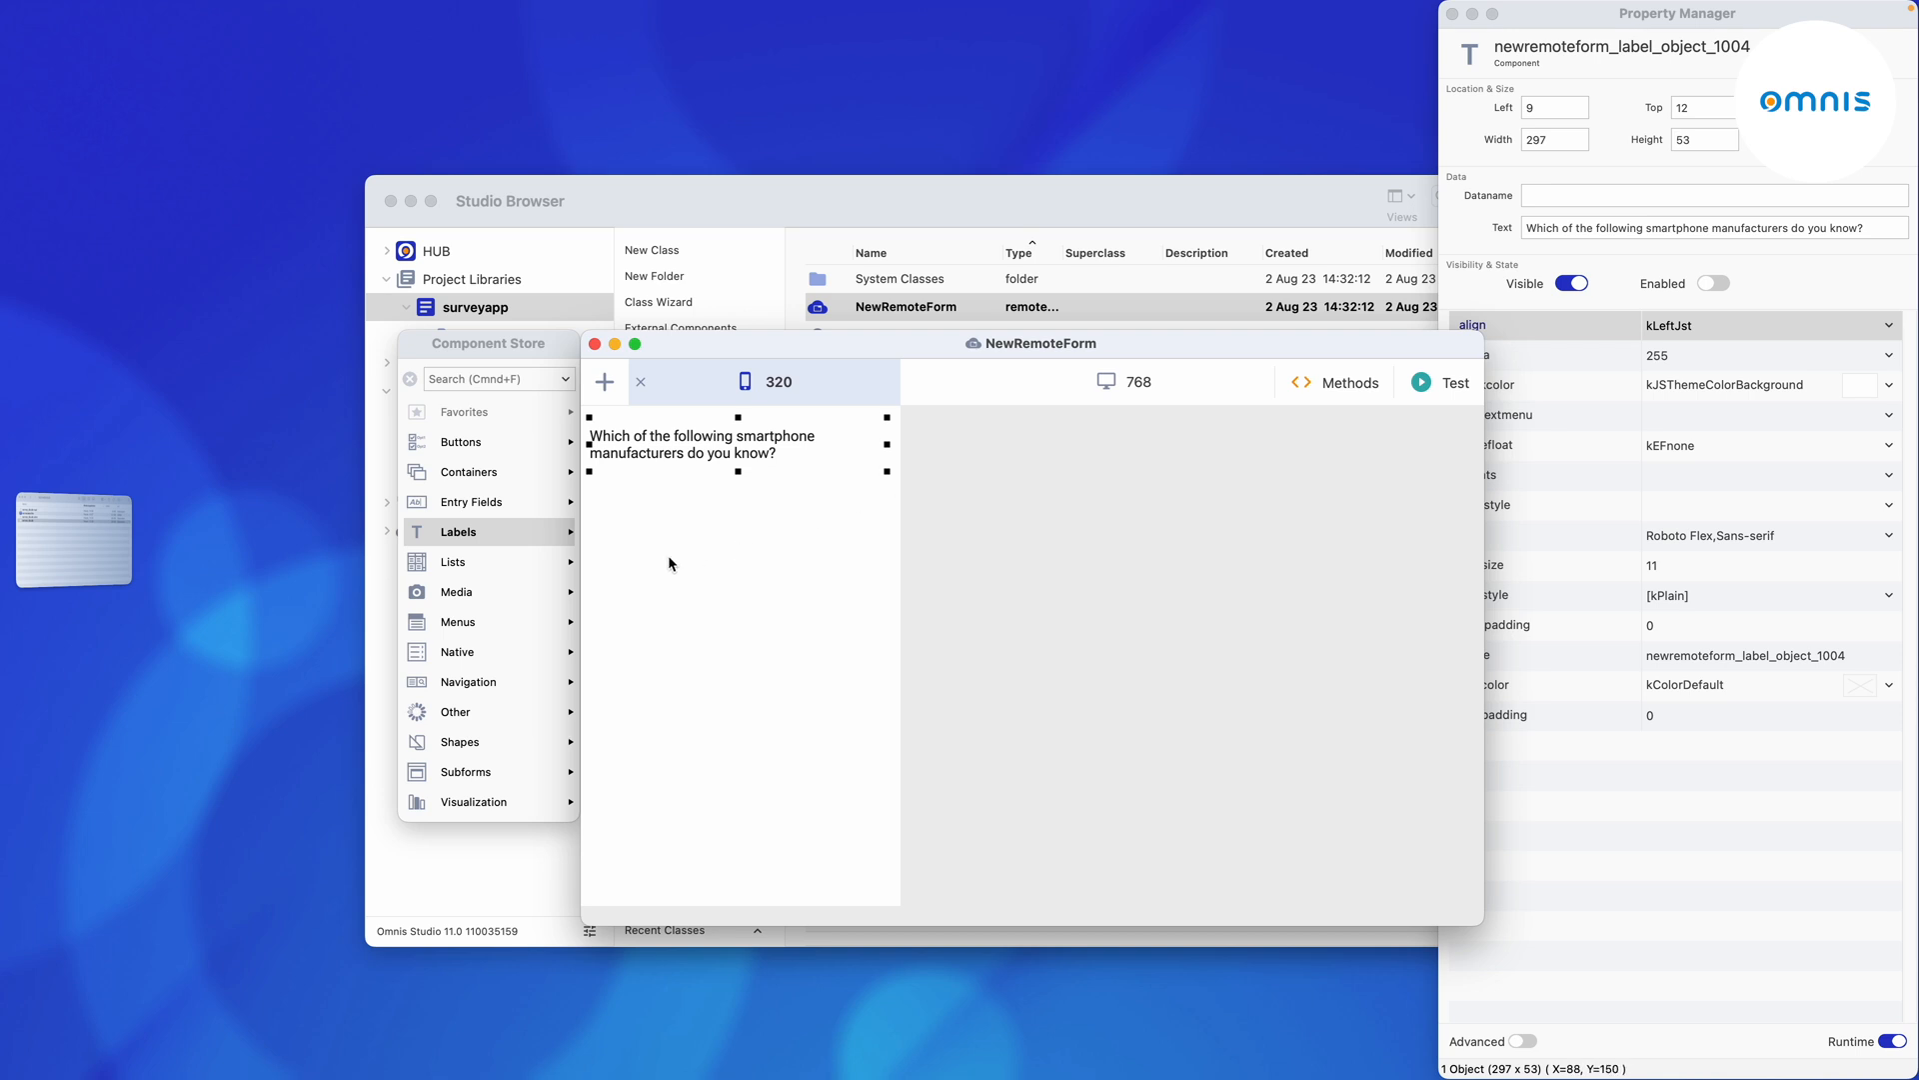
Place a form-wide Bar Chart, a Complex Grid with a checkbox, and a Push Button below the question.
click(473, 800)
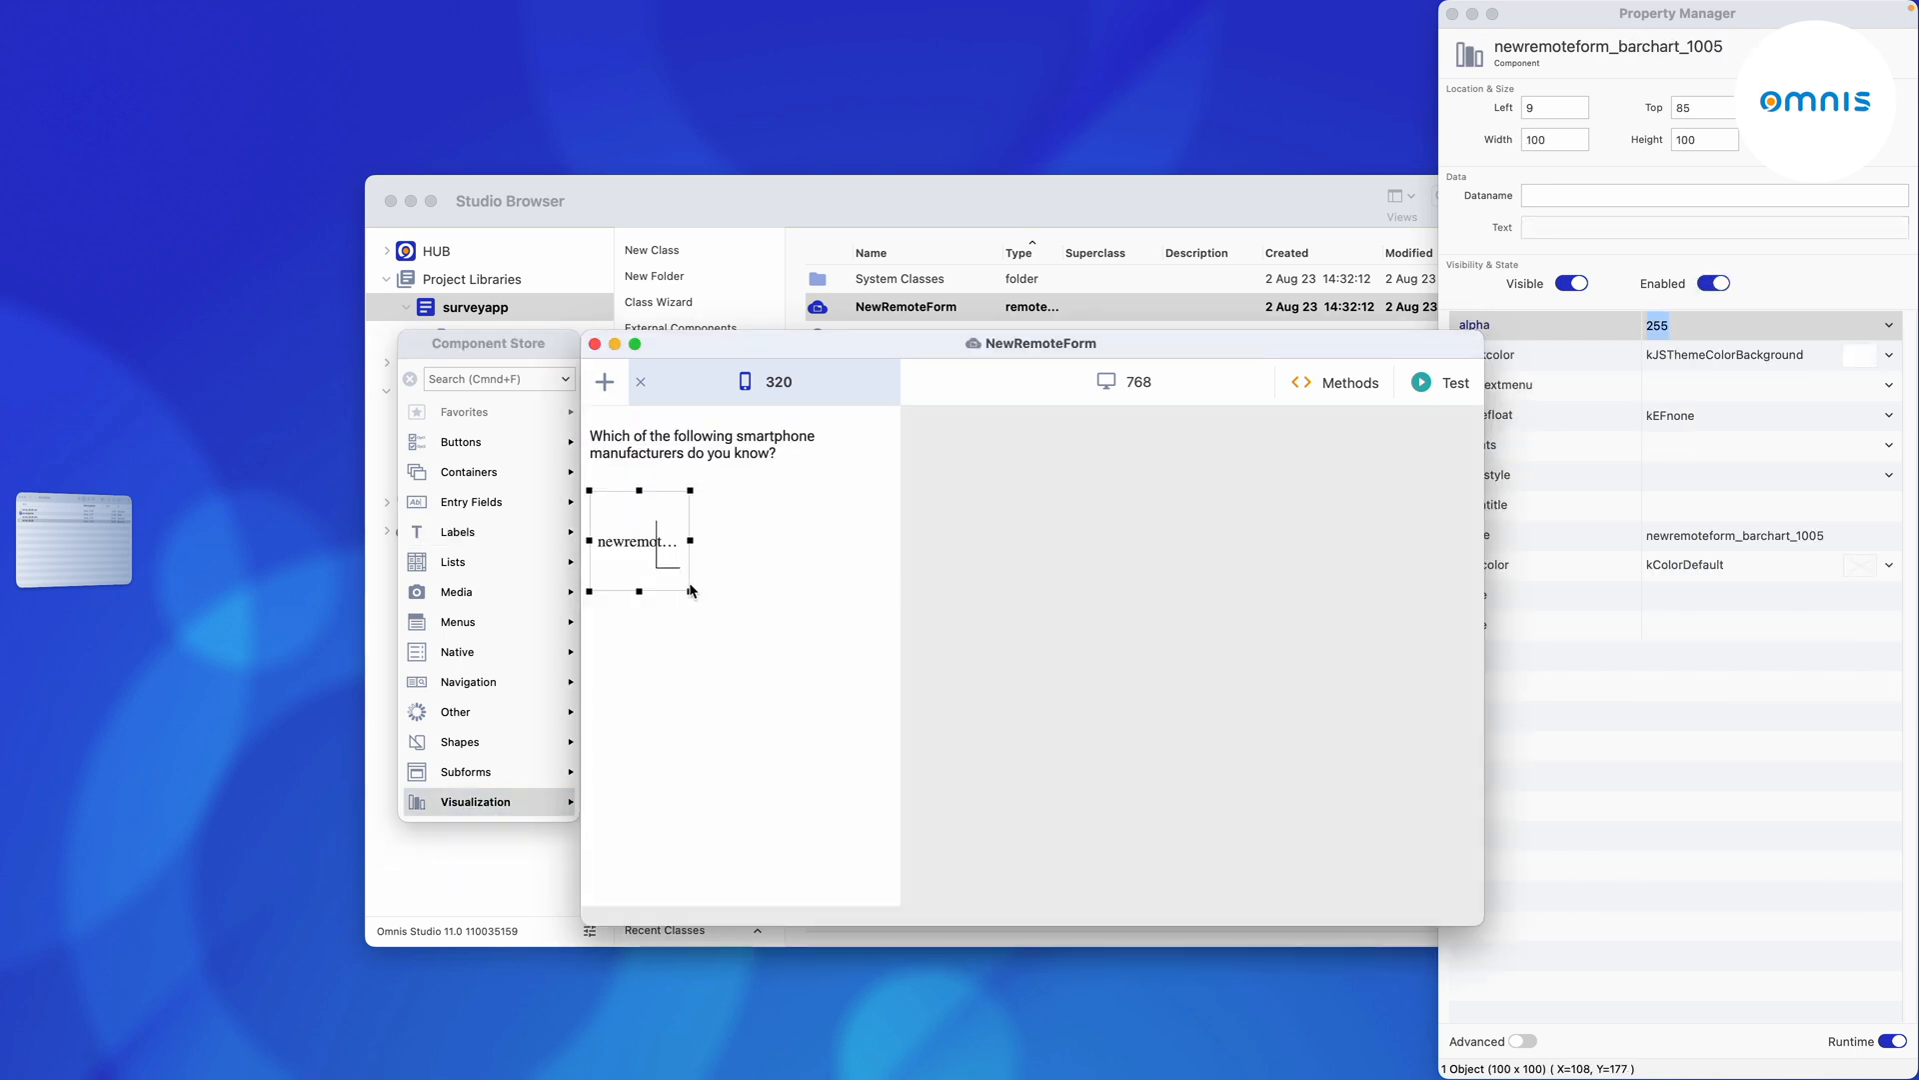
drag(690, 588, 886, 664)
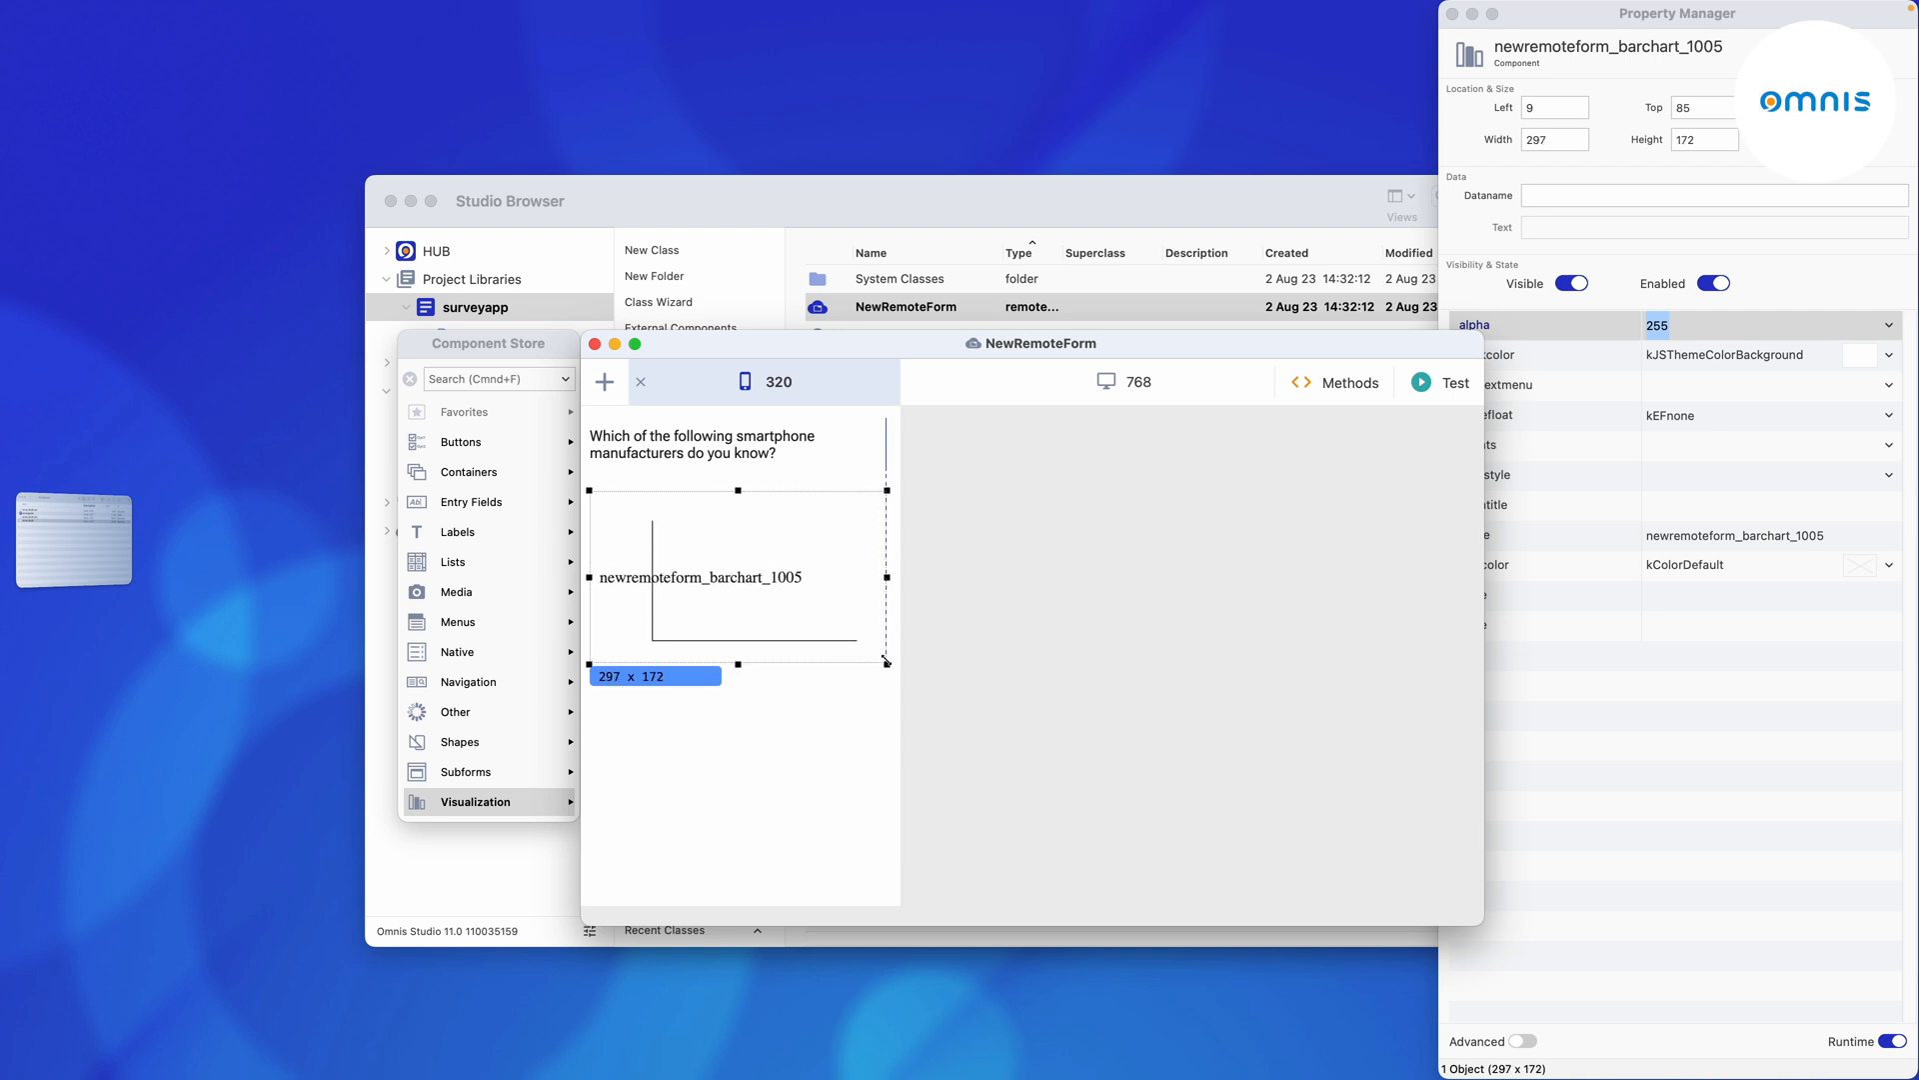
click(454, 560)
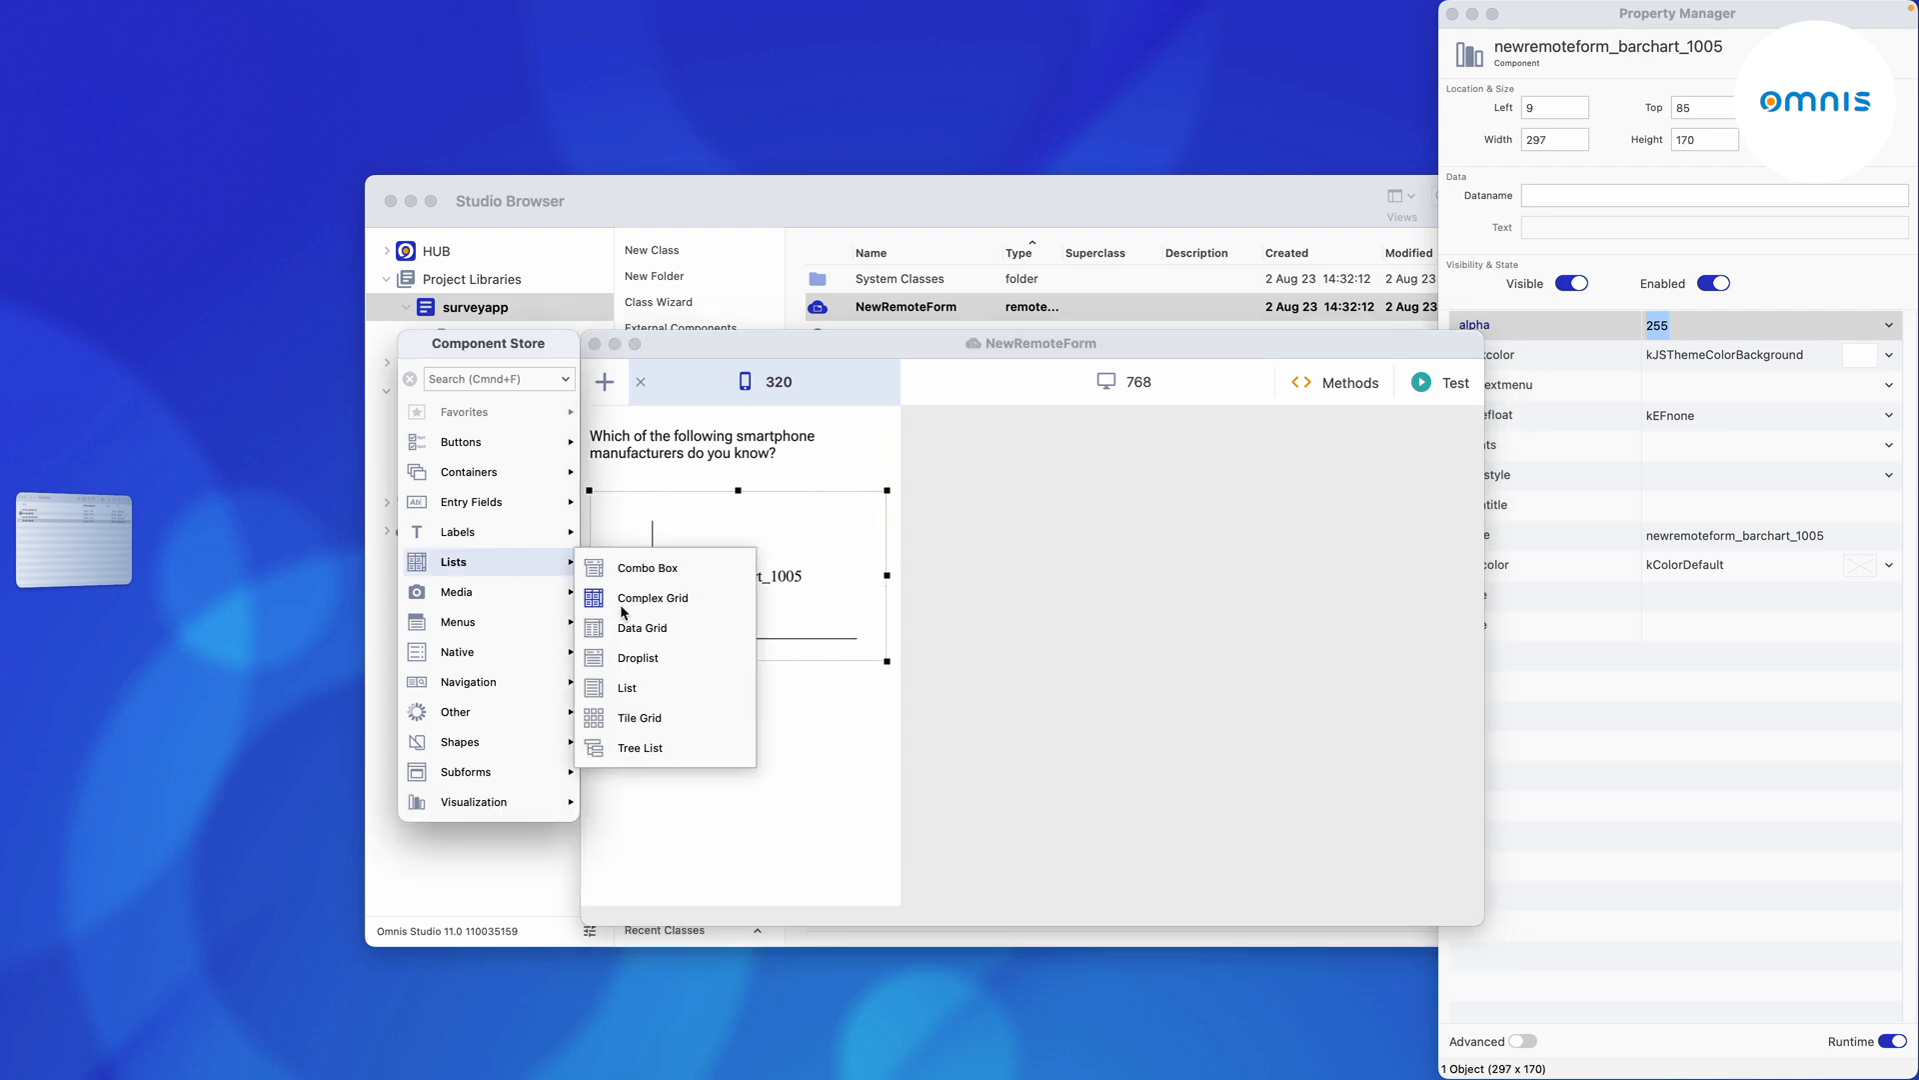
click(654, 598)
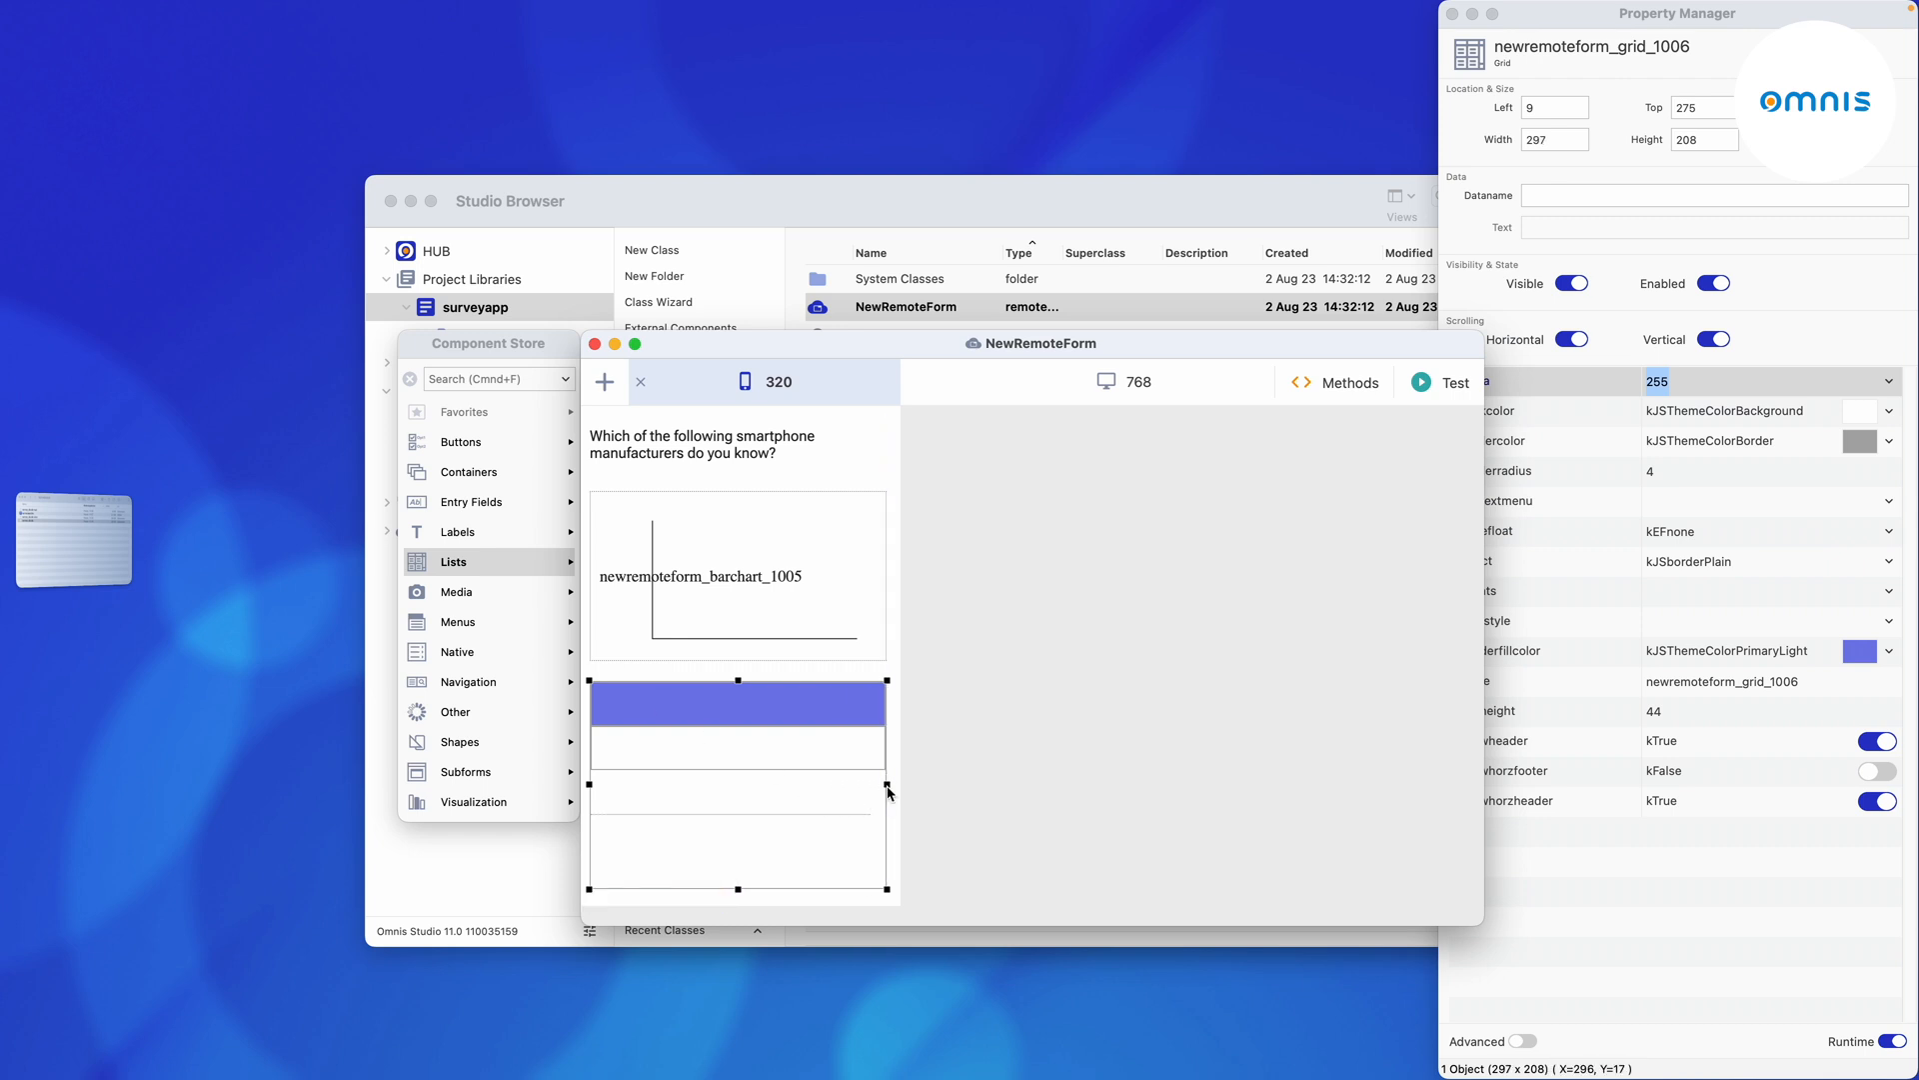
click(462, 440)
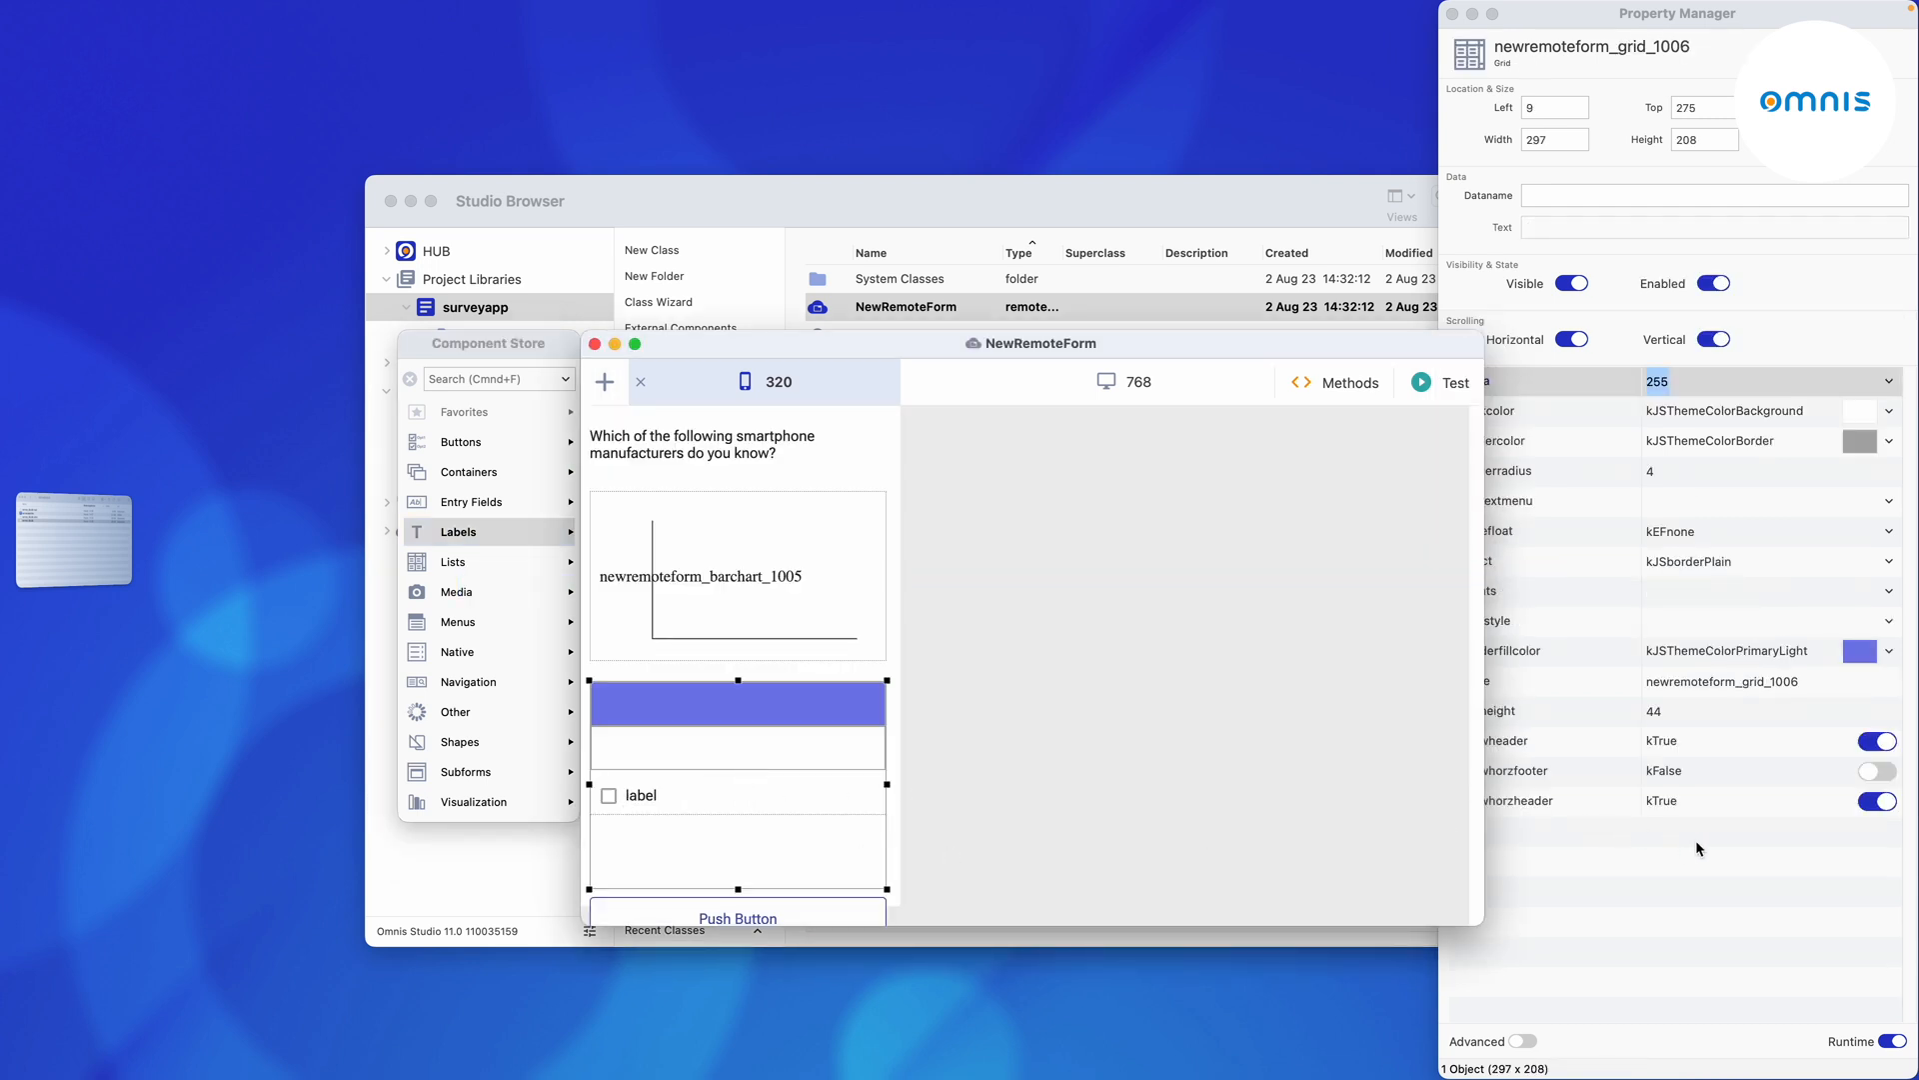
Name the bar chart BarChart and the grid's checkbox label LabelCheck in the Property Manager.
click(1875, 740)
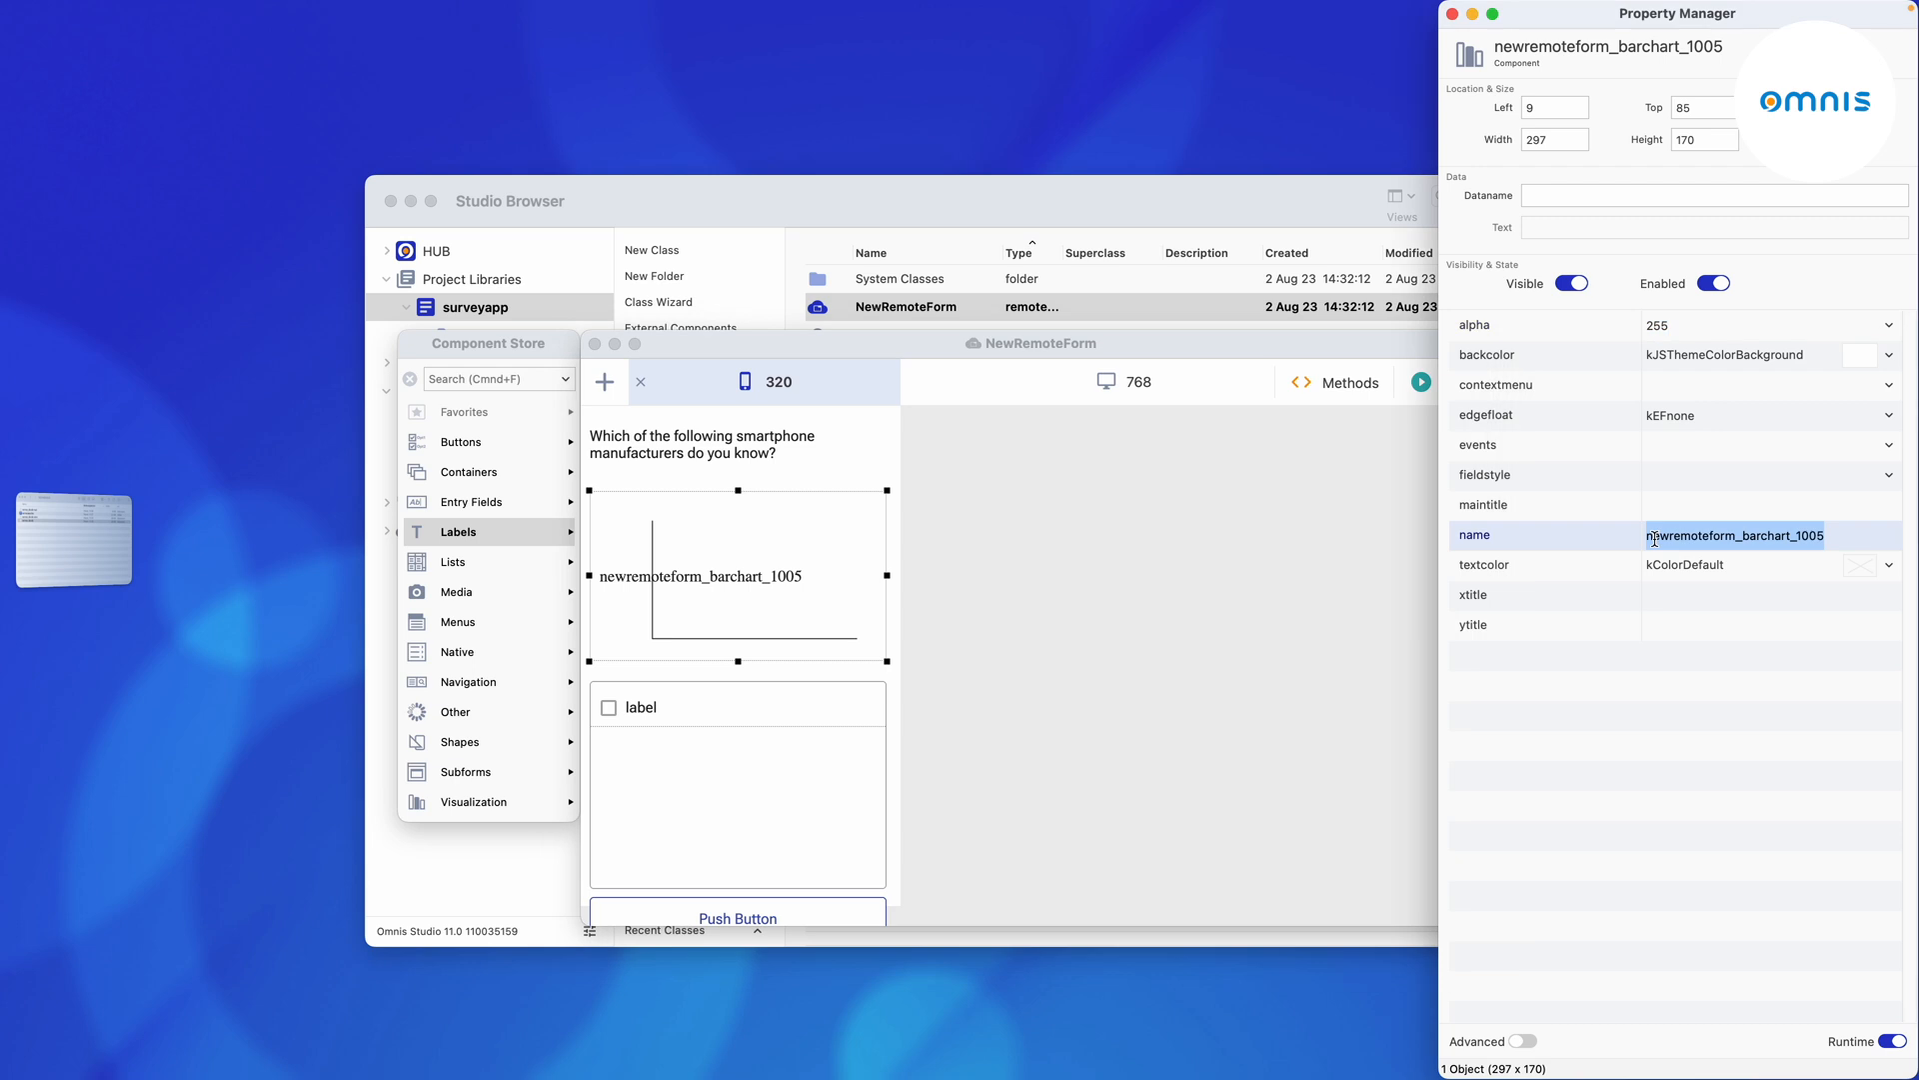
text(BarChart)
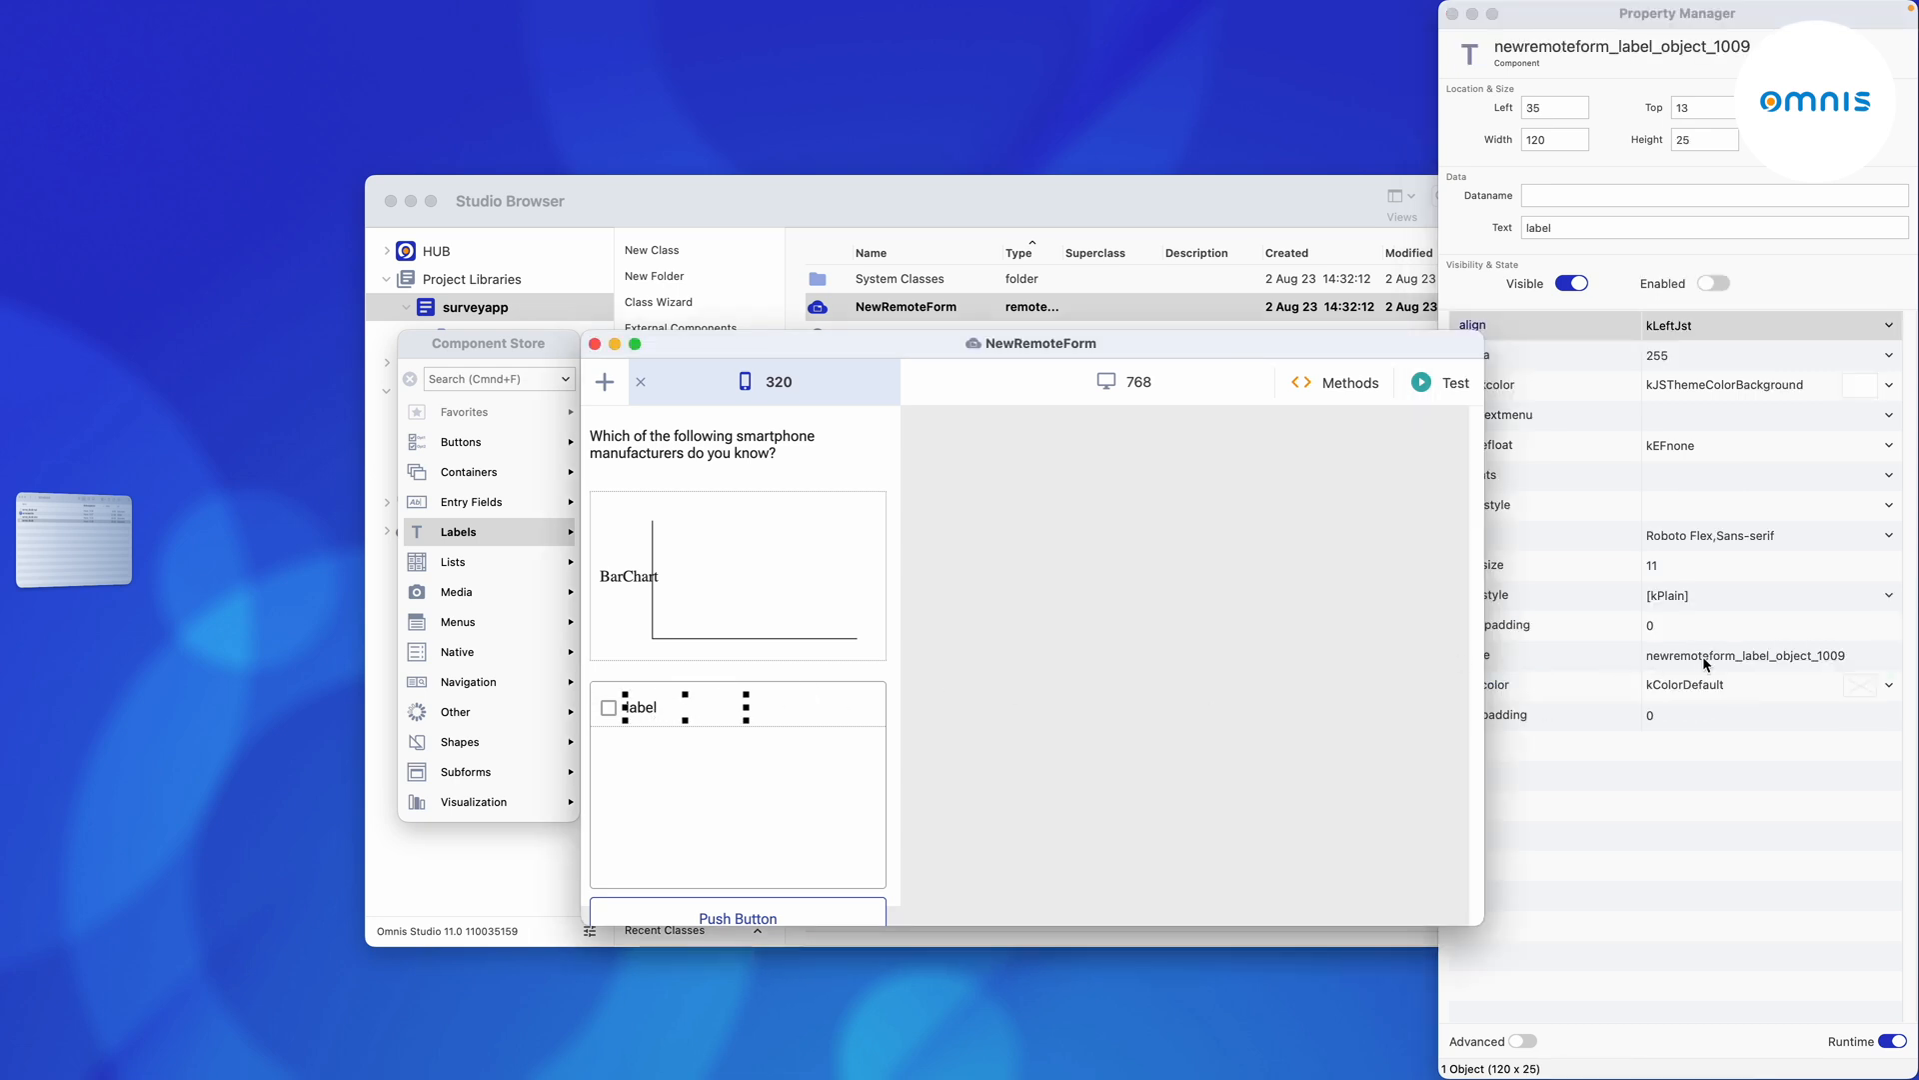
text(LabelCheck)
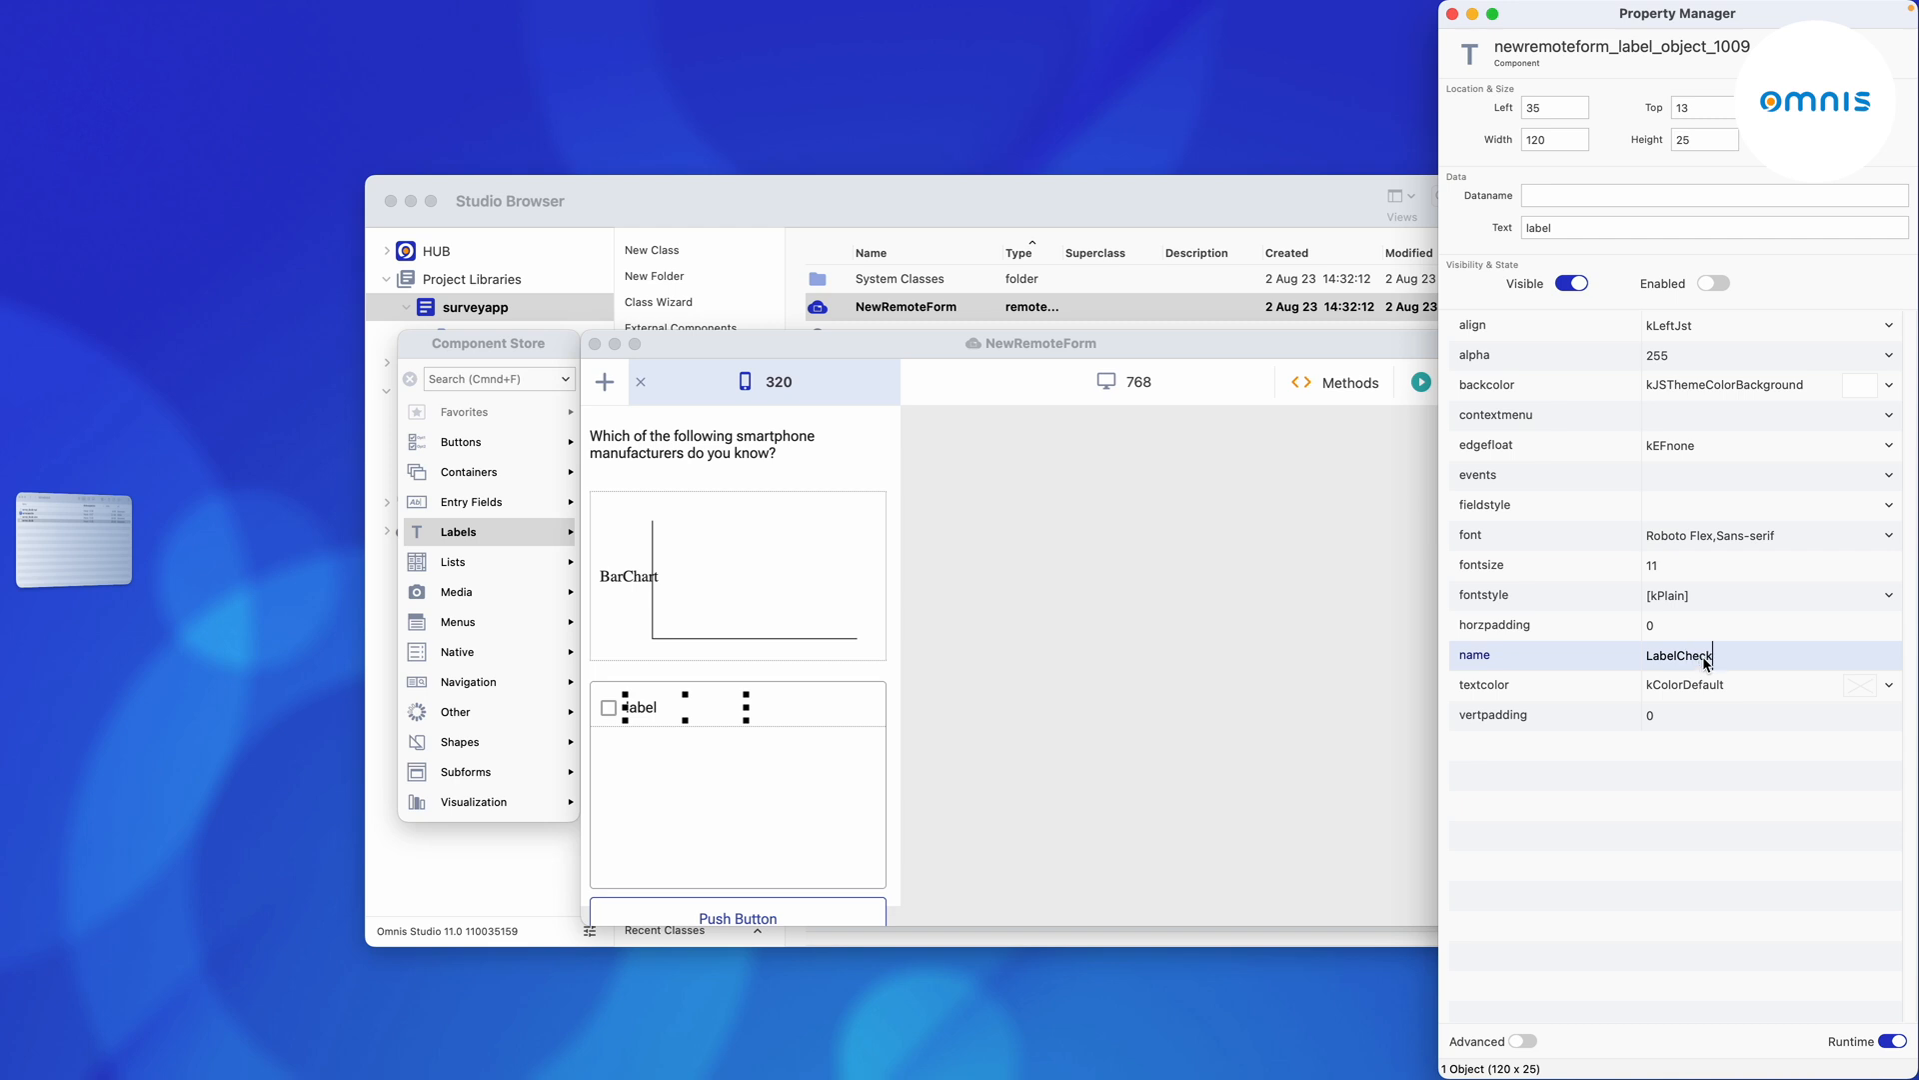
click(738, 918)
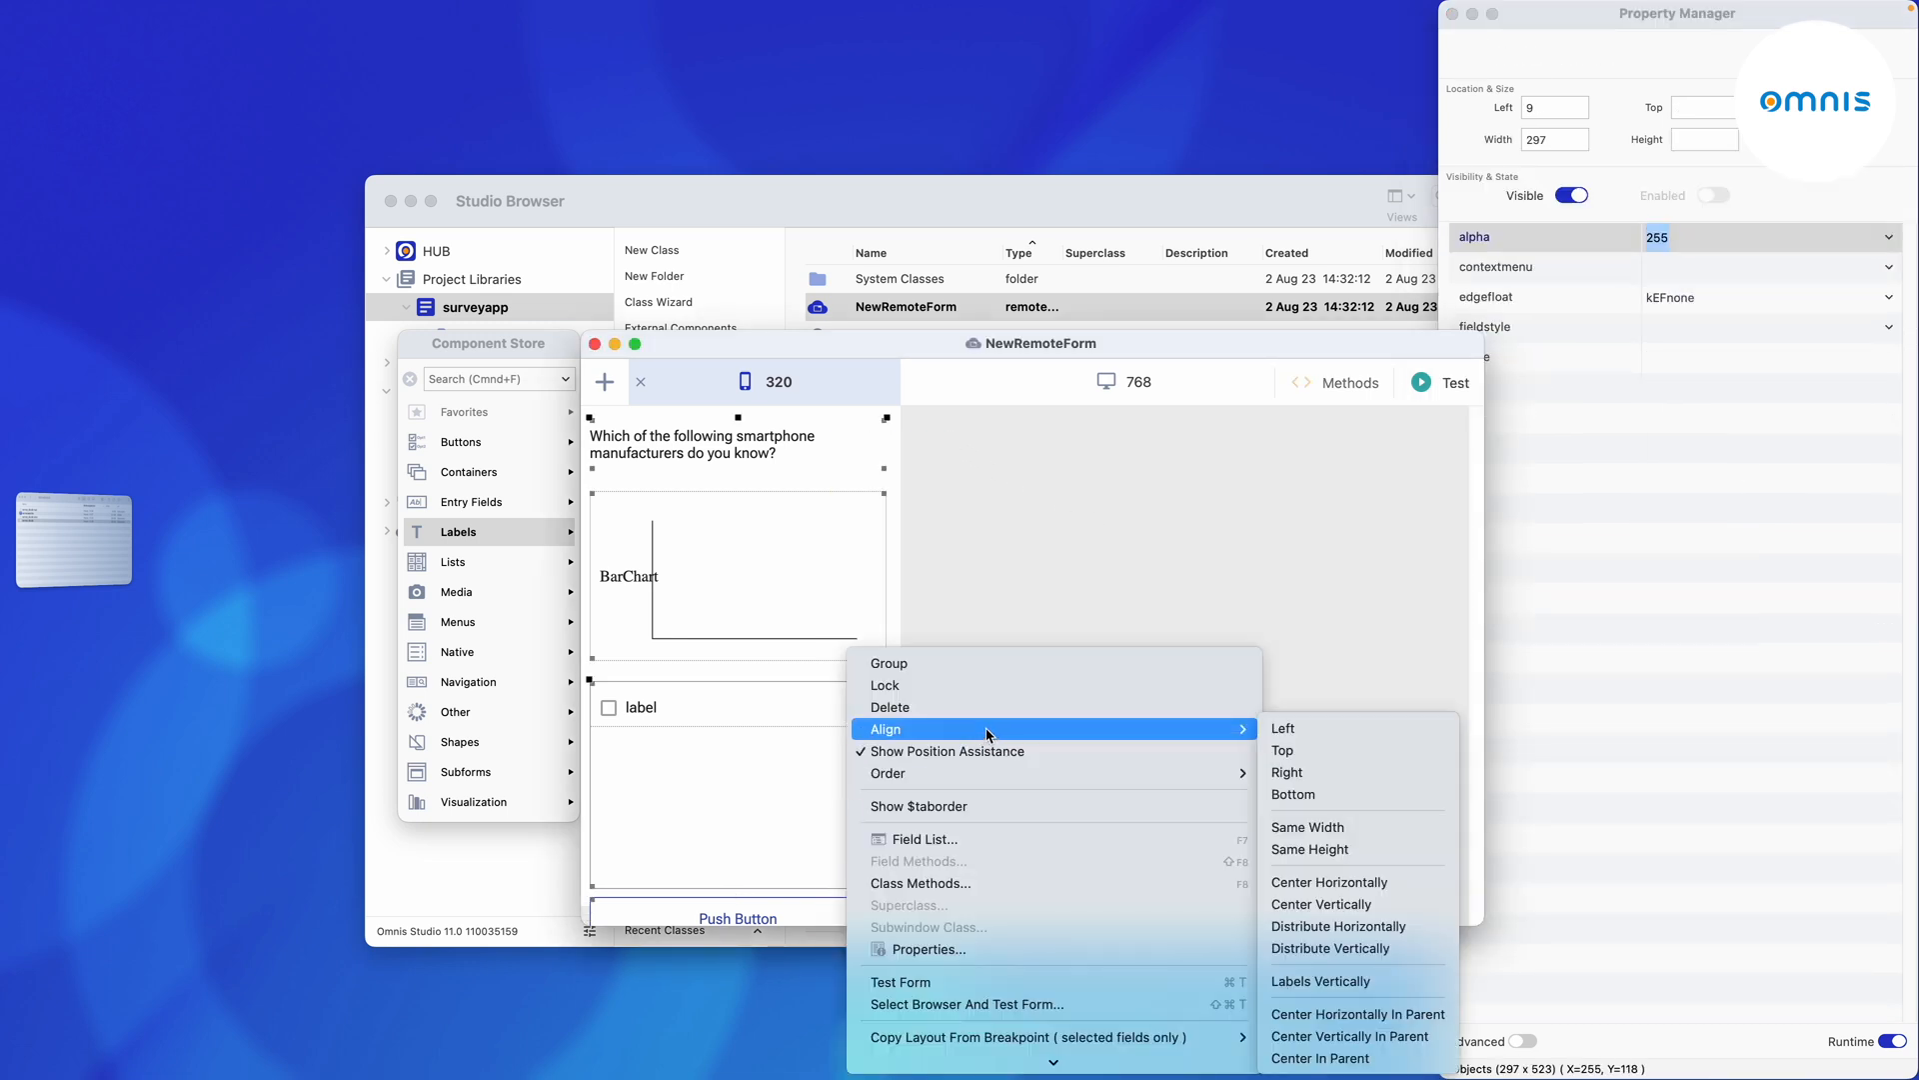
Set edgefloat on the four form objects so they stretch left-right with the form width.
click(1282, 728)
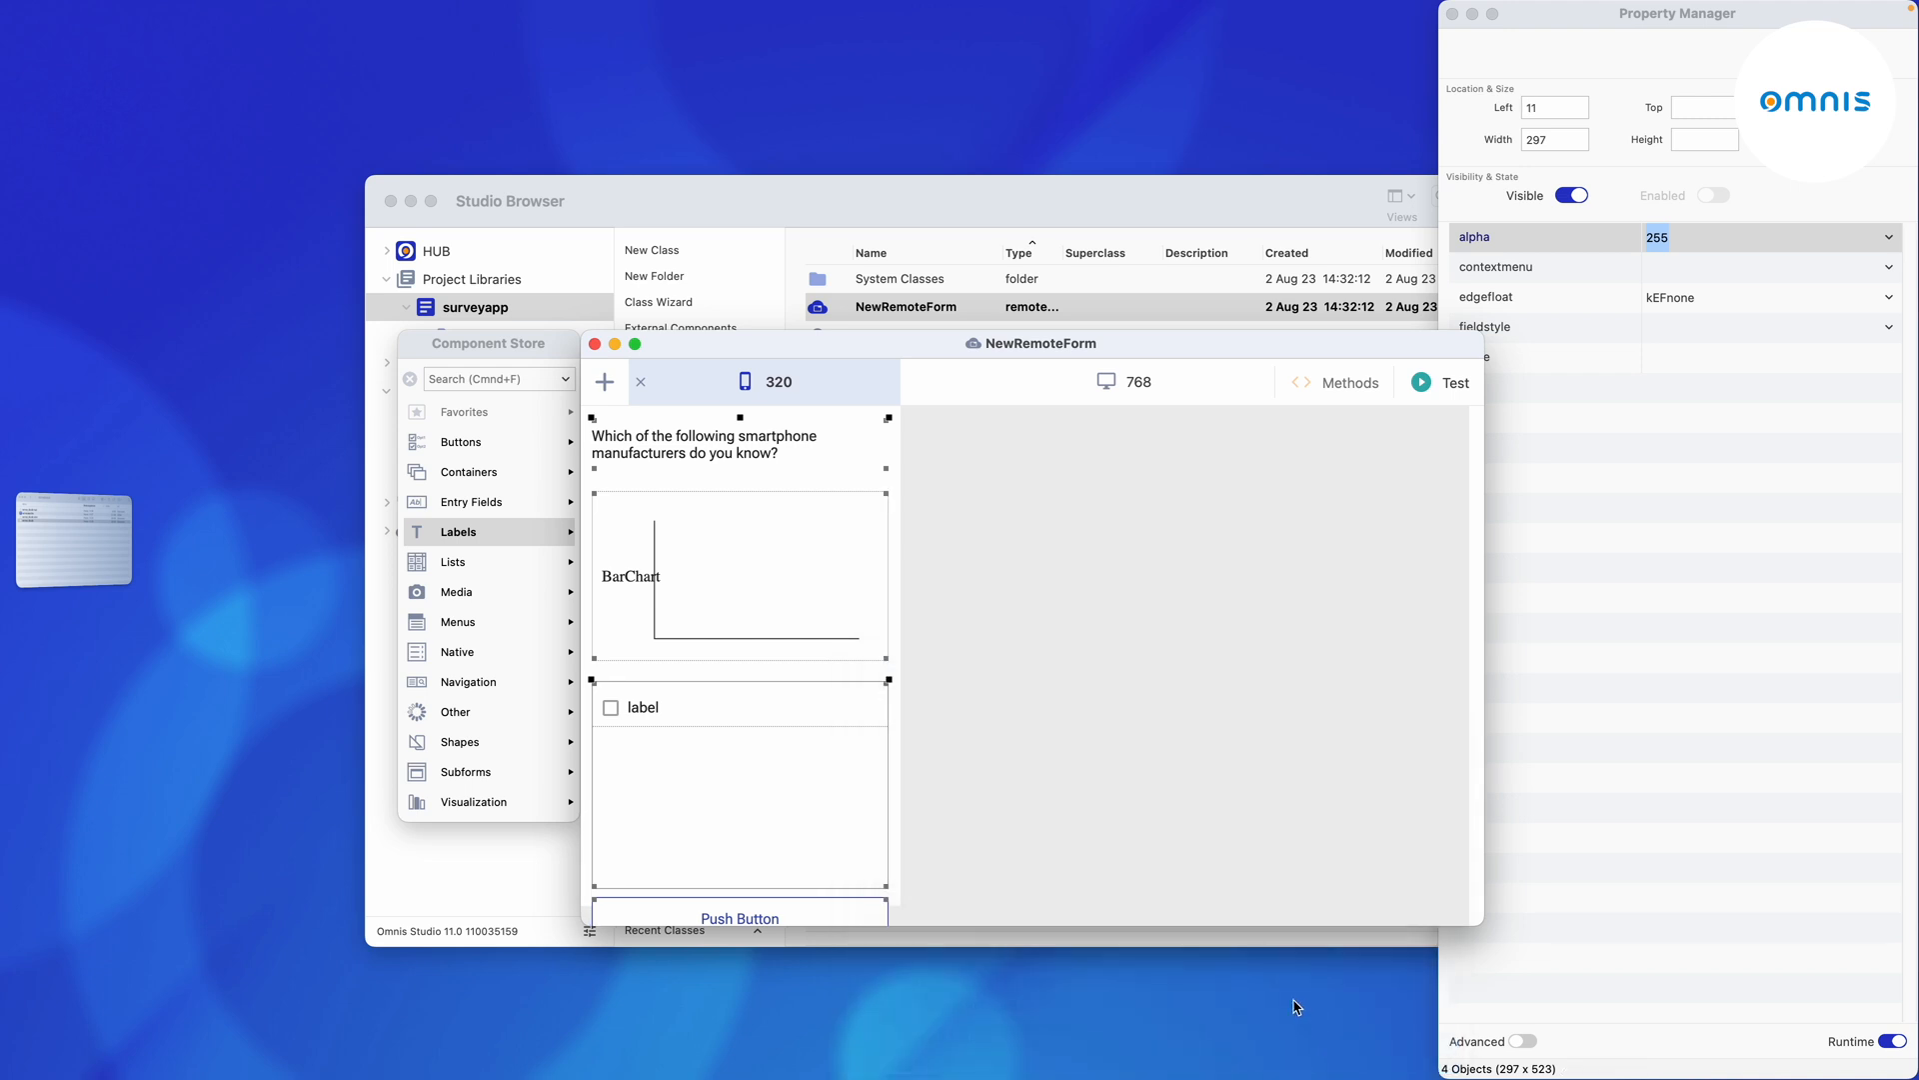
mouse_move(1871, 314)
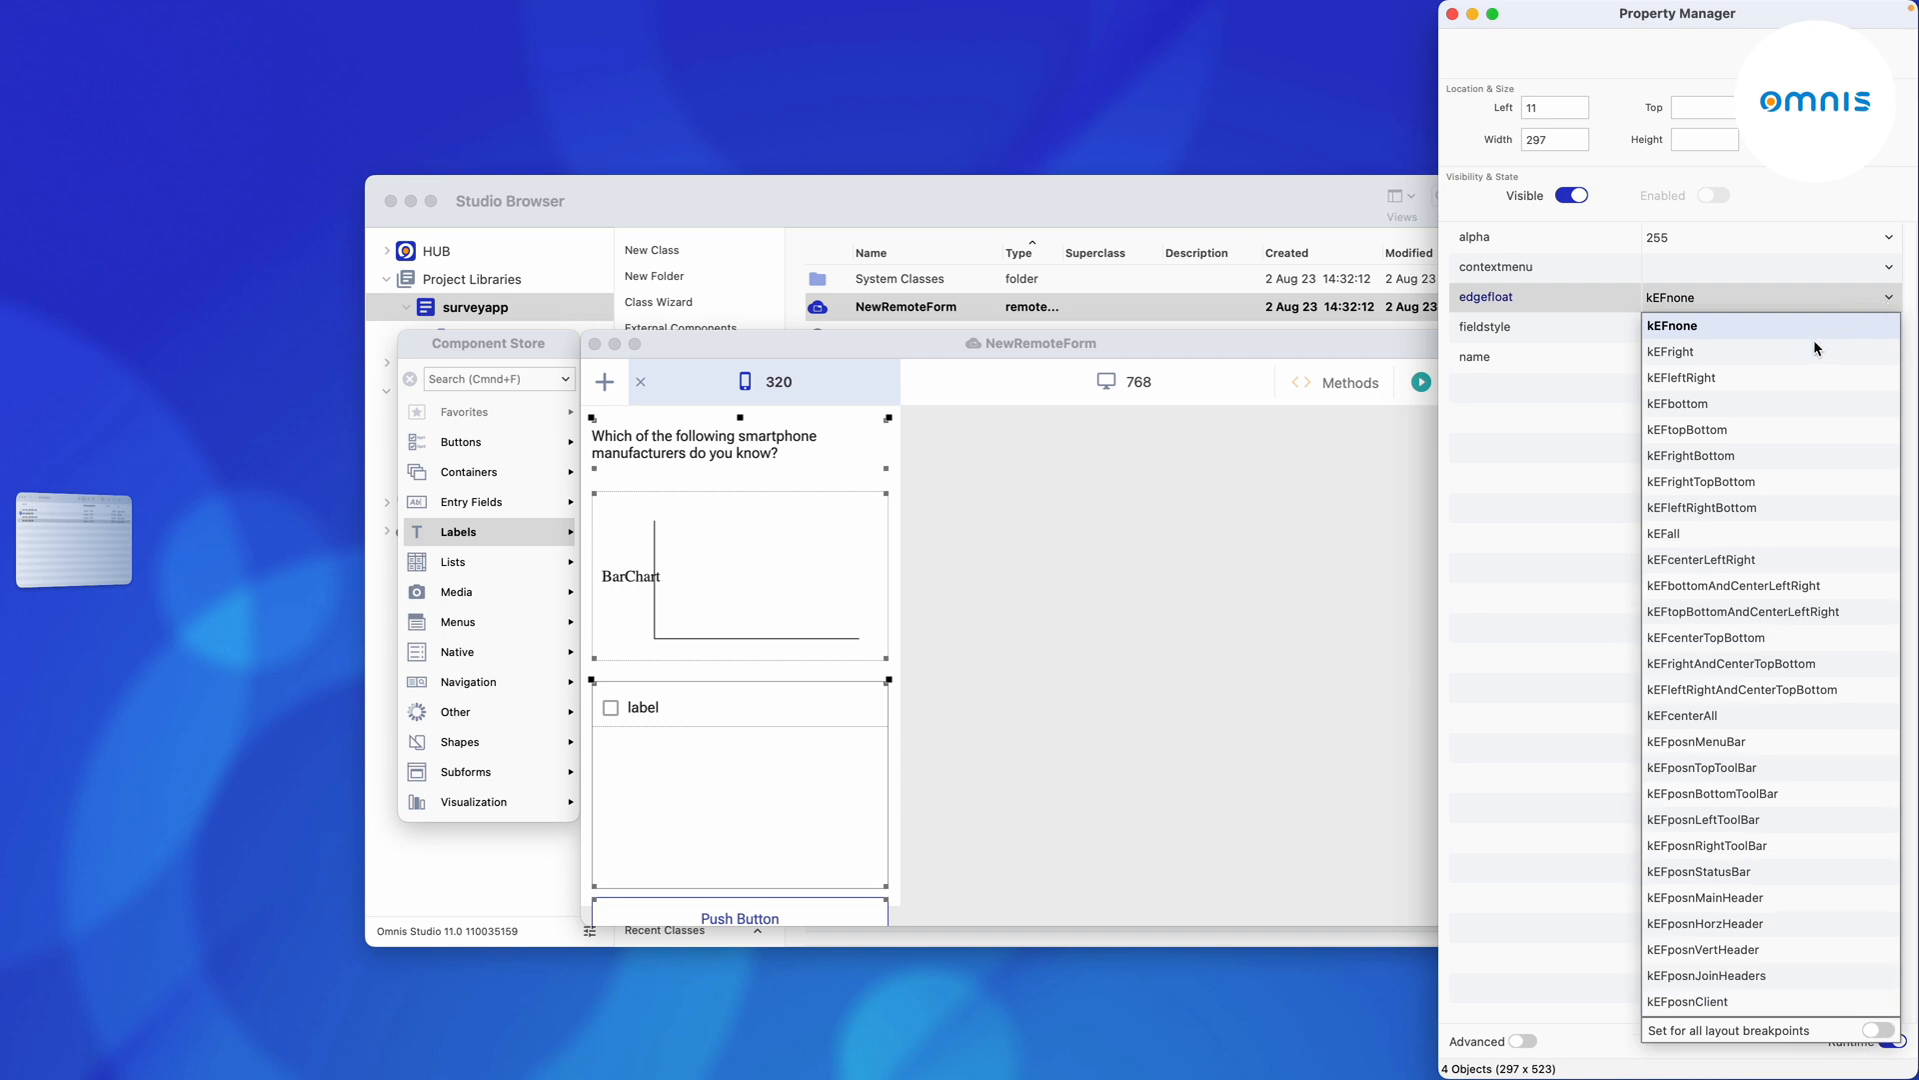
click(1669, 352)
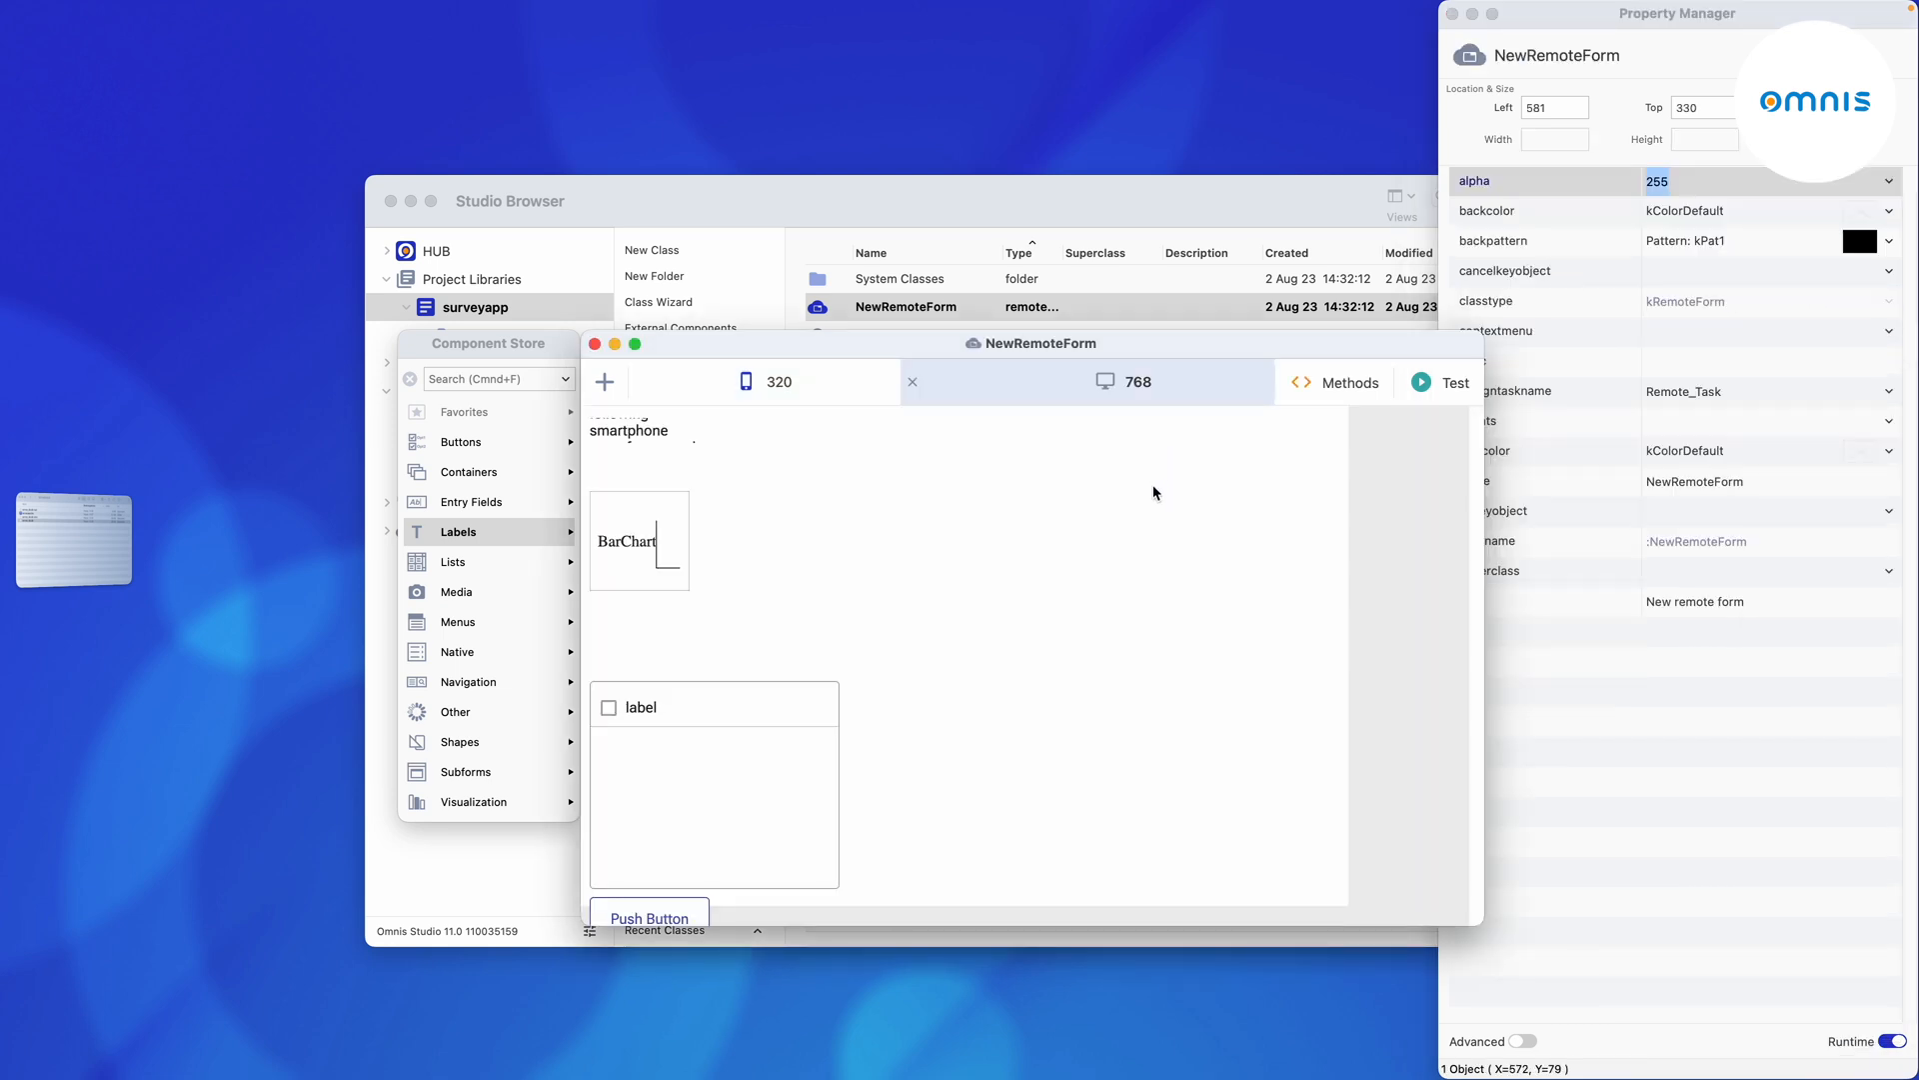
right_click(1153, 492)
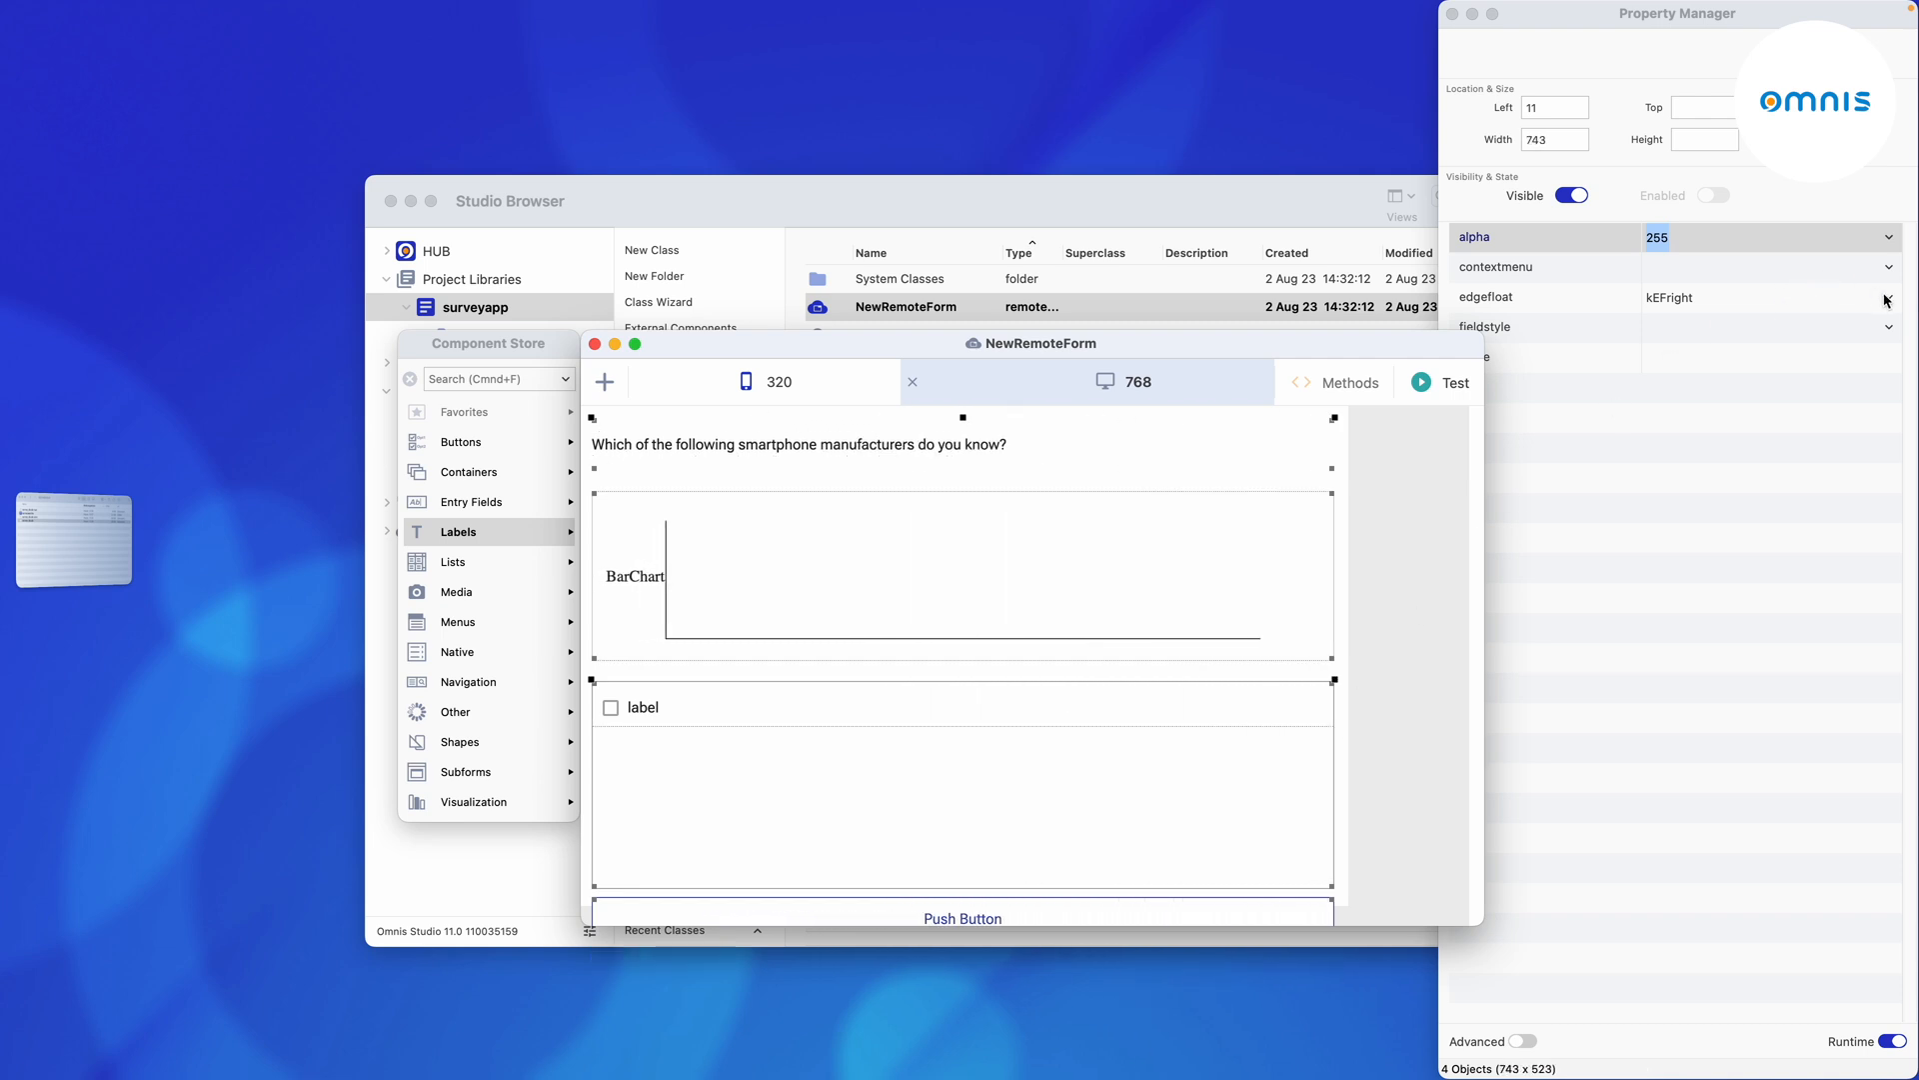
click(1889, 298)
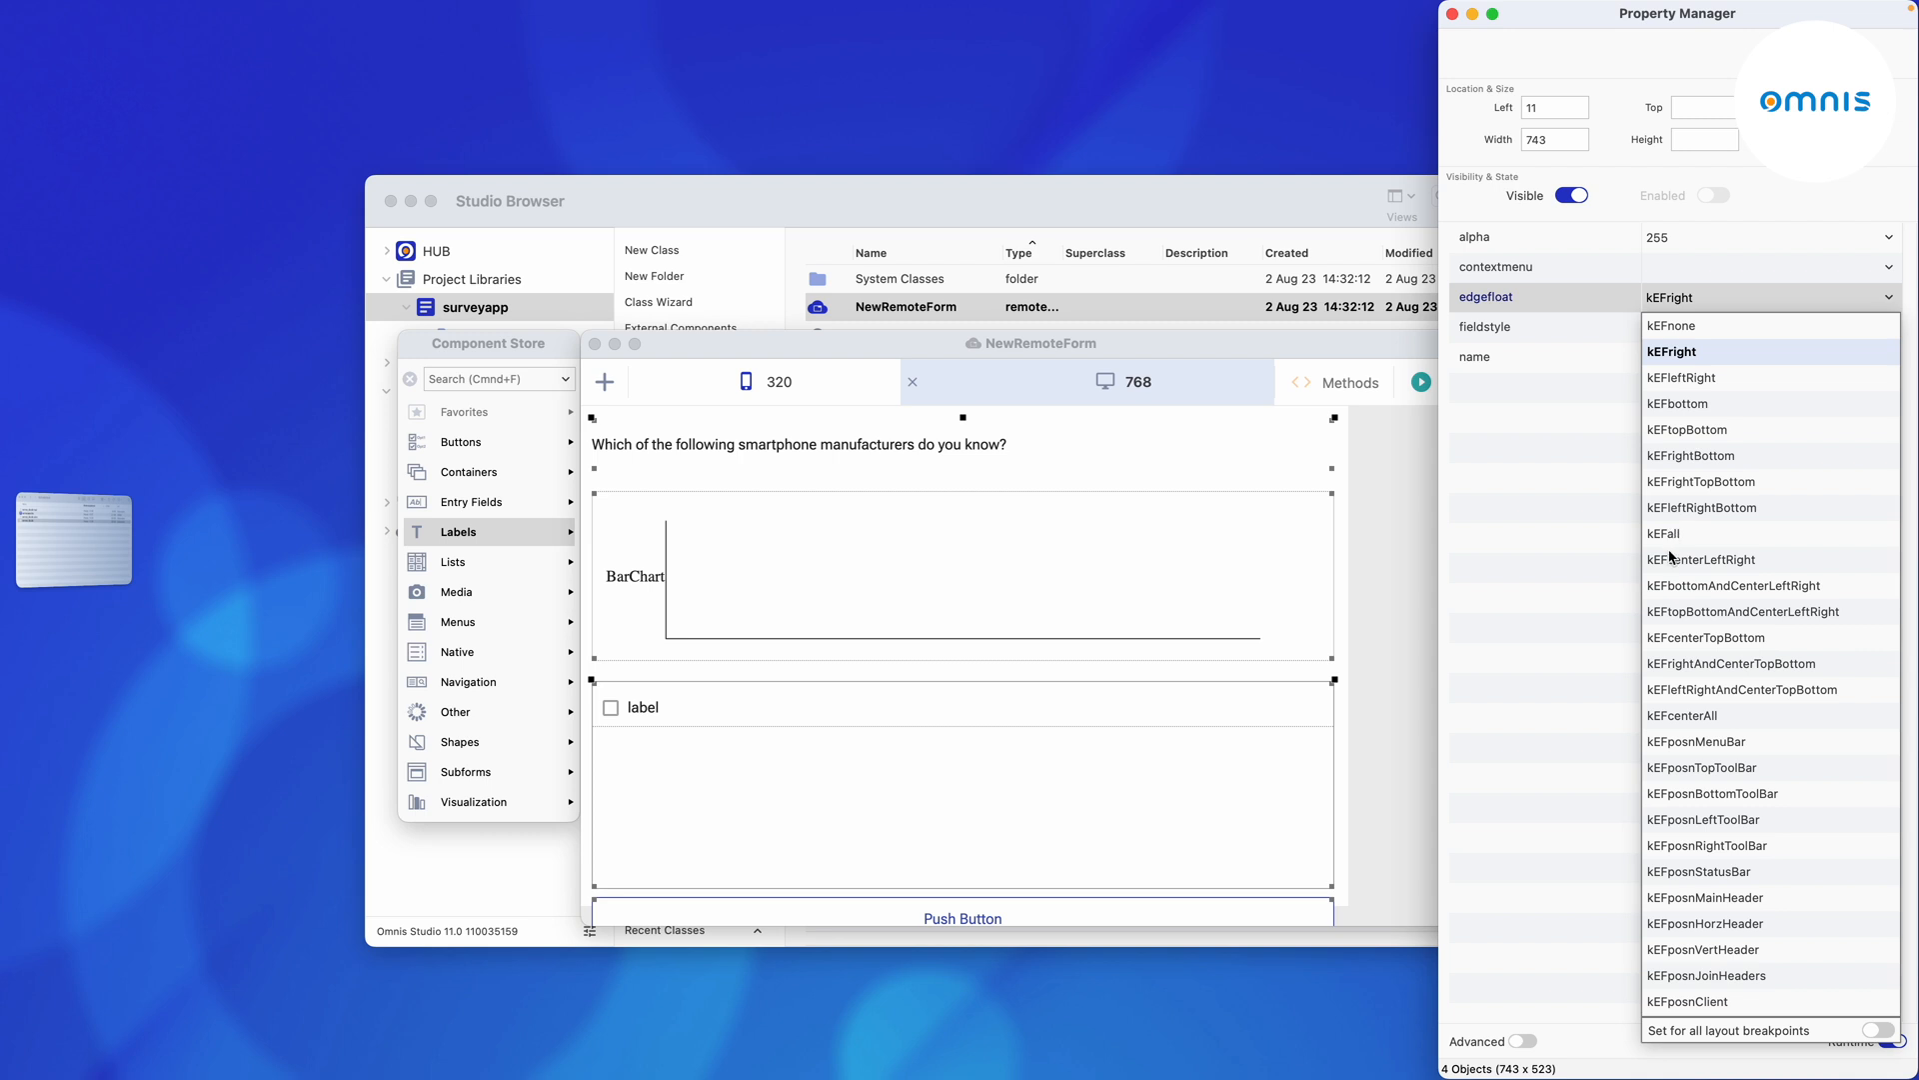
click(1699, 560)
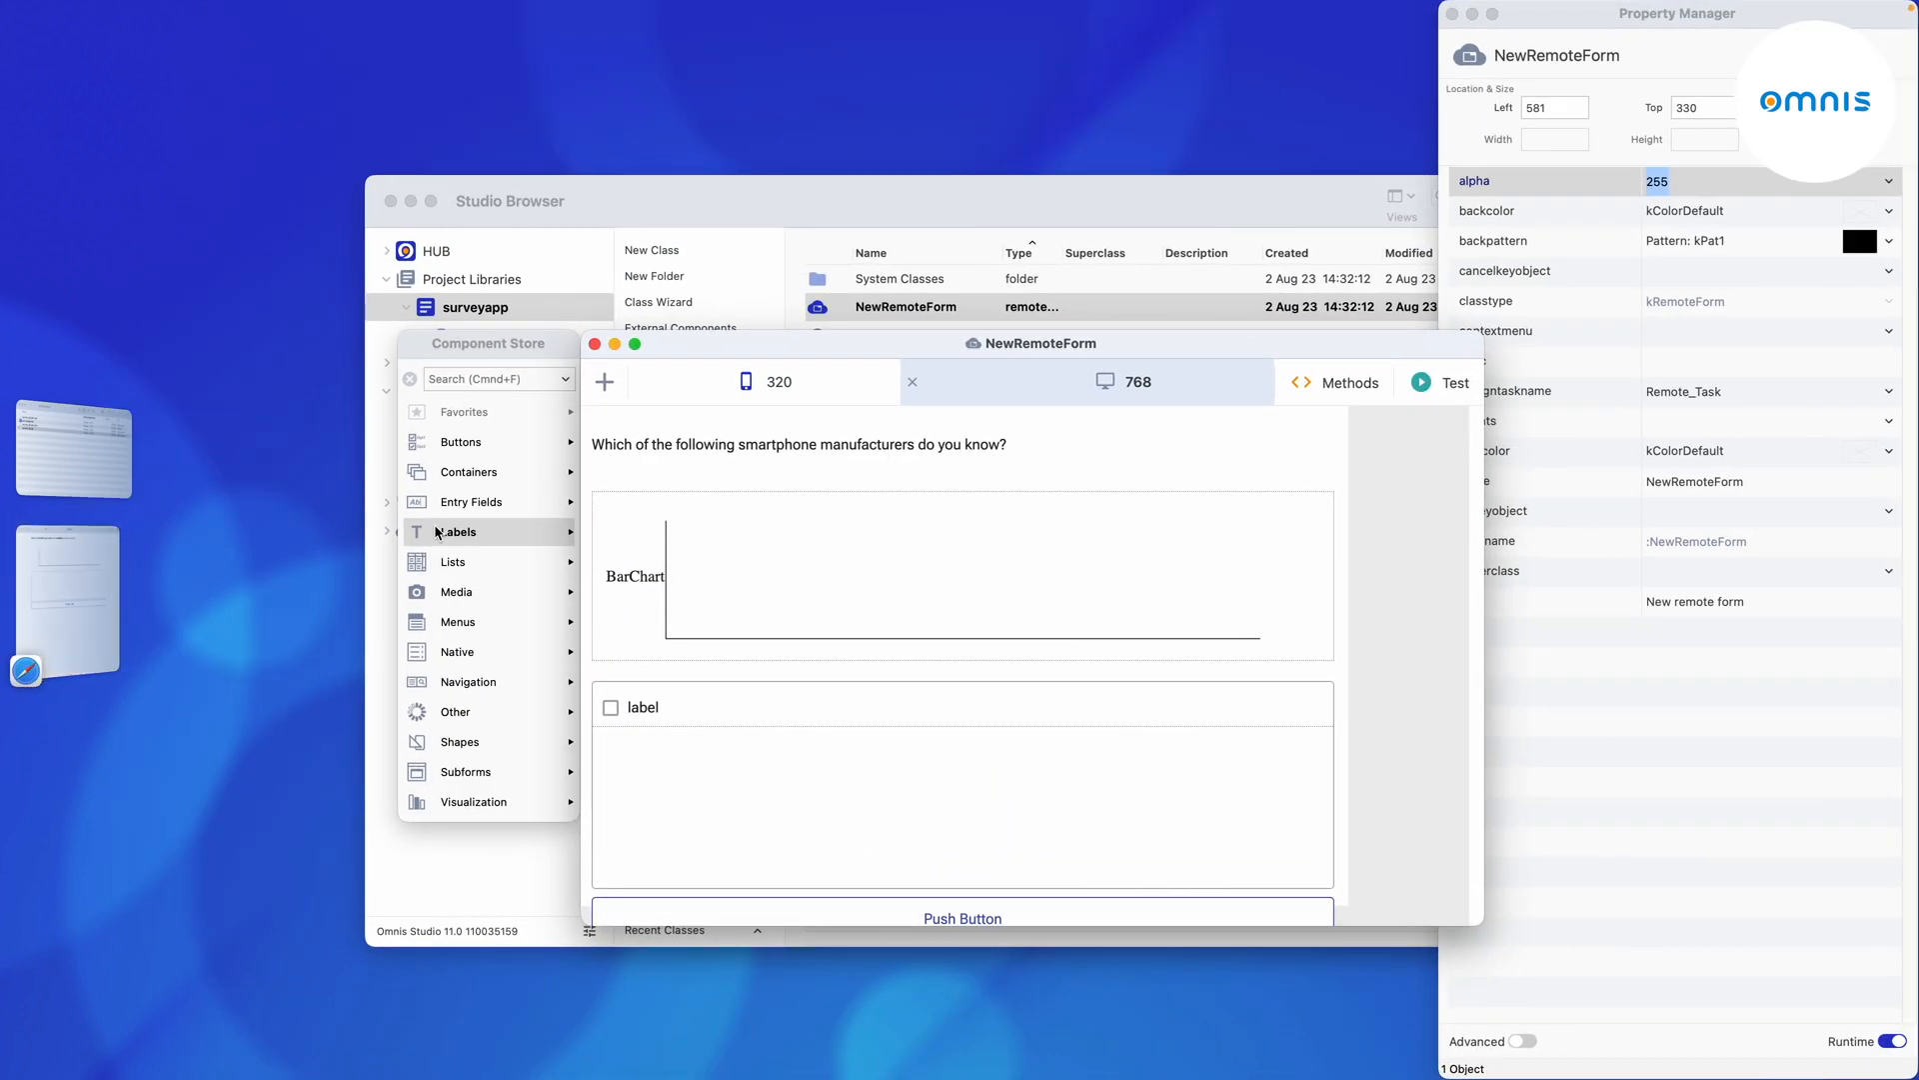
click(1349, 382)
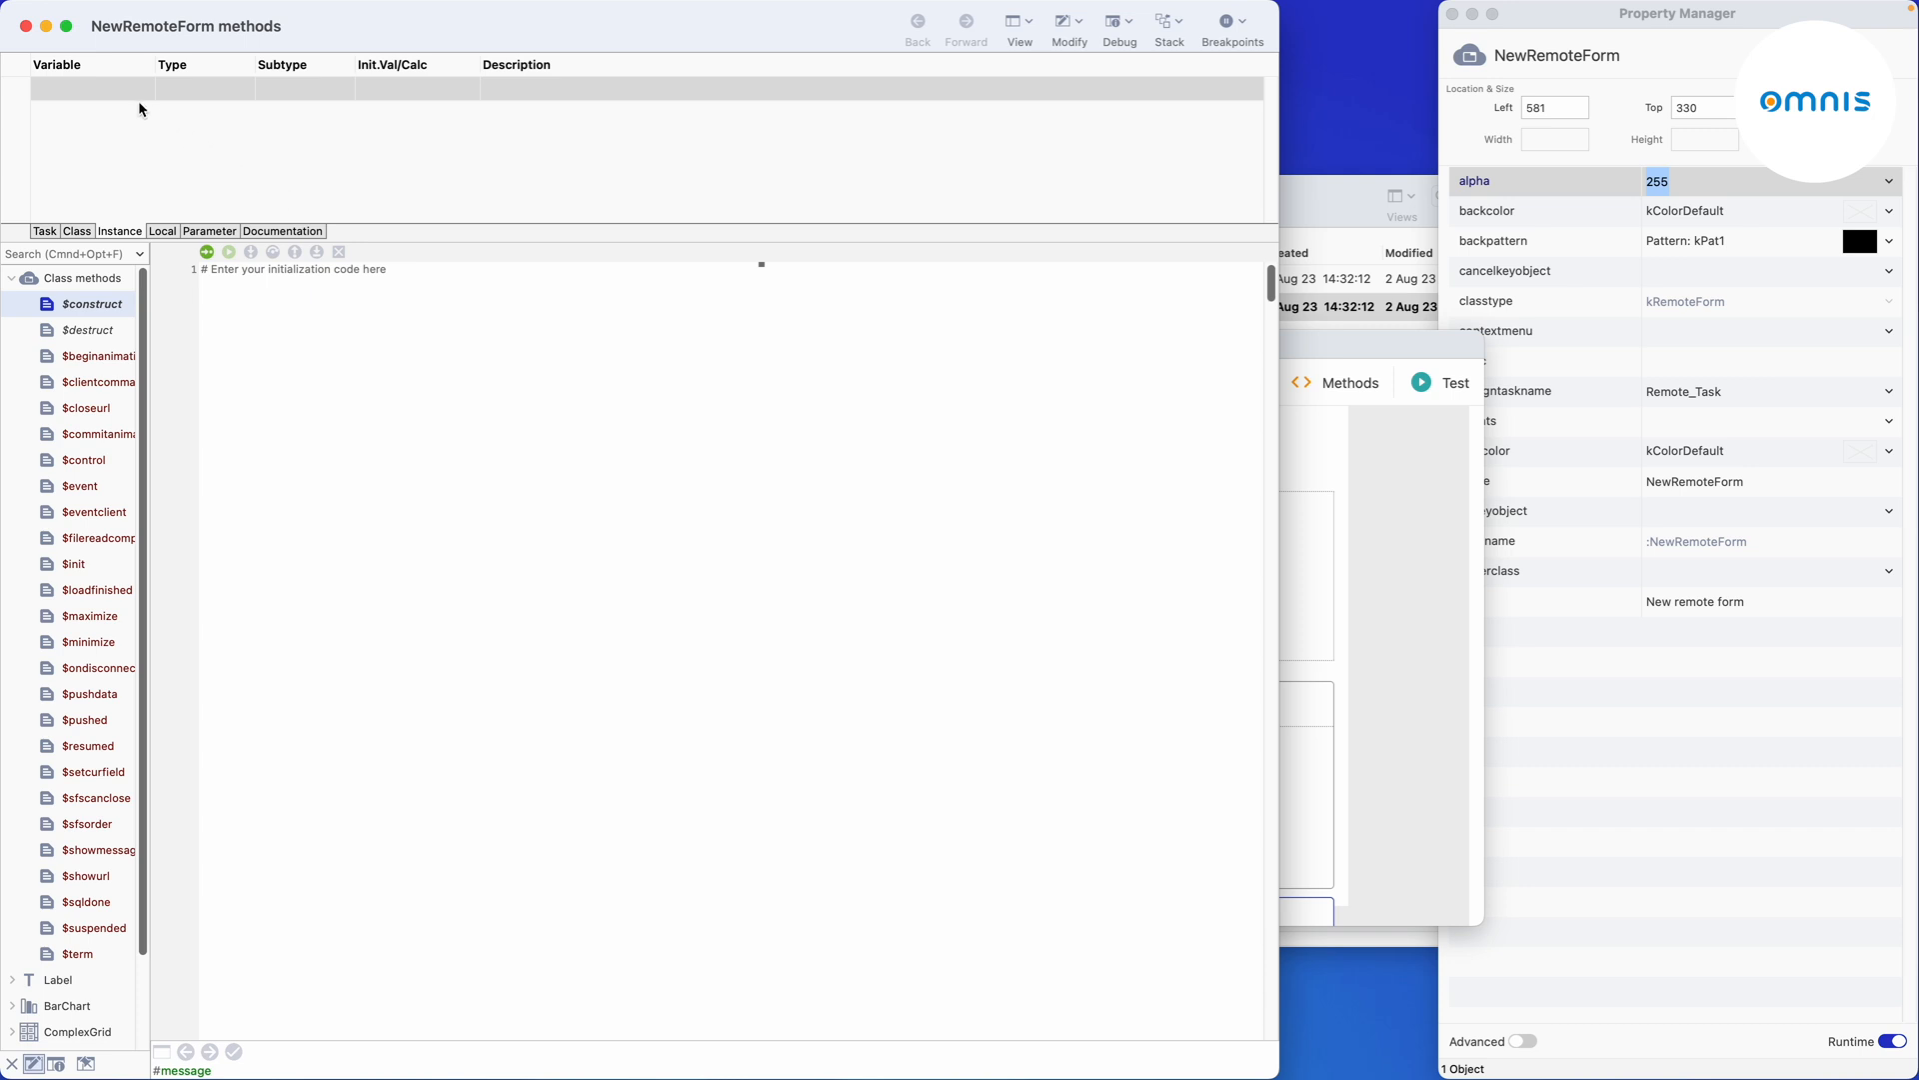
Add instance list variables iOptionsList (subtype taOptions) and iChartList to the form.
click(140, 88)
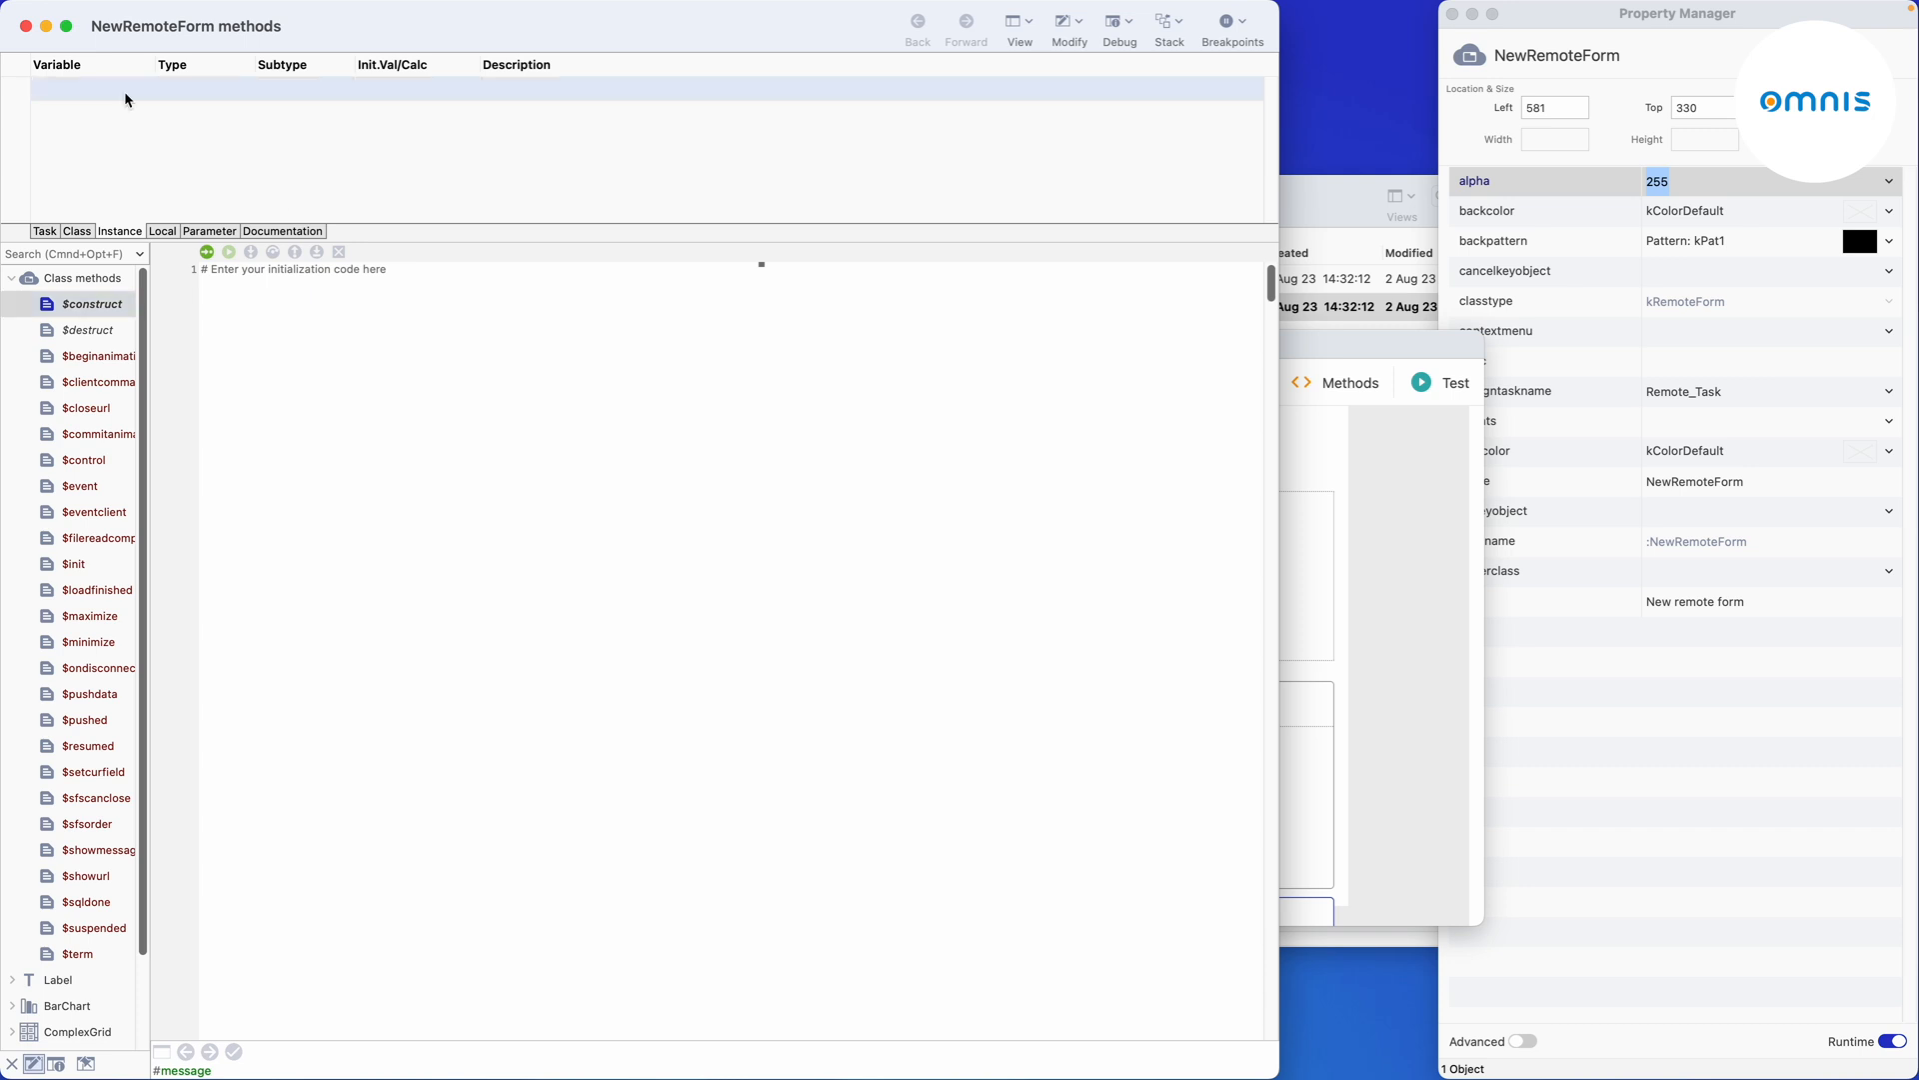
text(iOptionsList)
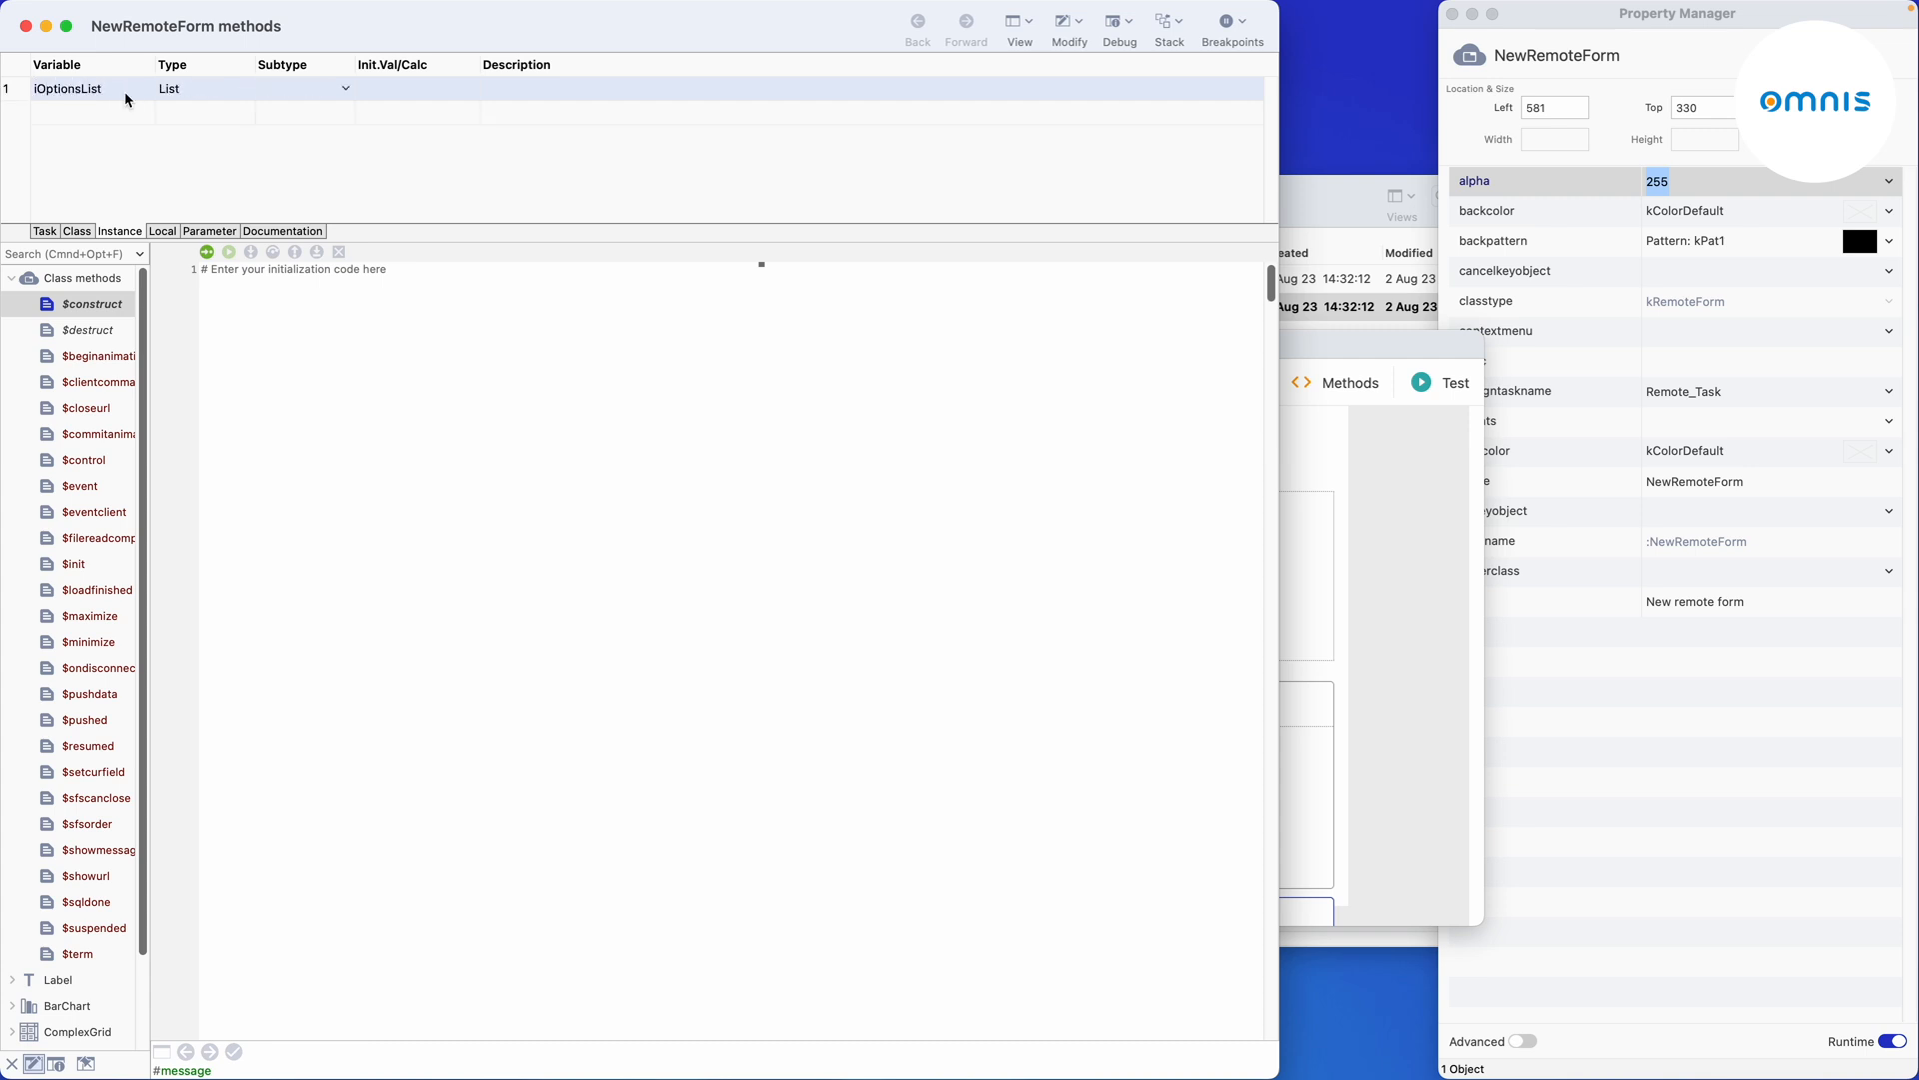
click(294, 88)
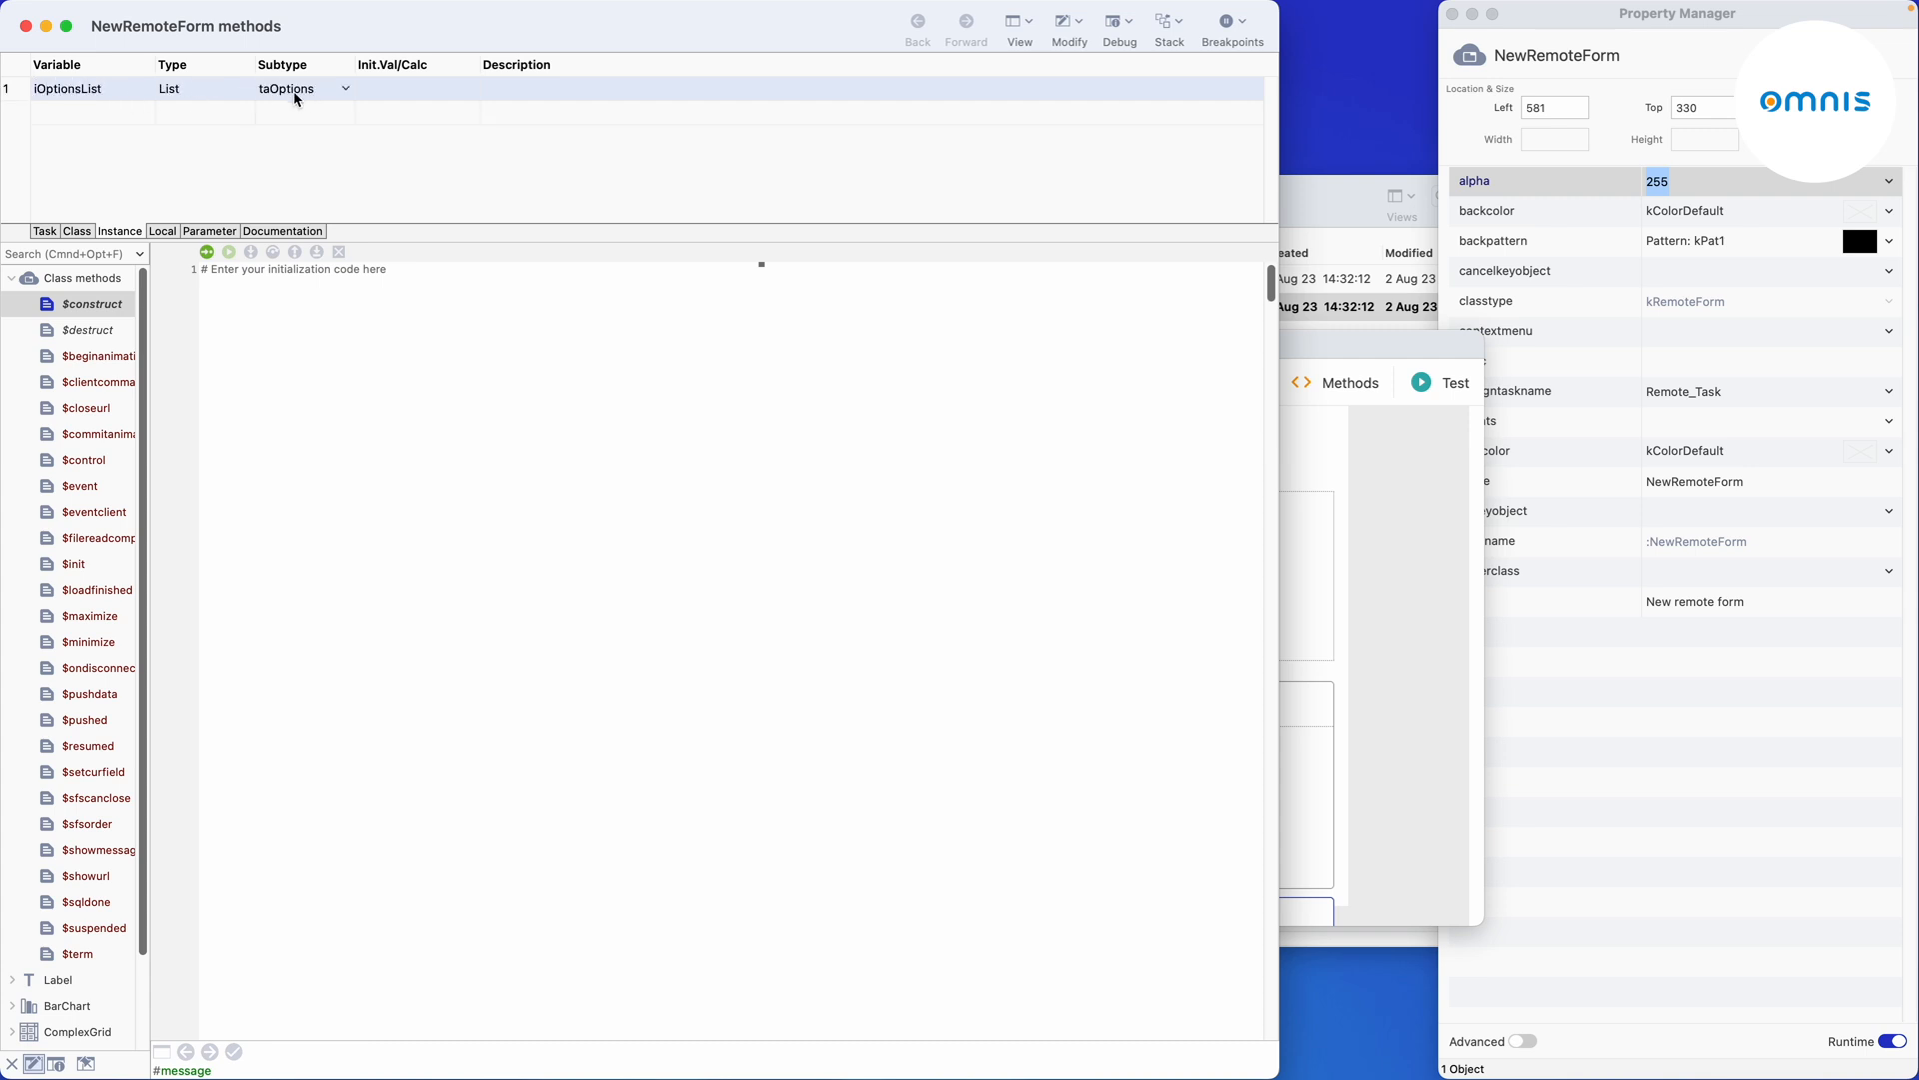
text(iChartList)
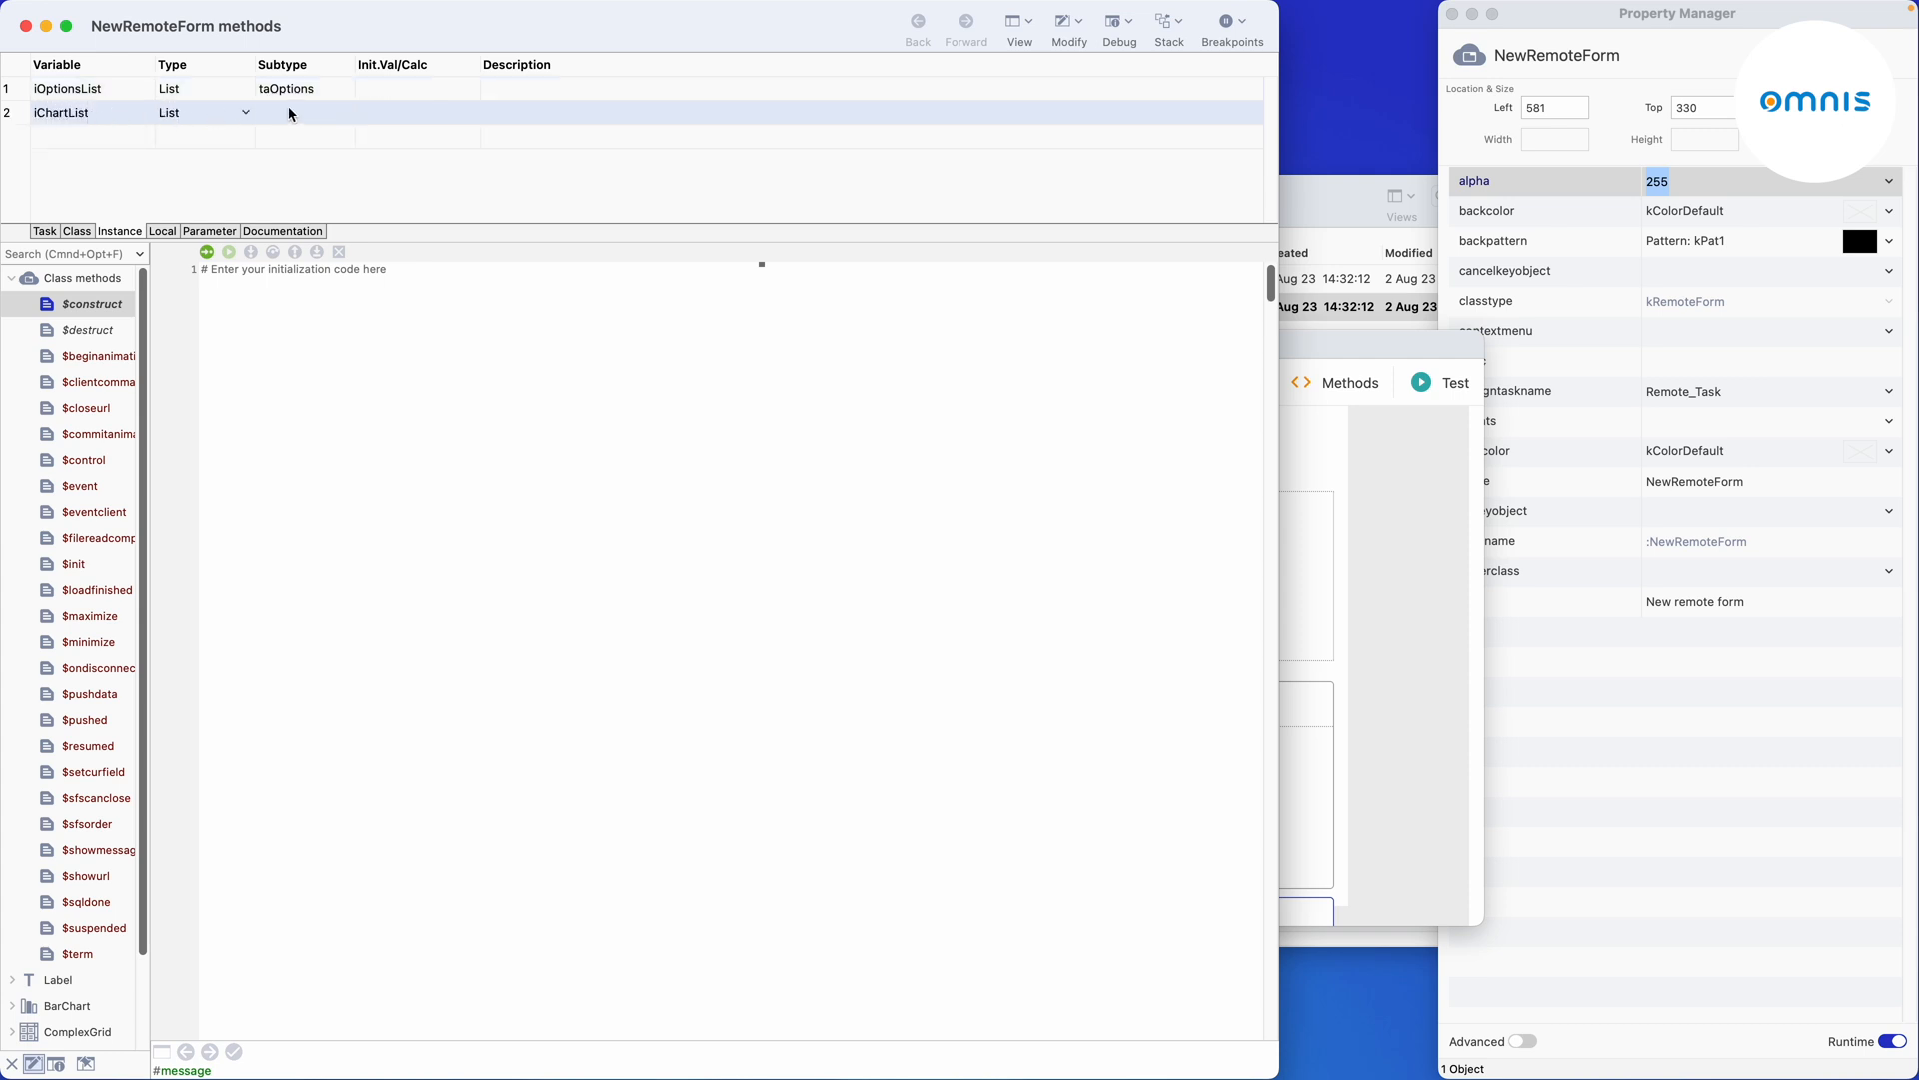
click(345, 112)
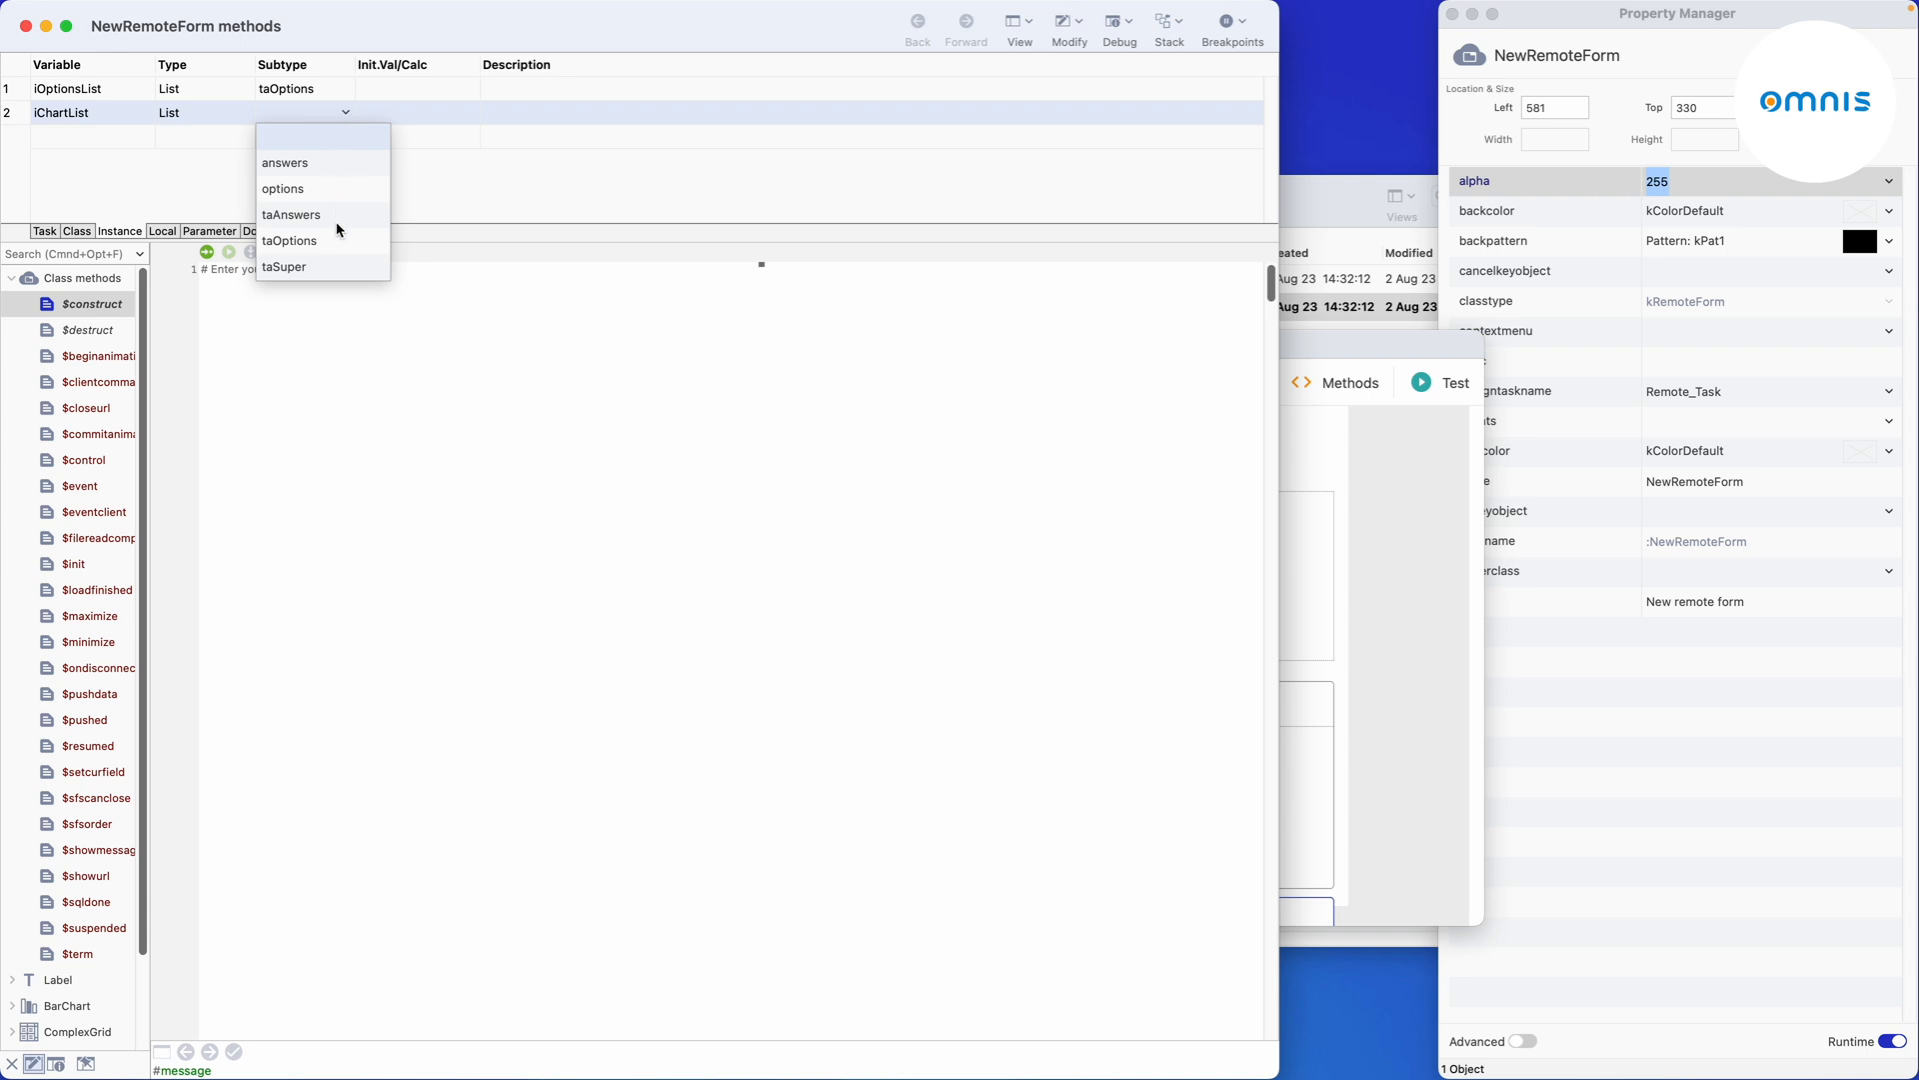
mouse_move(342, 168)
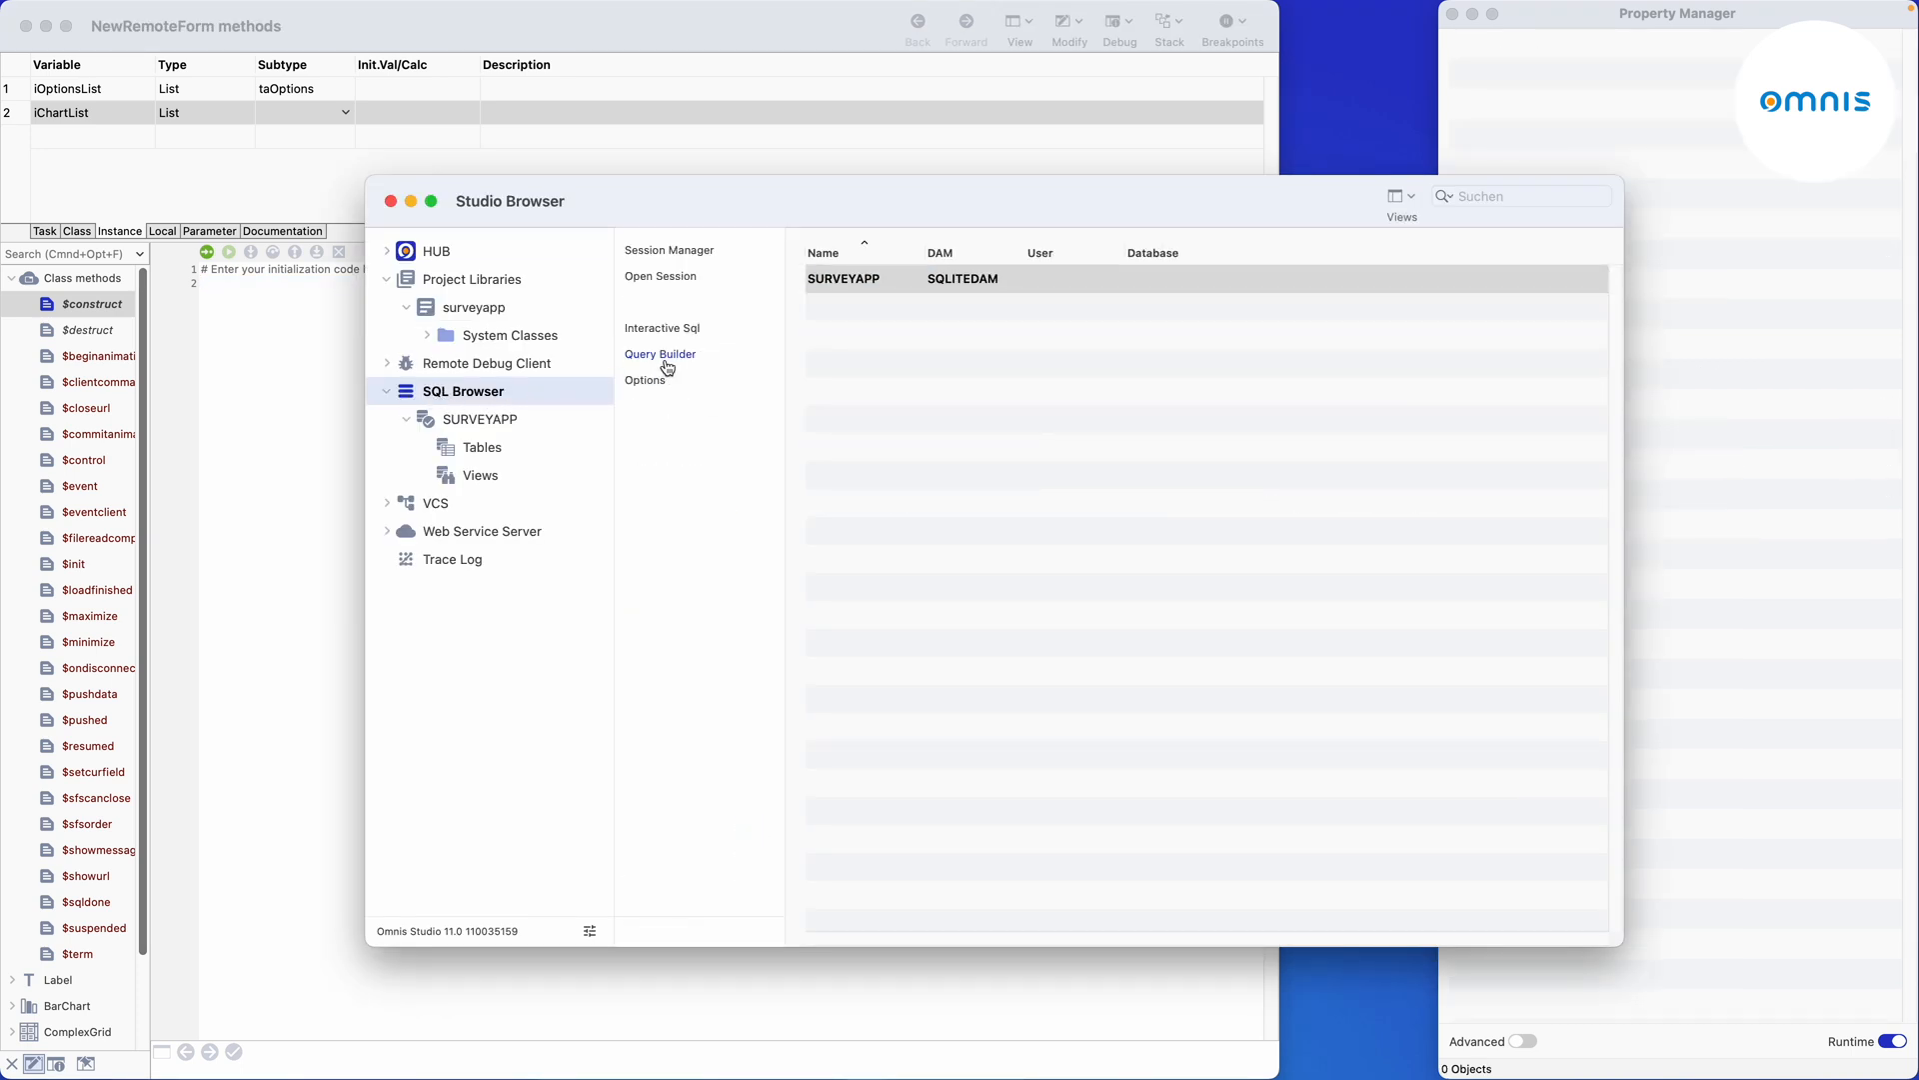
Build a Query Builder query left-joining options.id to answers.answer_id.
click(660, 354)
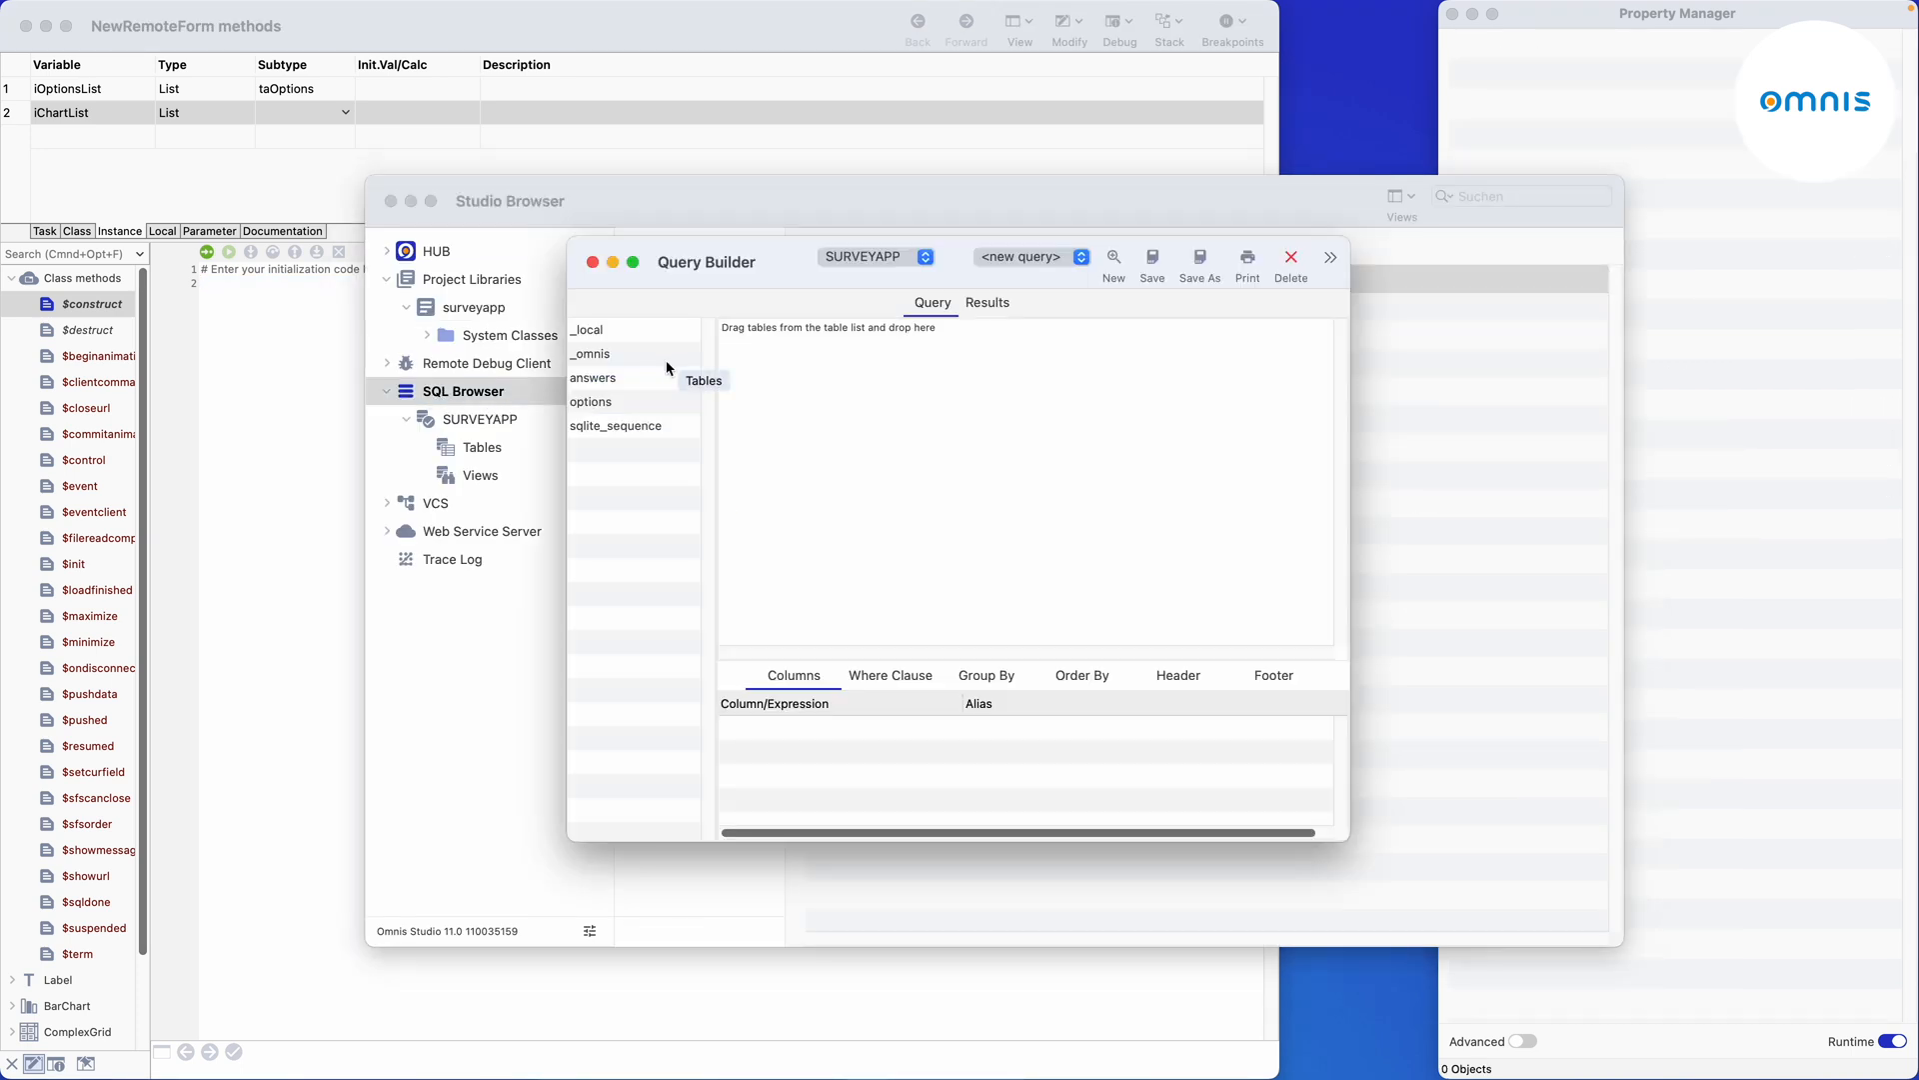
drag(594, 378, 870, 431)
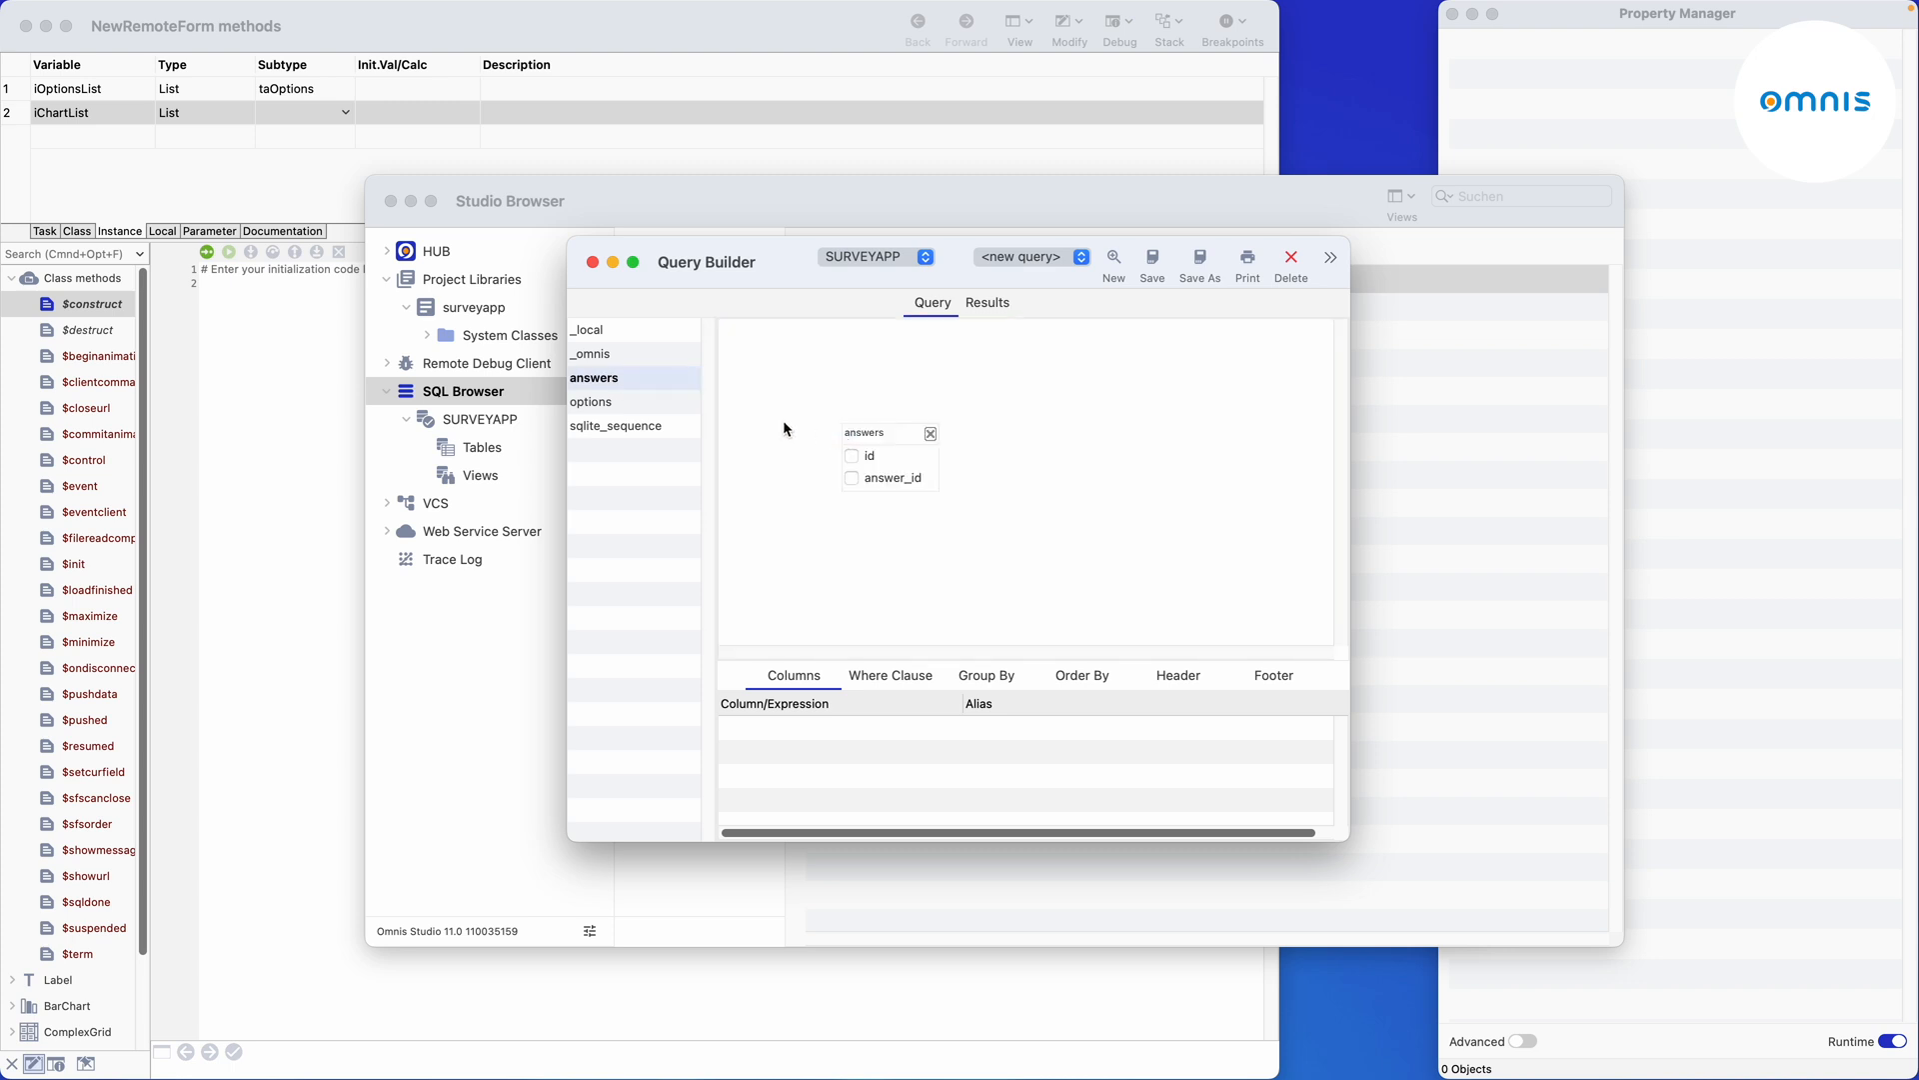
drag(592, 402, 1060, 438)
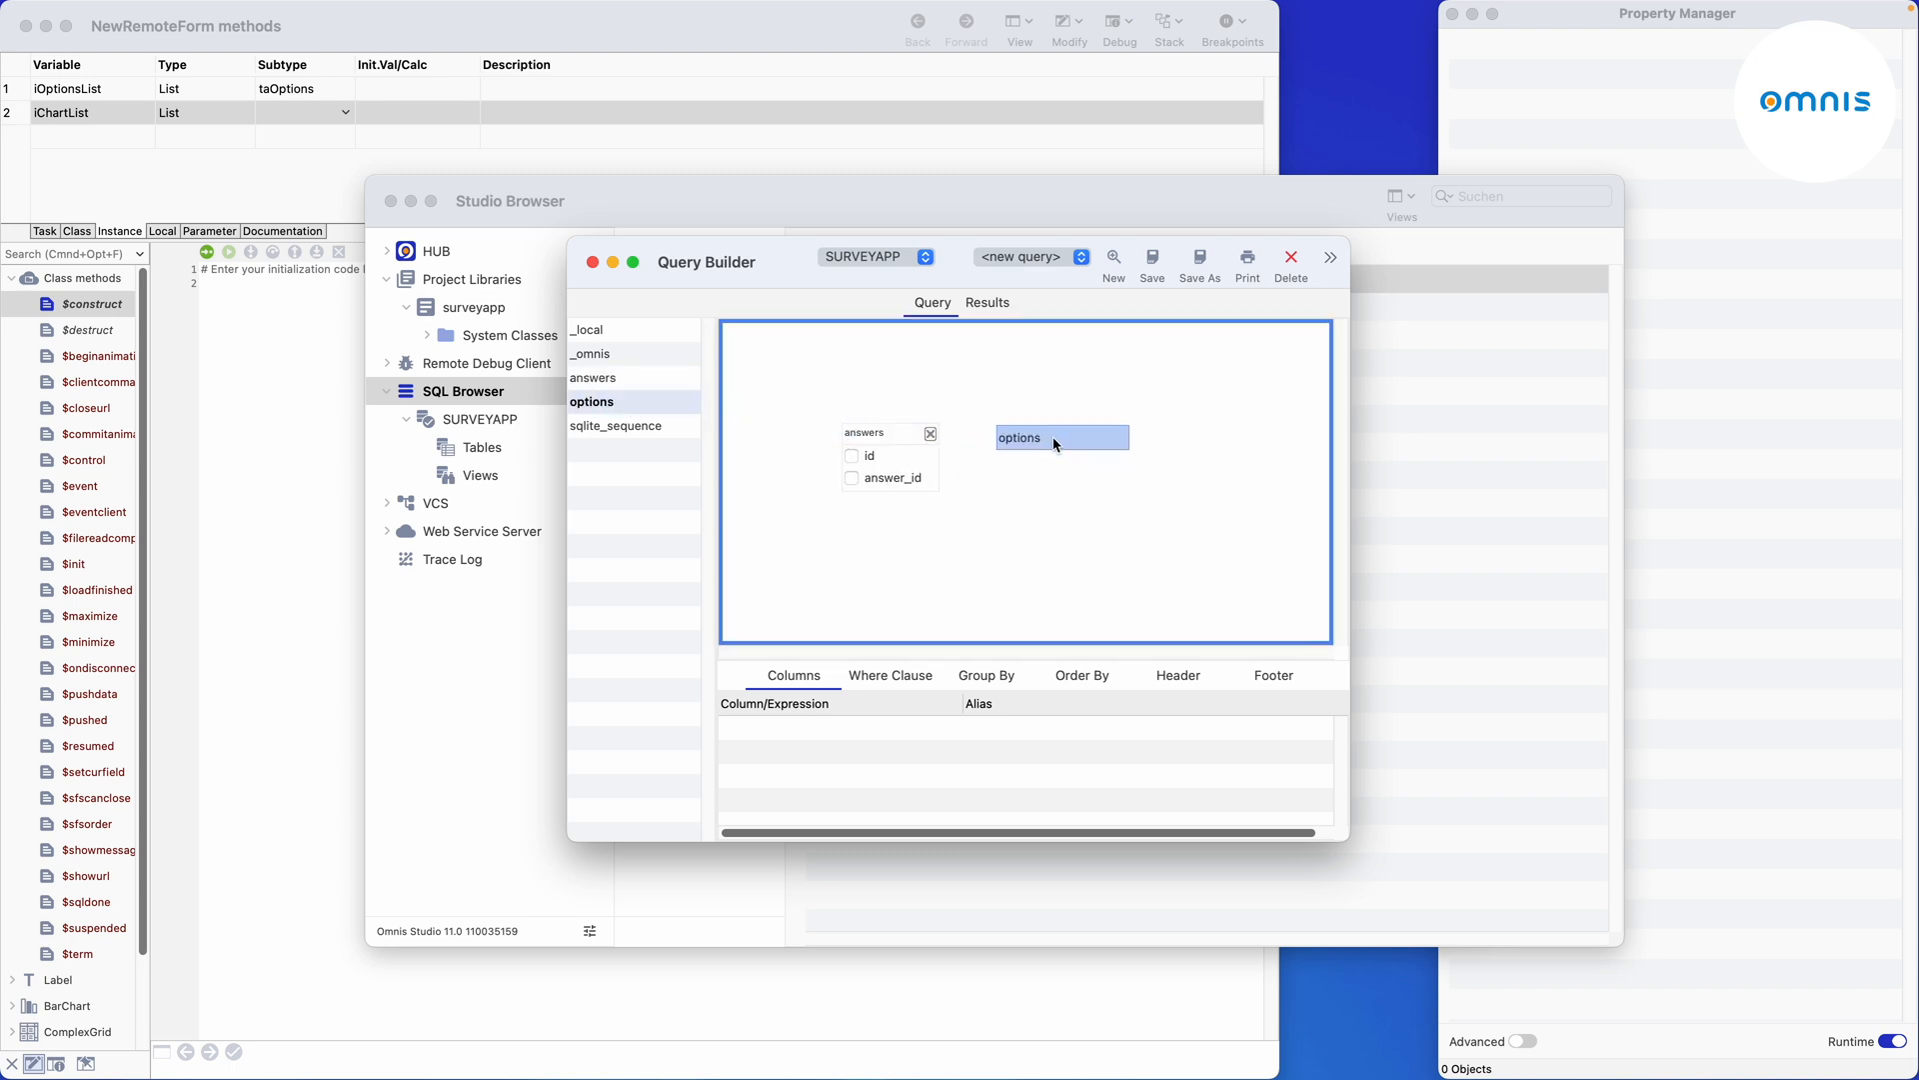
click(1046, 438)
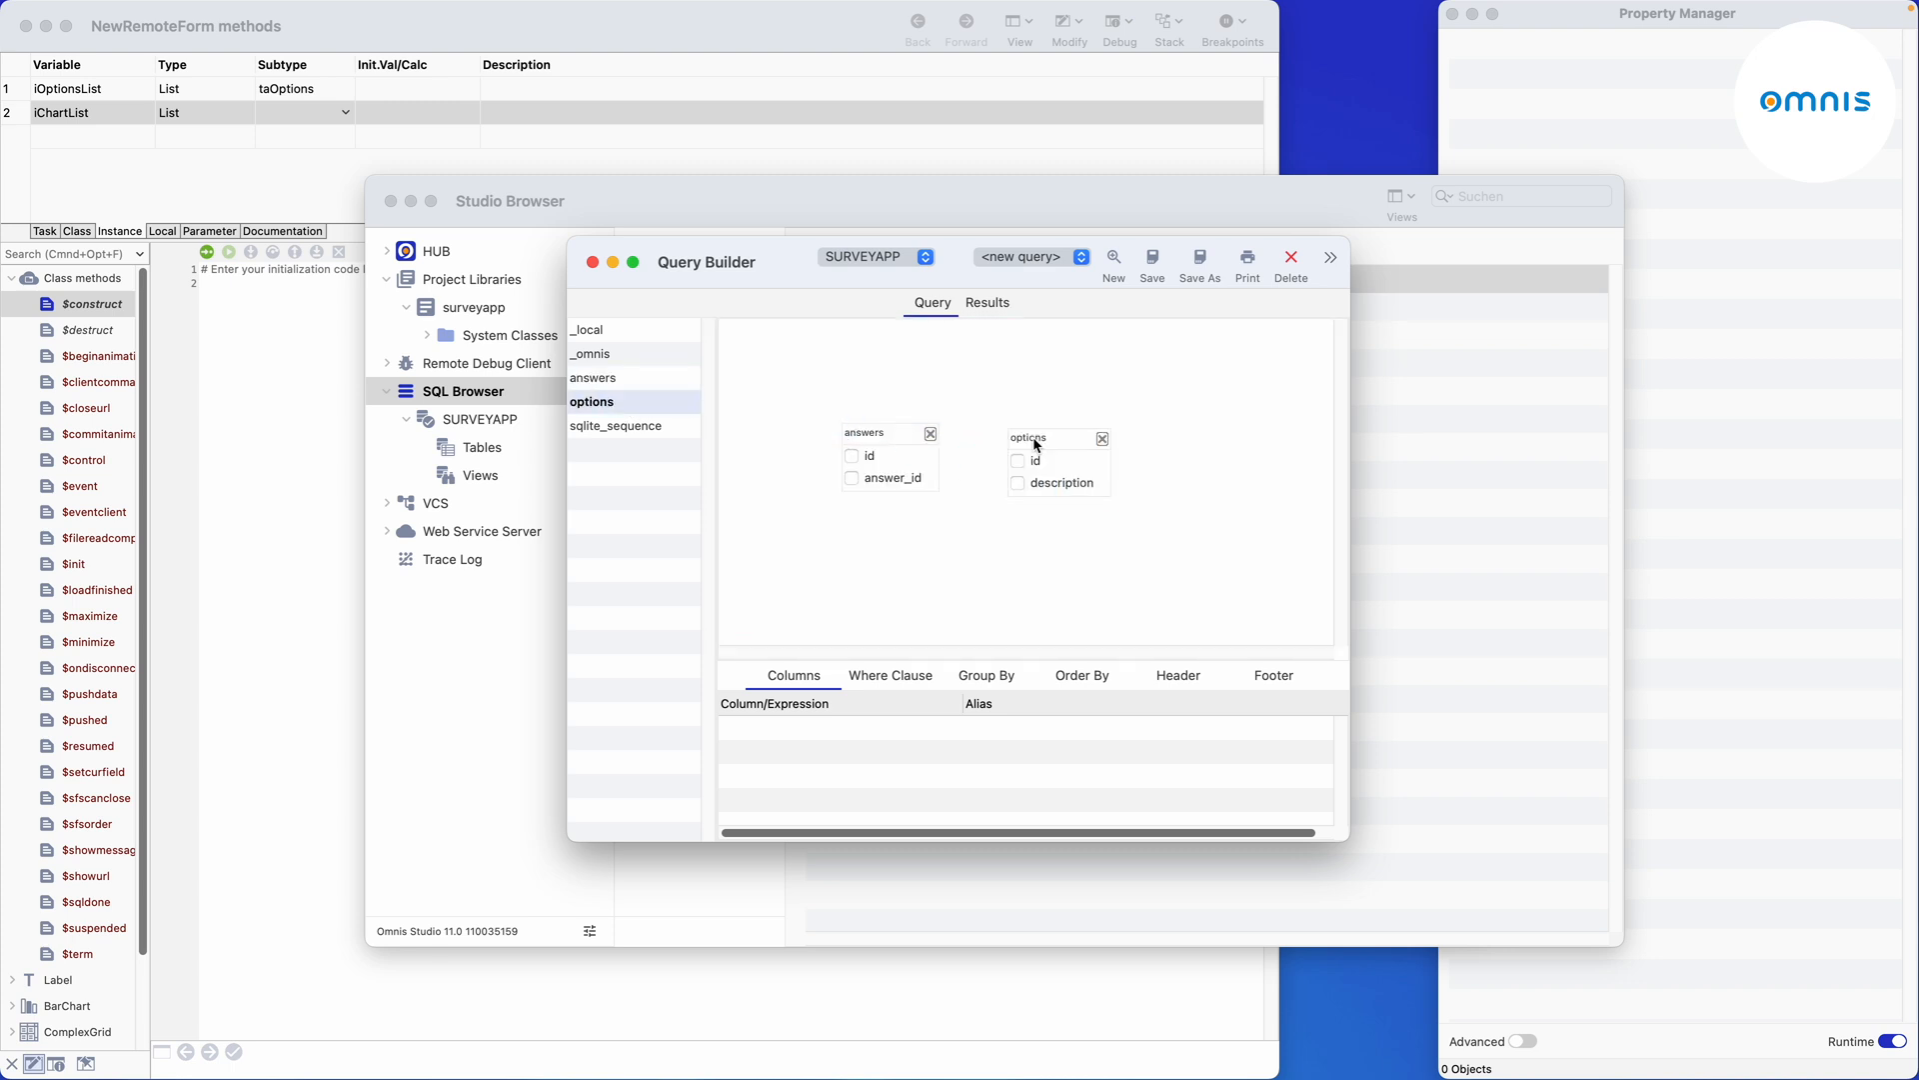
click(890, 477)
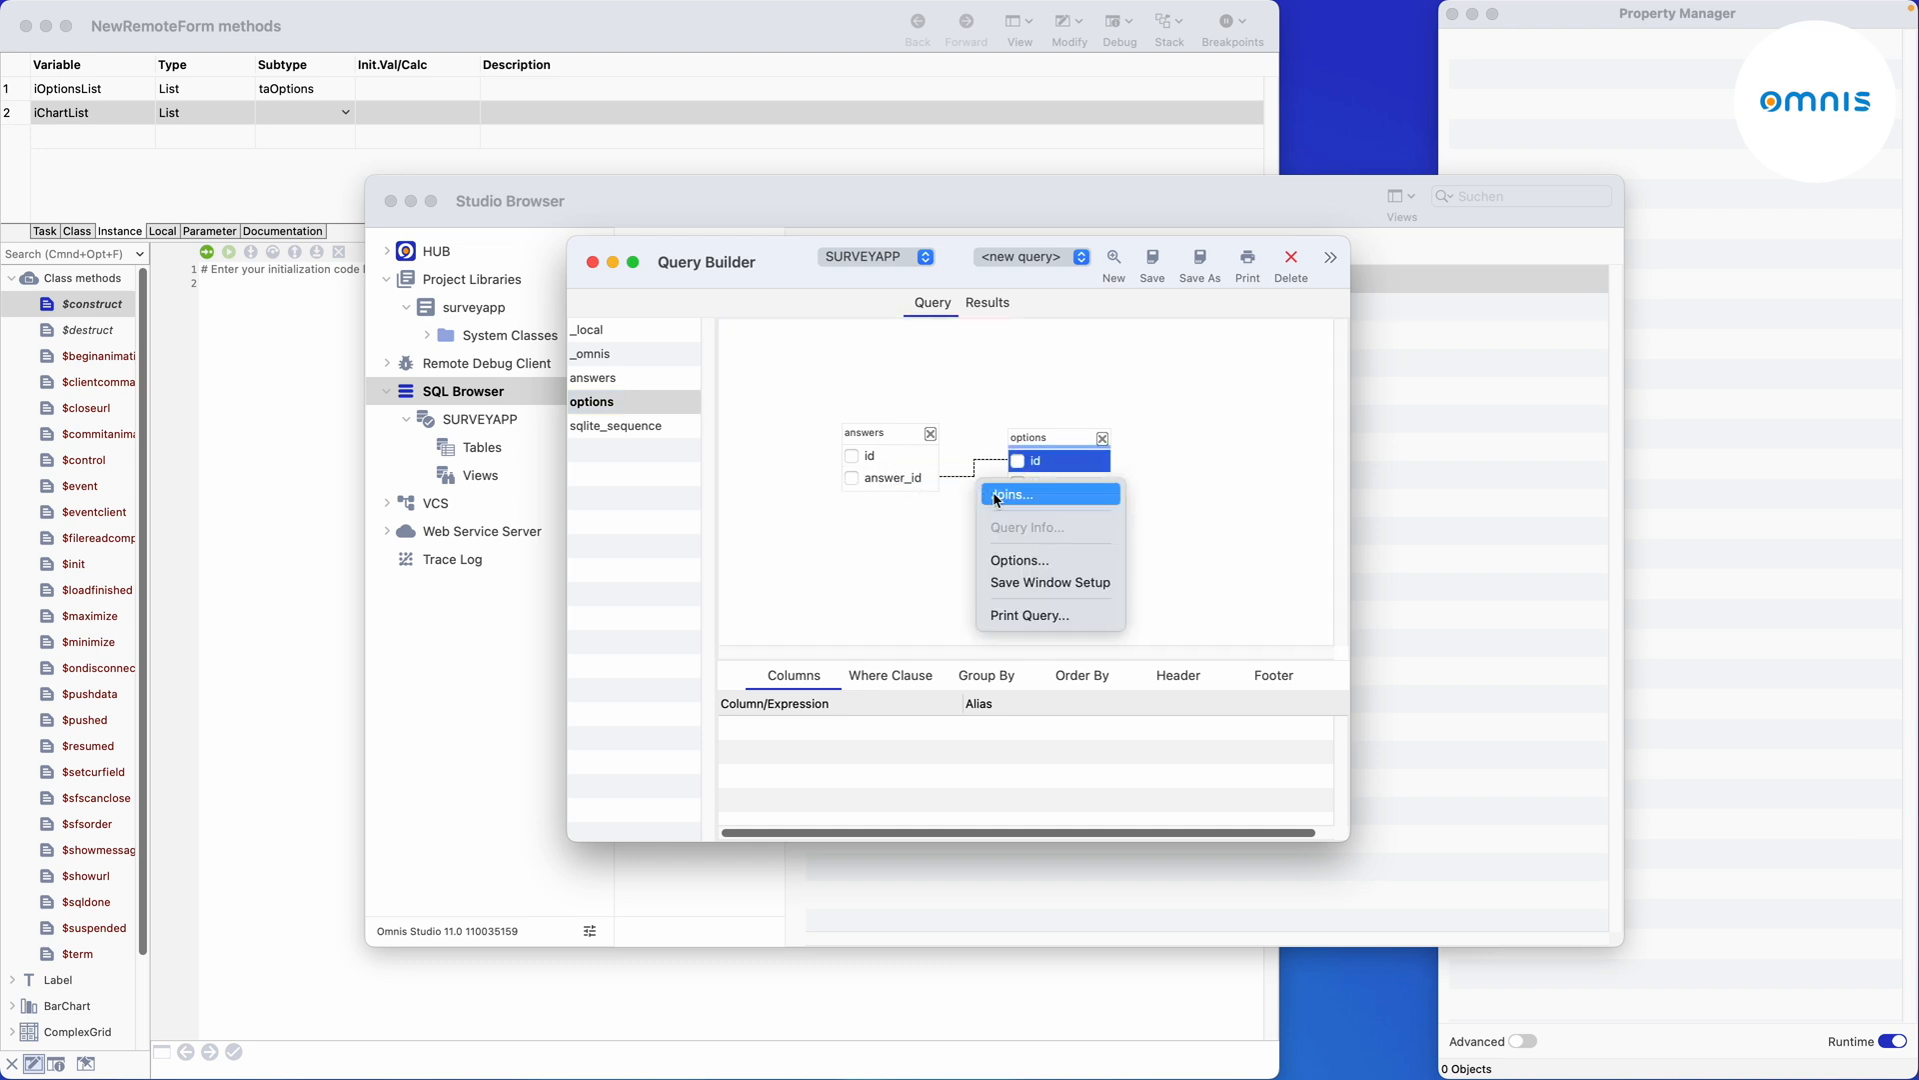
click(1009, 493)
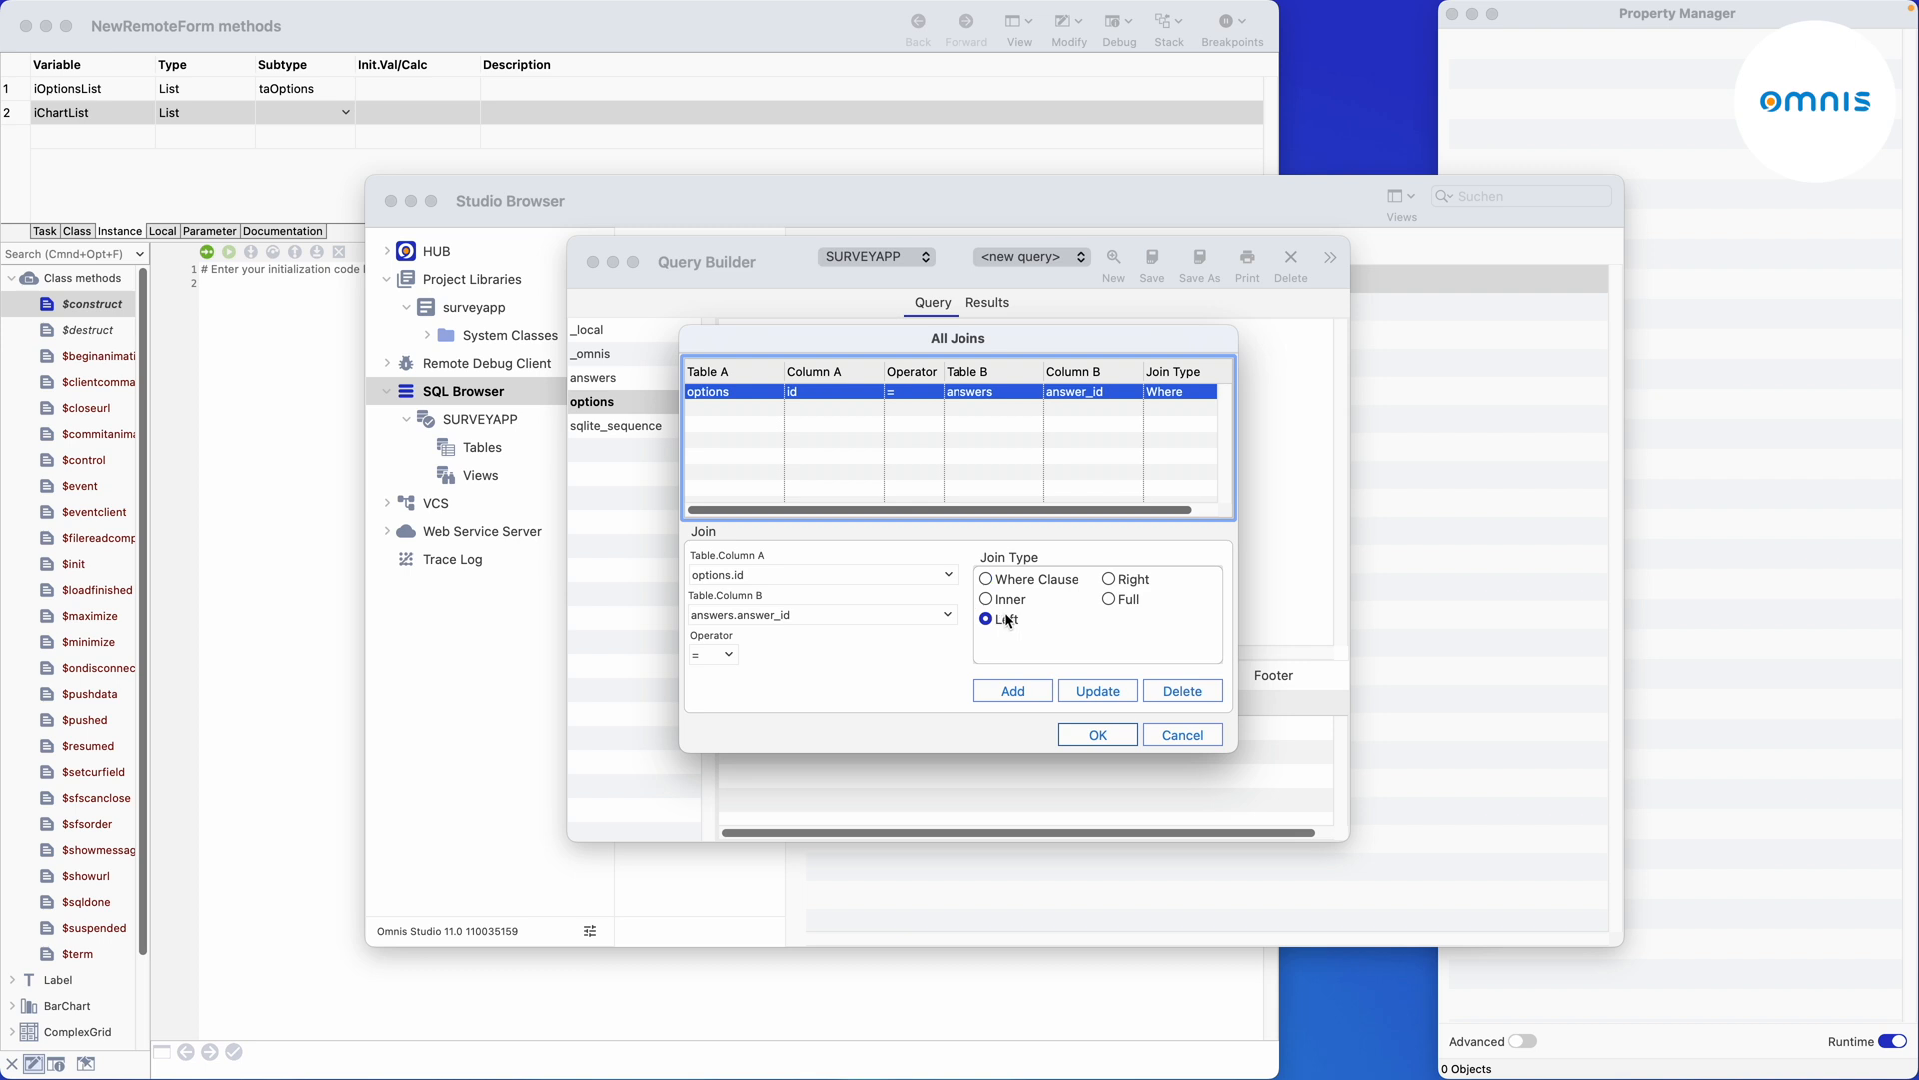
click(1096, 734)
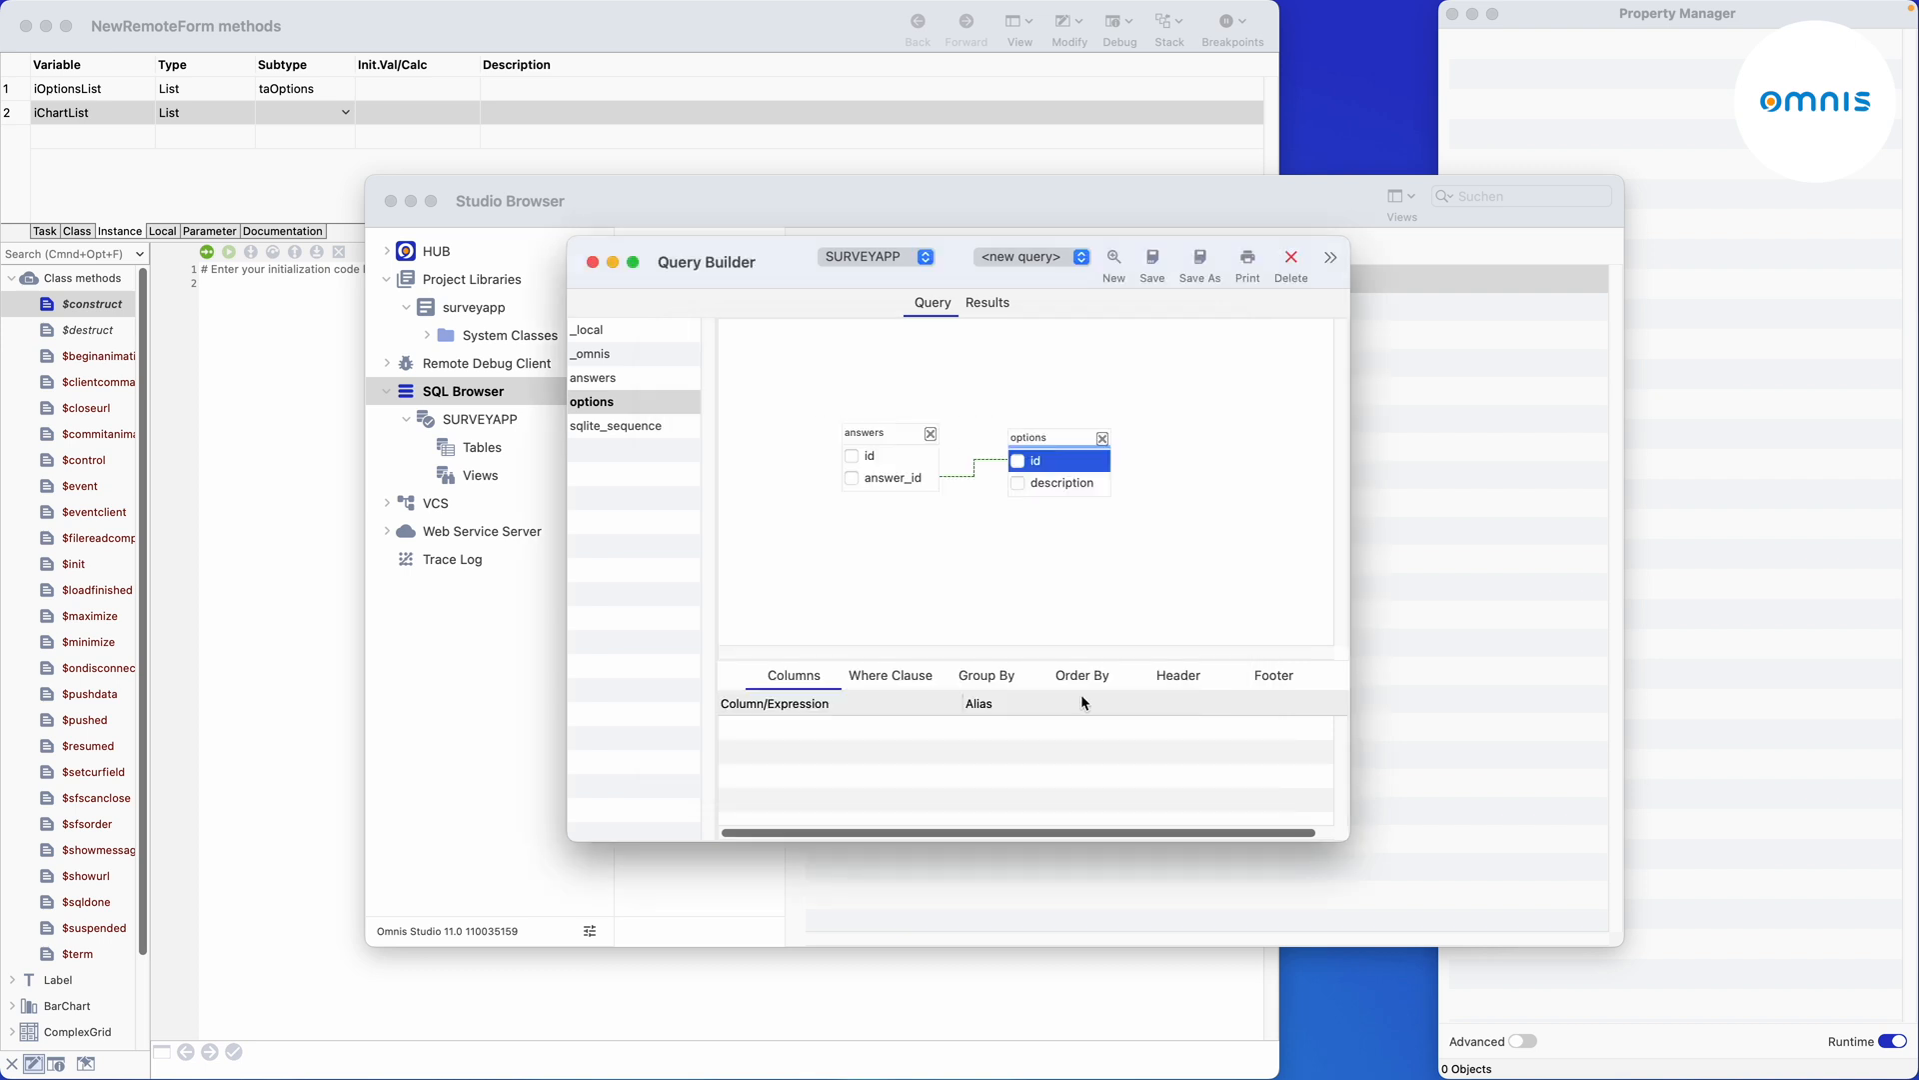
mouse_move(923, 710)
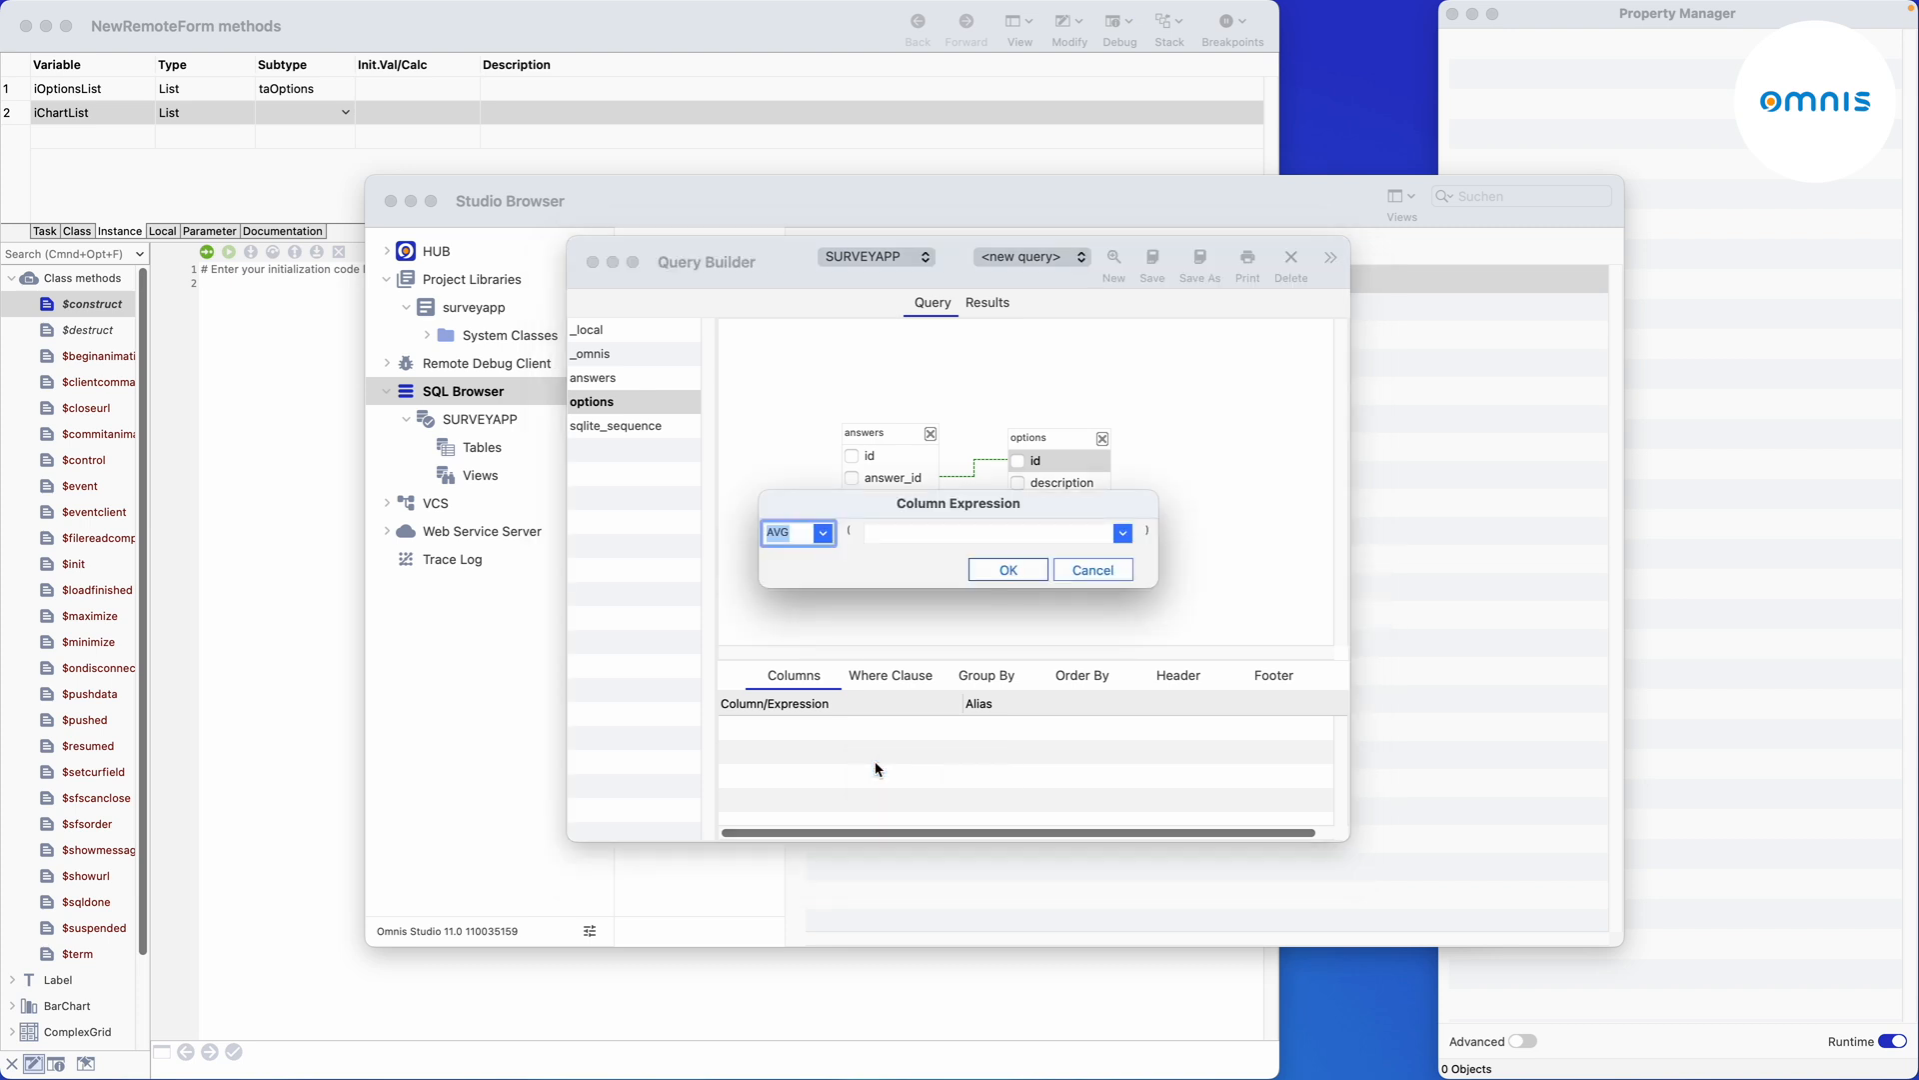
Add COUNT(answers.id) aliased value and options.description aliased label, grouped by options.id.
click(822, 531)
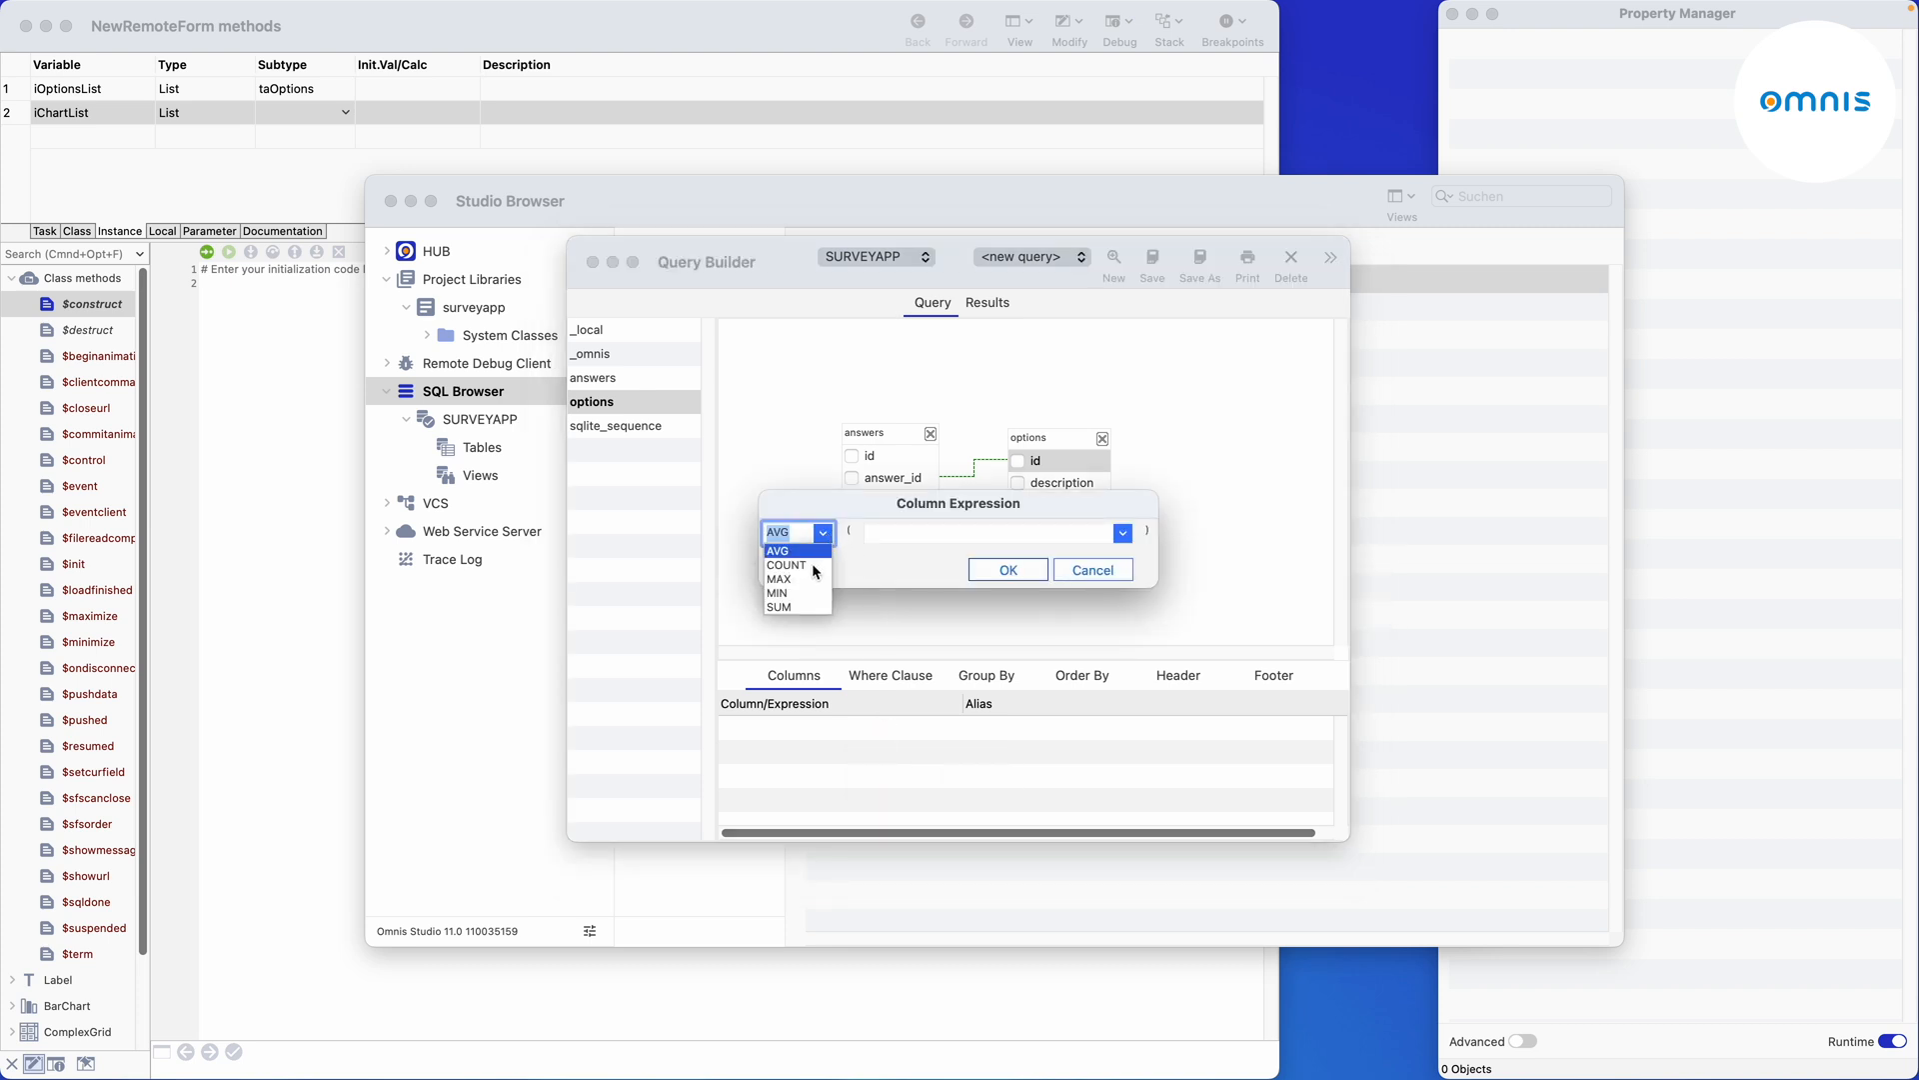
click(784, 564)
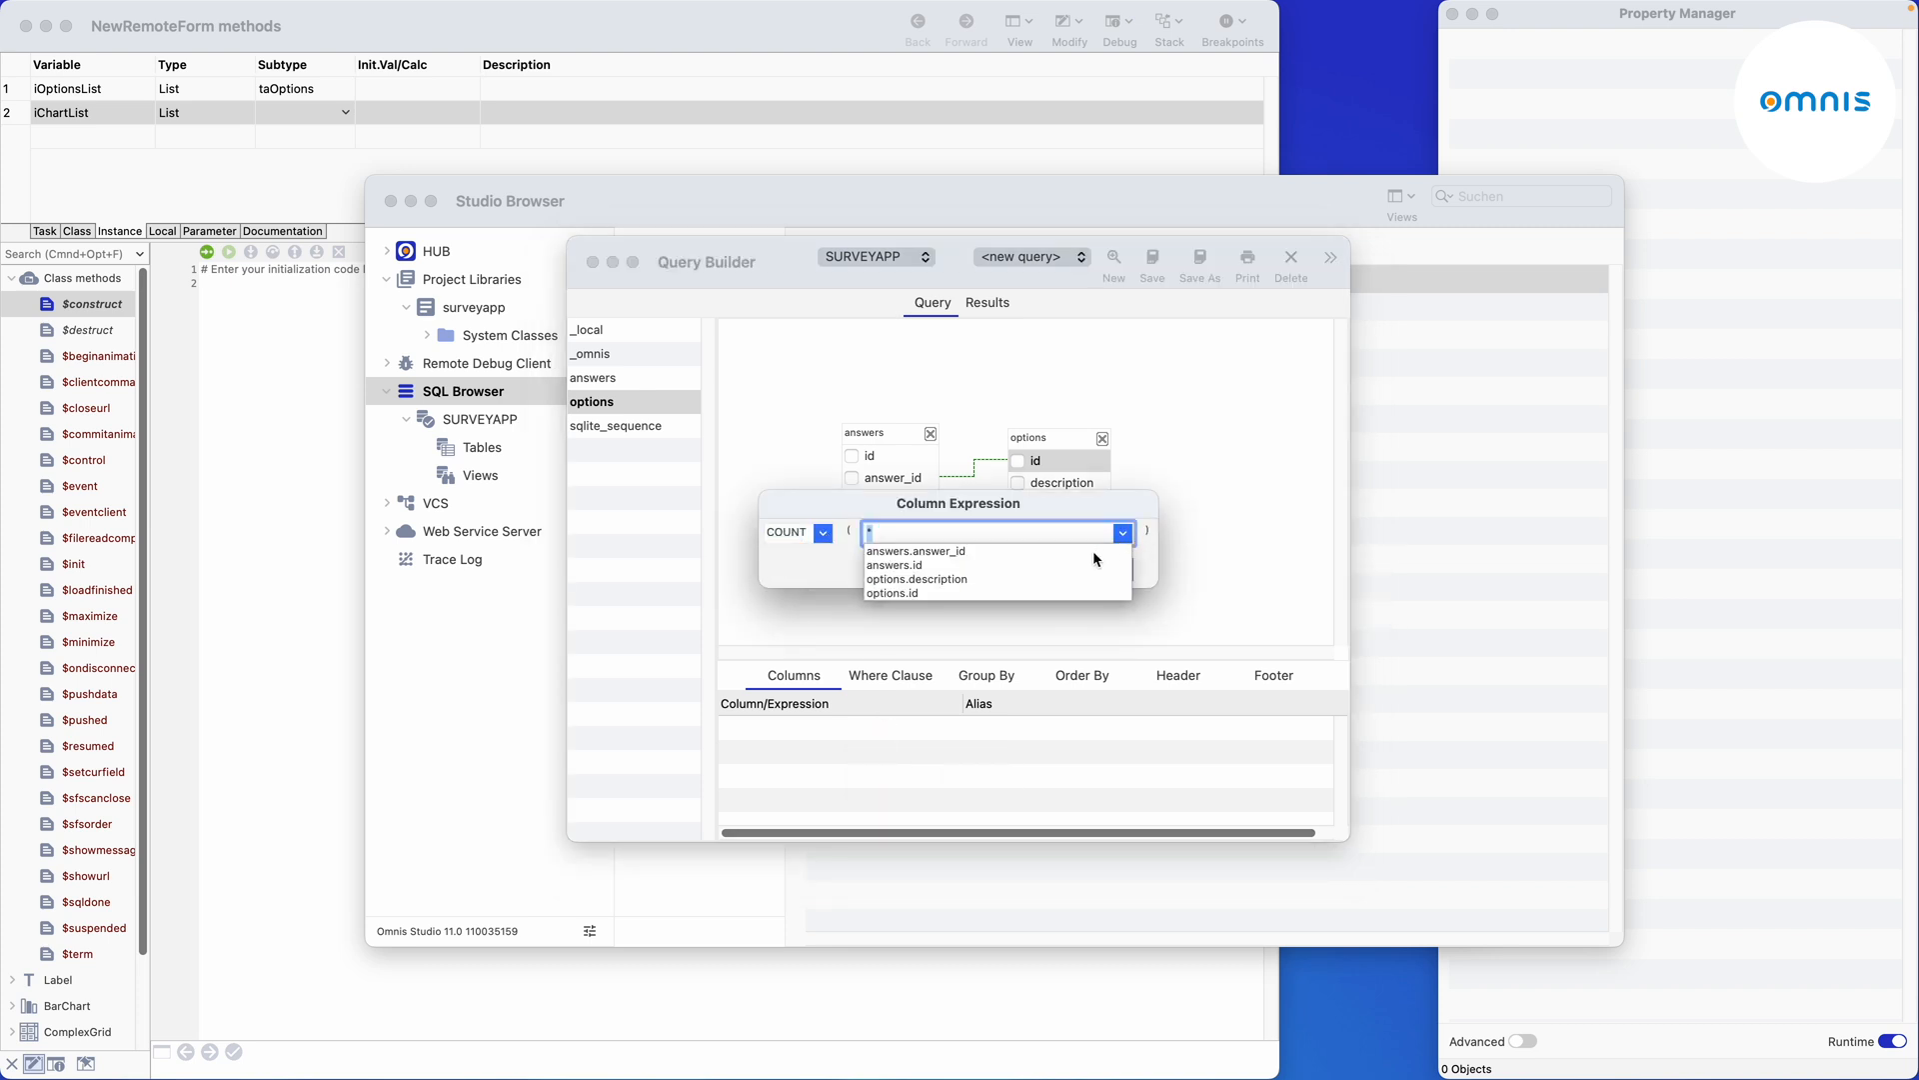
click(893, 564)
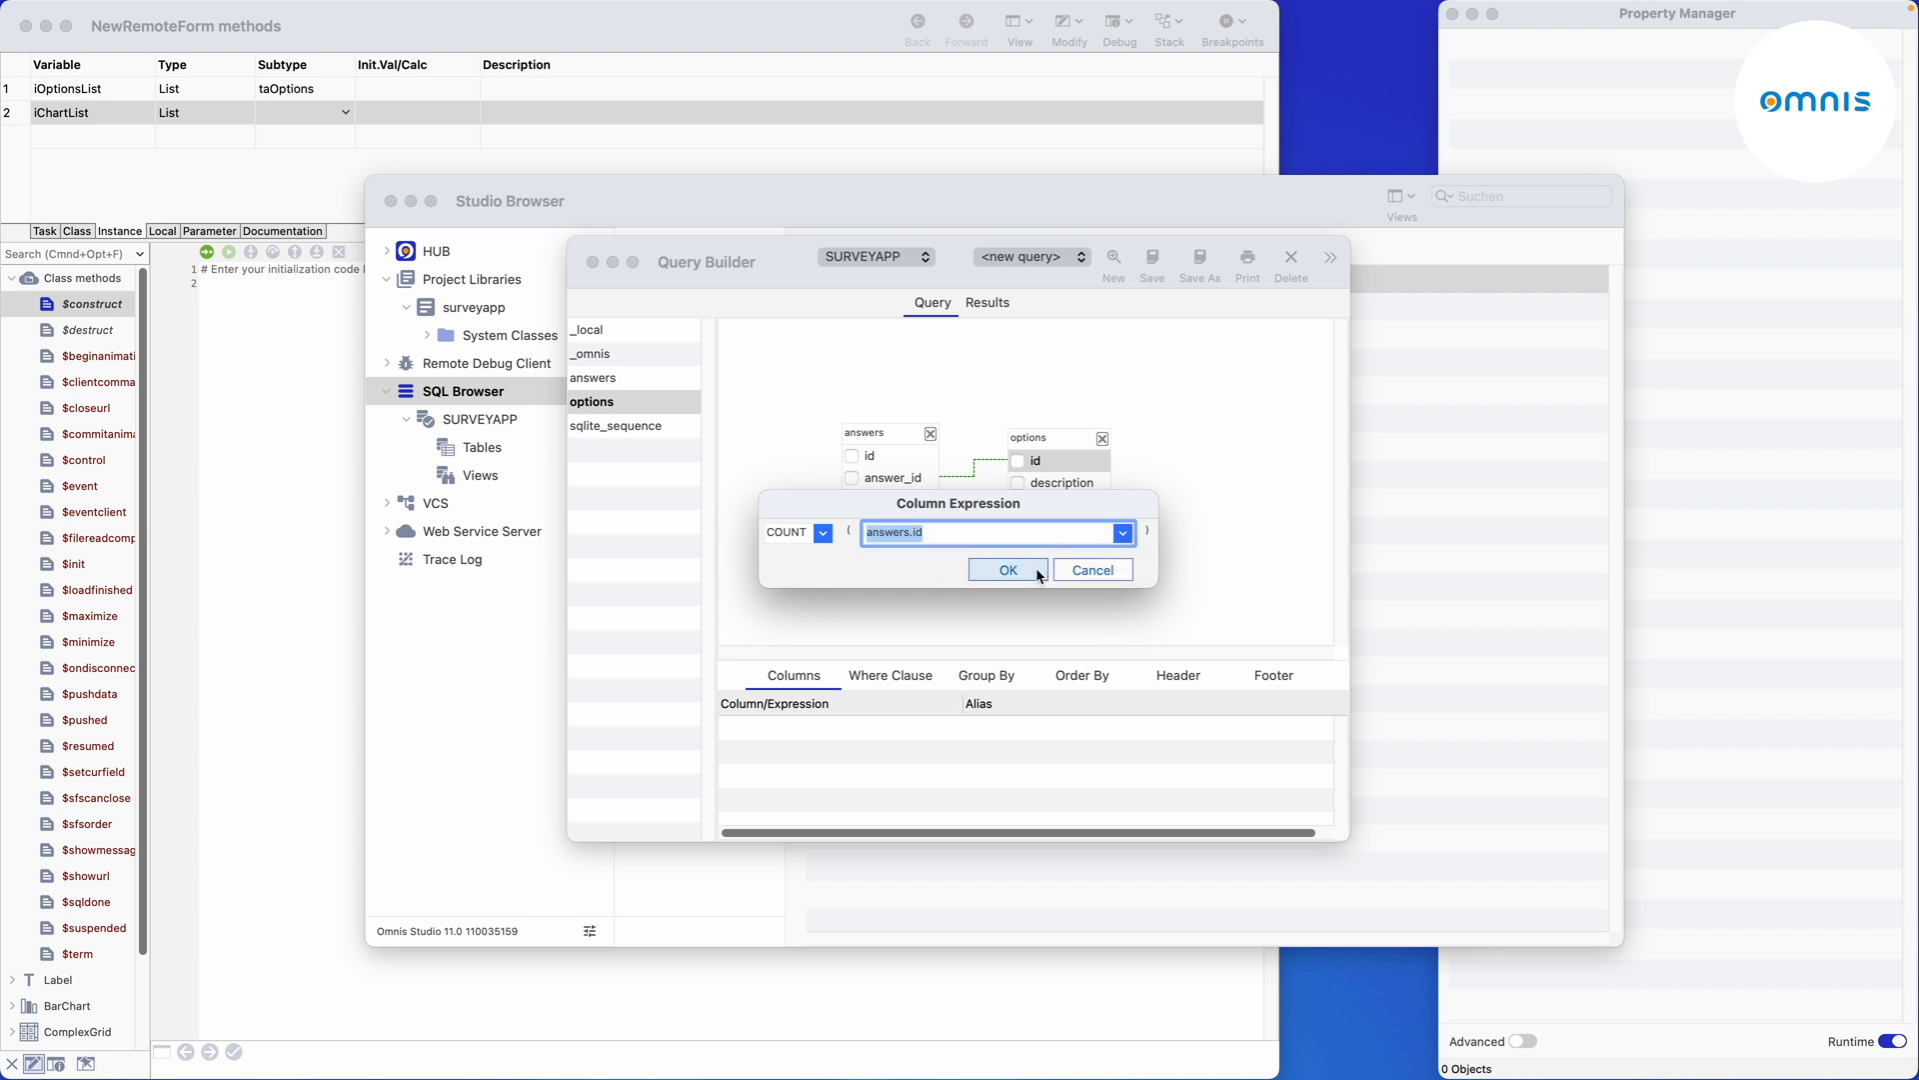
click(1005, 569)
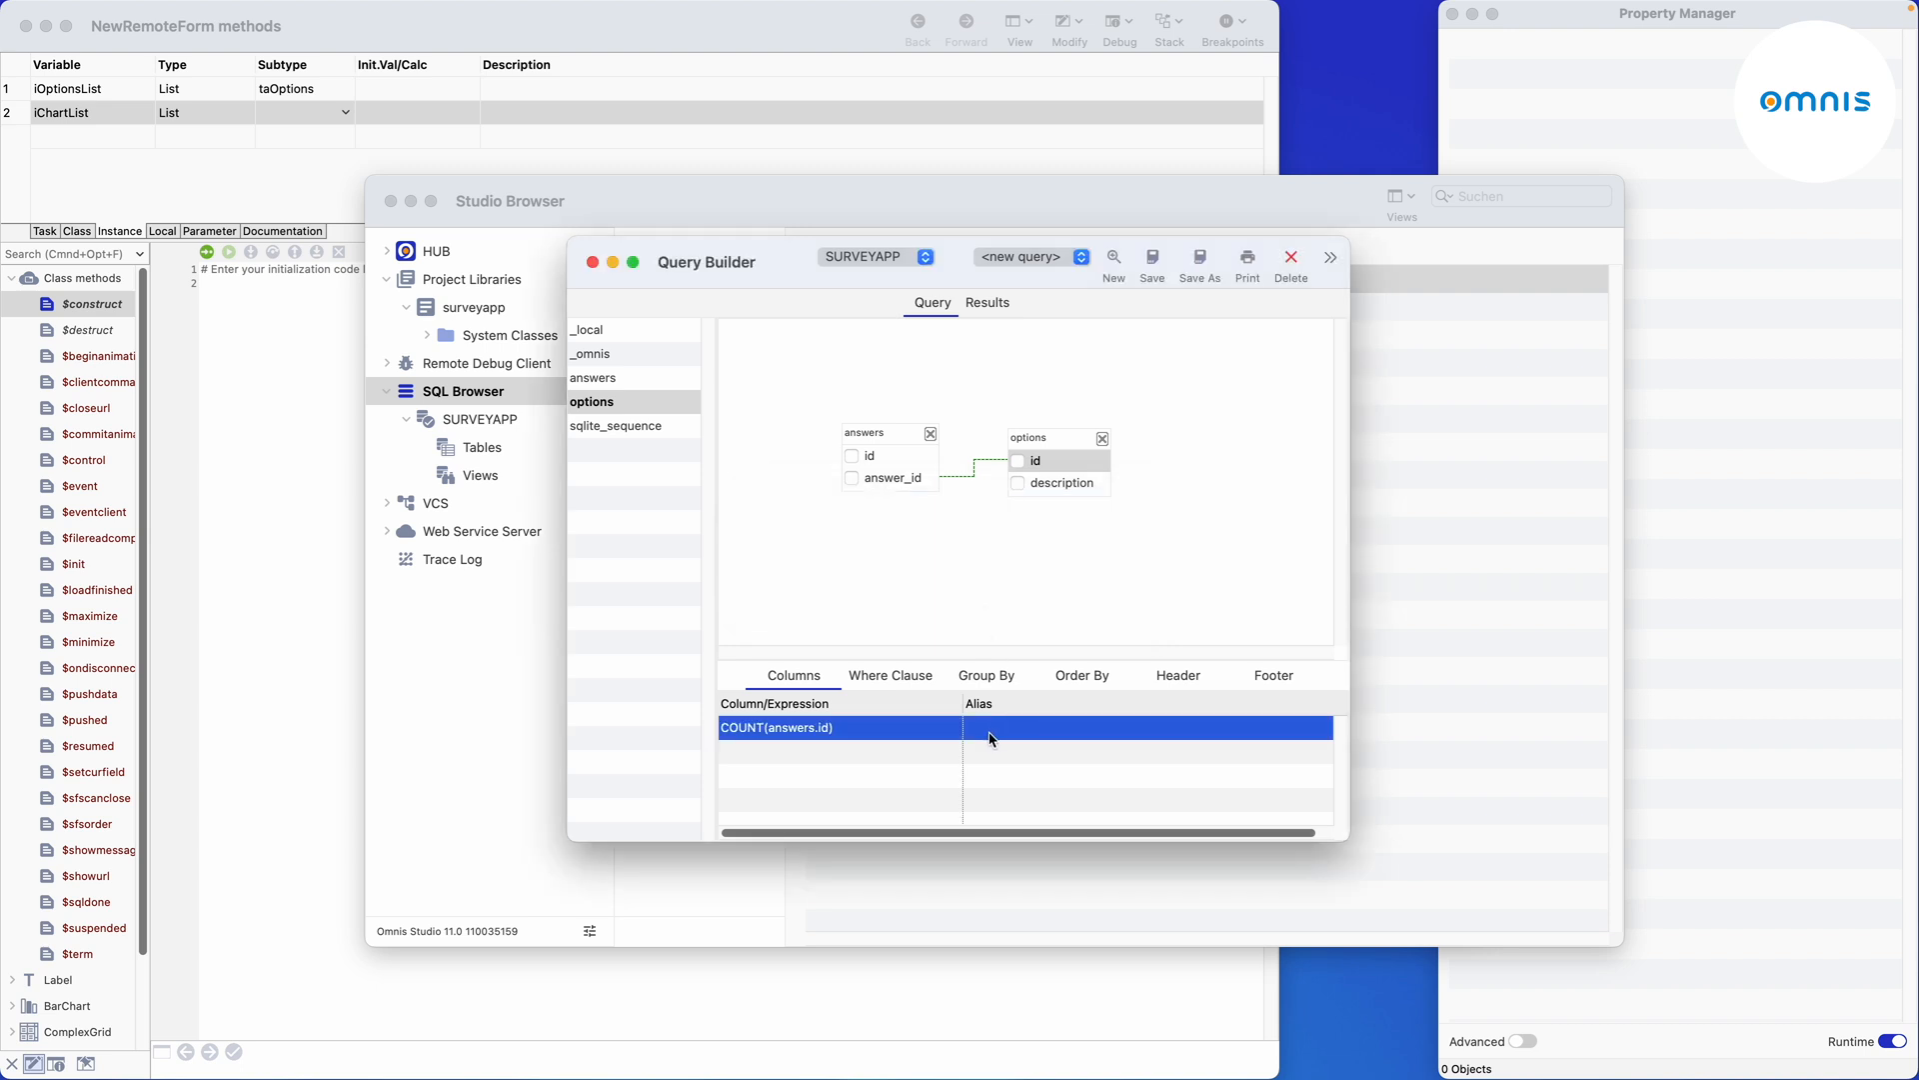
text(value)
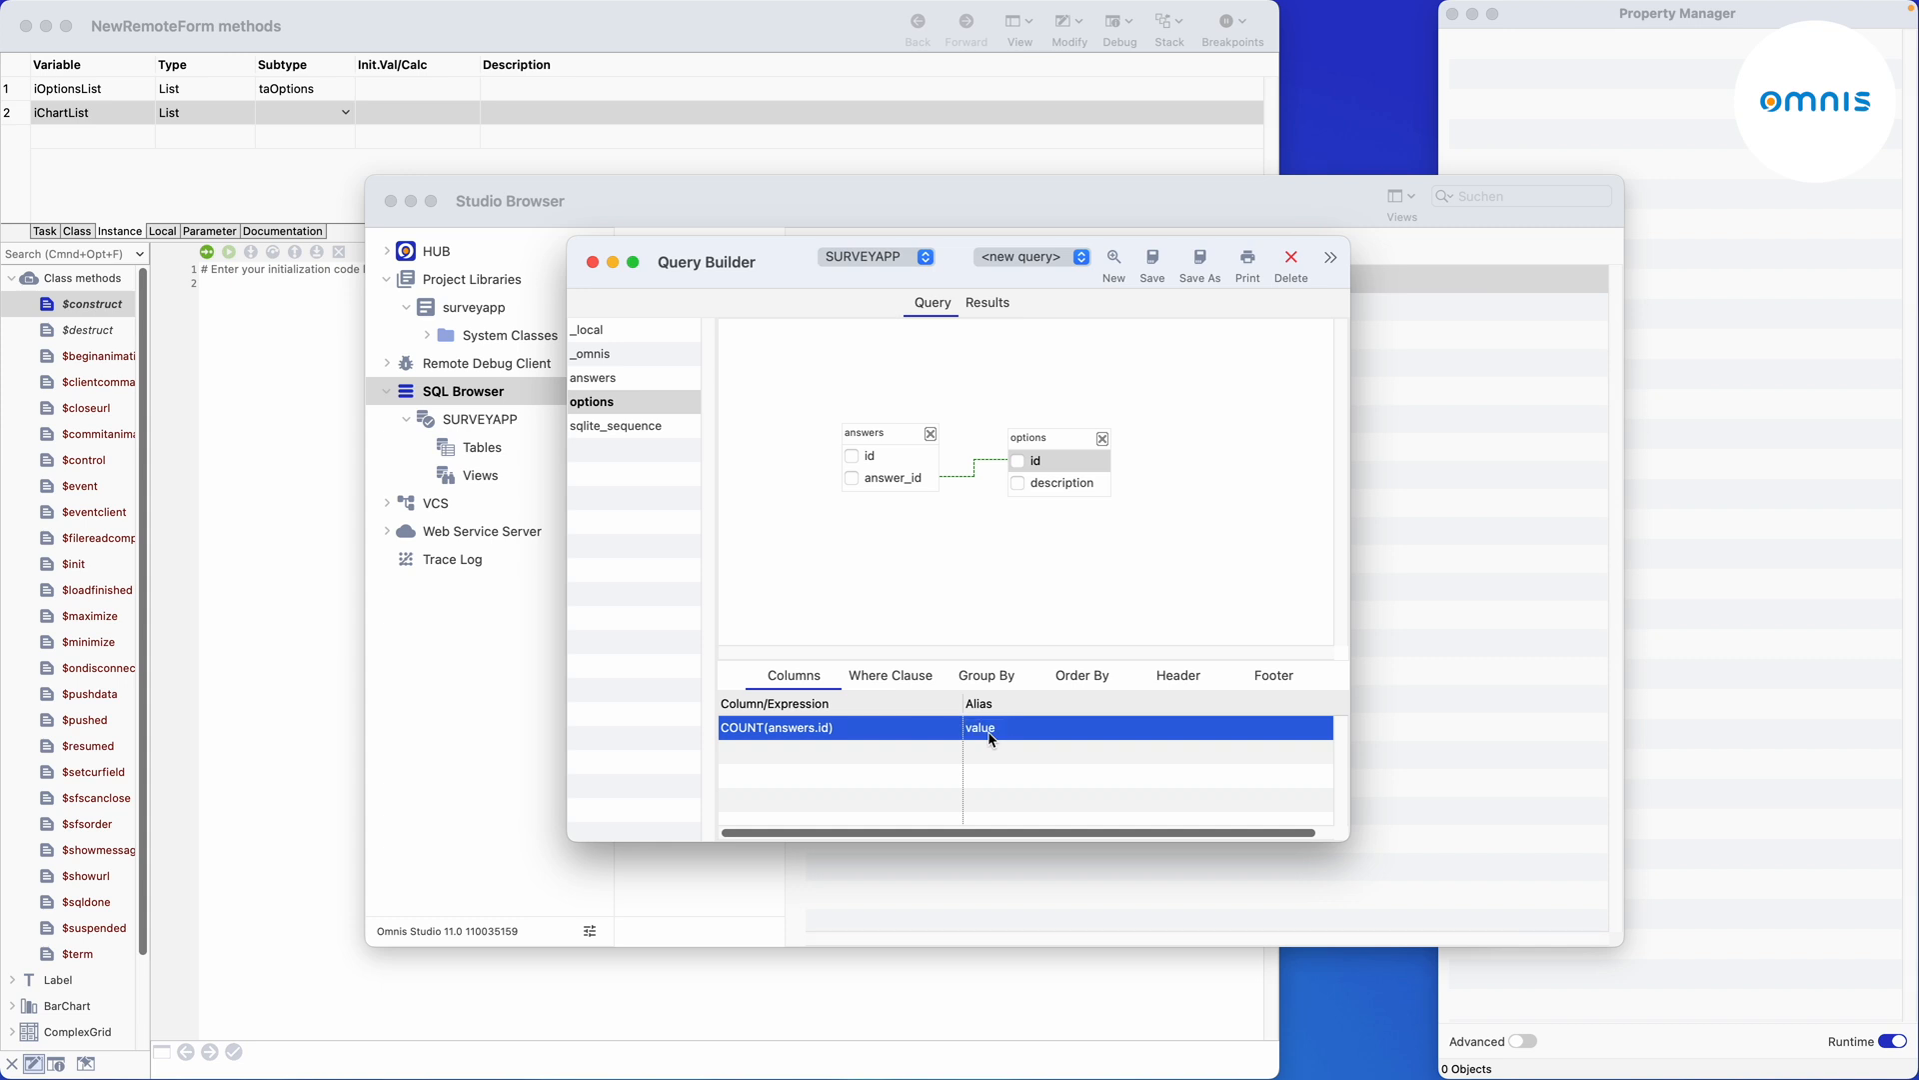
click(1018, 482)
text(label)
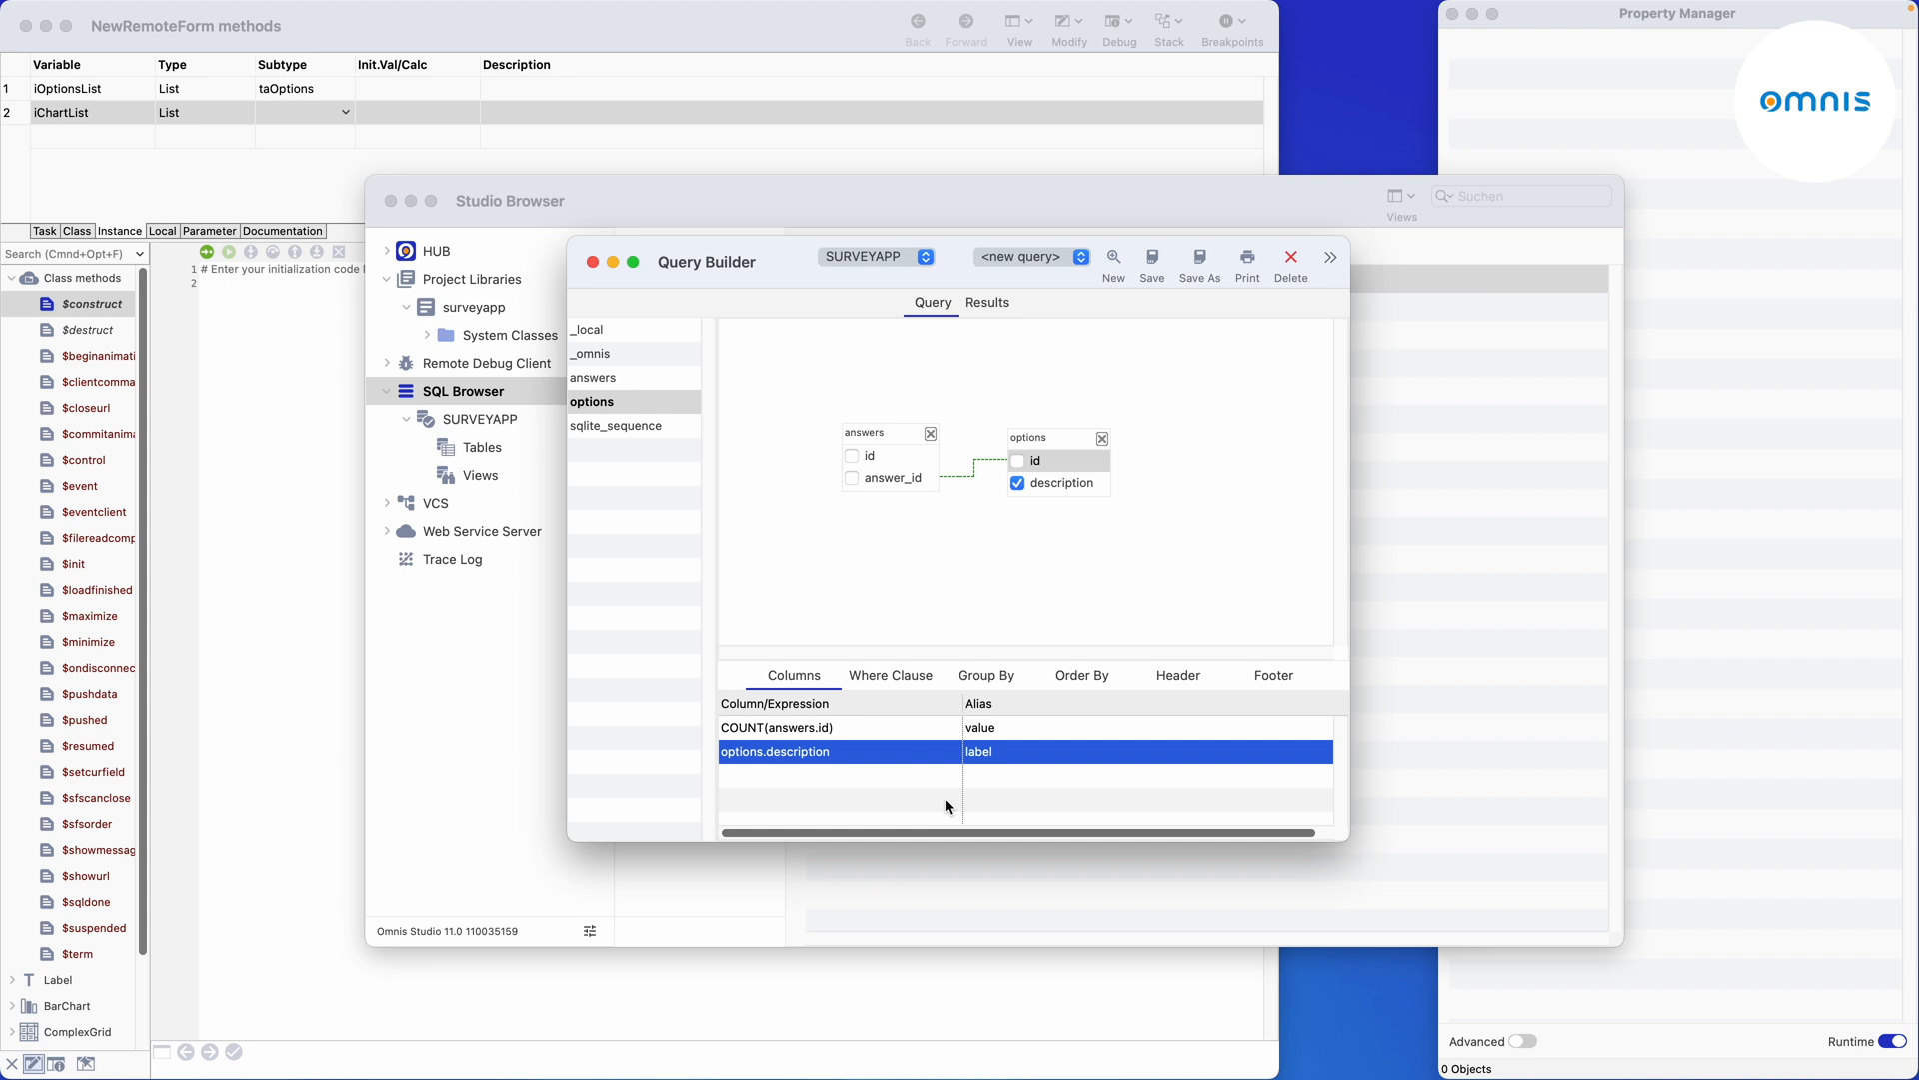
click(985, 674)
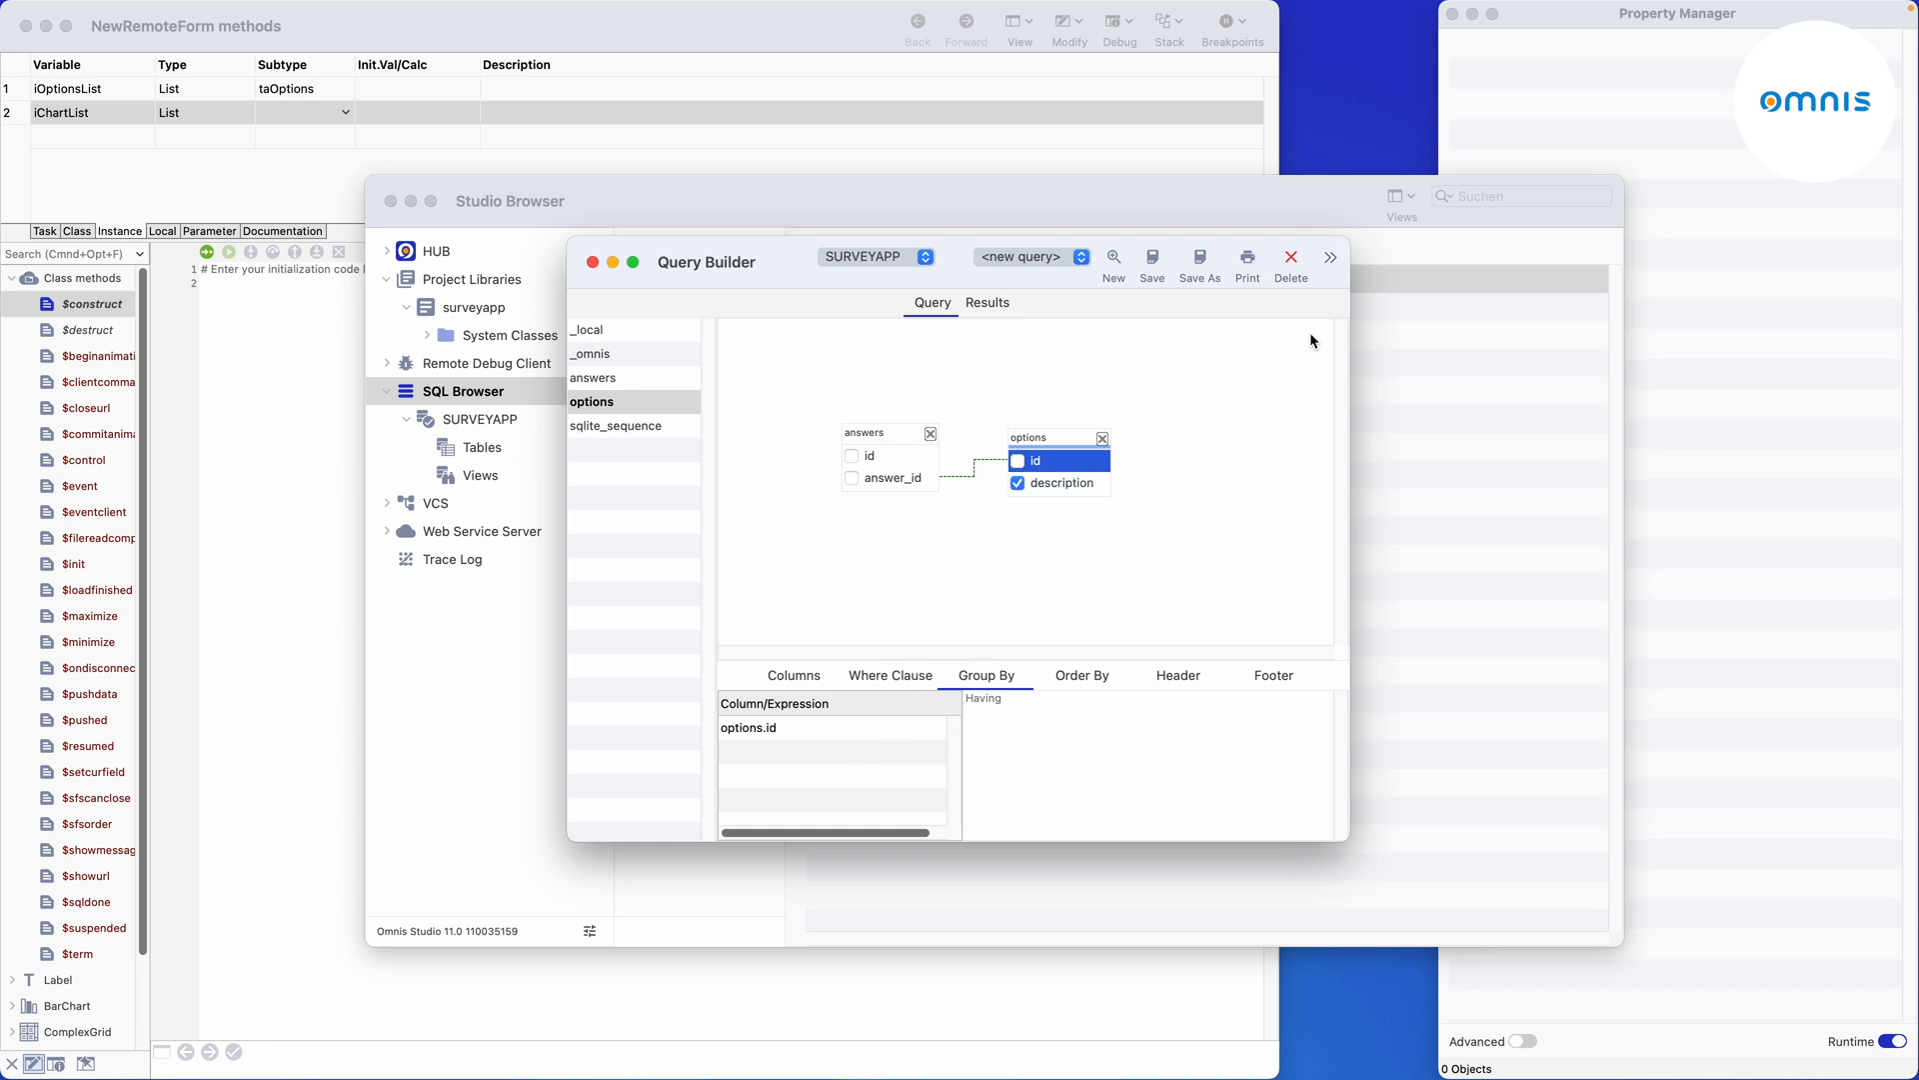
click(1332, 258)
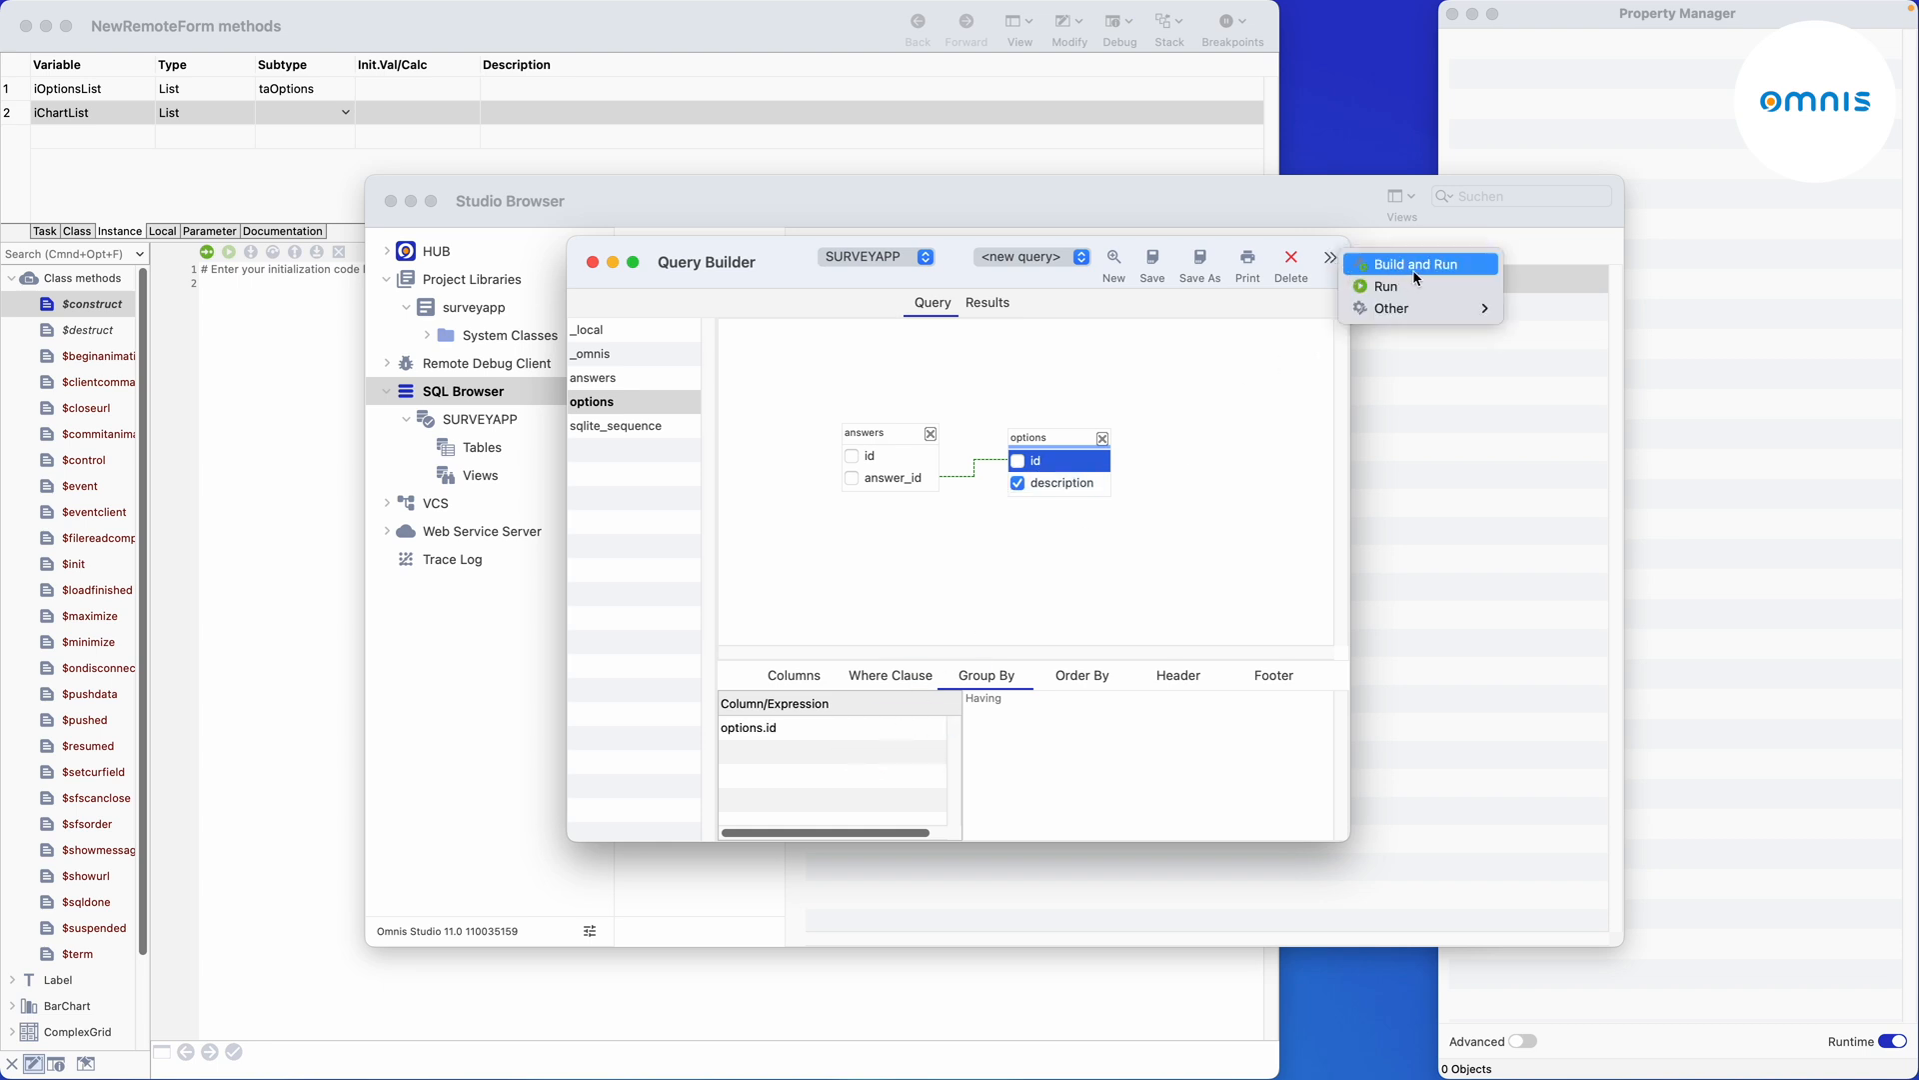
Run the query, then use Other > Create Table Class to generate a 'ta' table class in surveyapp.
click(1409, 264)
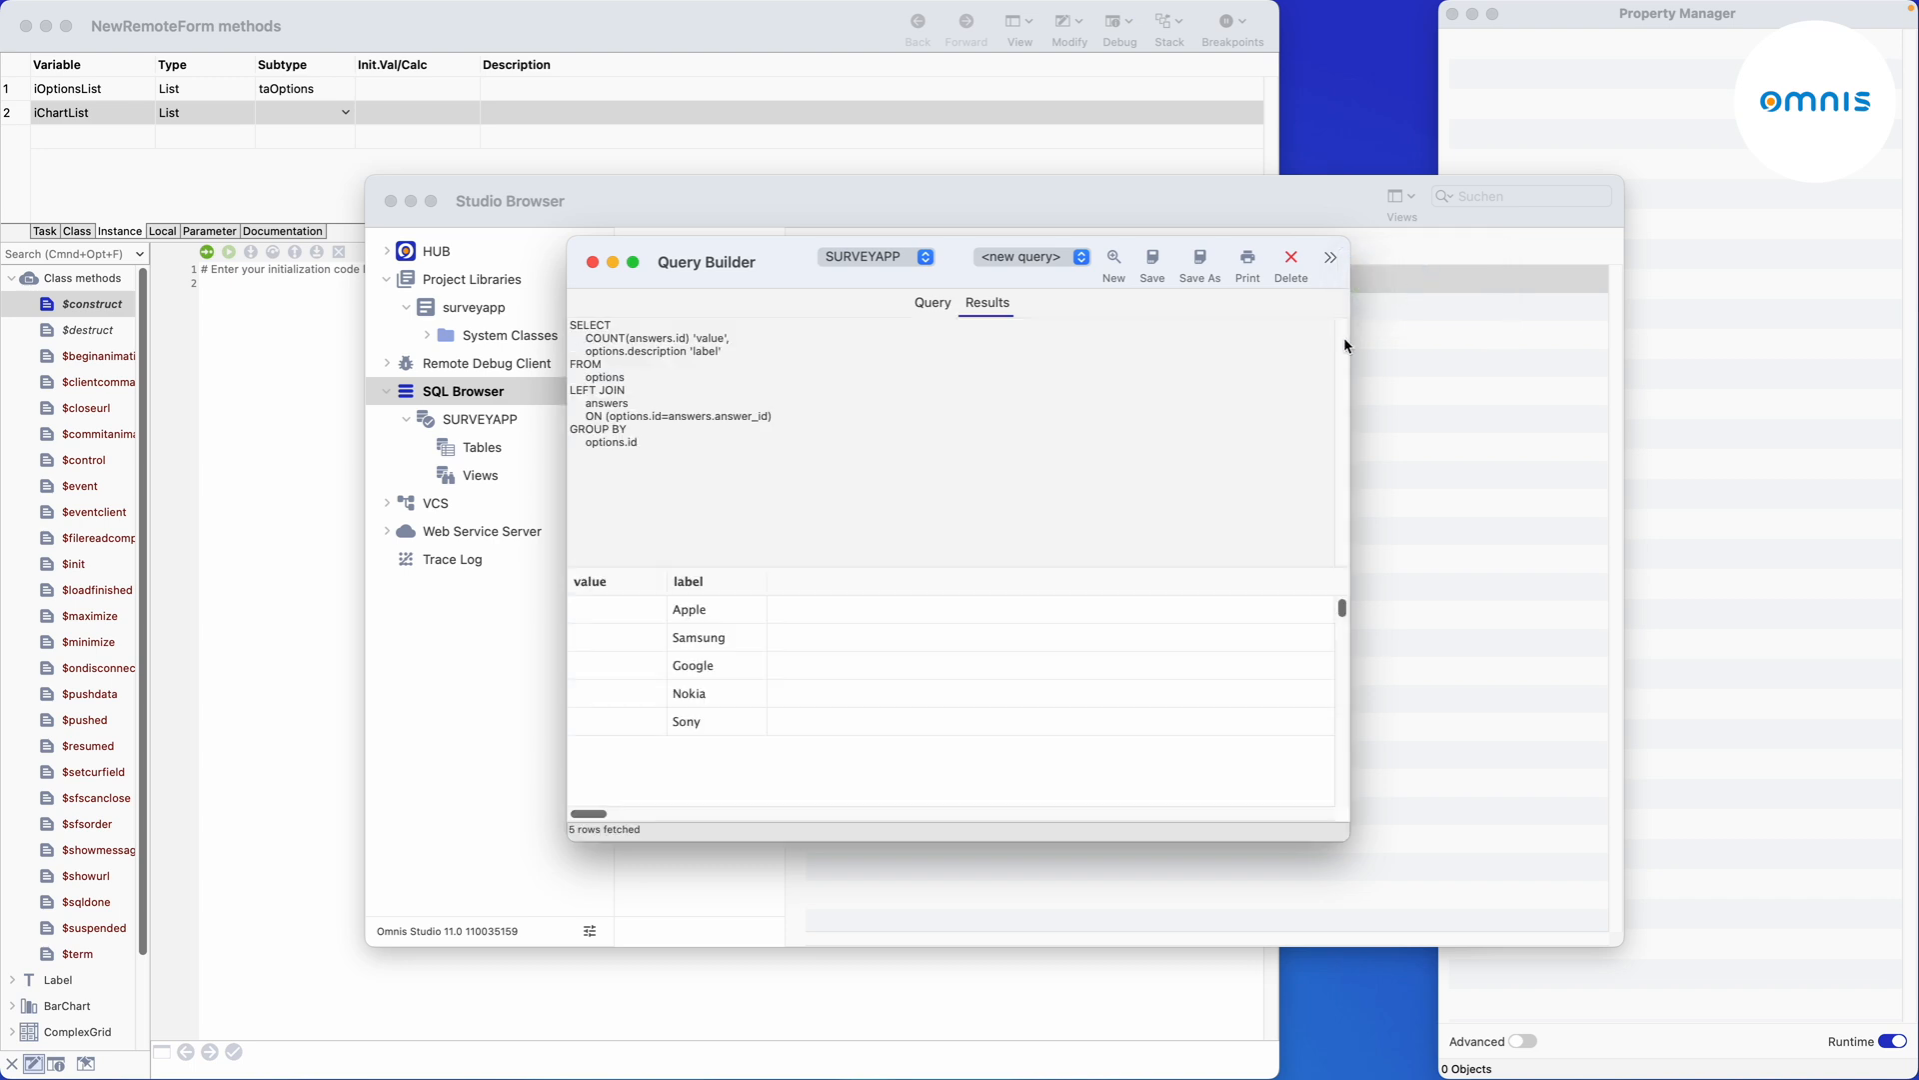
mouse_move(674, 694)
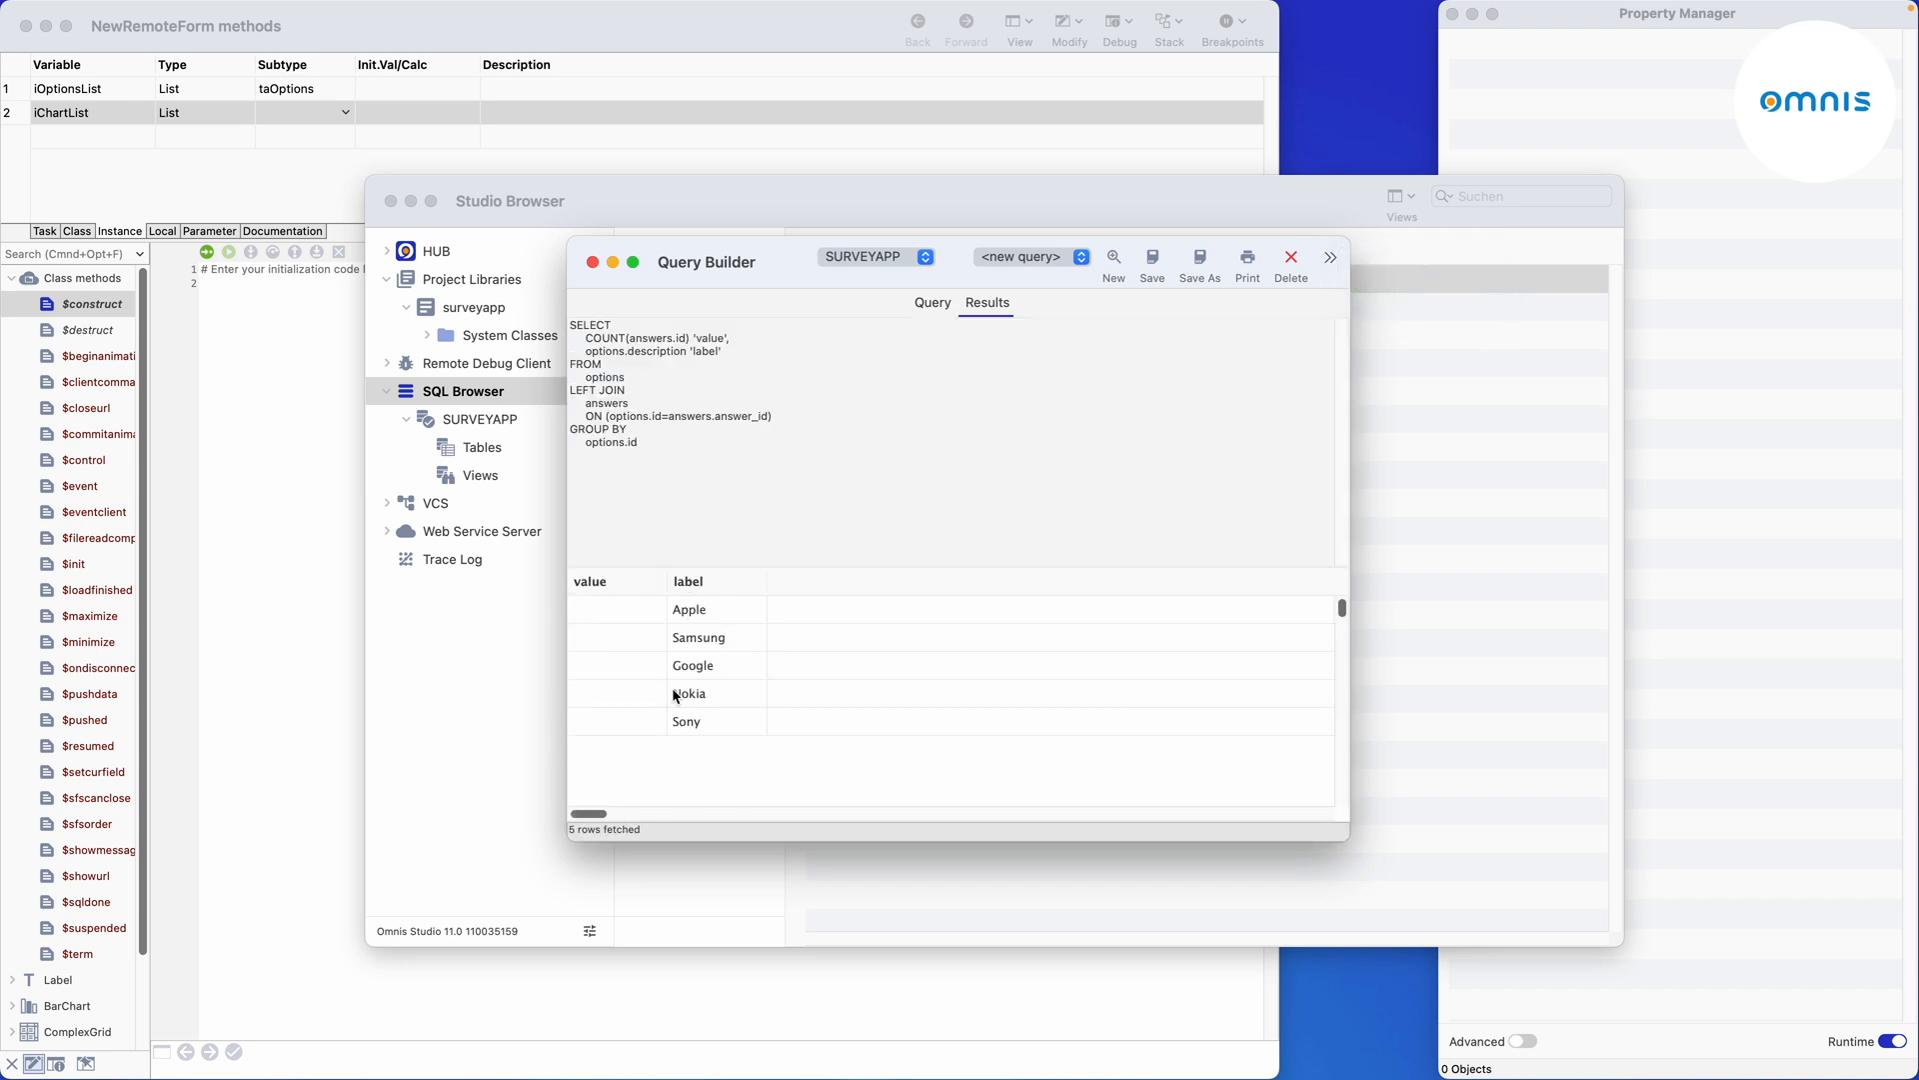
click(1331, 258)
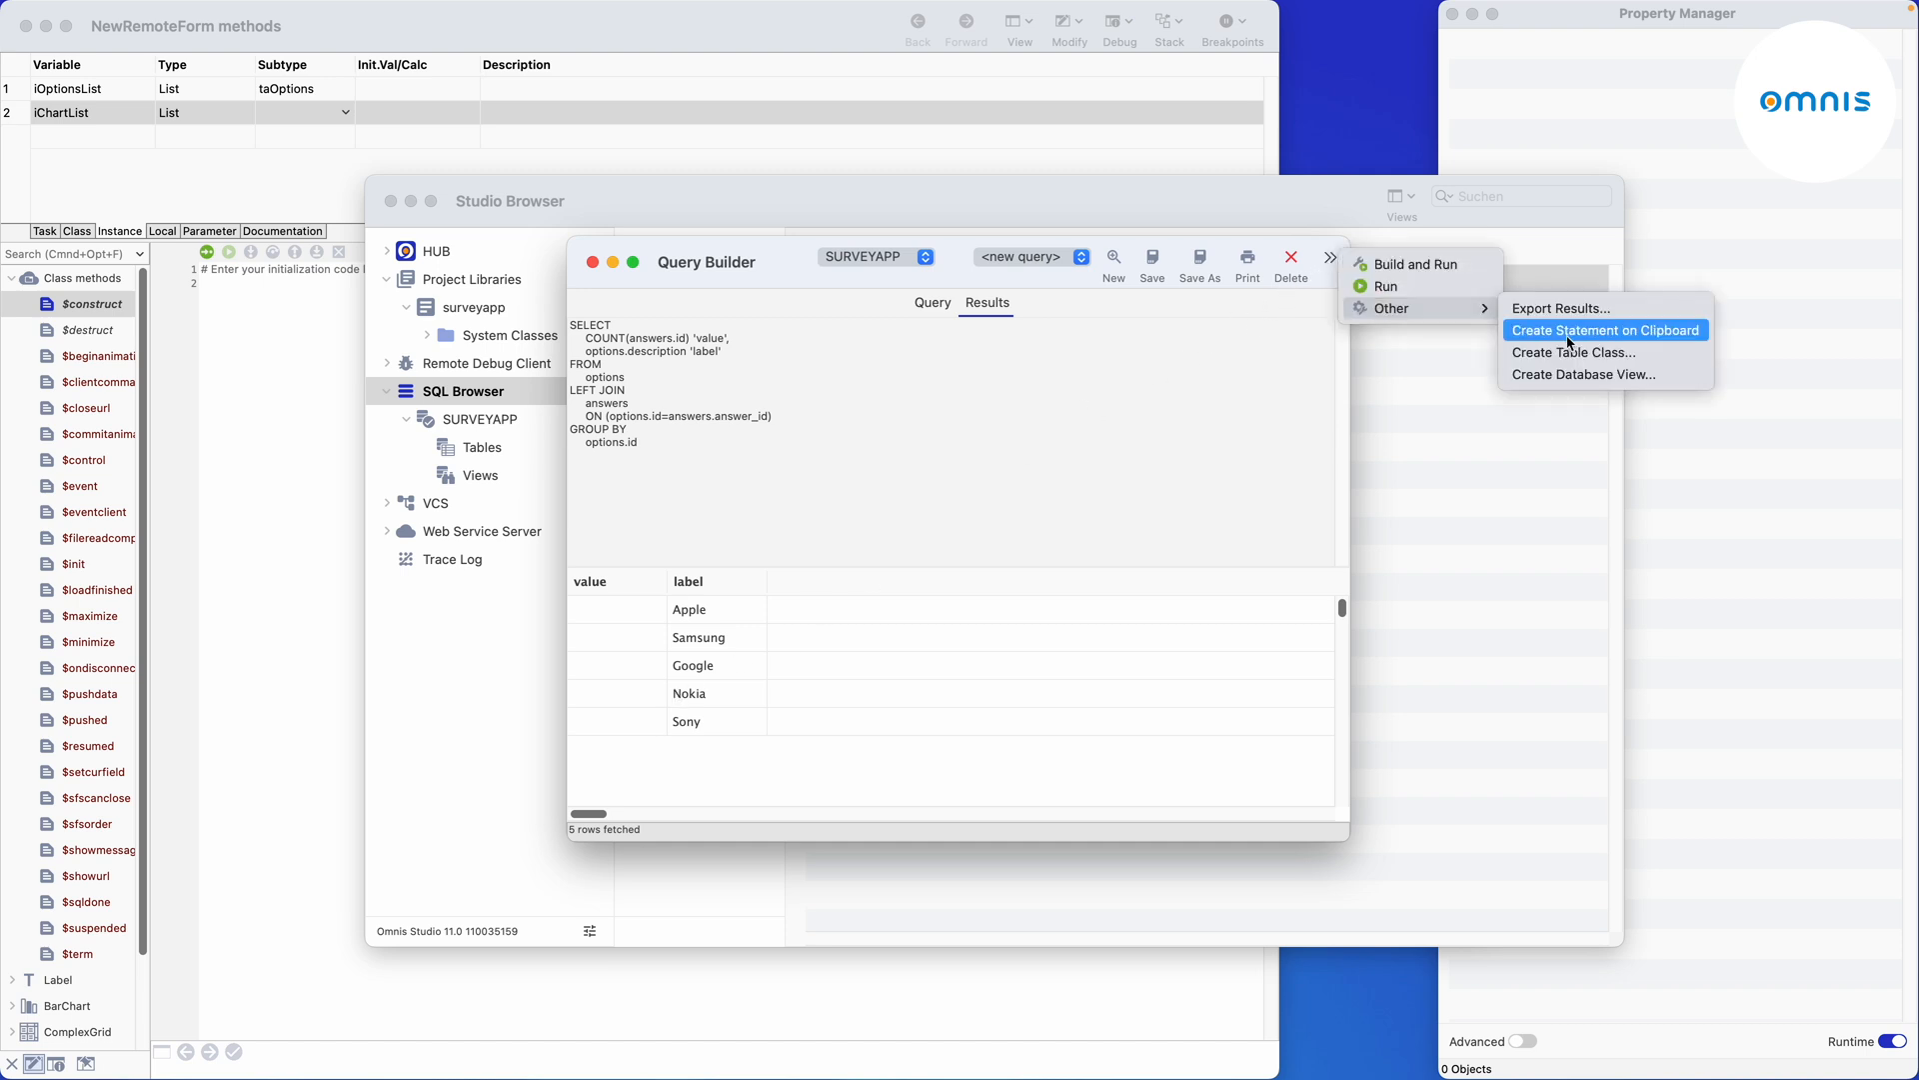
click(1575, 351)
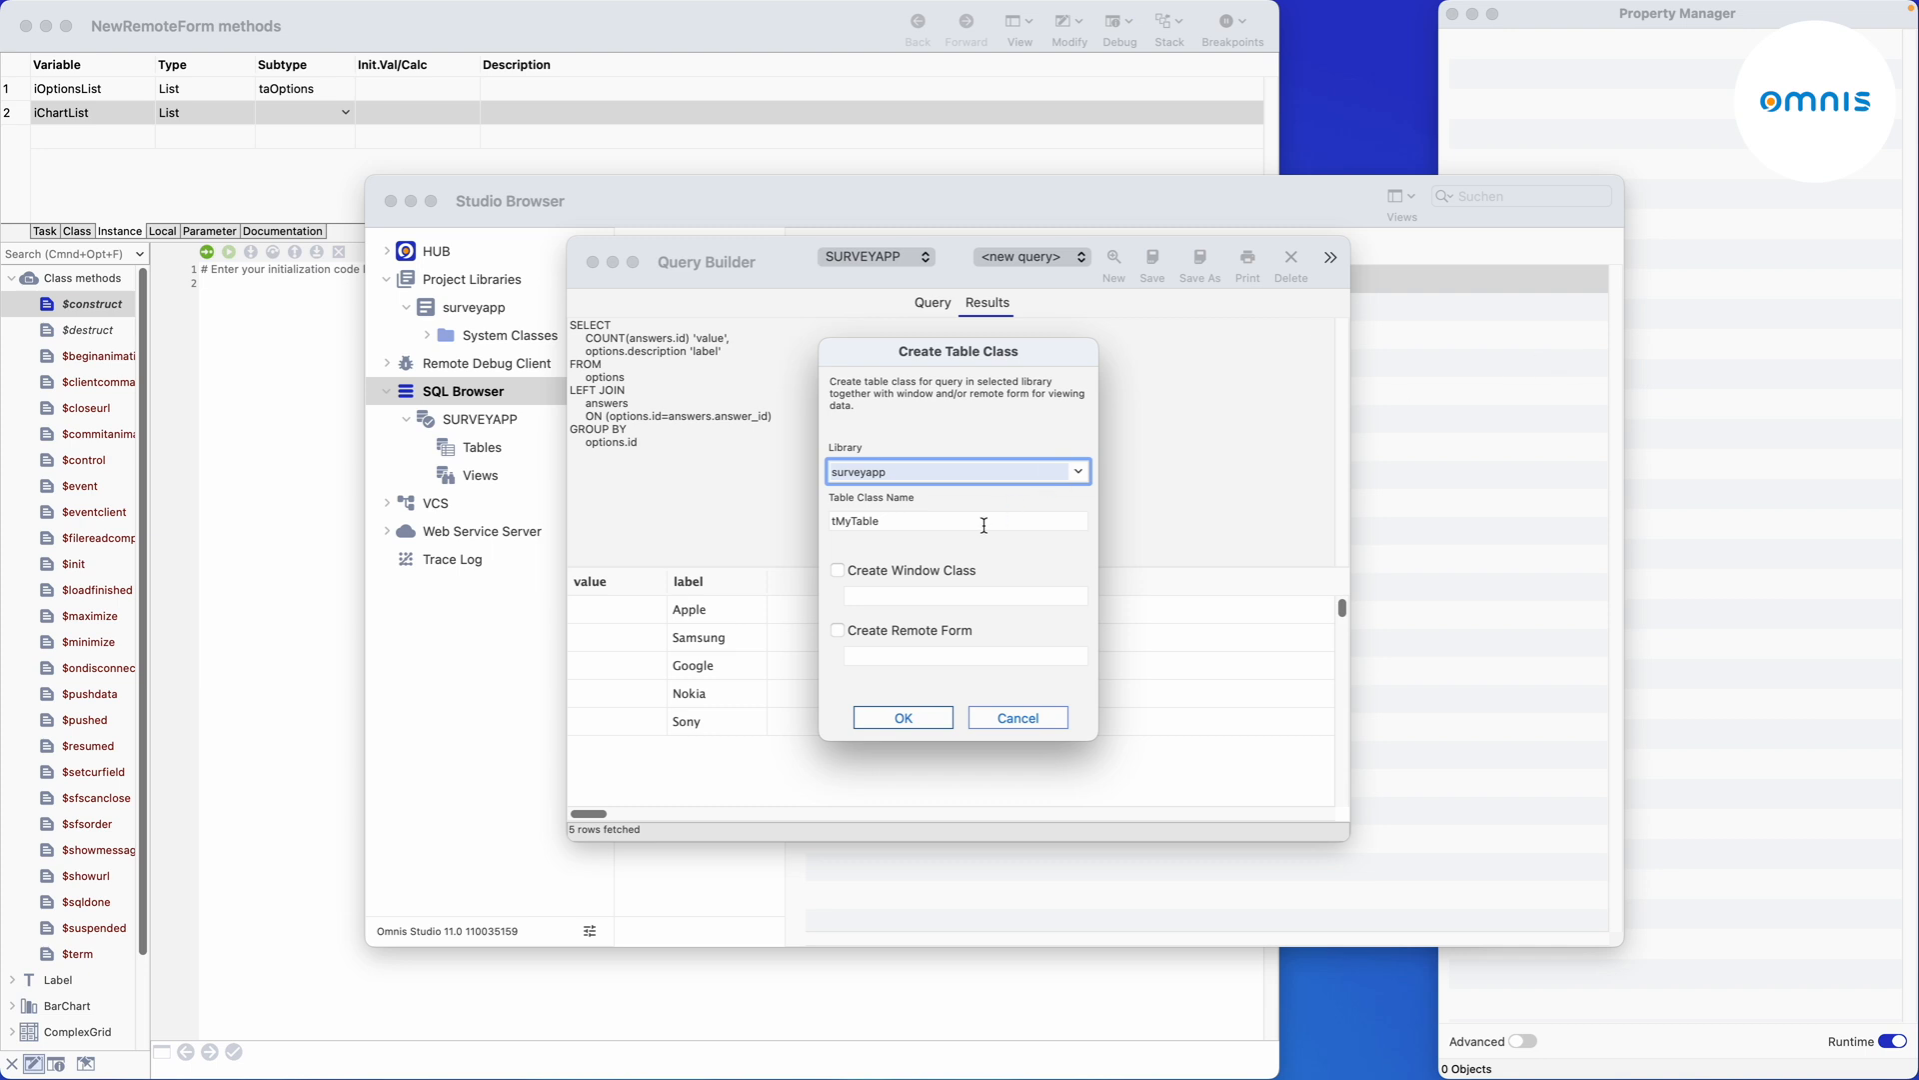
text(ta)
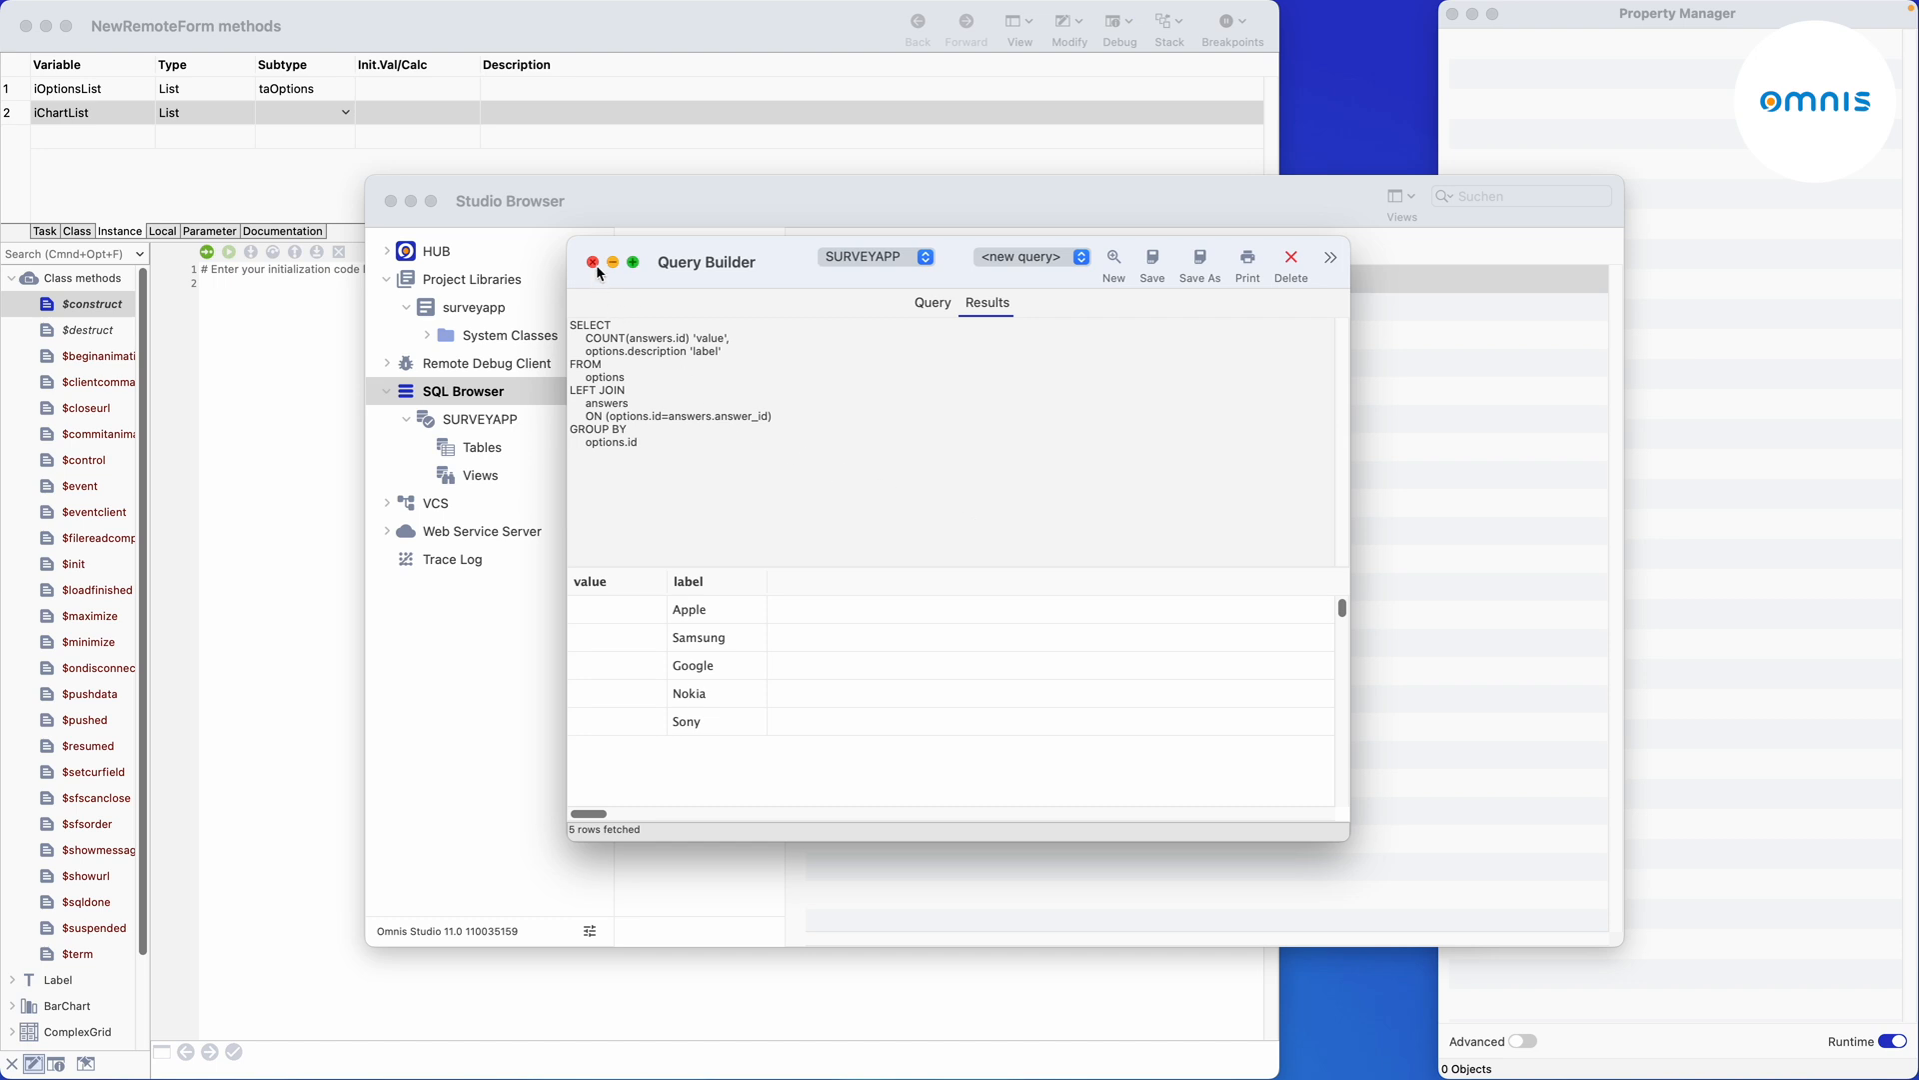
Set taChartList's superclass to taSuper and delete its local $construct to inherit the superclass one.
click(1197, 260)
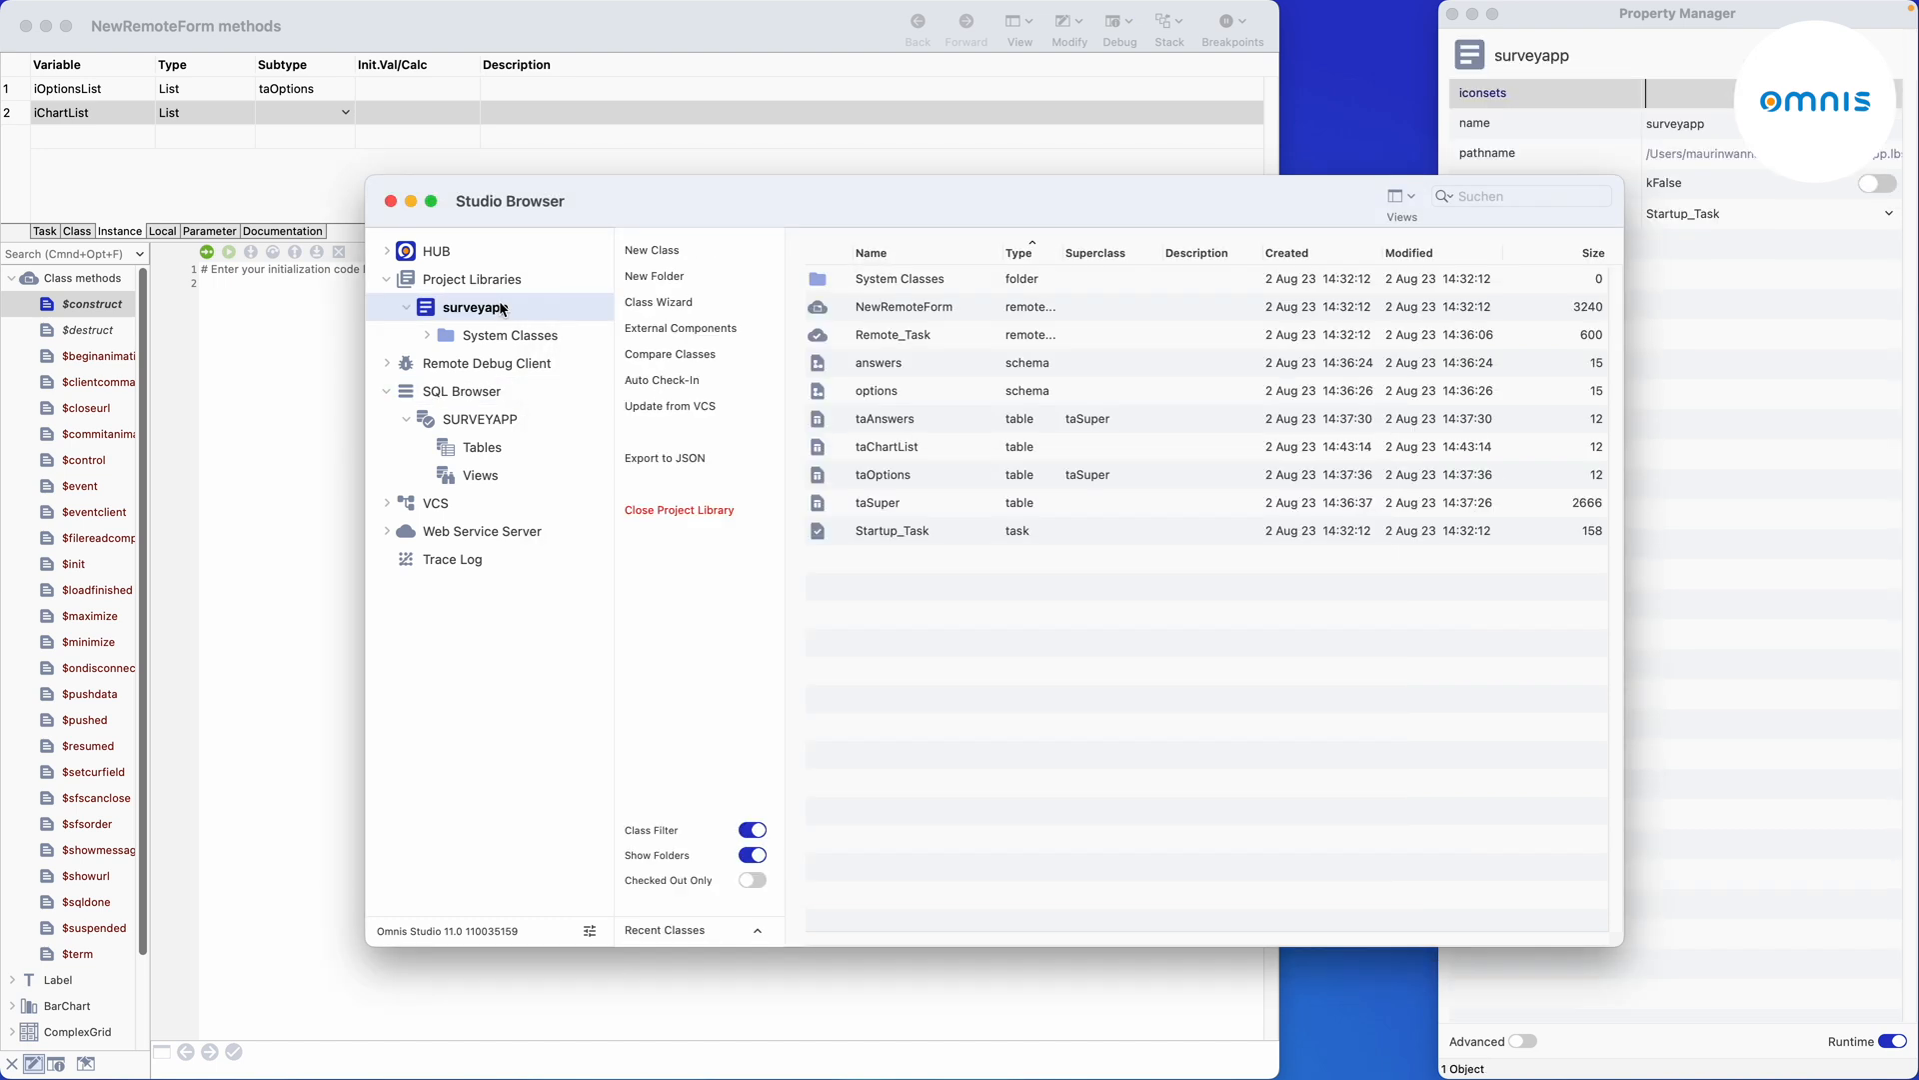
click(885, 445)
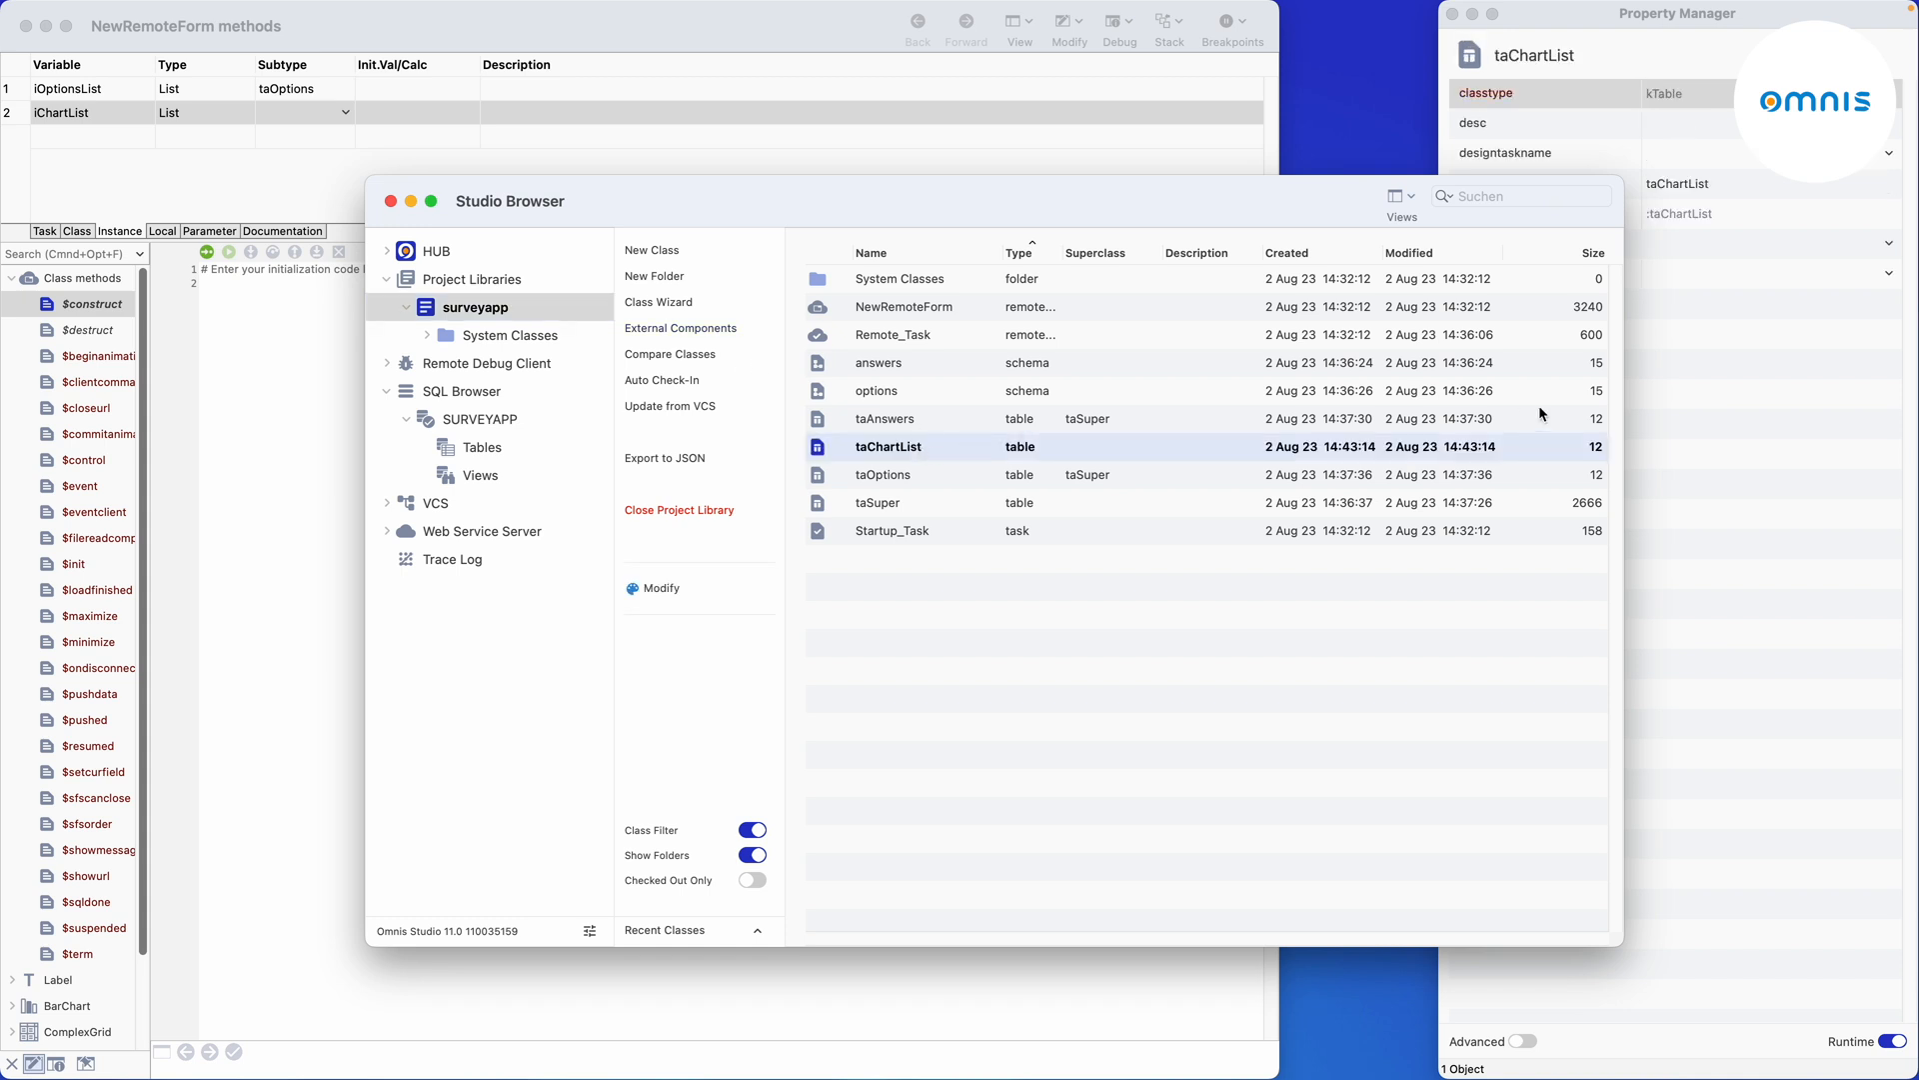
click(1885, 274)
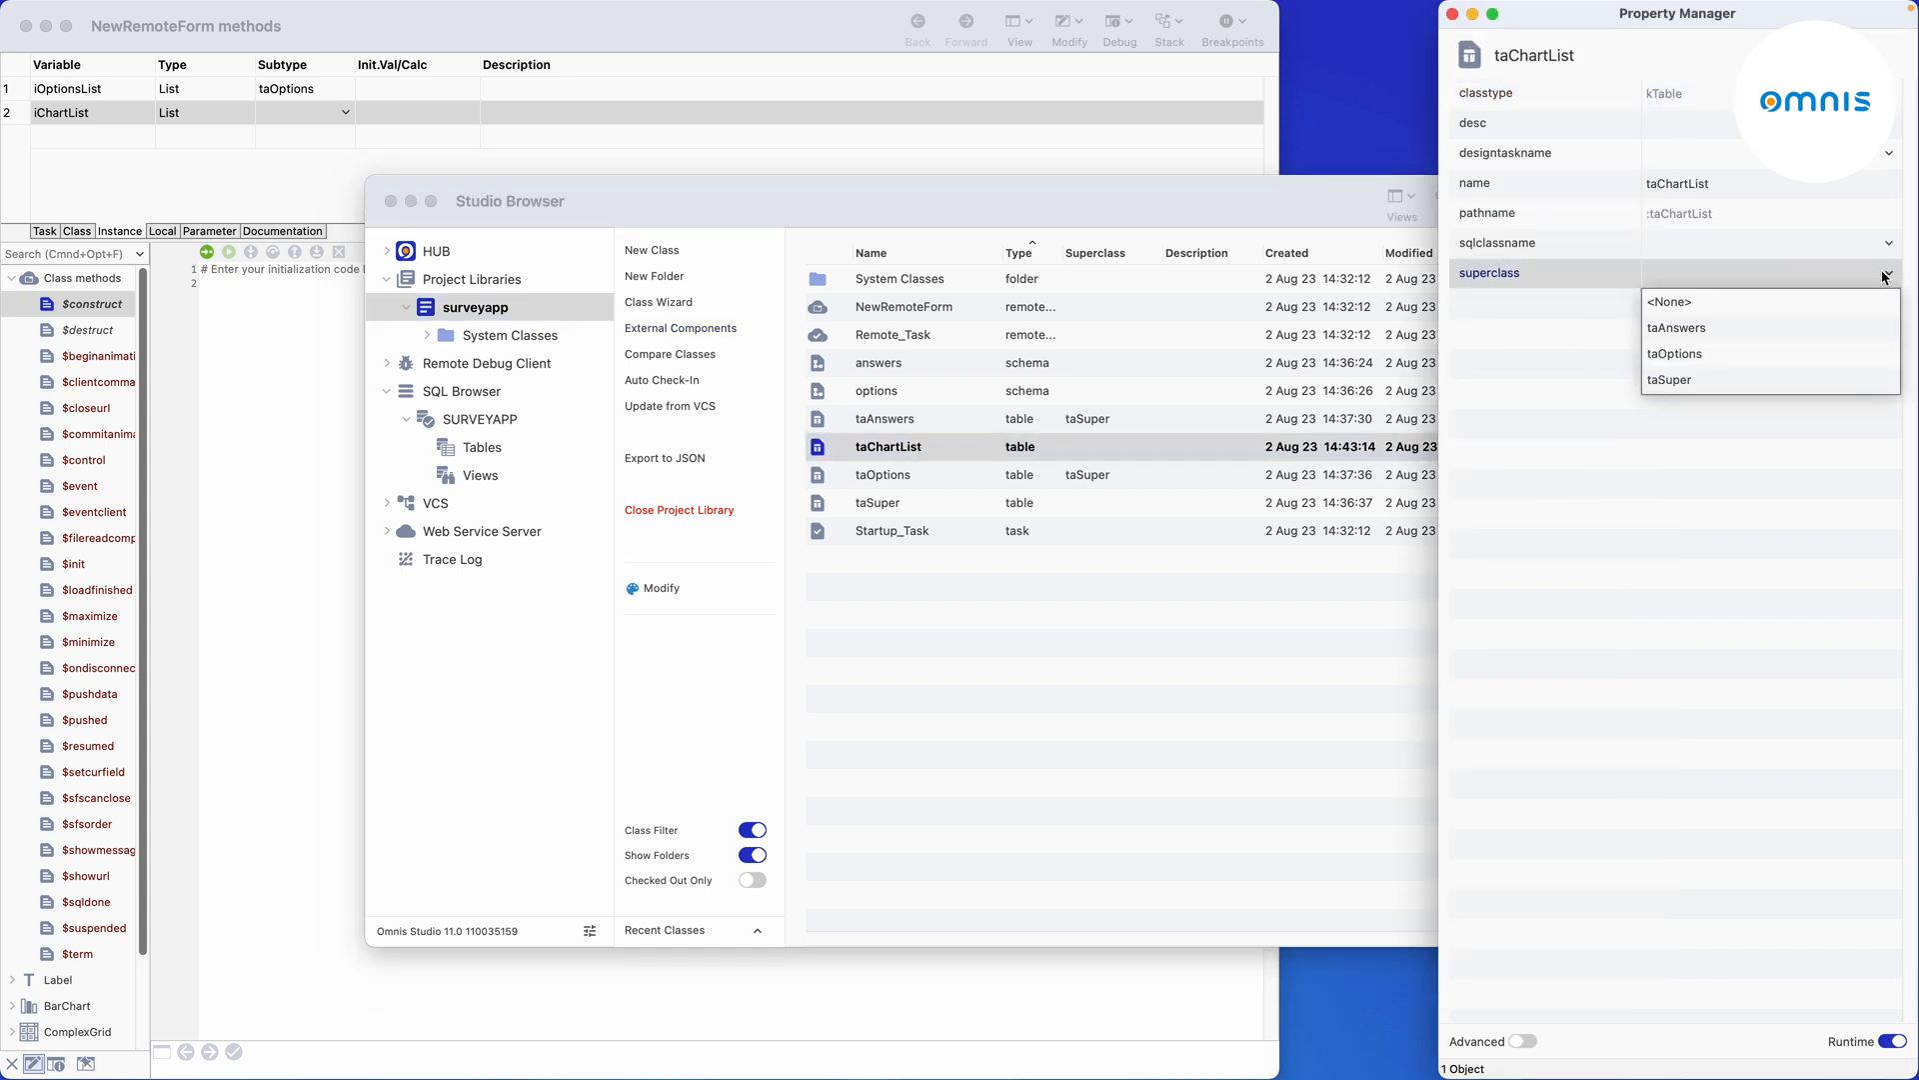
click(1669, 380)
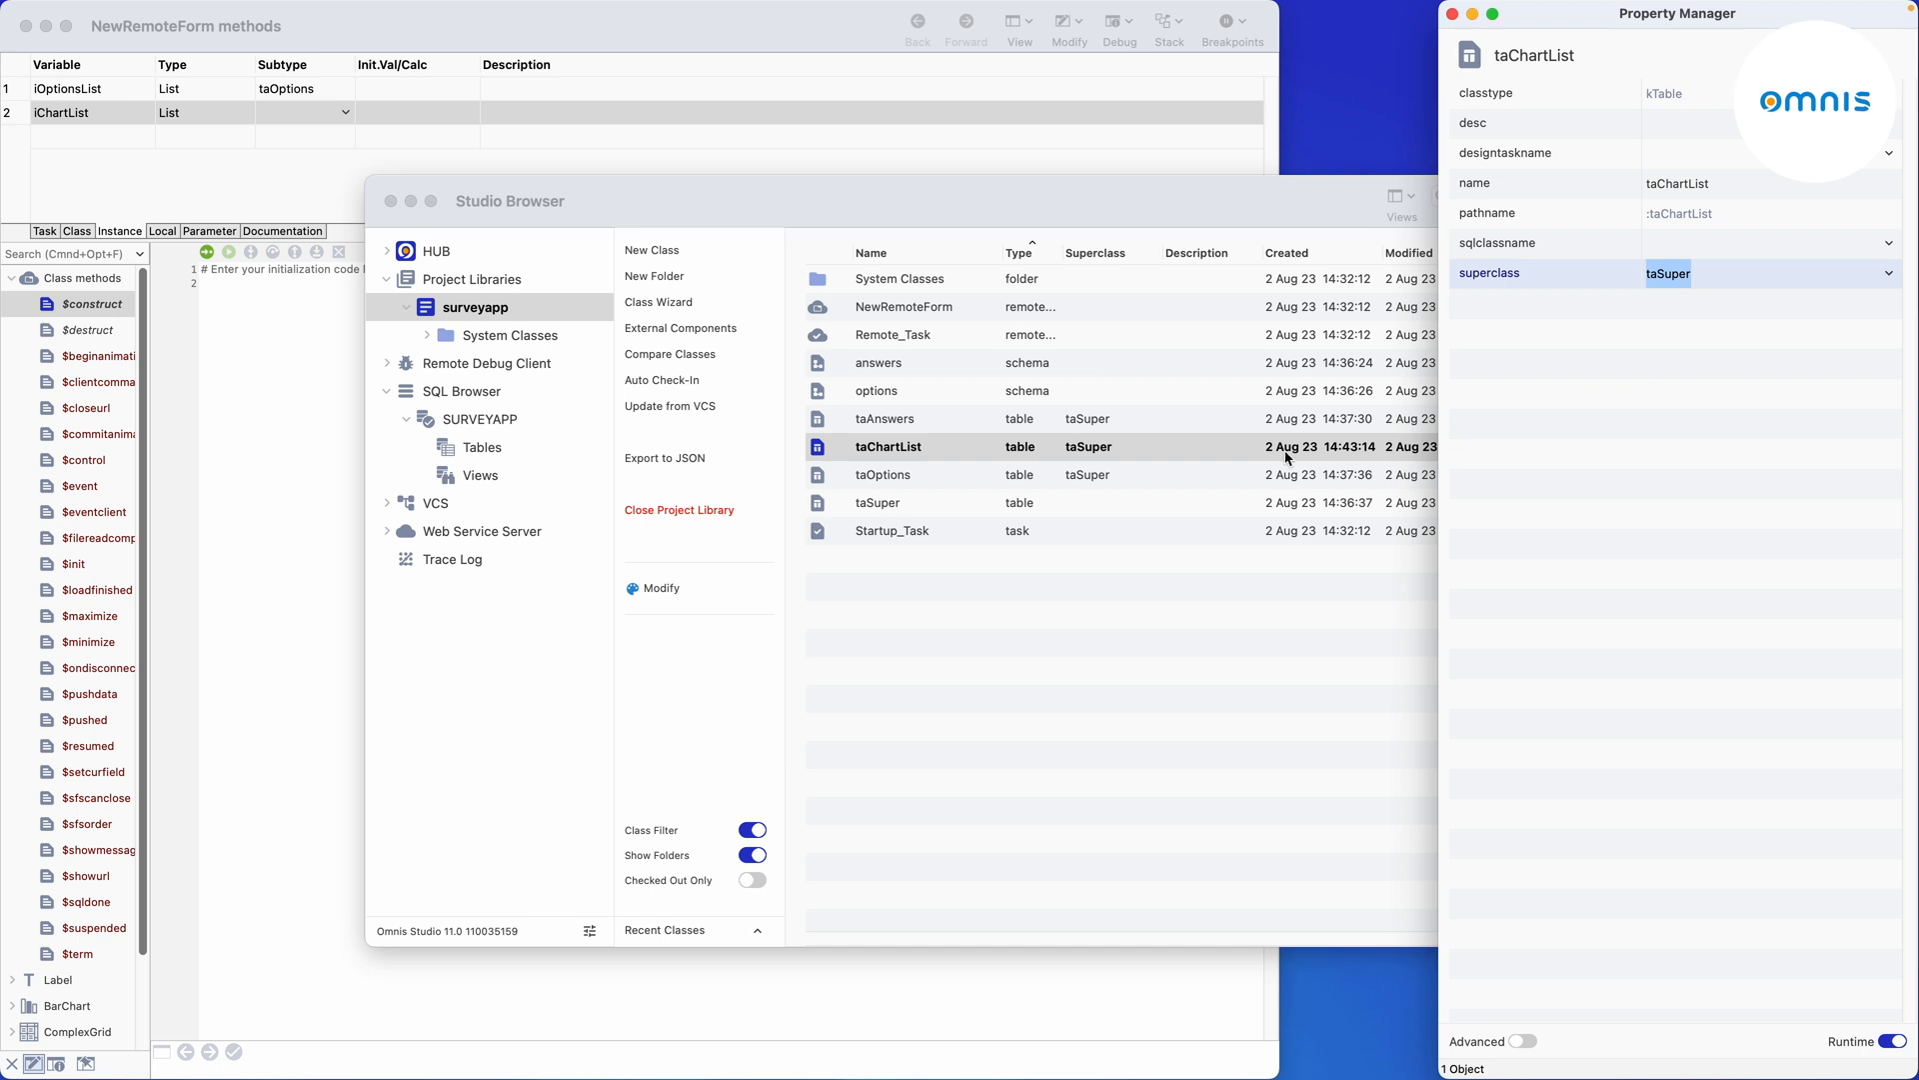
mouse_move(1191, 460)
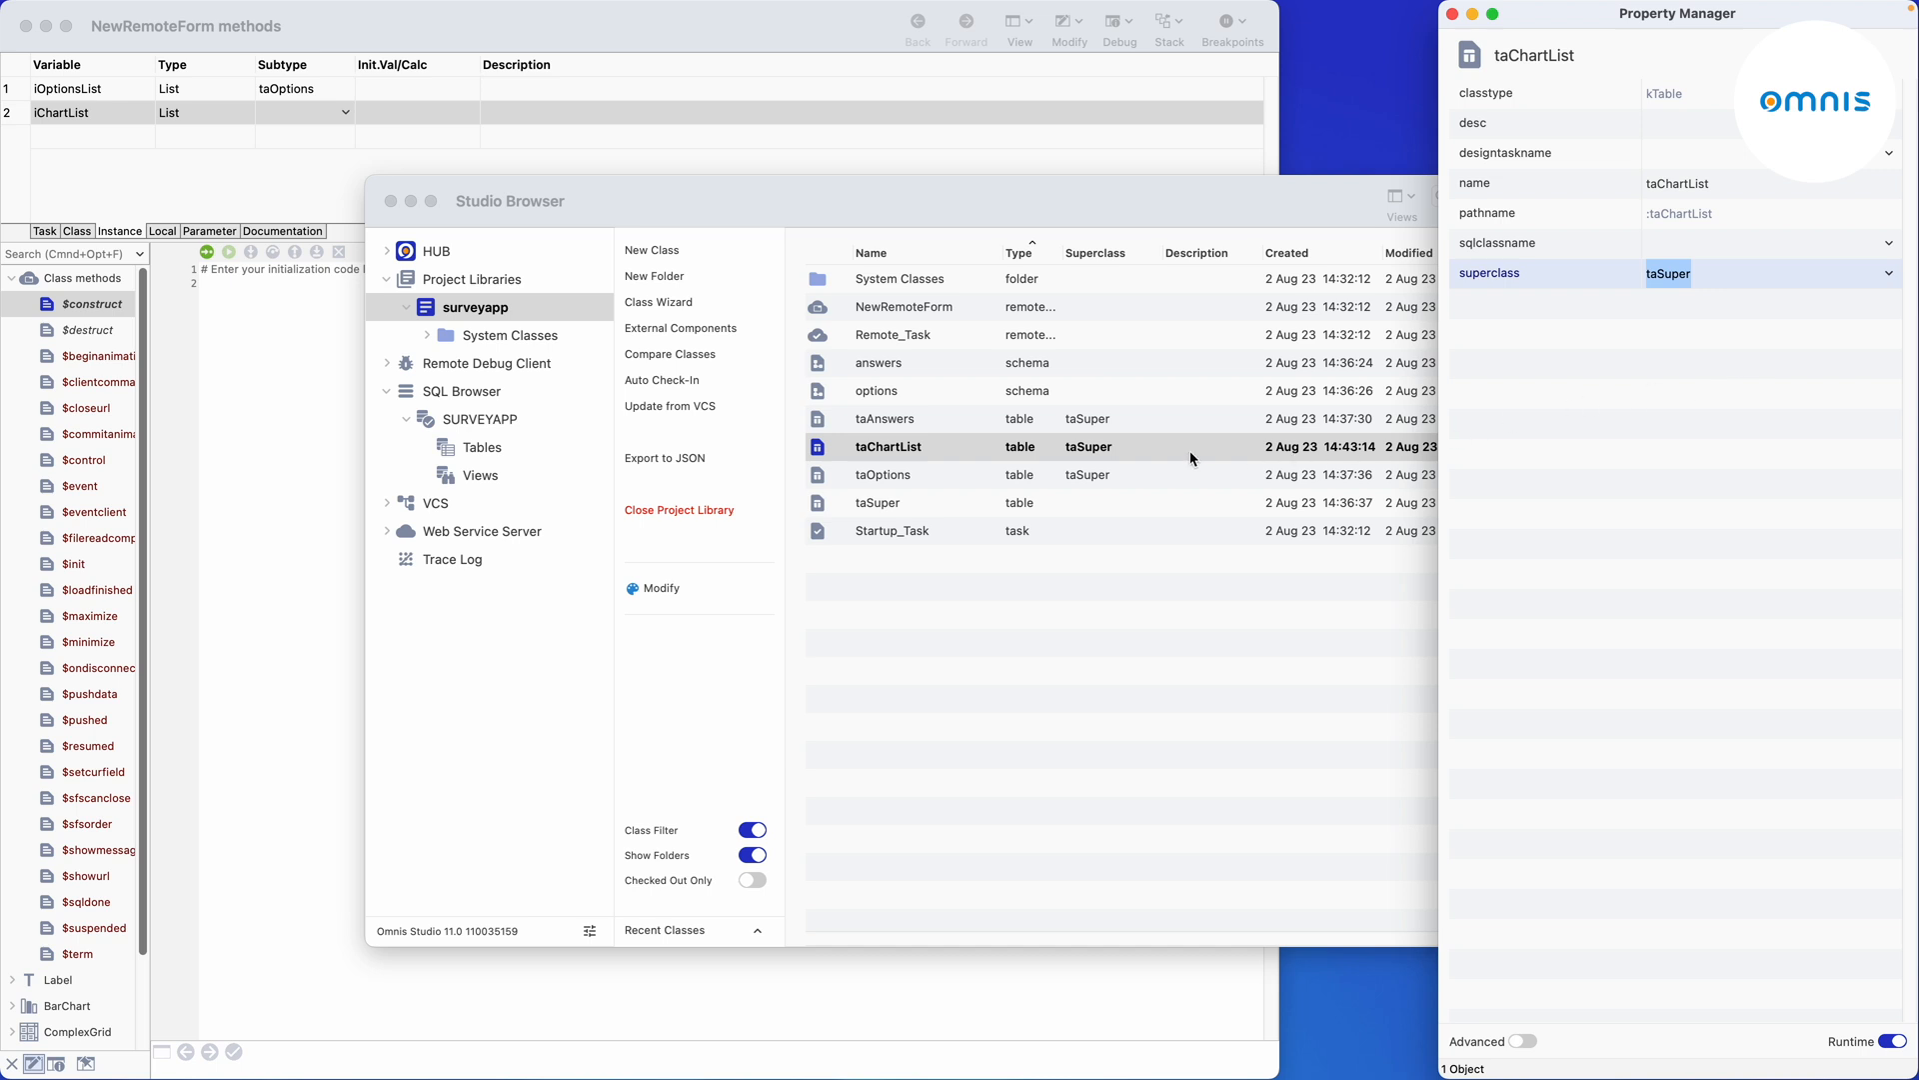
double_click(887, 445)
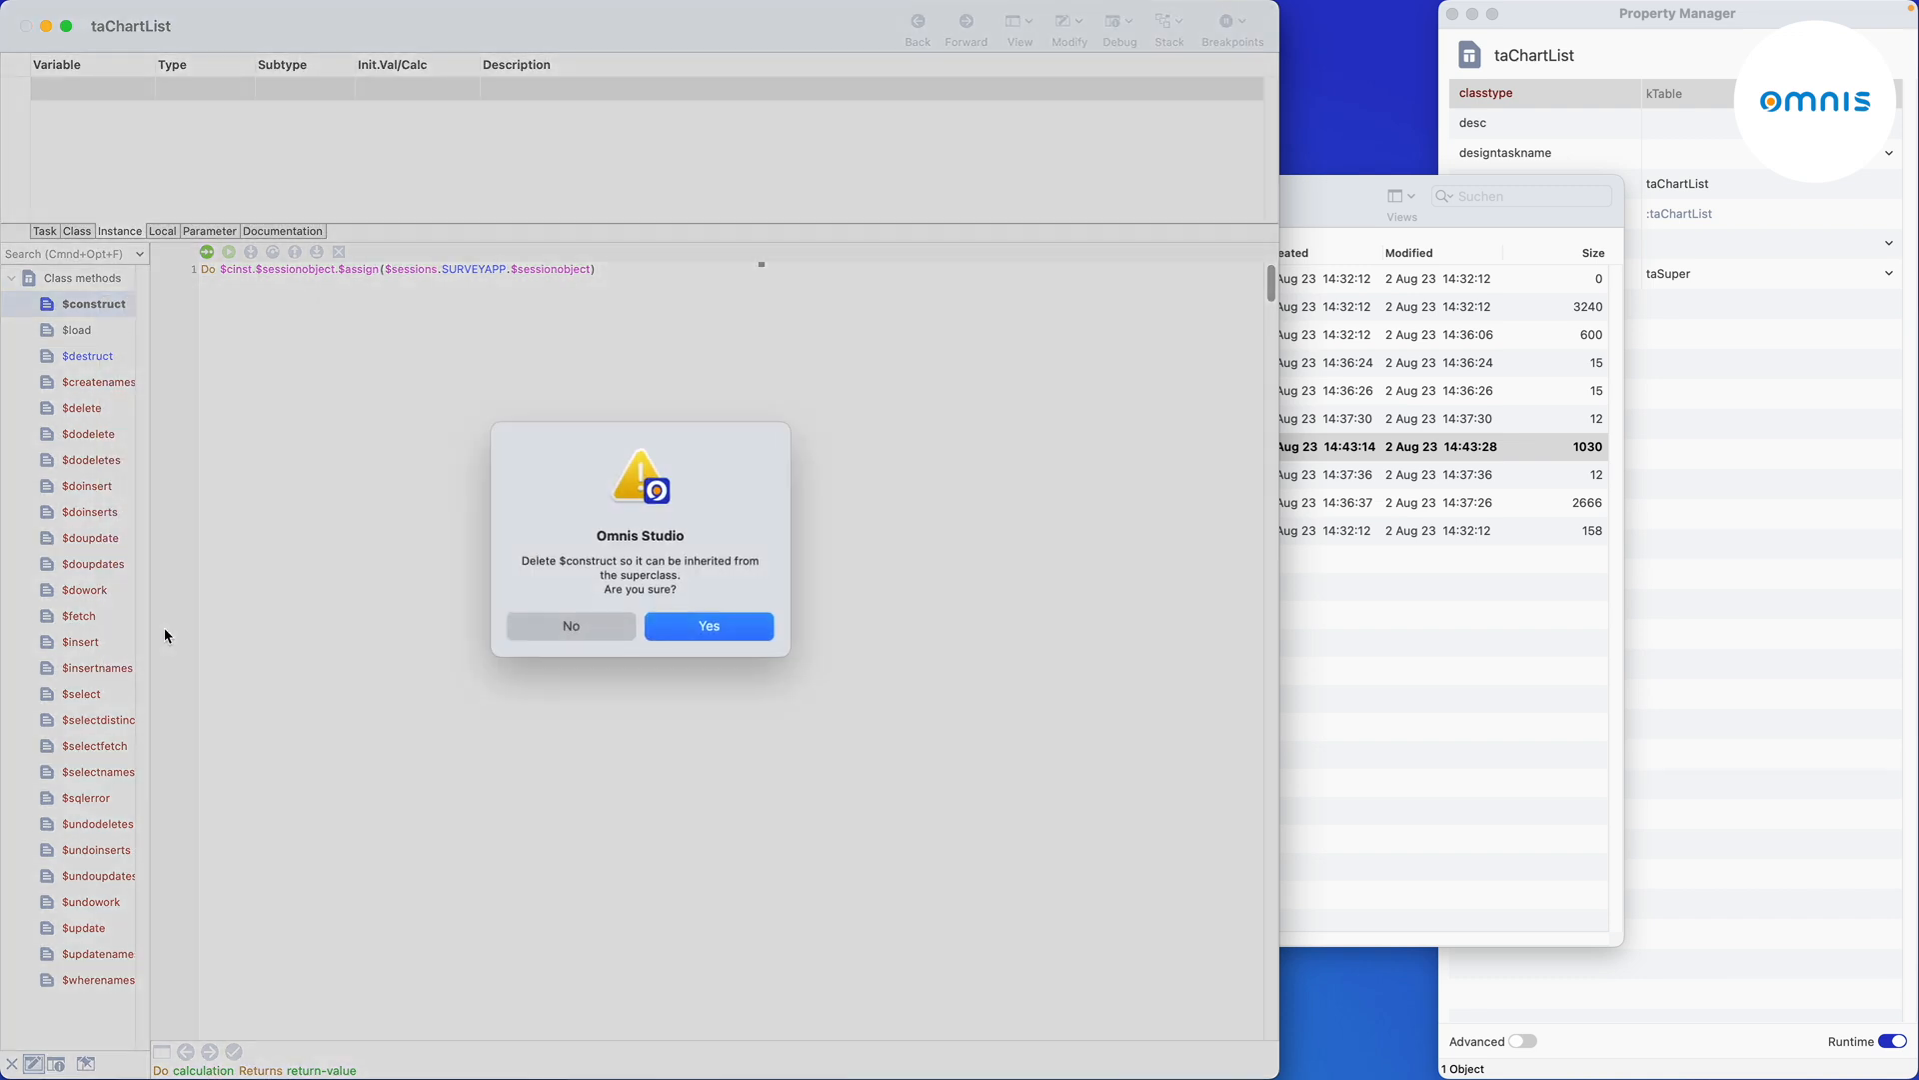
click(708, 626)
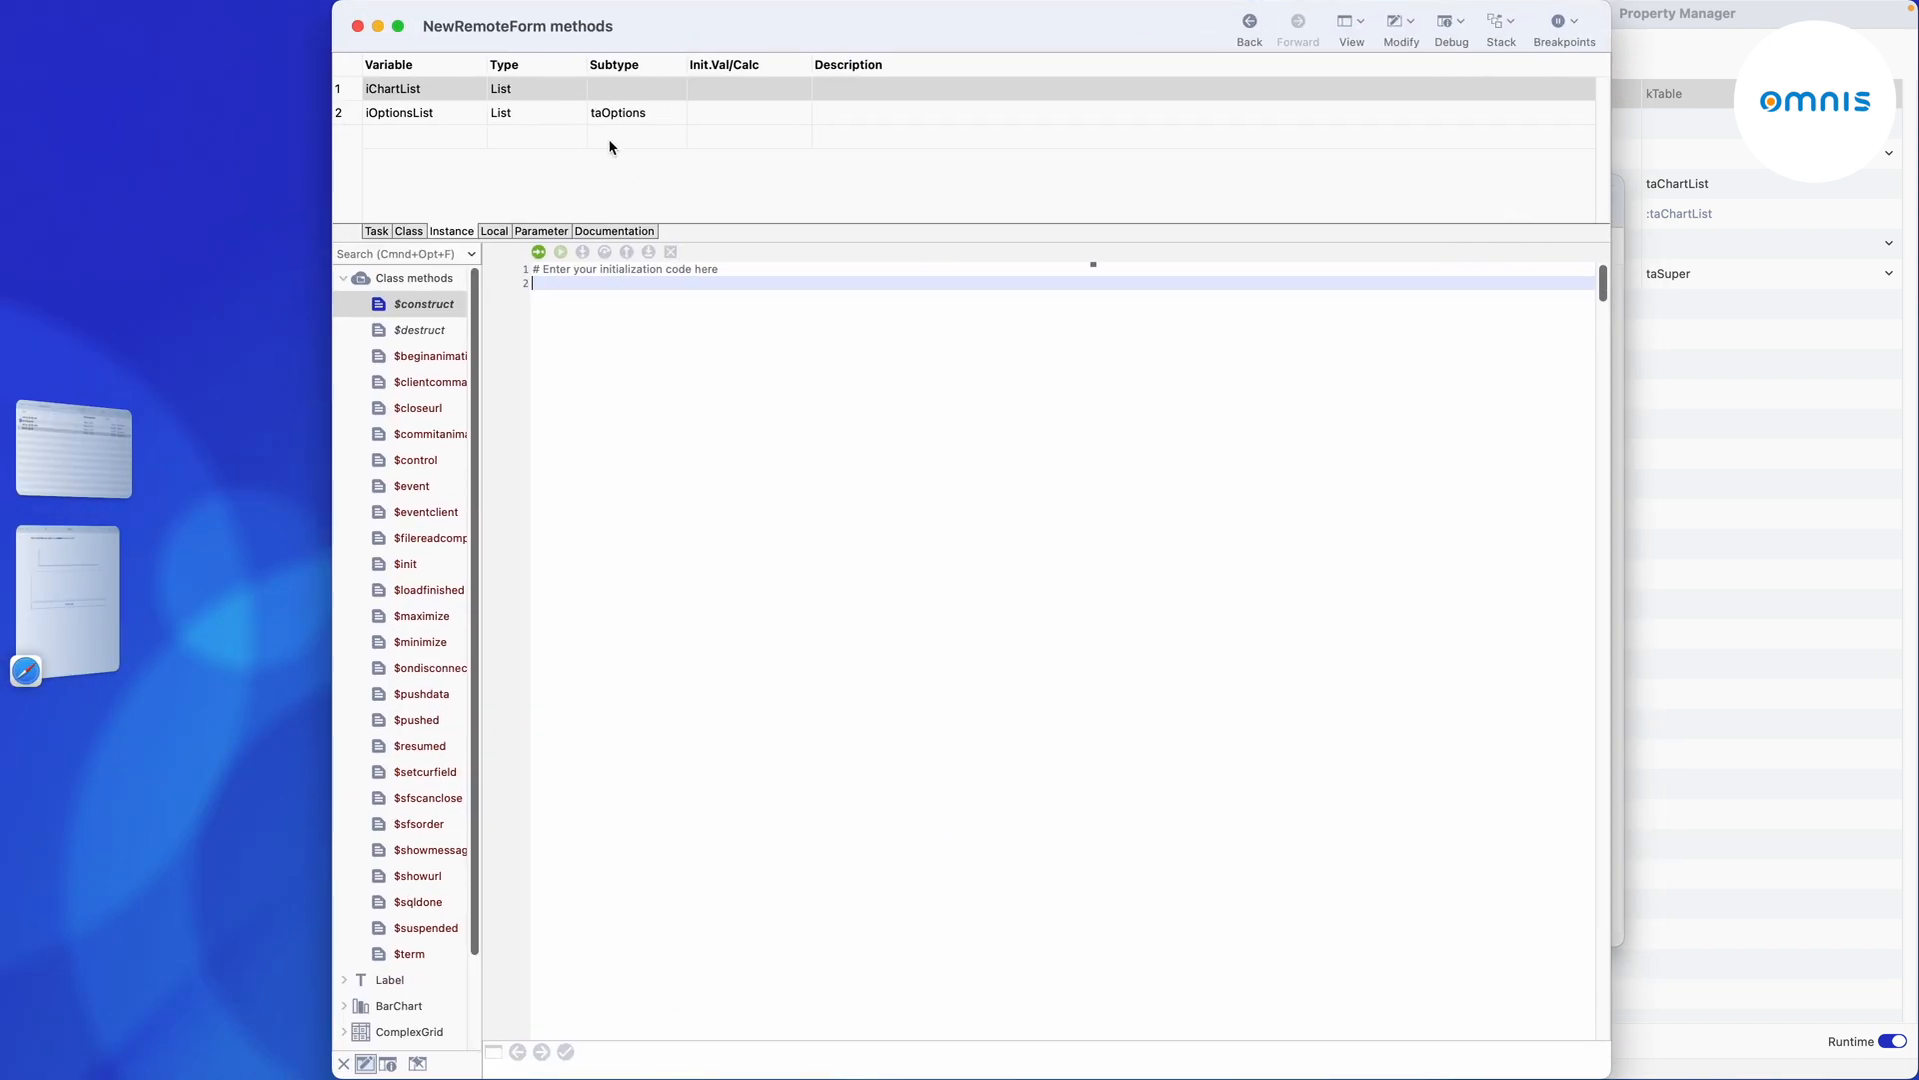
Subtype iChartList as taChartList and add a form $load method containing Do iChartList.$load().
click(677, 88)
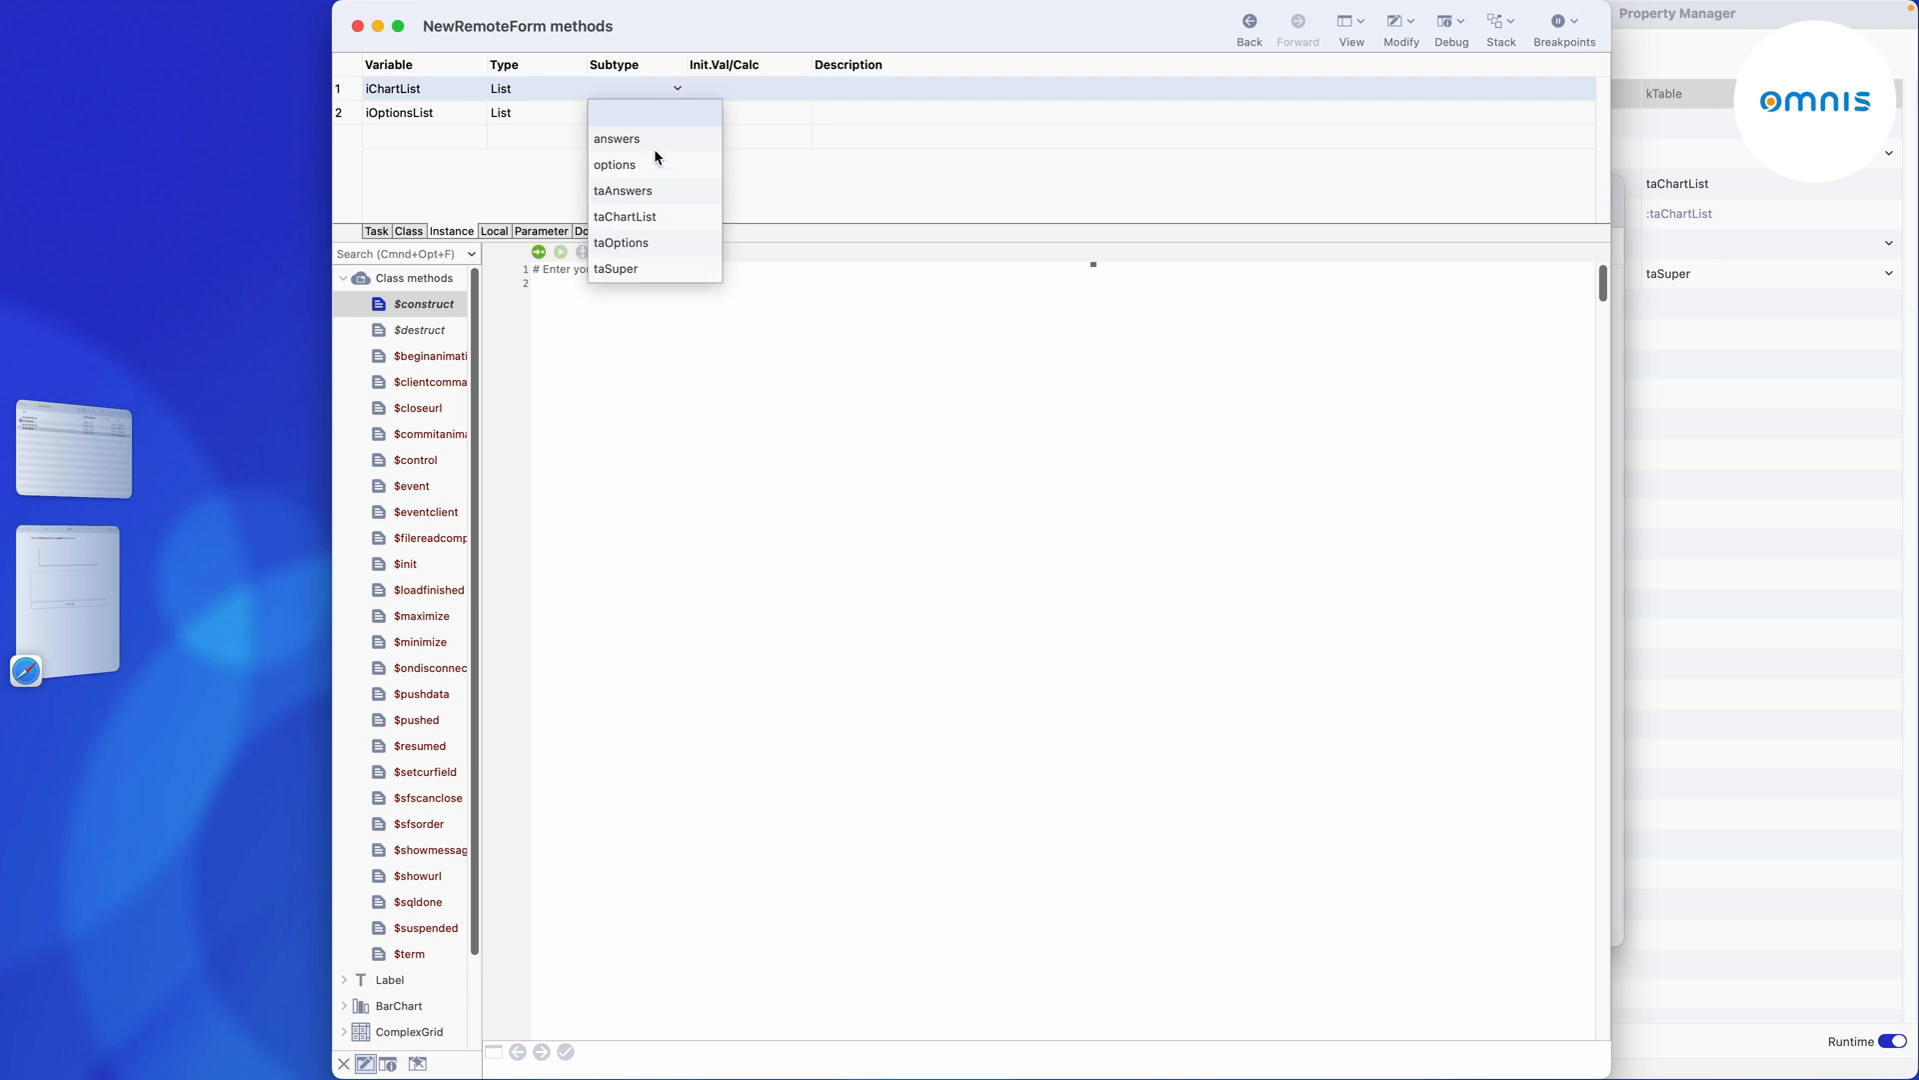
click(623, 216)
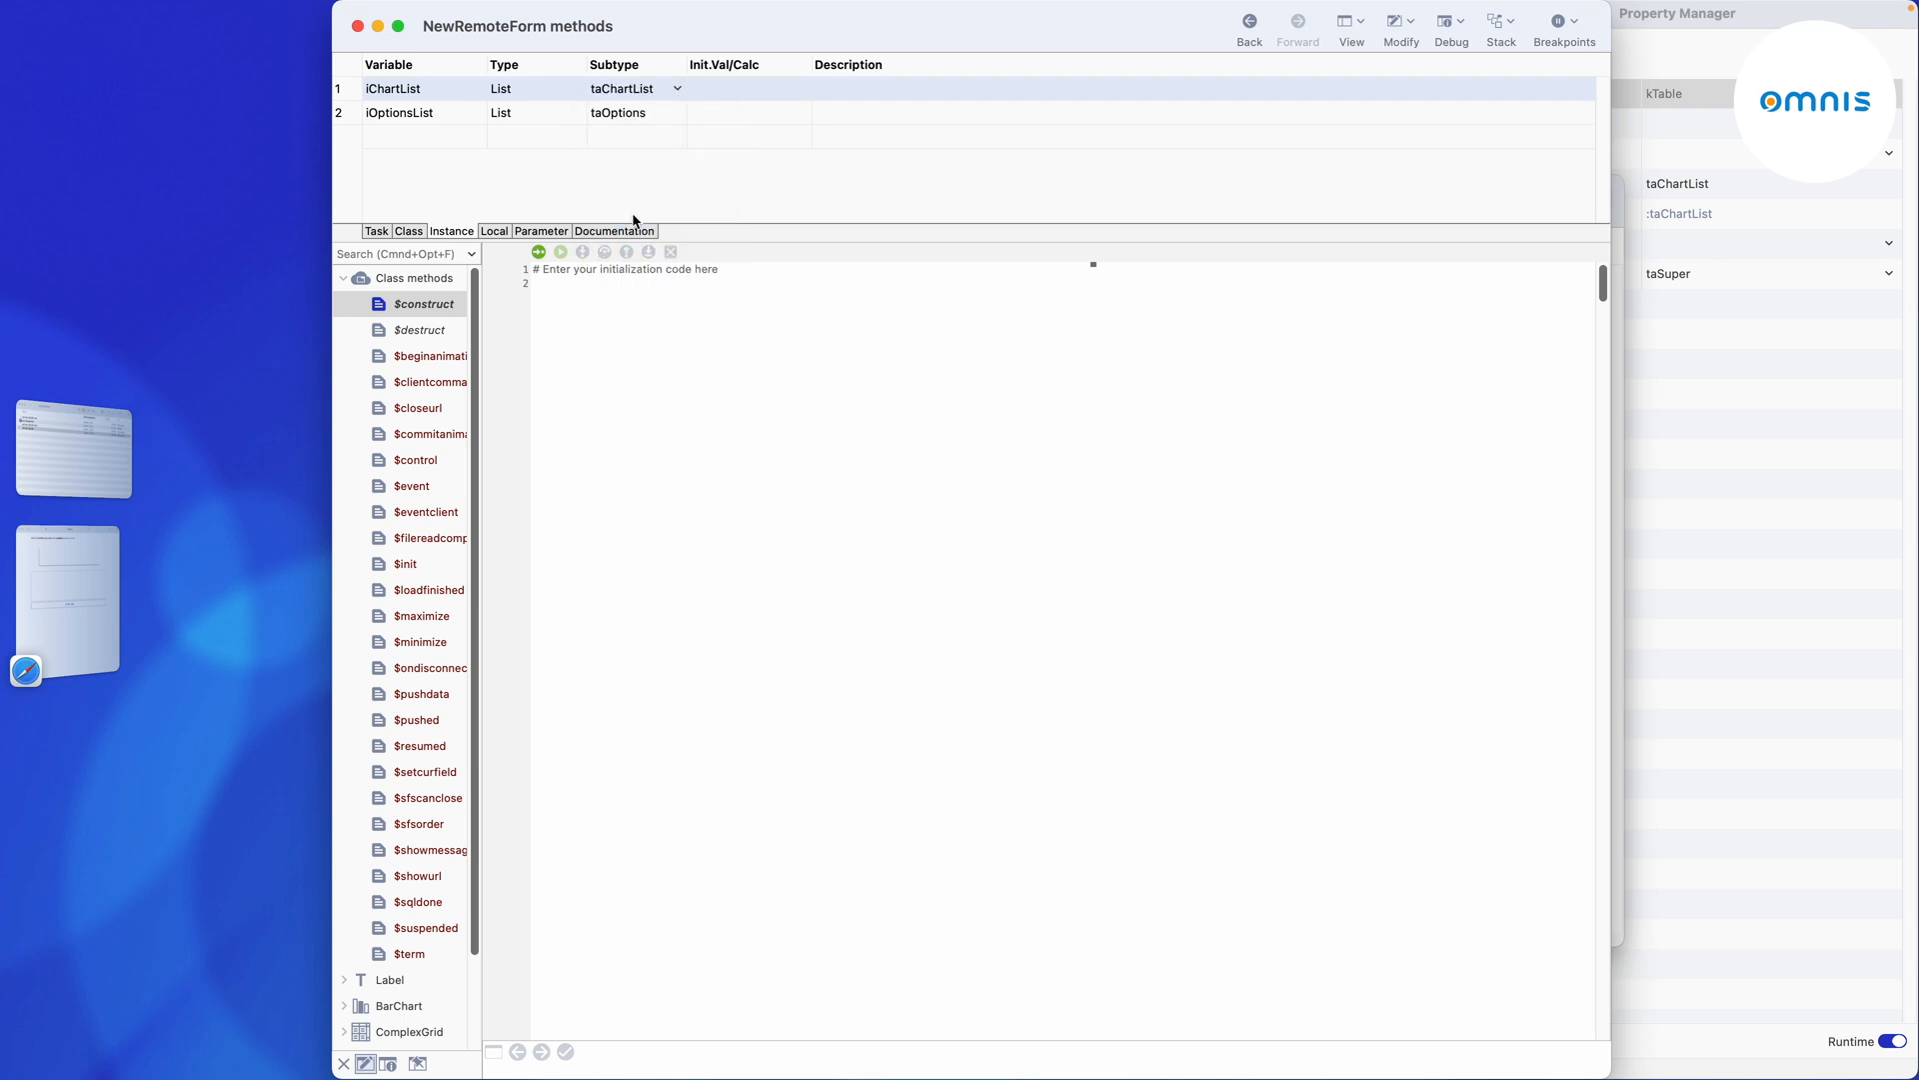
right_click(415, 304)
text($load)
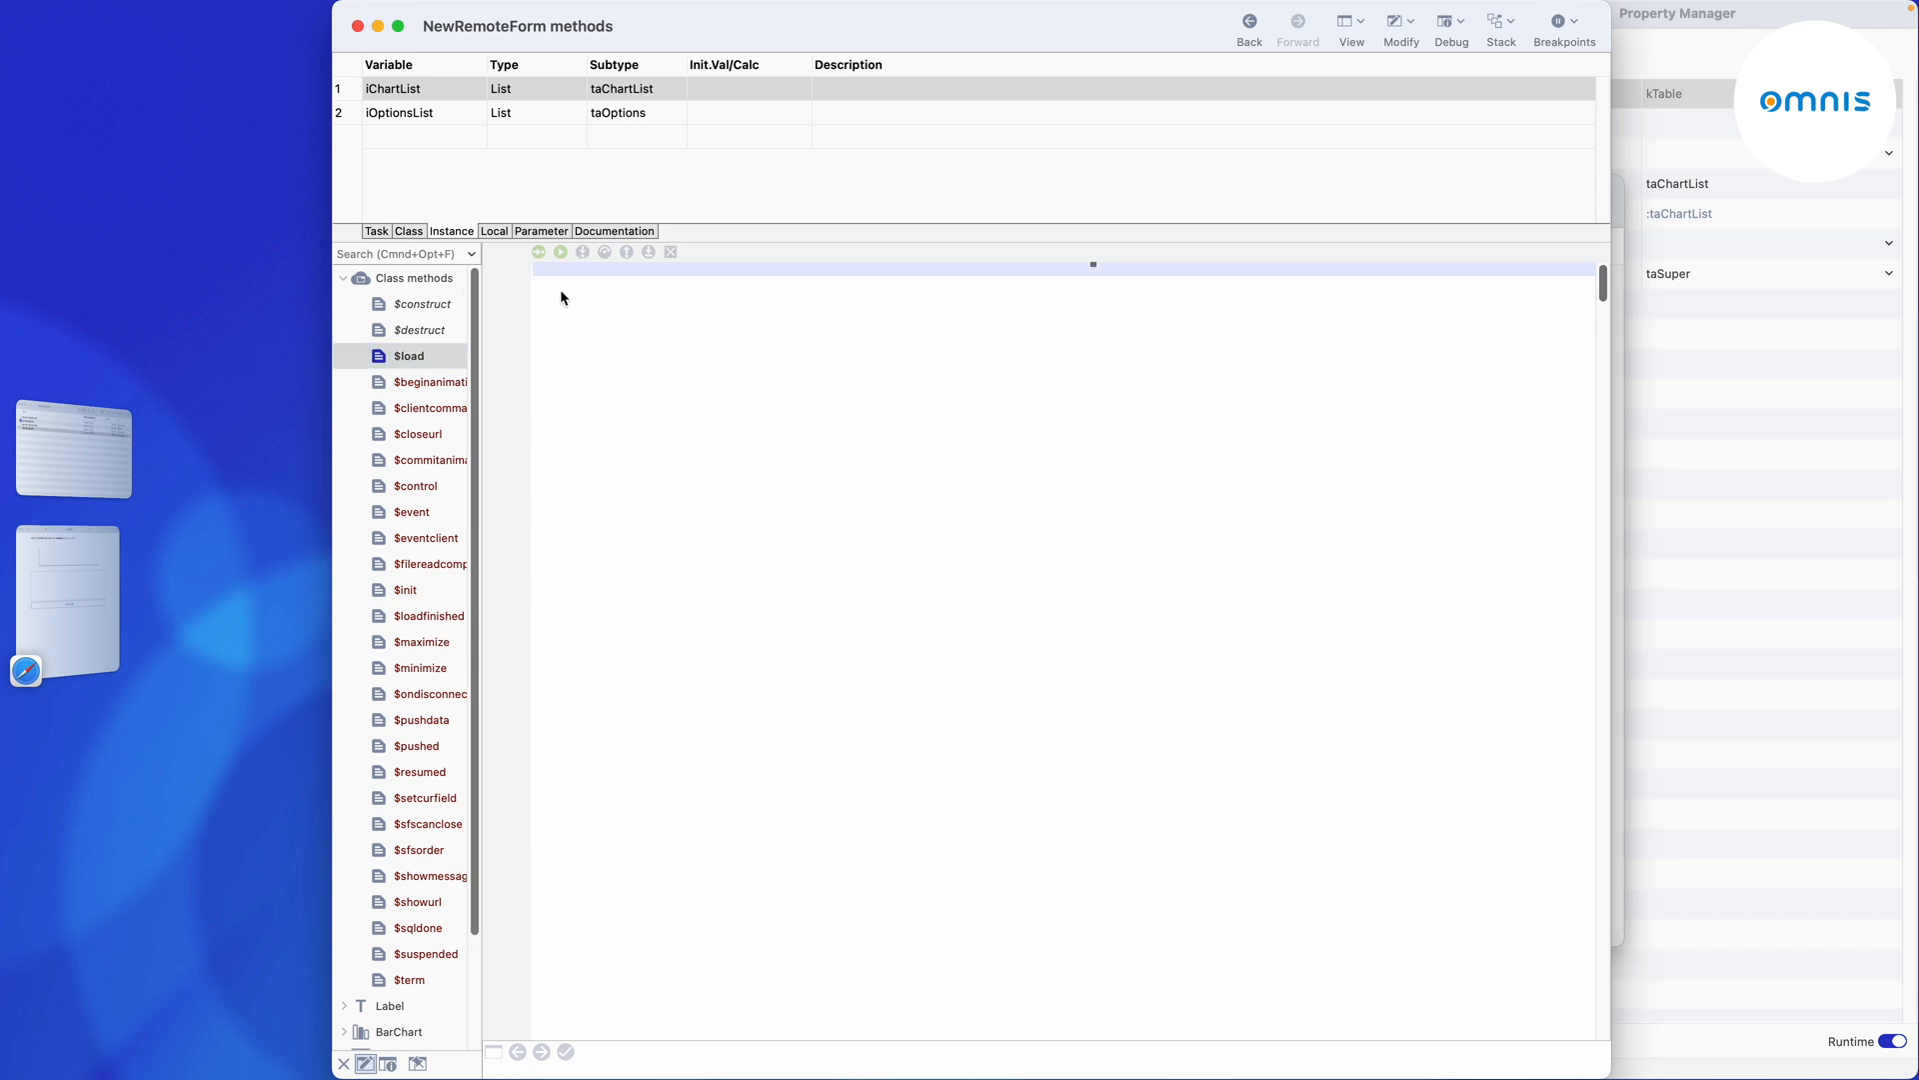
text(Do iChartList)
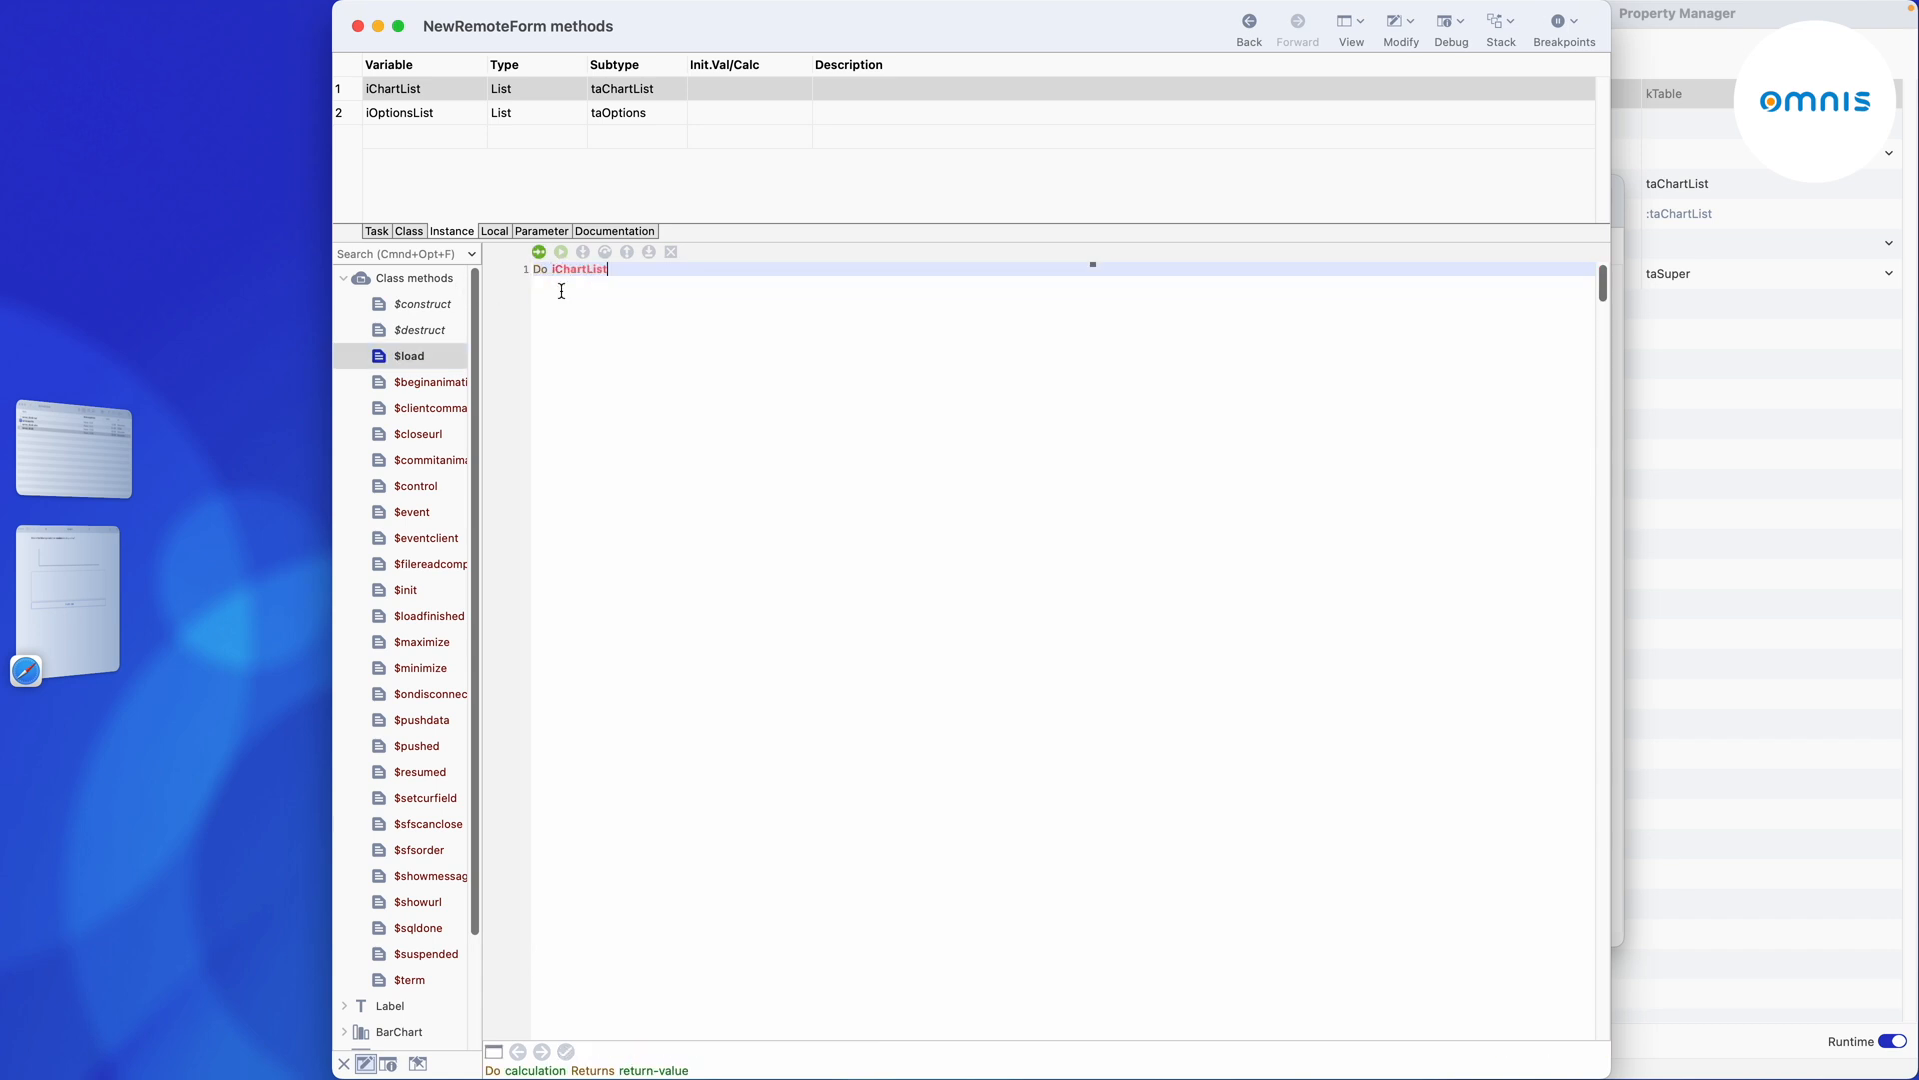
text(.$load())
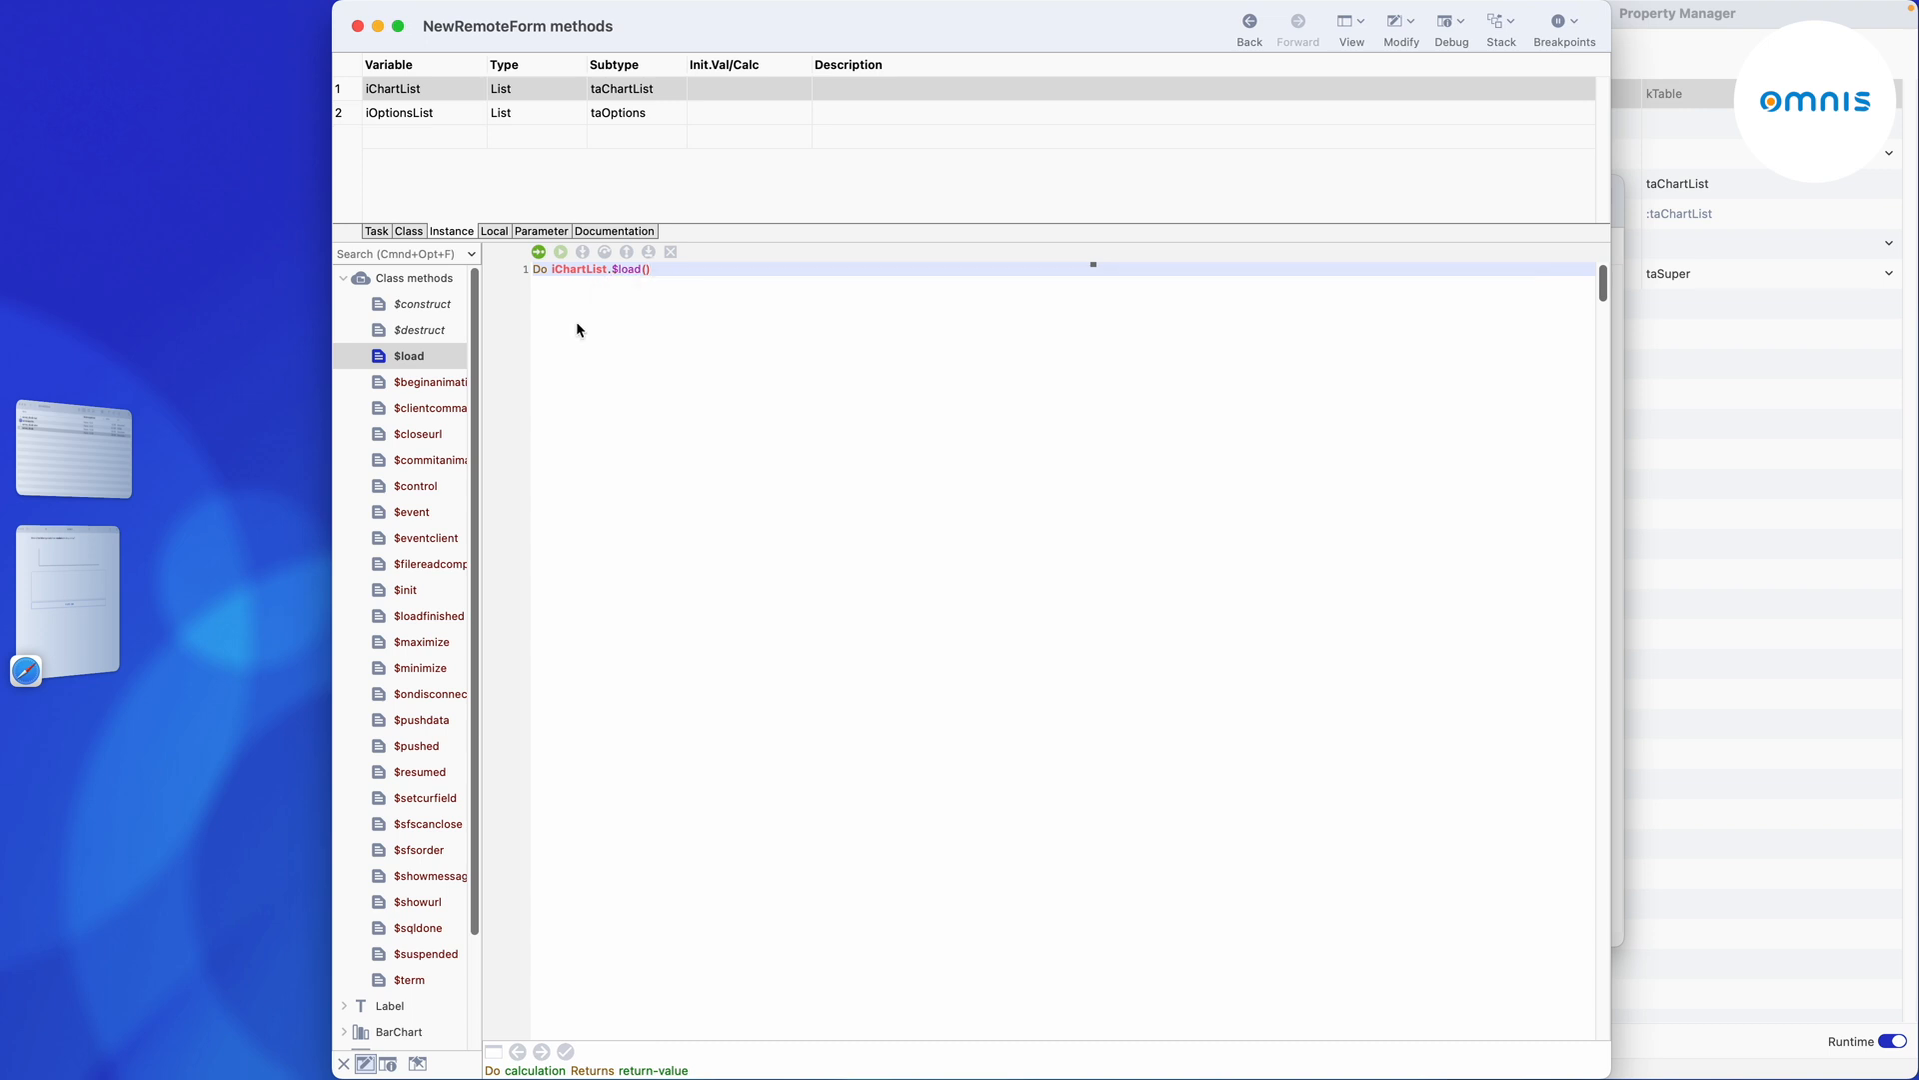
right_click(400, 112)
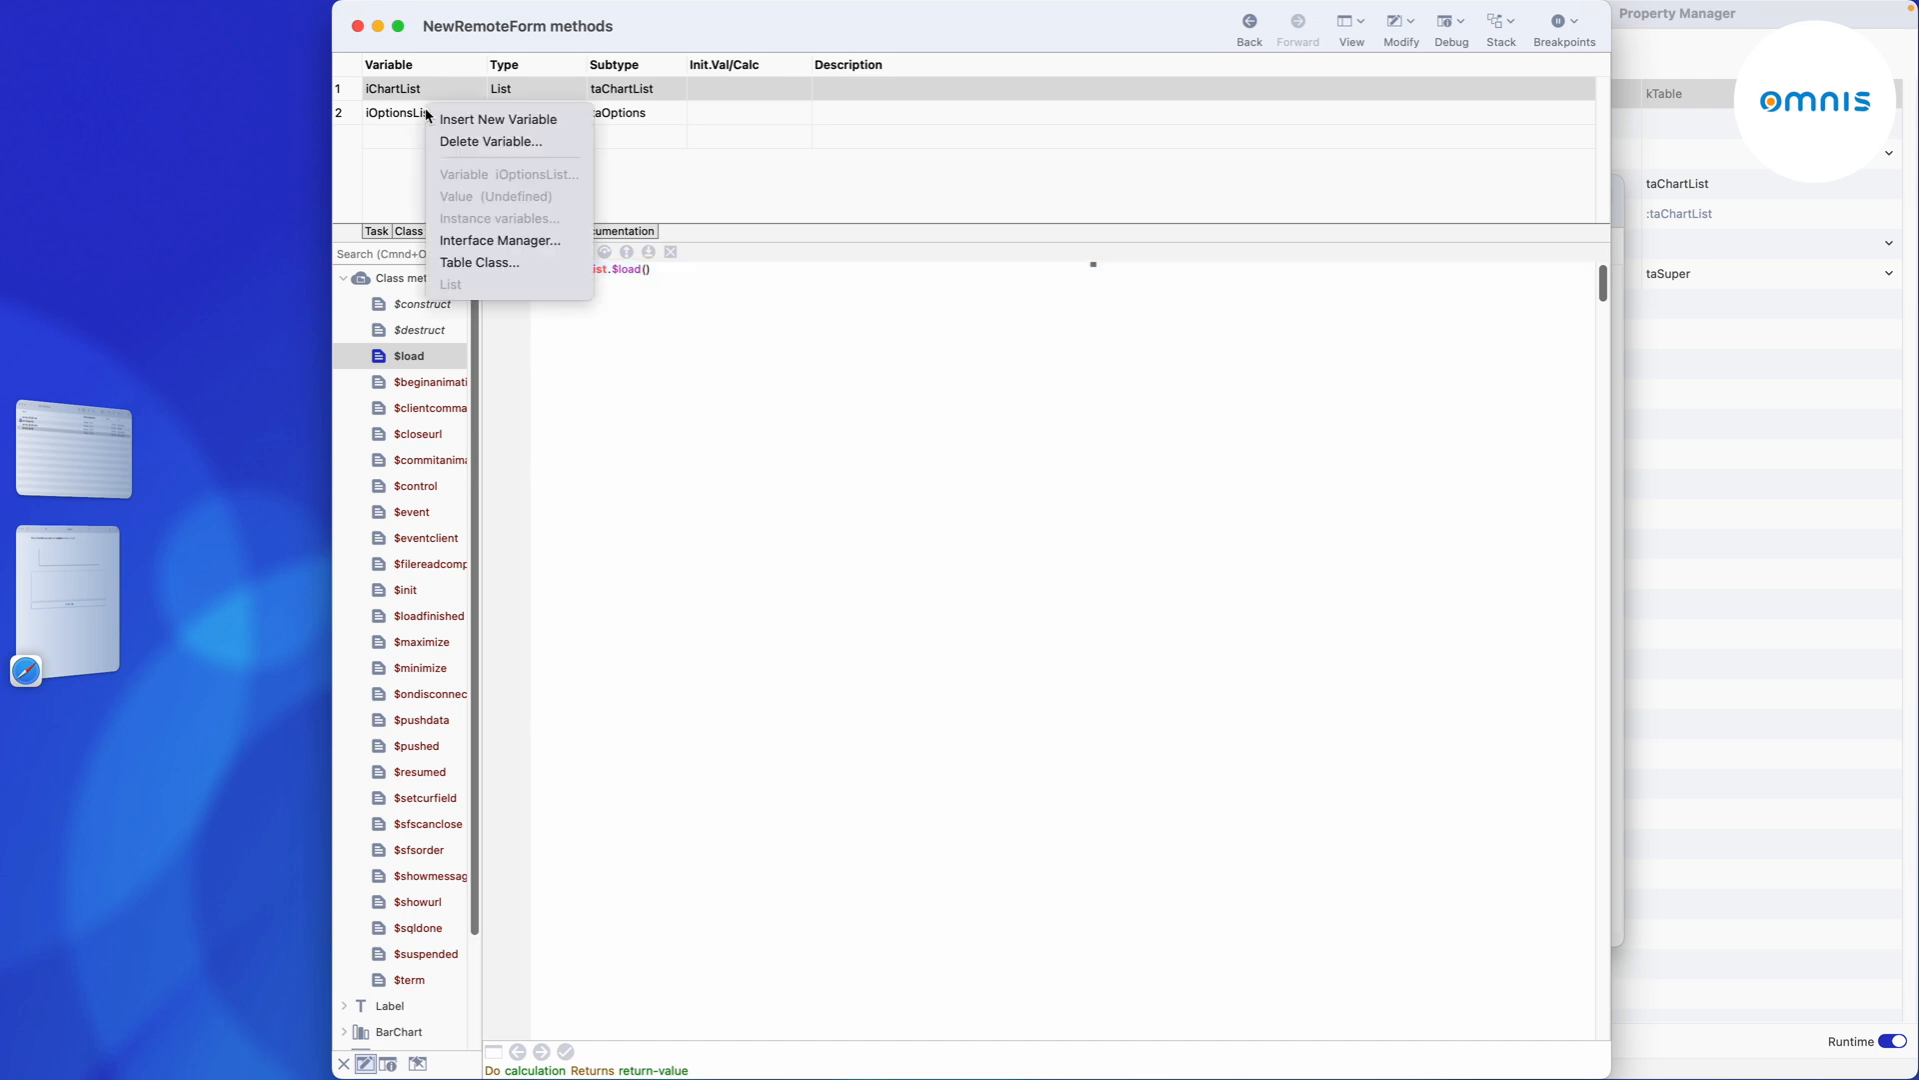
In taOptions, add a $load method running Do $cinst.$select() then Do $cinst.$fetch(kFetchAll).
click(478, 262)
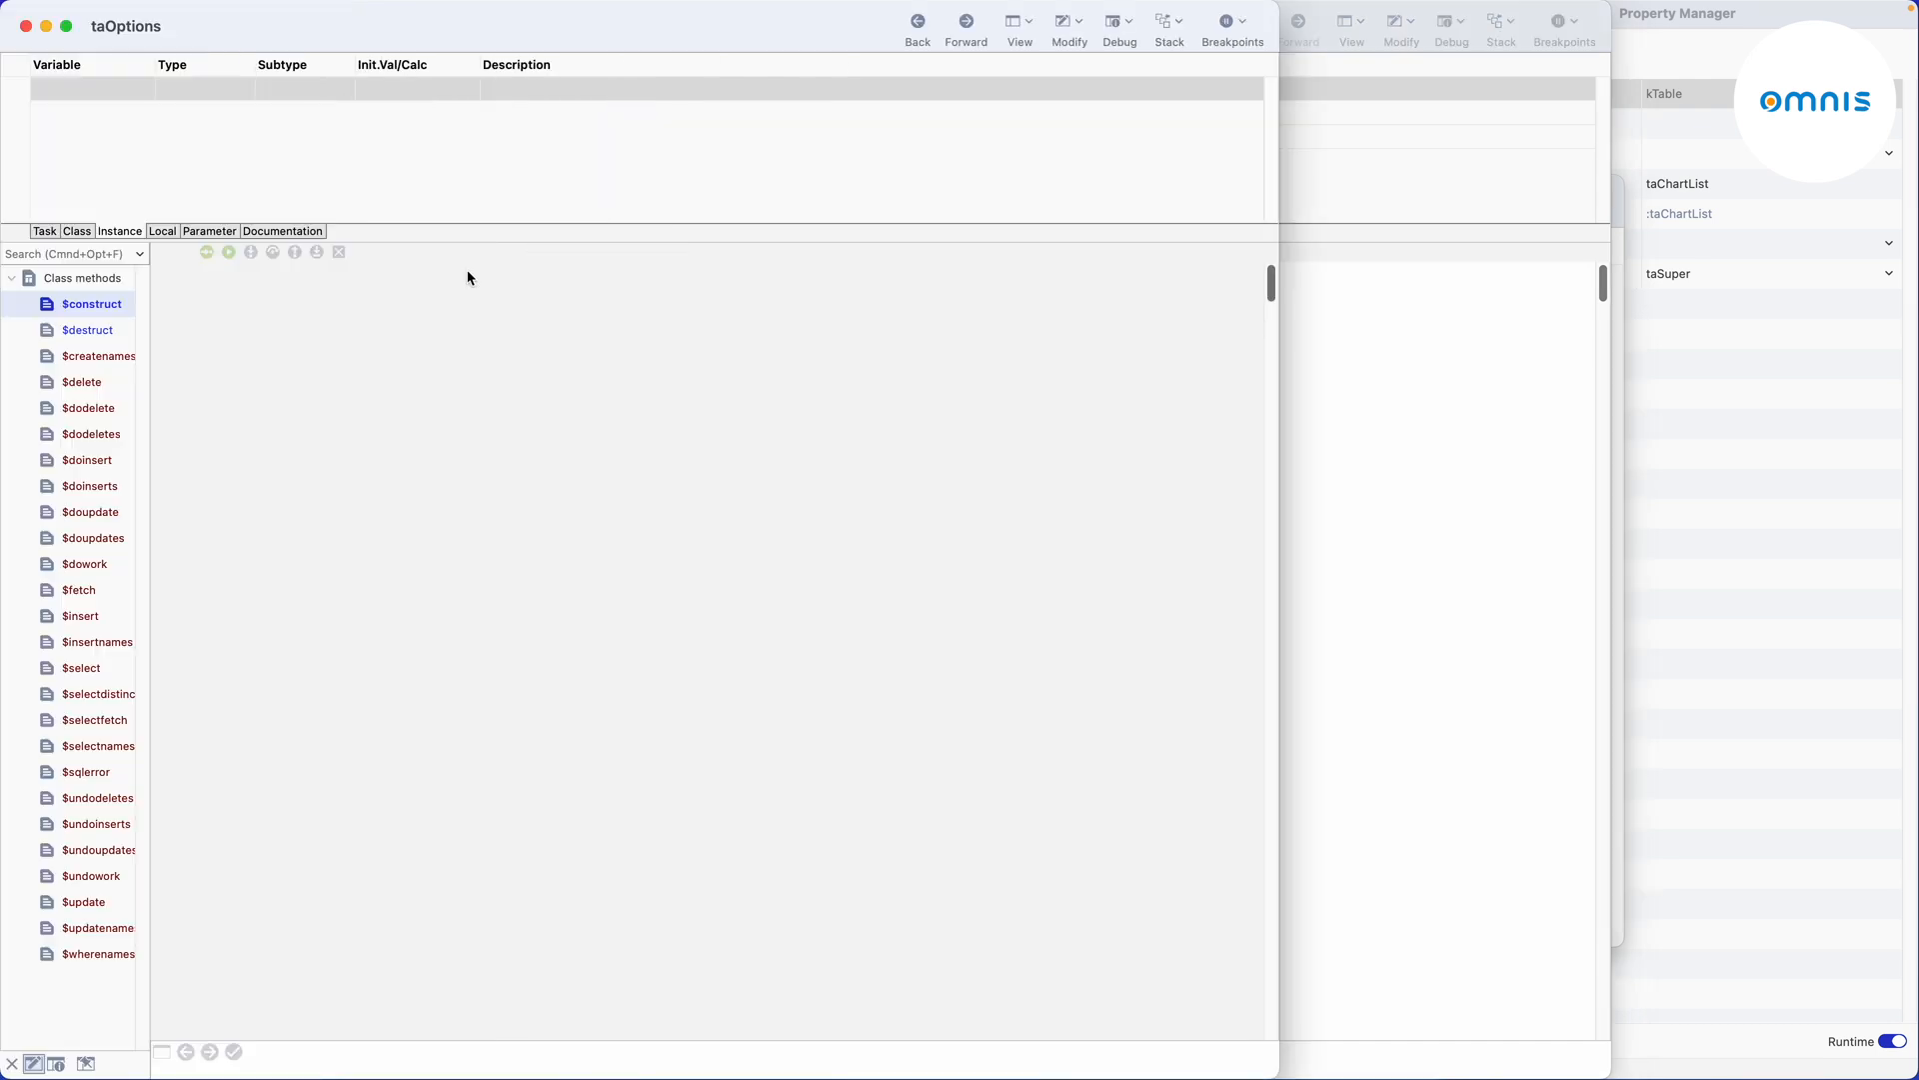
right_click(80, 278)
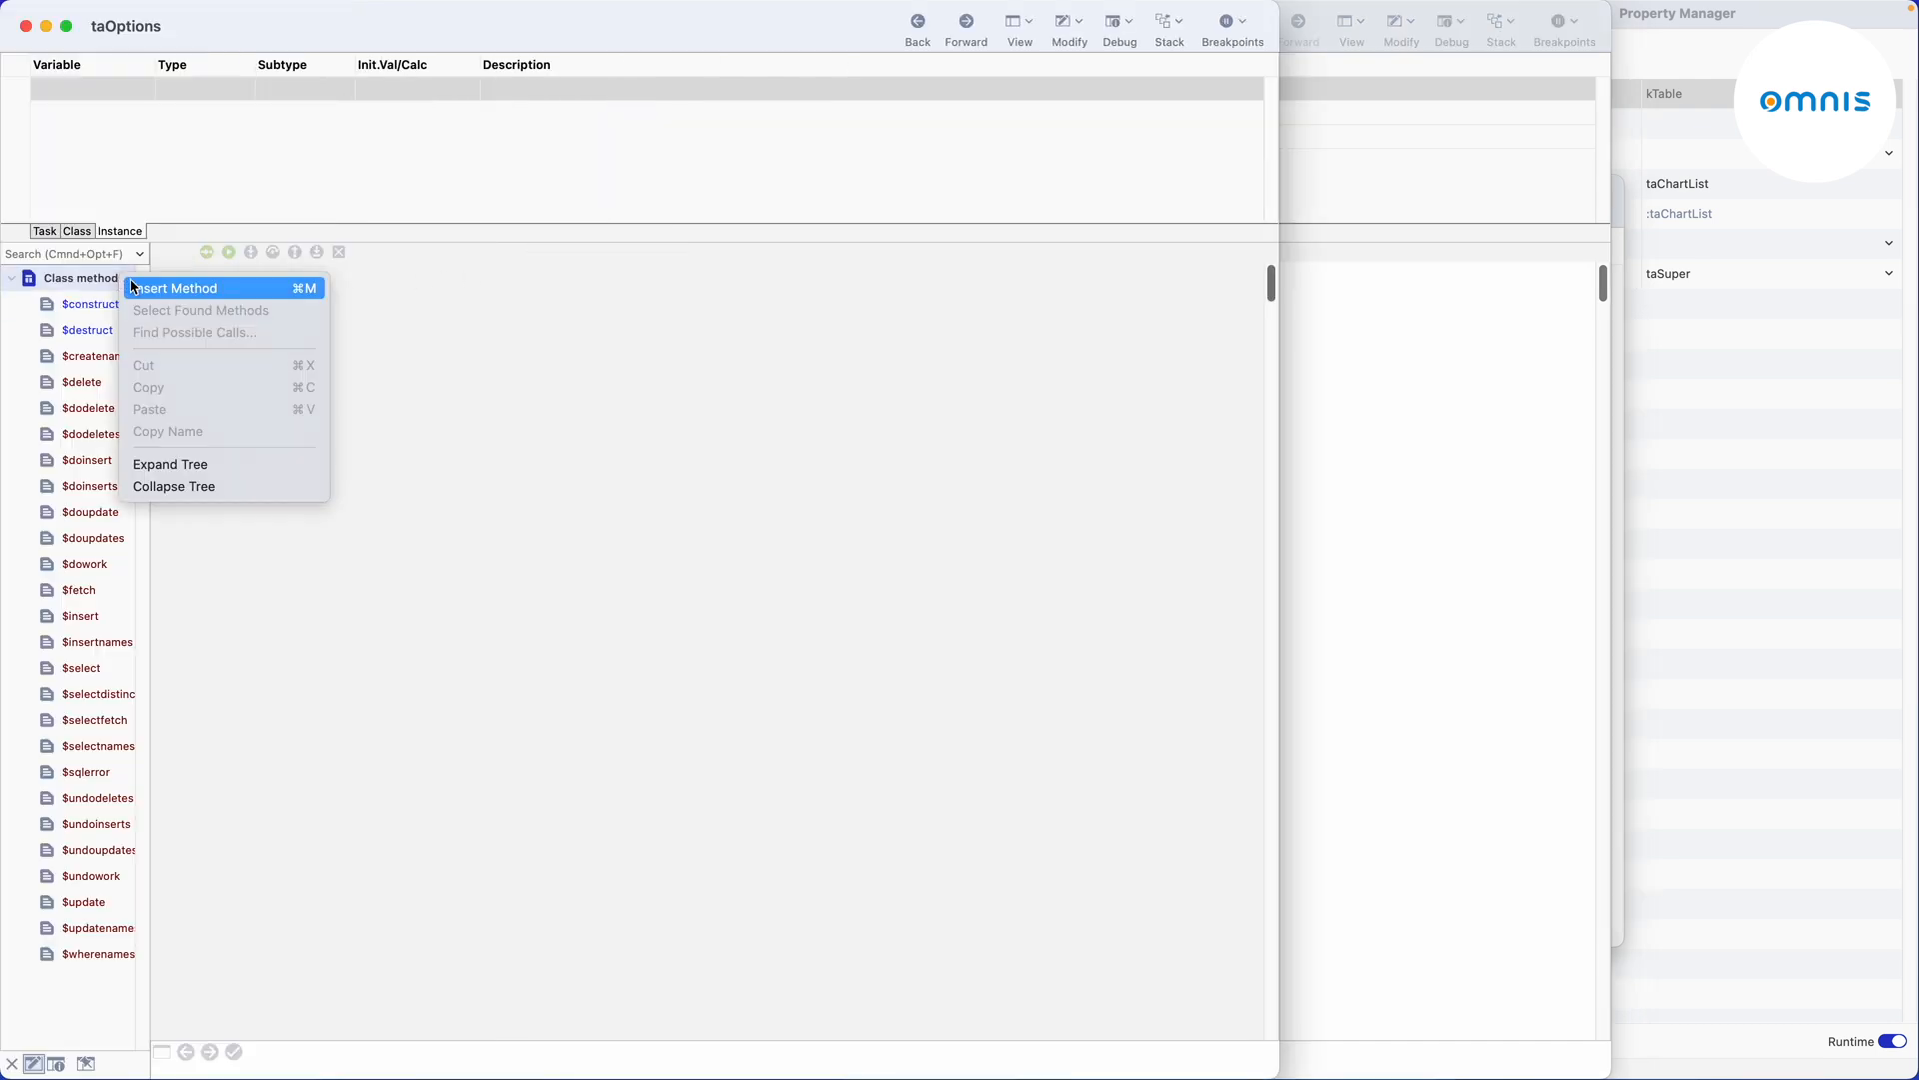
click(174, 288)
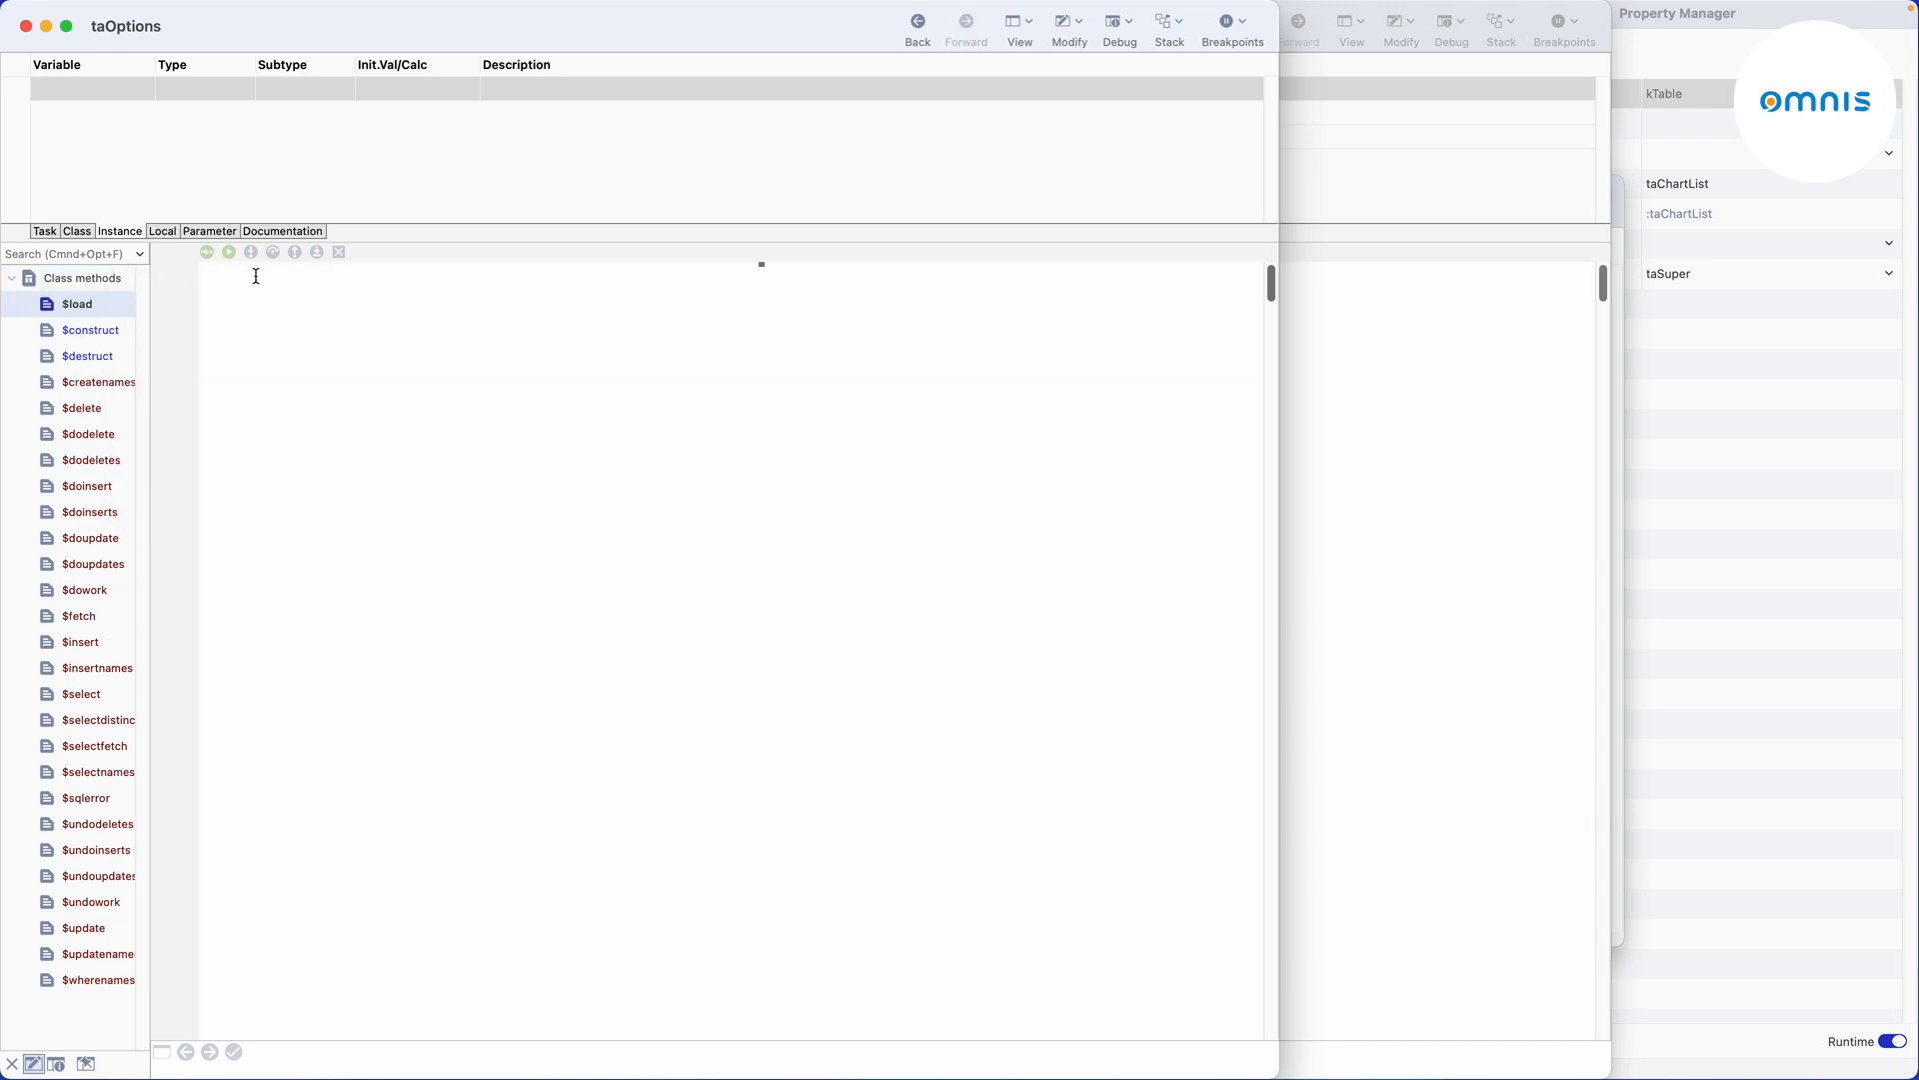
text(Do $cinst)
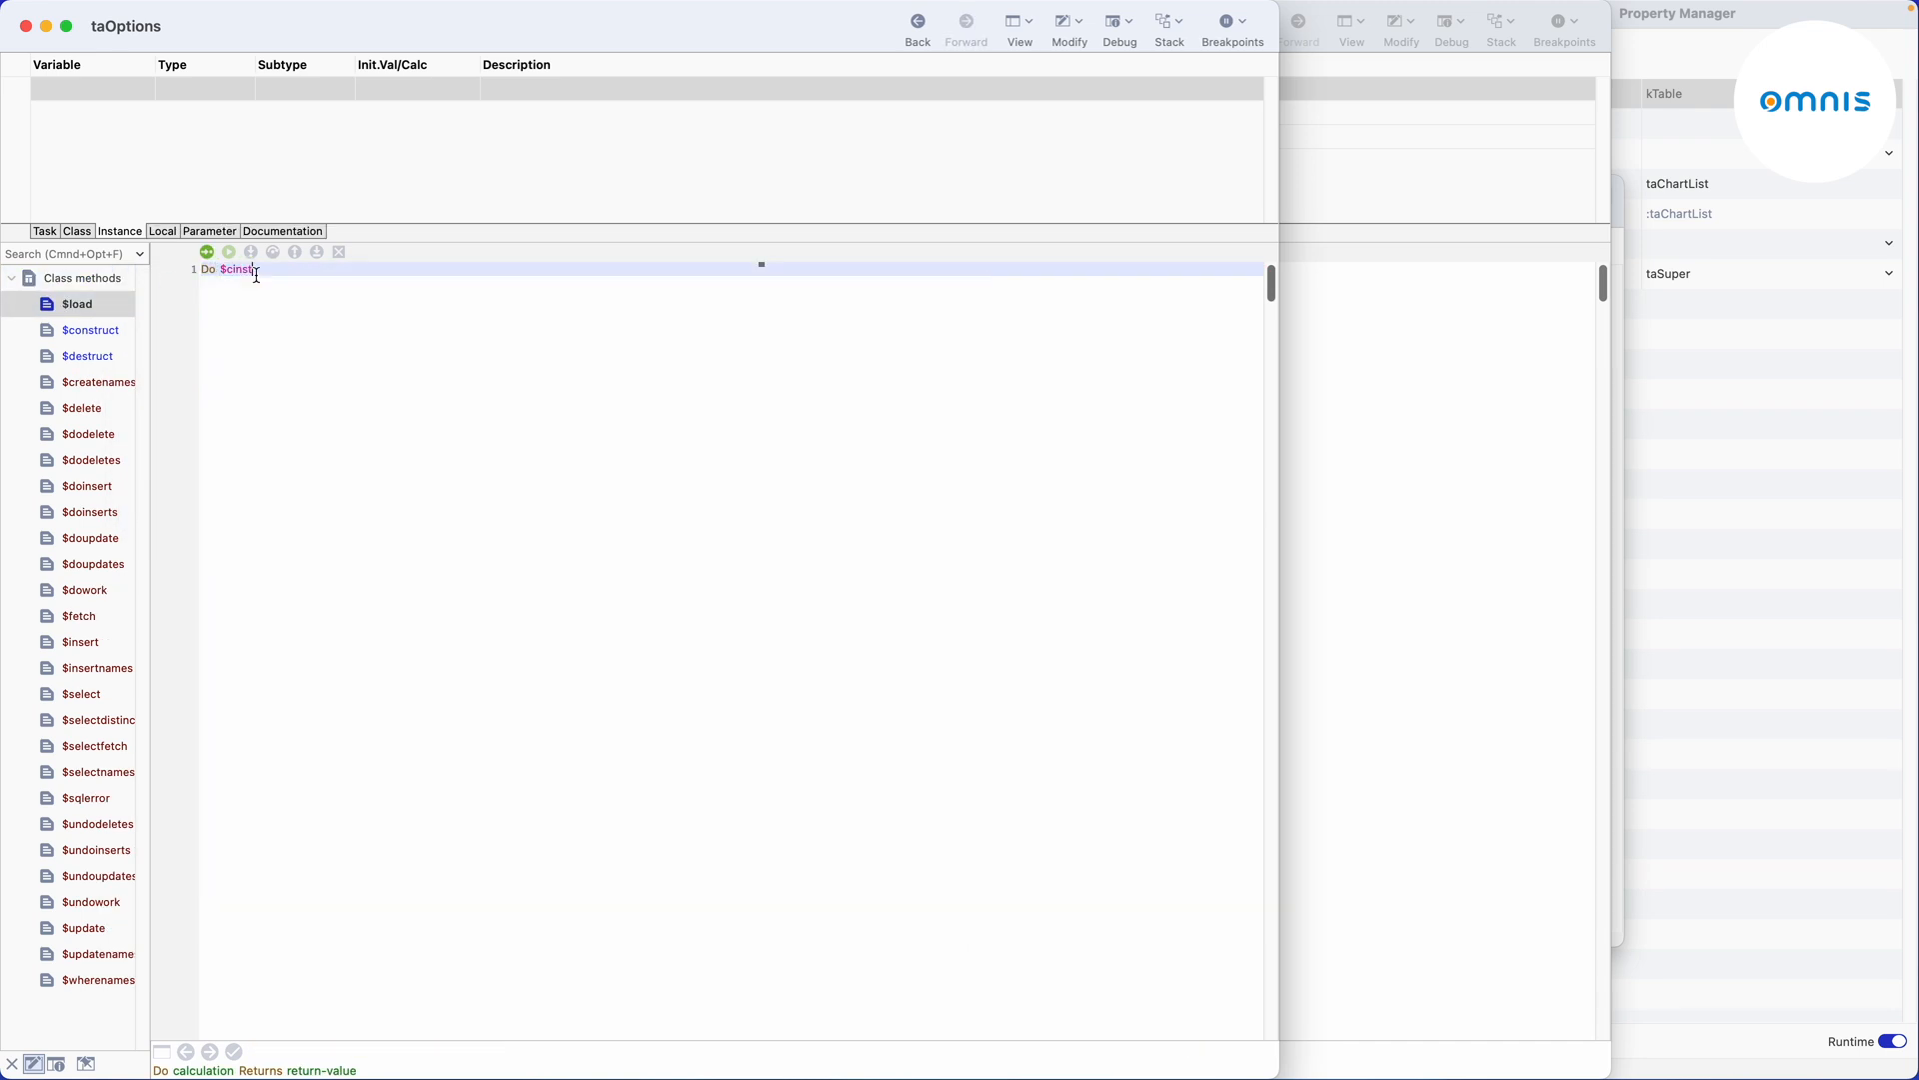
text(.$select())
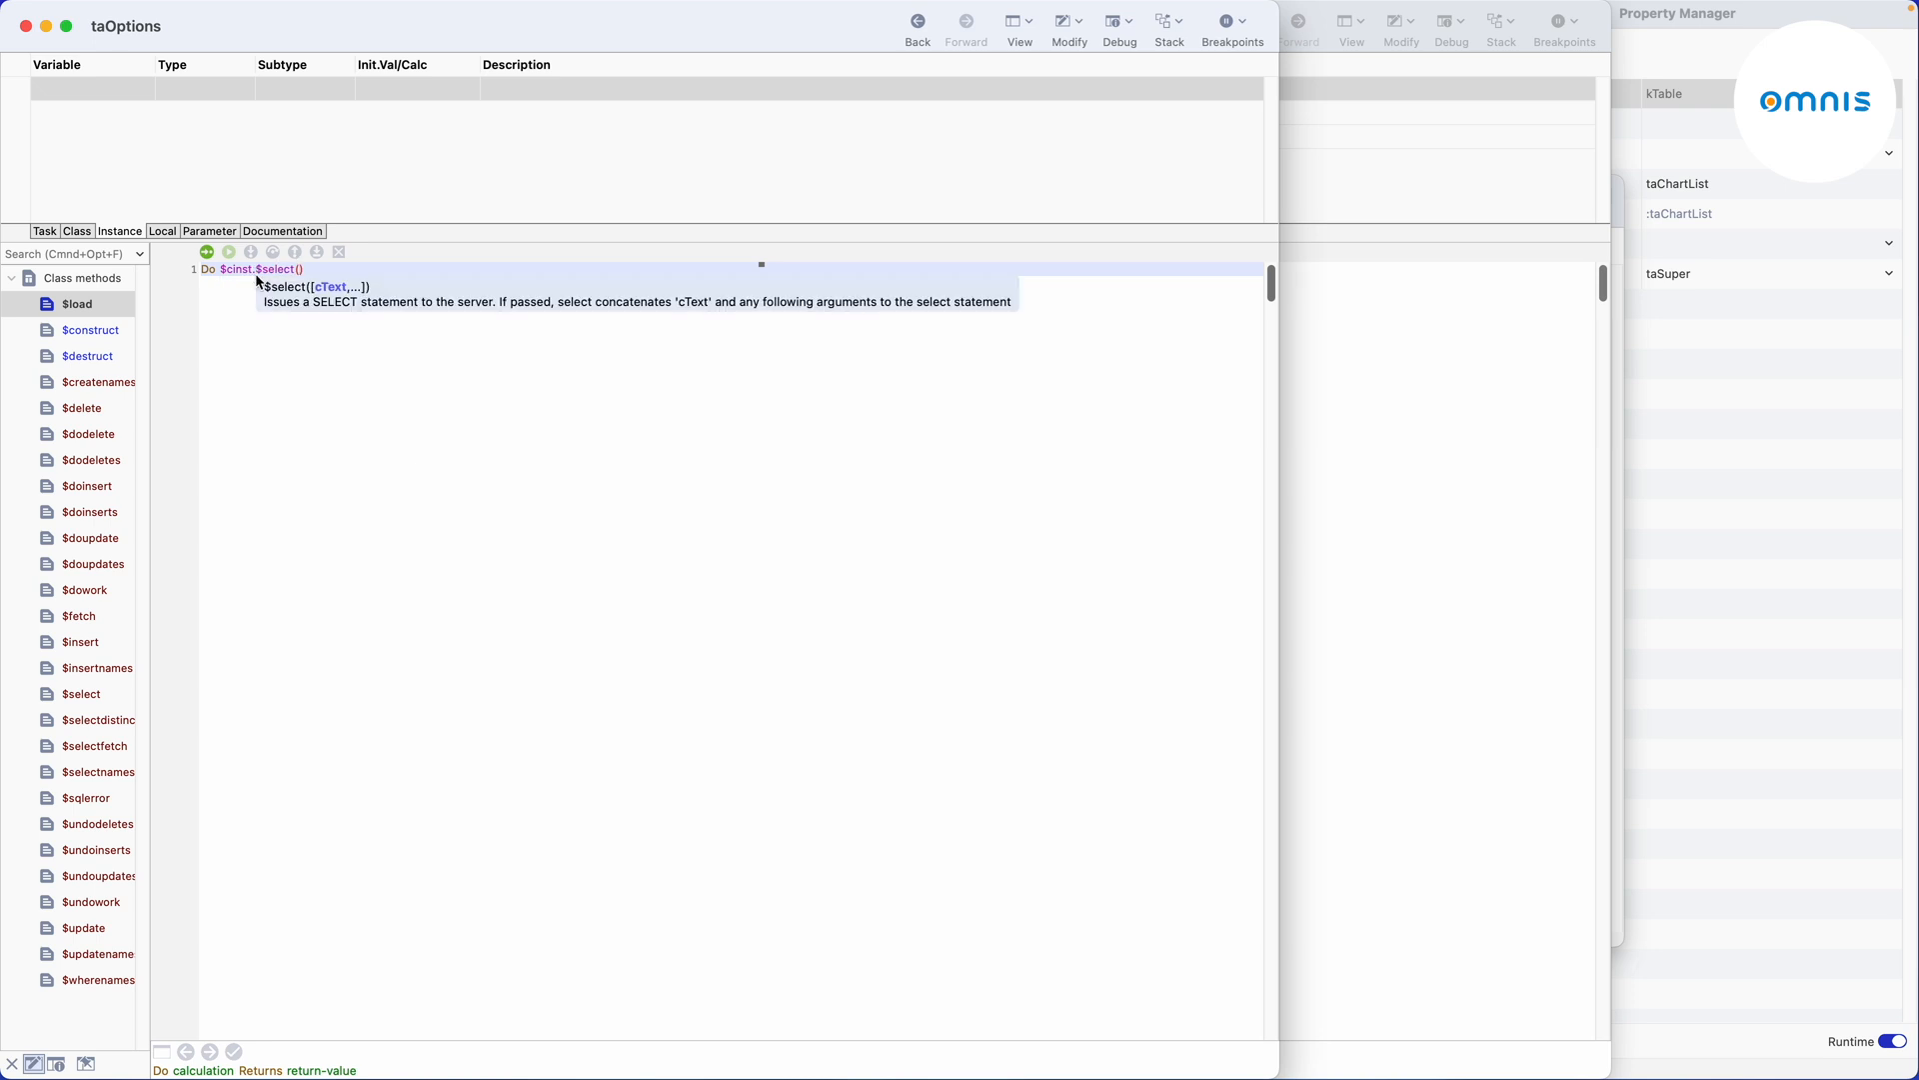
text(Do $cinst.$fetch(kFetchAll)
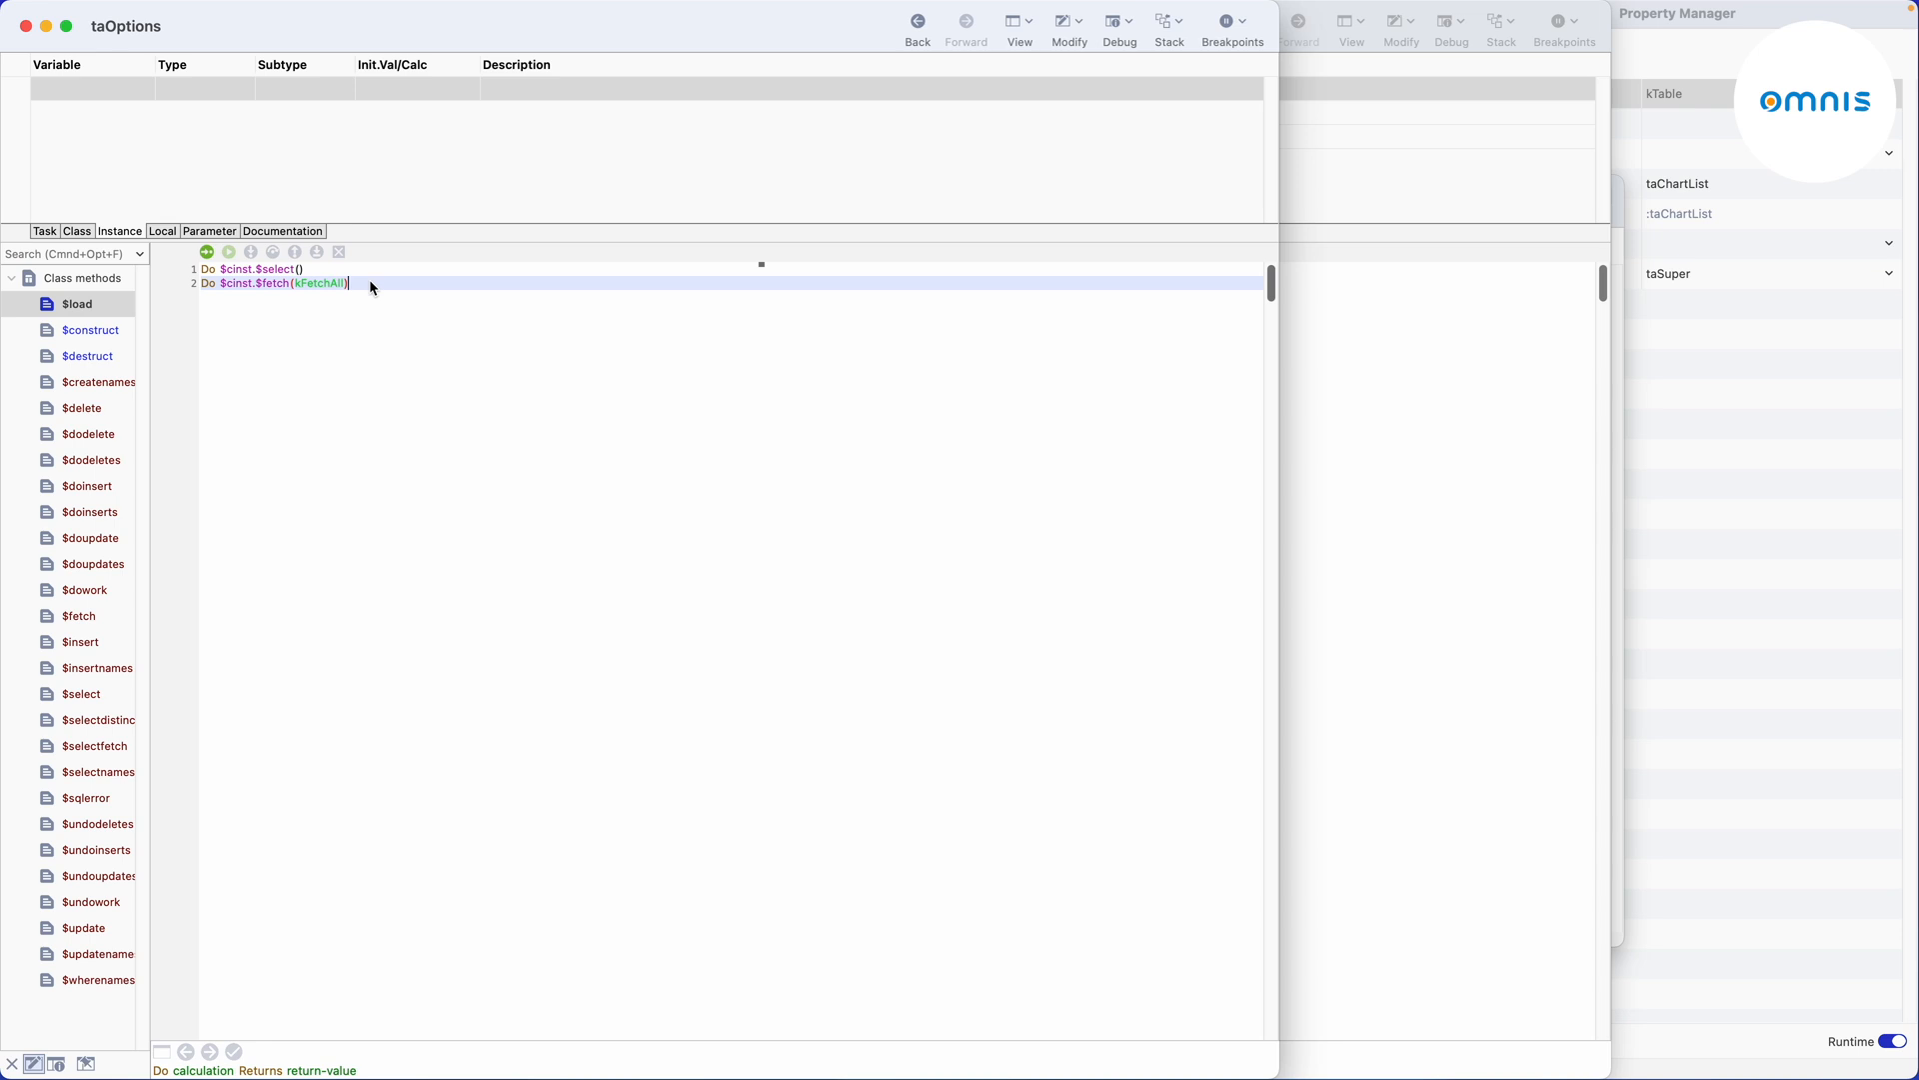
click(88, 330)
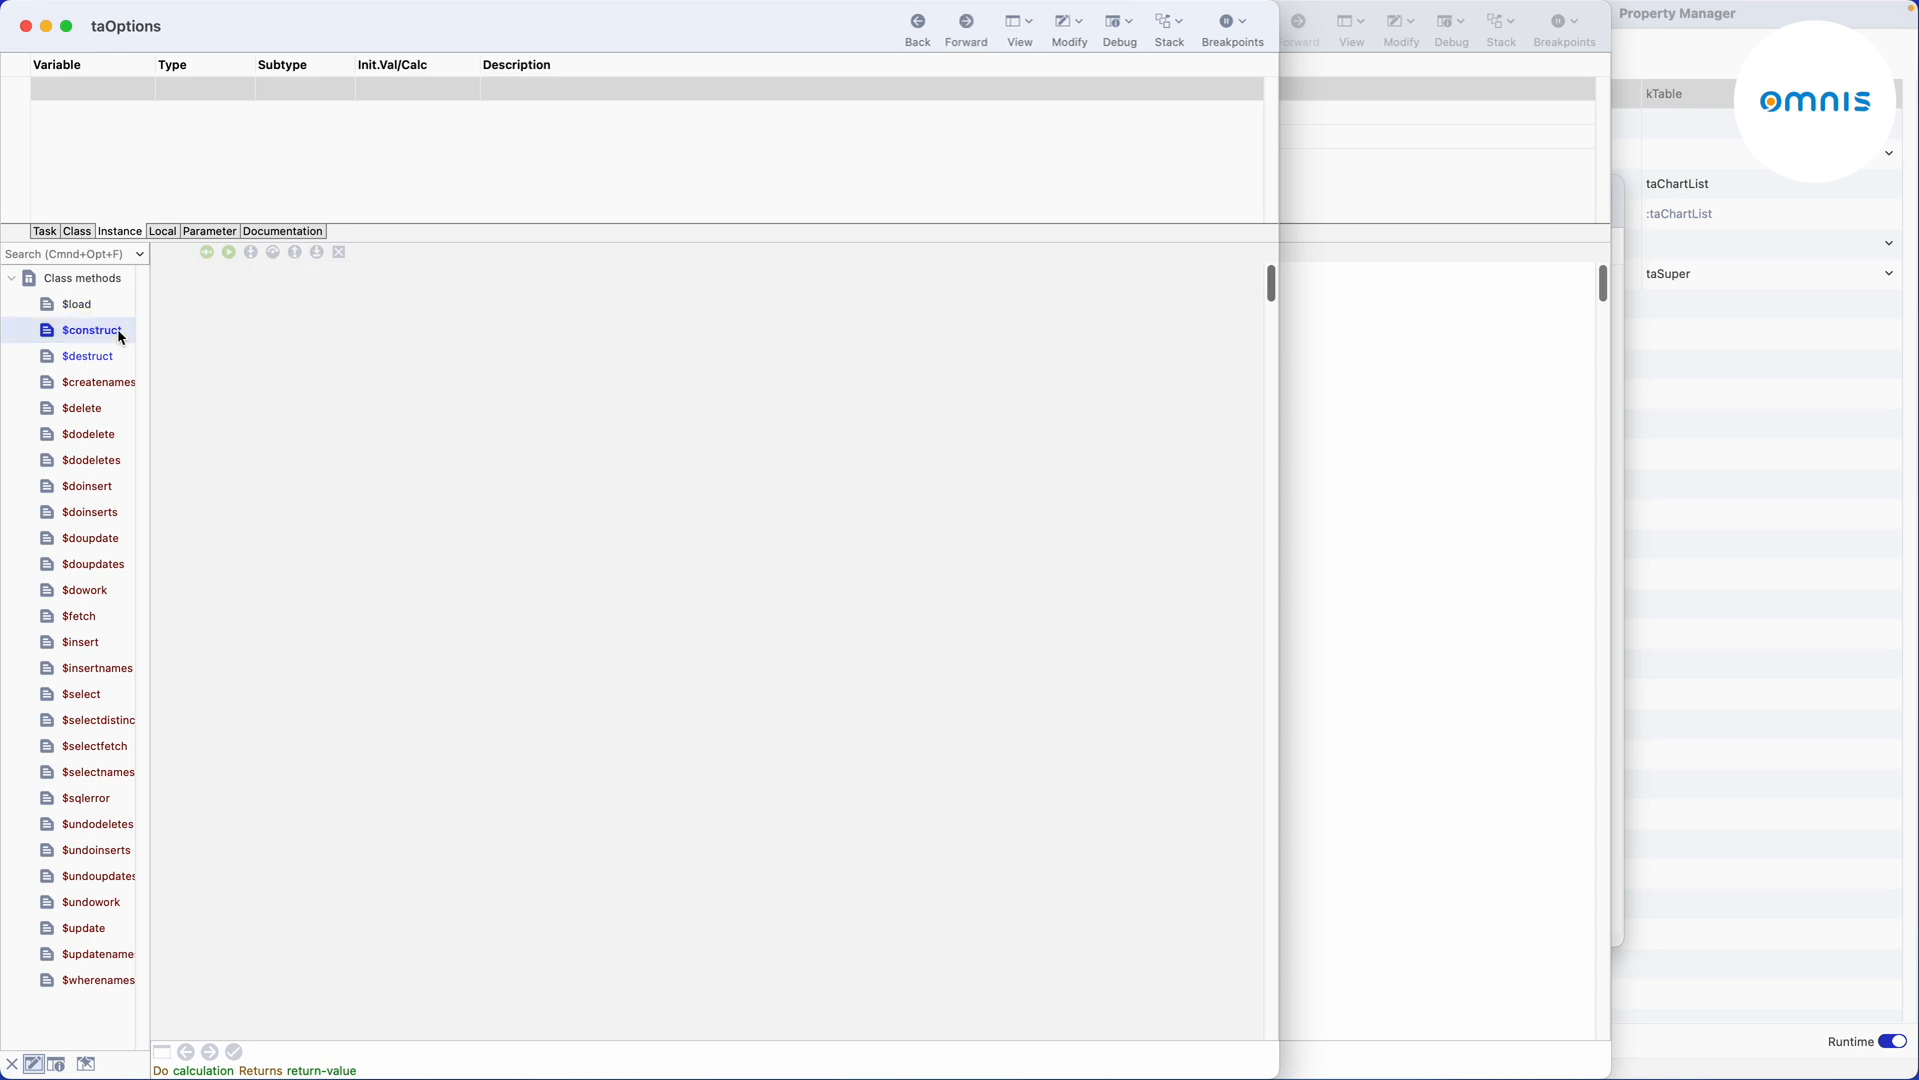
Override taOptions' $construct to add Do $cinst.$cols.$add('checked',kBoolean) after Do inherited.
right_click(88, 329)
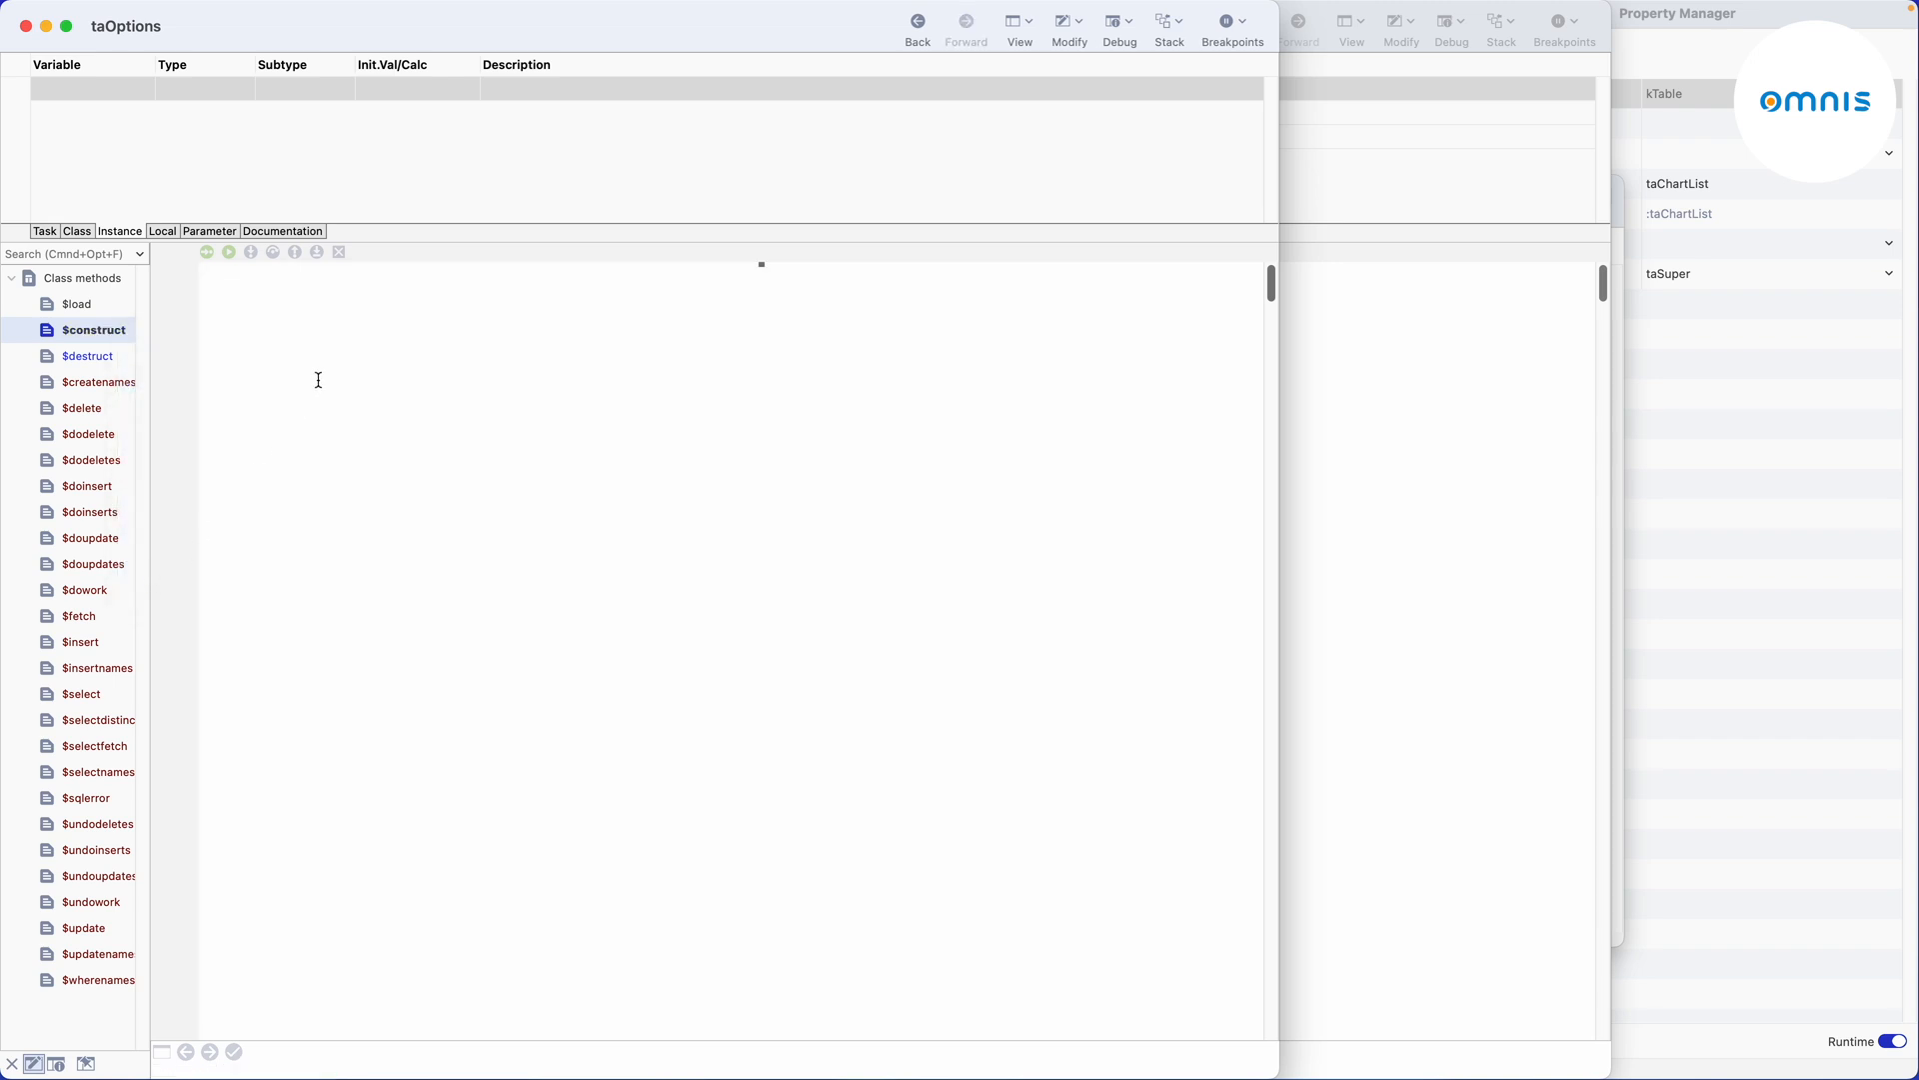
click(490, 266)
text(Do inherited)
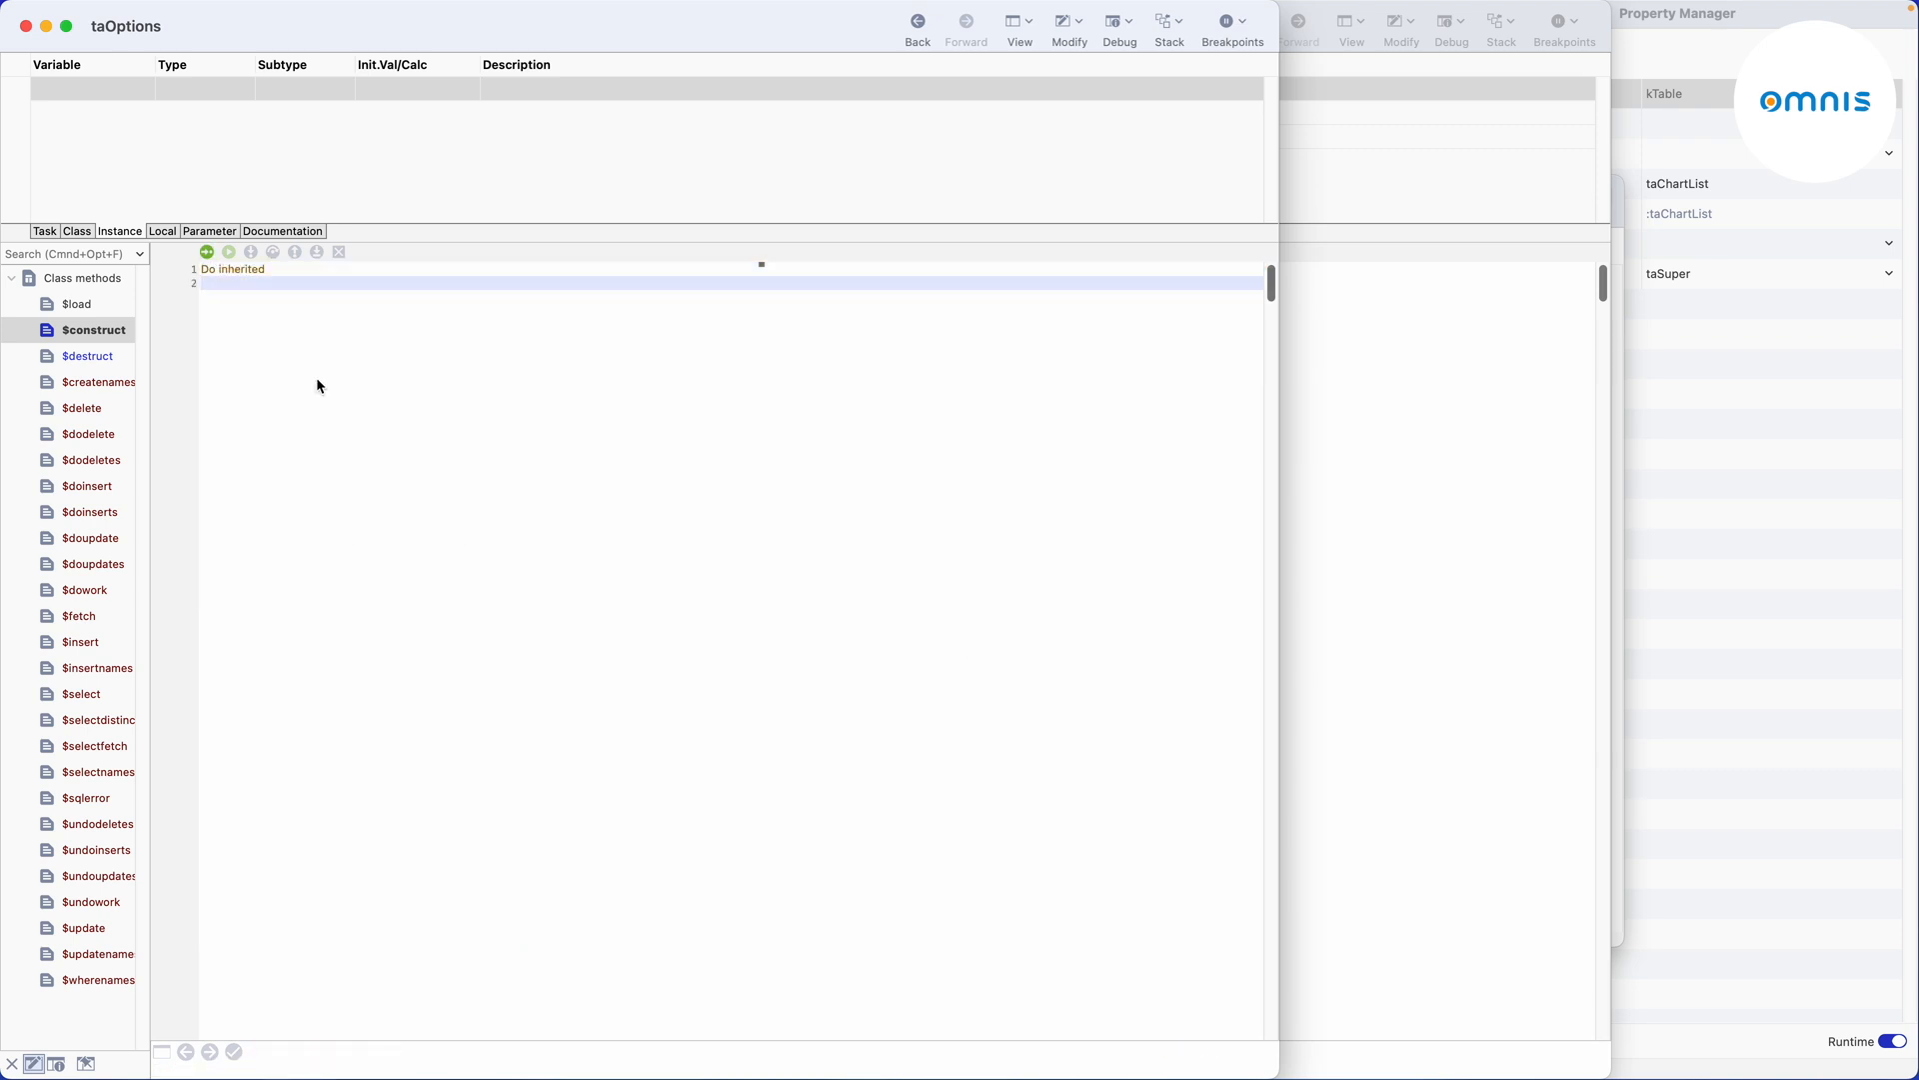
text($cinst.)
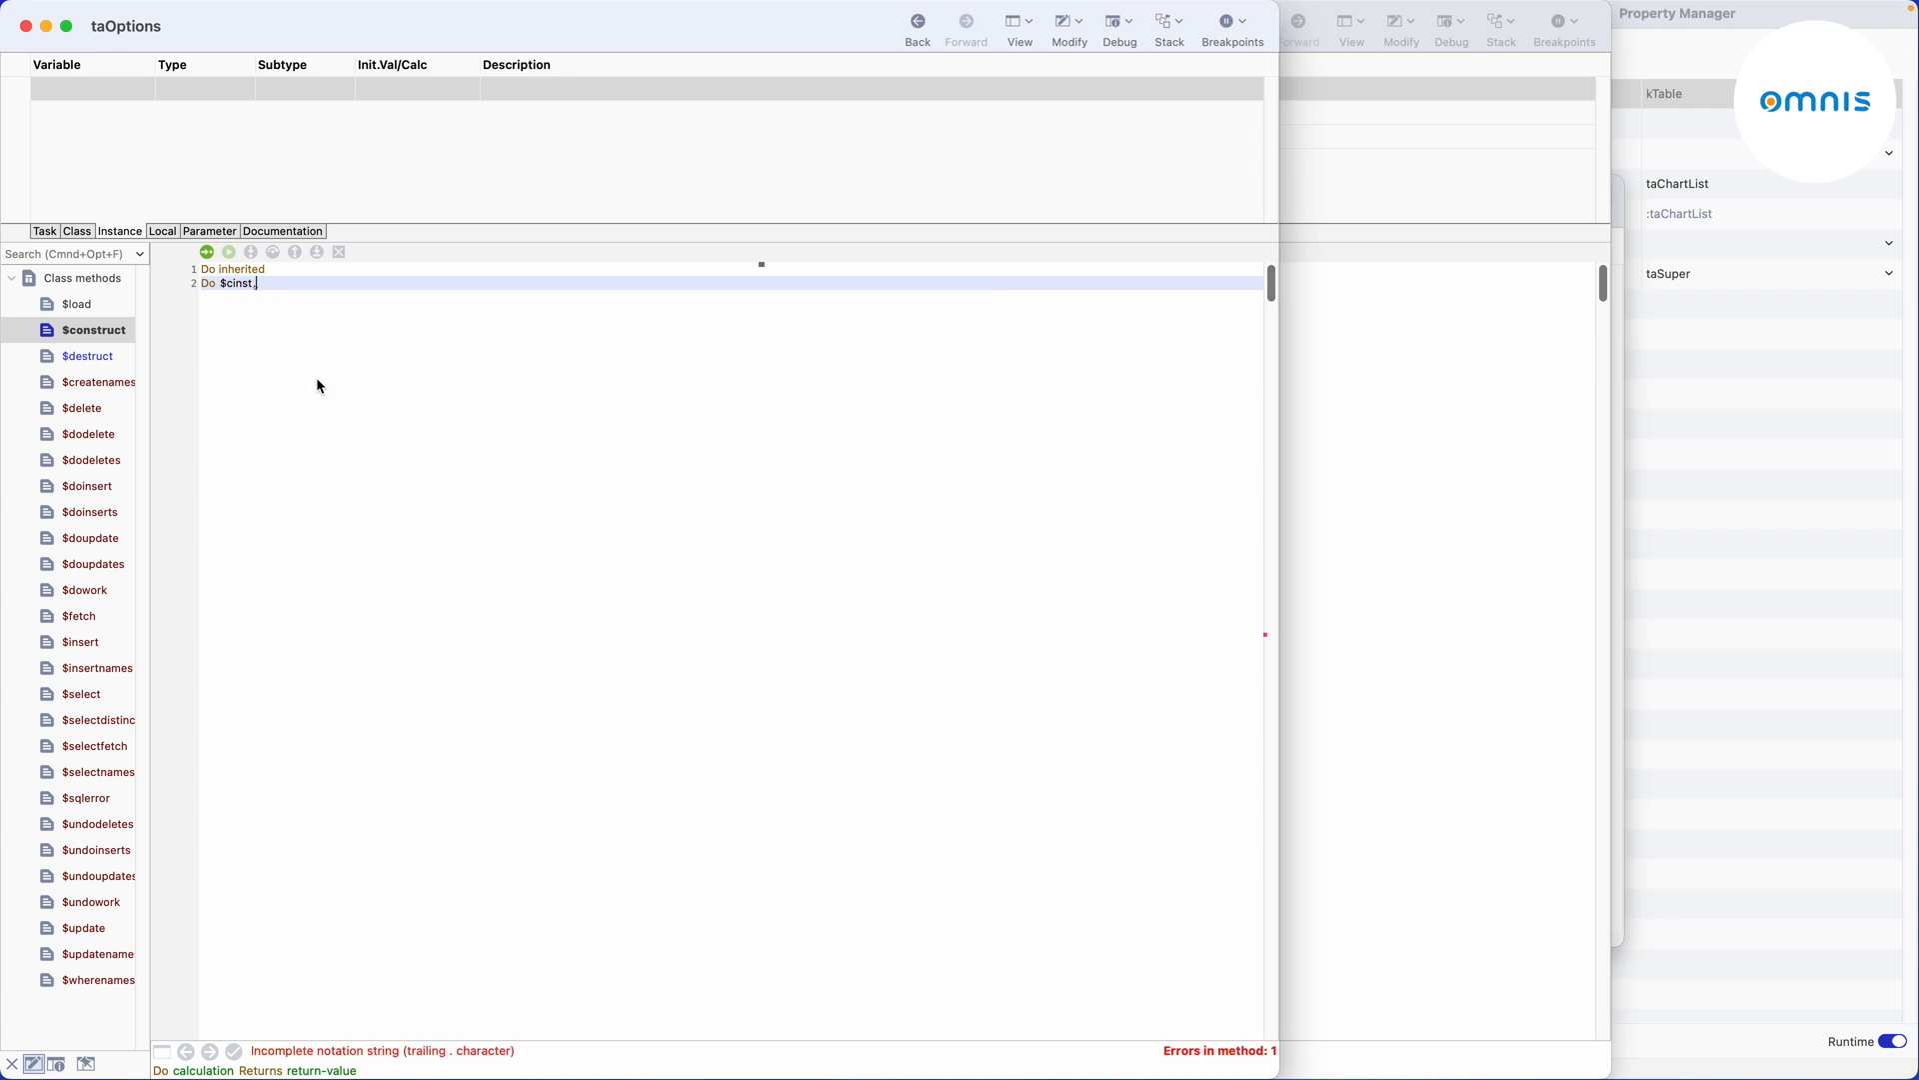
text($cols.$)
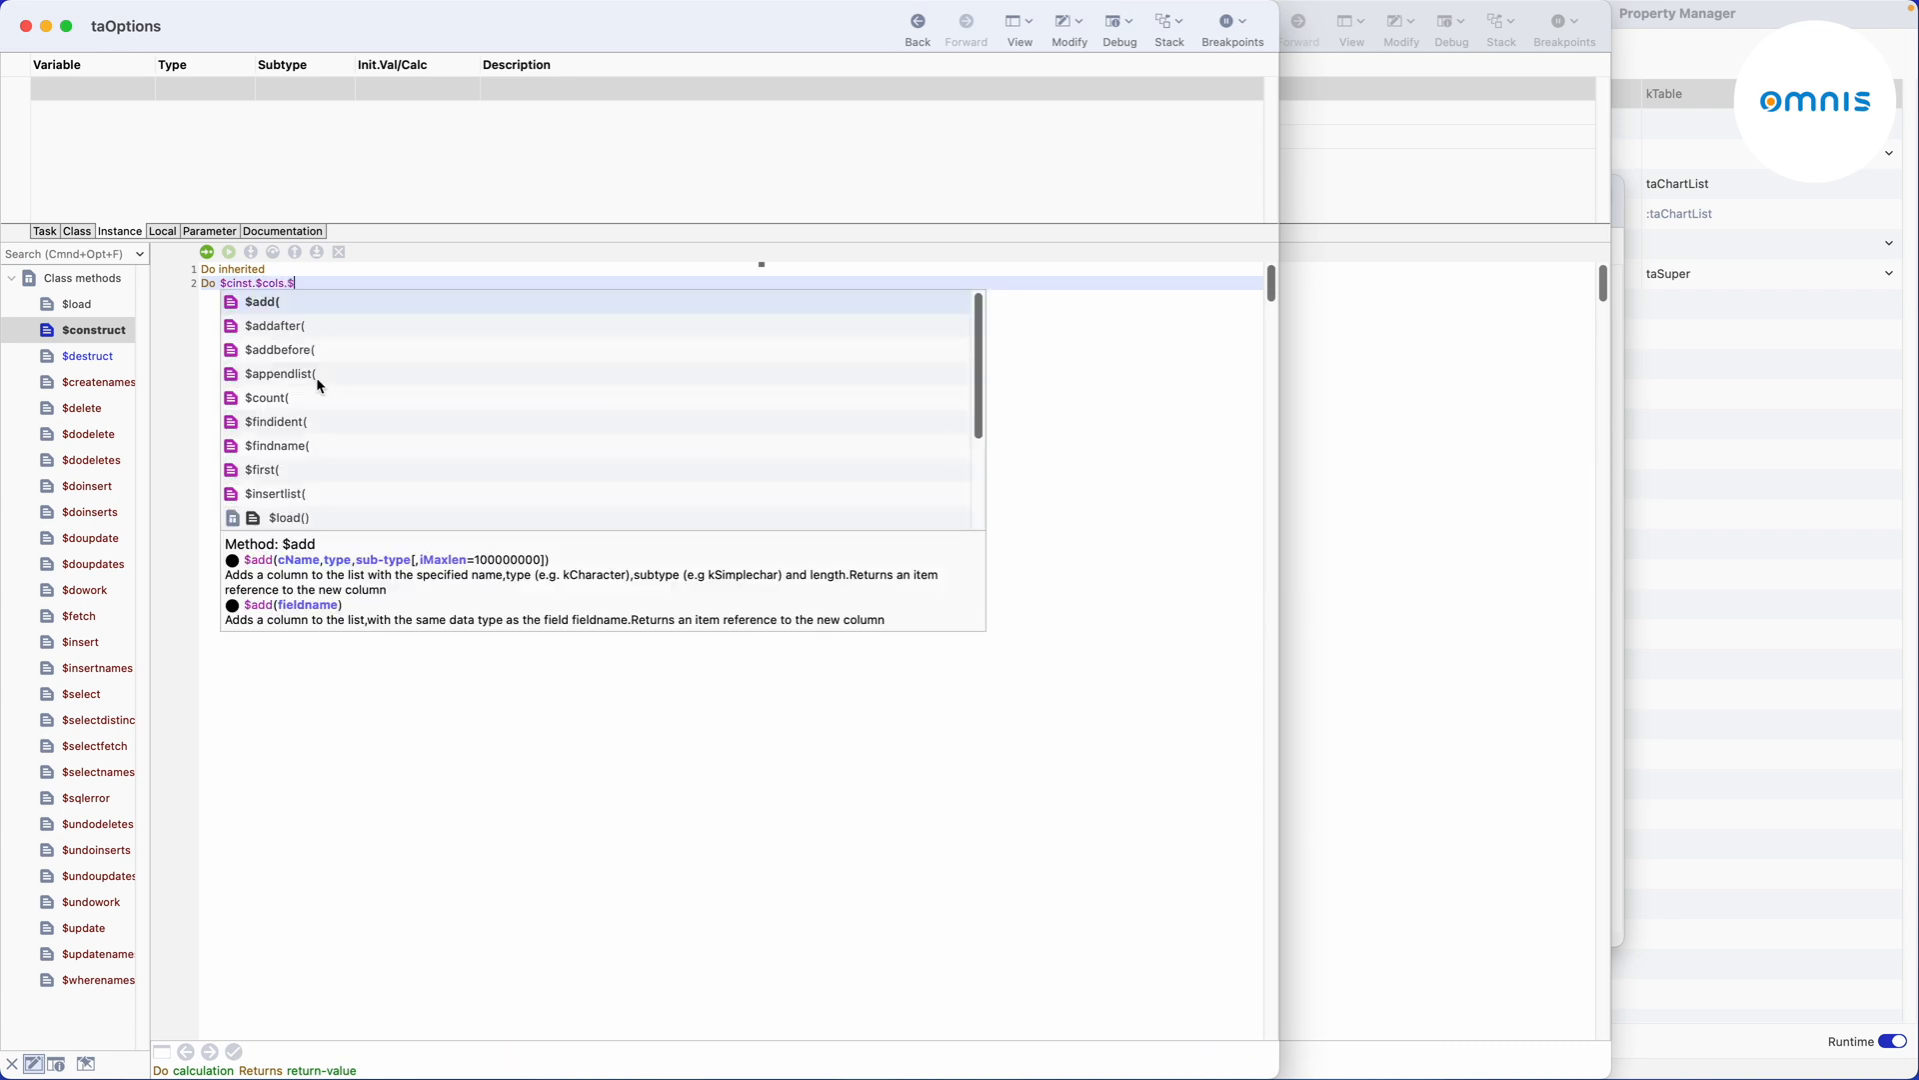
text(add('che'))
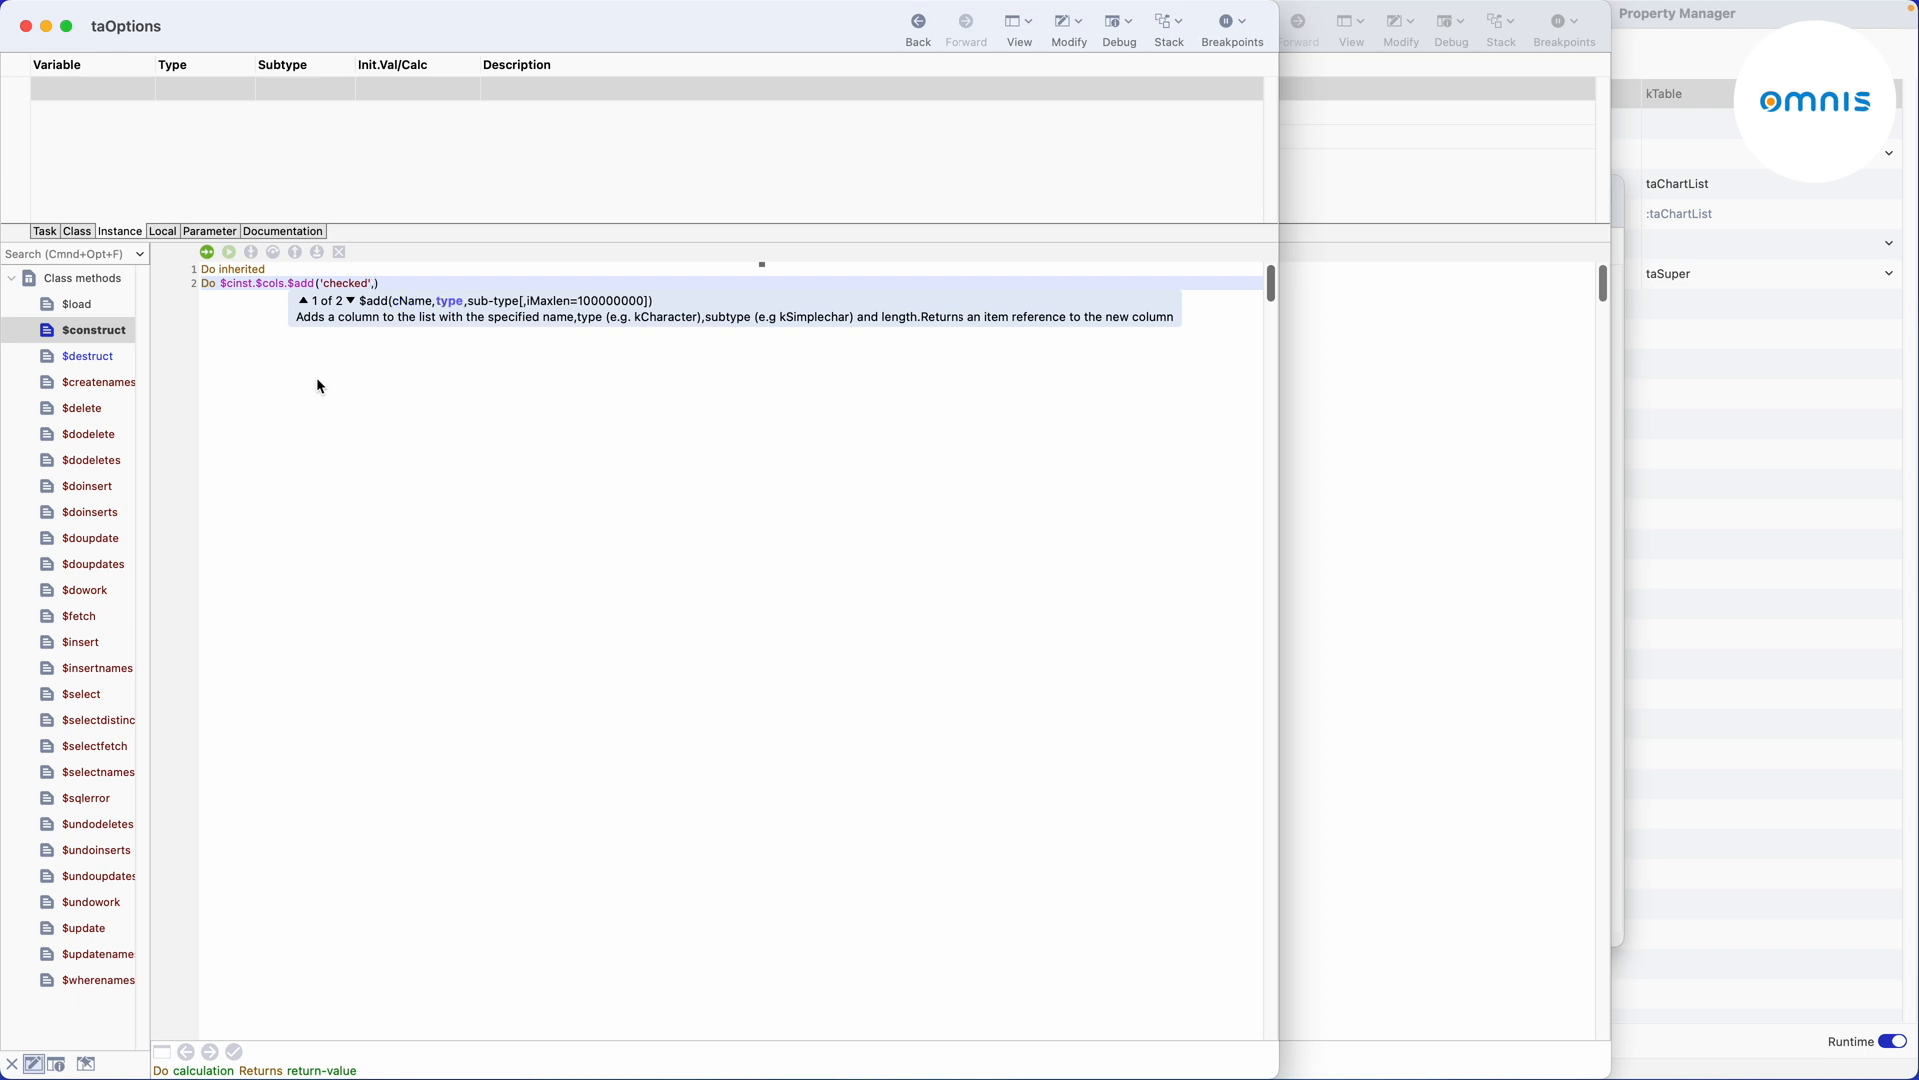
text(kBoolean)
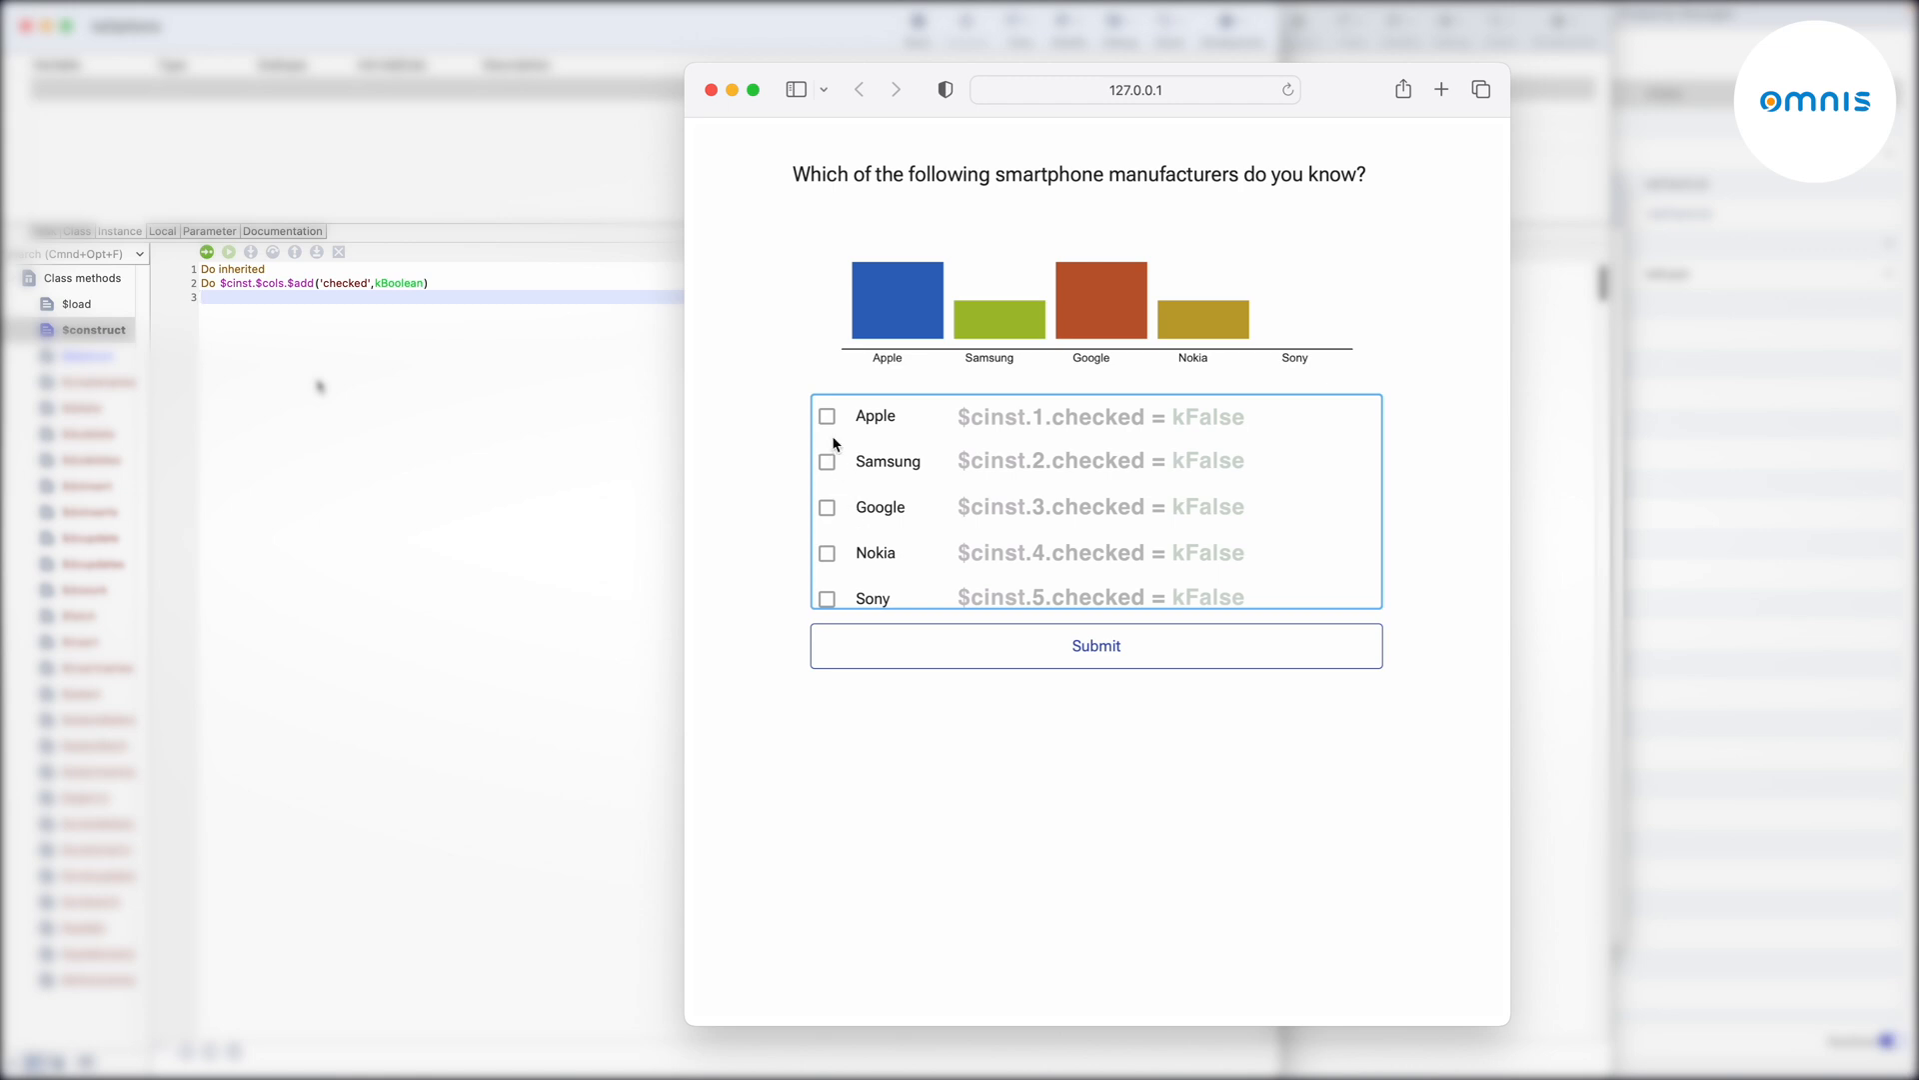
click(827, 416)
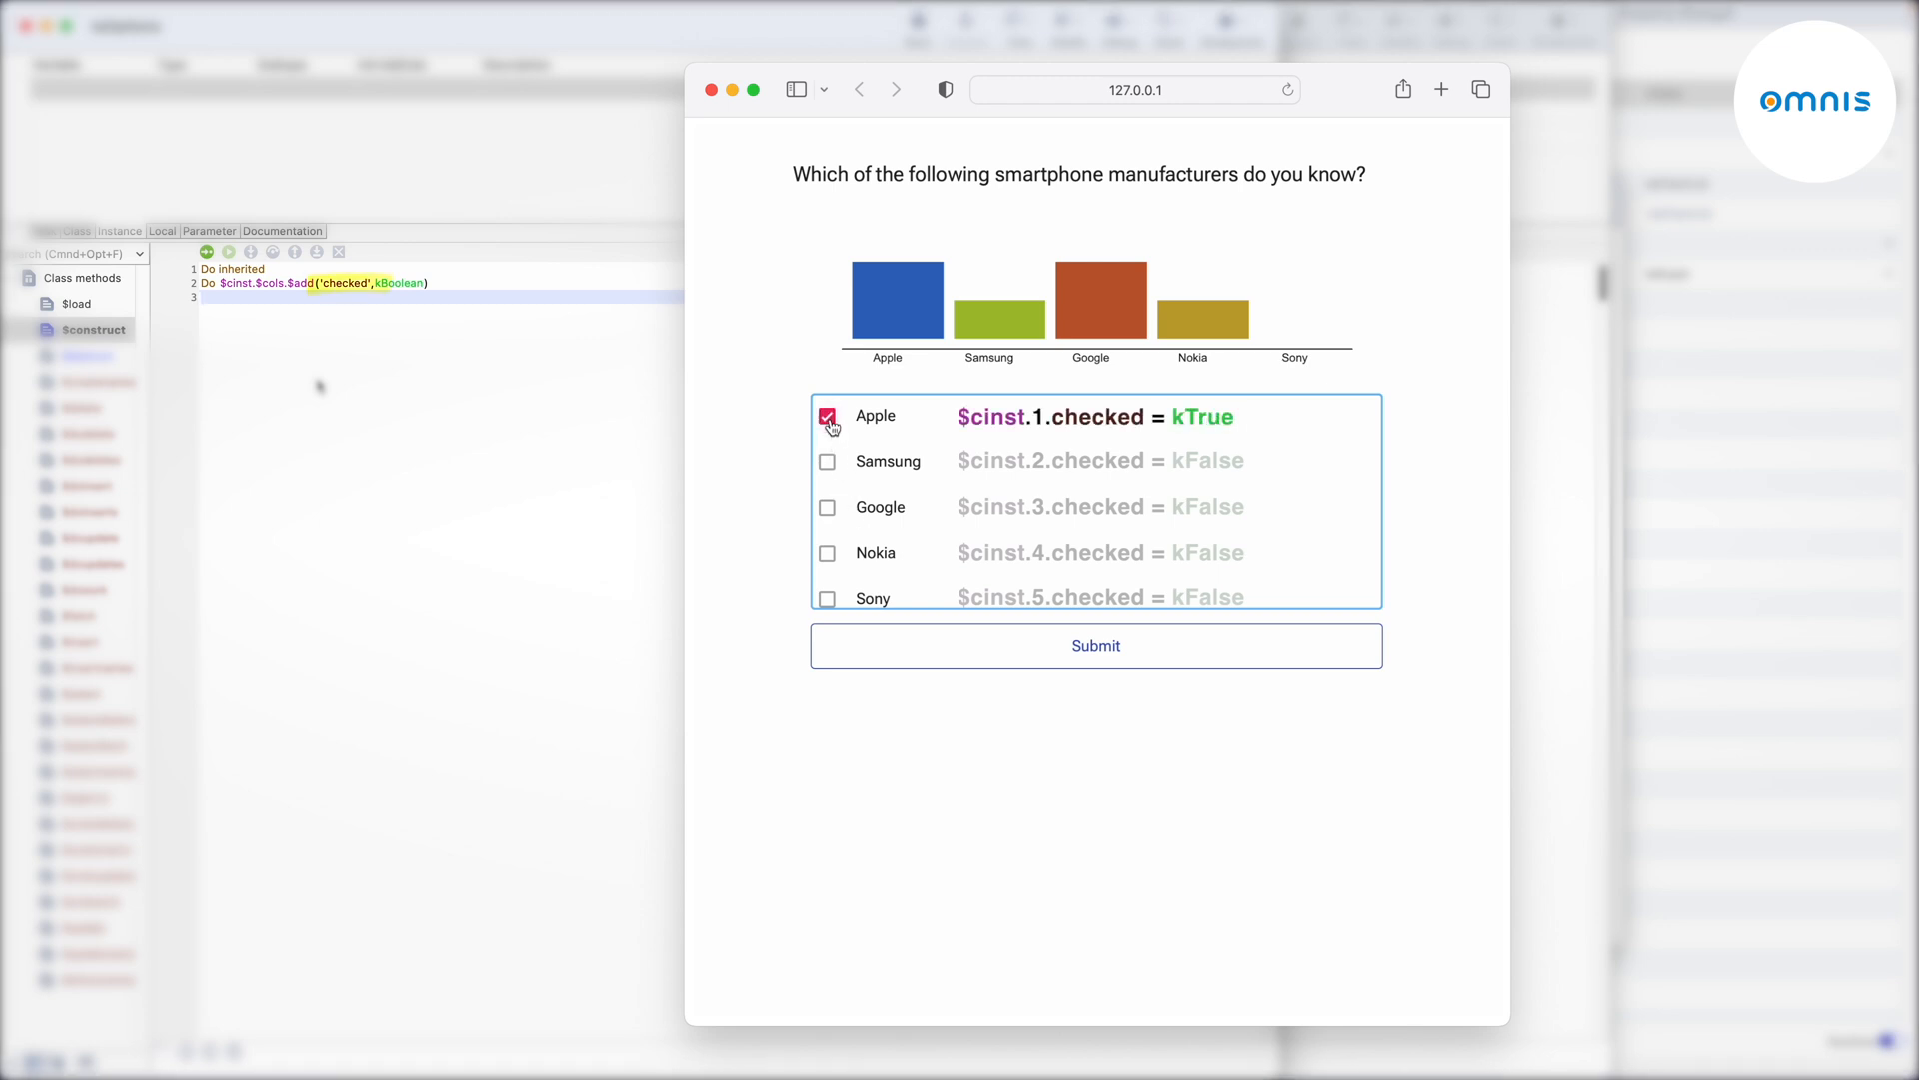
click(827, 416)
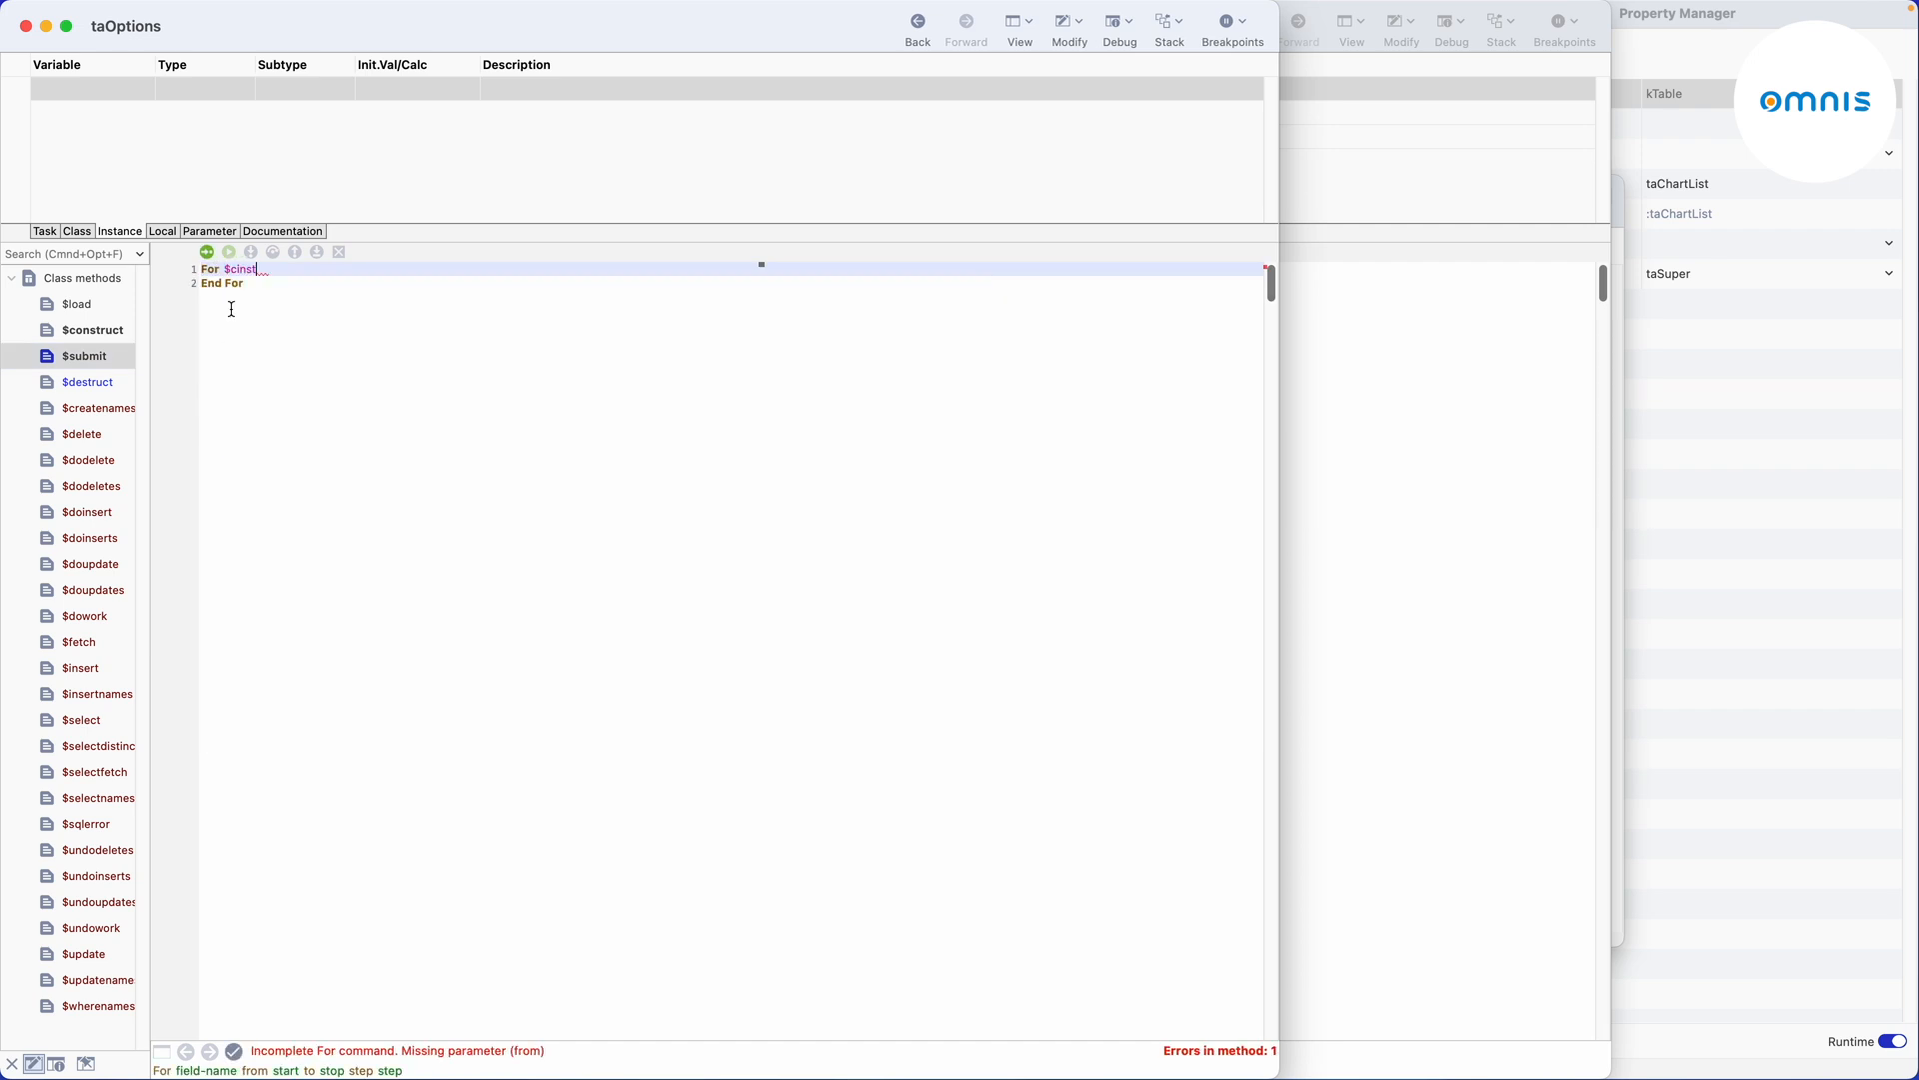
In $submit, loop $cinst.$line from 1 to $linecount and declare local Row lInsertRow of taAnswers.
text(.$line from)
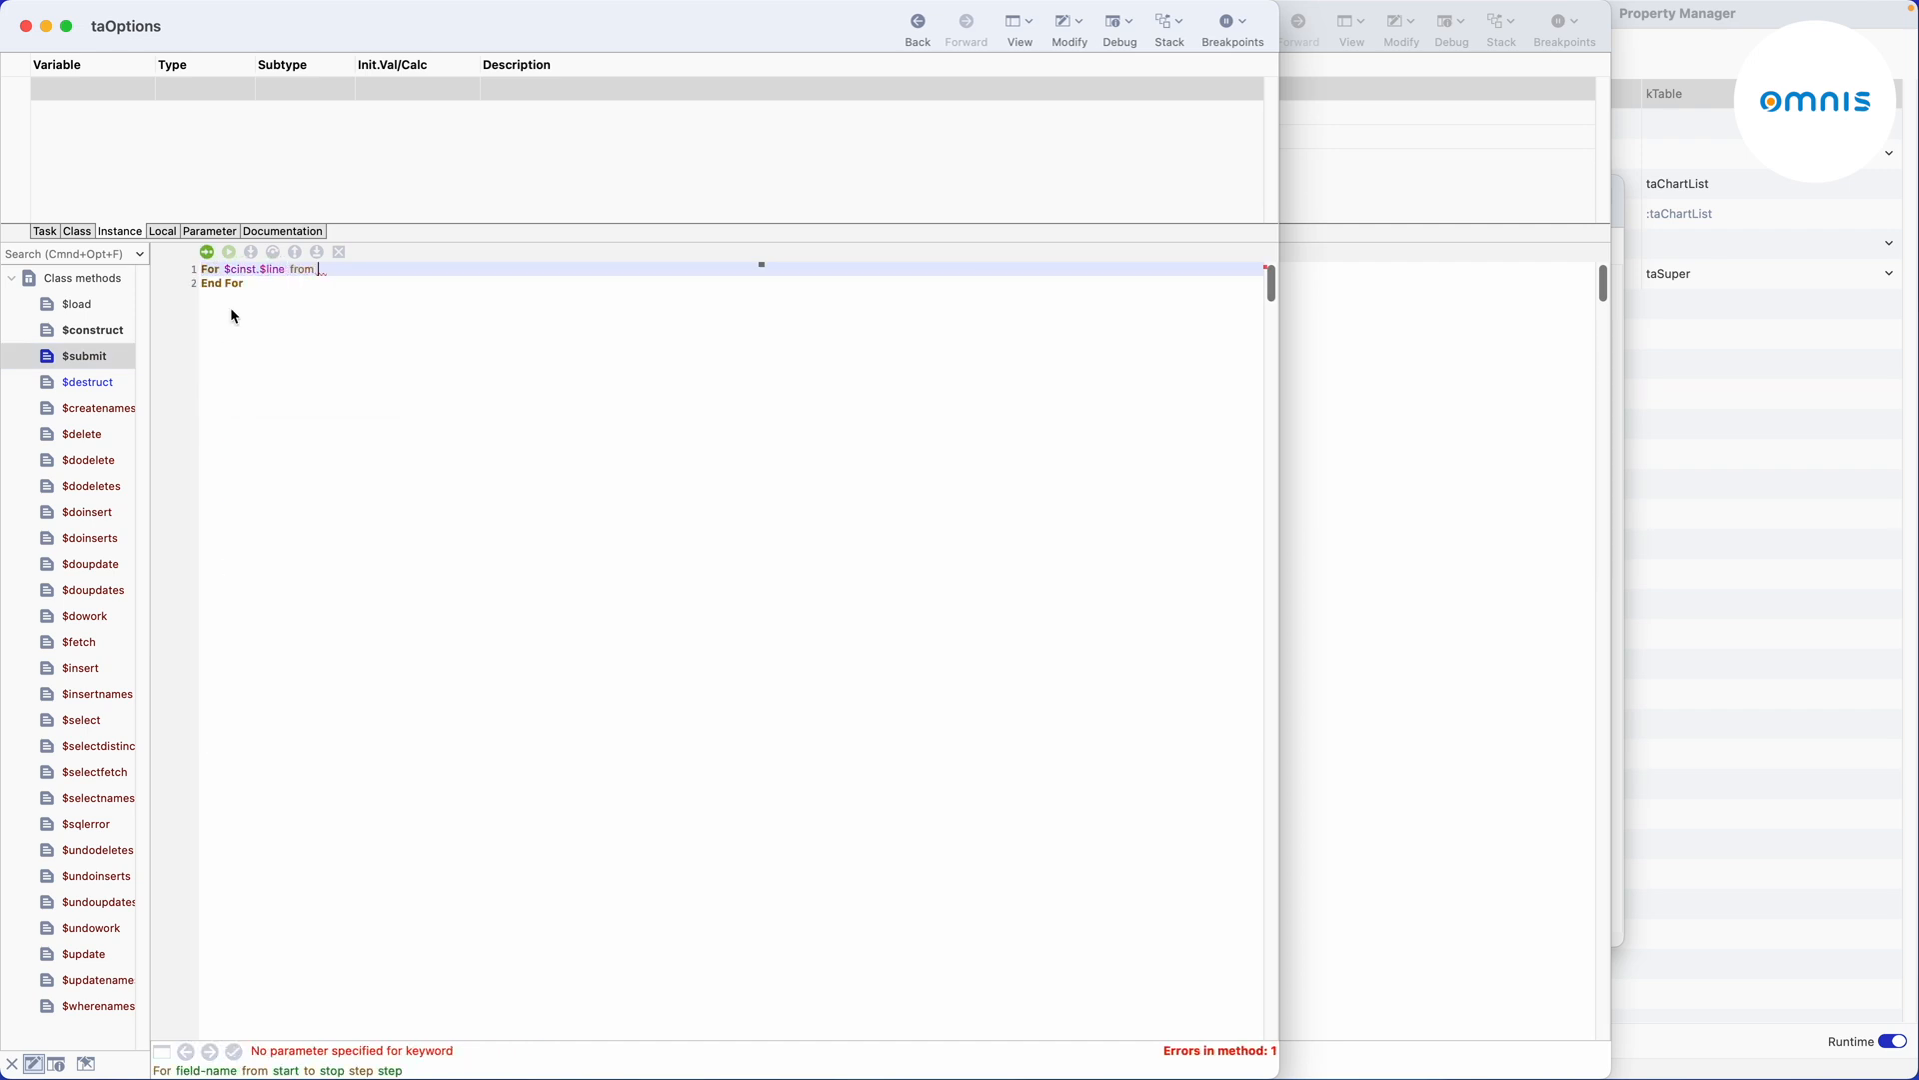
text(1 to $cinst.$linecount)
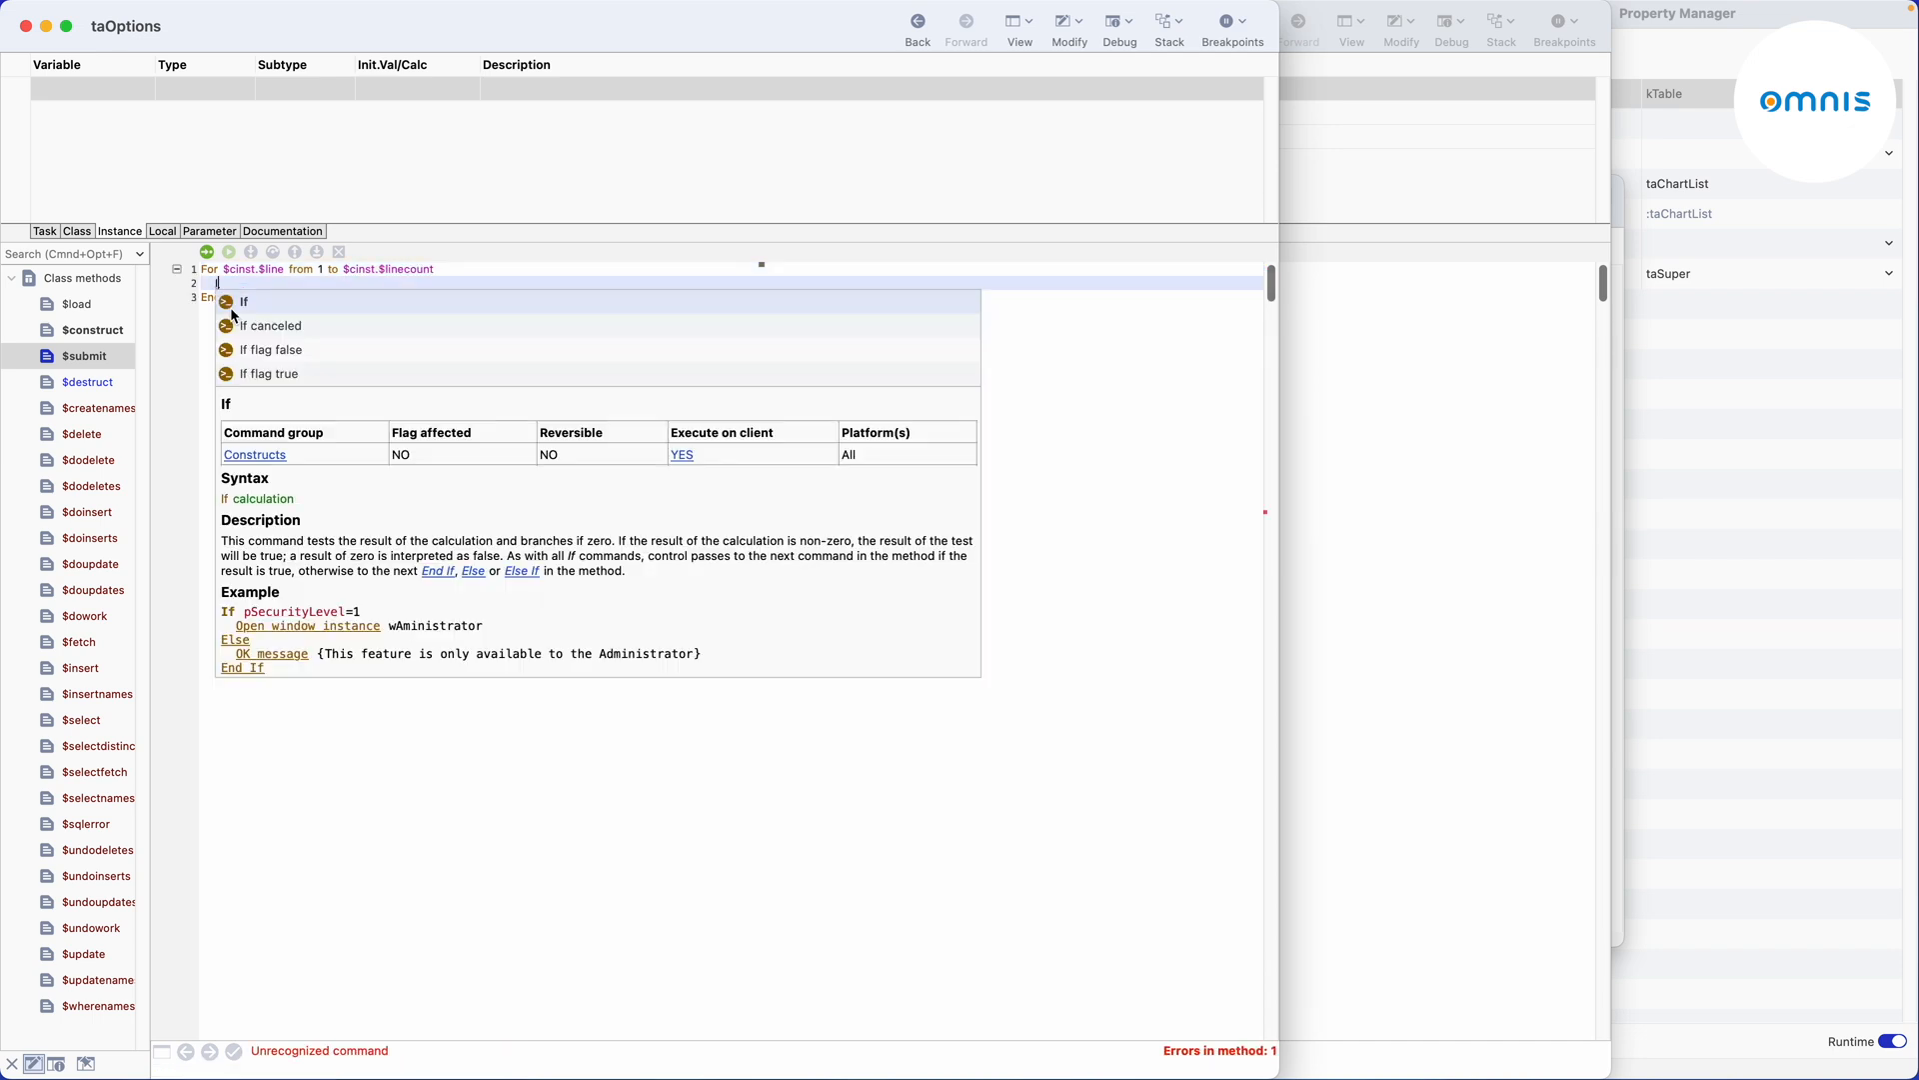
click(244, 302)
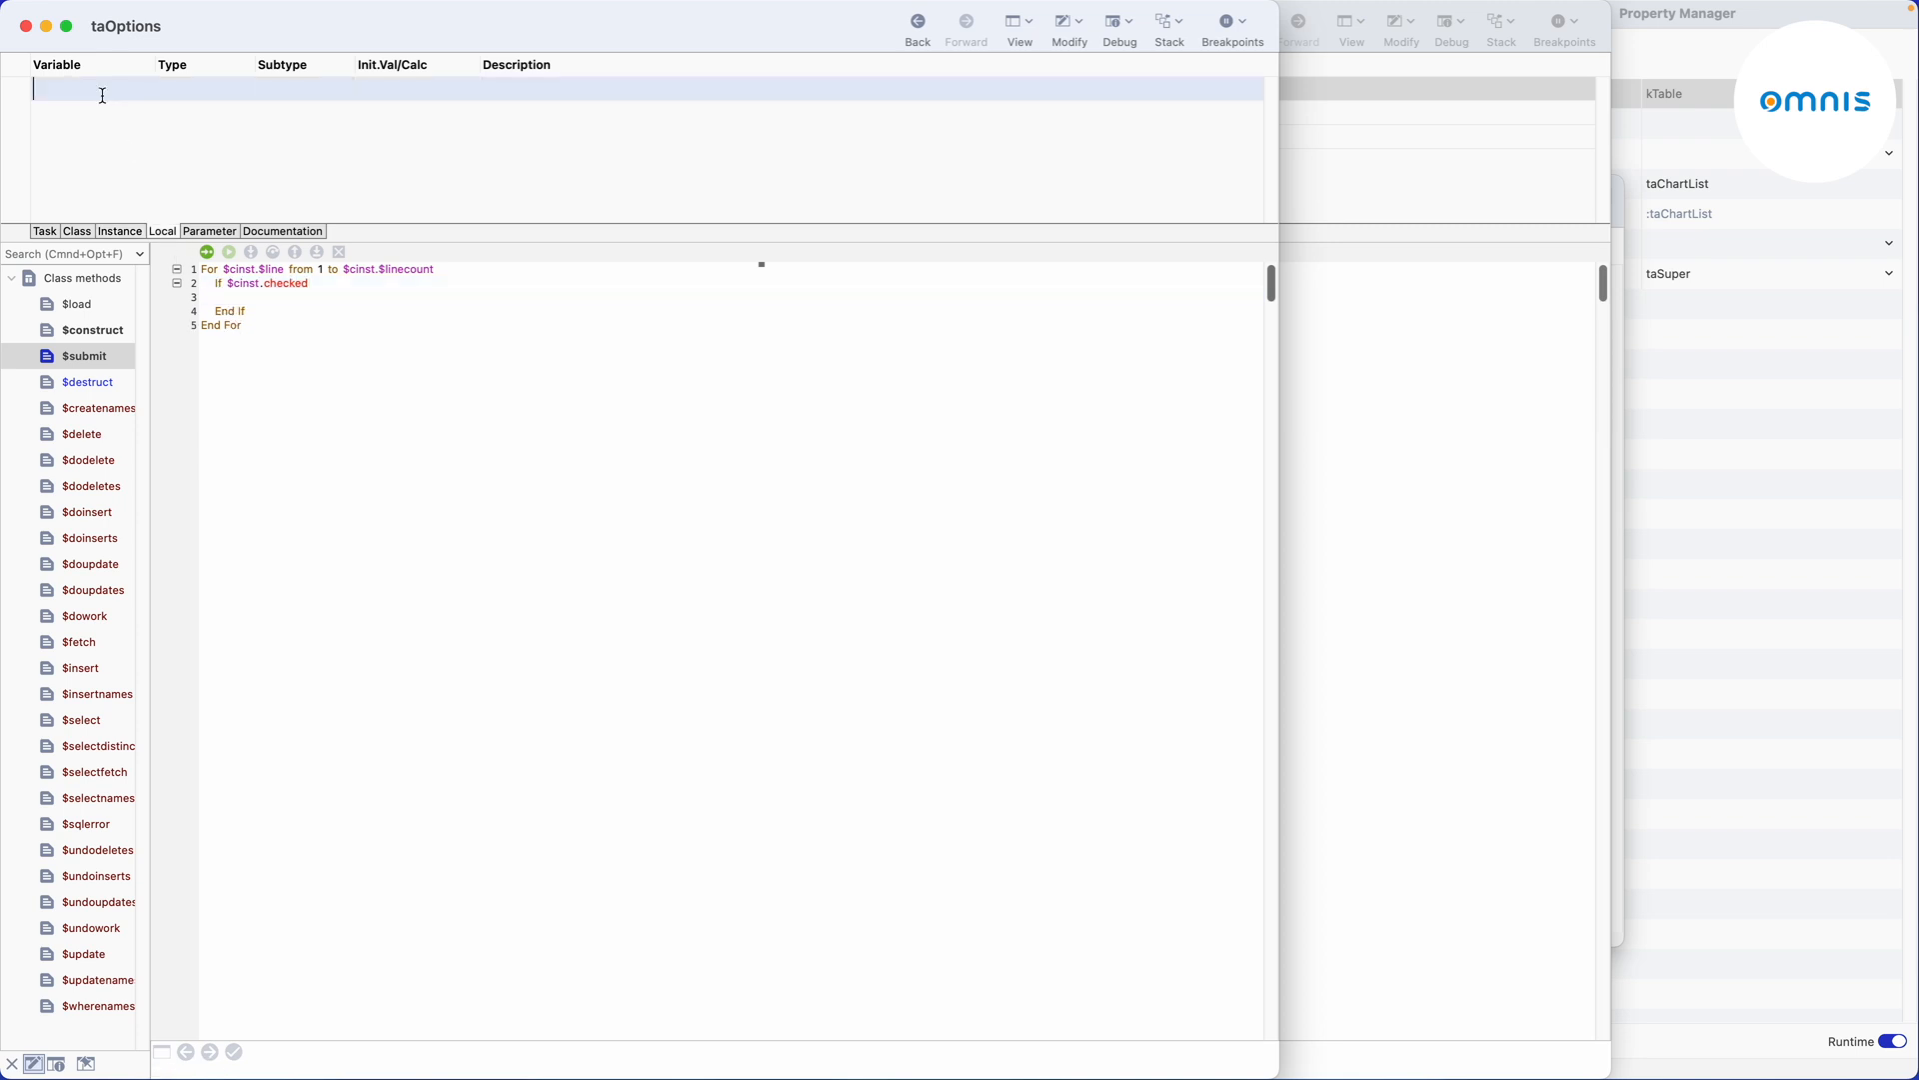
text(lInsertT)
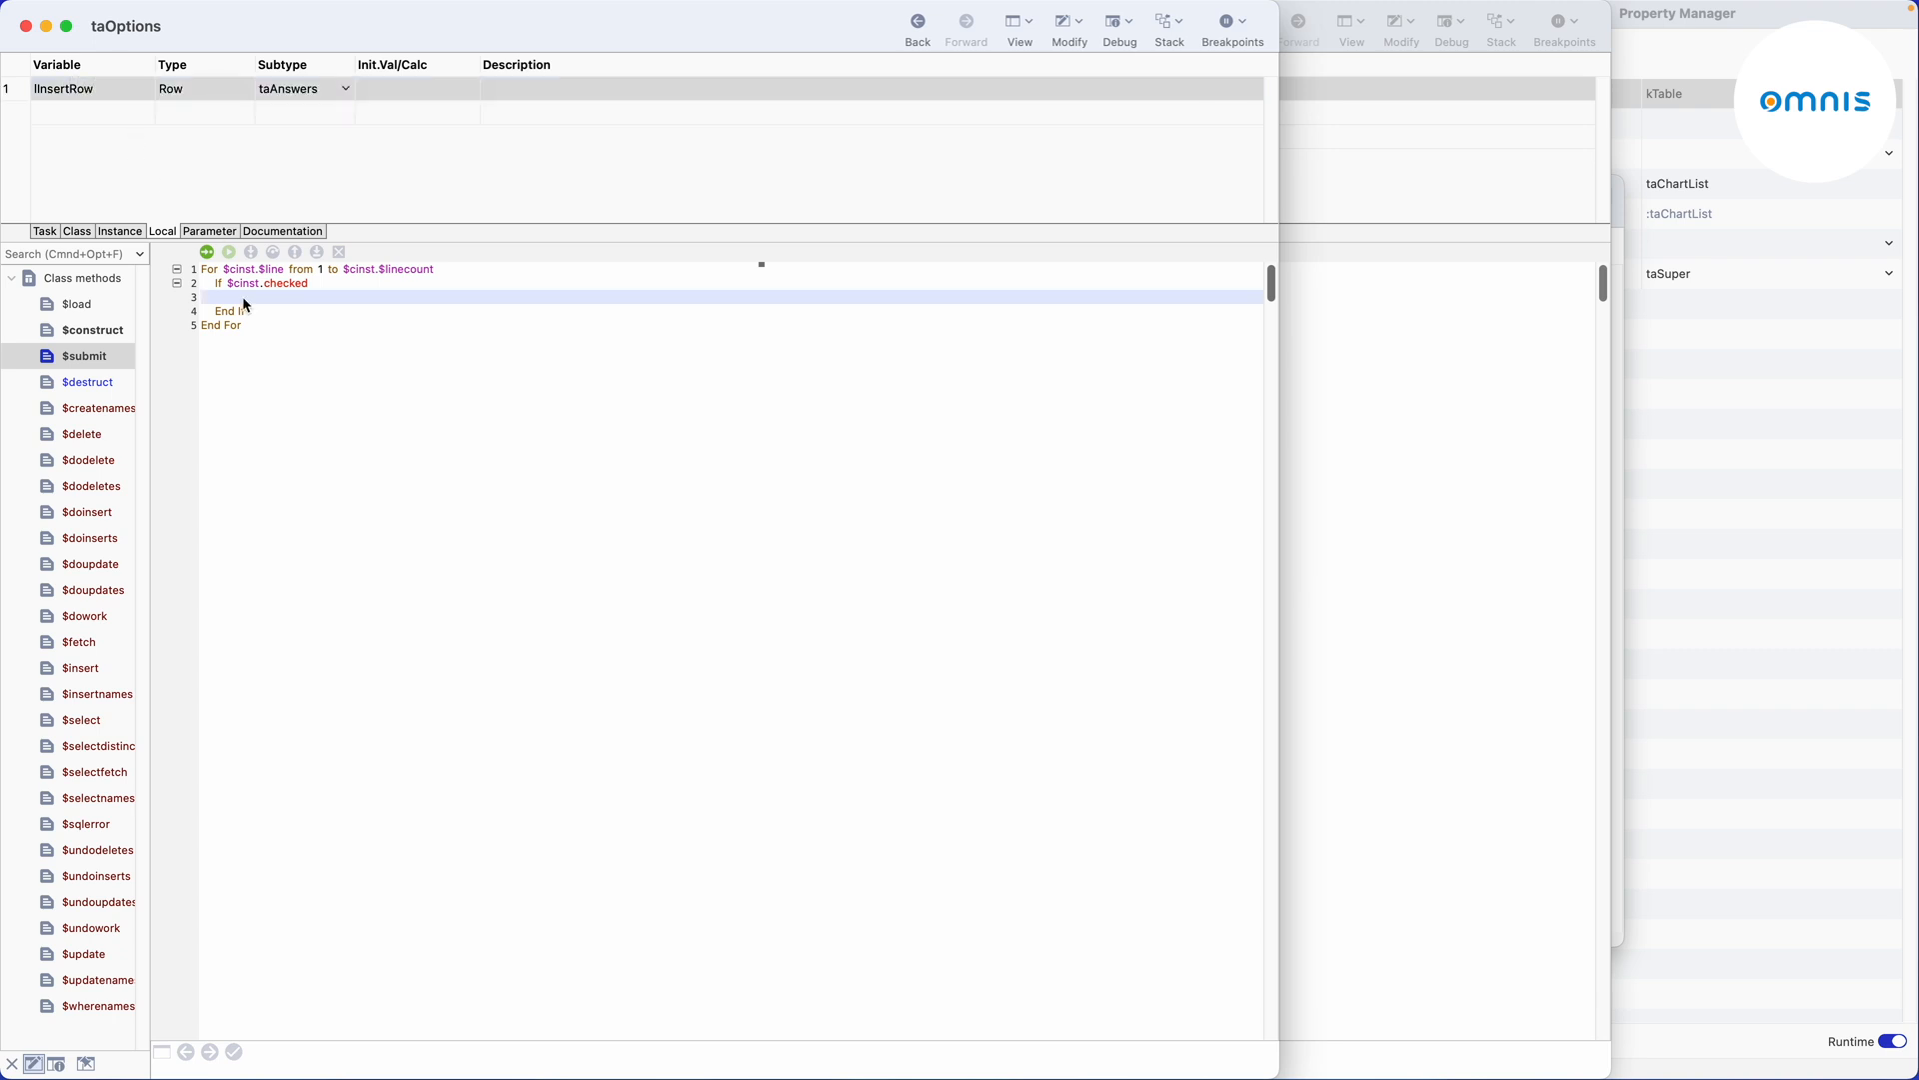
Assign $cinst.id to lInsertRow's answer_id and call lInsertRow.$insert() for checked lines.
text(Do lInsertRow.$)
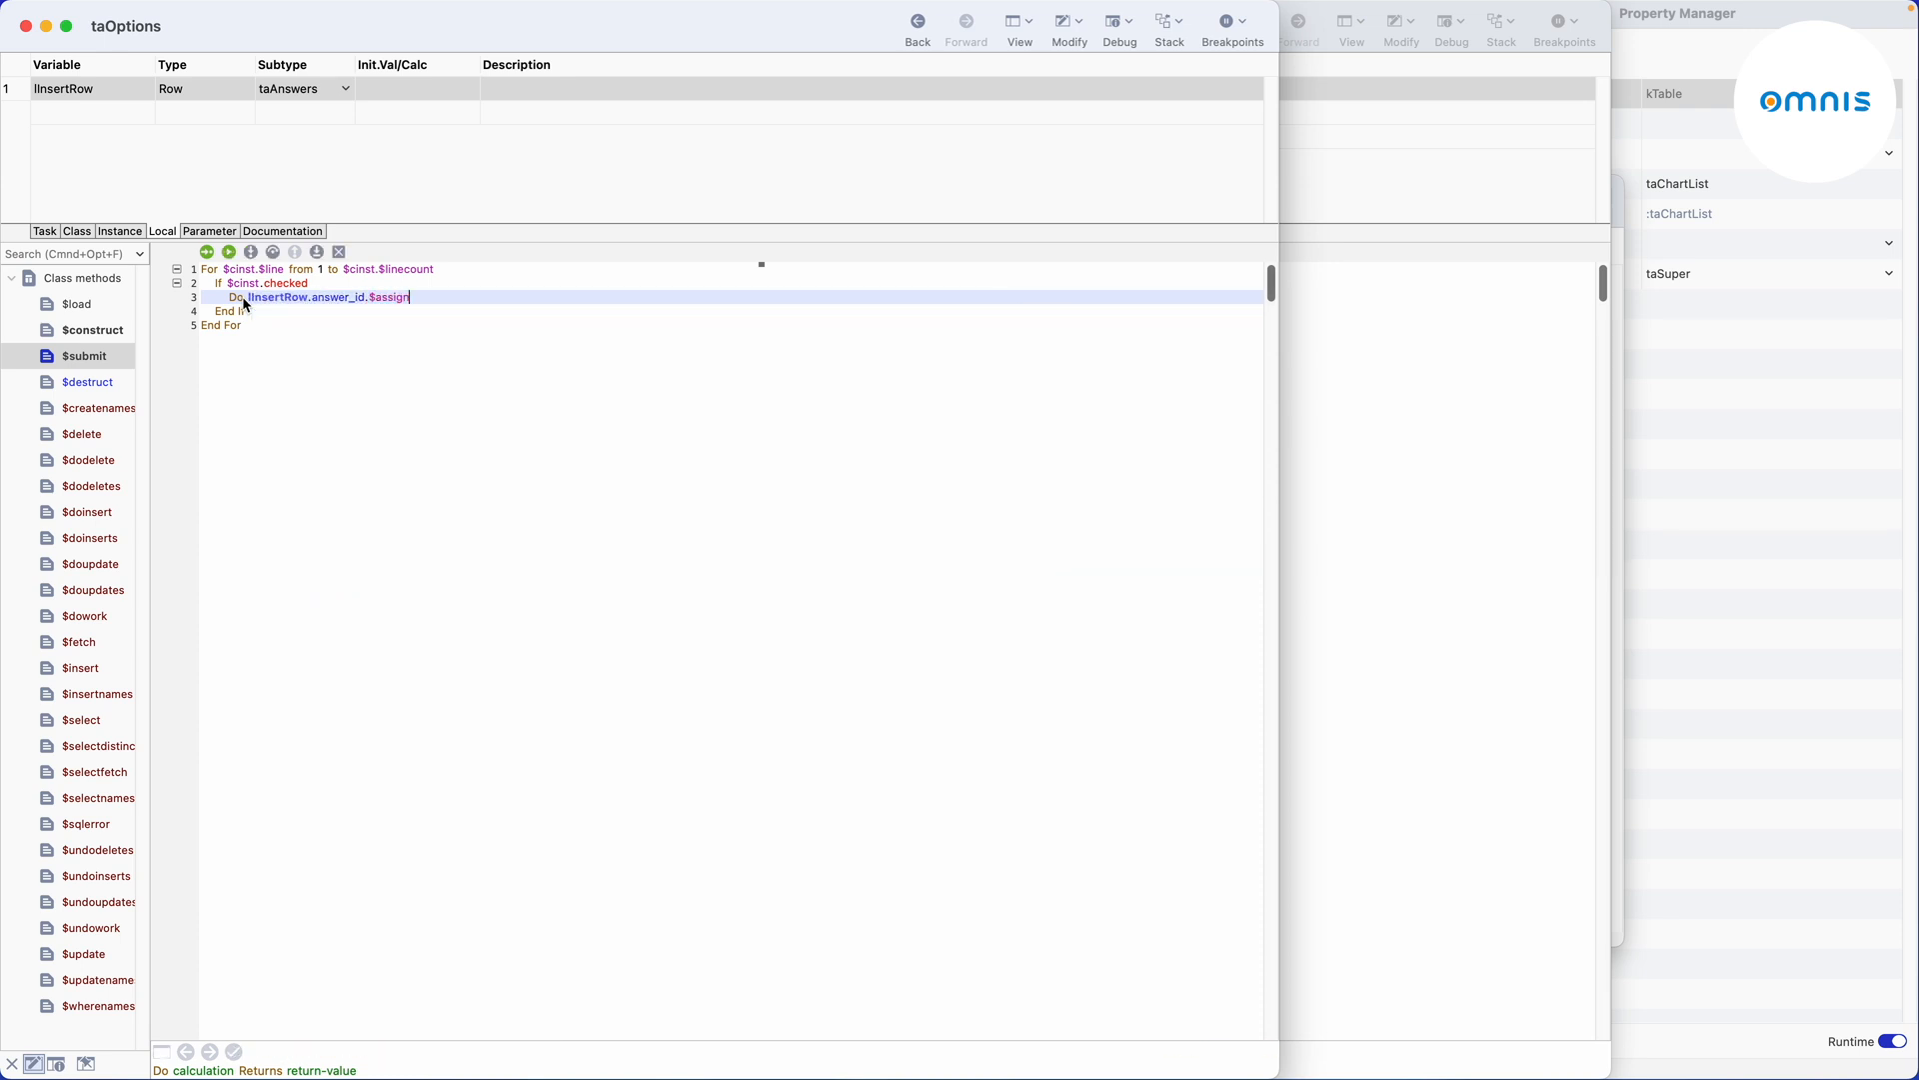
text(($cinst.id)
text(Do l)
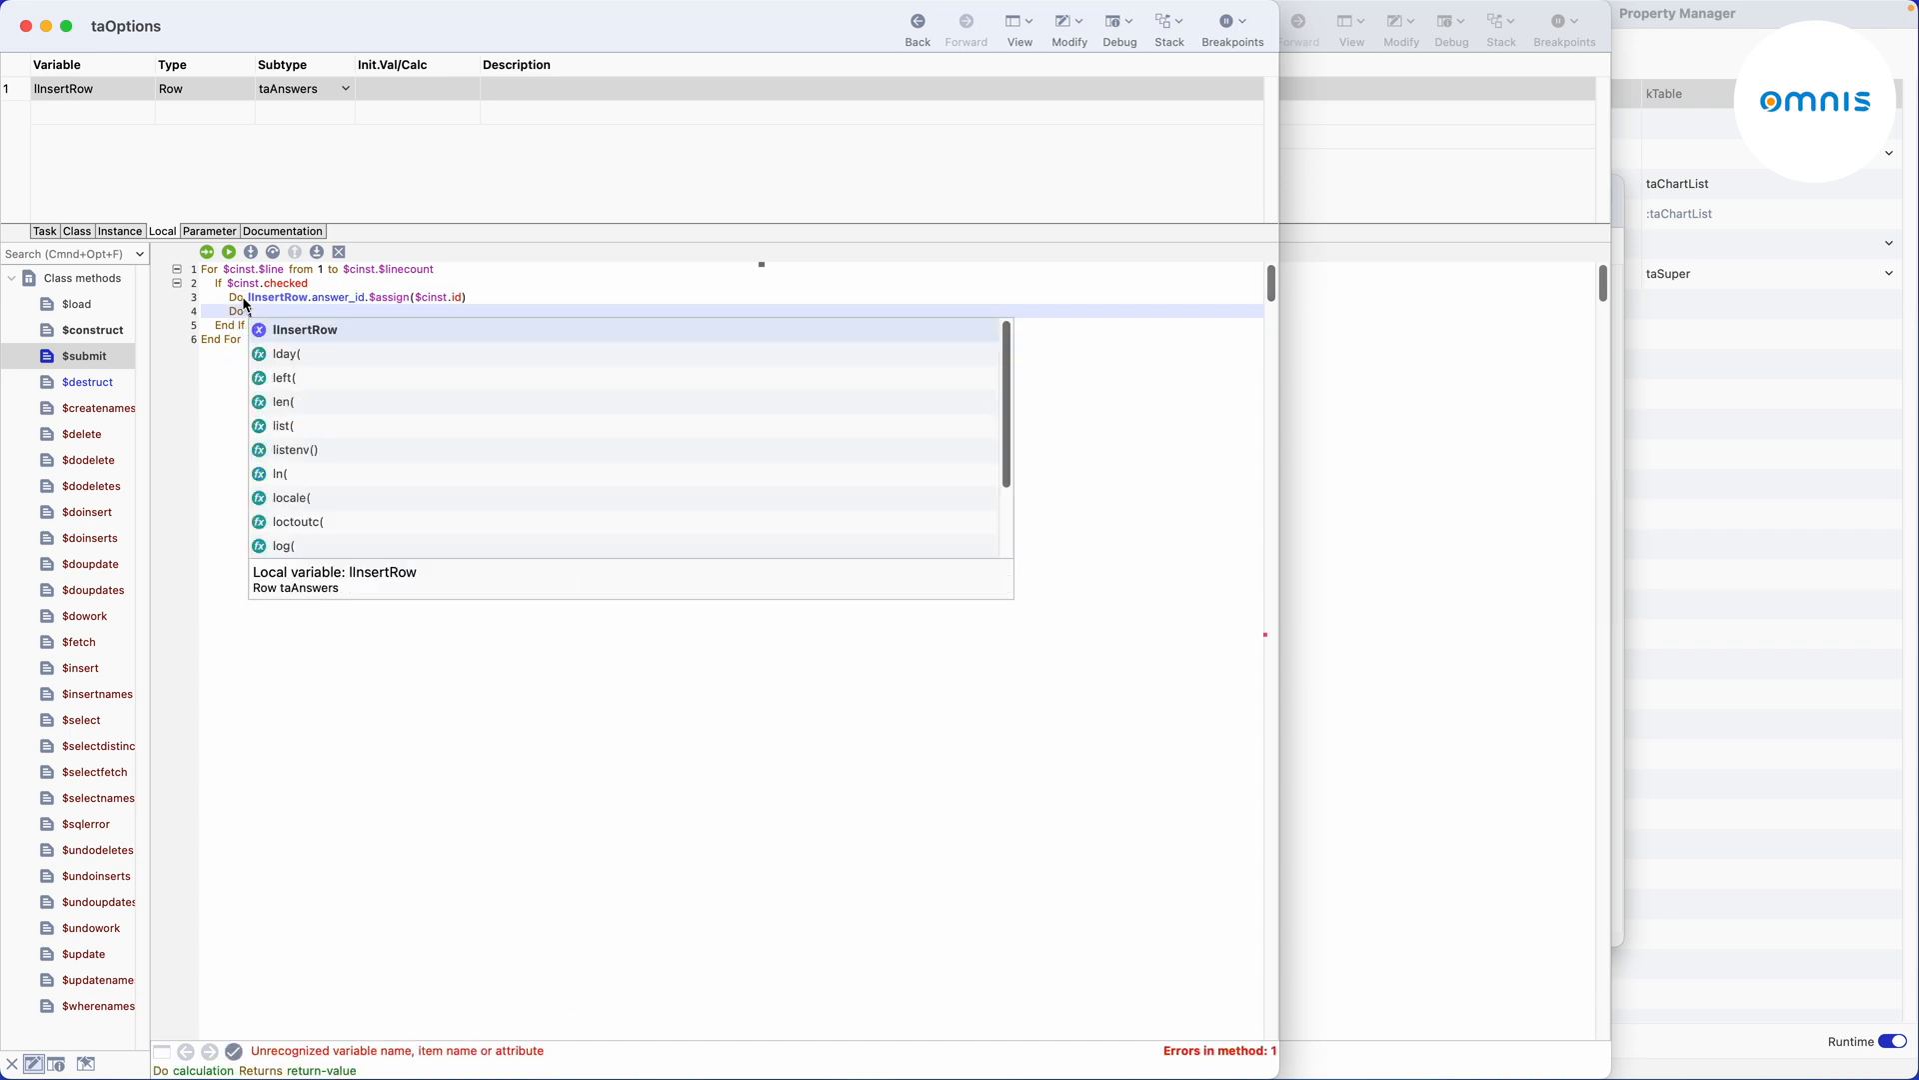
text(.$insert()
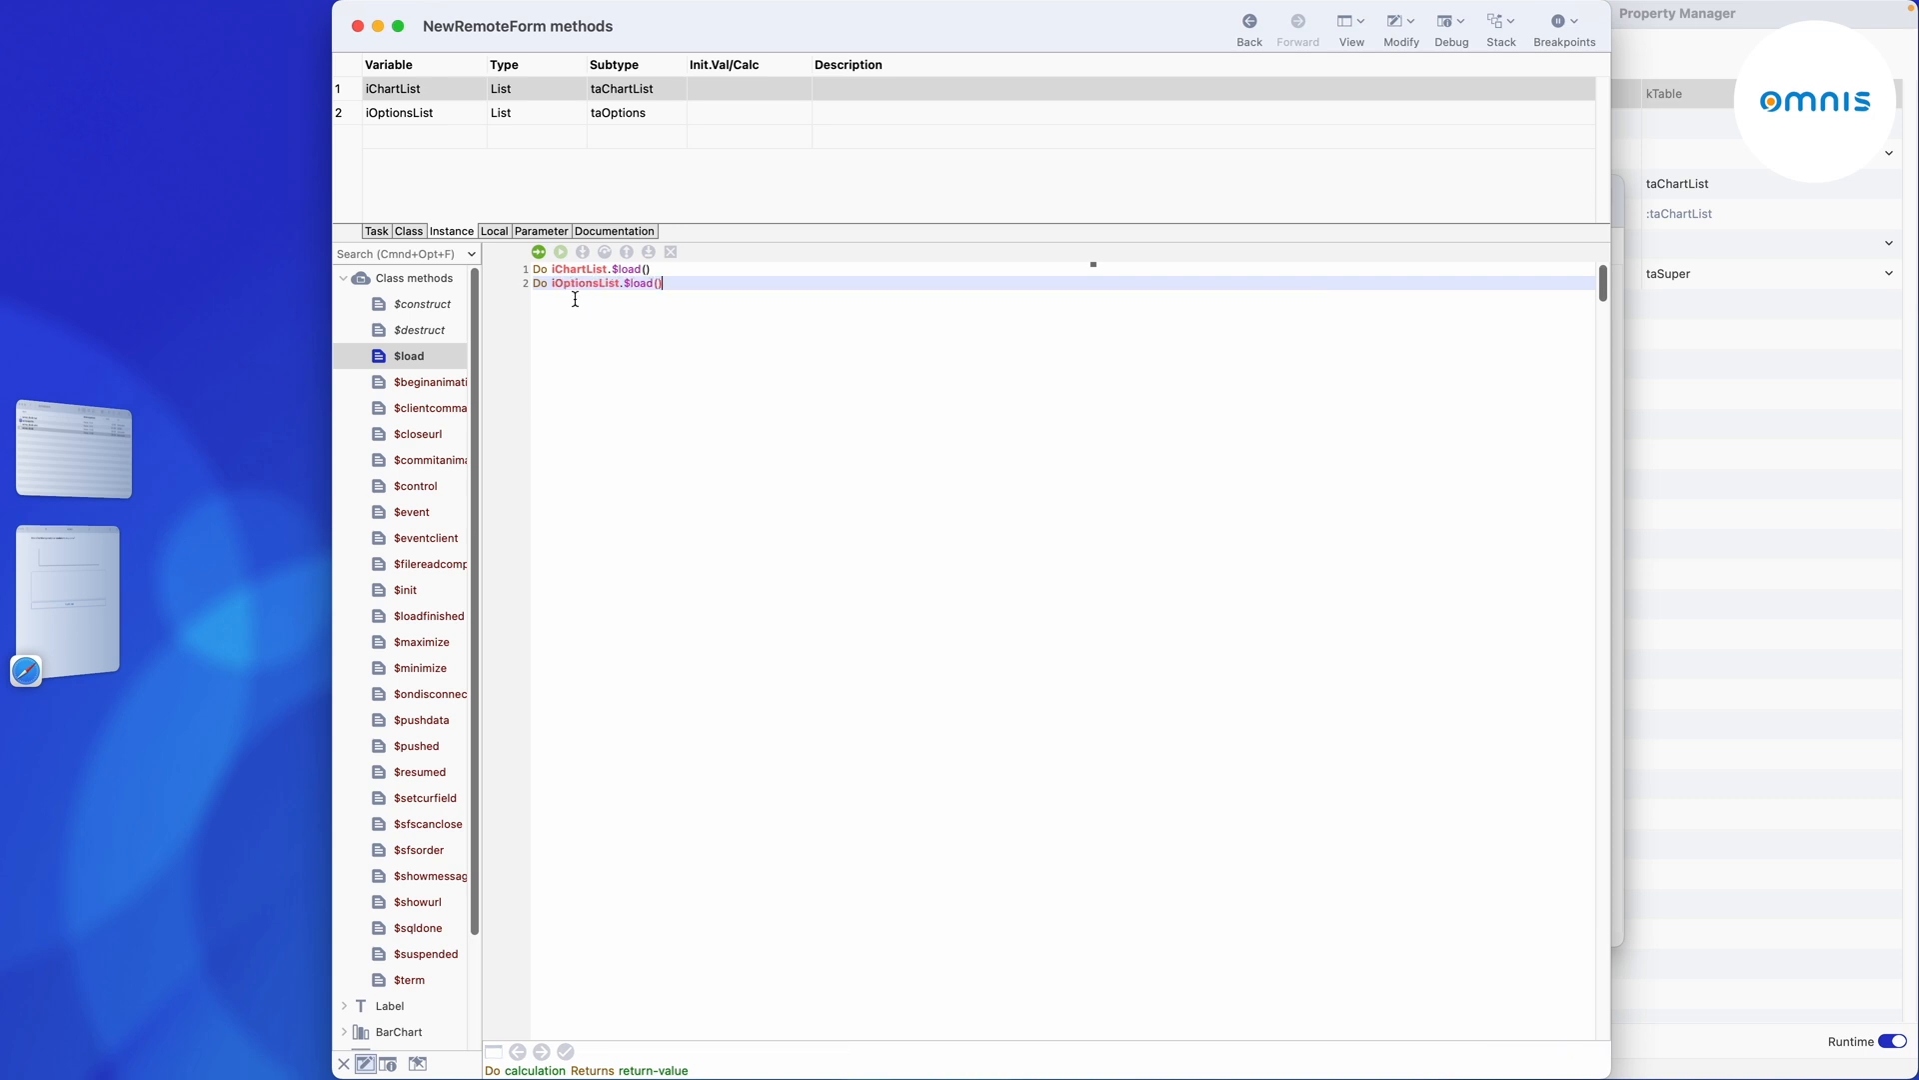
mouse_move(454, 310)
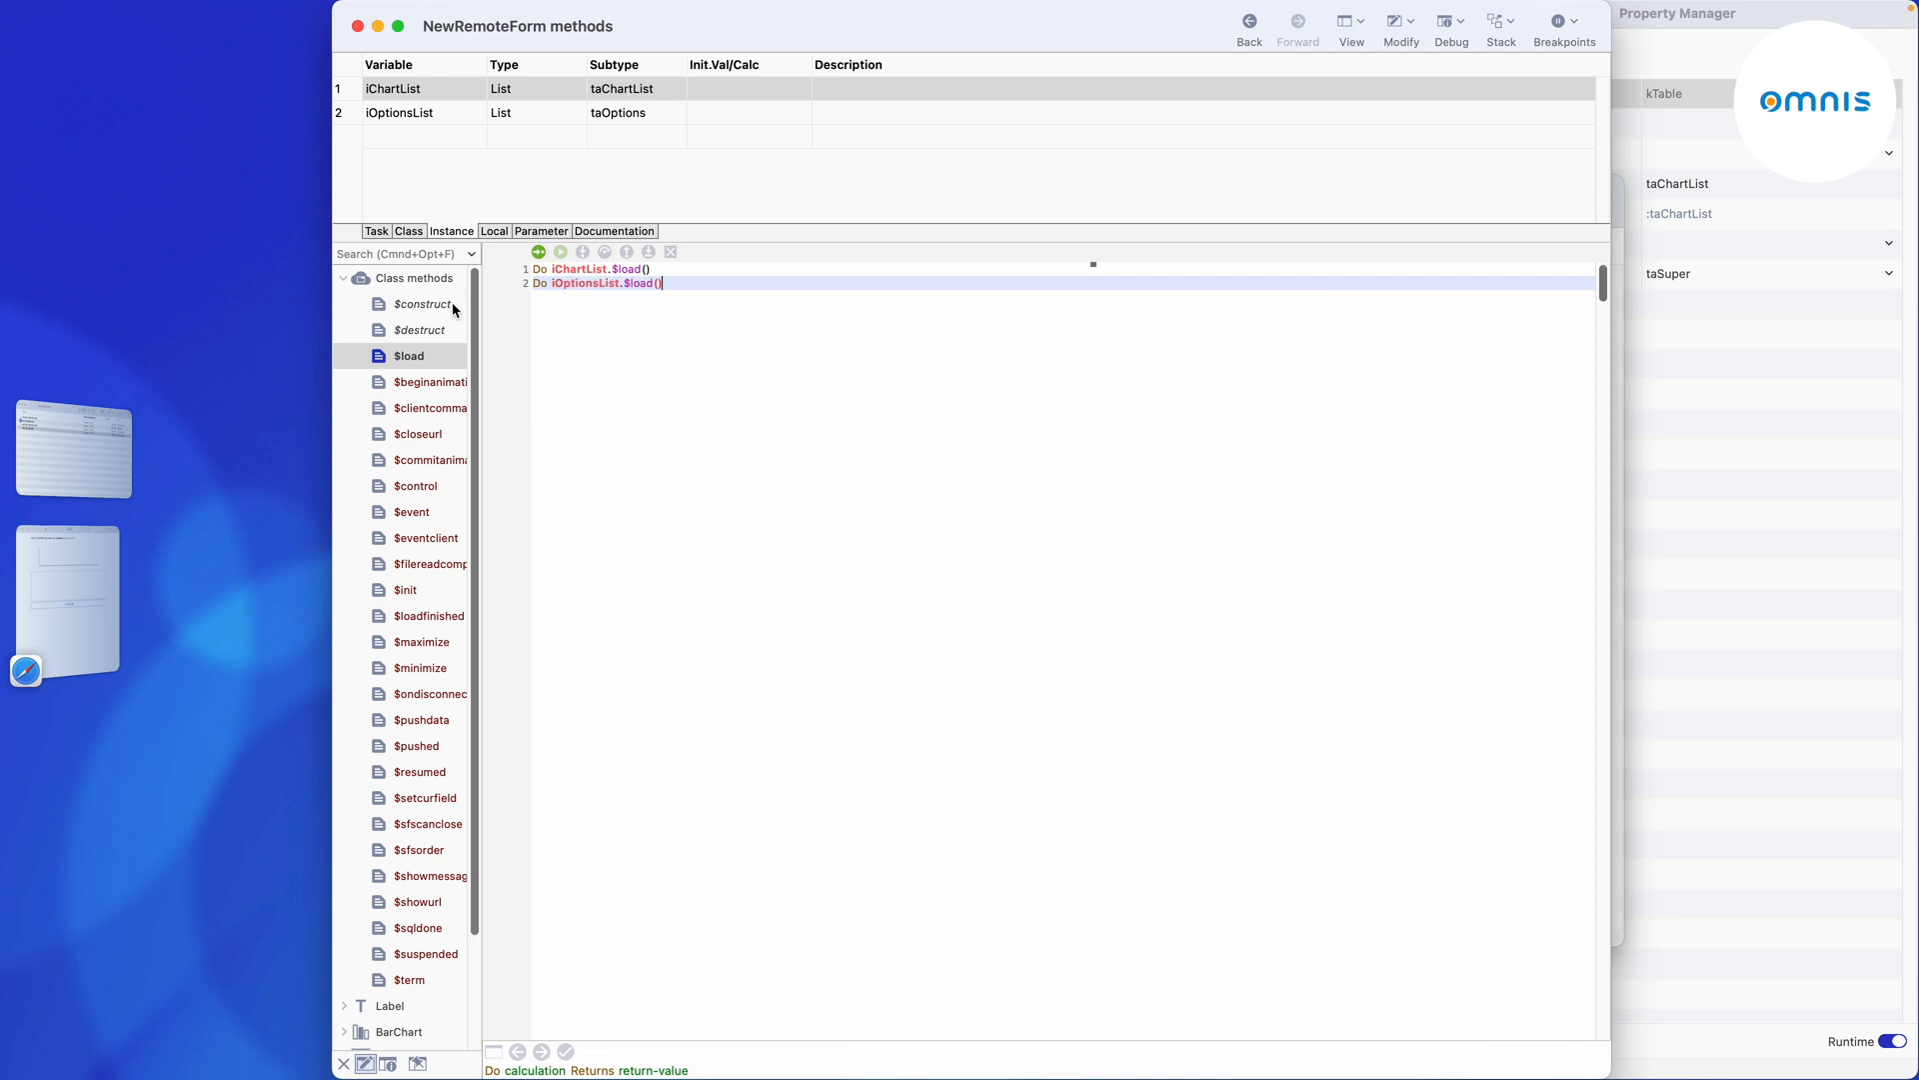
Add Do $cinst.$load() to NewRemoteForm's $construct method.
click(422, 304)
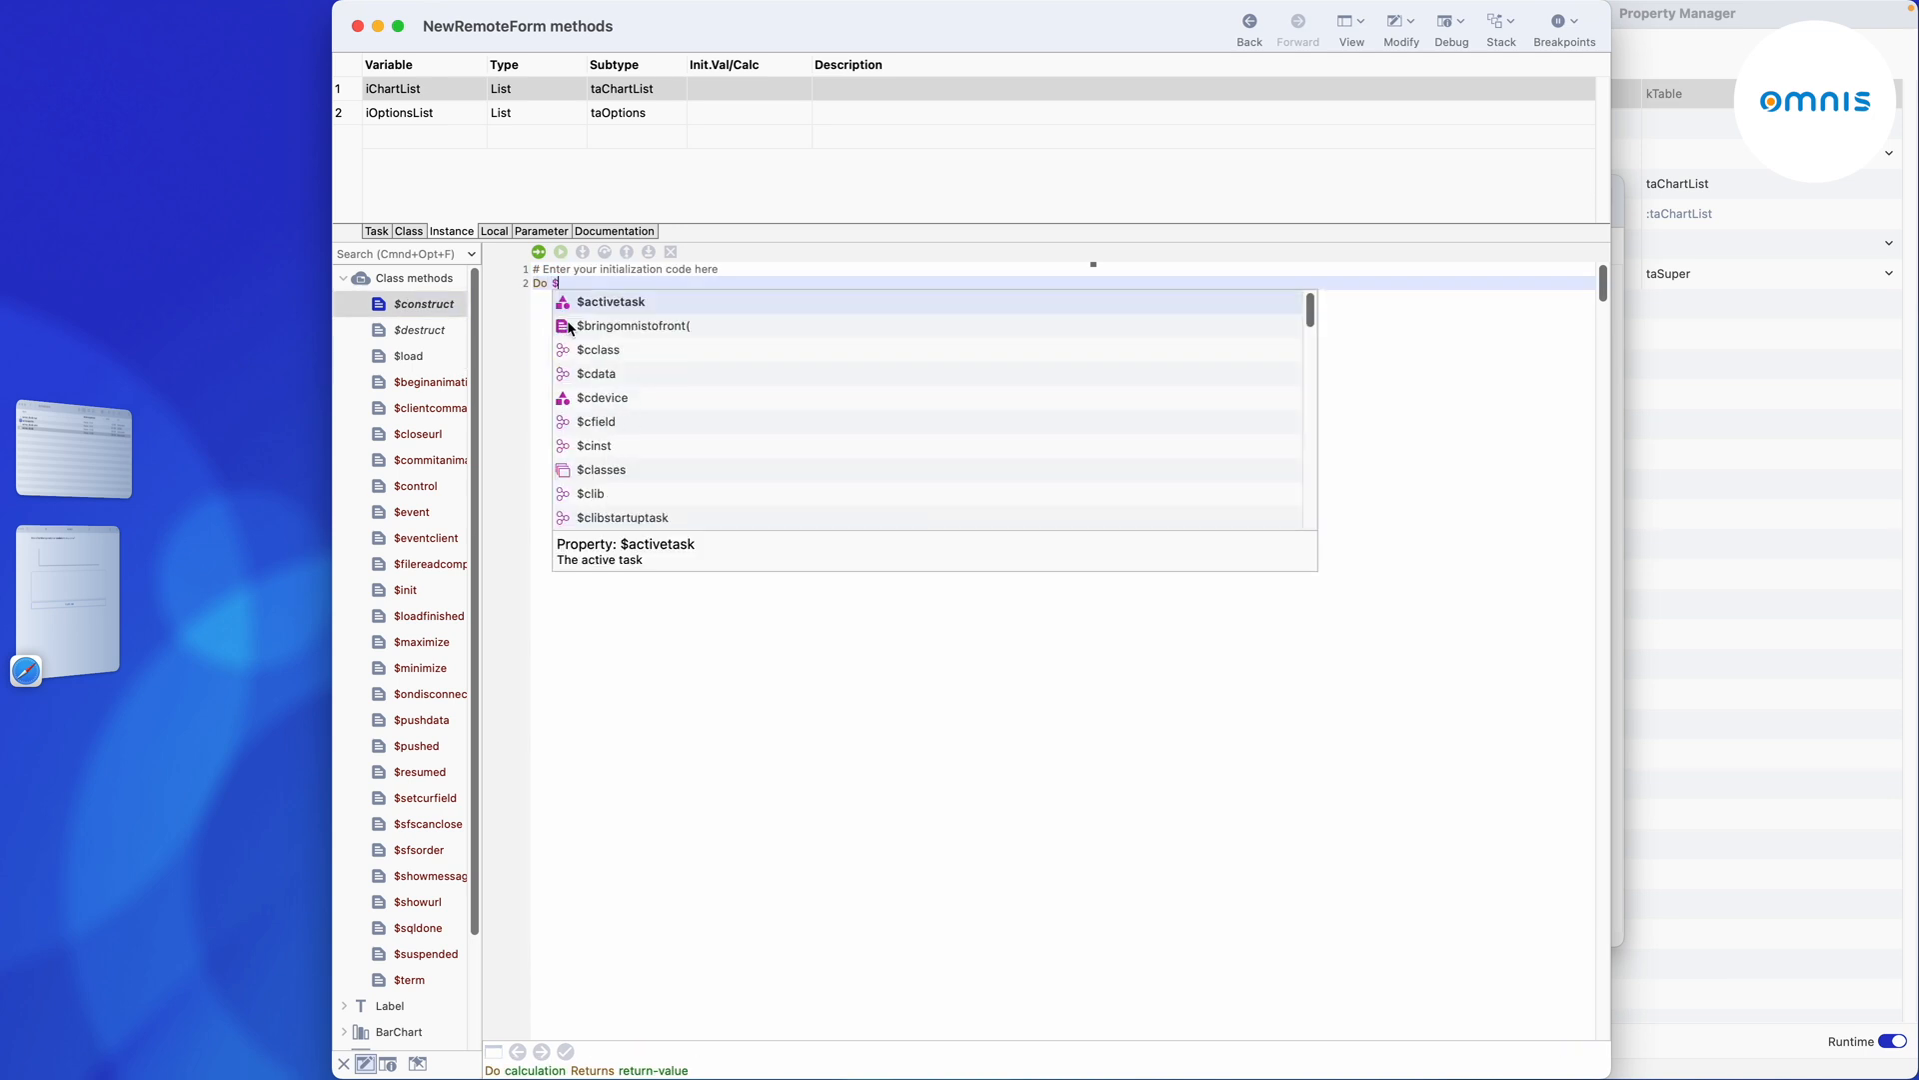
text($cinst.$load())
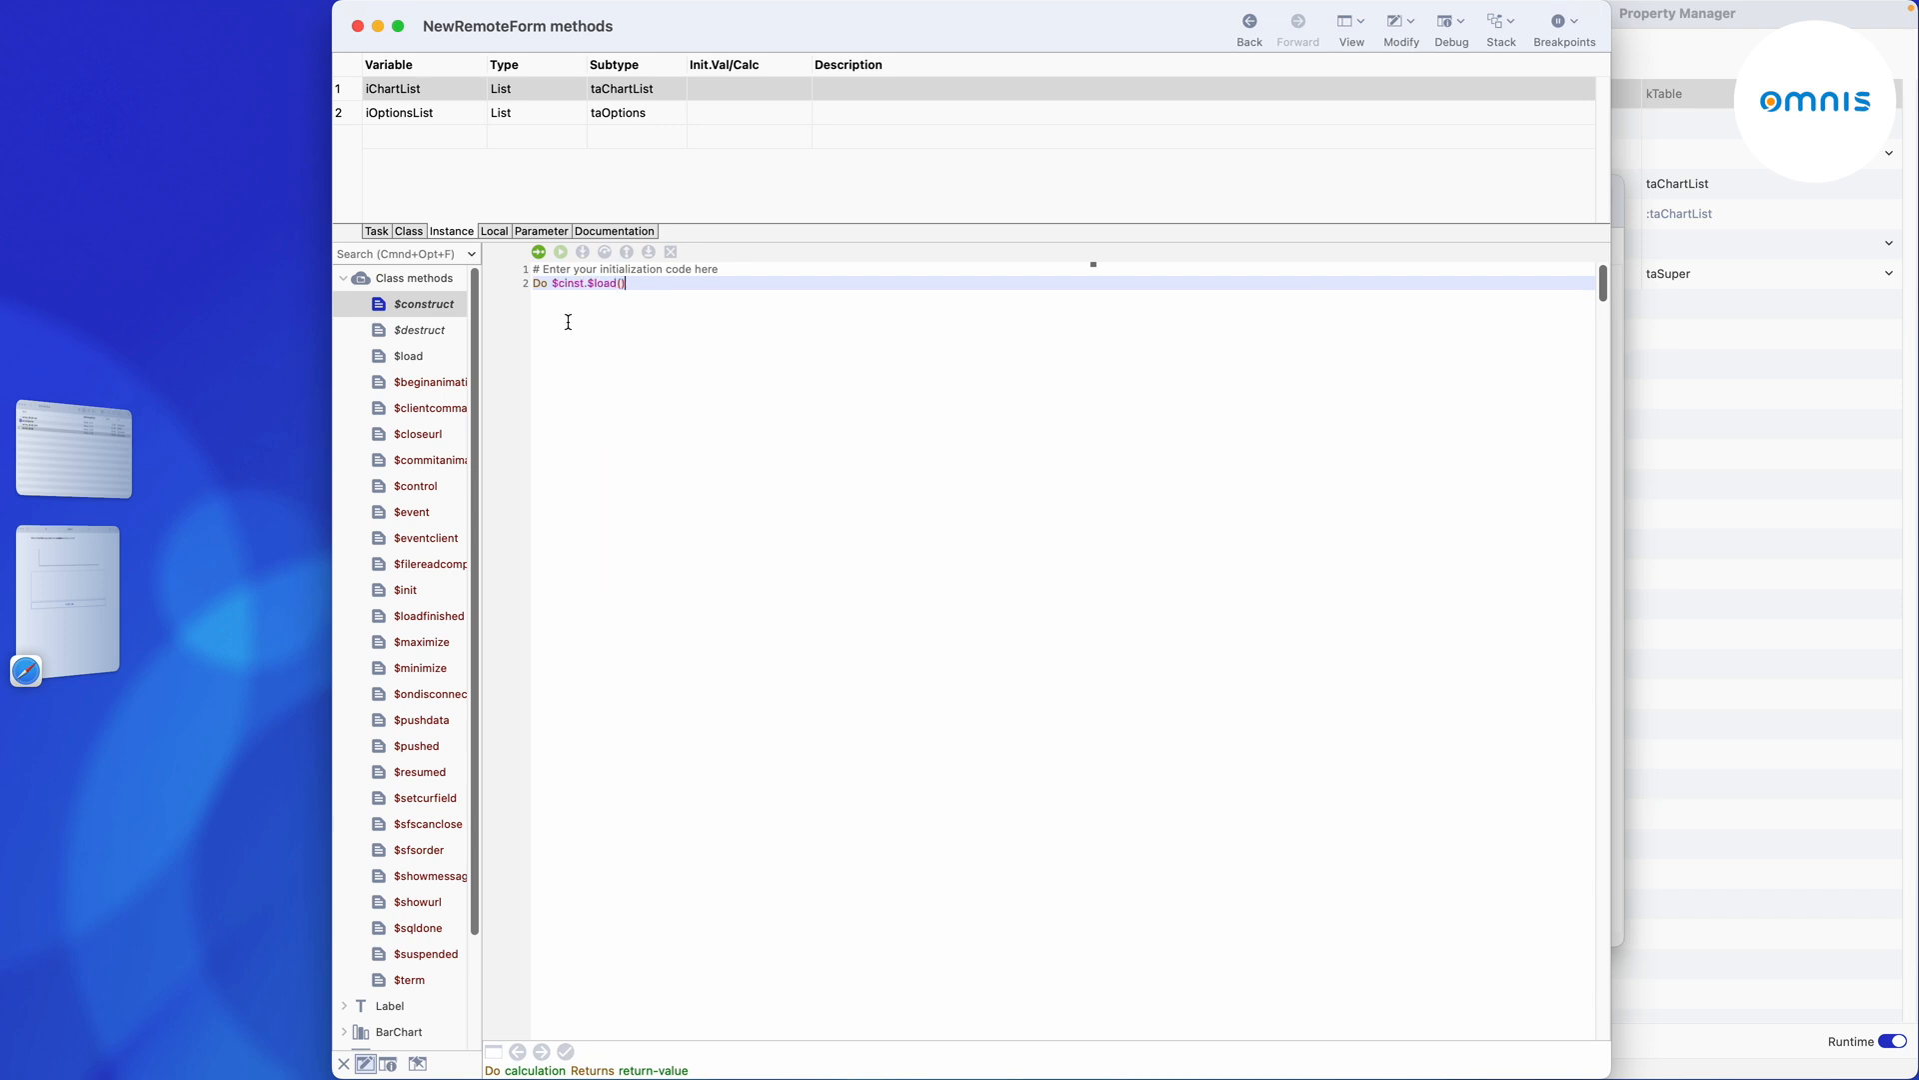
mouse_move(570, 326)
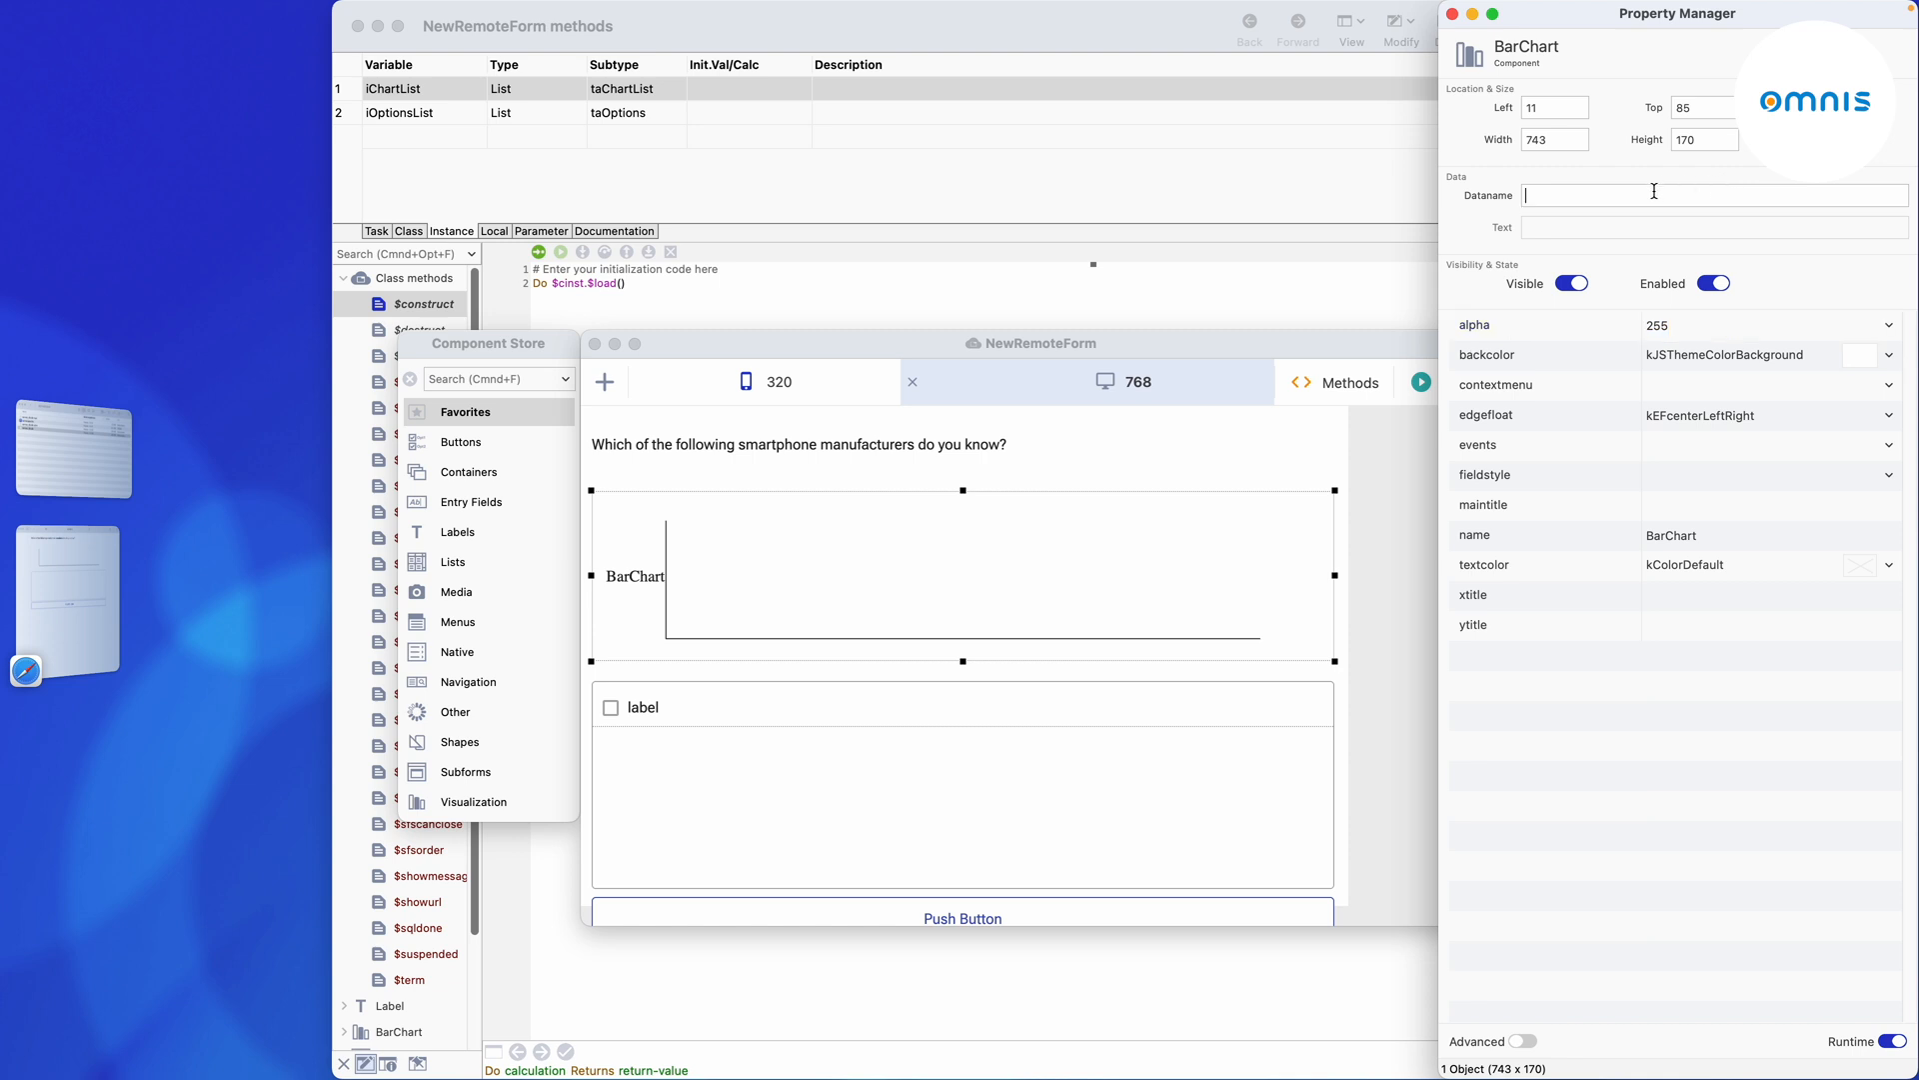
Set dataname of BarChart to iChartList and of ComplexGrid and its checkbox to iOptionsList.
text(iChartList)
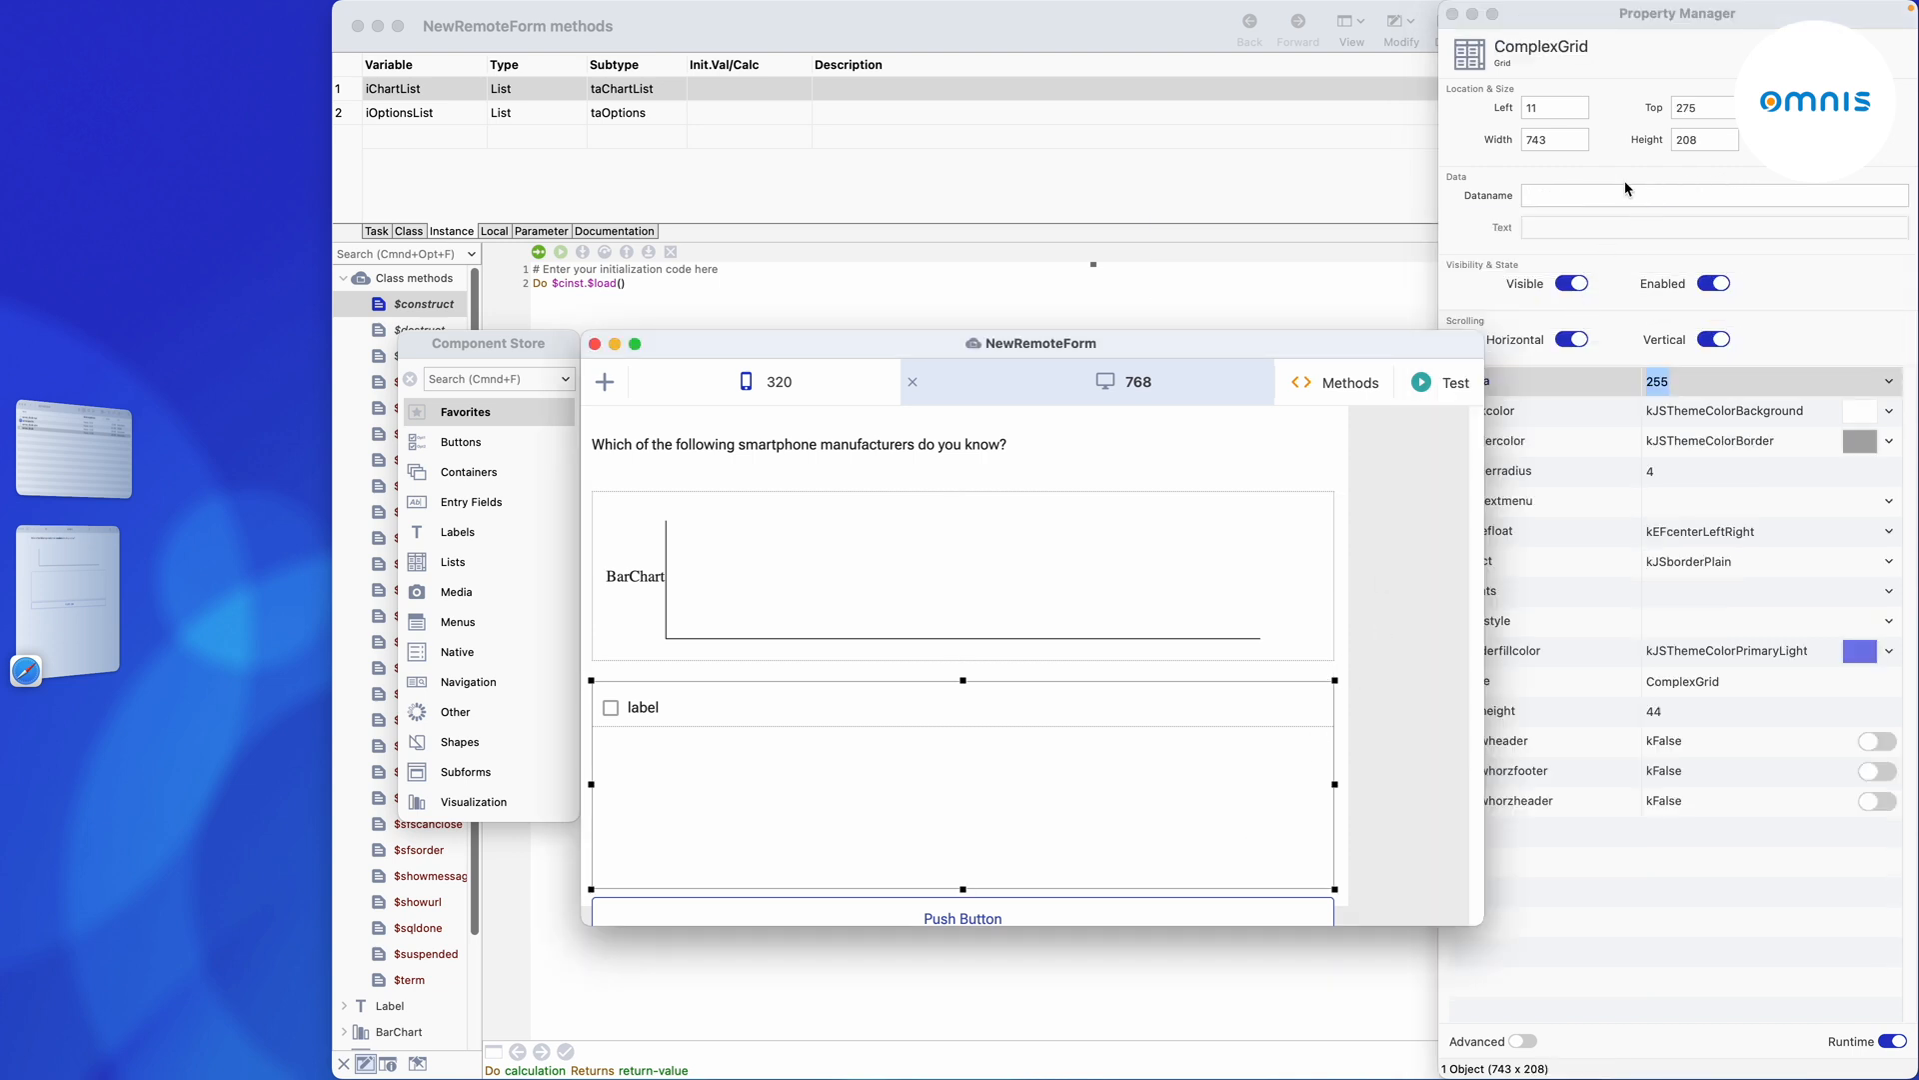
text(iOptionsList)
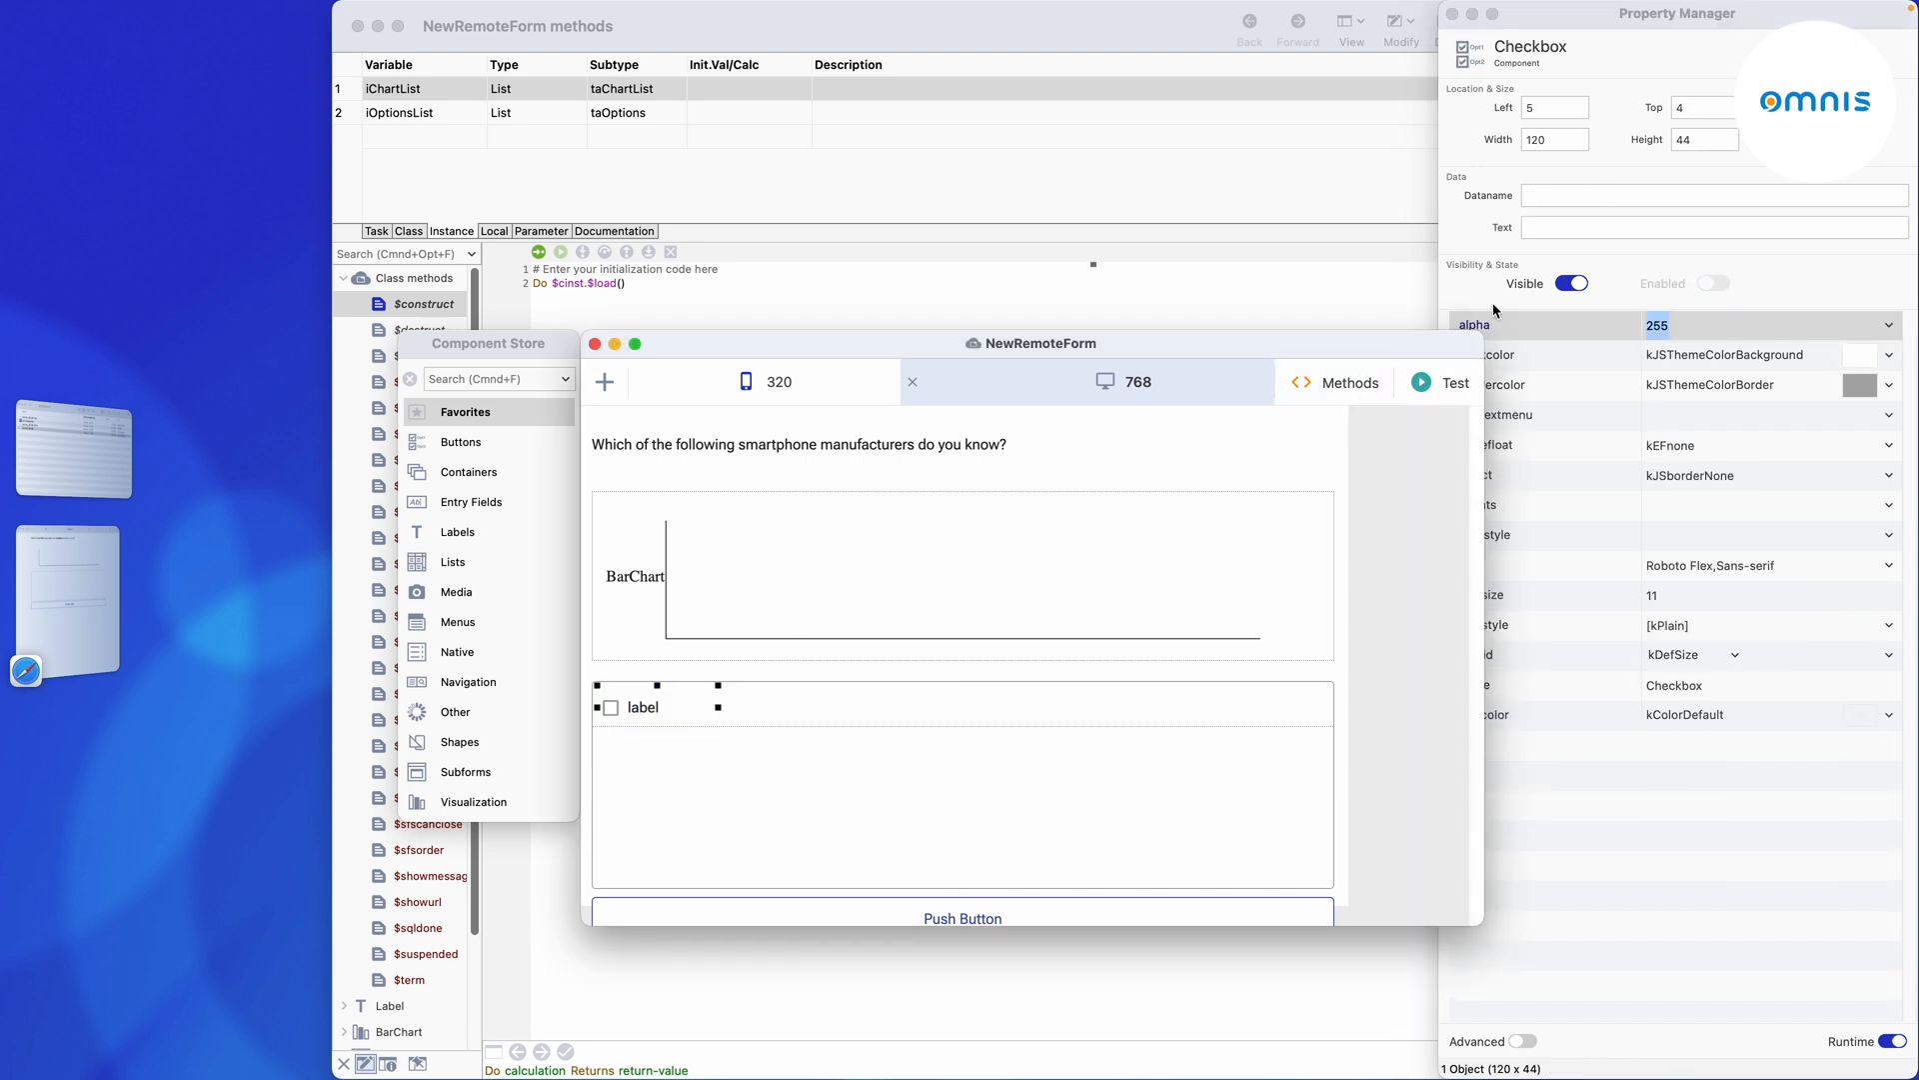
text(iO)
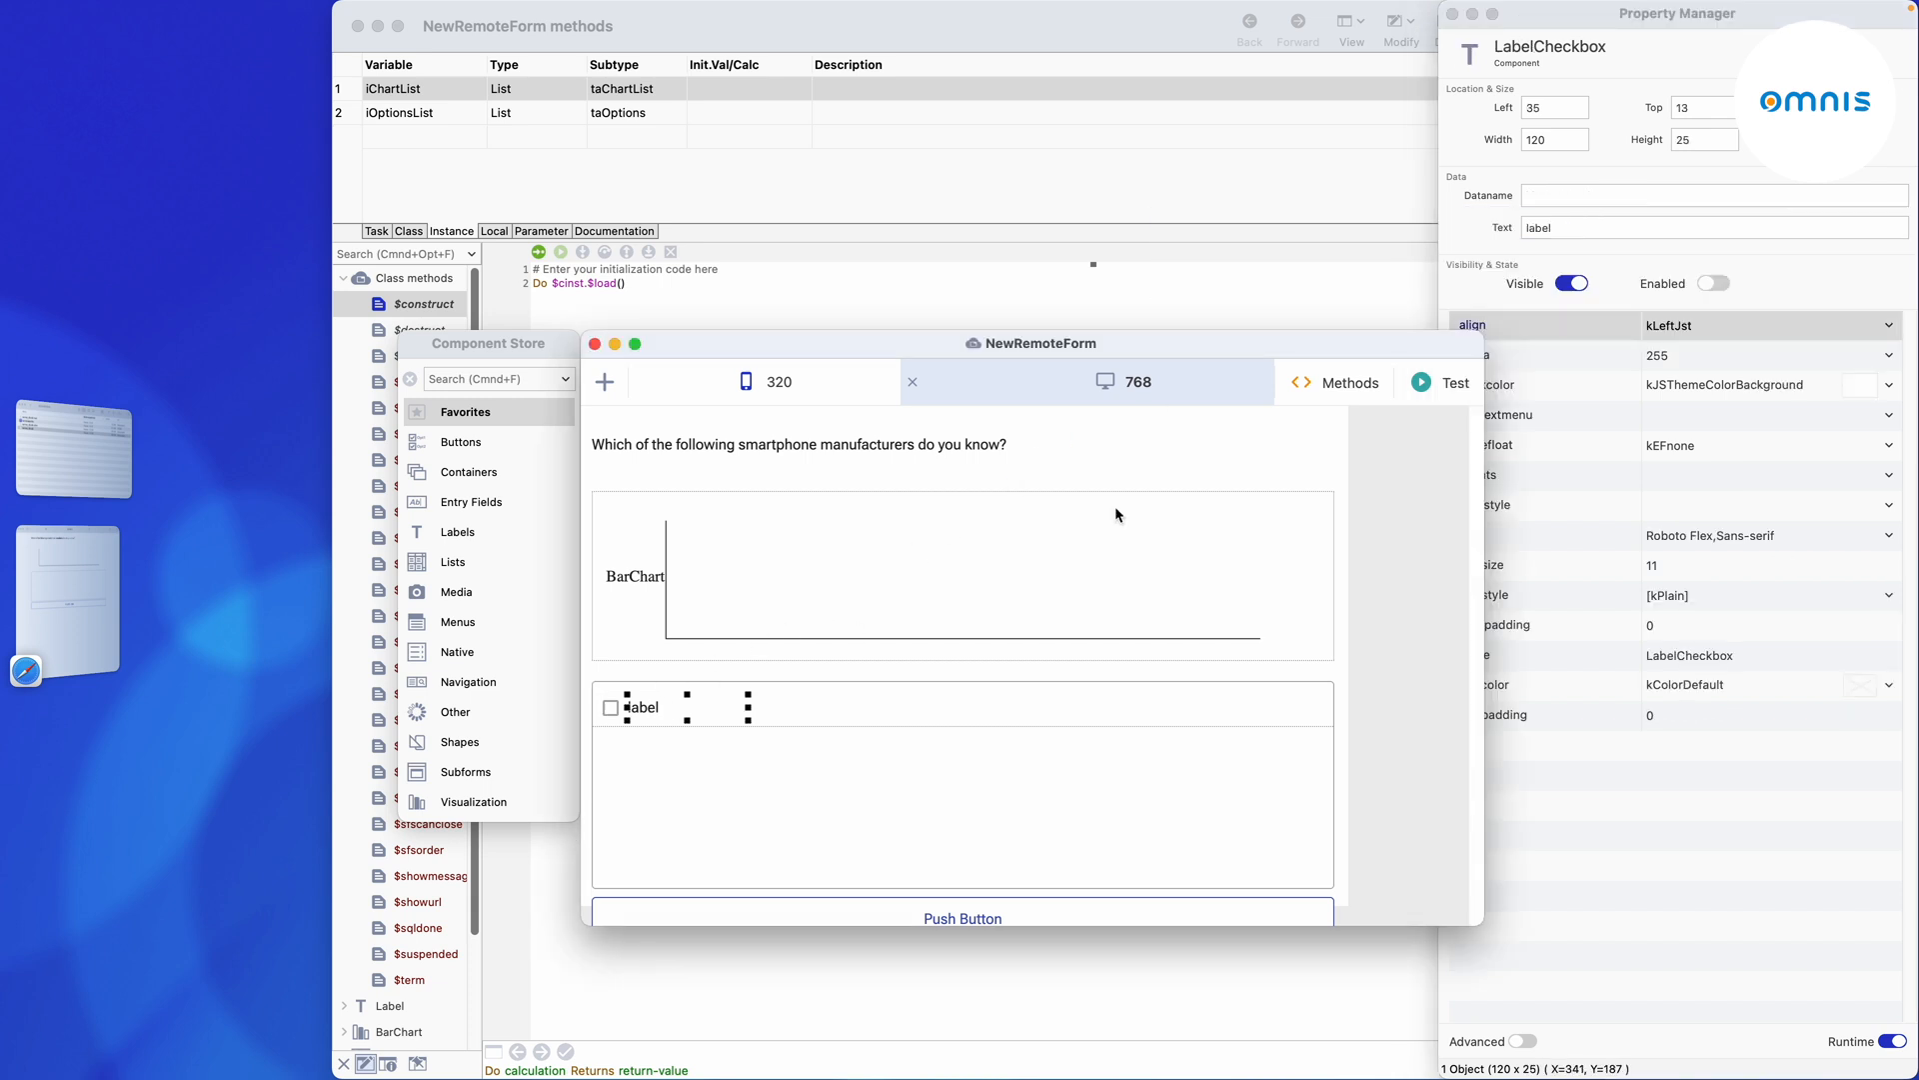
Set LabelCheckbox dataname to iOptionsList.description and clear its fixed label text.
text(iO)
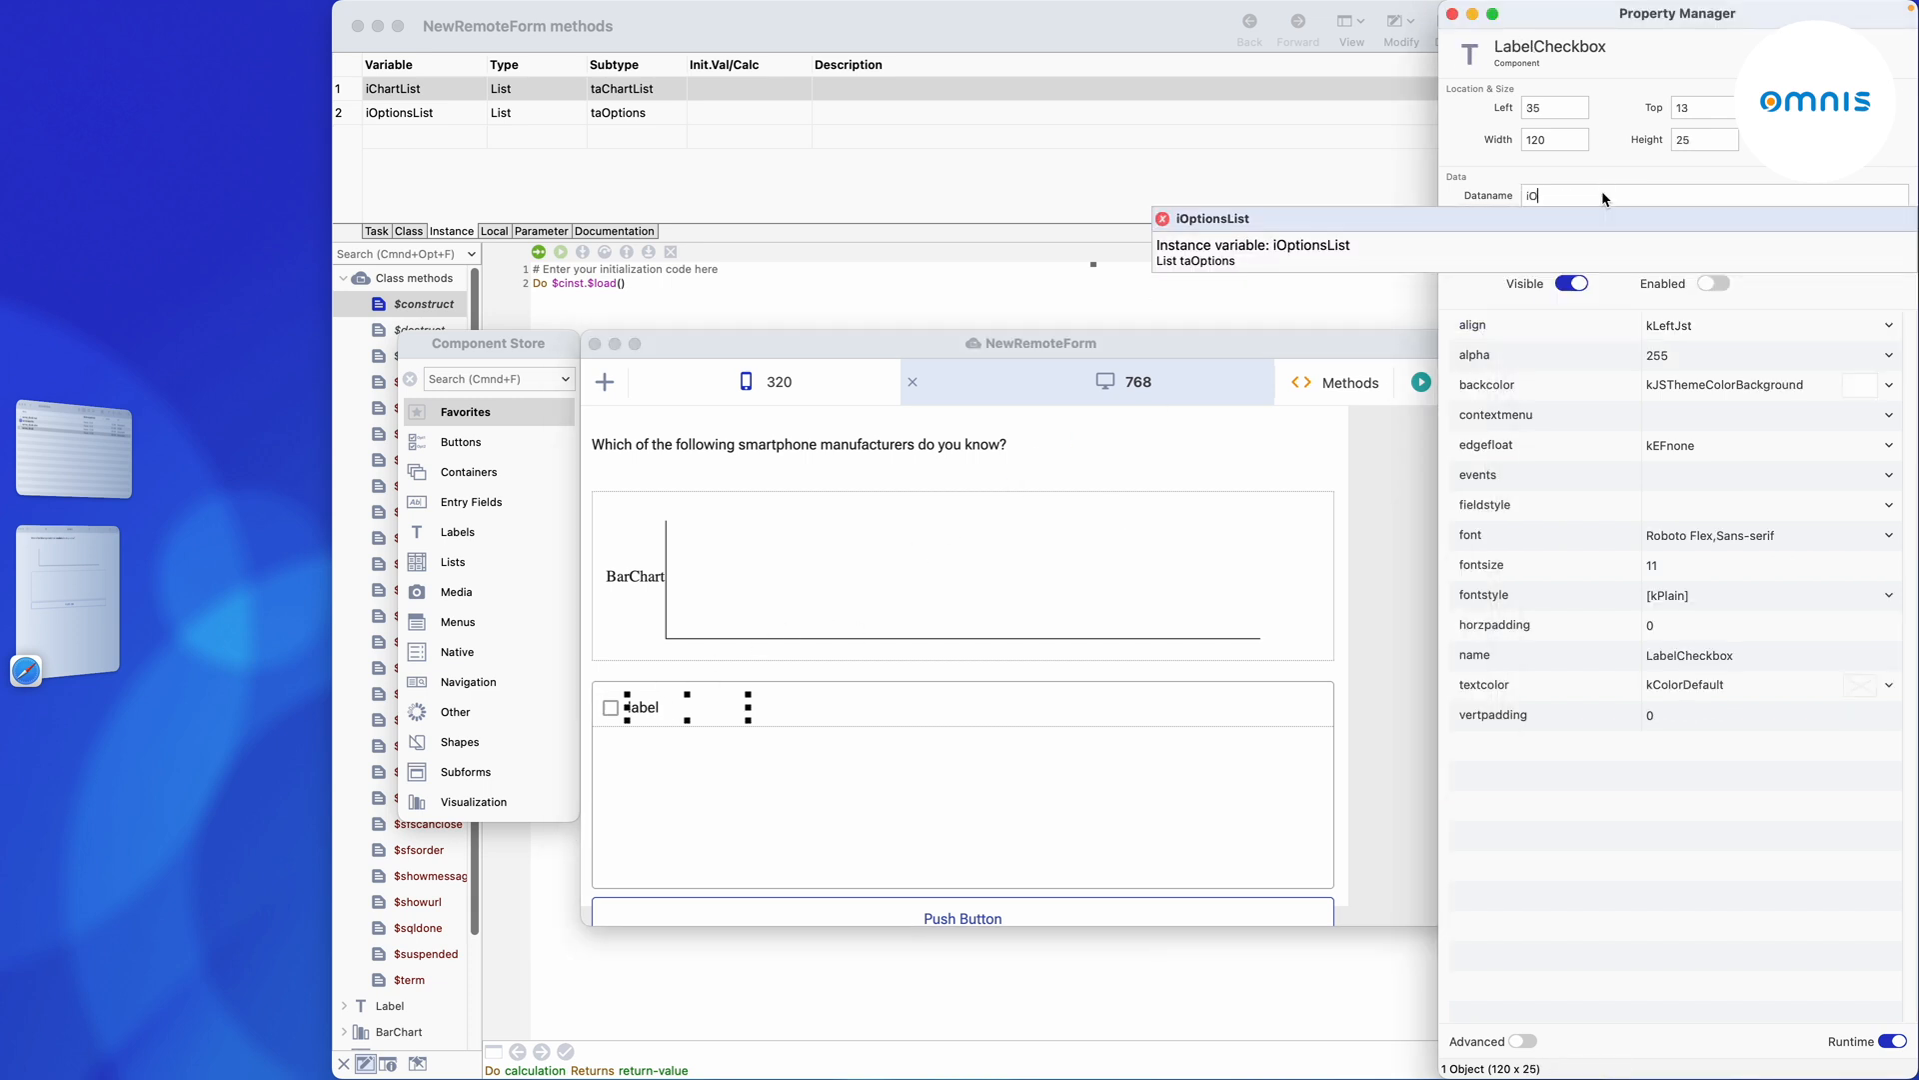
text(OptionsList.description)
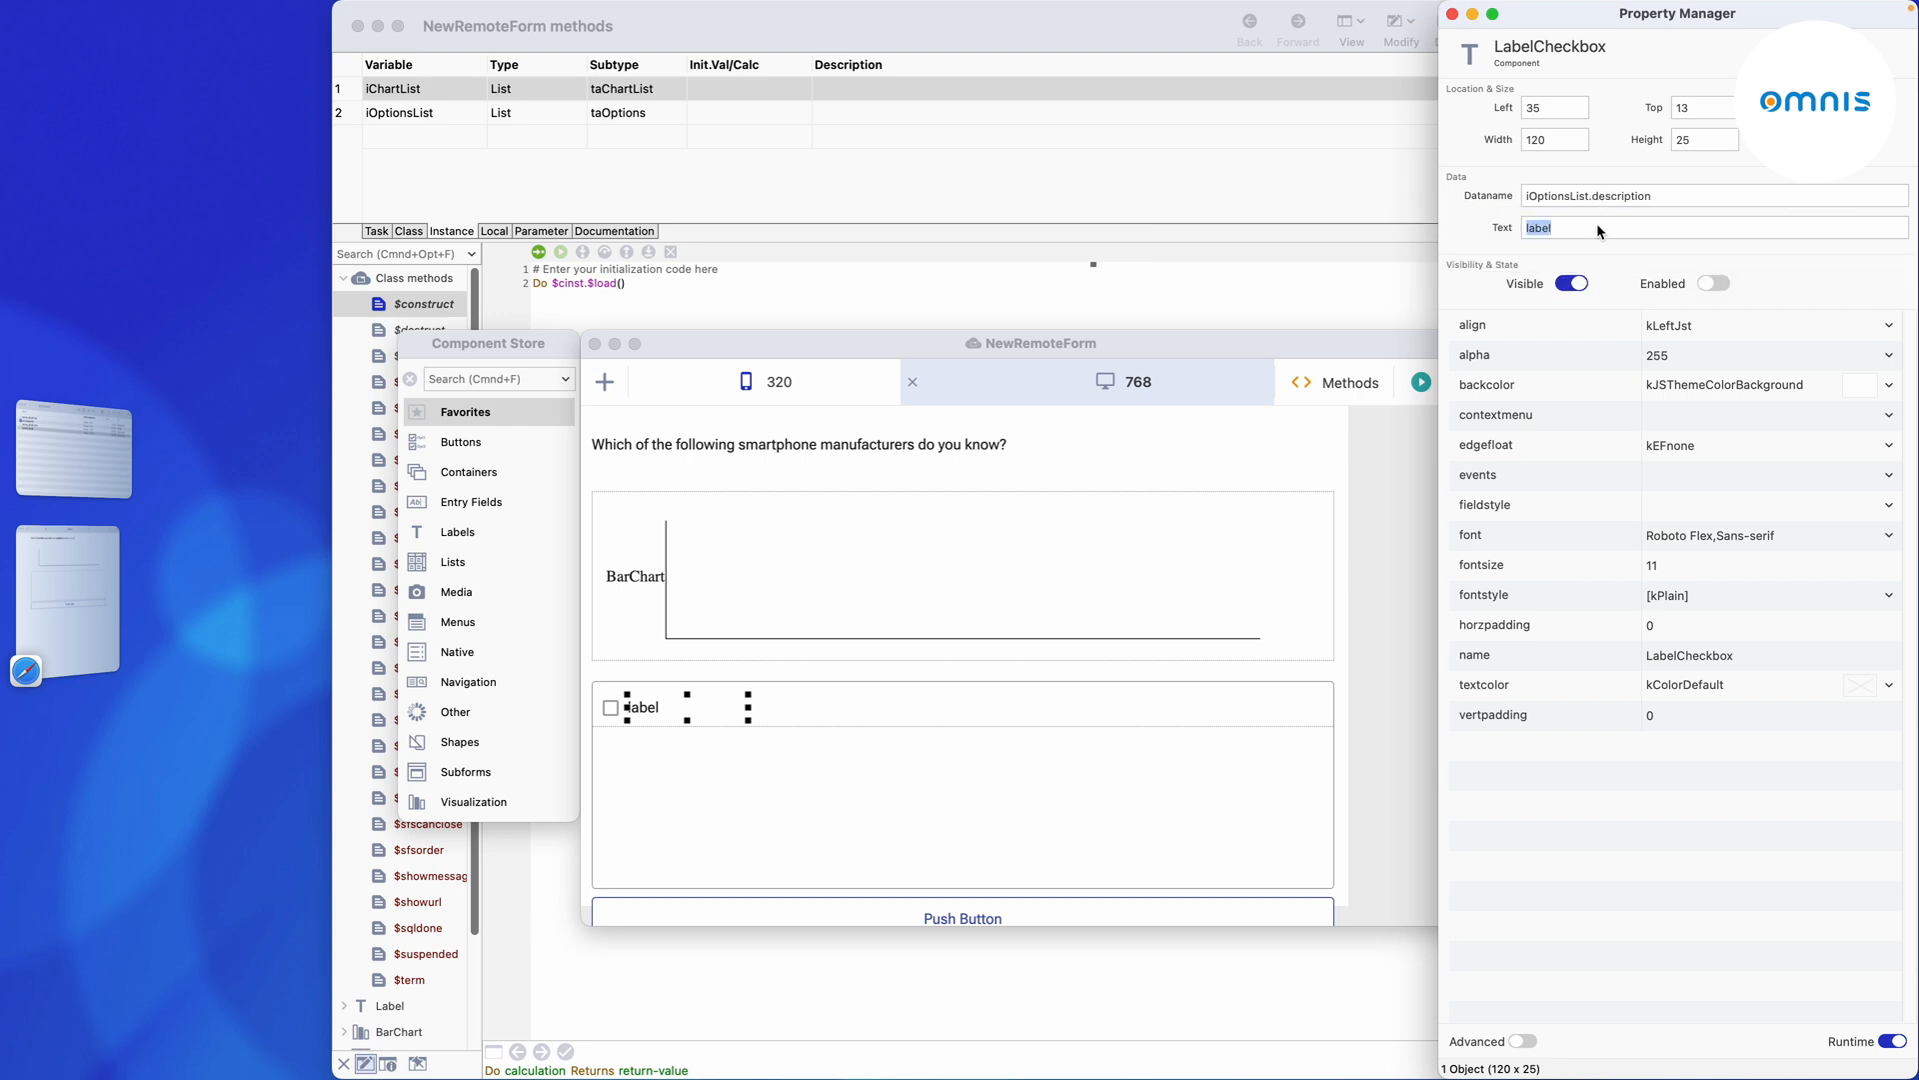
key(Delete)
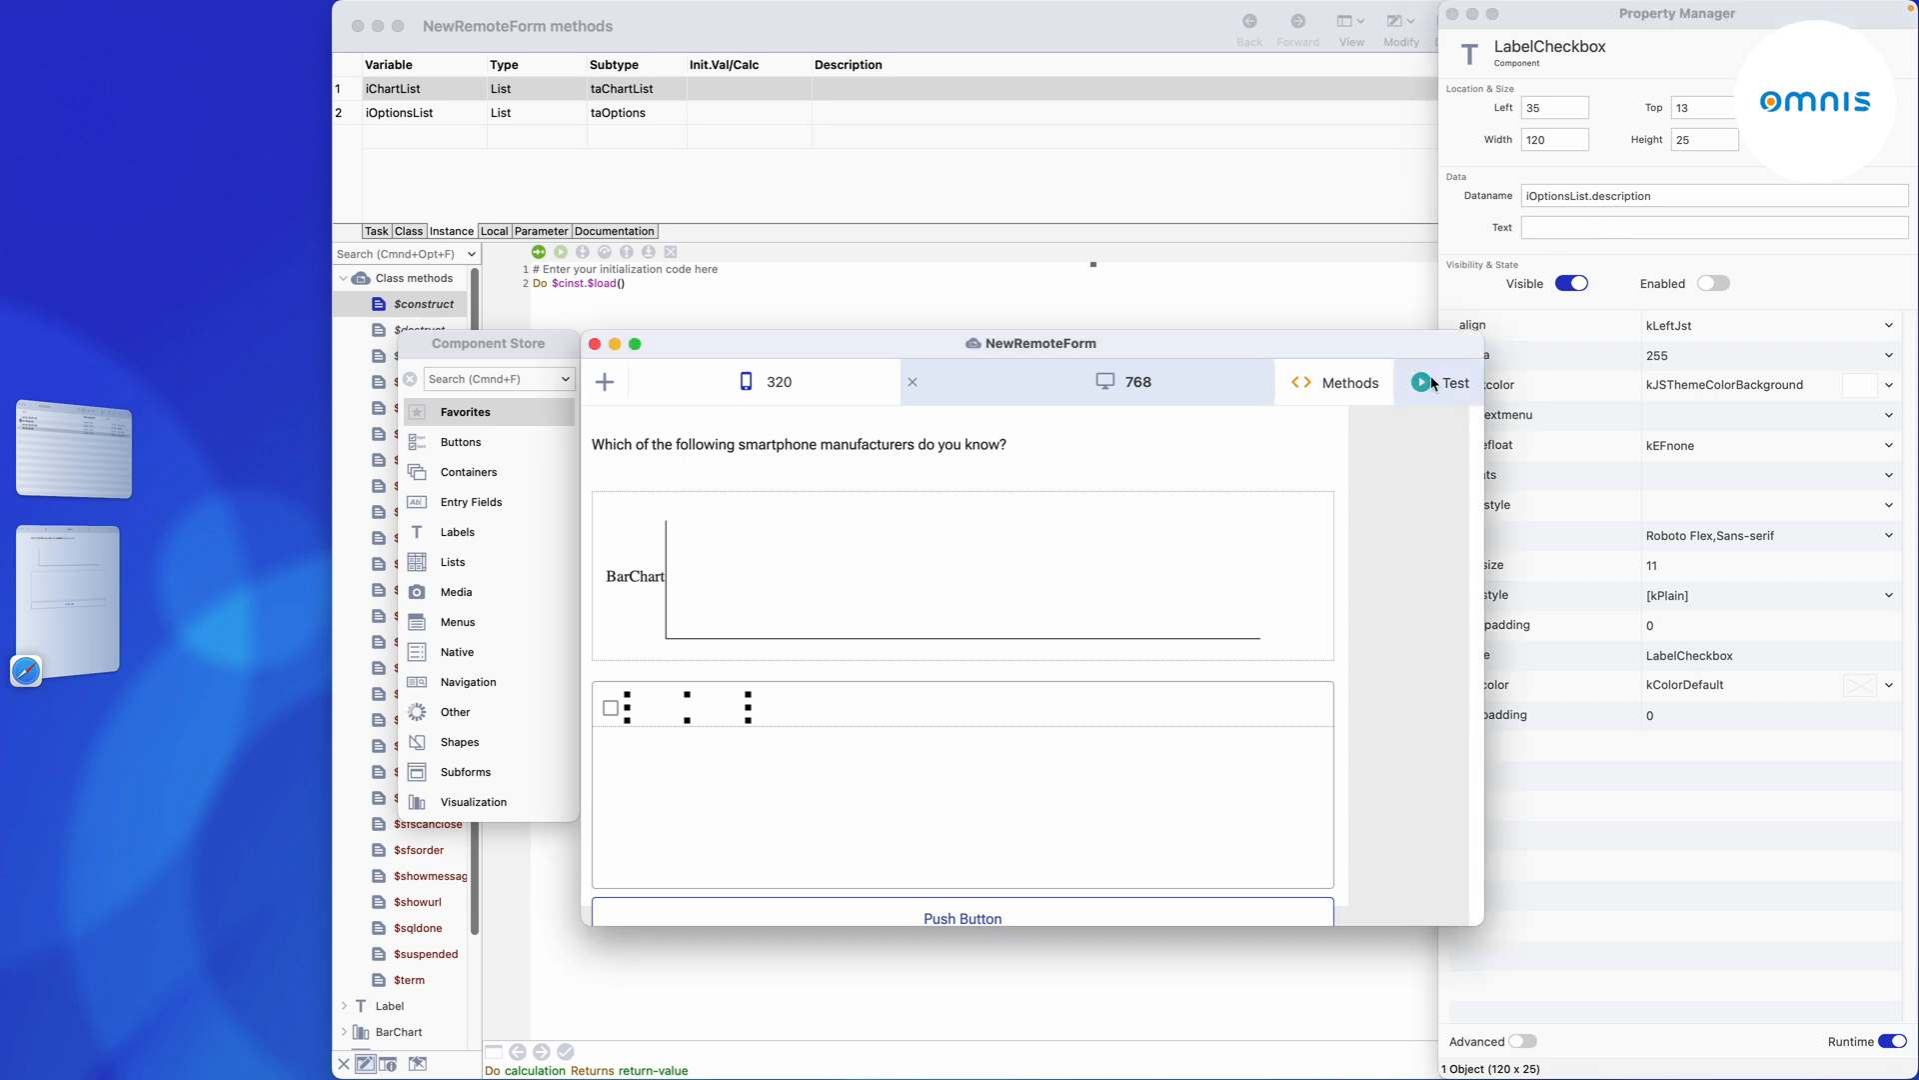
Test the form in Safari, showing the empty chart and the five manufacturer checkboxes.
click(1439, 382)
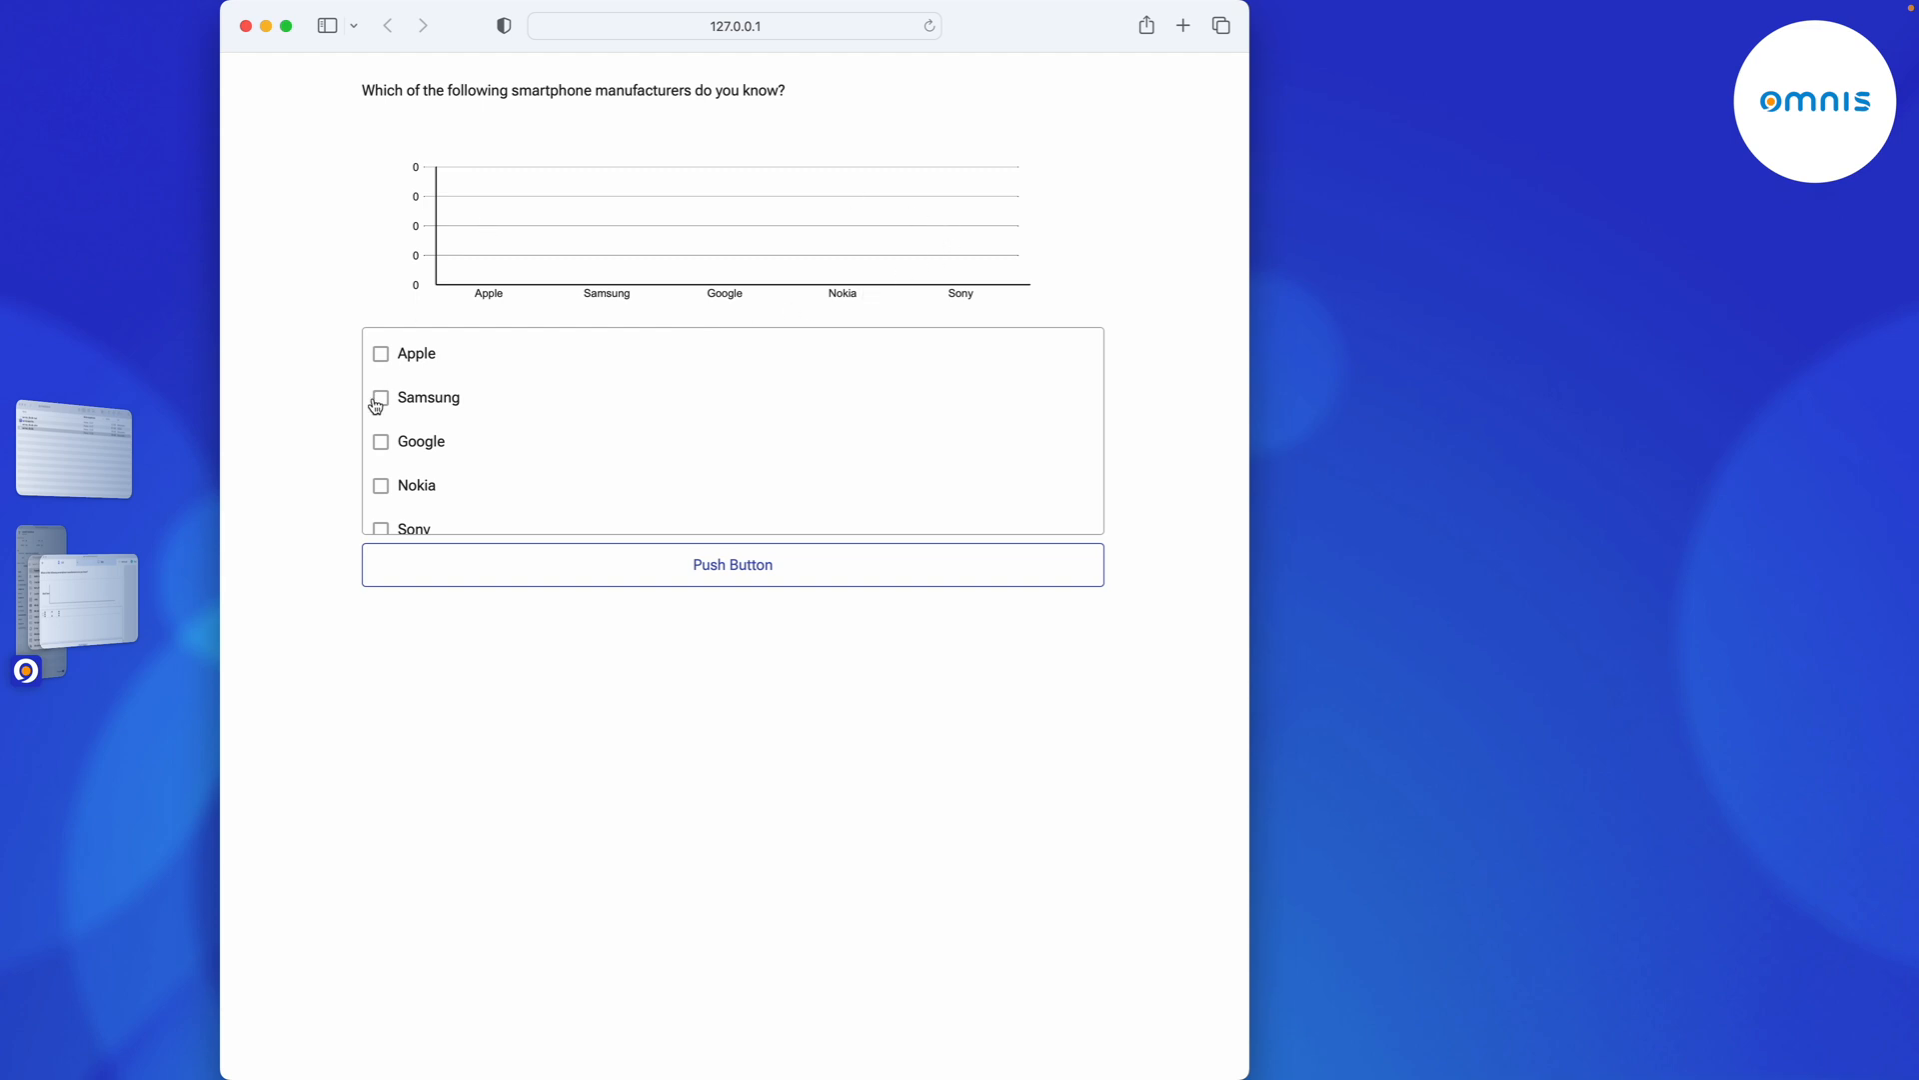
click(380, 396)
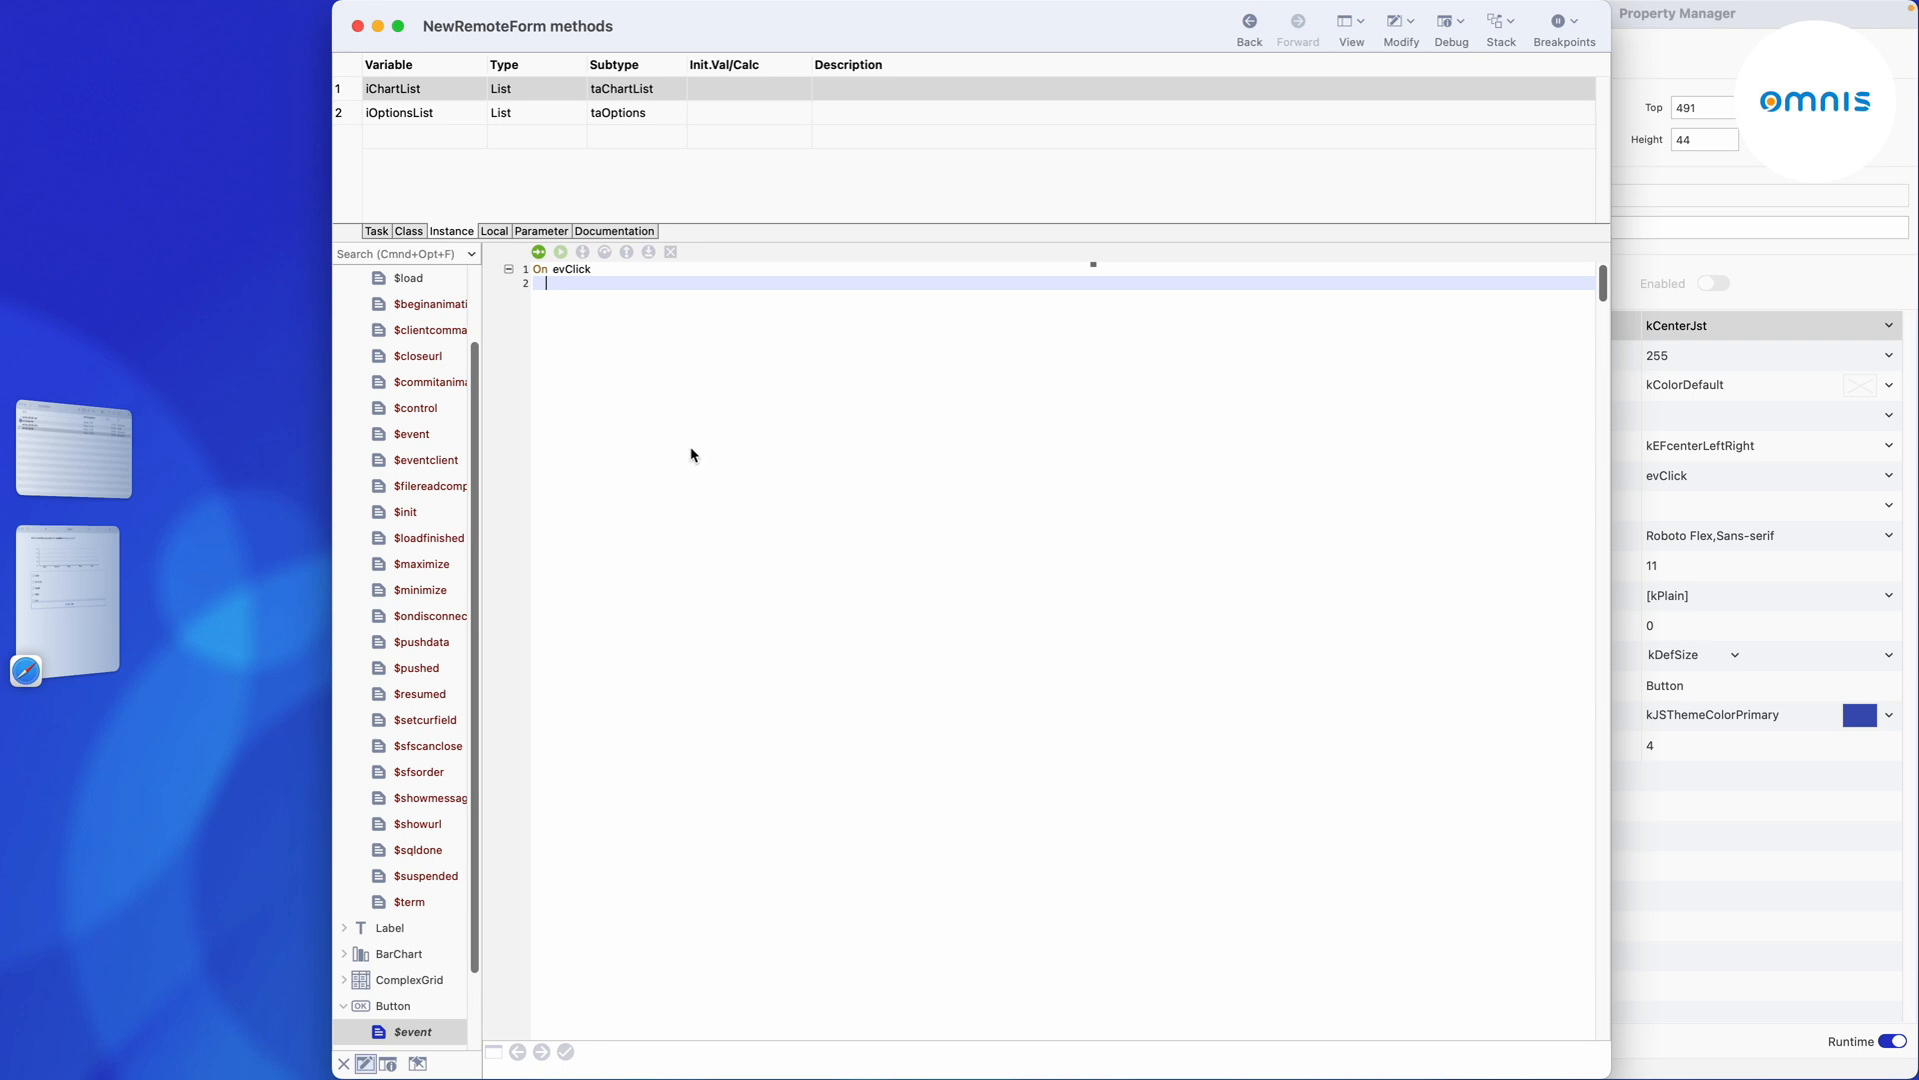
Under the button's On evClick, enter Do iOptionsList.$submit() followed by a $cinst.$load() refresh.
text(Do iOptionsList.)
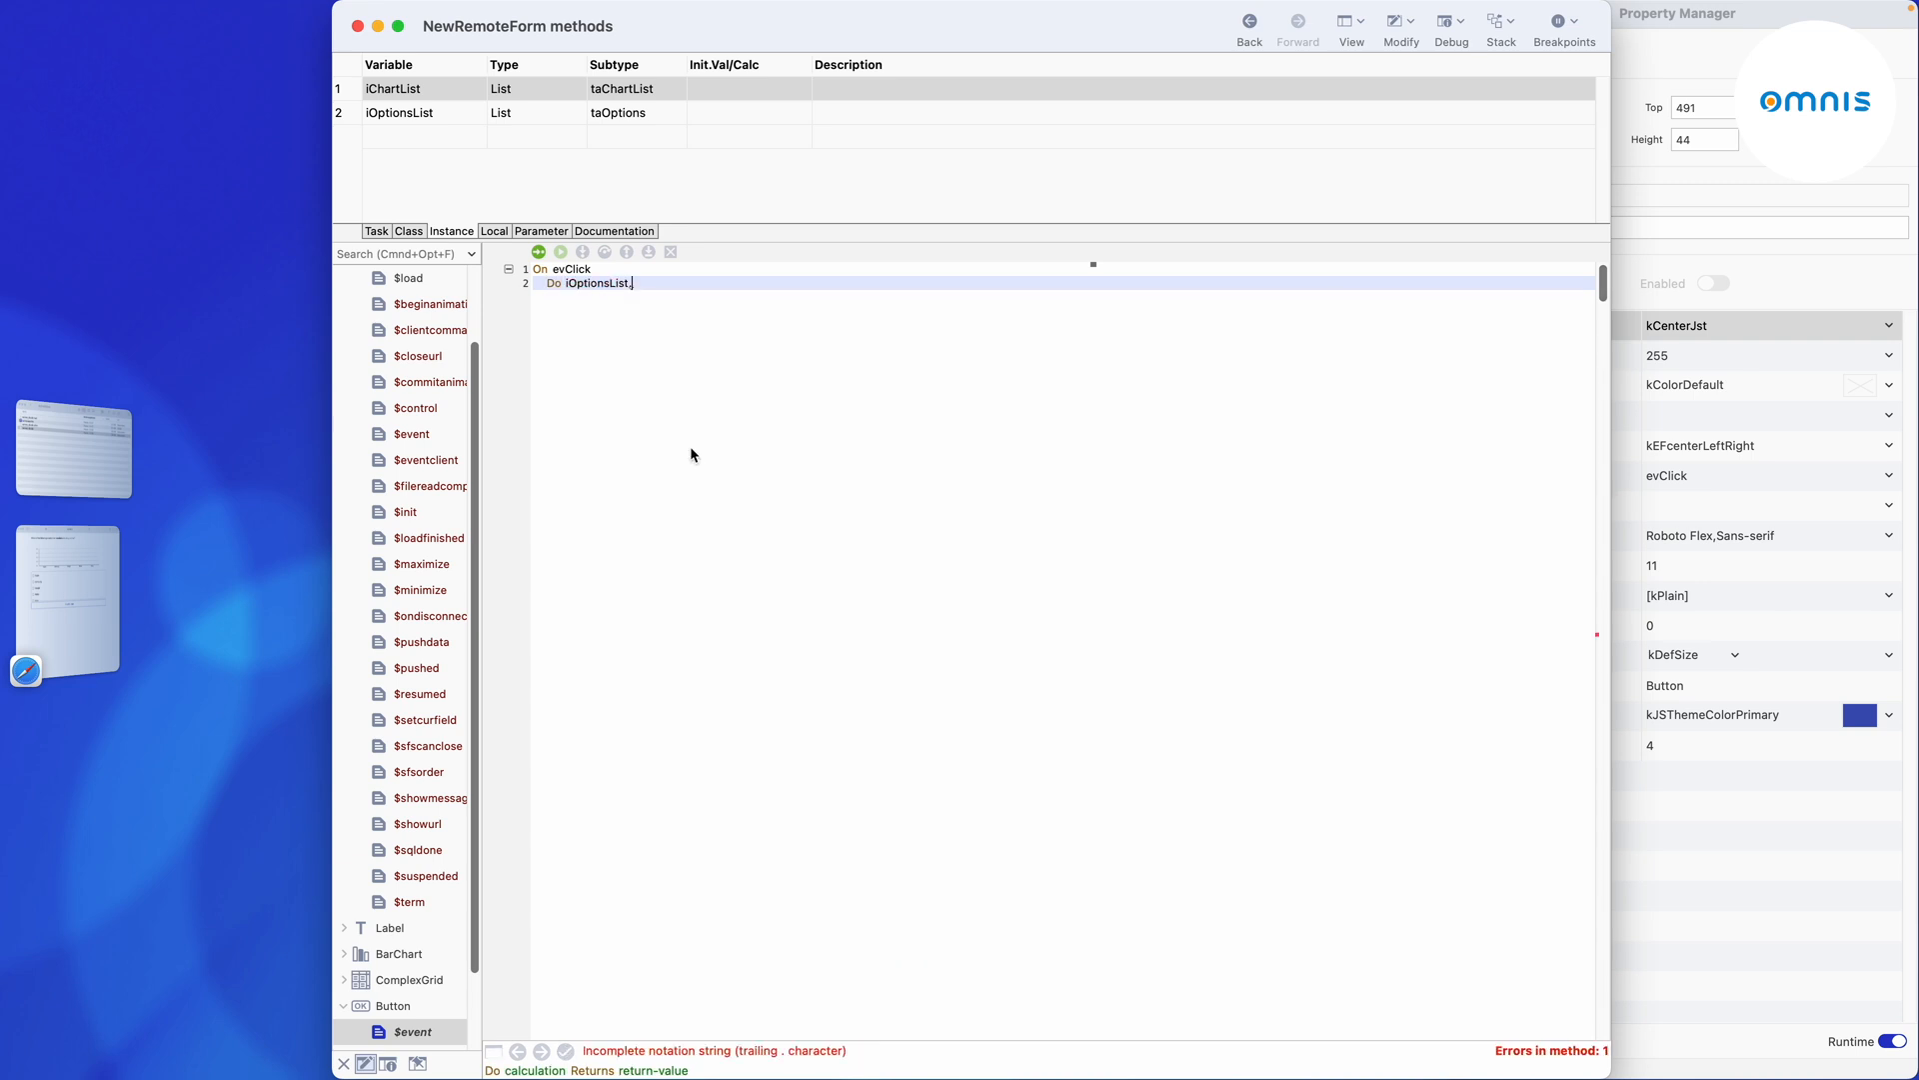
text($submit())
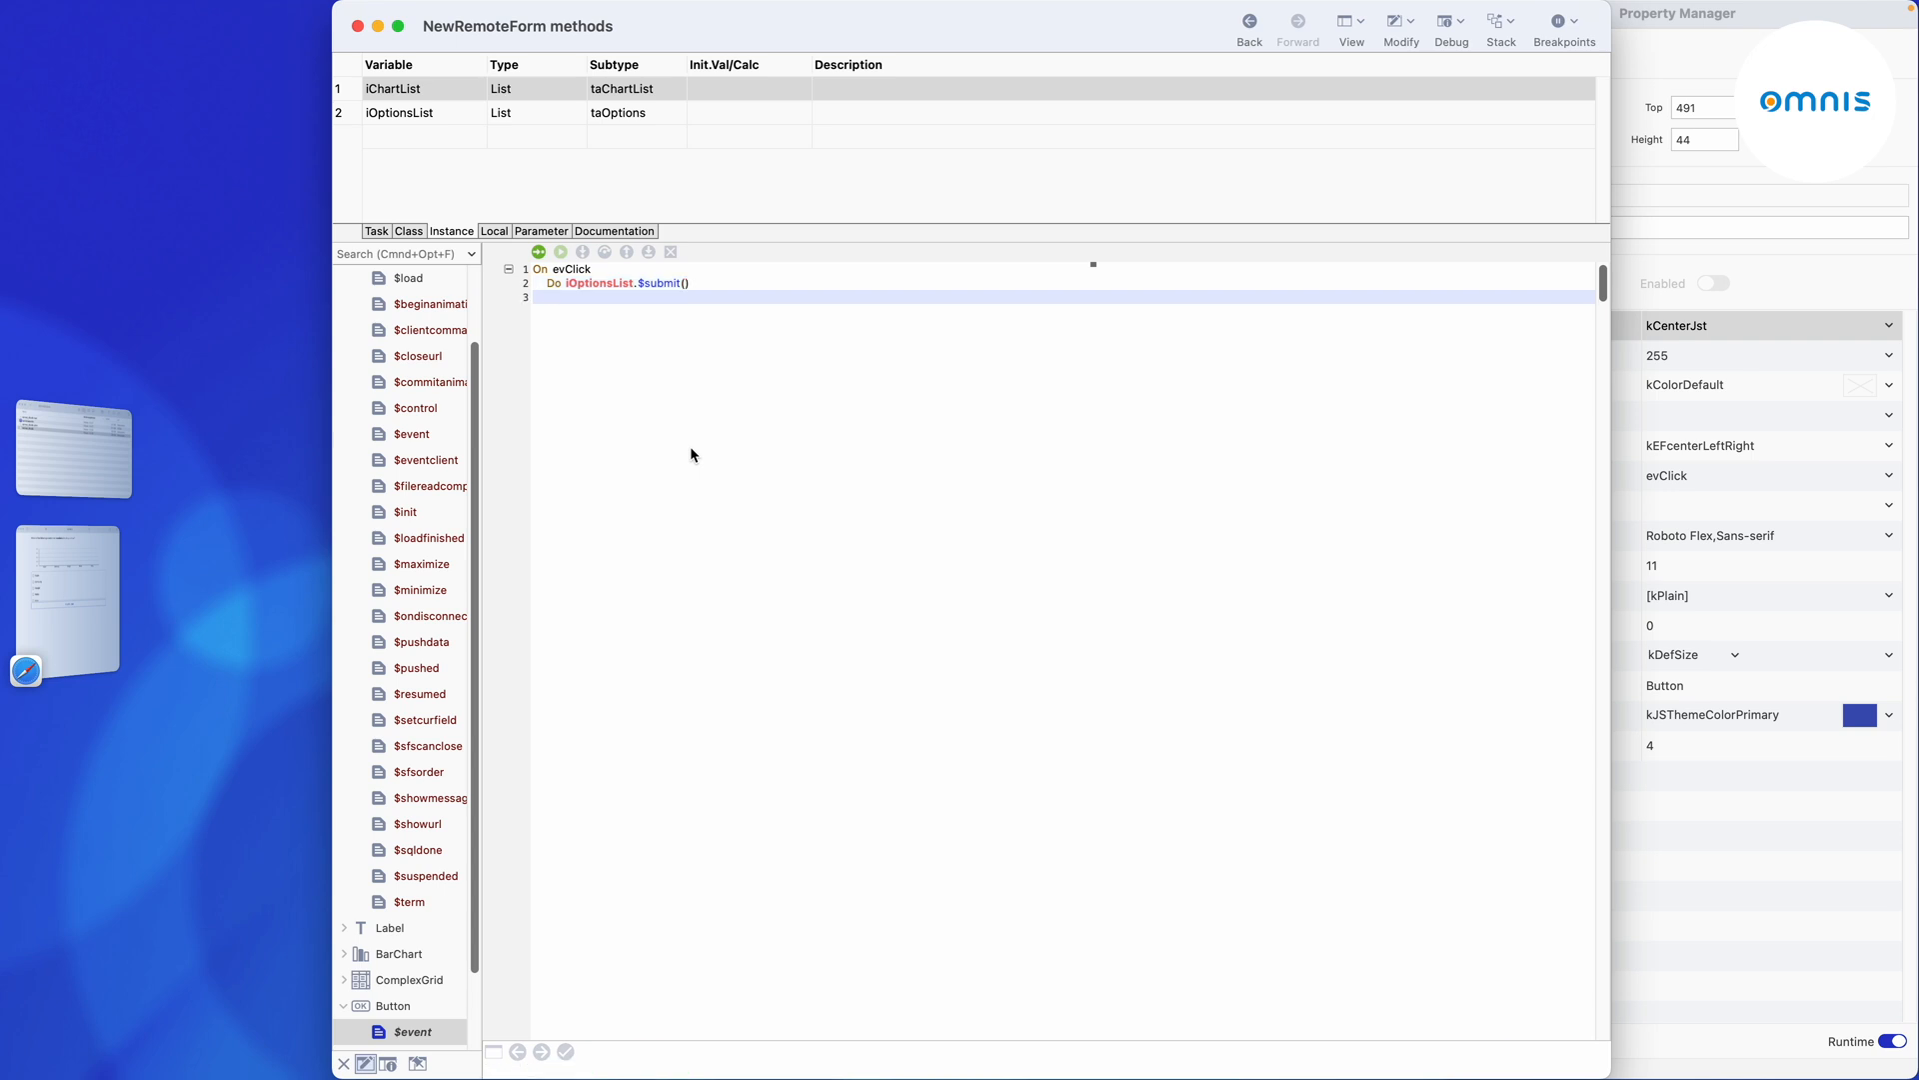
text($cinst.$L)
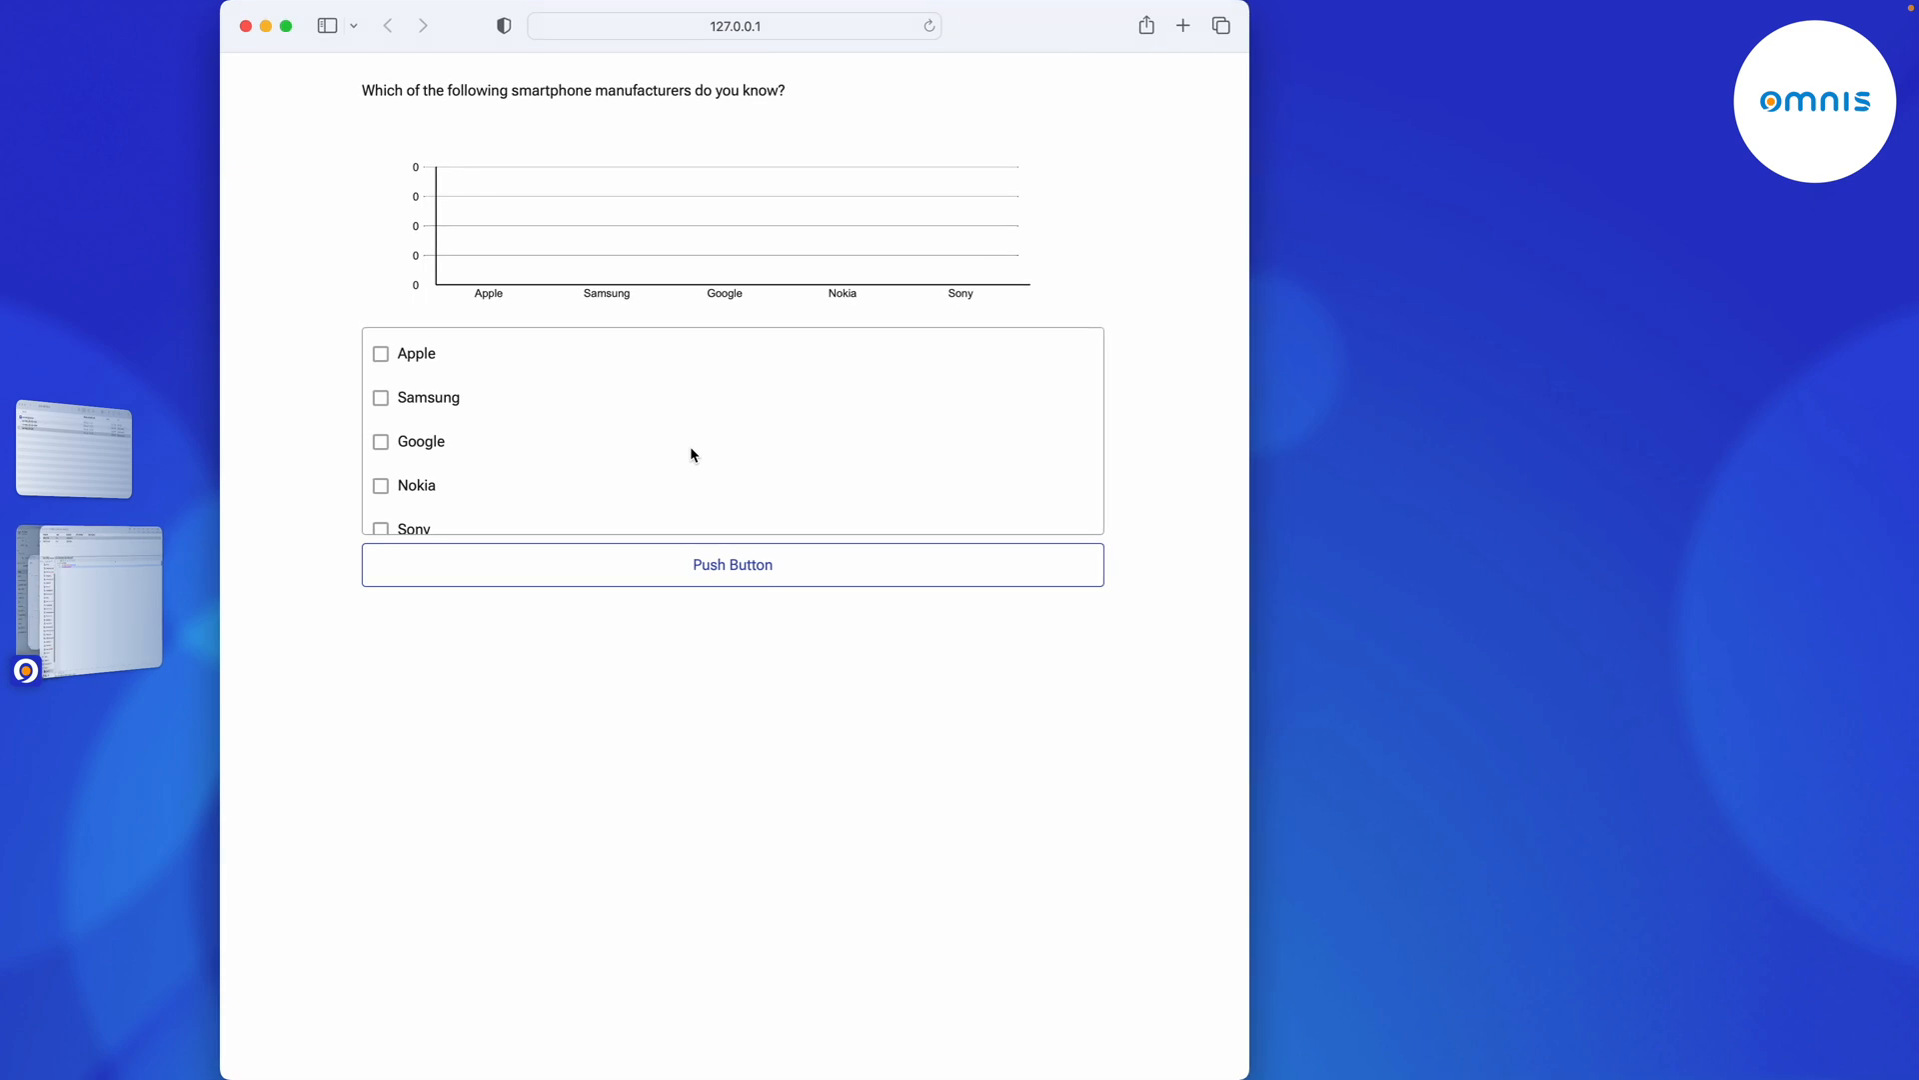
Tick Samsung, Google and Nokia and push the button so the bar chart counts update.
click(380, 396)
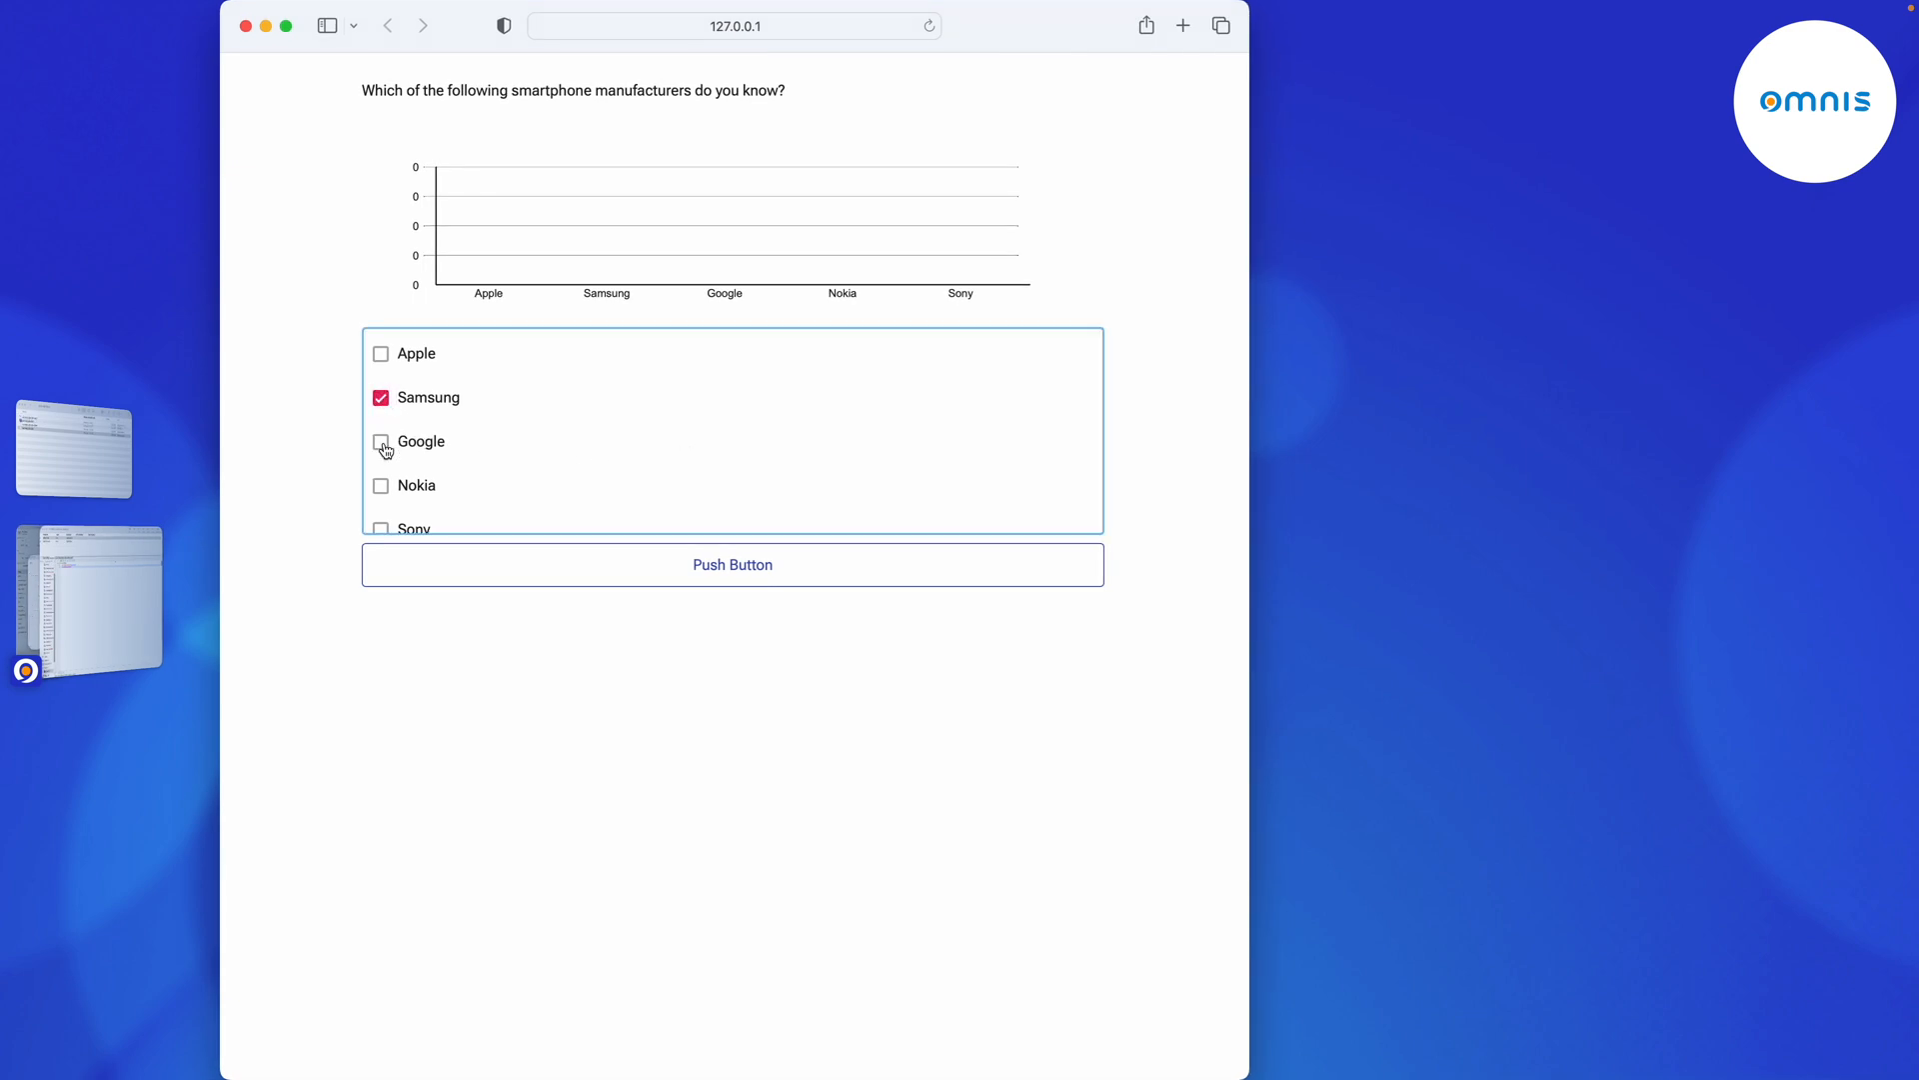
click(380, 440)
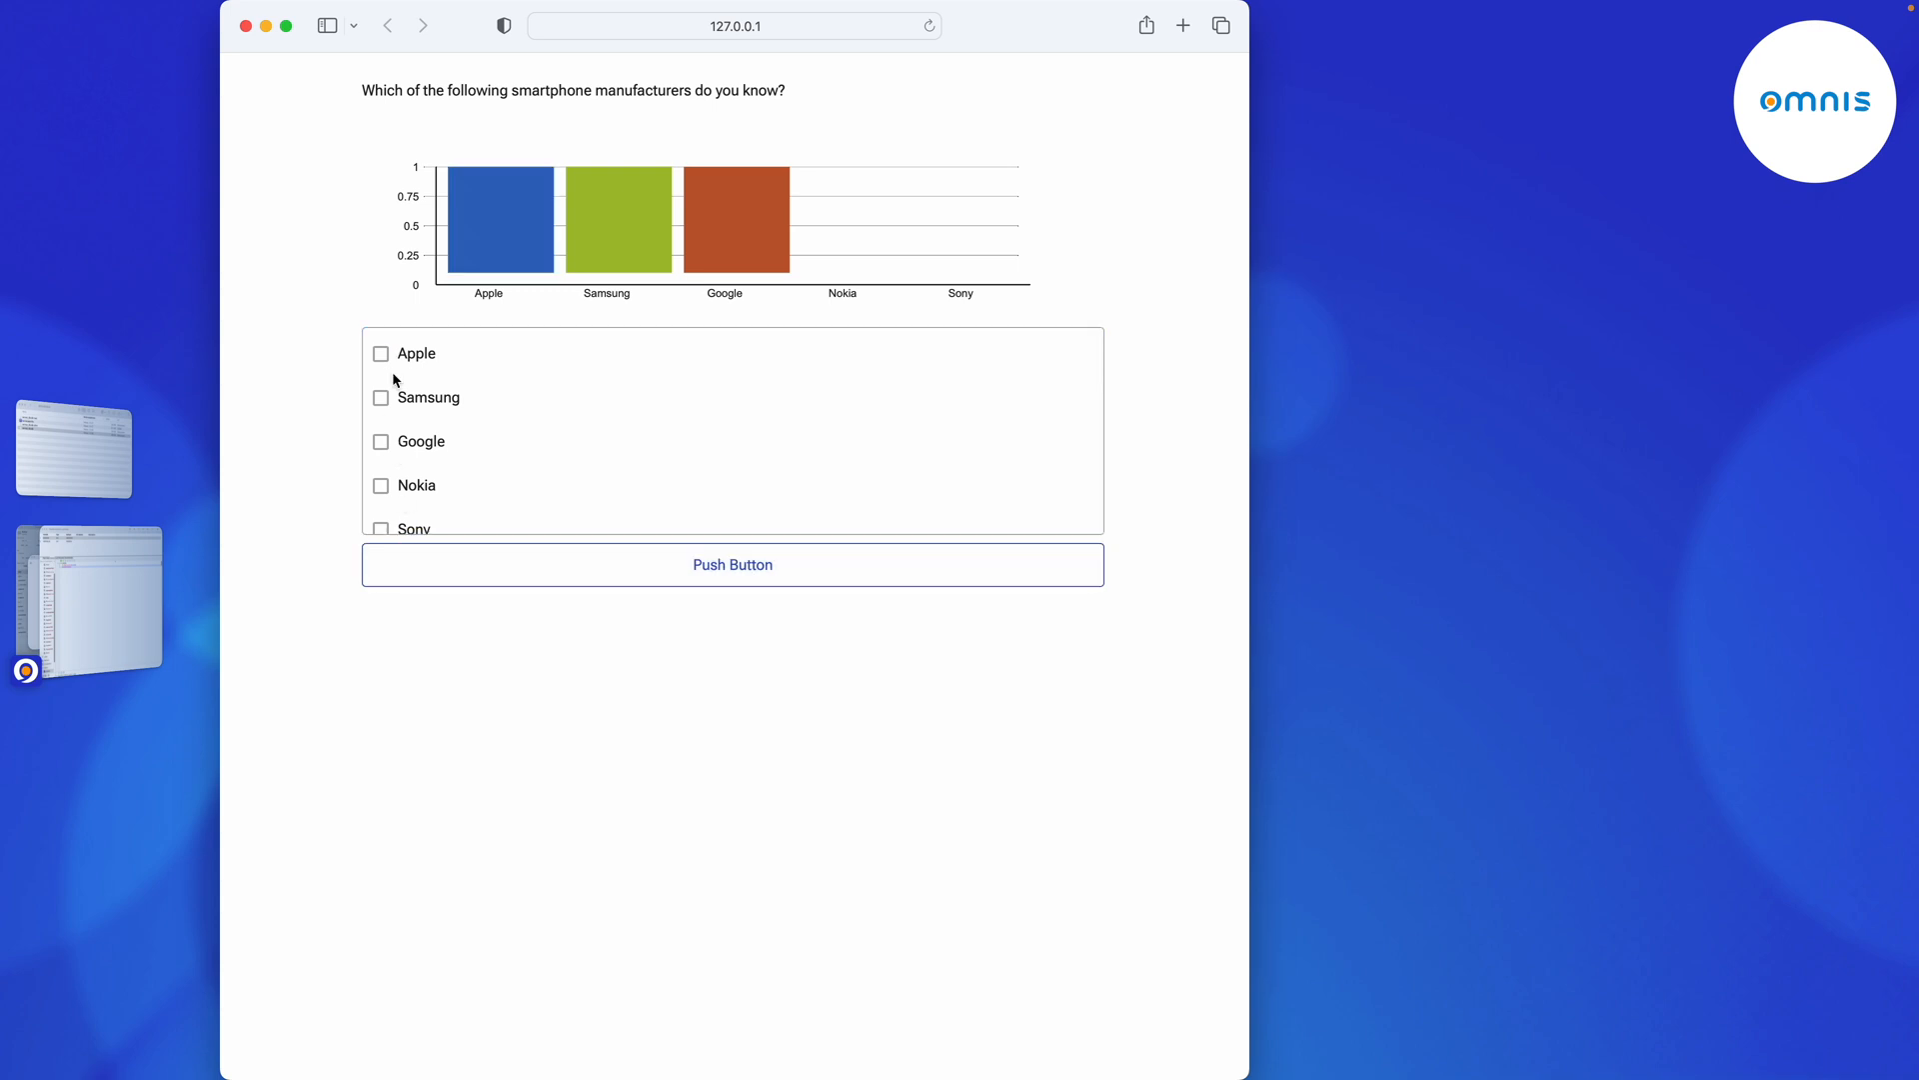
click(732, 564)
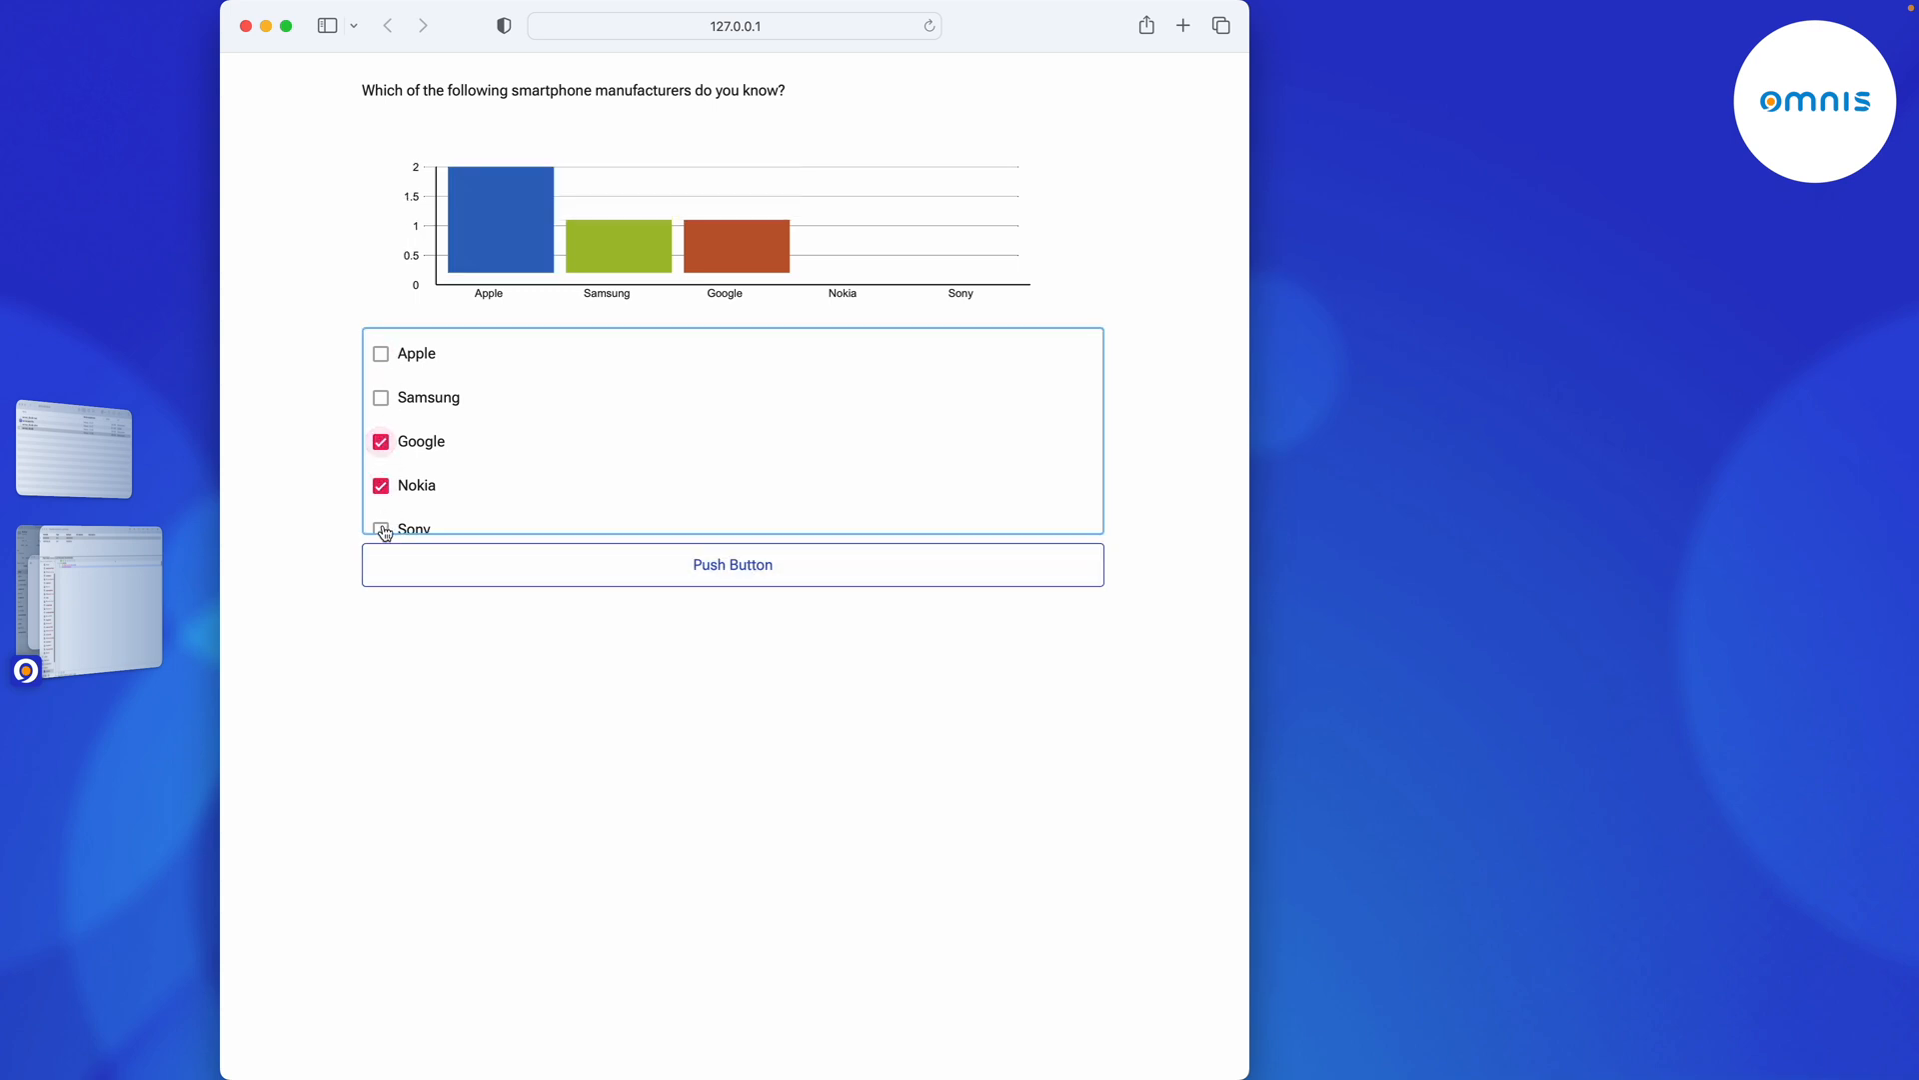
click(731, 564)
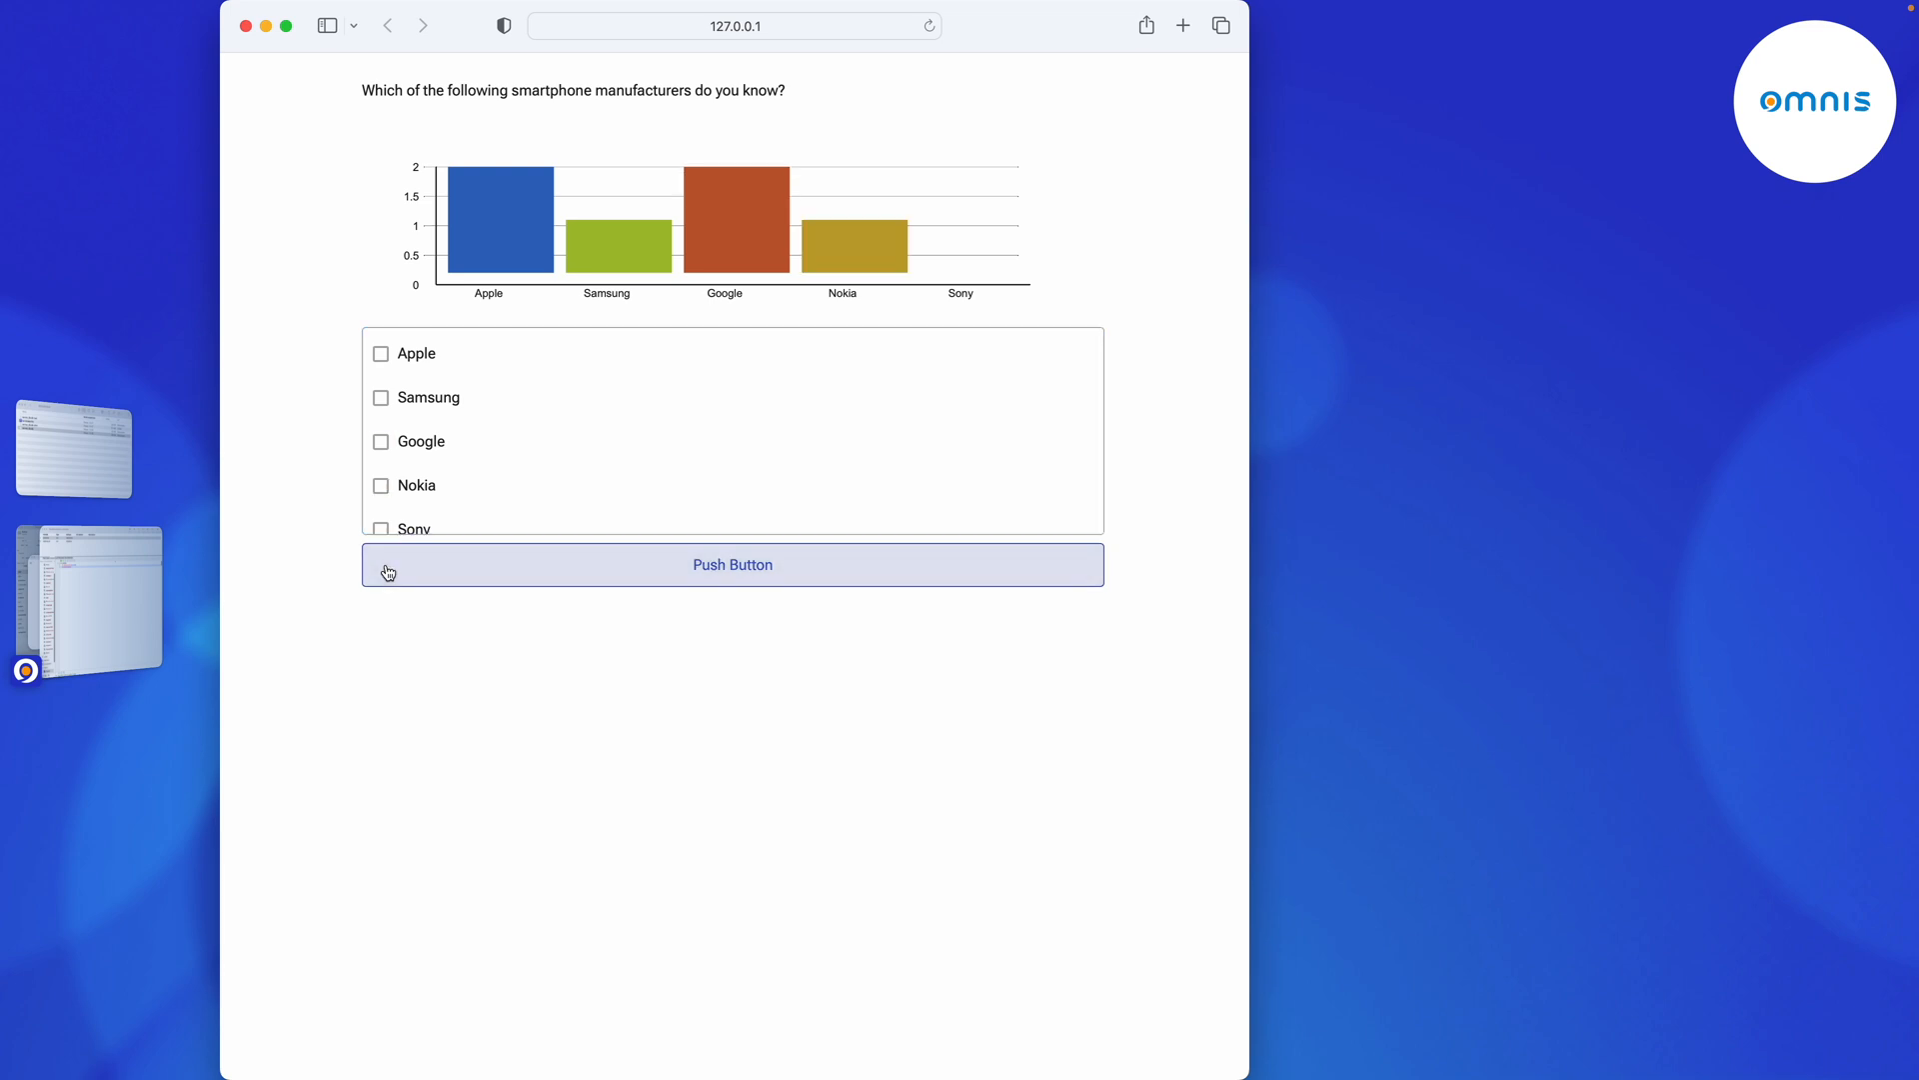